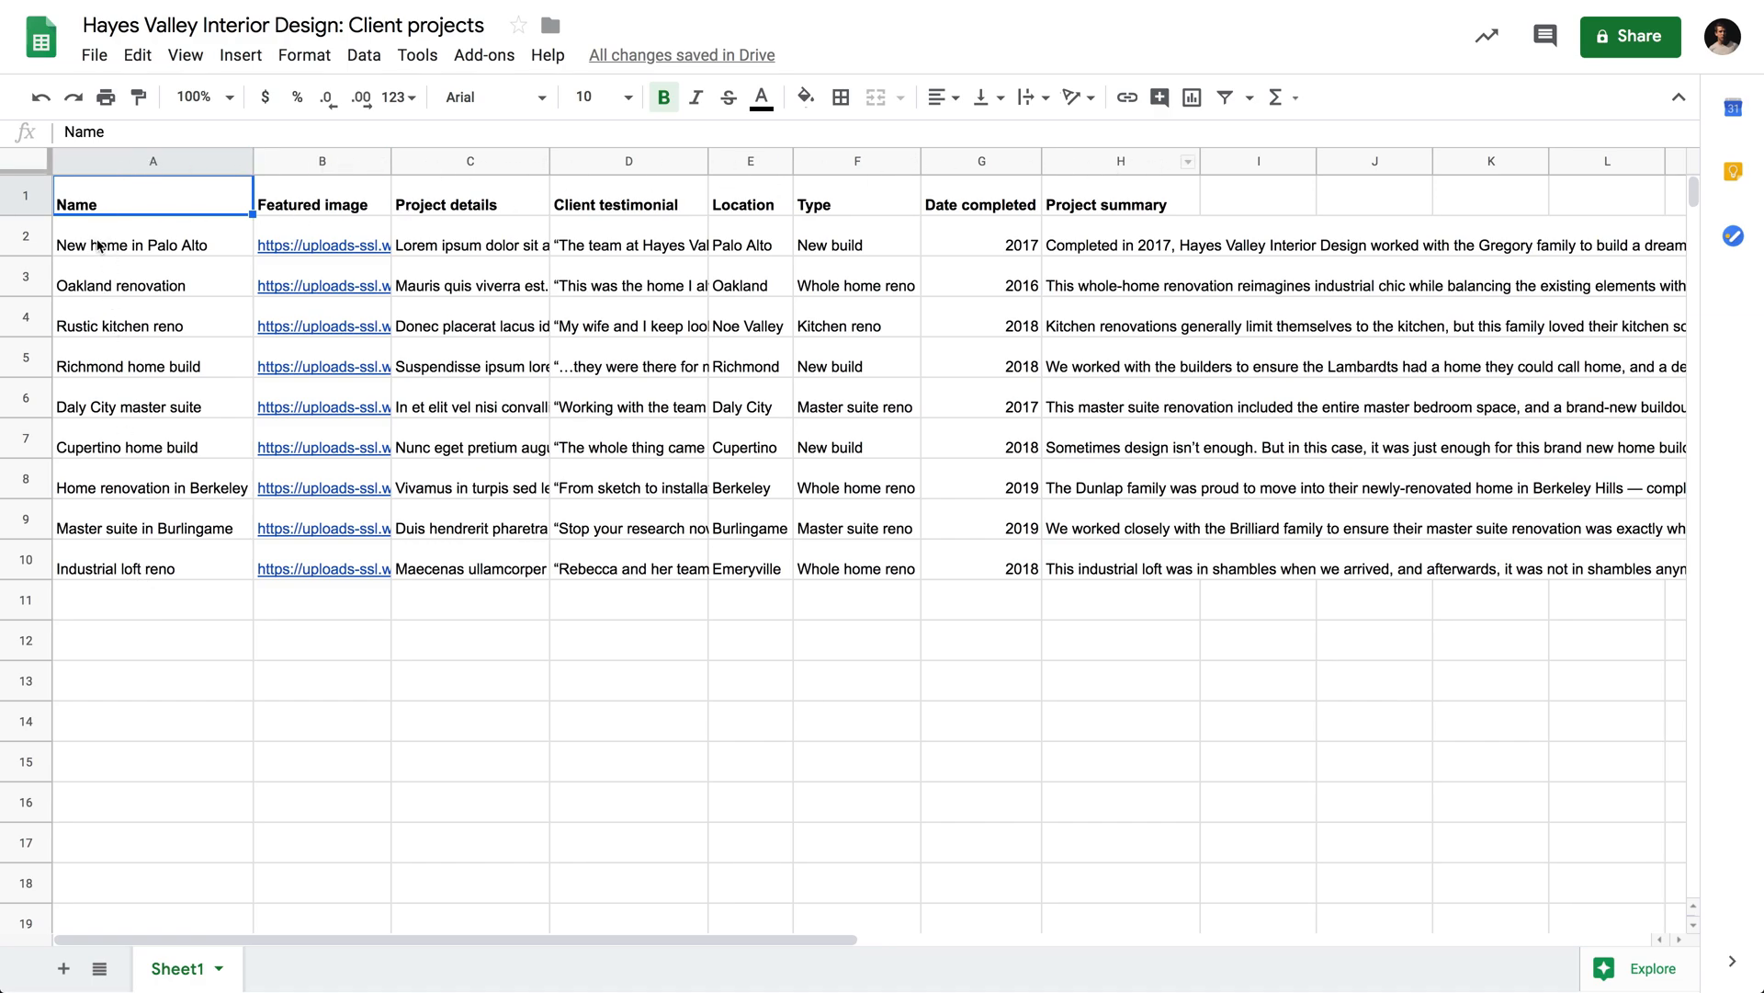
Step: Review the project data: names, client testimonials, locations, project types and summaries
click(153, 245)
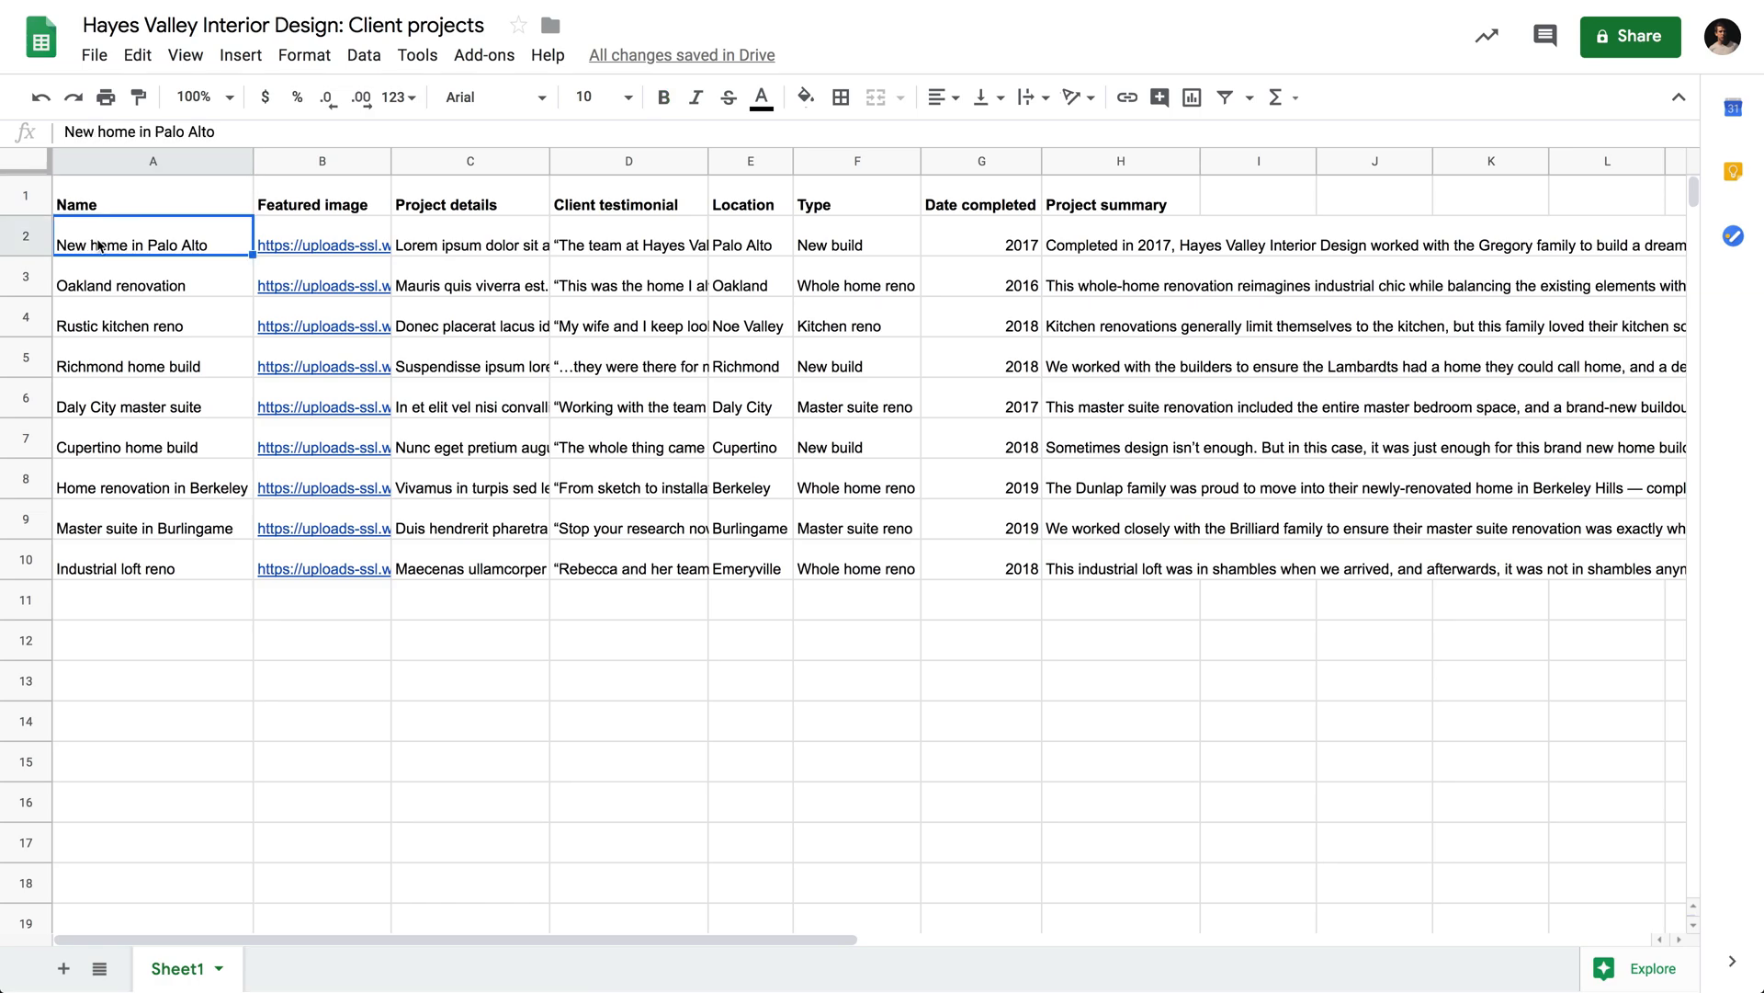
mouse_move(105, 281)
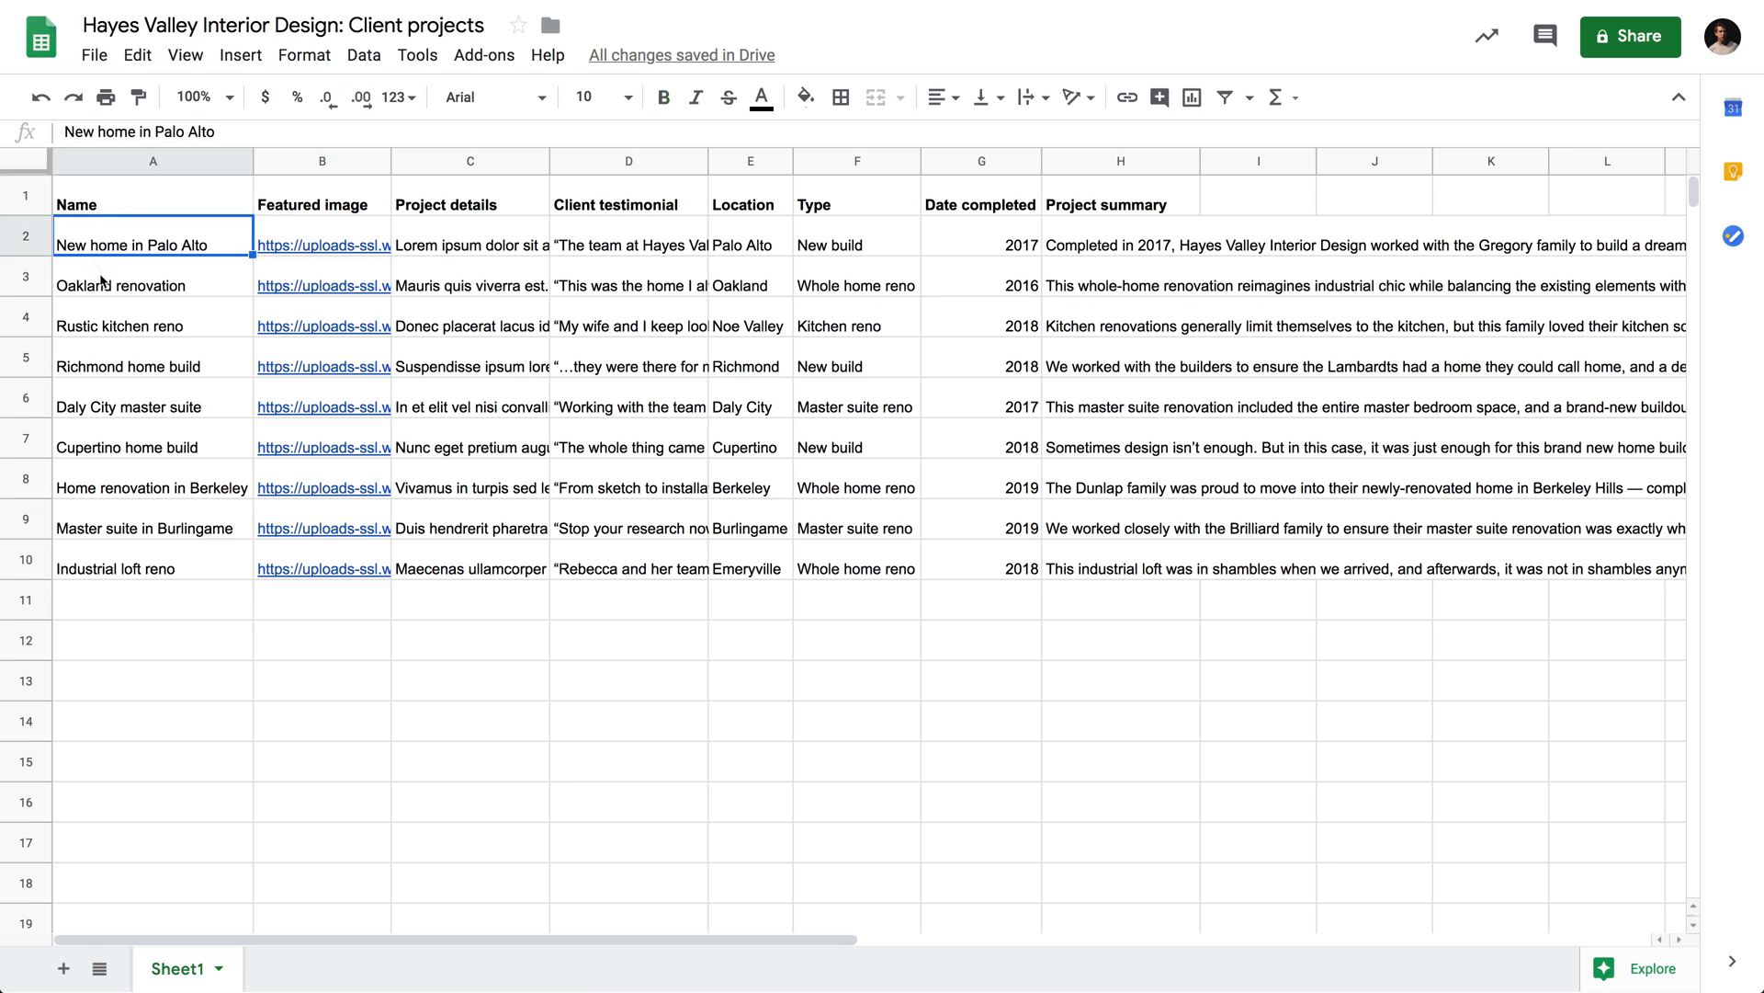
mouse_move(112, 285)
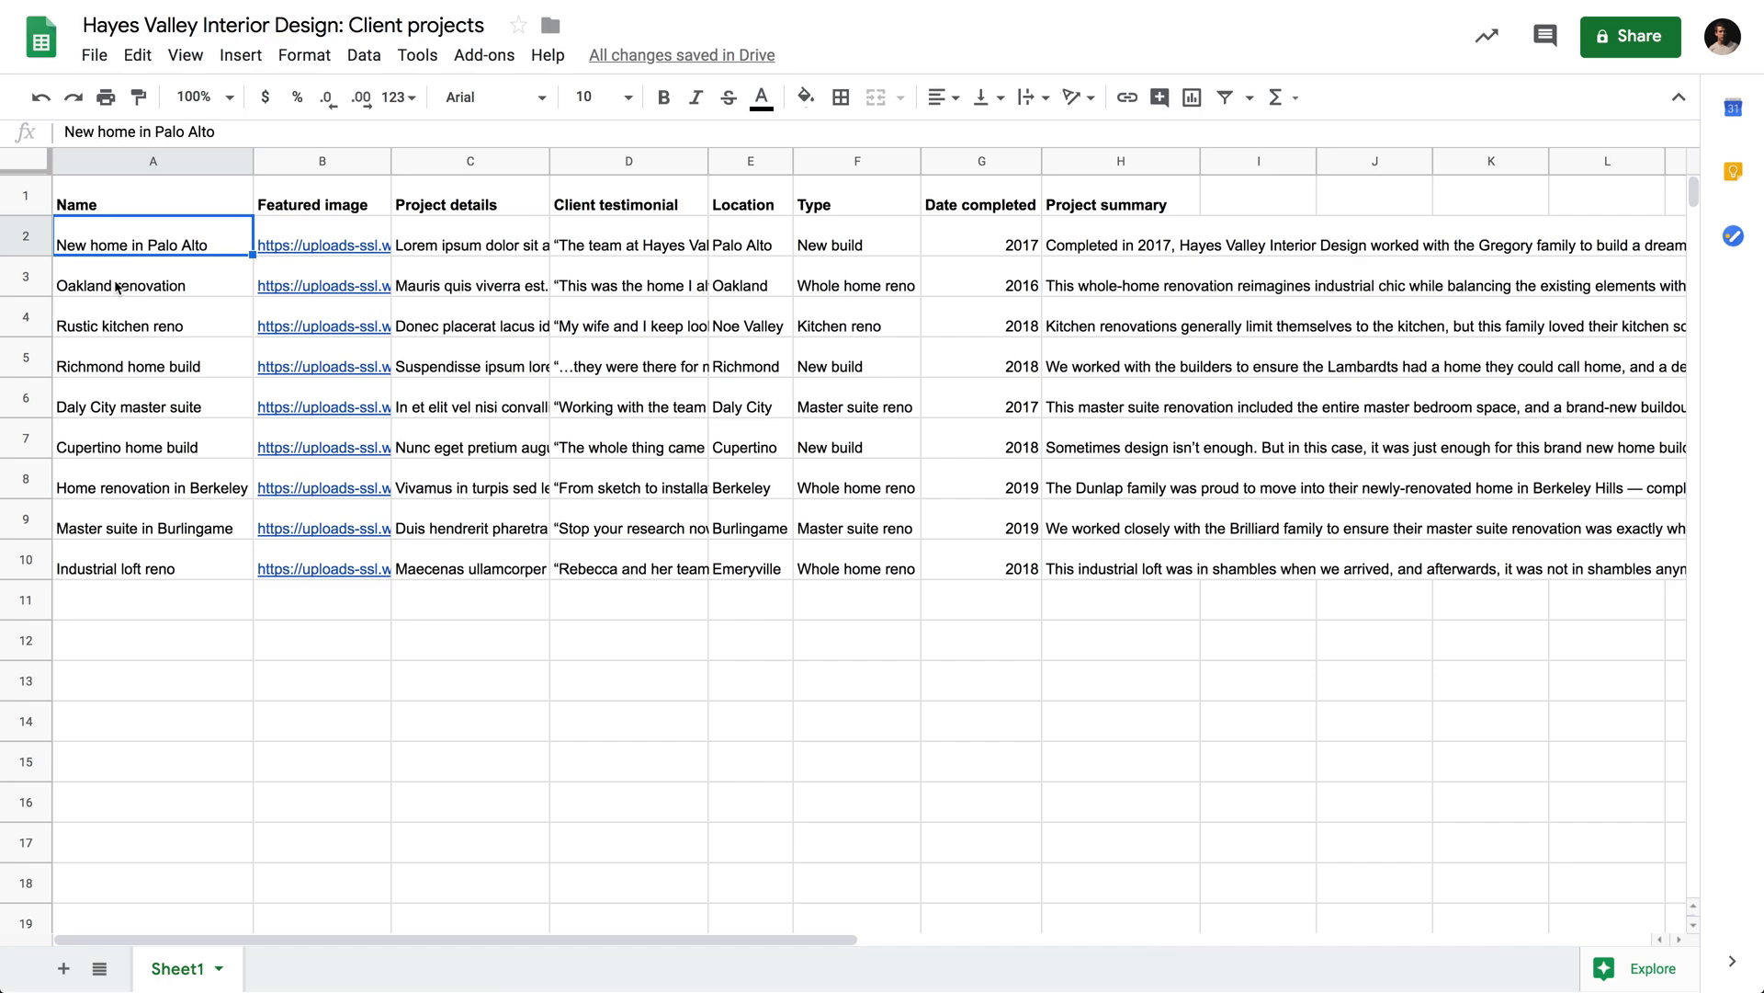
mouse_move(153, 206)
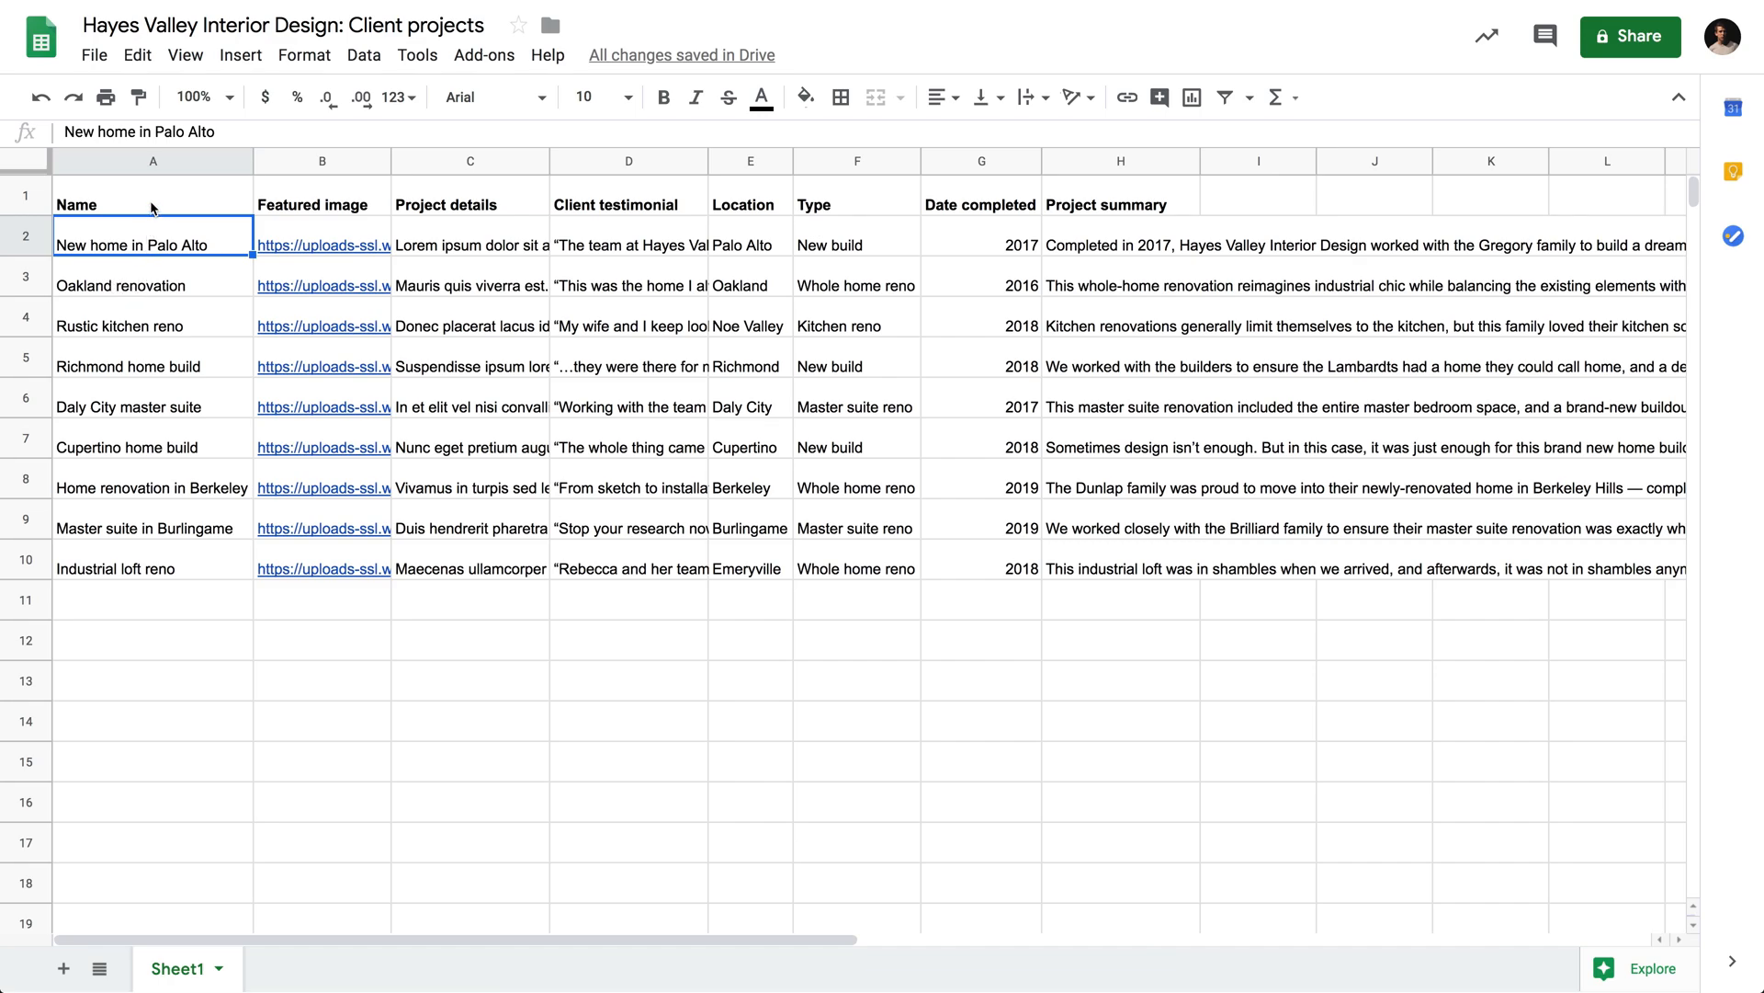
mouse_move(191, 214)
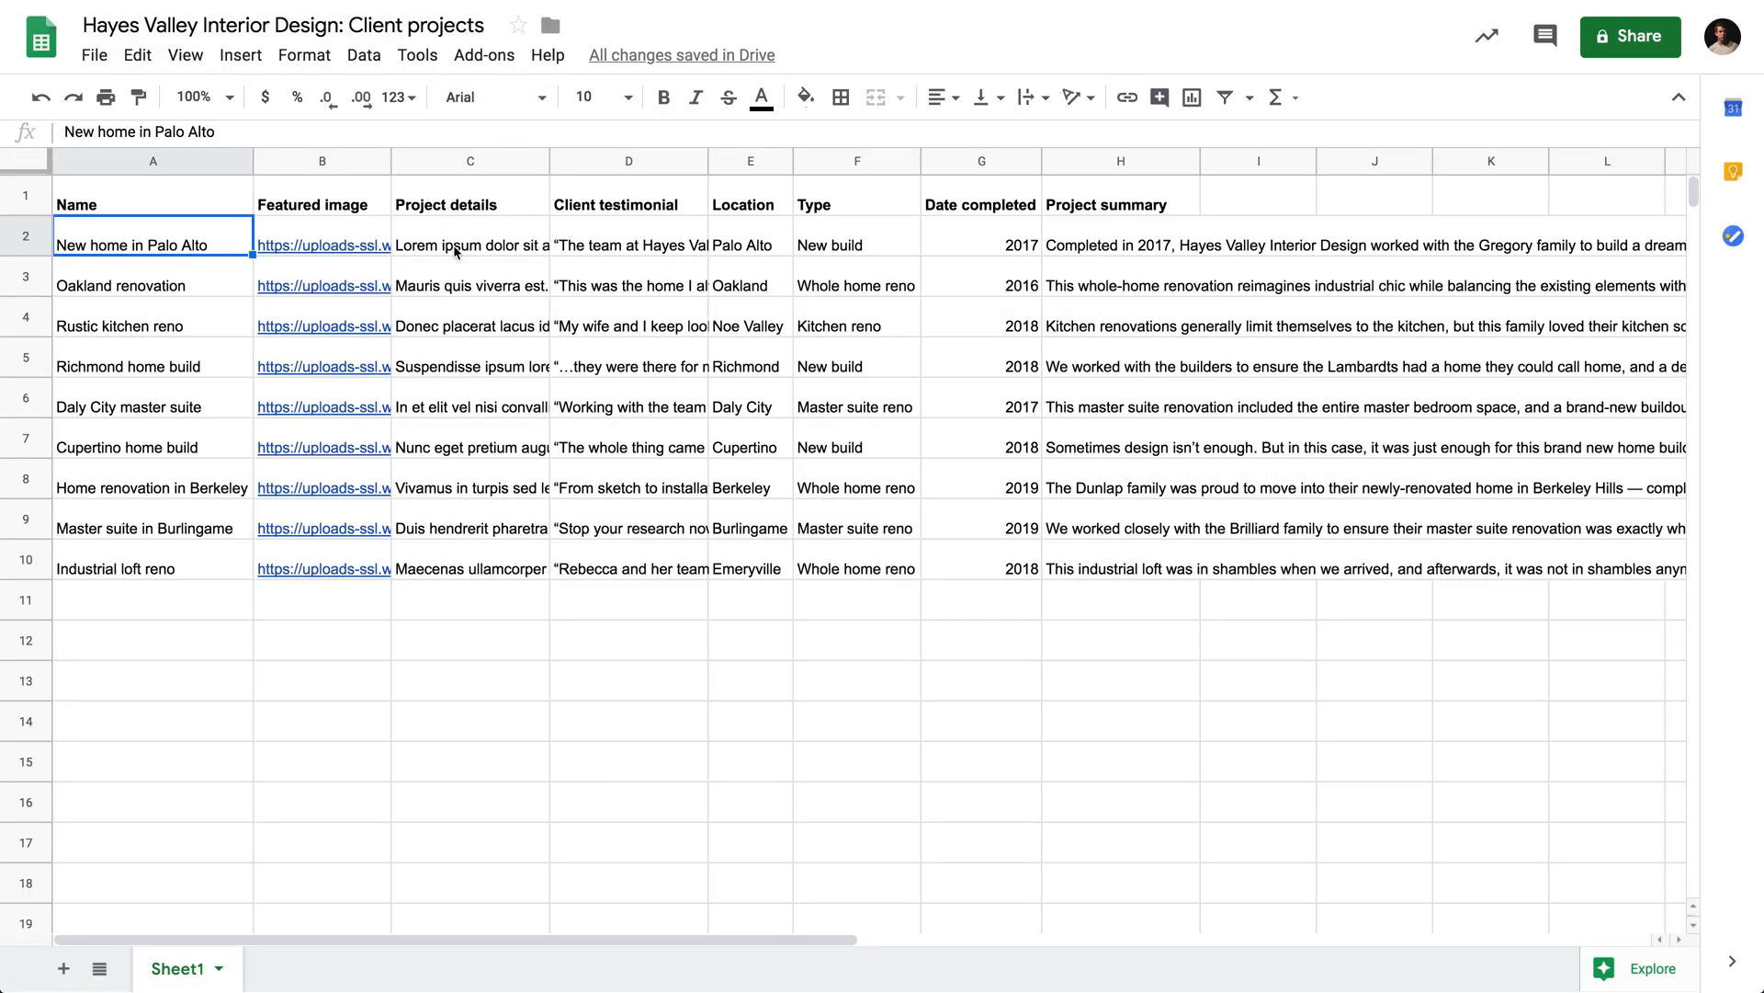
mouse_move(584, 389)
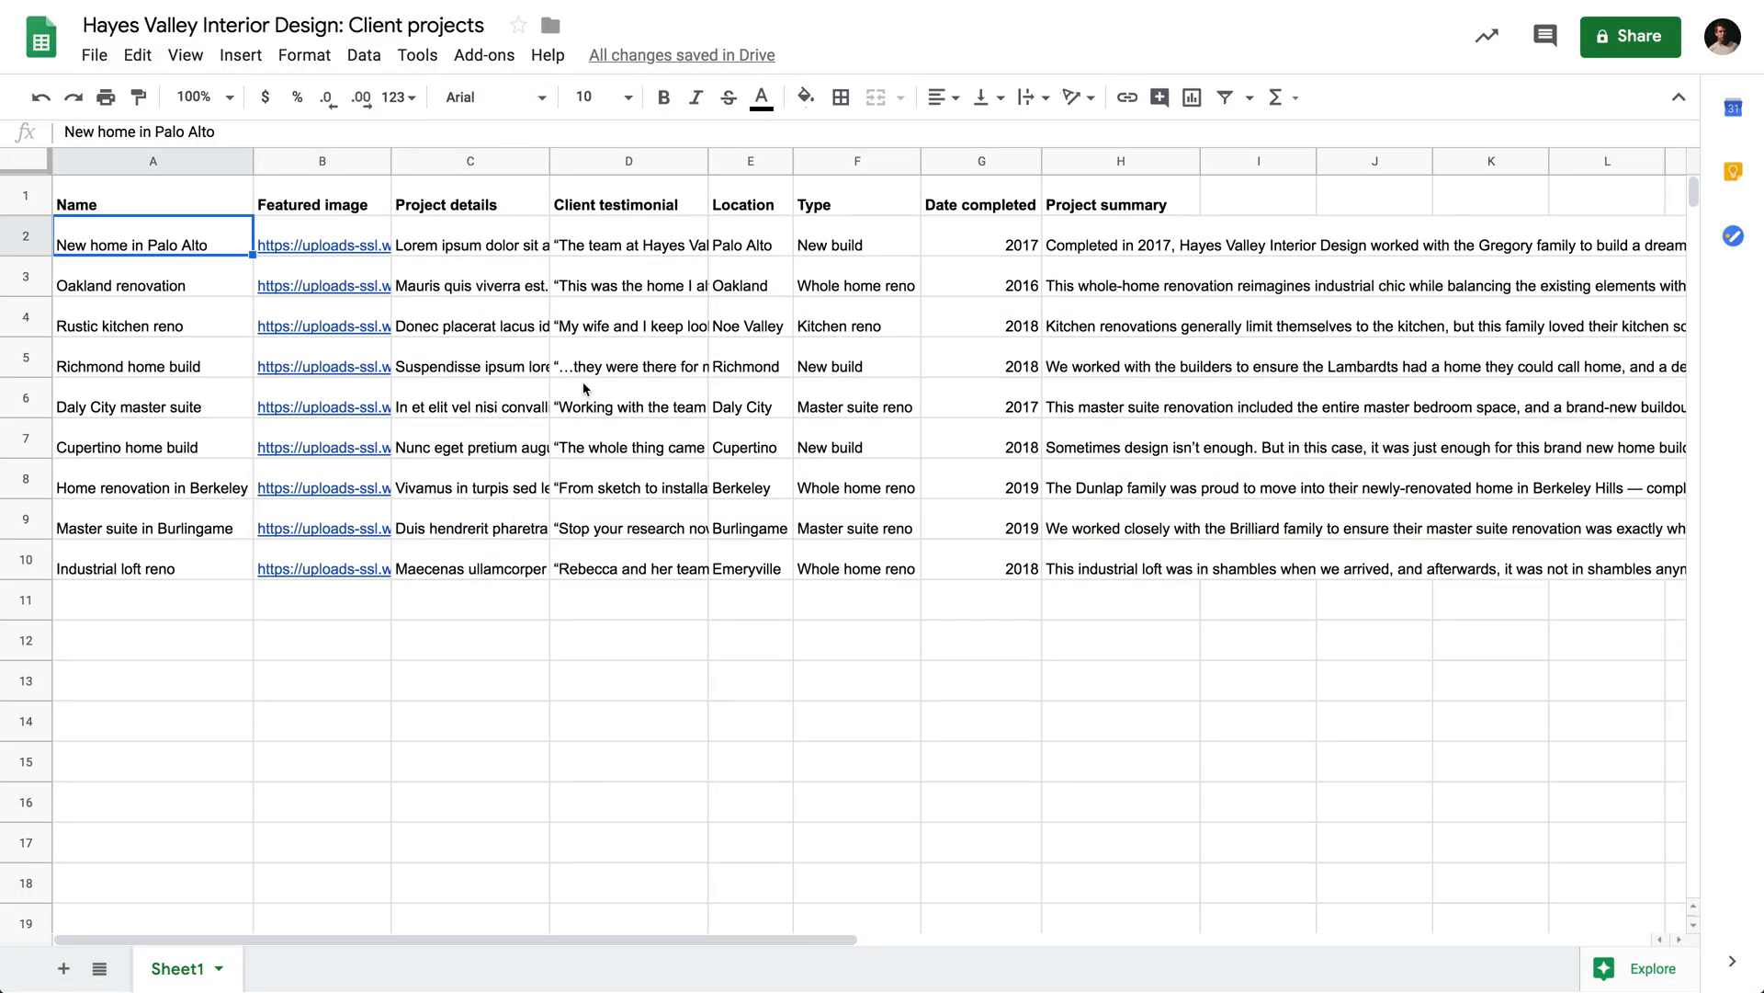
click(628, 245)
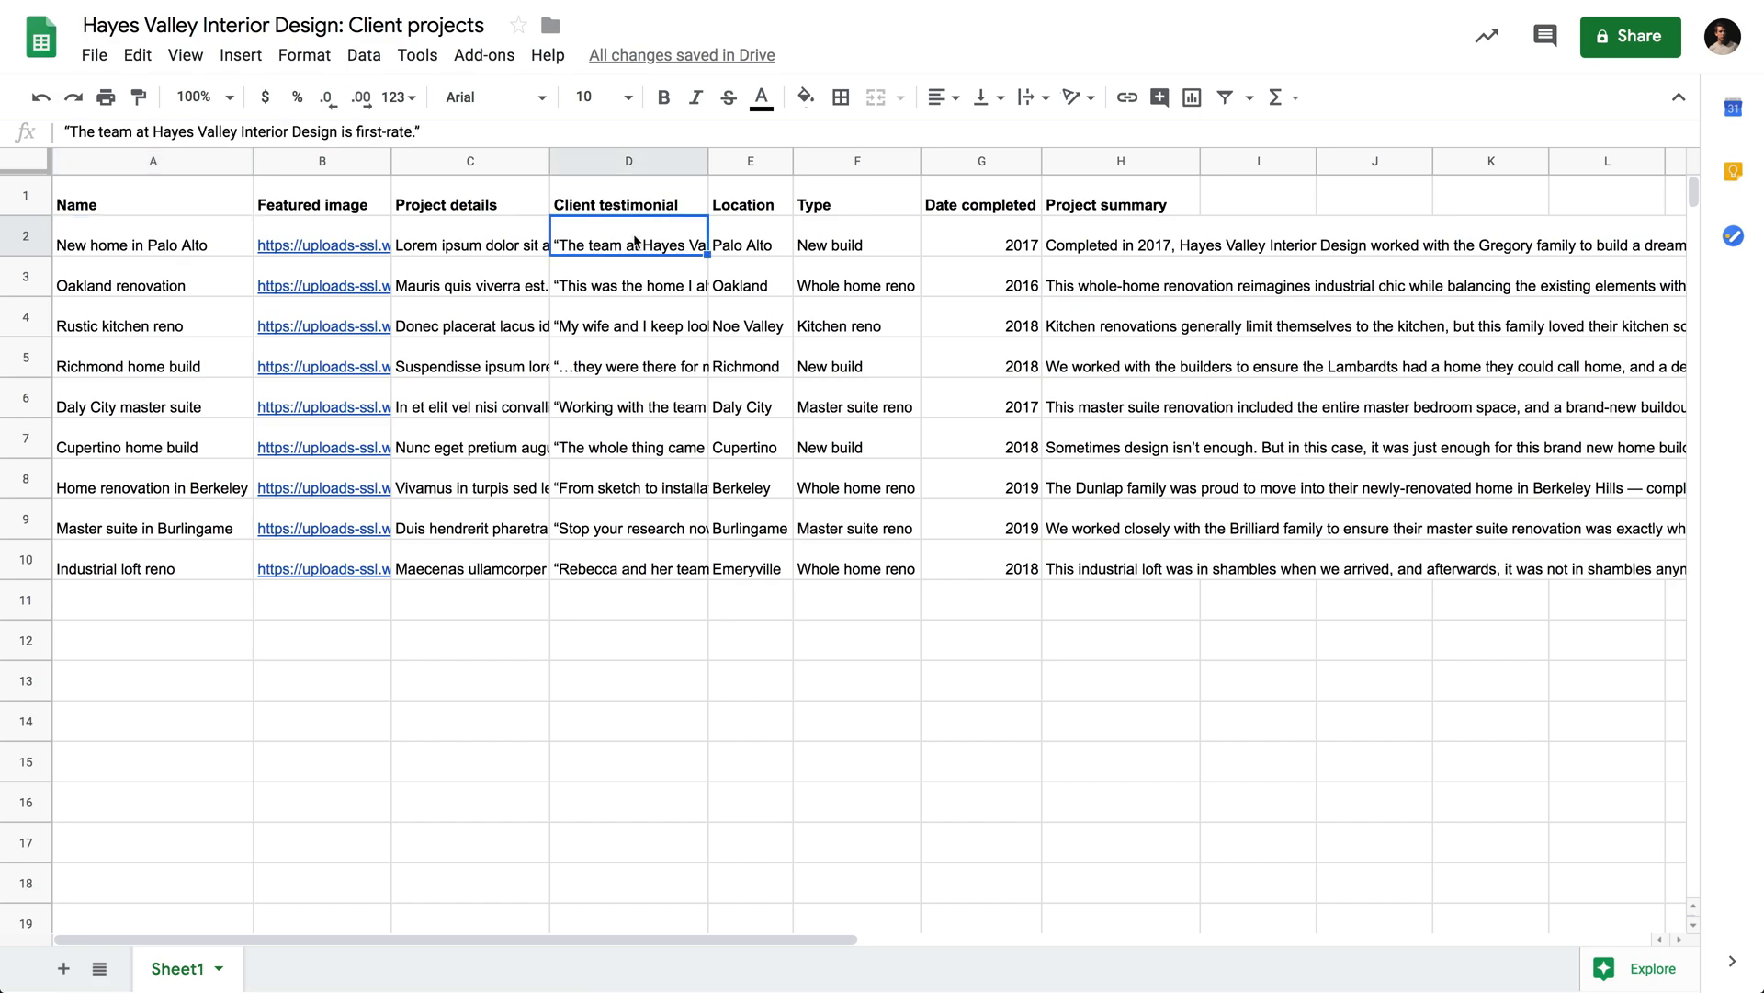
click(628, 406)
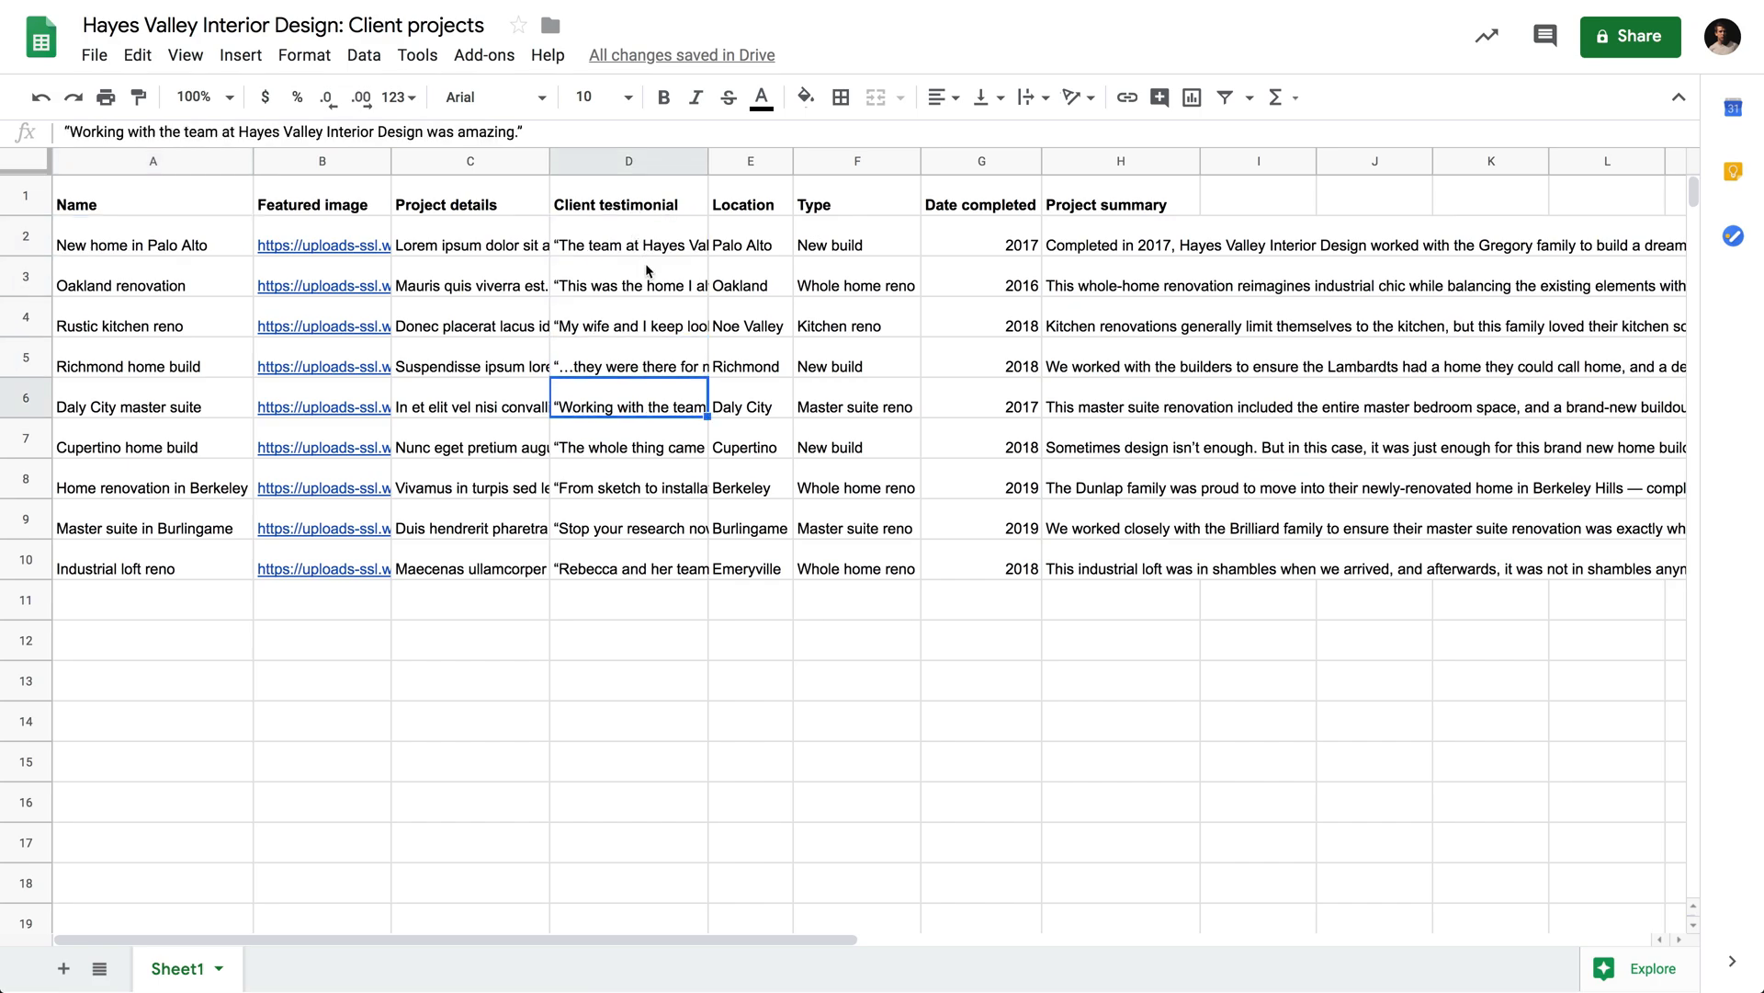
click(628, 567)
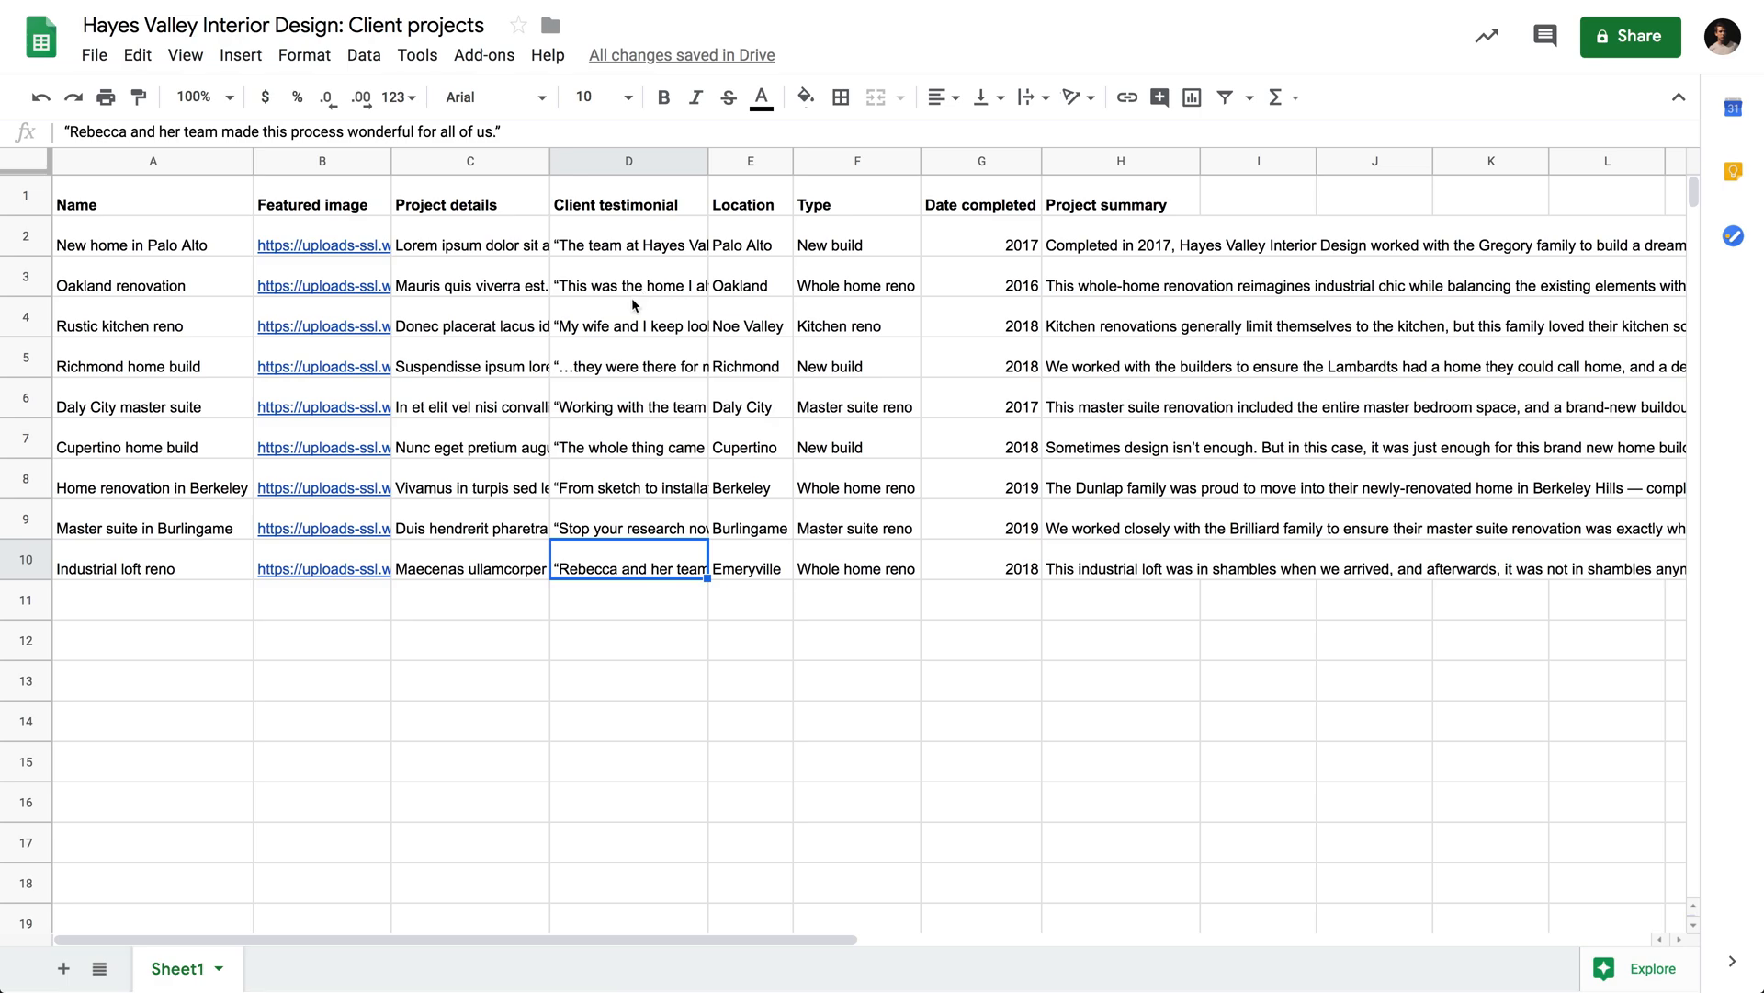
click(627, 406)
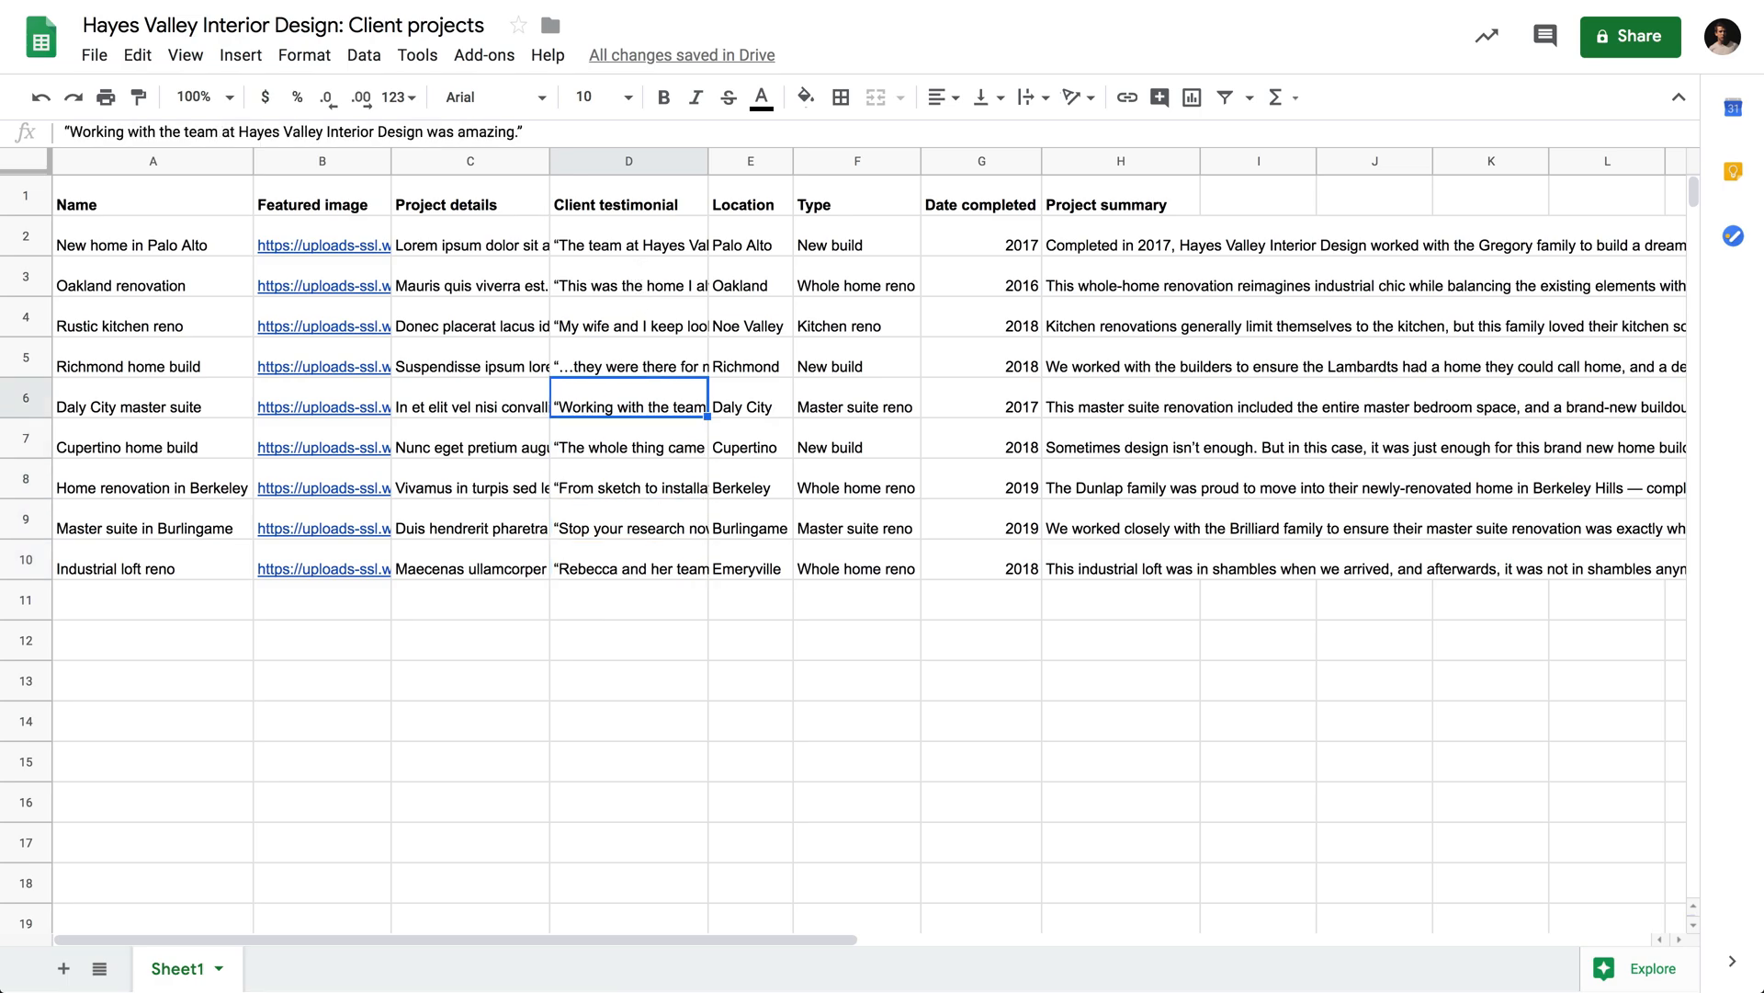
click(627, 244)
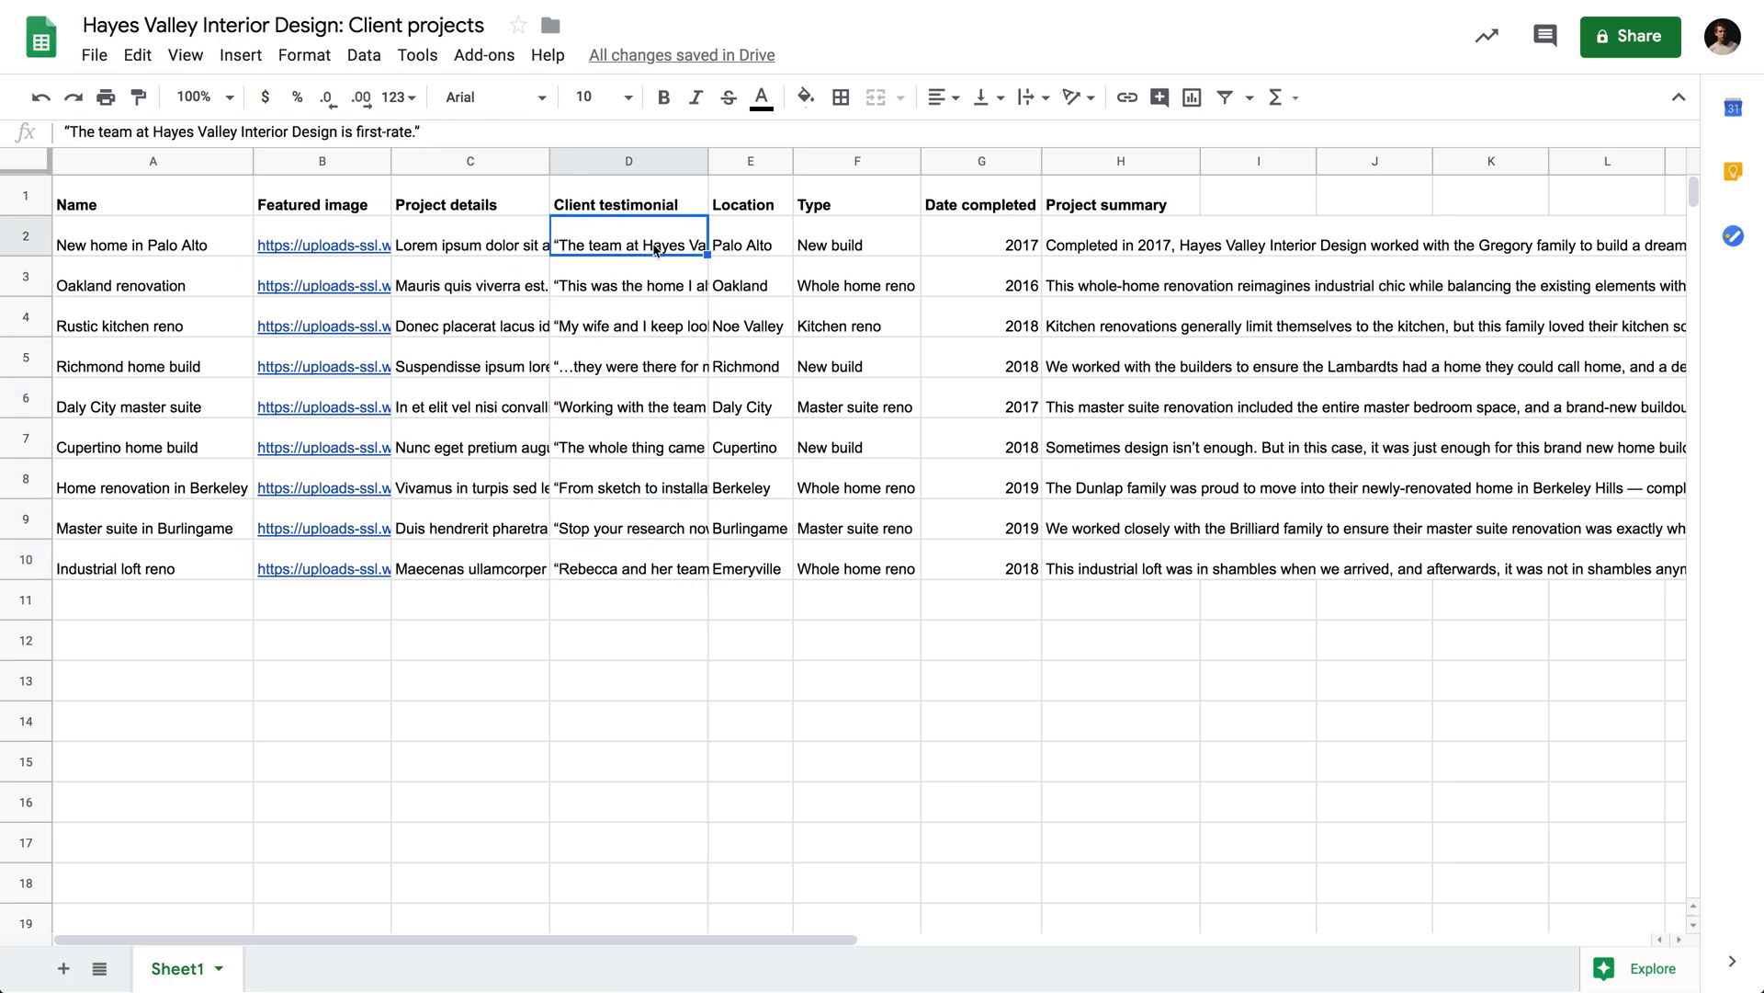
click(747, 240)
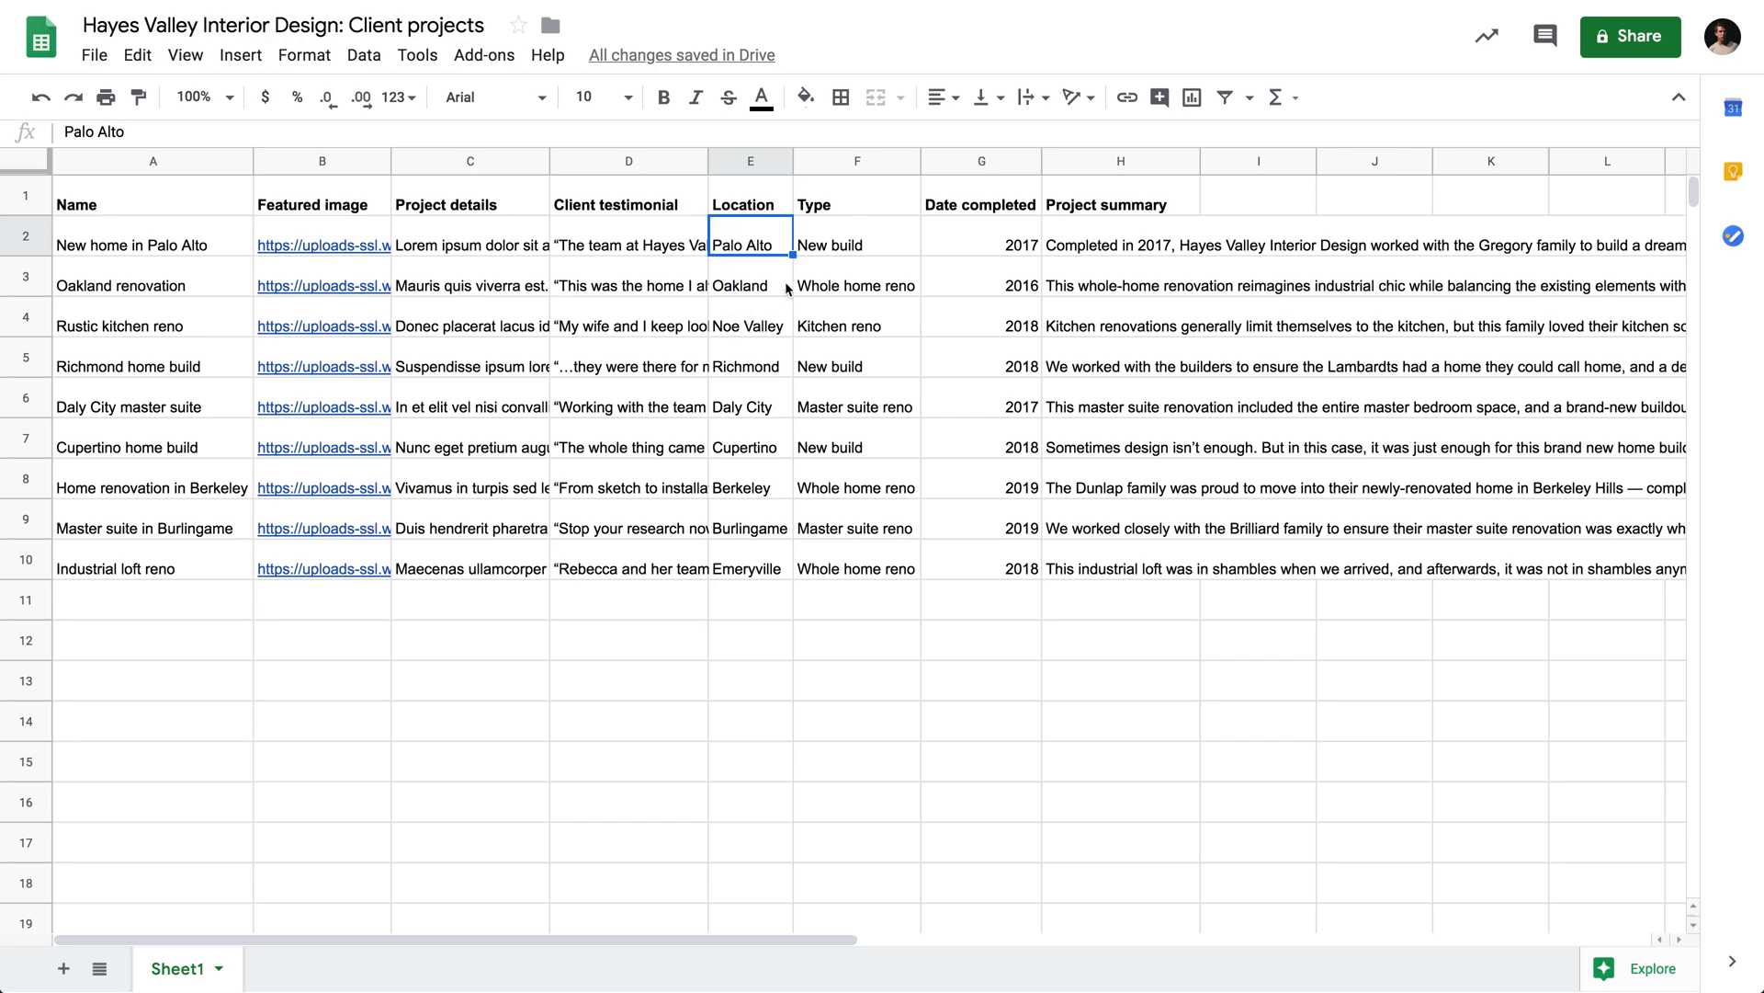
click(856, 245)
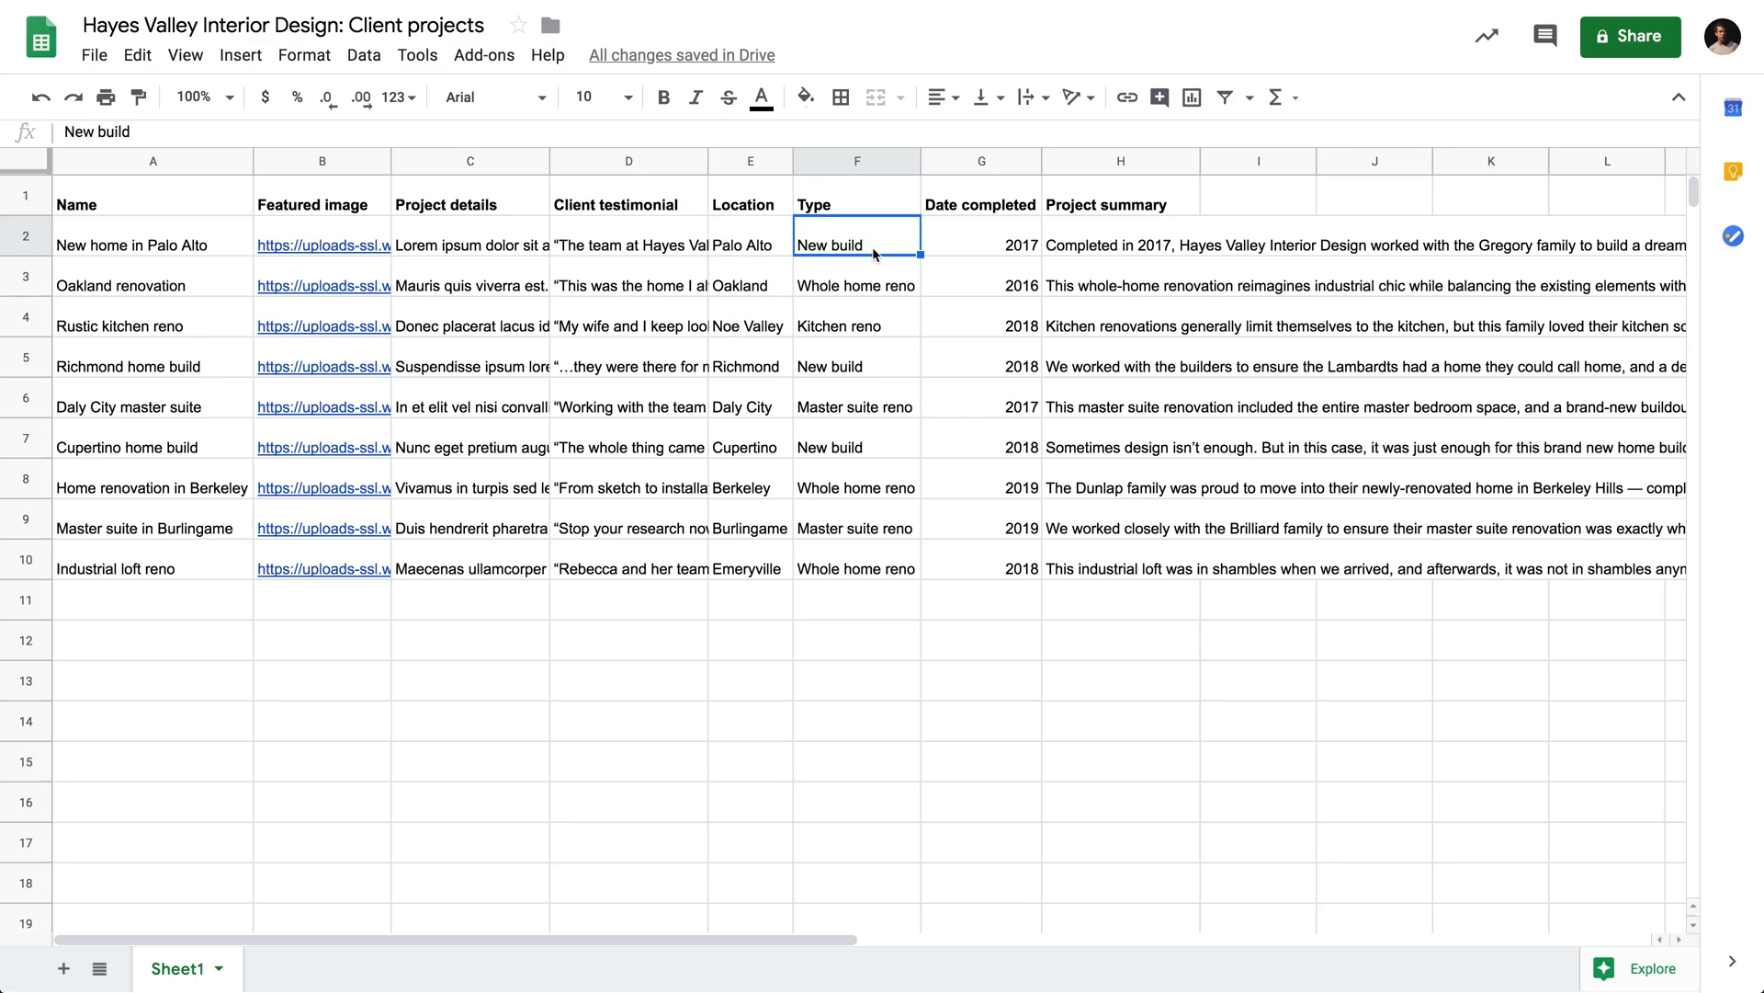
click(856, 285)
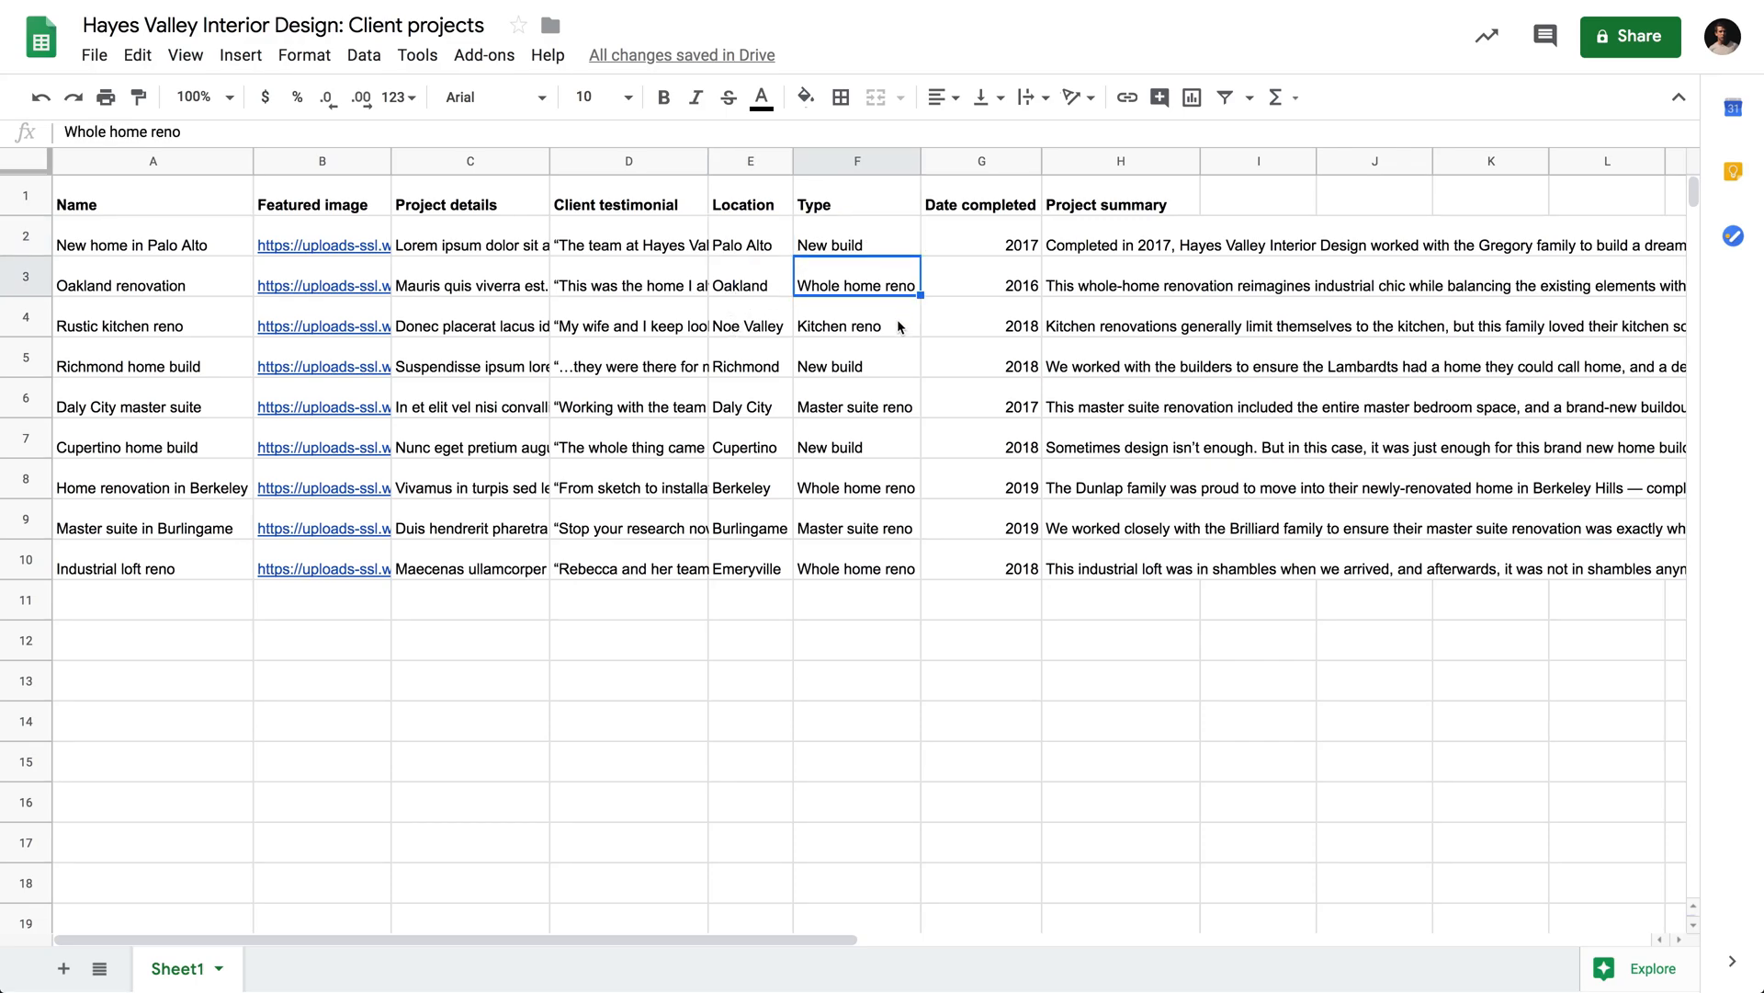
click(856, 326)
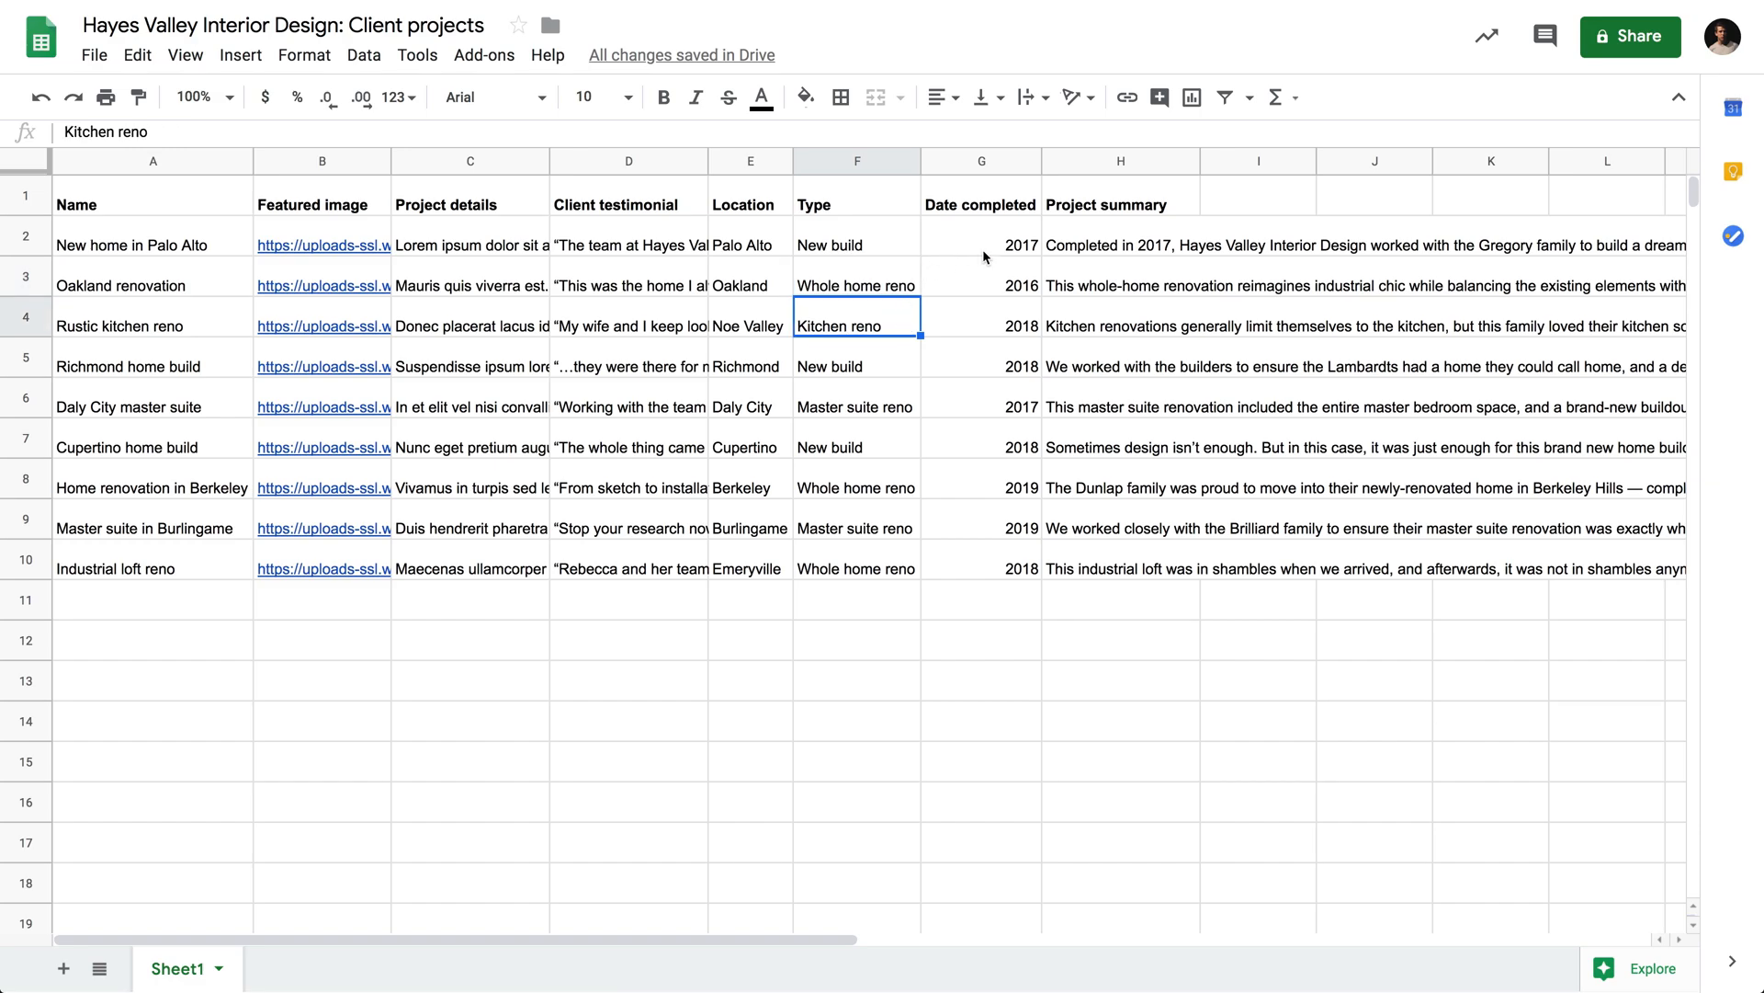
click(981, 245)
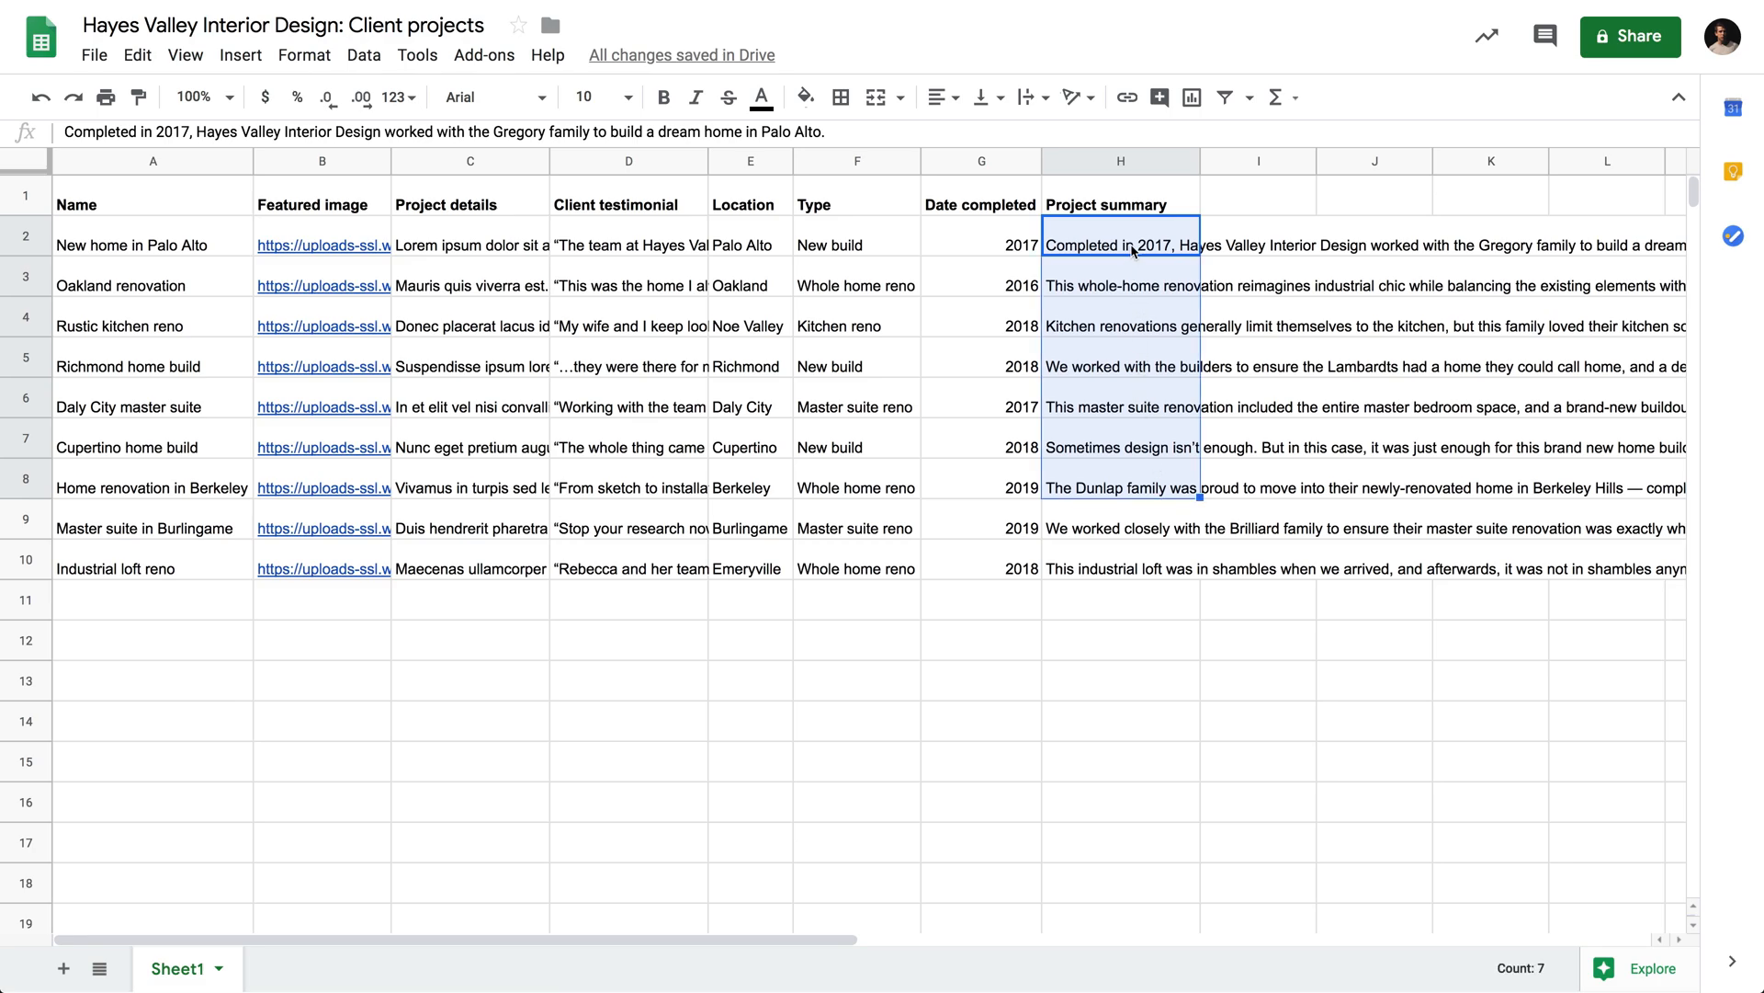
click(1118, 245)
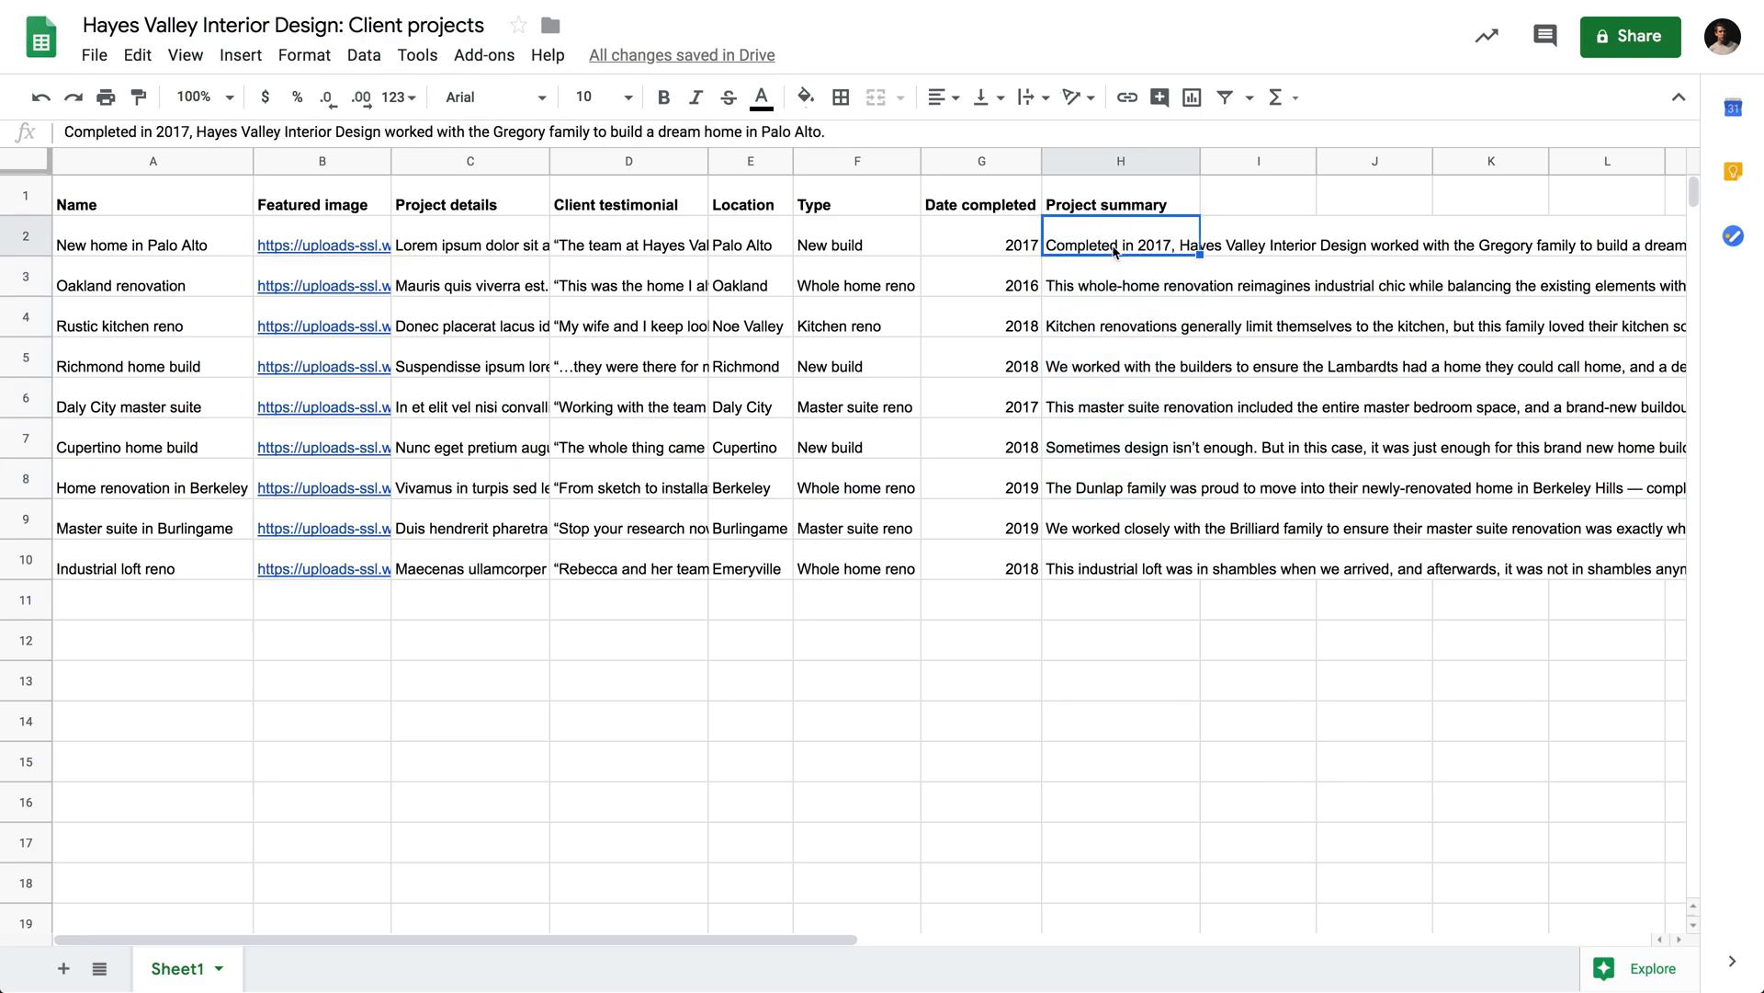
click(151, 204)
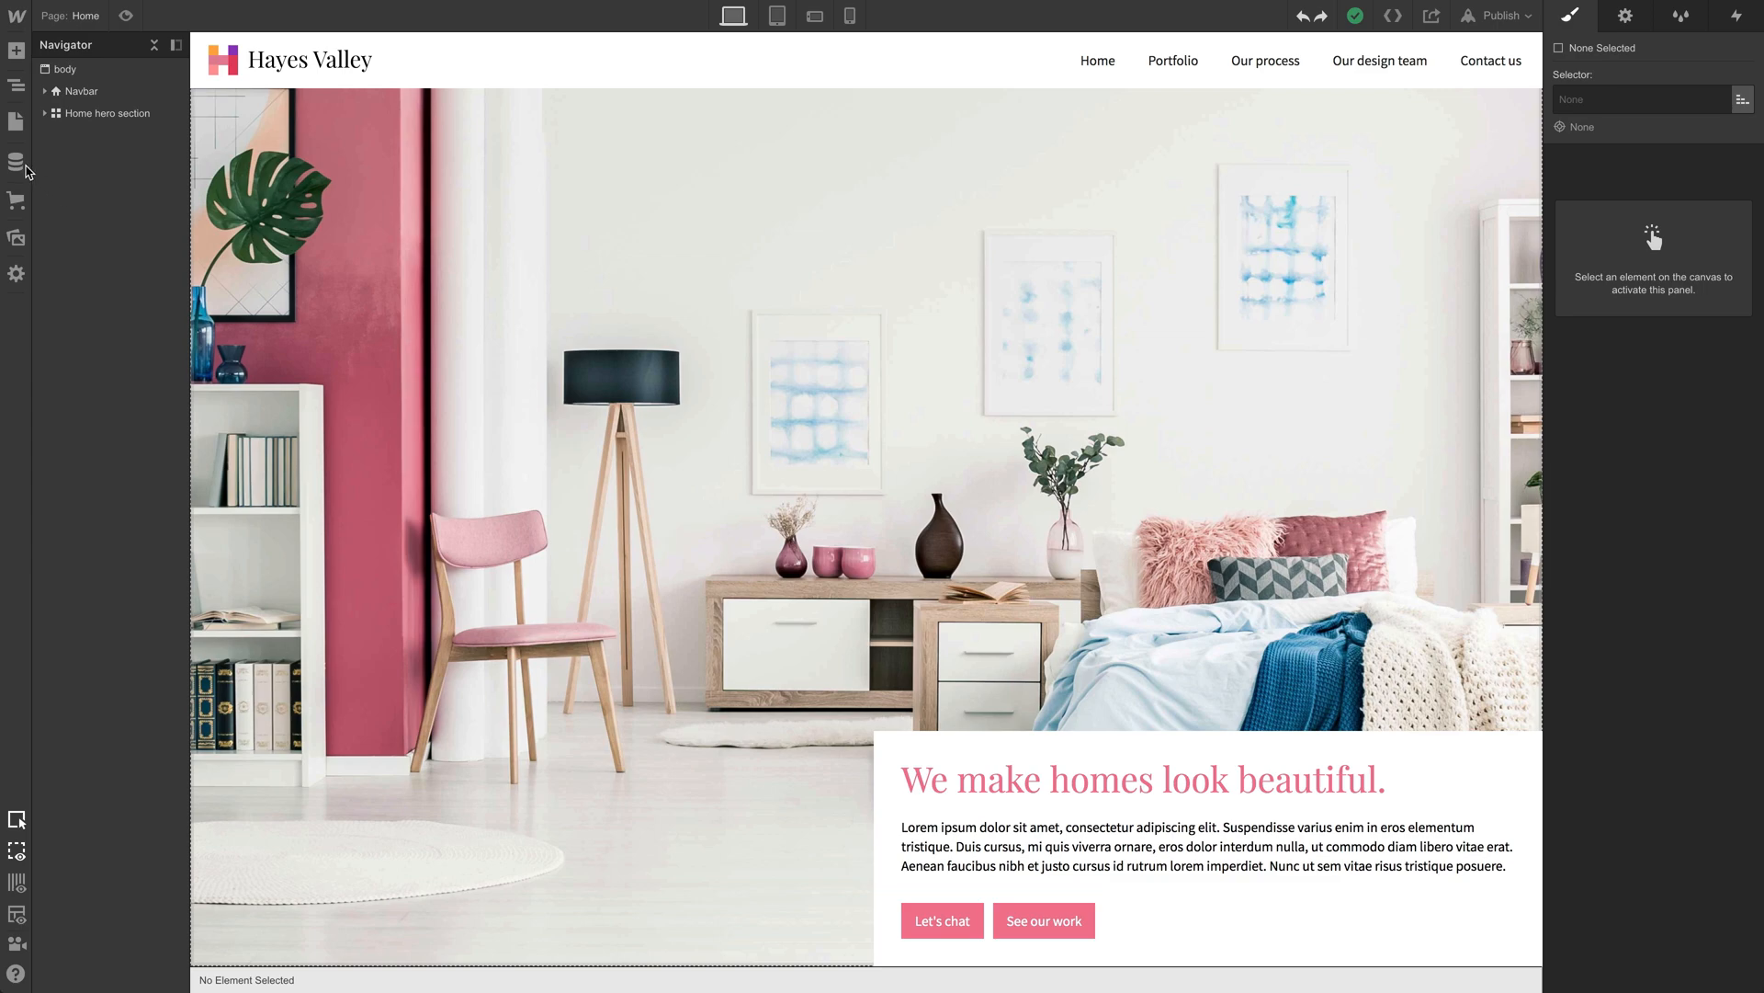
Step: Start a new CMS collection named 'Client projects' and begin its first custom field
click(16, 162)
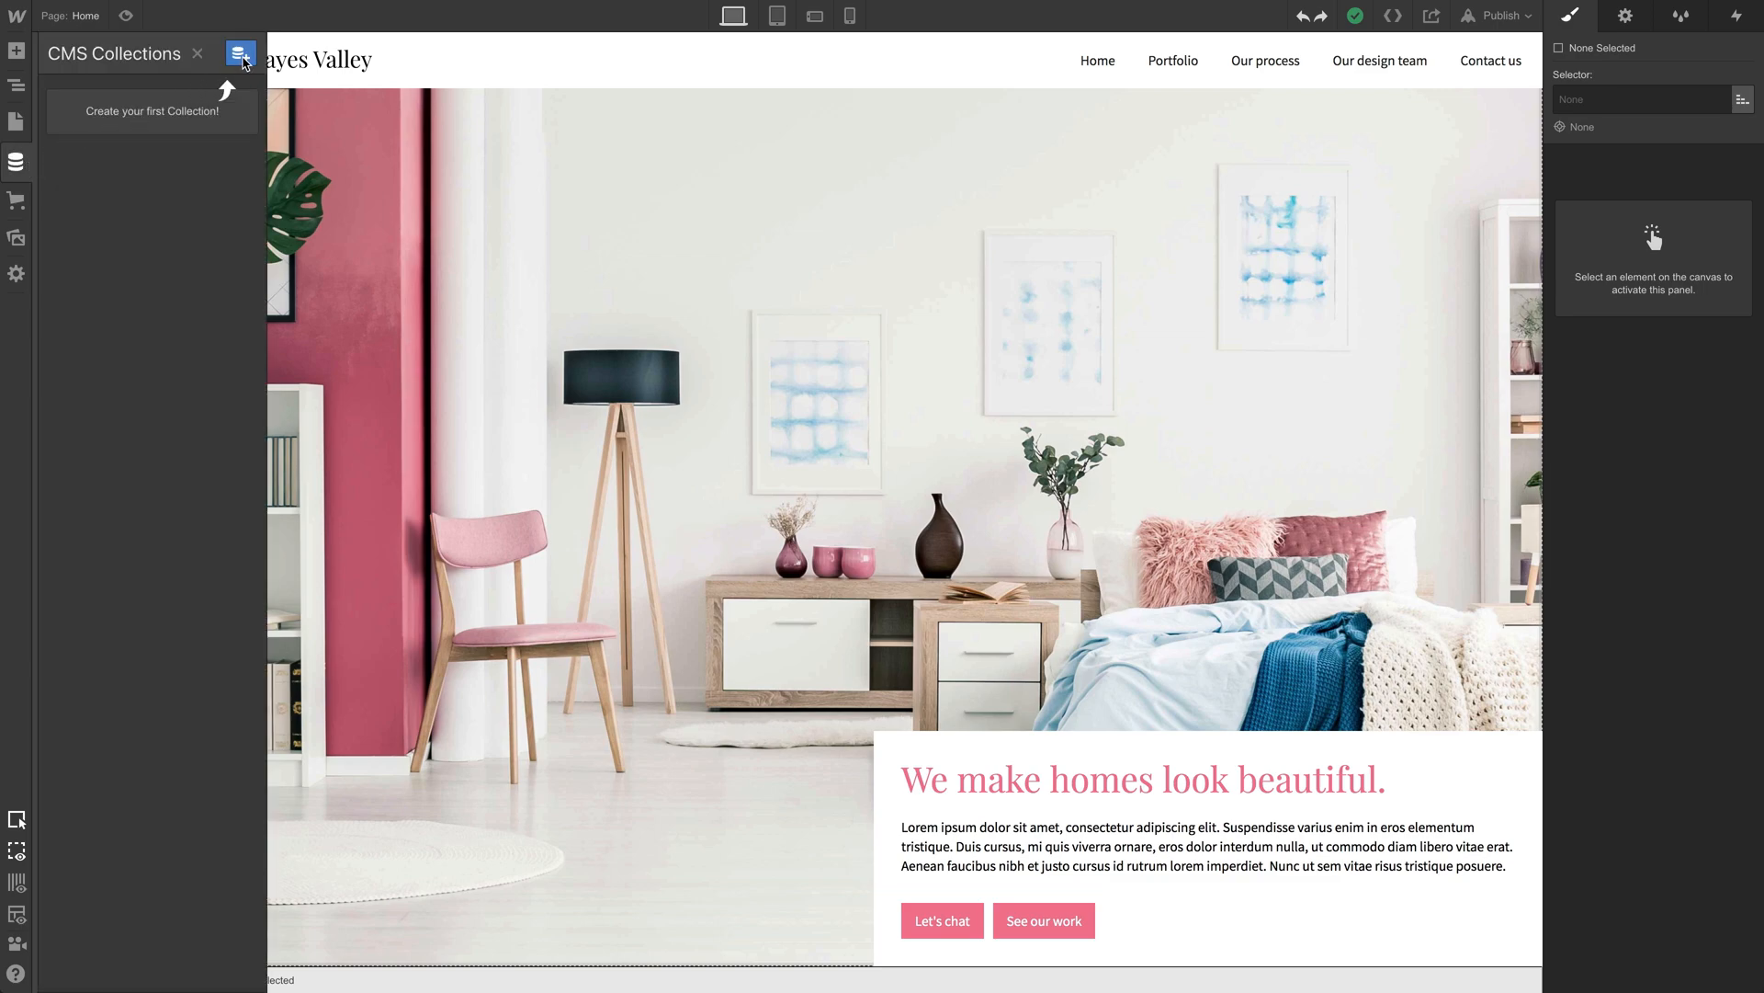
click(150, 112)
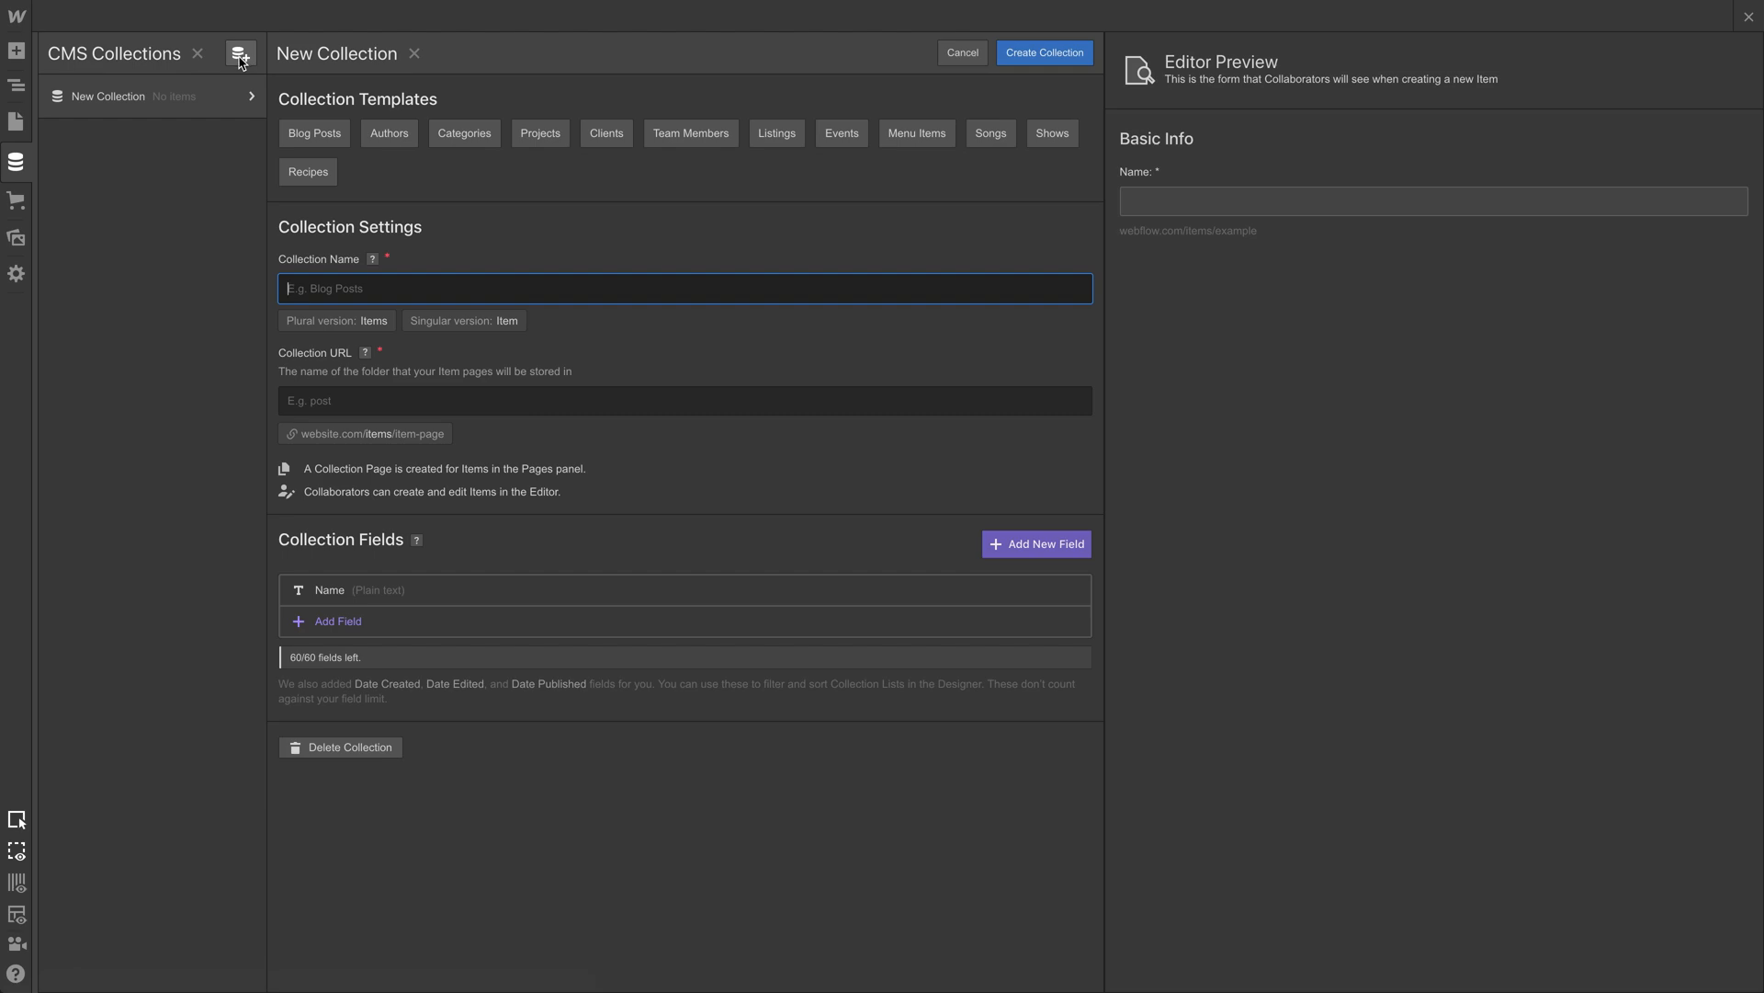
text(Client projects)
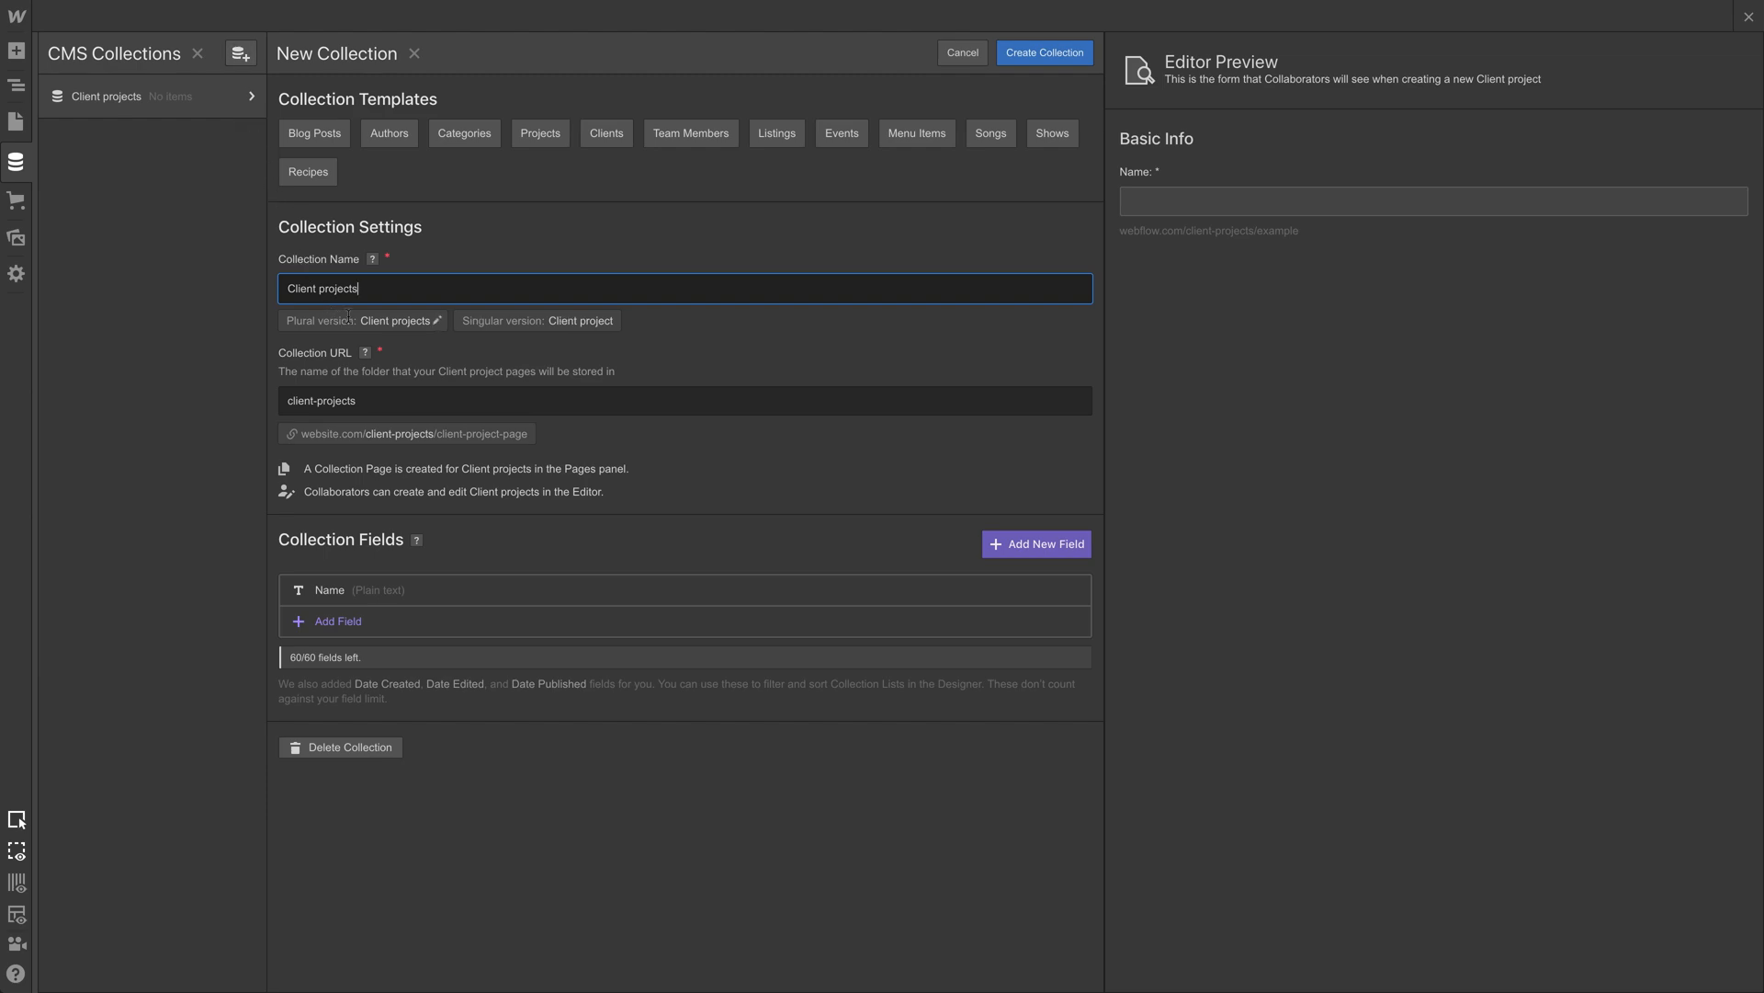
click(537, 321)
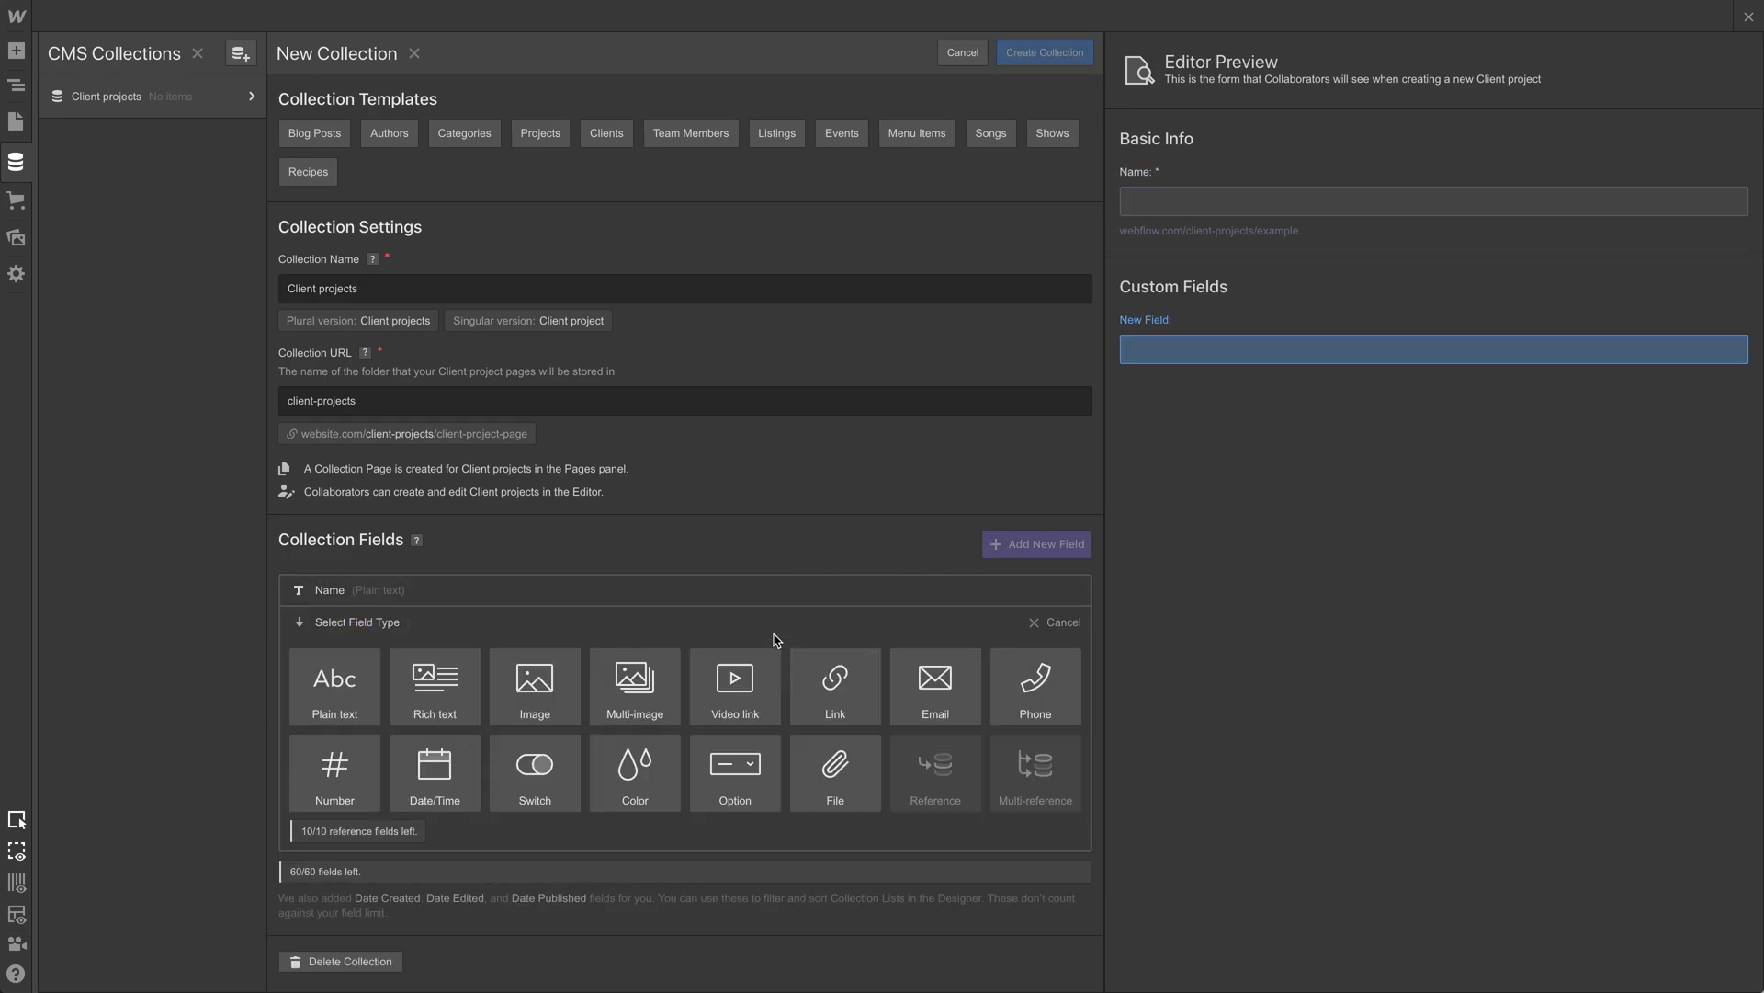
Step: Add an Image field labelled 'Featured image'
click(535, 687)
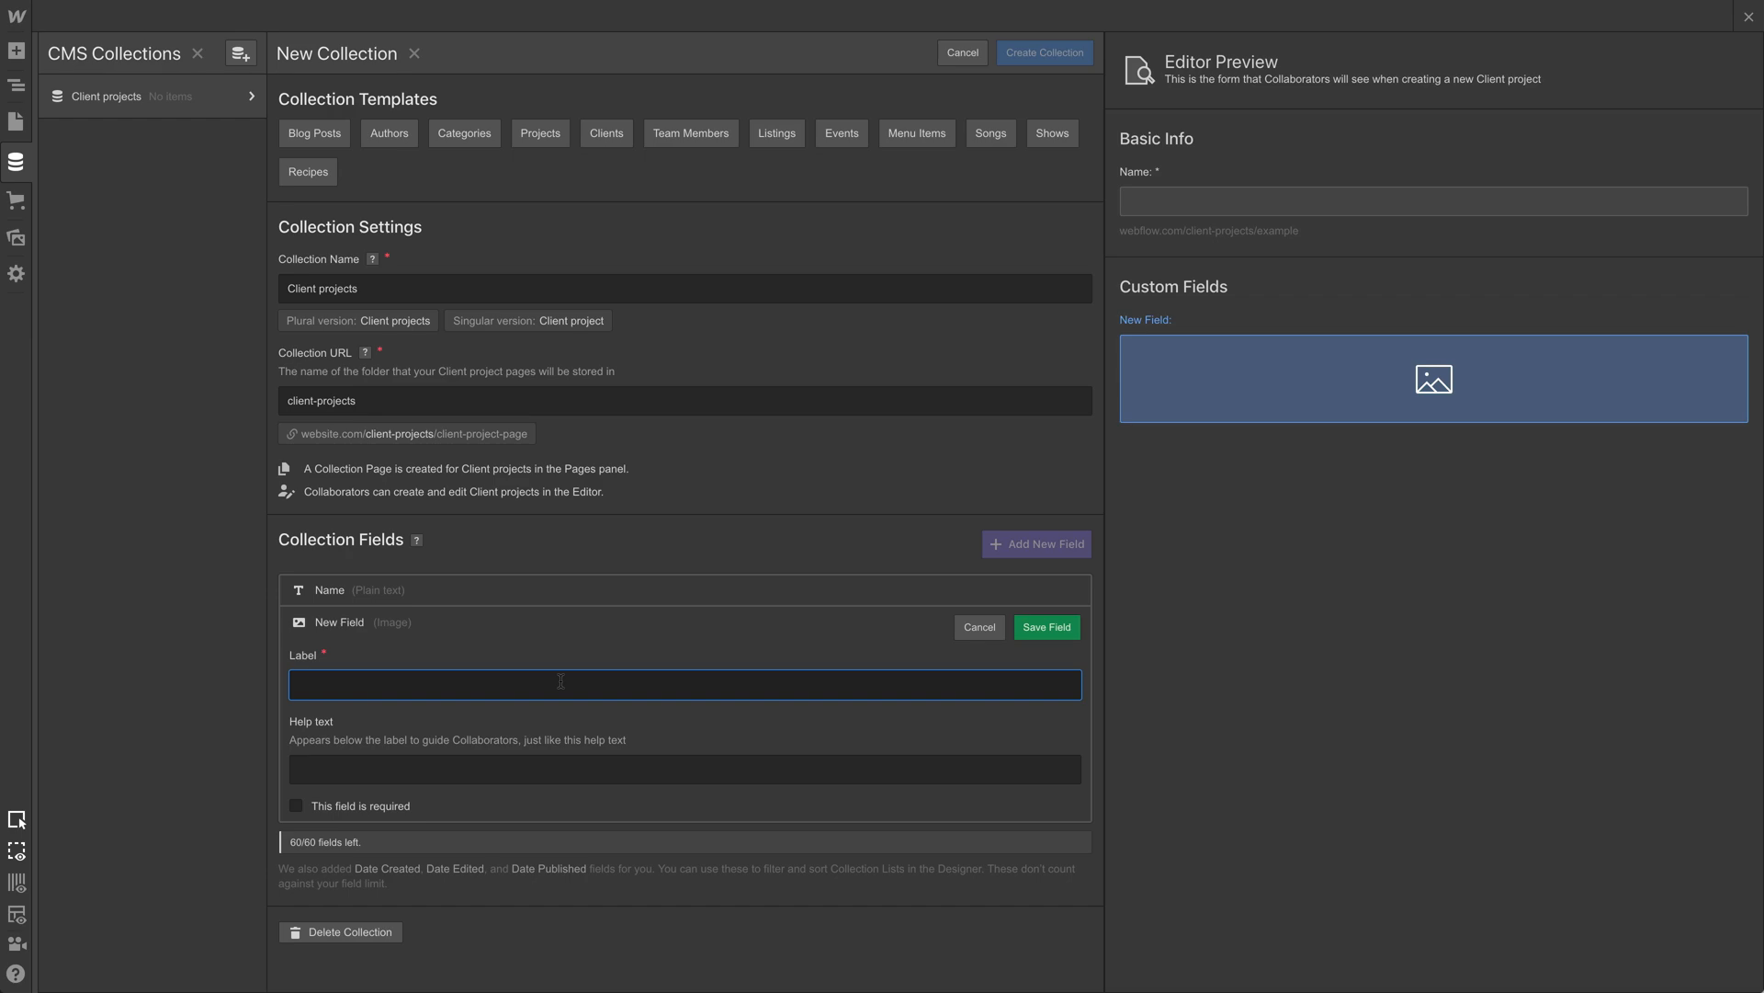
text(Featured imag)
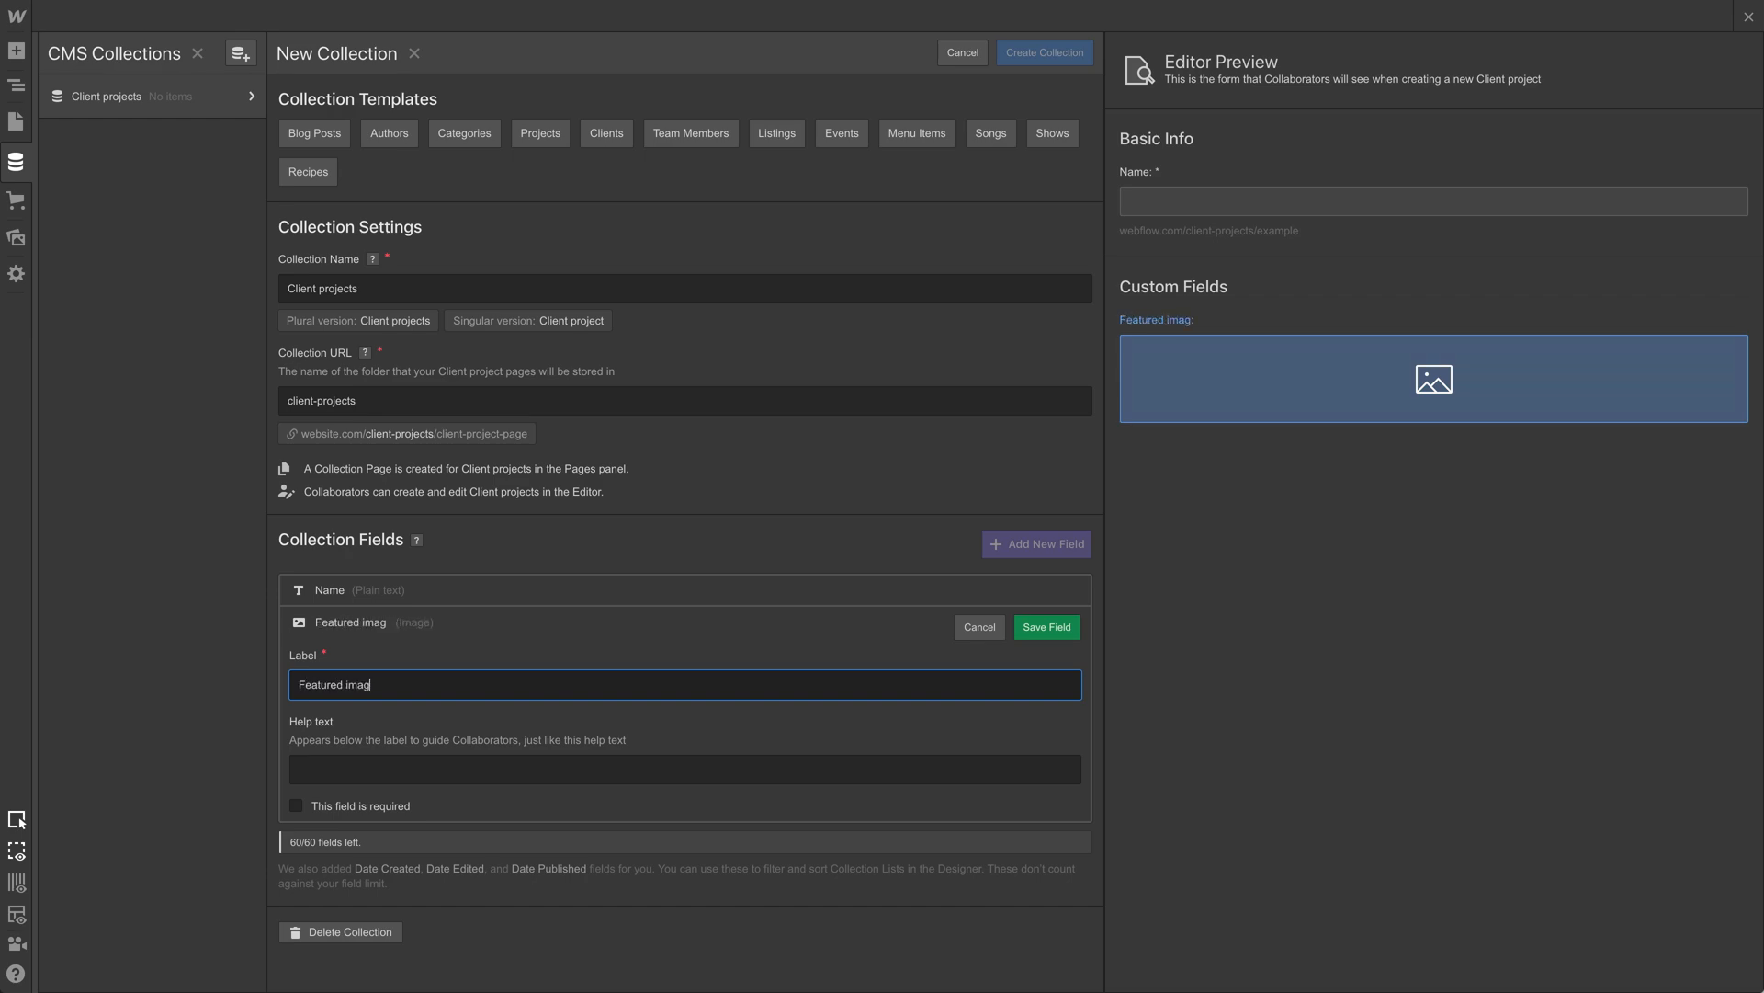
text(e)
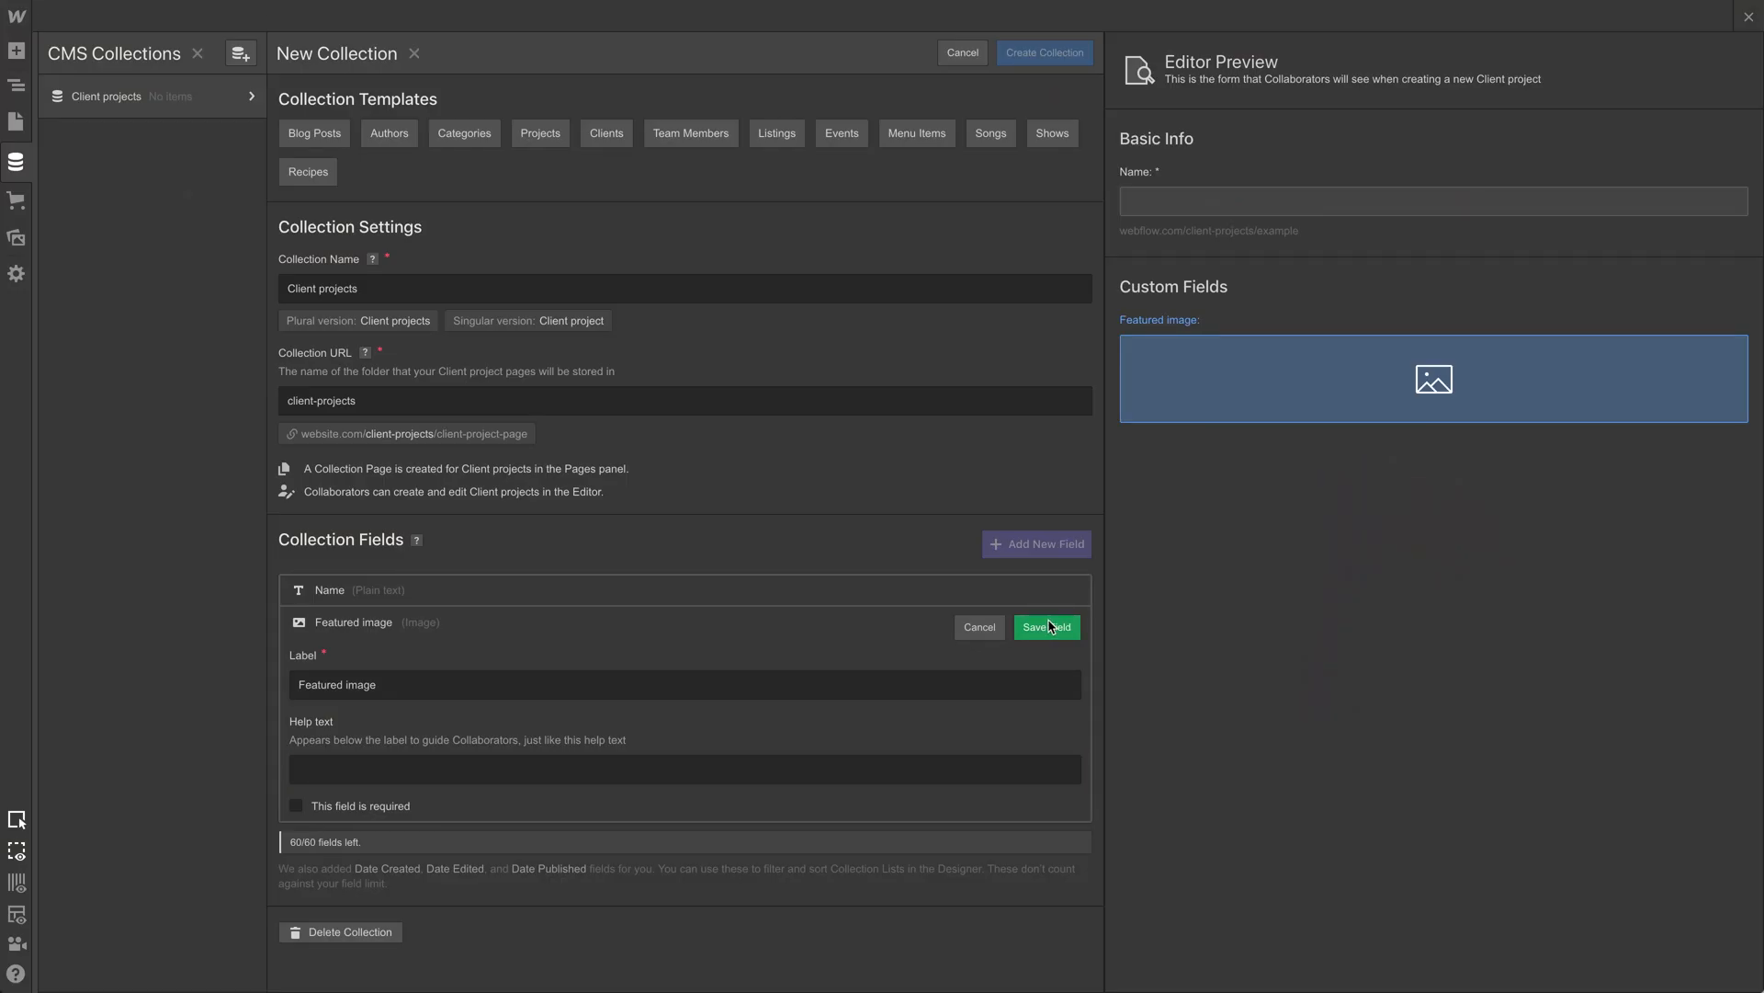
click(1044, 627)
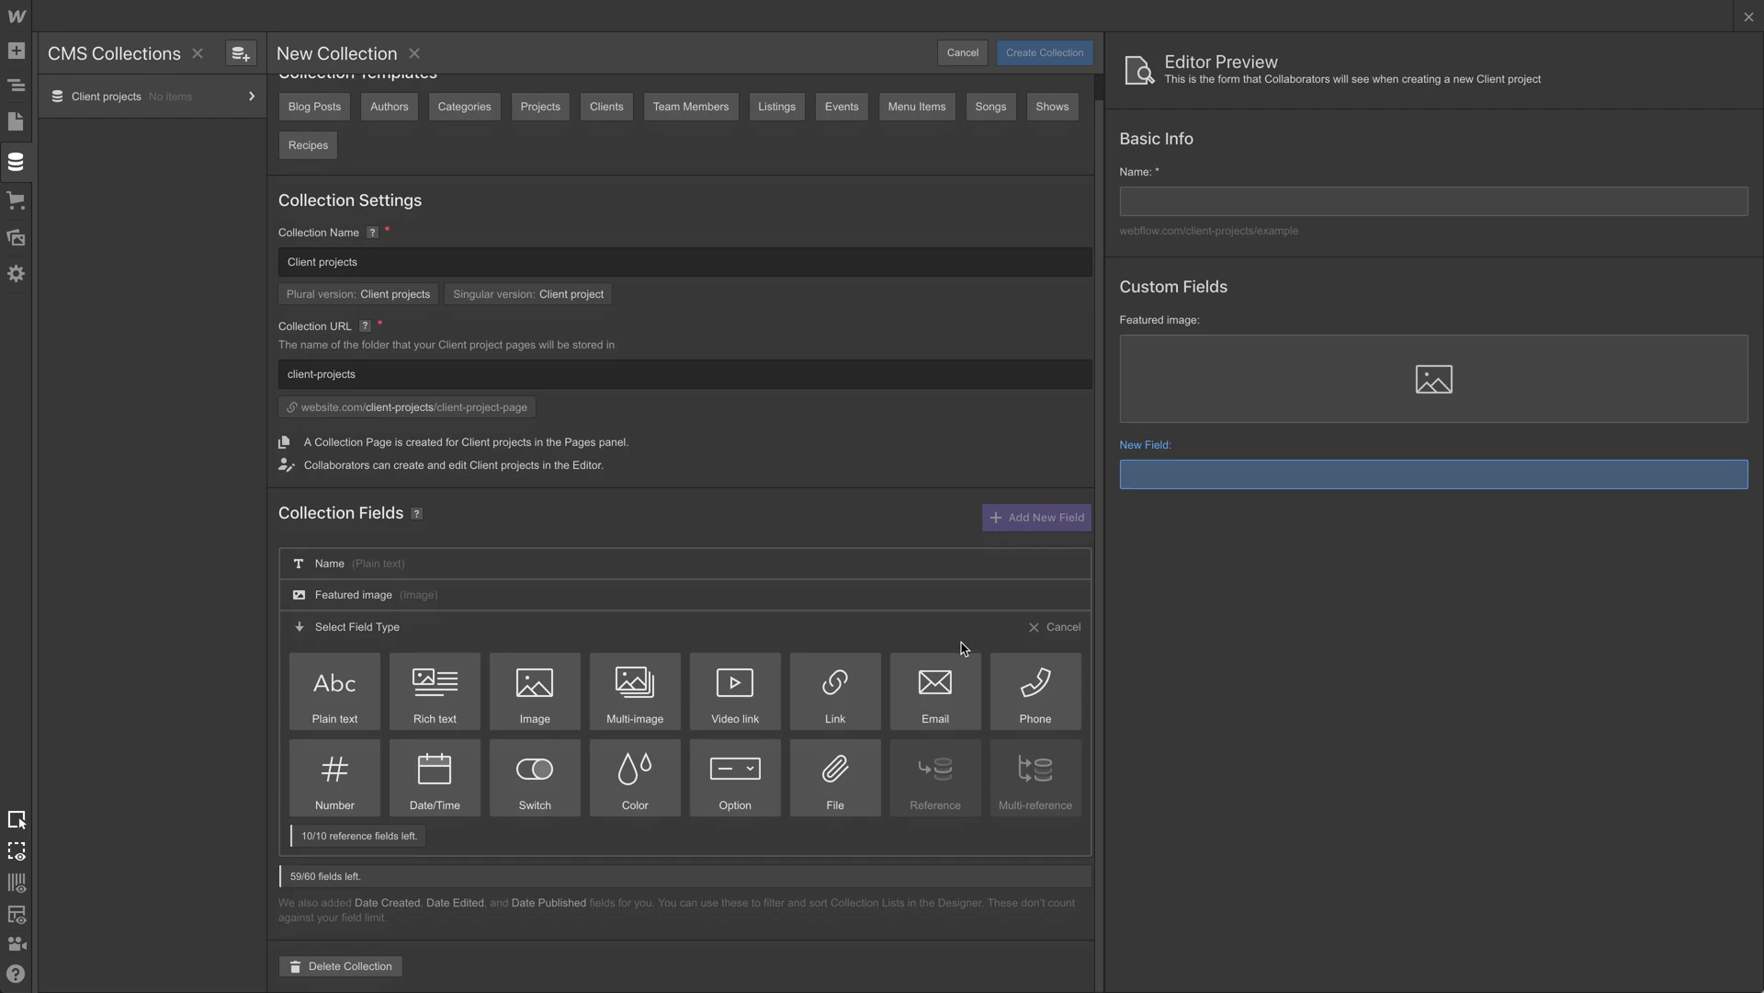
Step: Add a Rich text field labelled 'Project details'
click(433, 690)
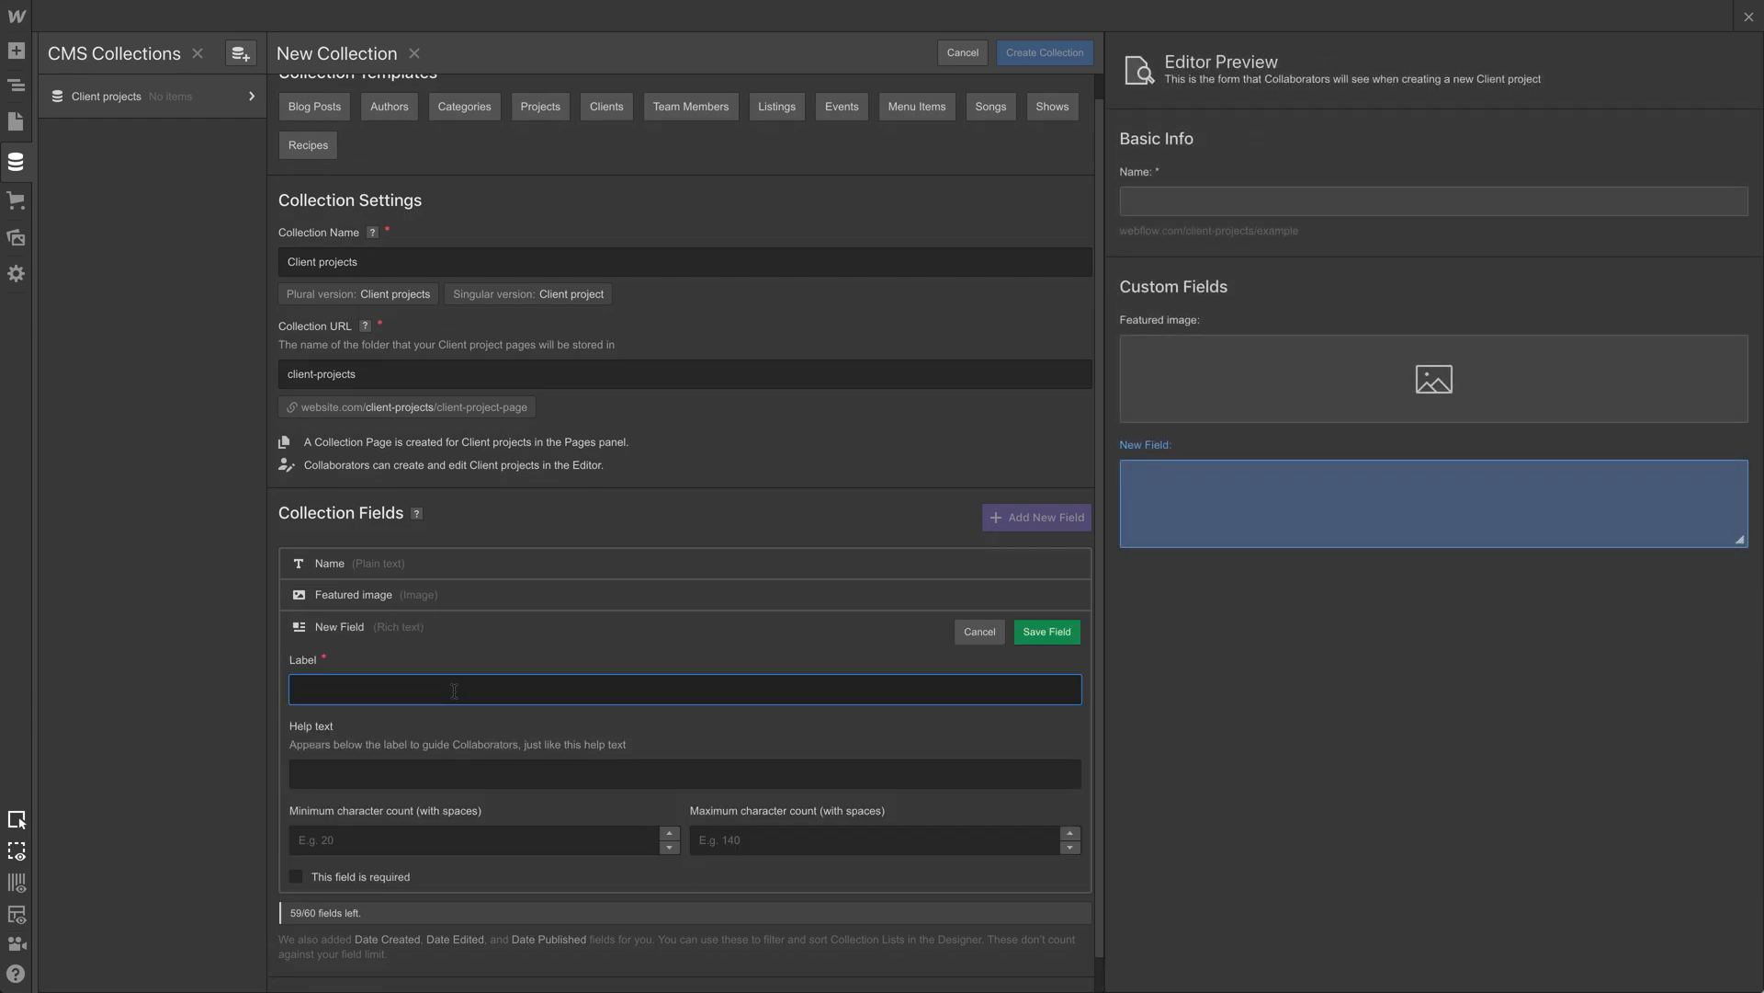
text(Project details)
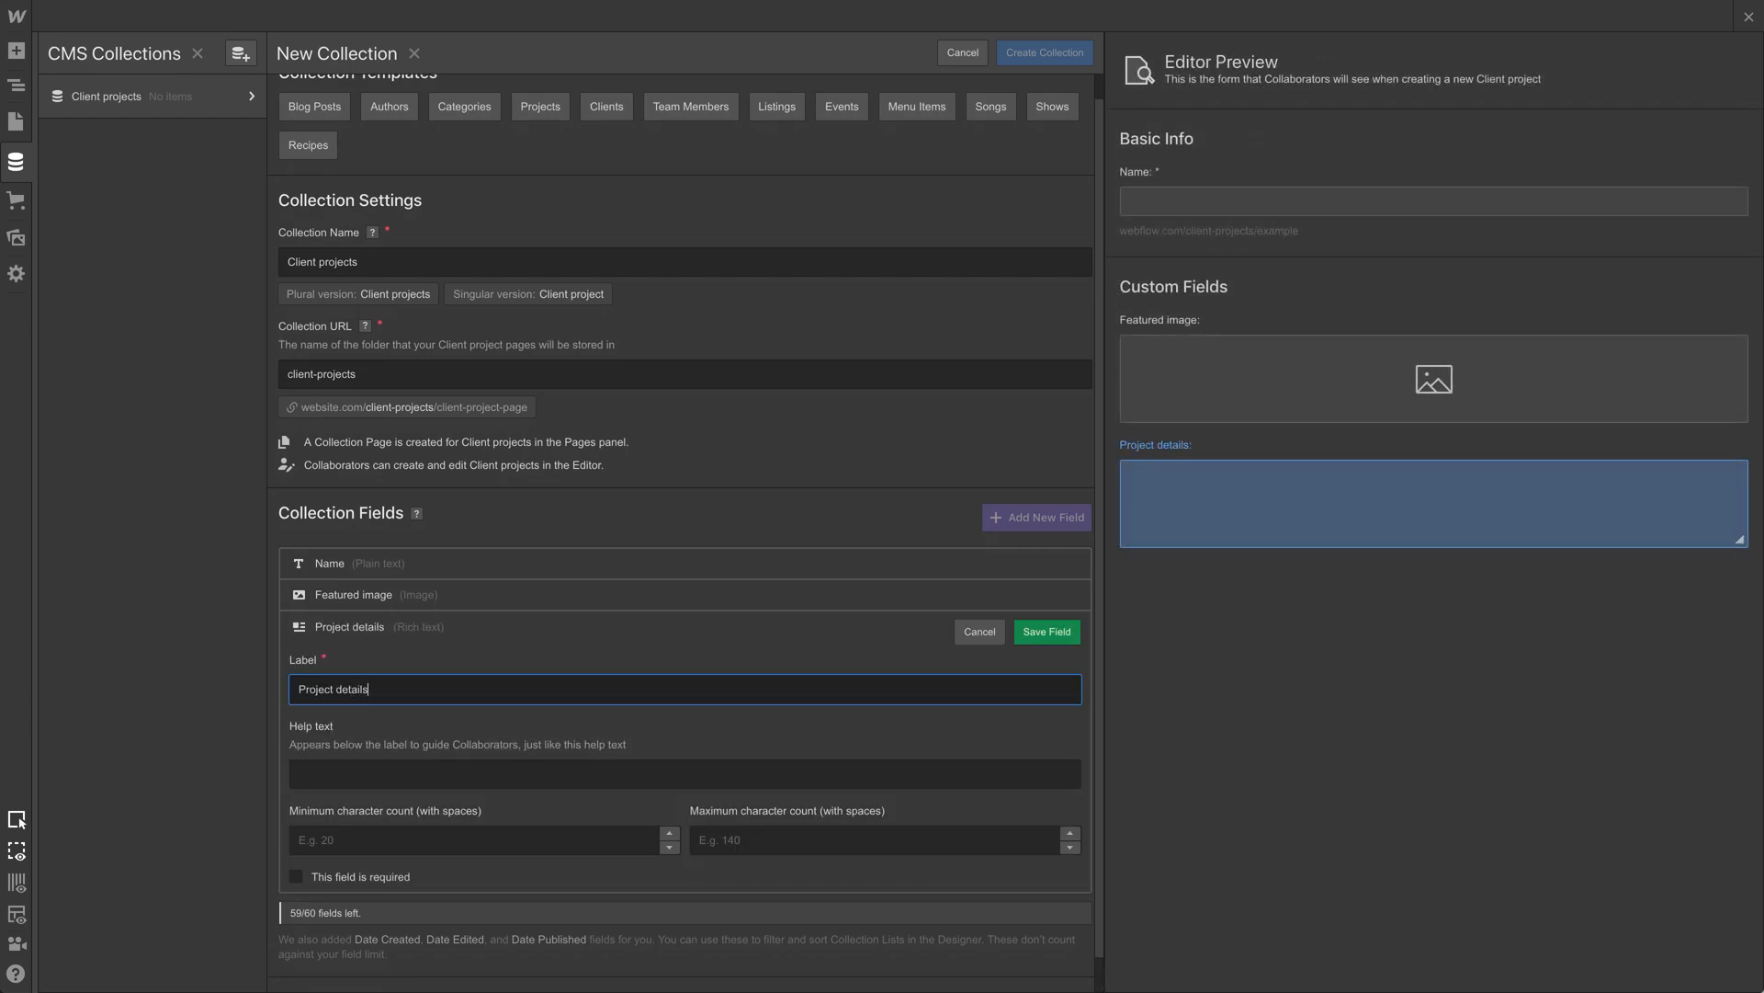
click(1044, 631)
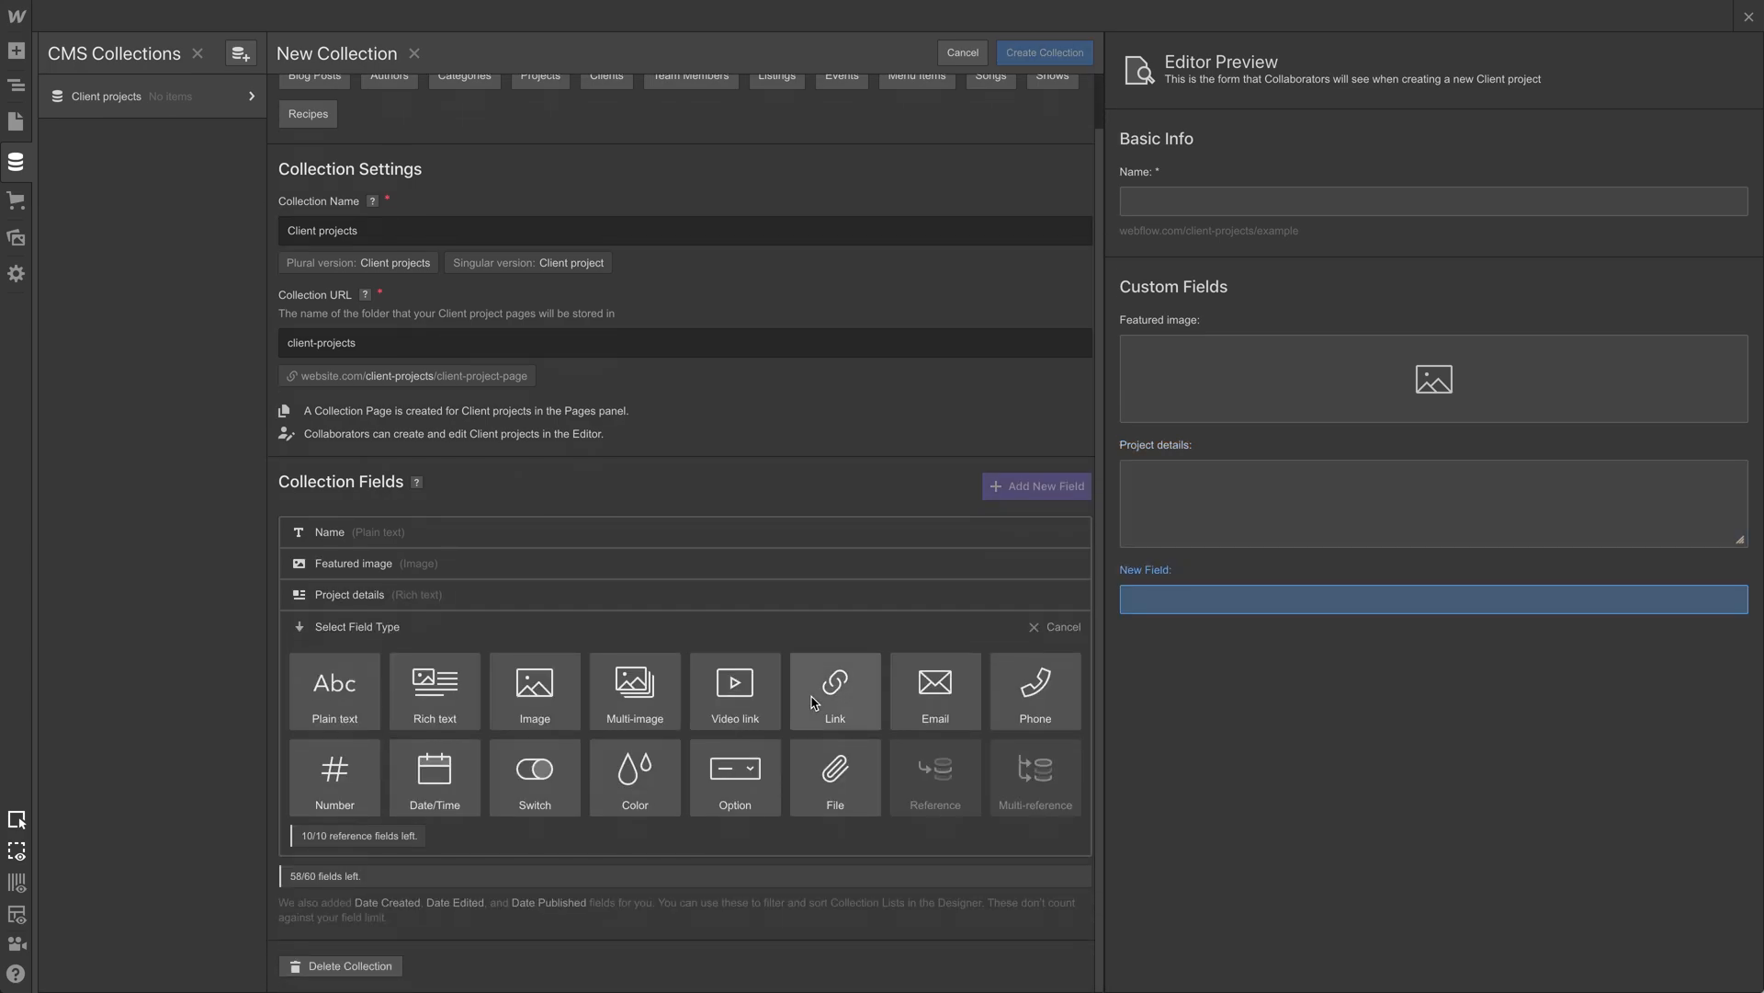
mouse_move(335, 691)
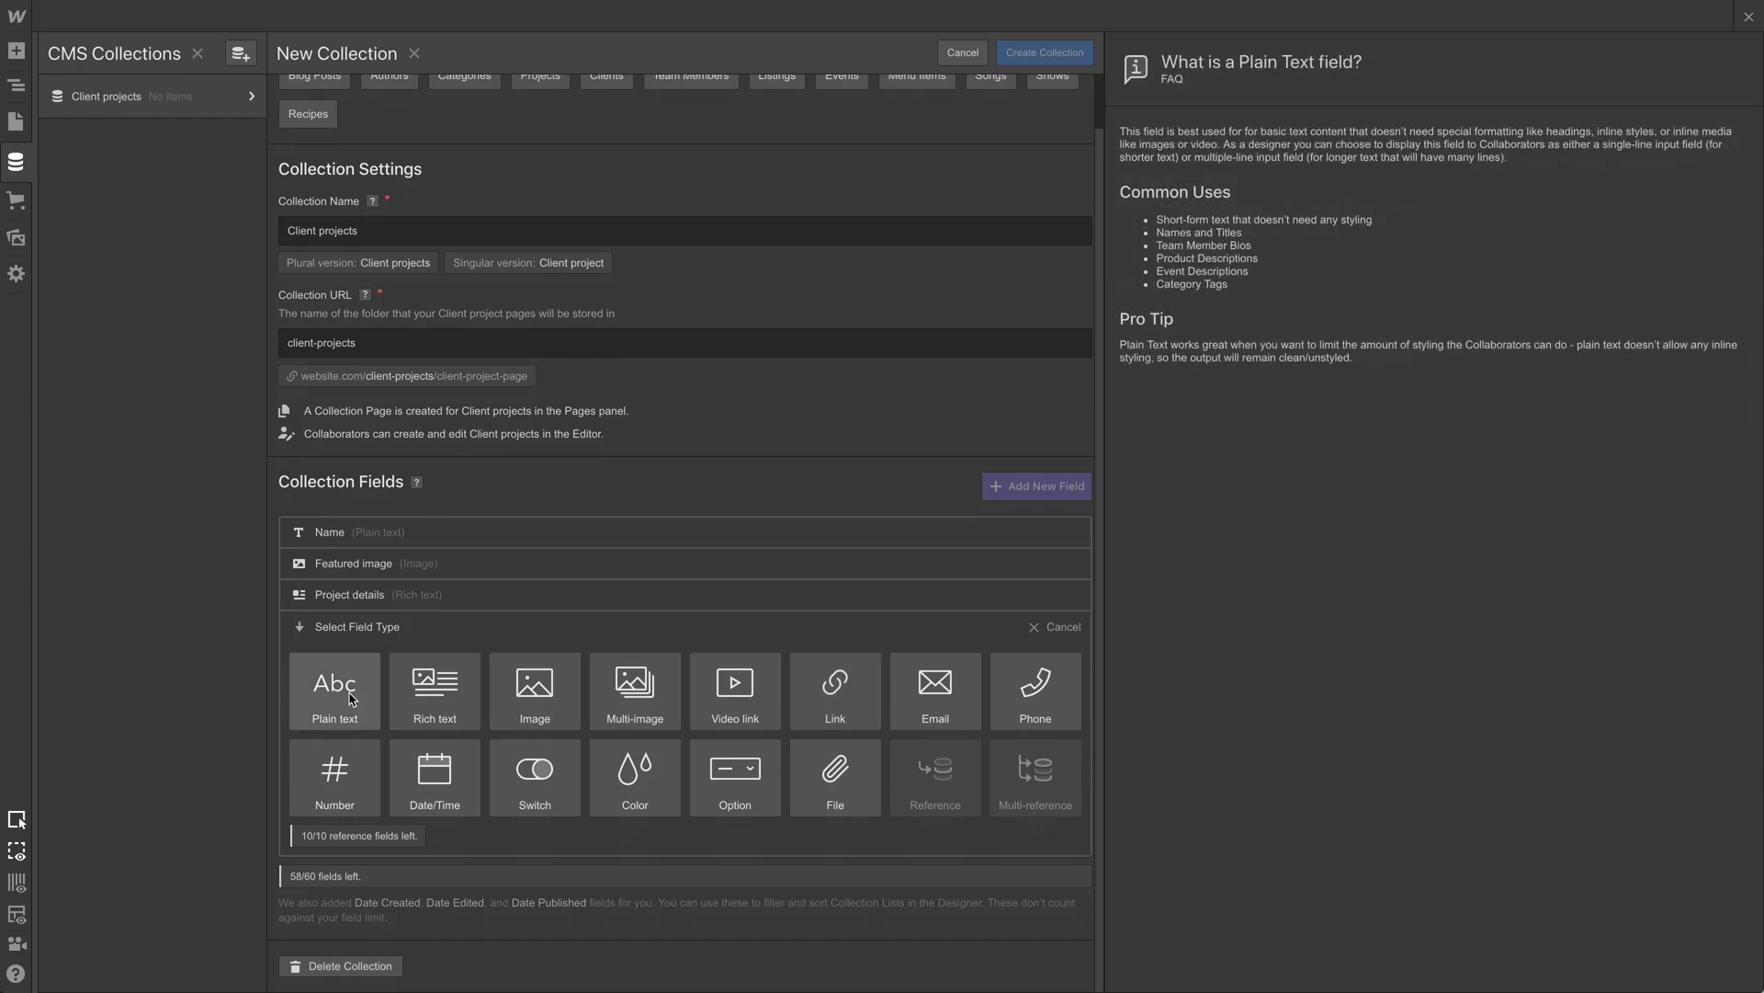
Step: Save plain text fields 'Client testimonial', 'Location' and 'Type of project'
click(333, 690)
text(Client tes)
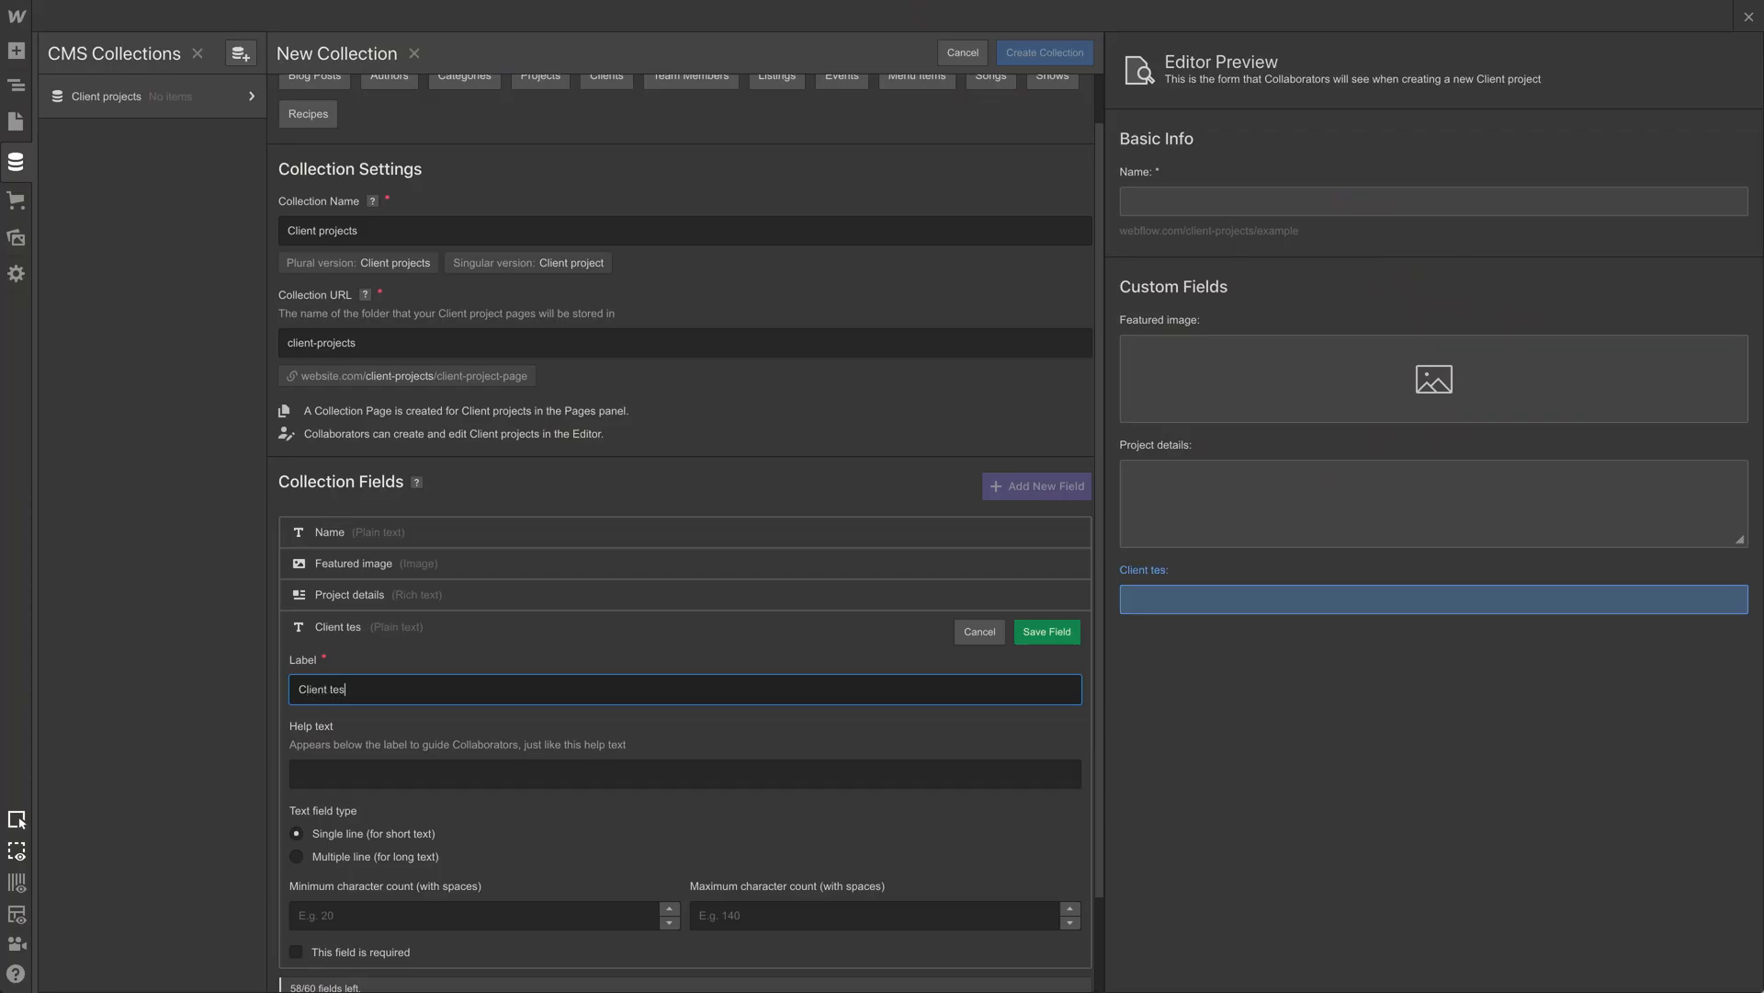
text(timonial)
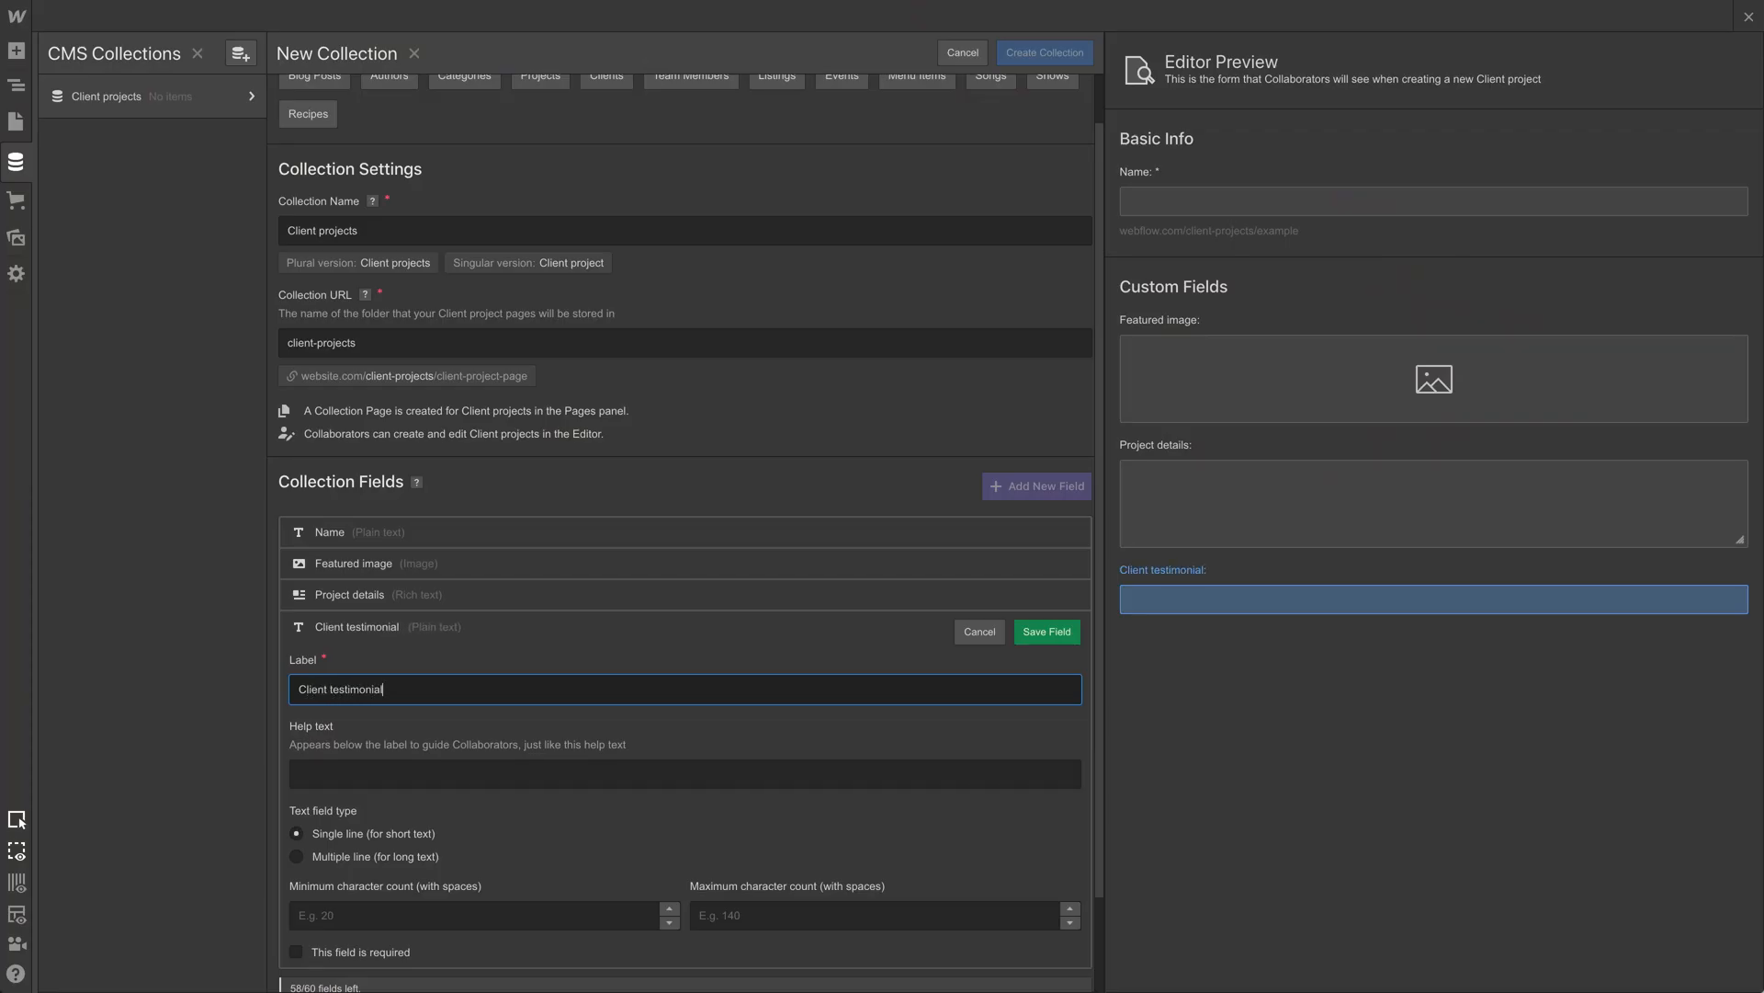
click(484, 915)
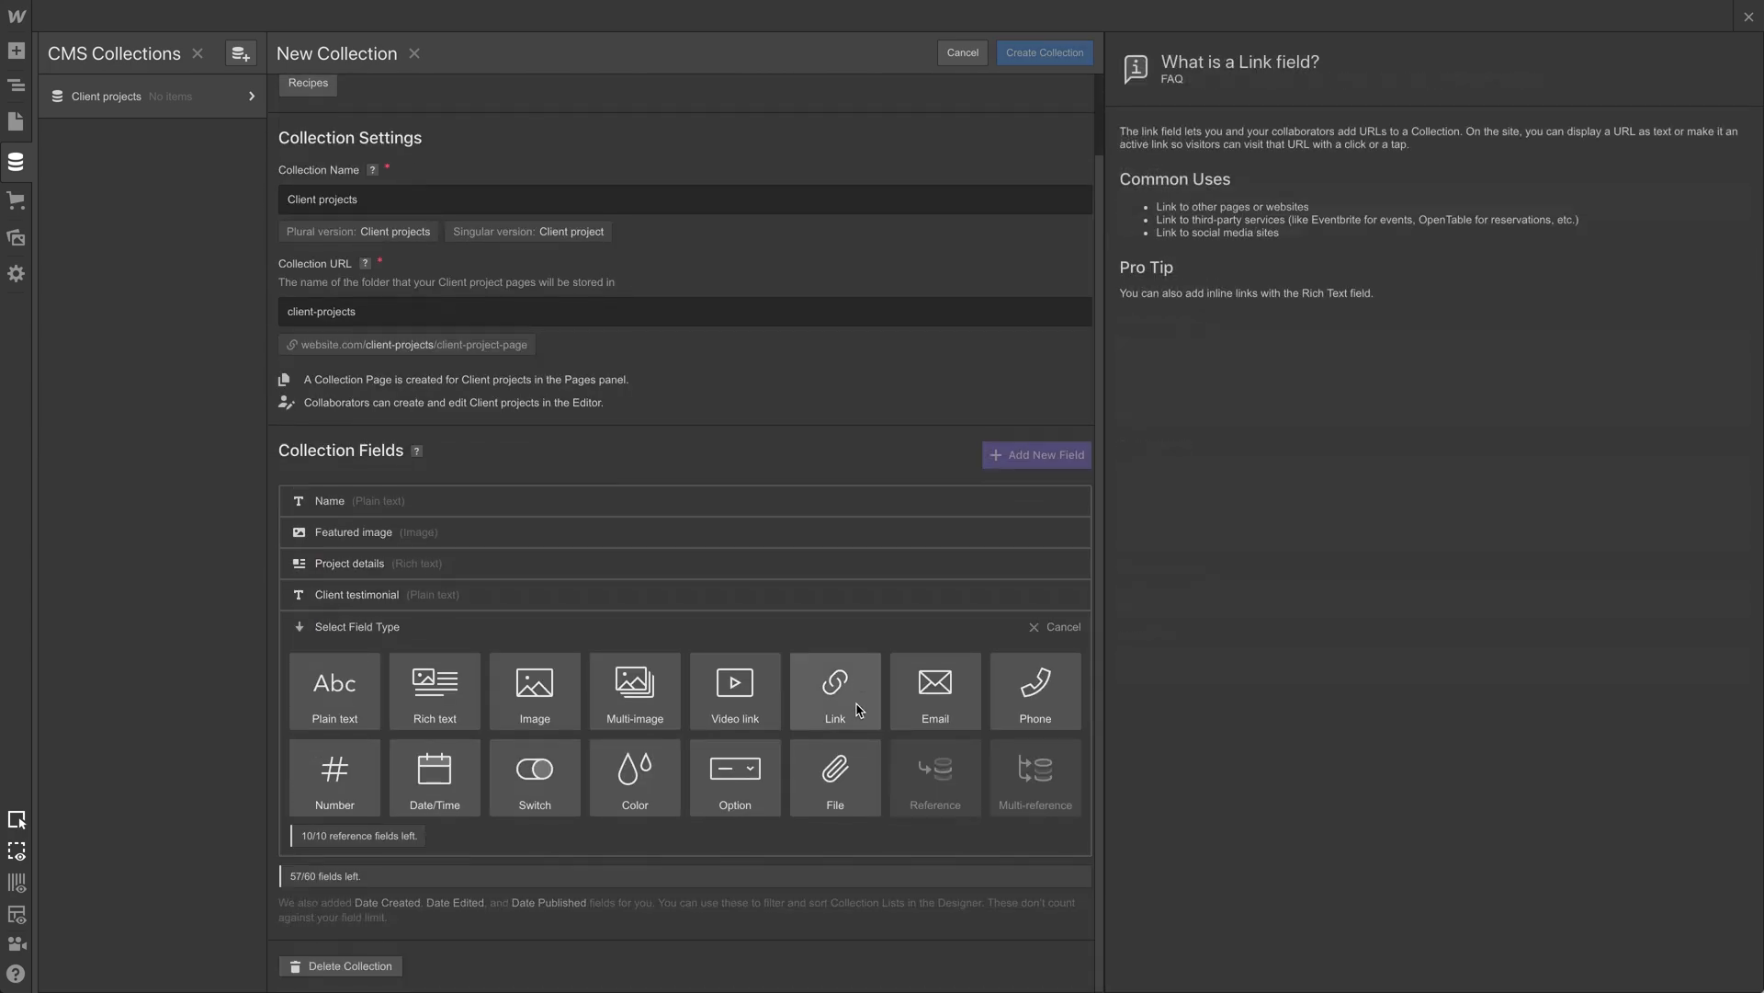
click(335, 690)
text(Location)
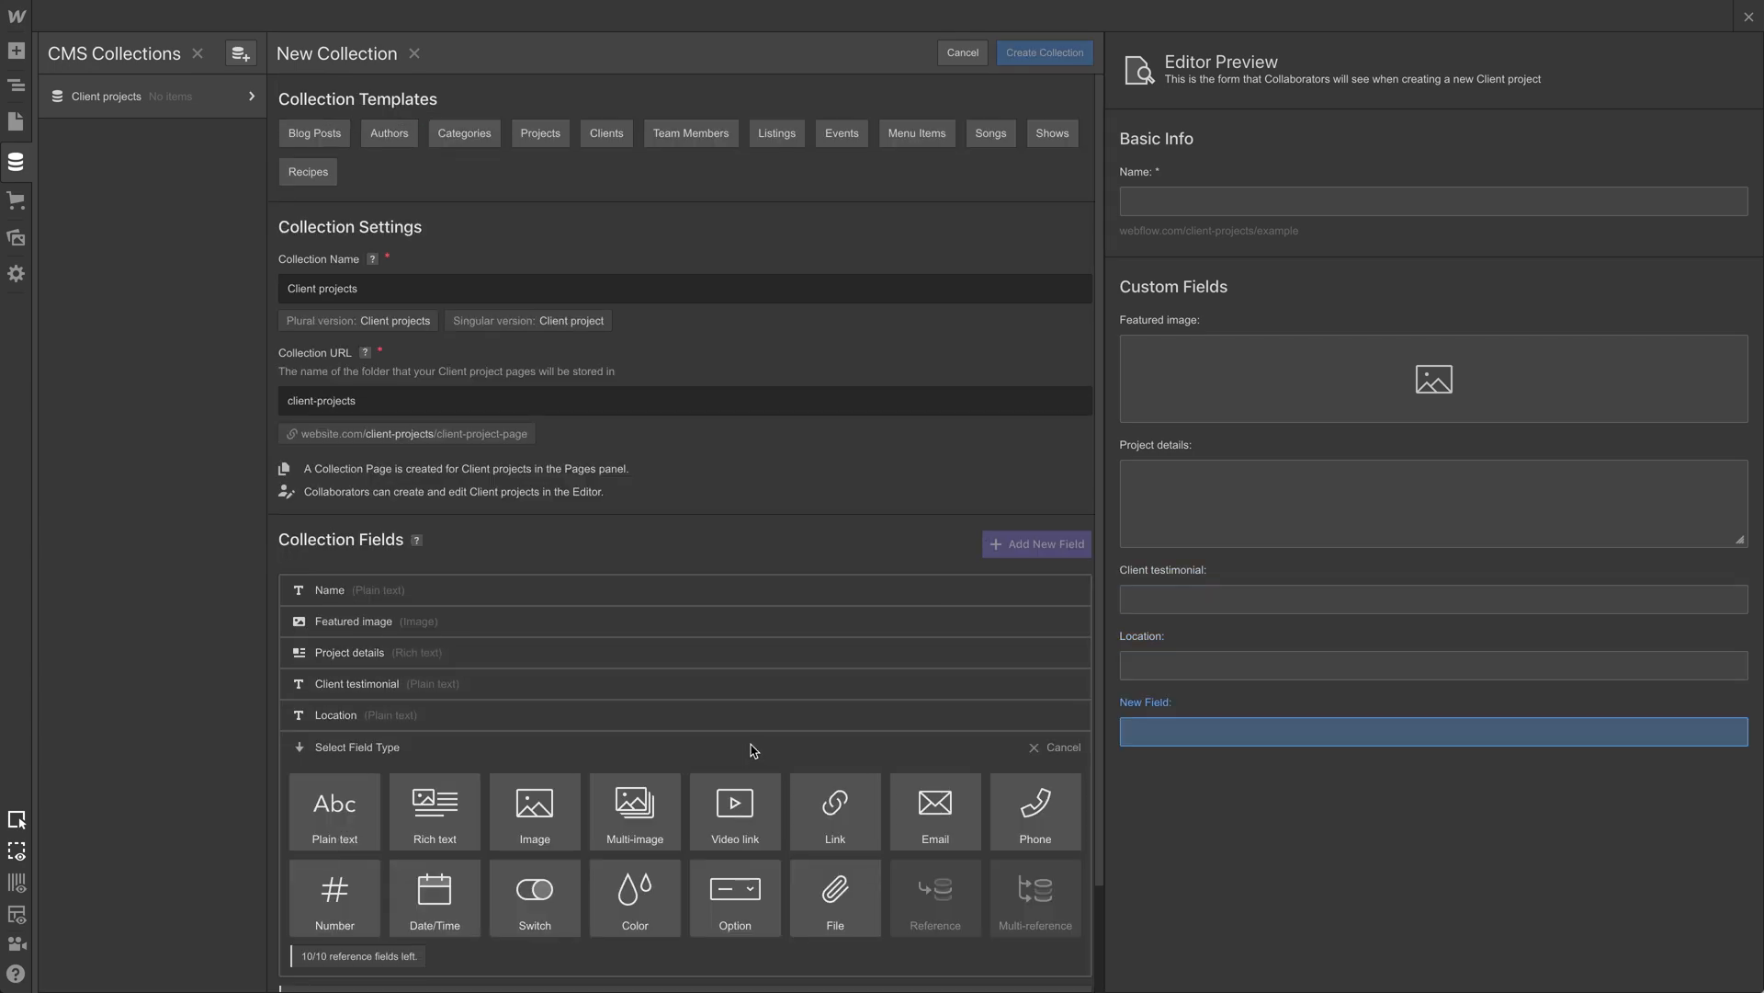
click(332, 811)
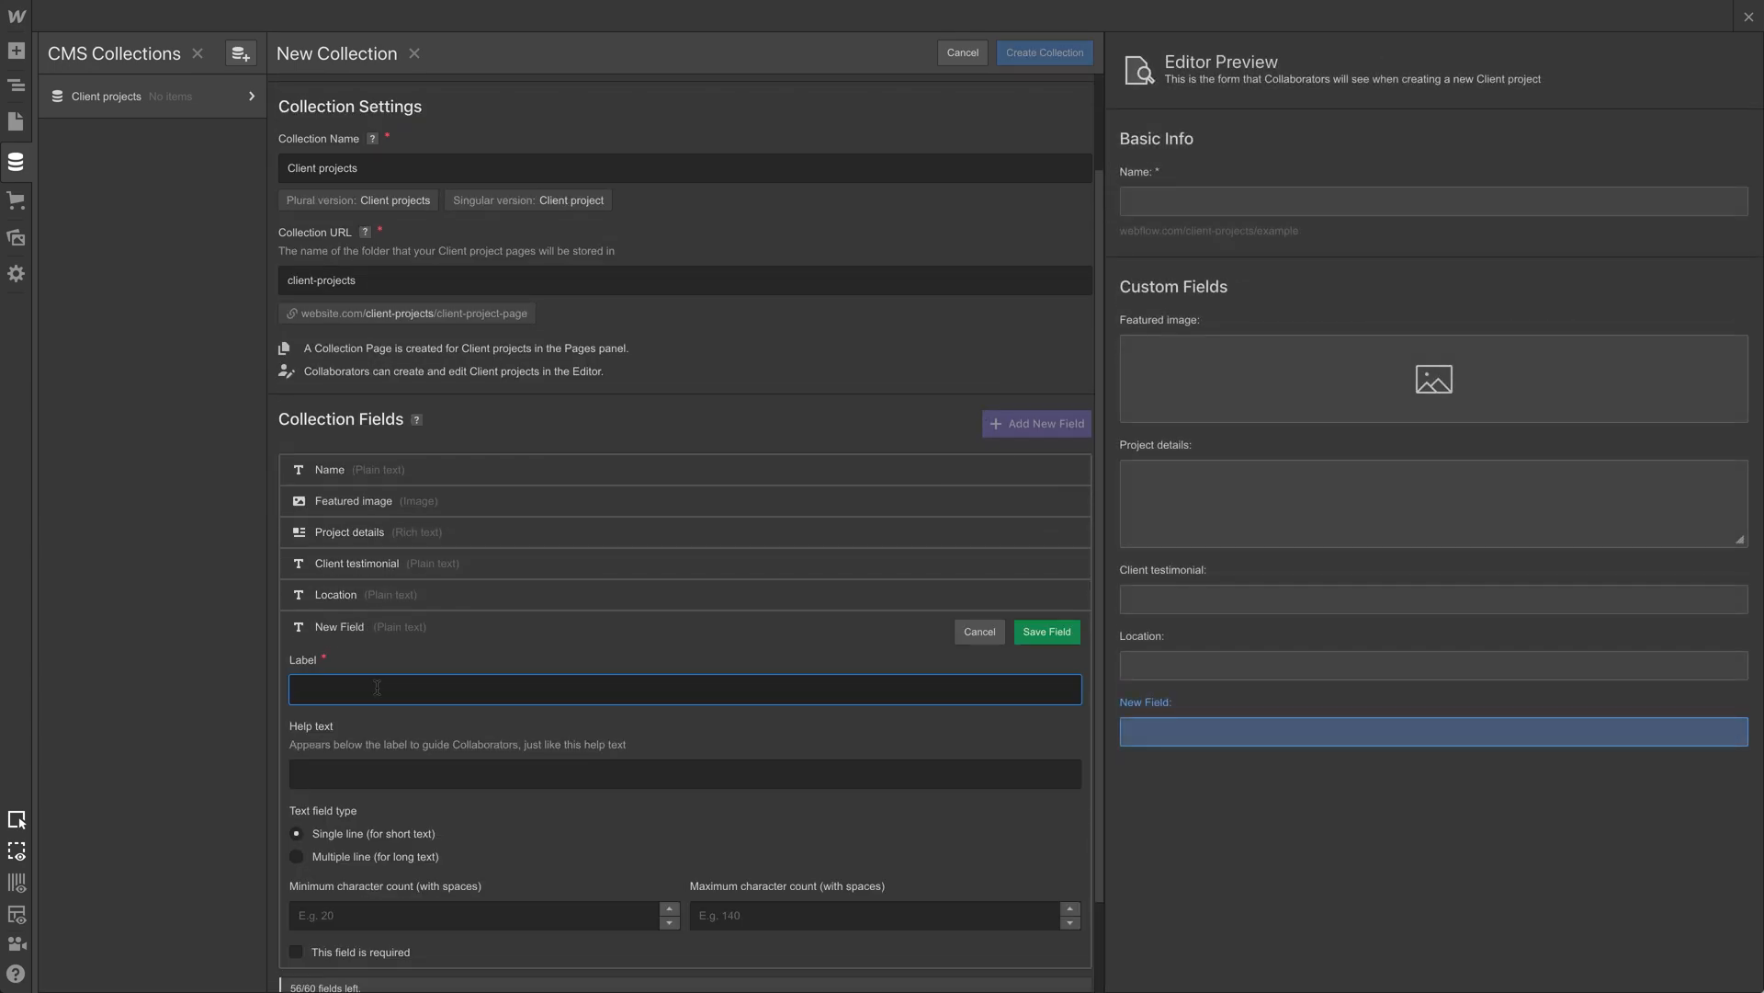
text(Type)
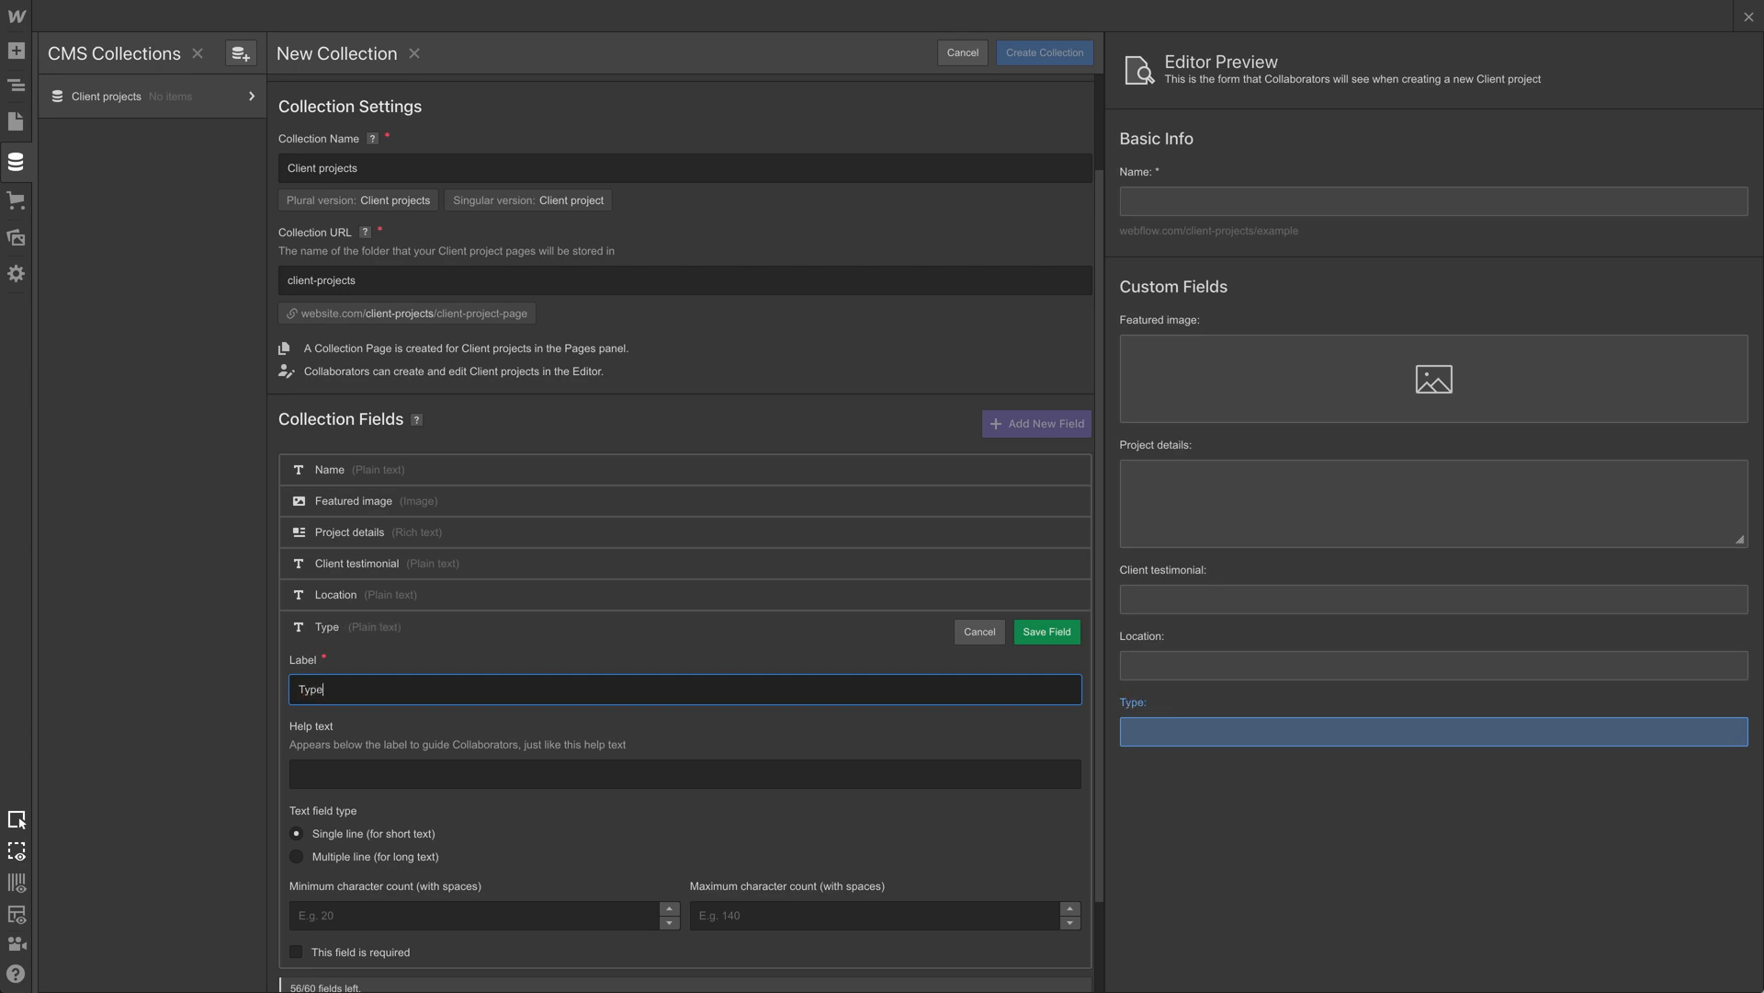
click(1044, 631)
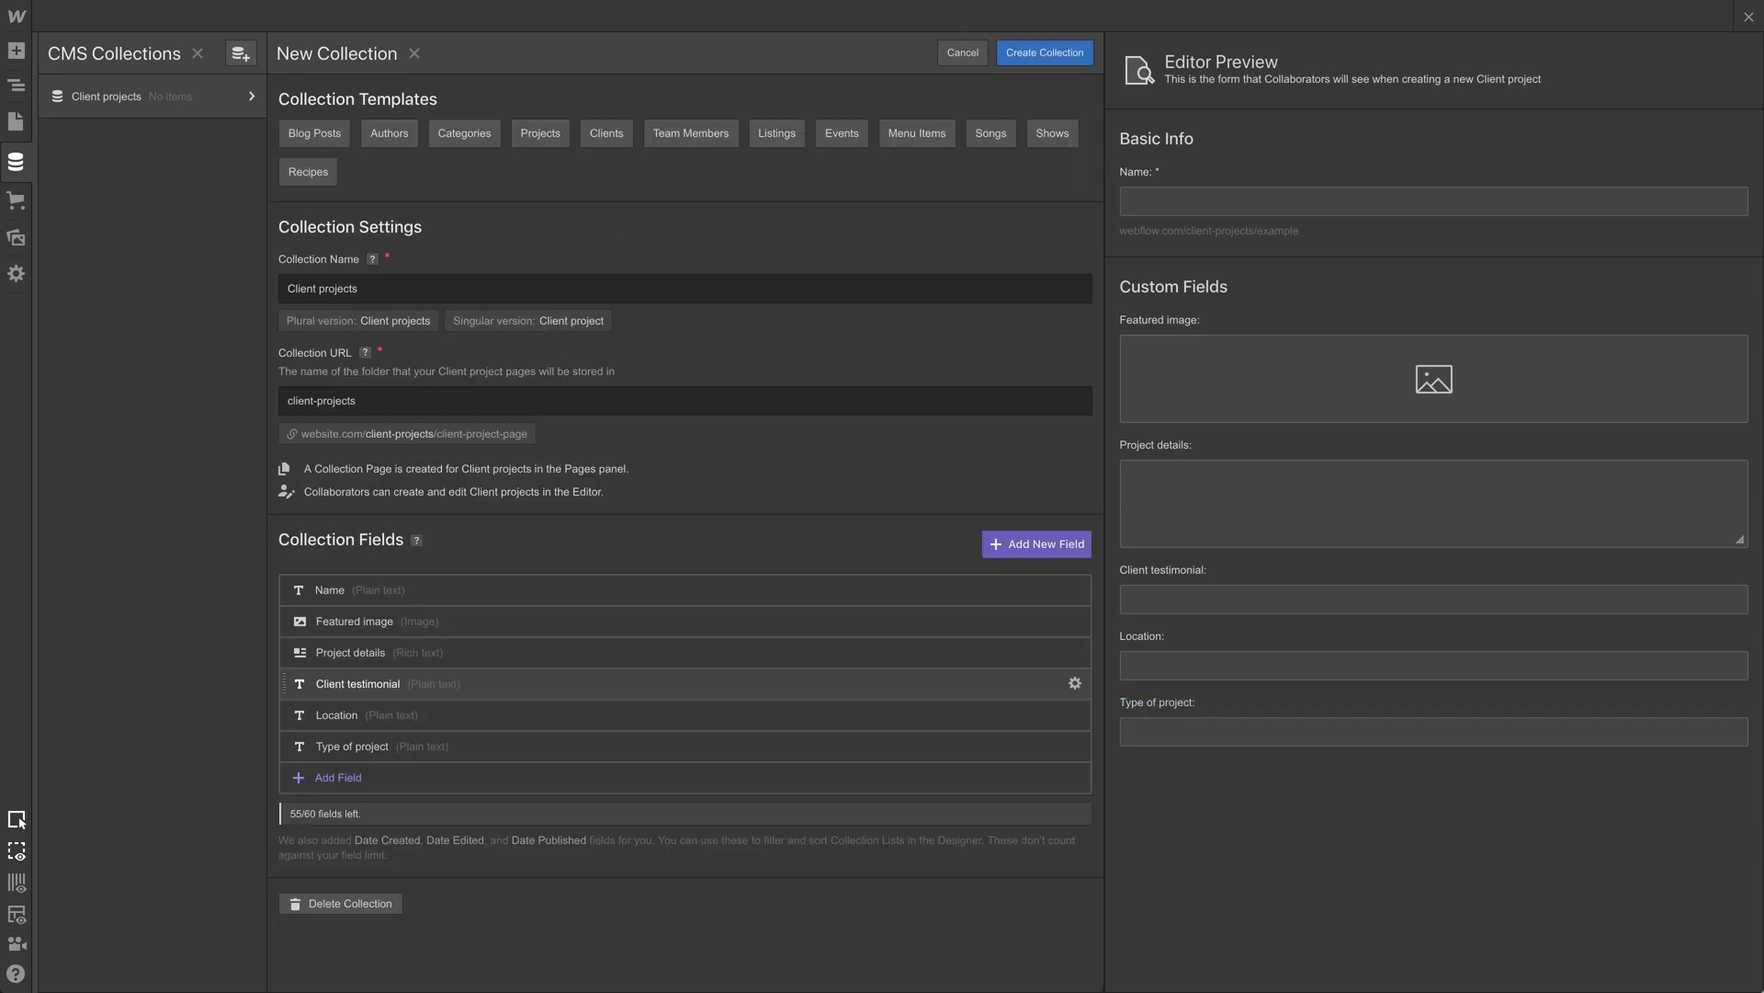
Step: Save a plain text 'Date completed' field with help text 'Enter the four-digit year (2018, 2019, etc.)'
click(1036, 543)
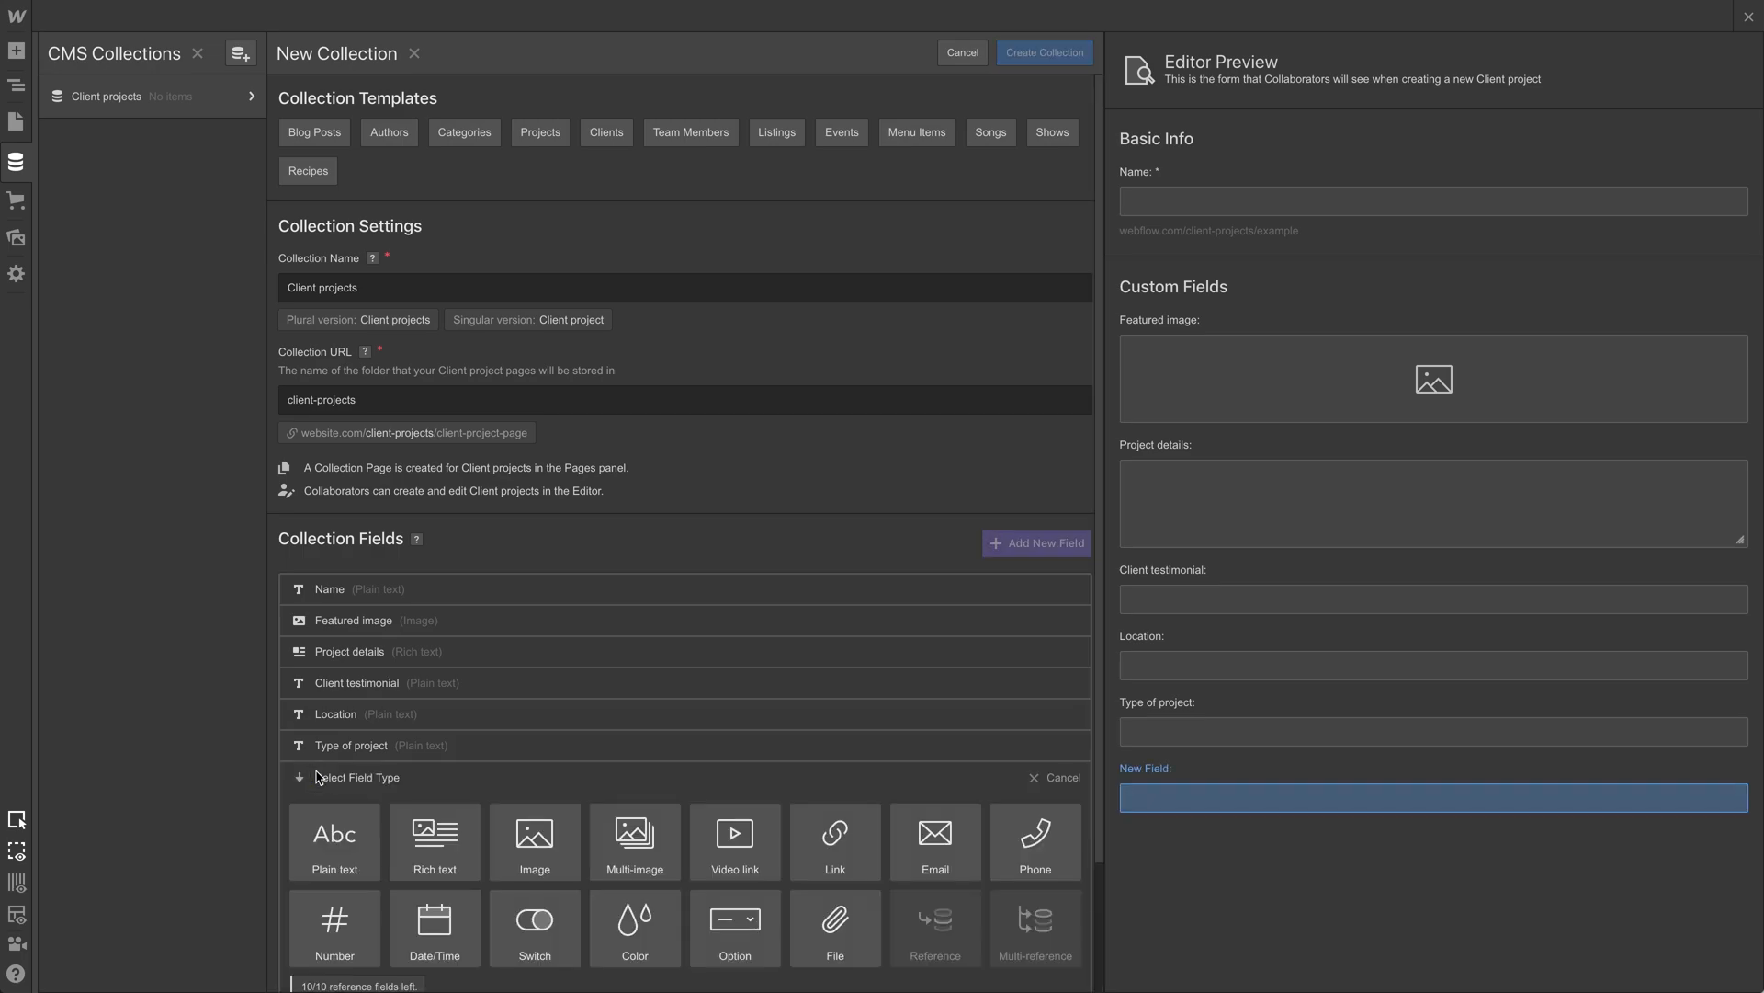
scroll(down, 3)
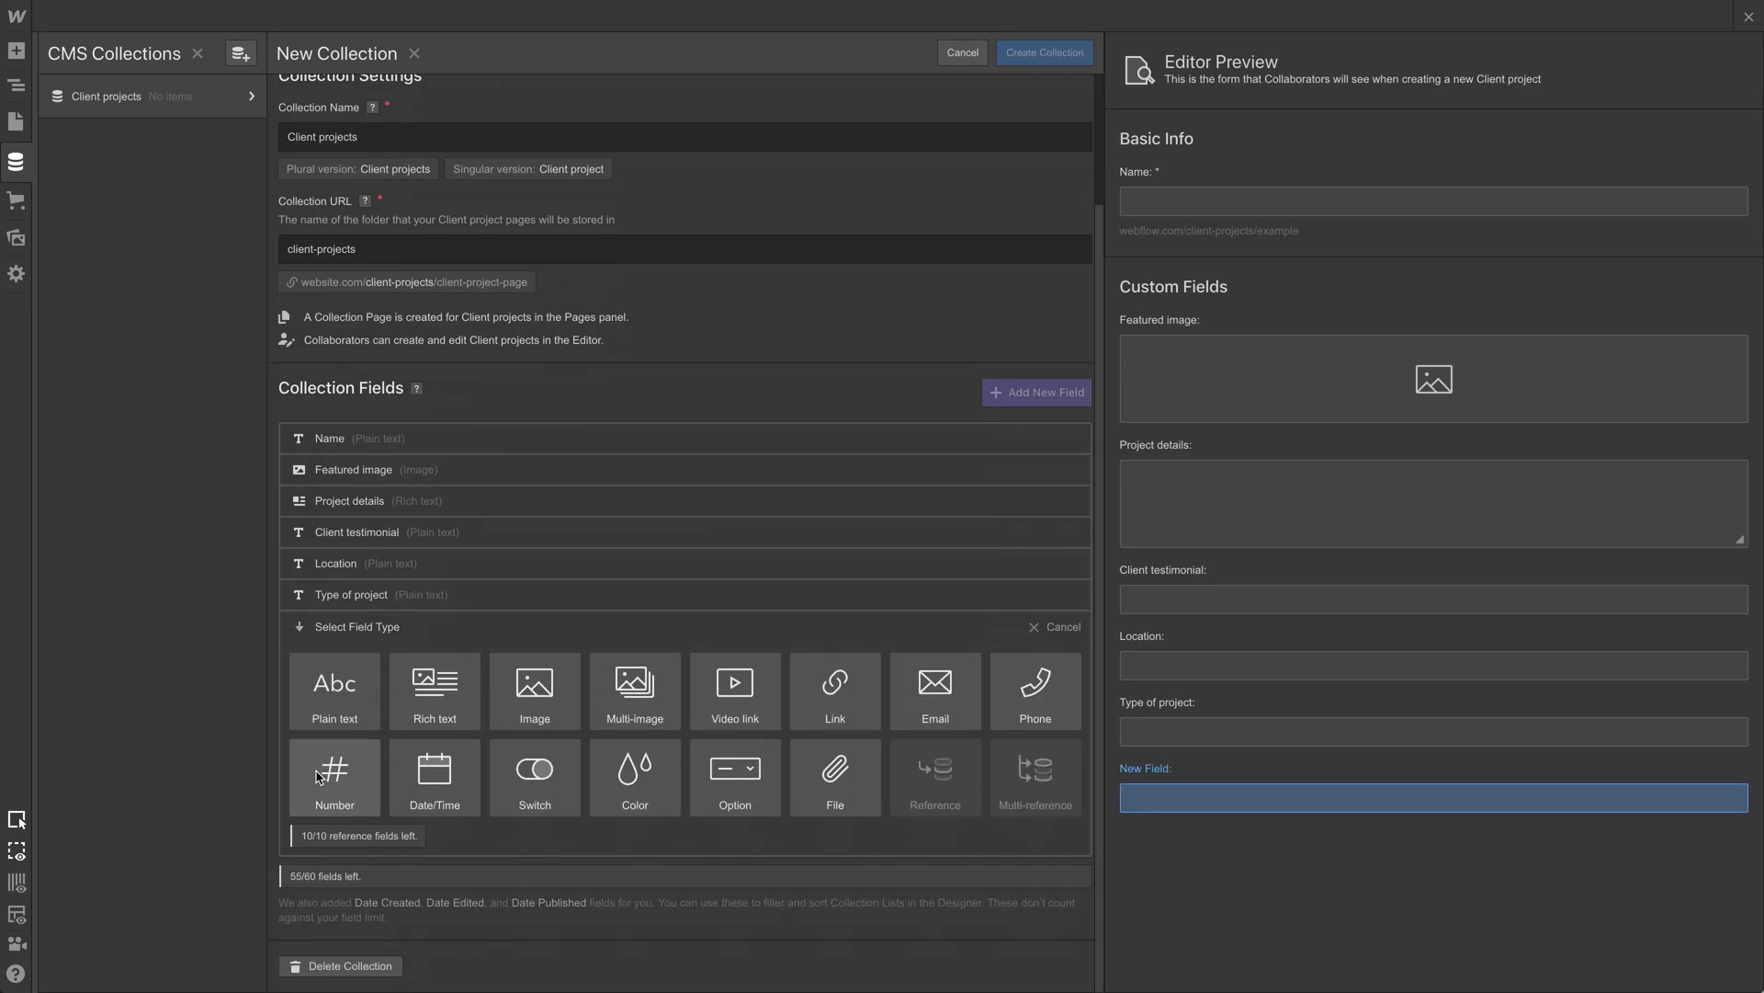
click(334, 691)
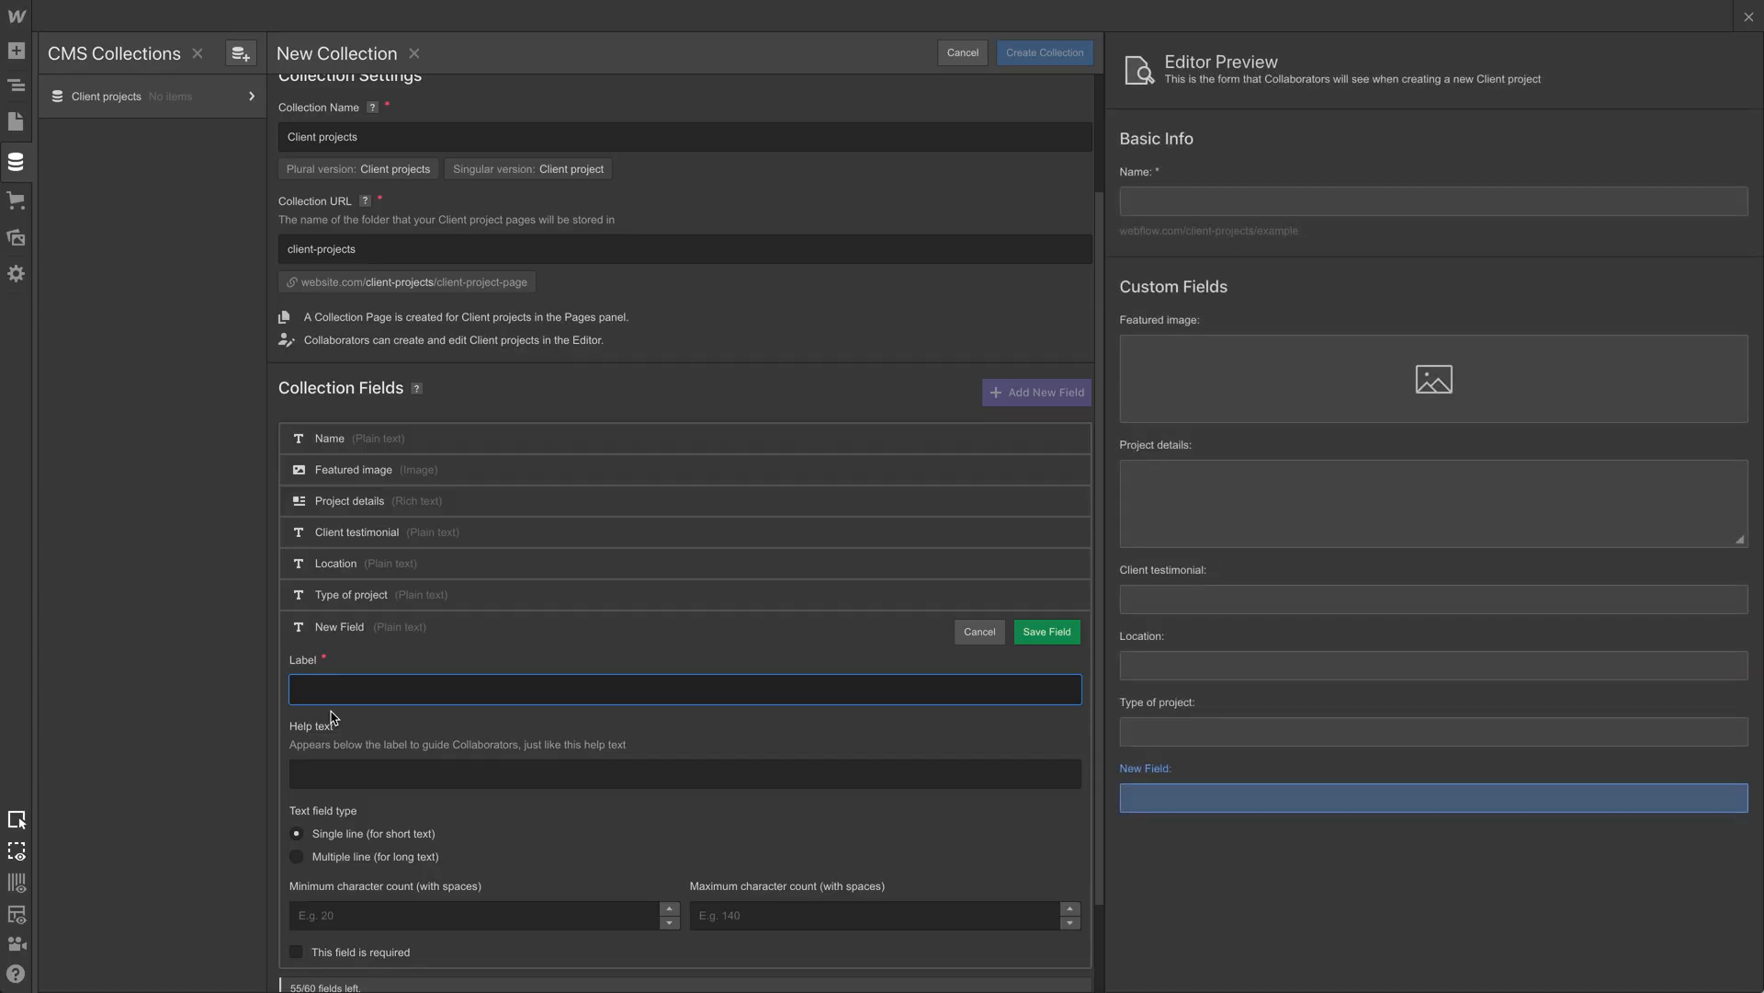
text(Date complete)
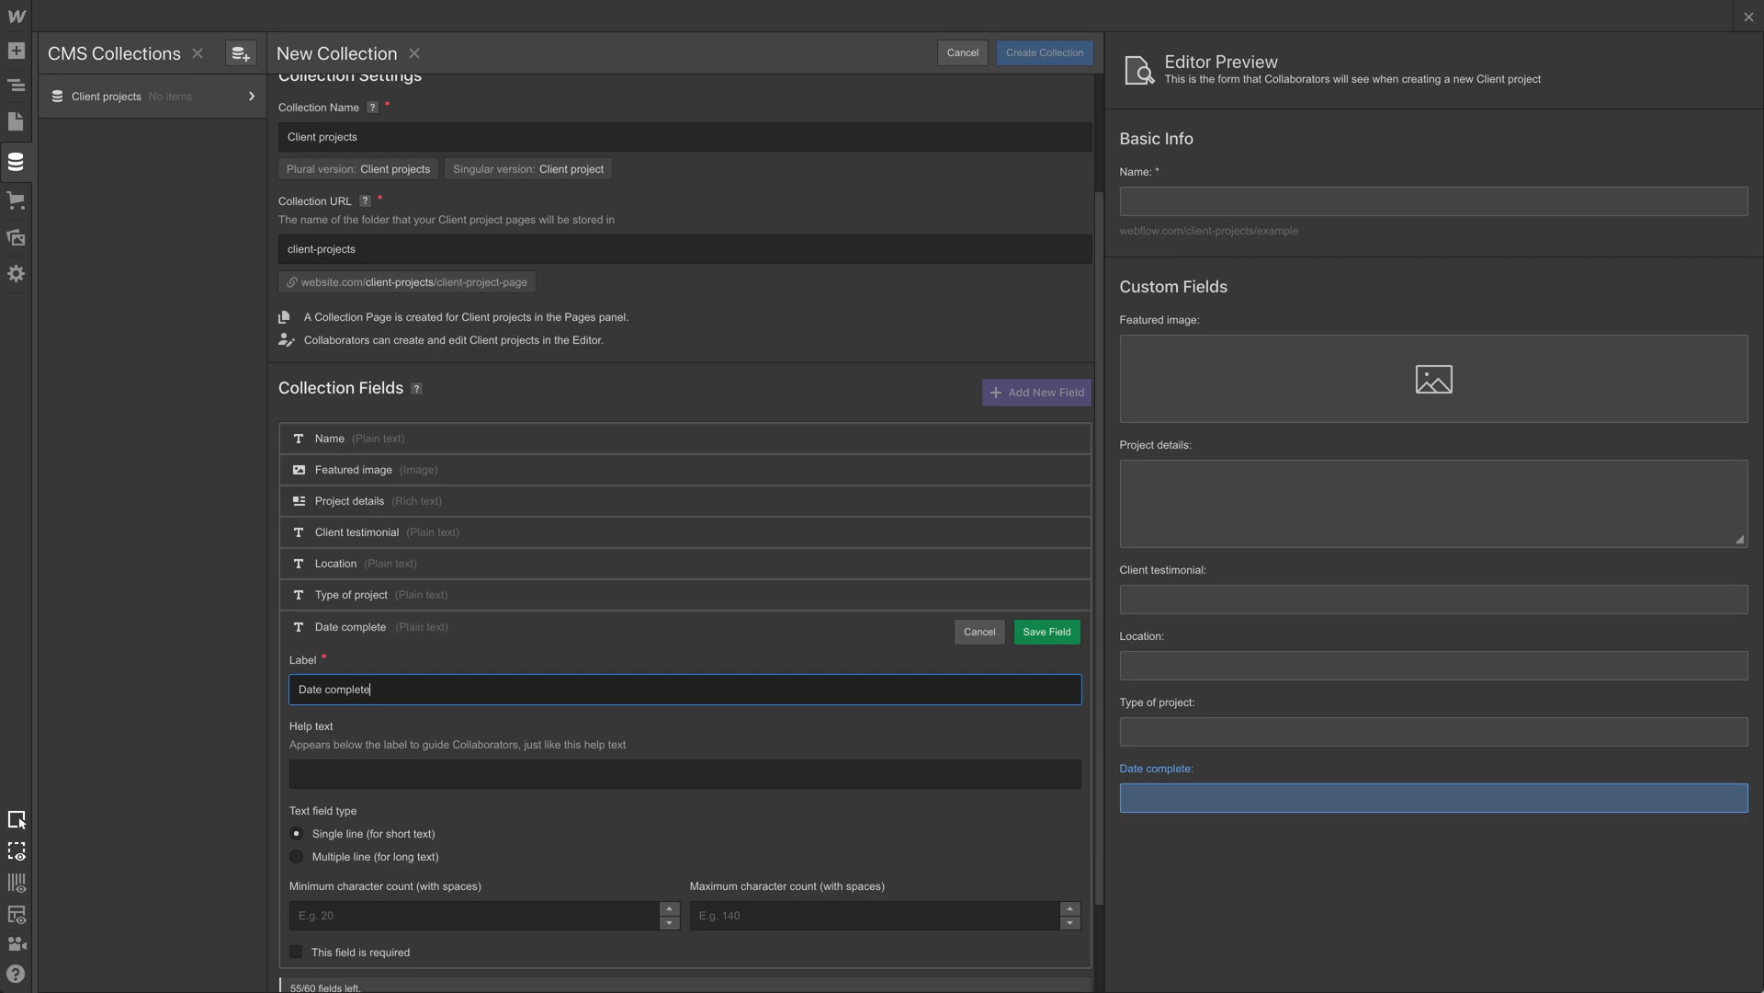
text(E)
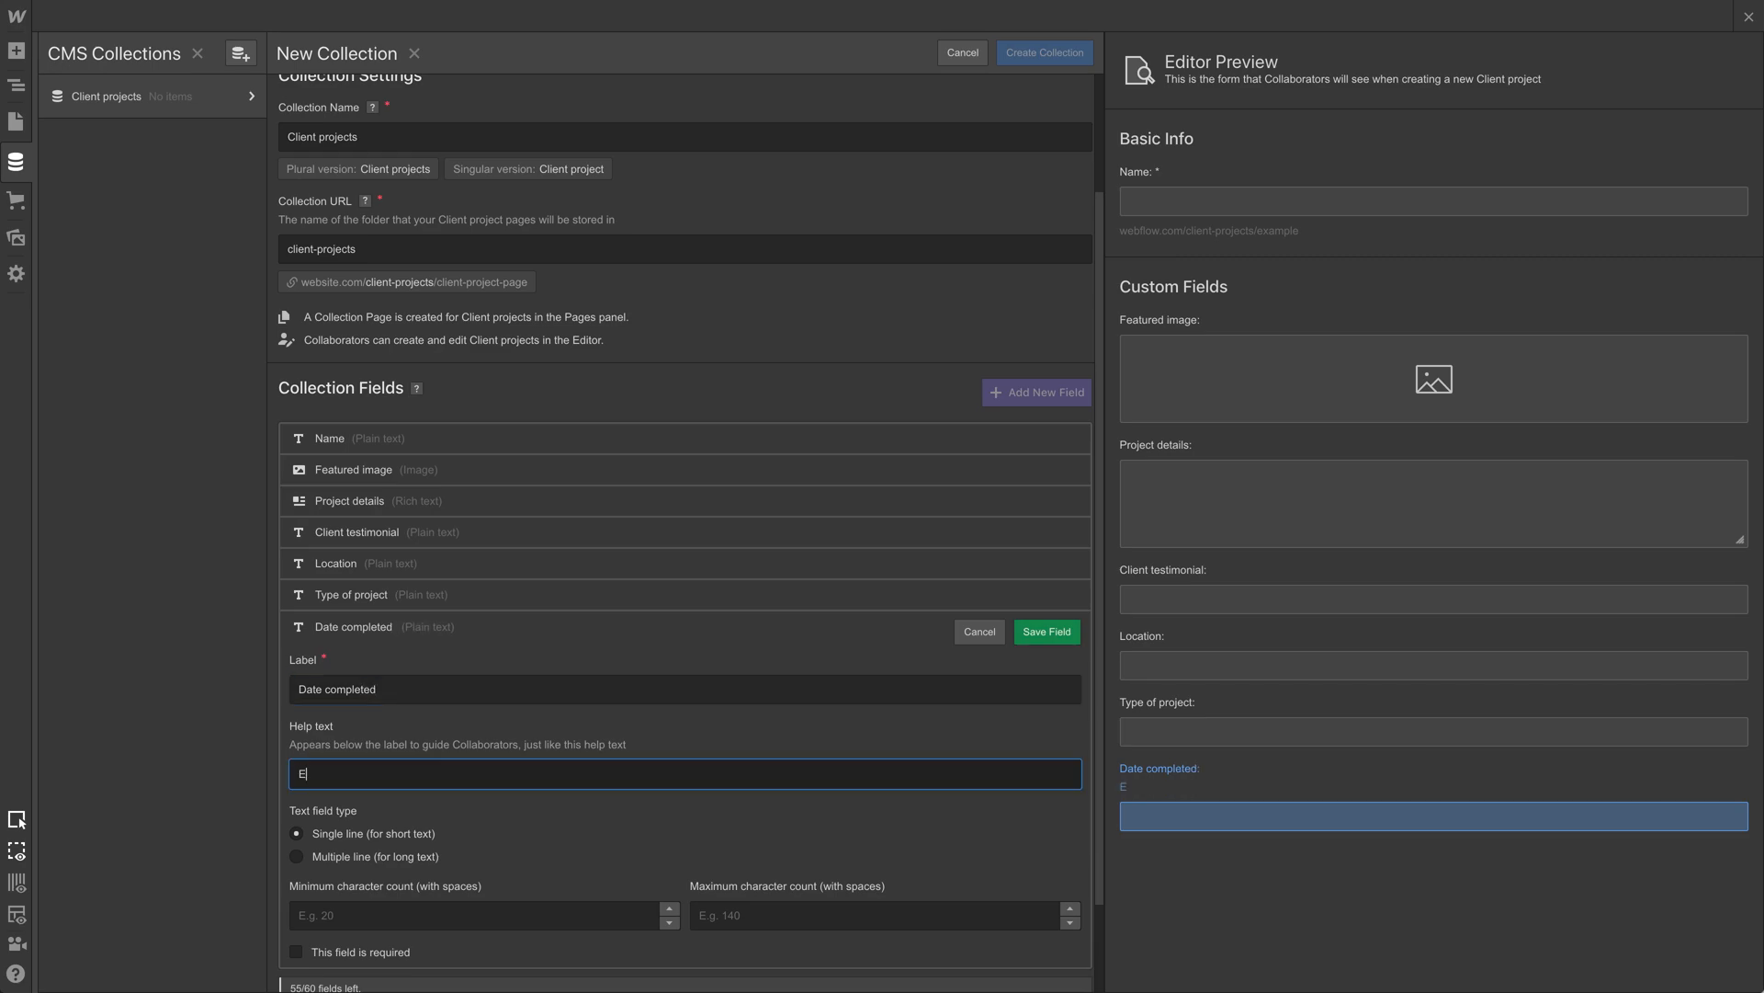
text(nter the four)
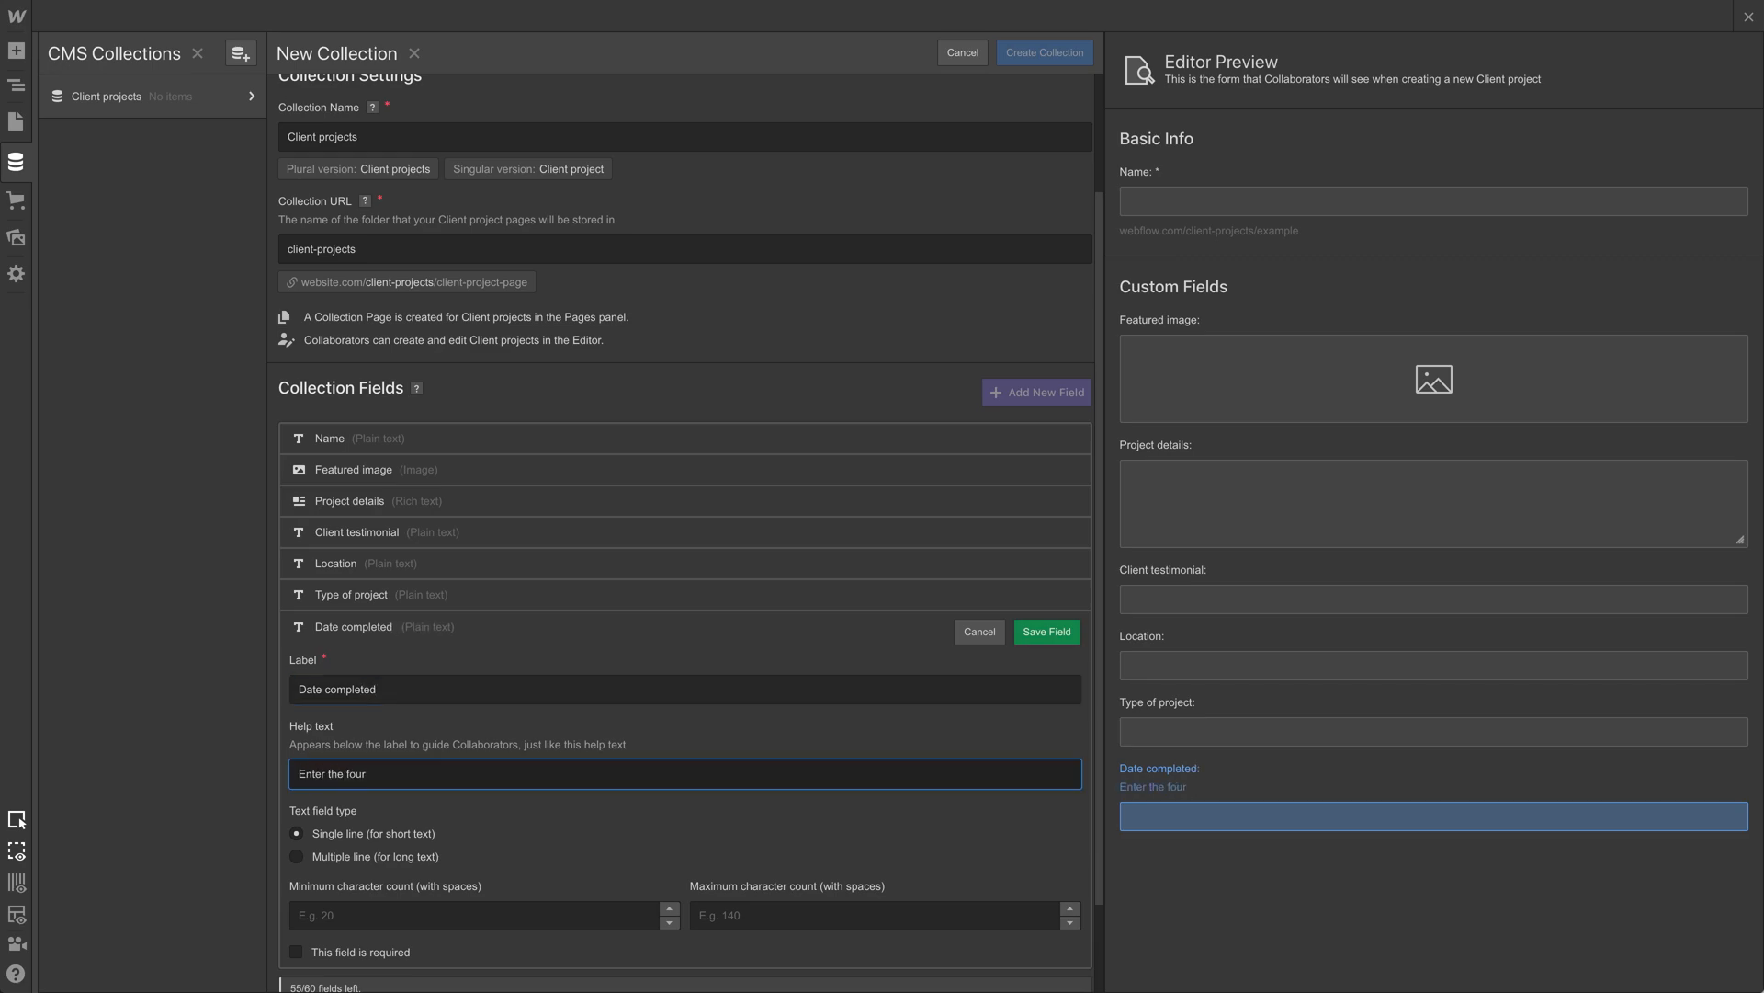
text(-digit year)
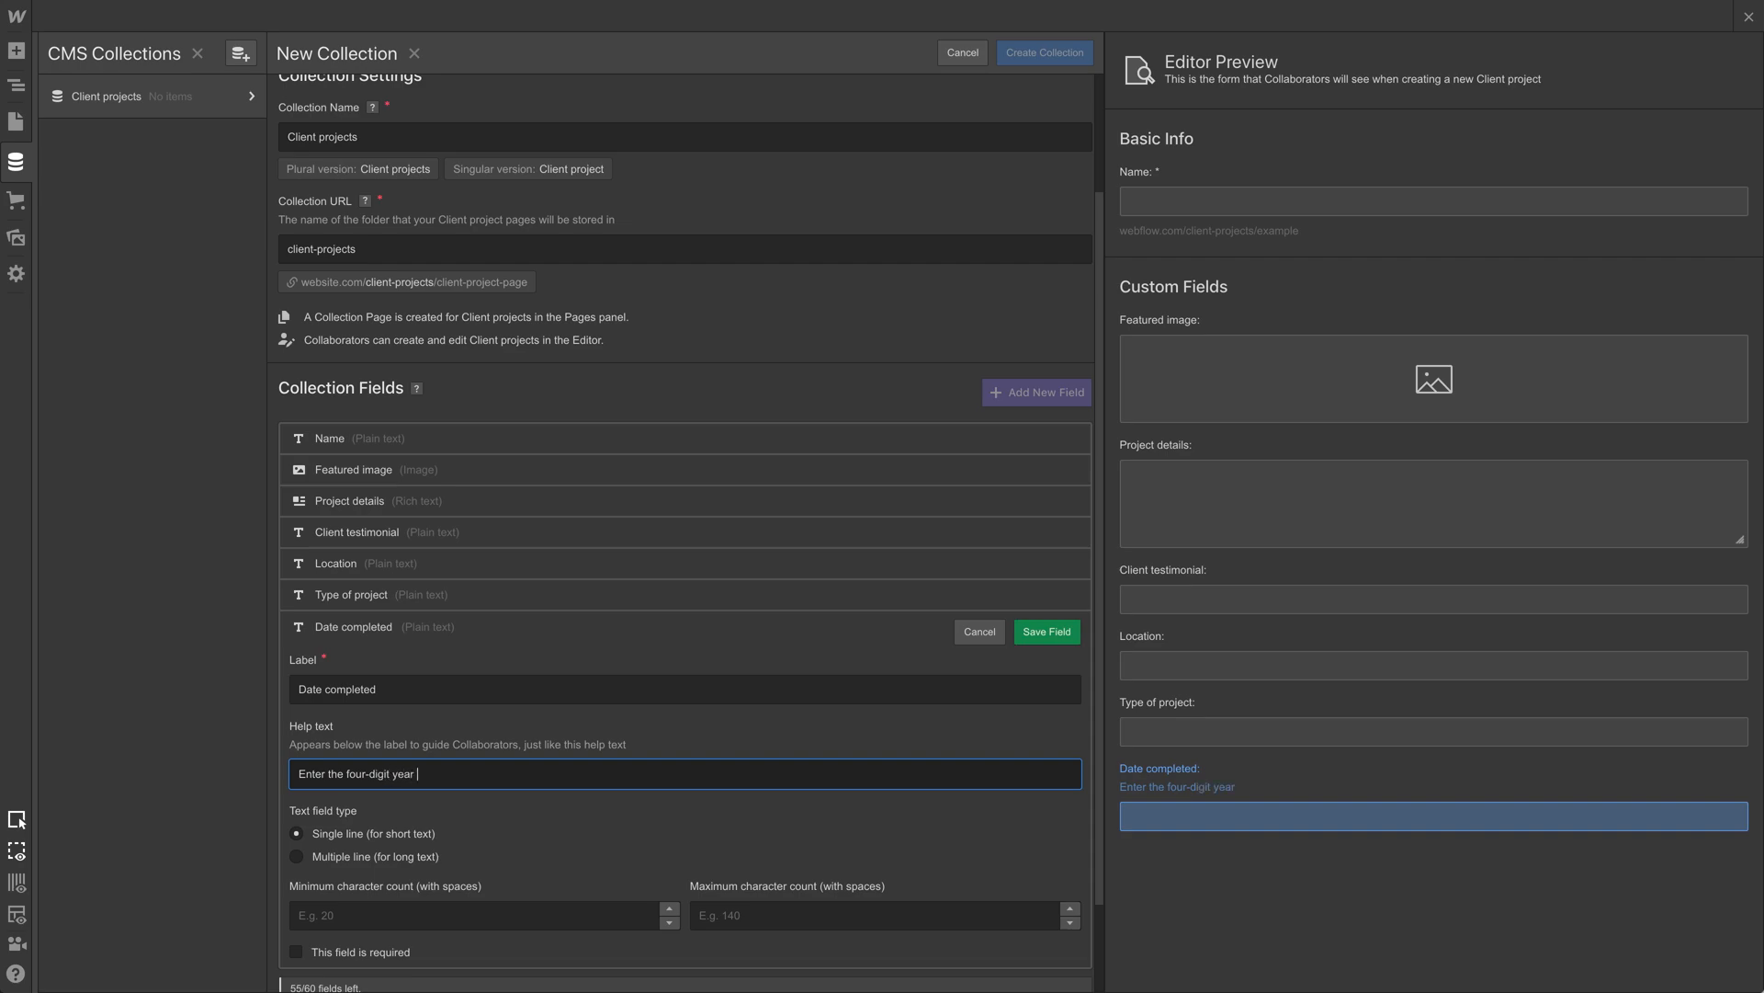
text((201)
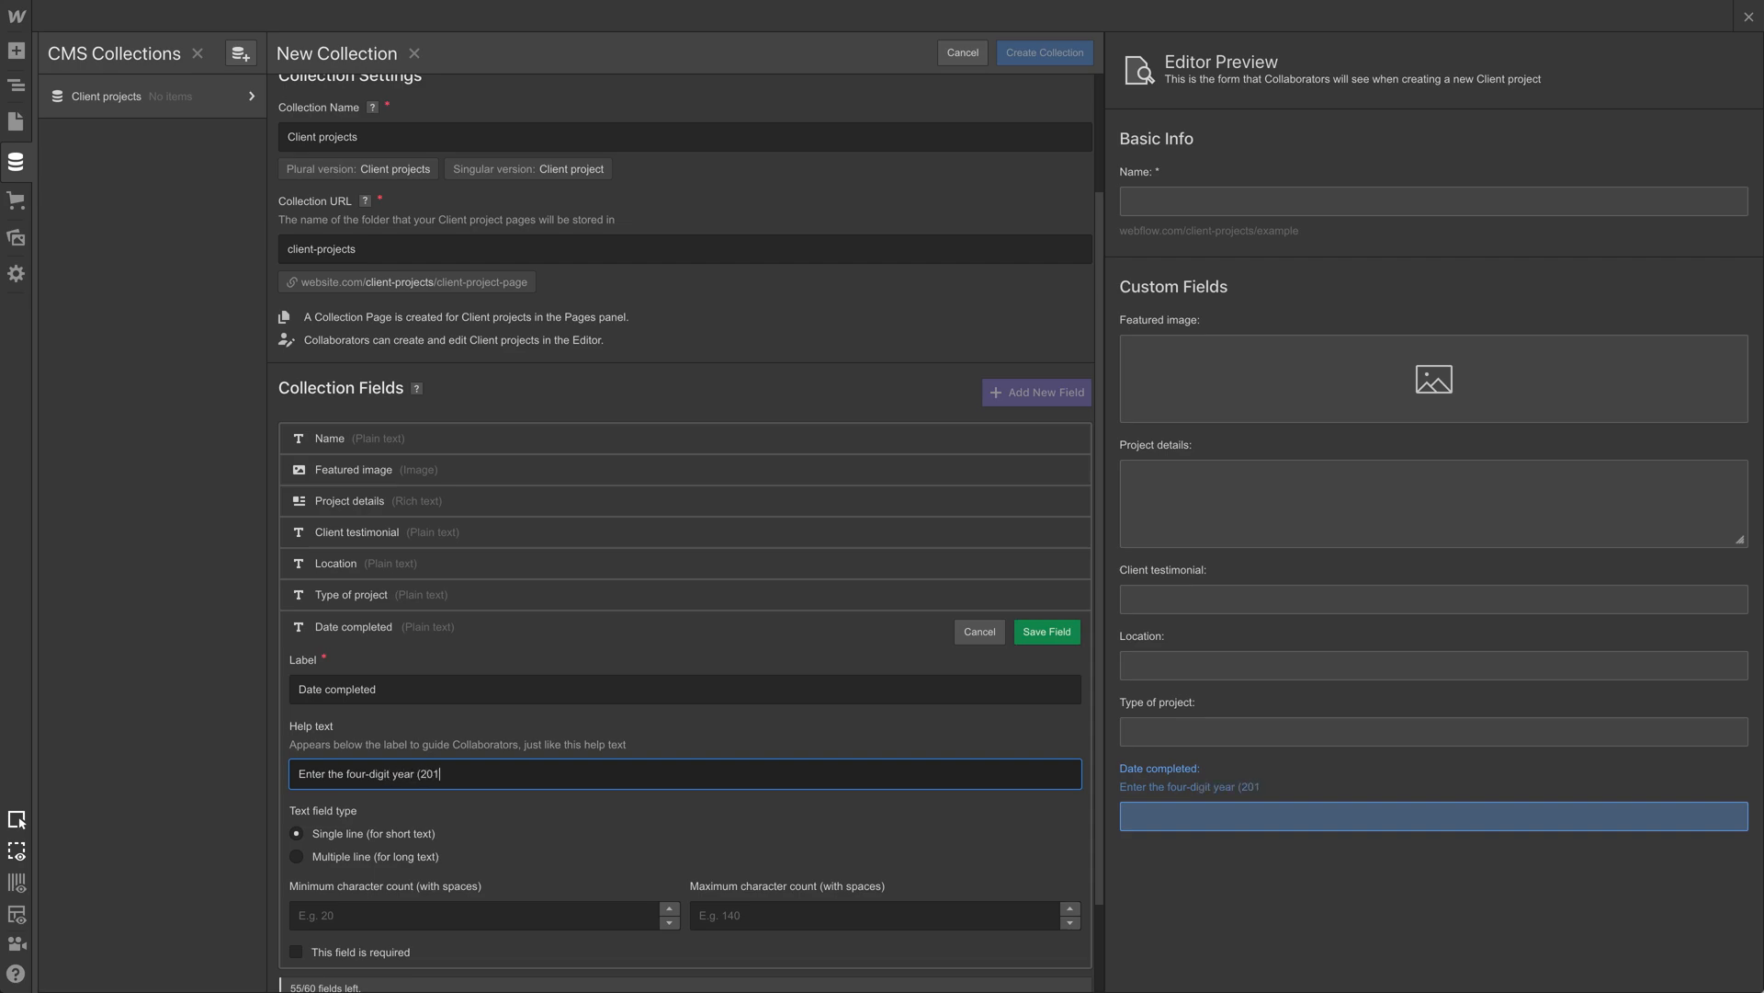
text(8, 2019, e)
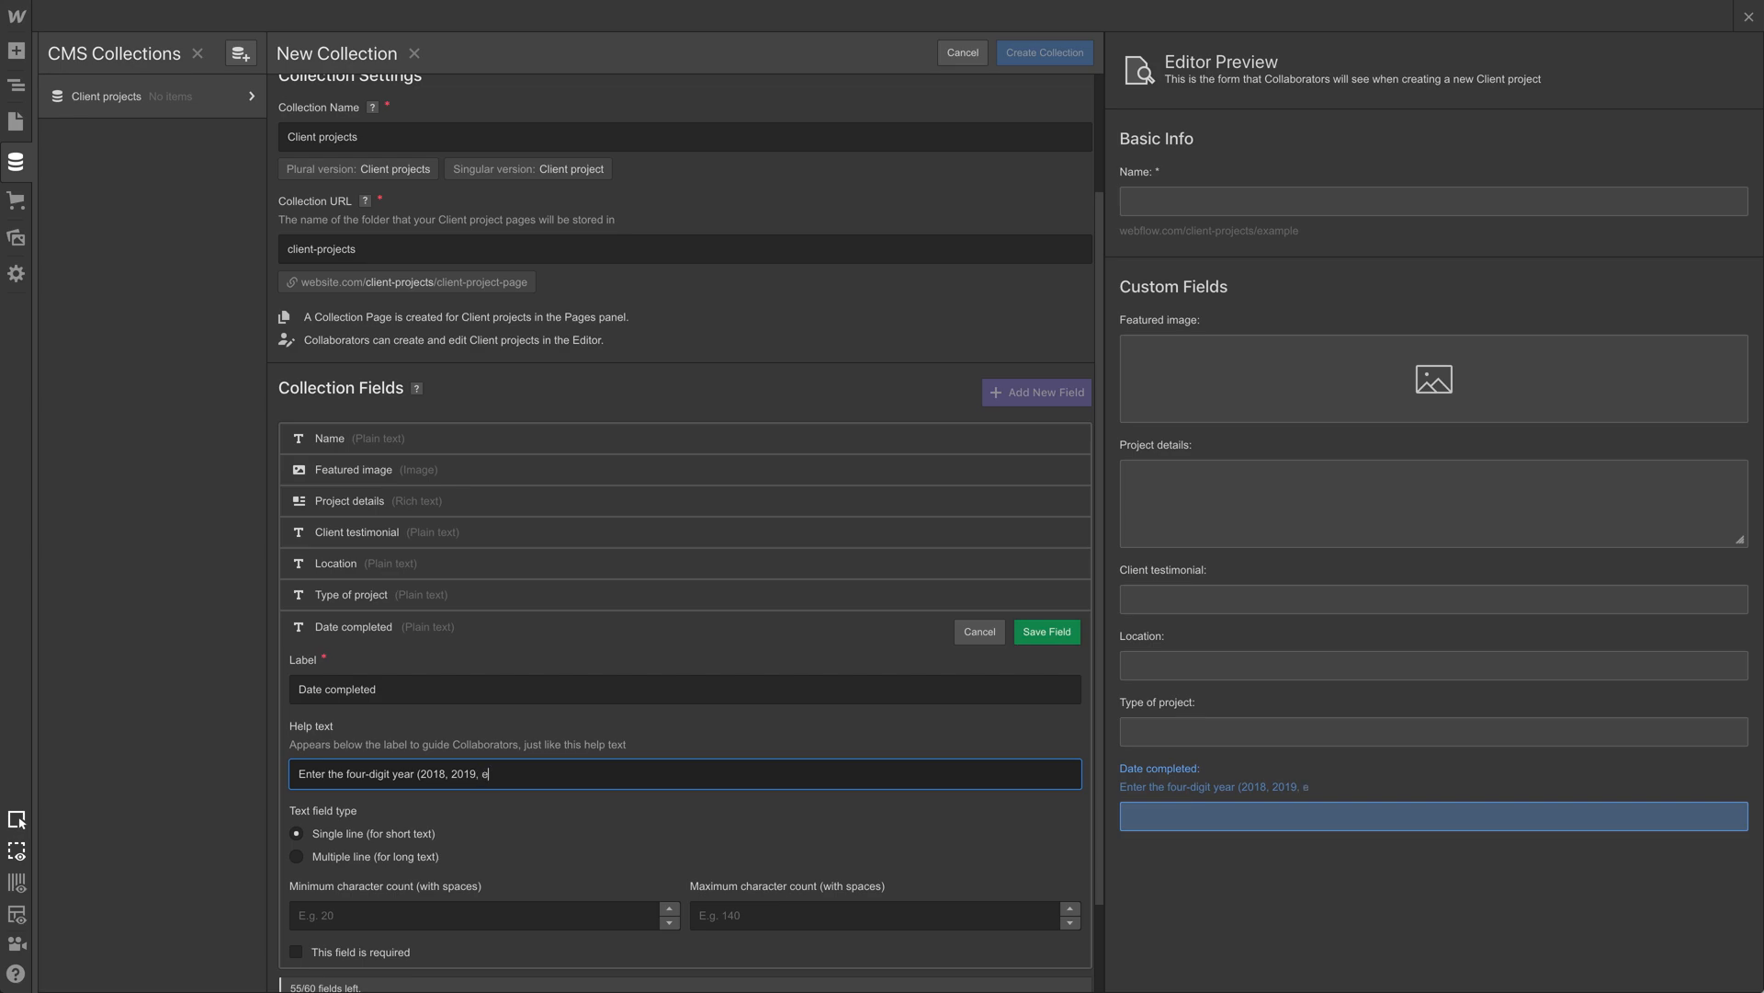
text(tc.))
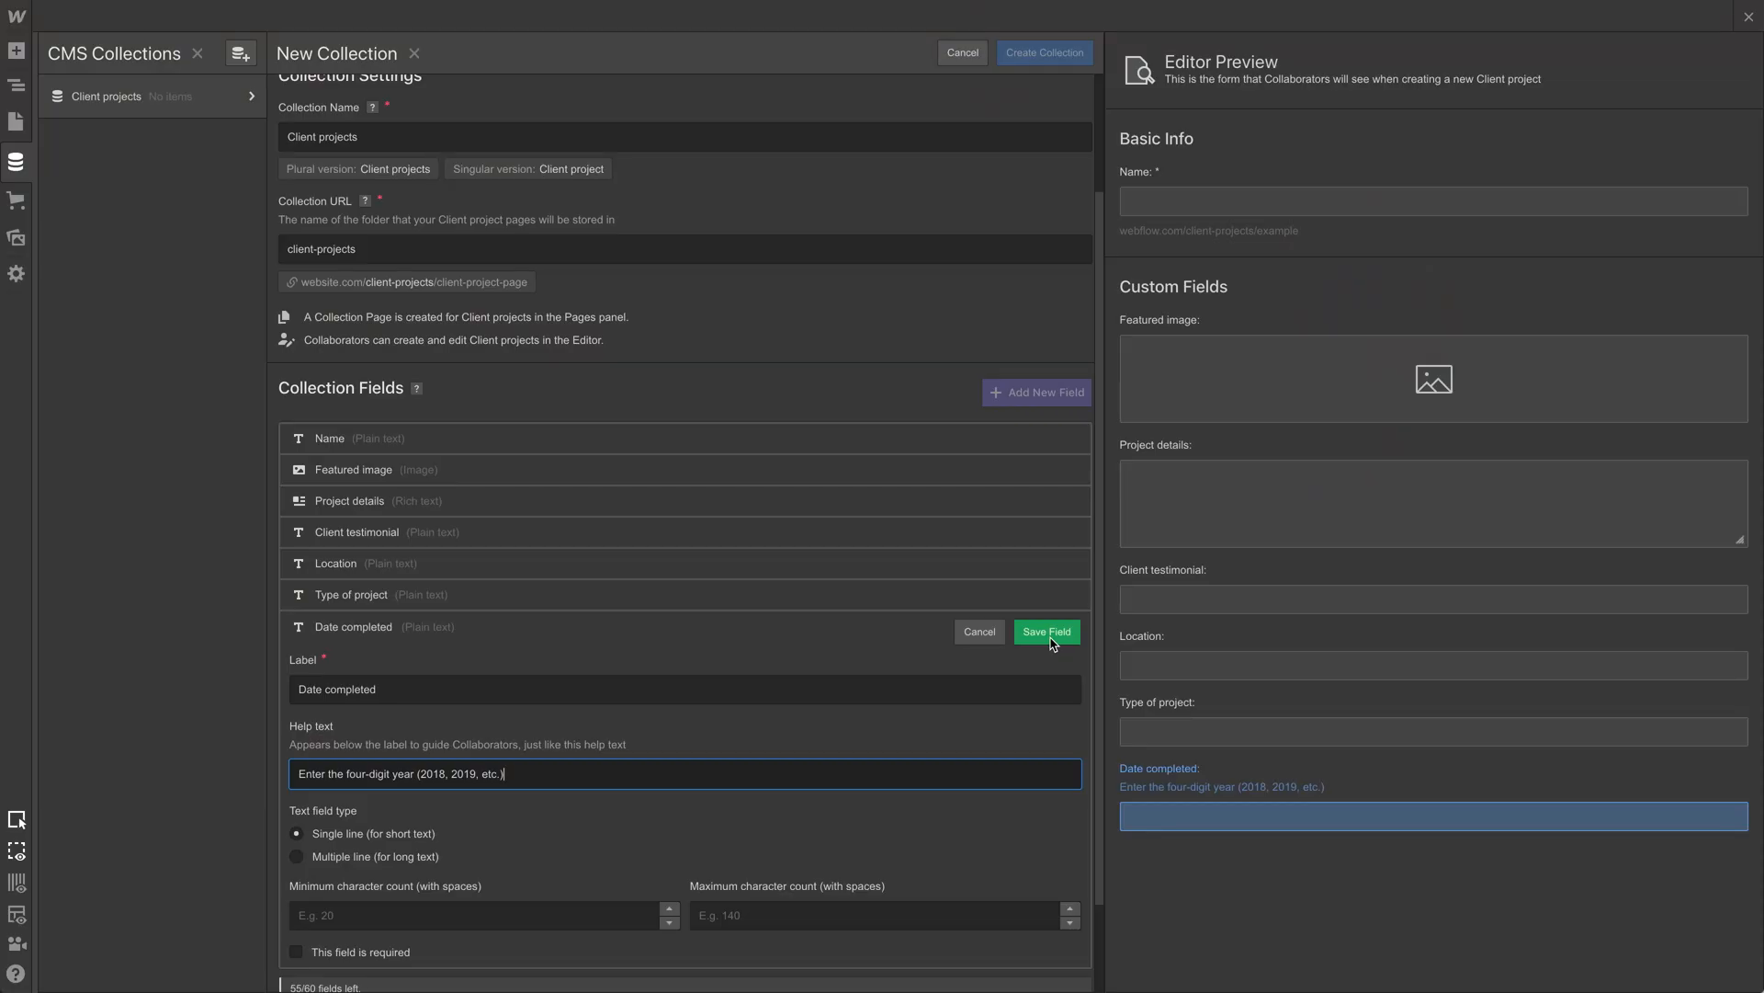
click(1044, 630)
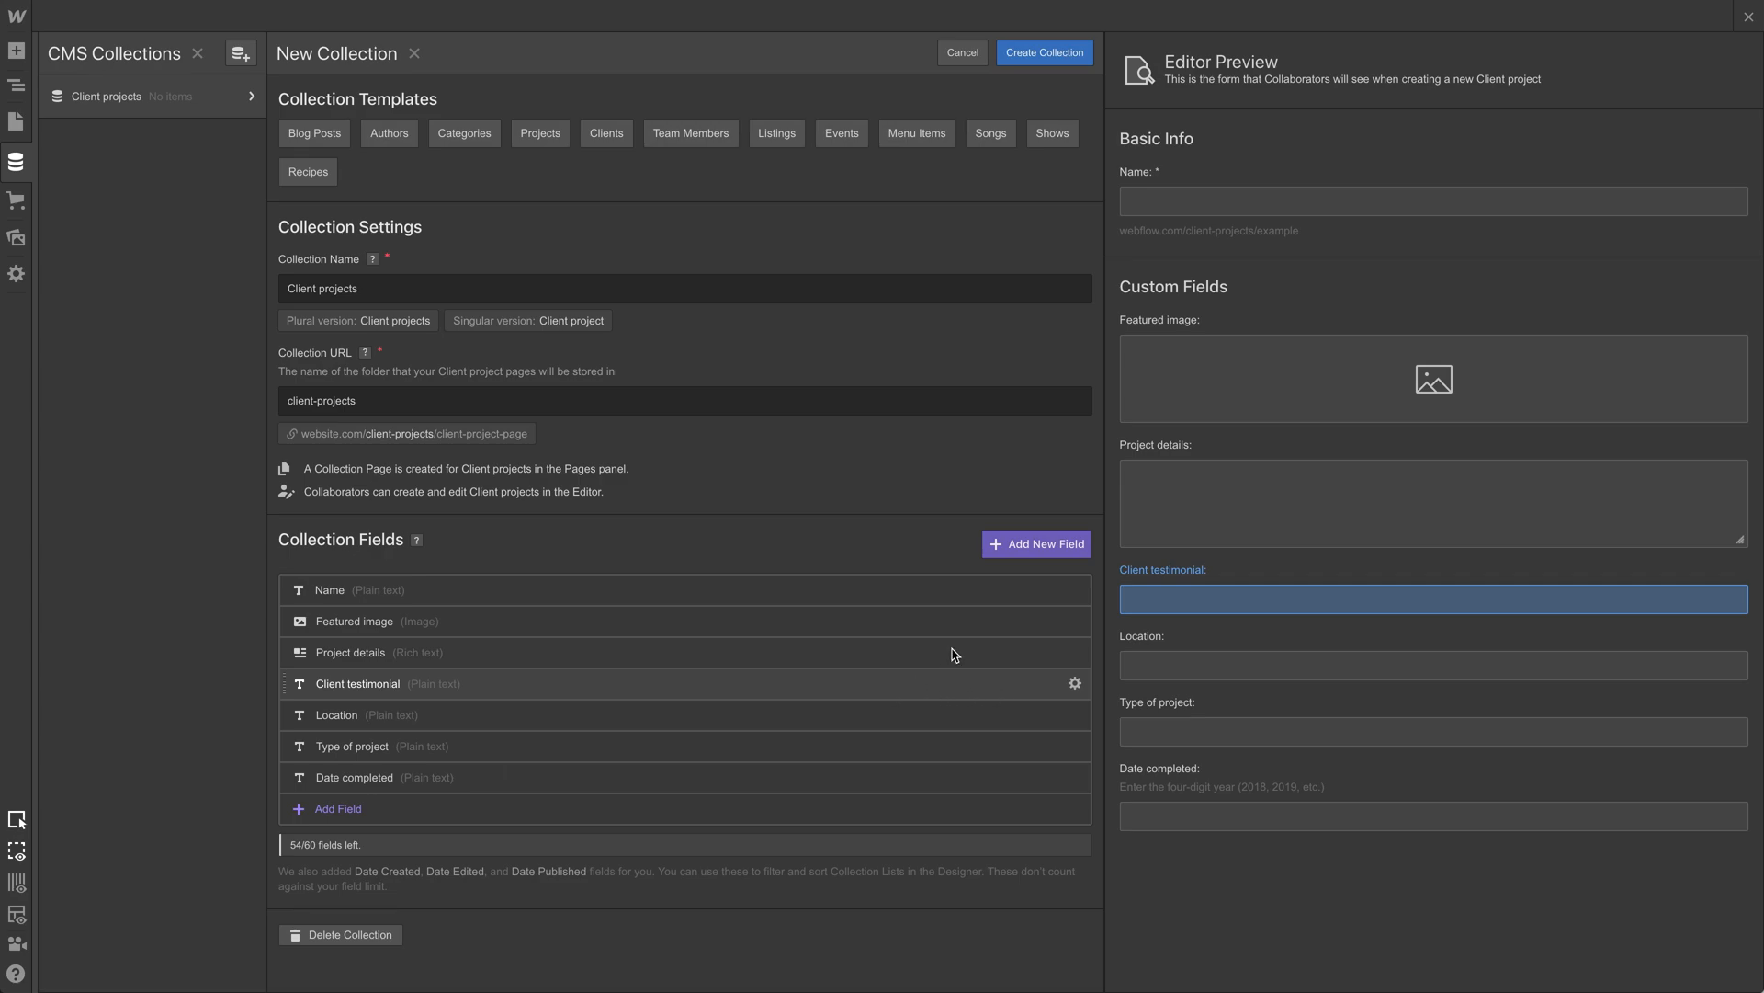
Step: Add another field labelled 'Project summary' as rich text
click(1034, 543)
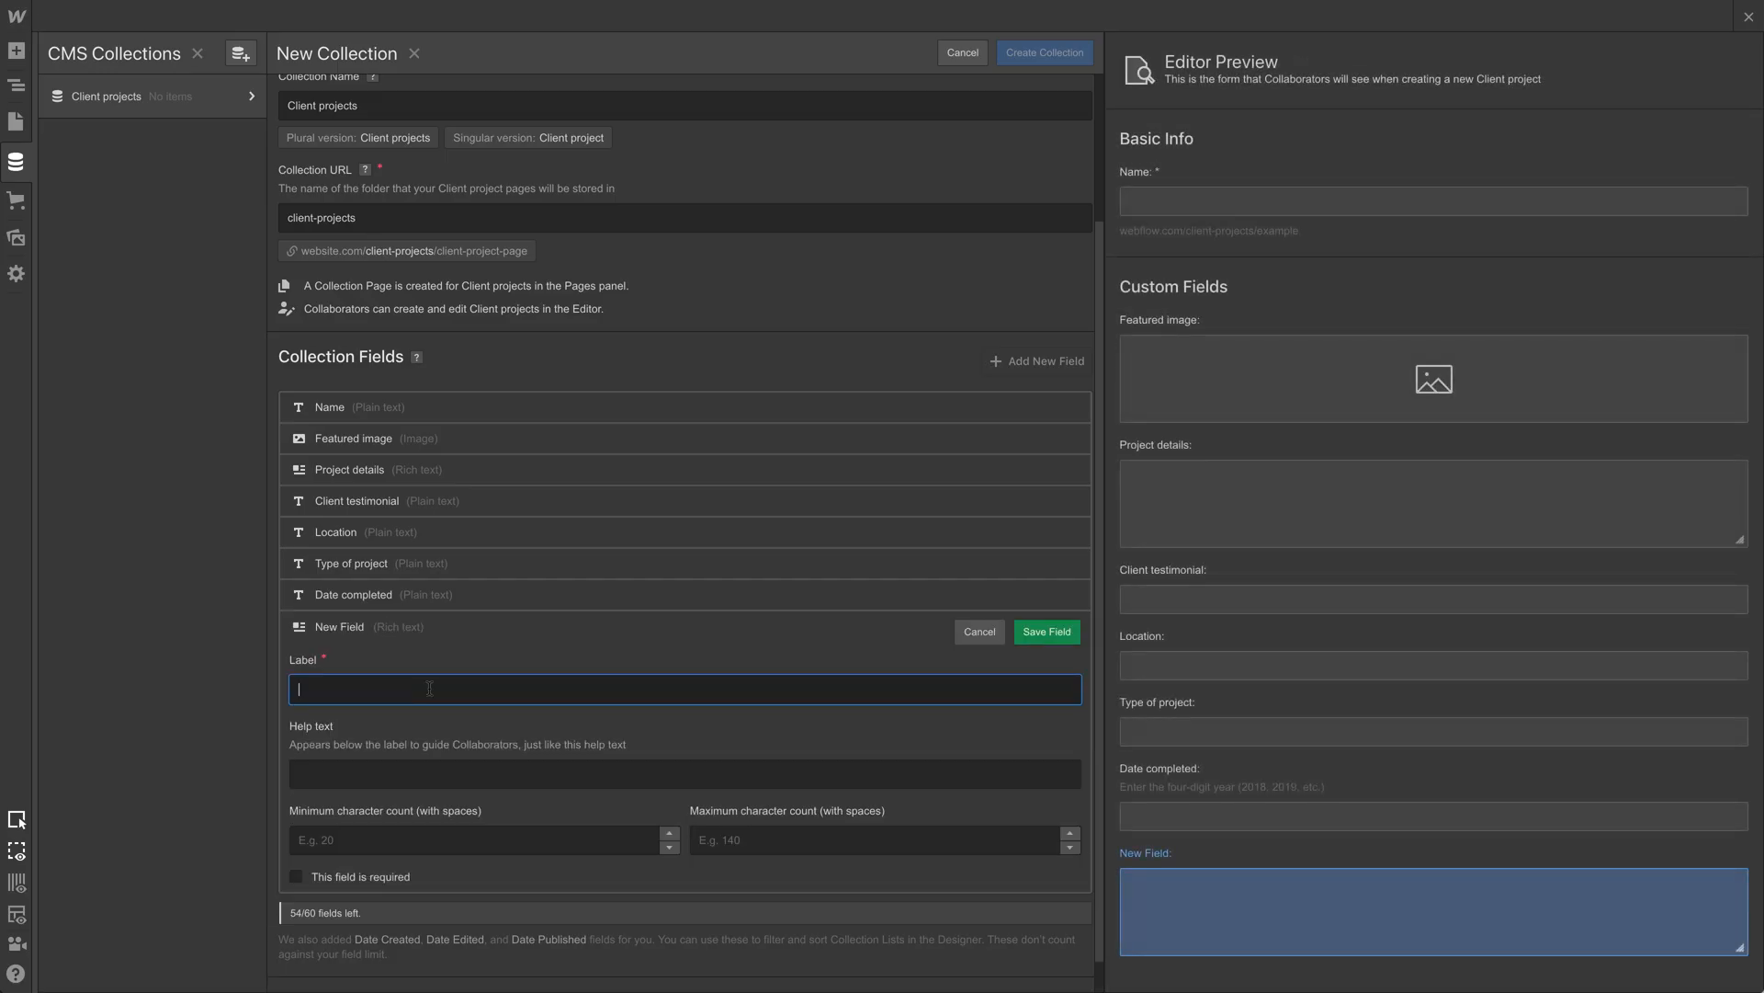
text(Project su)
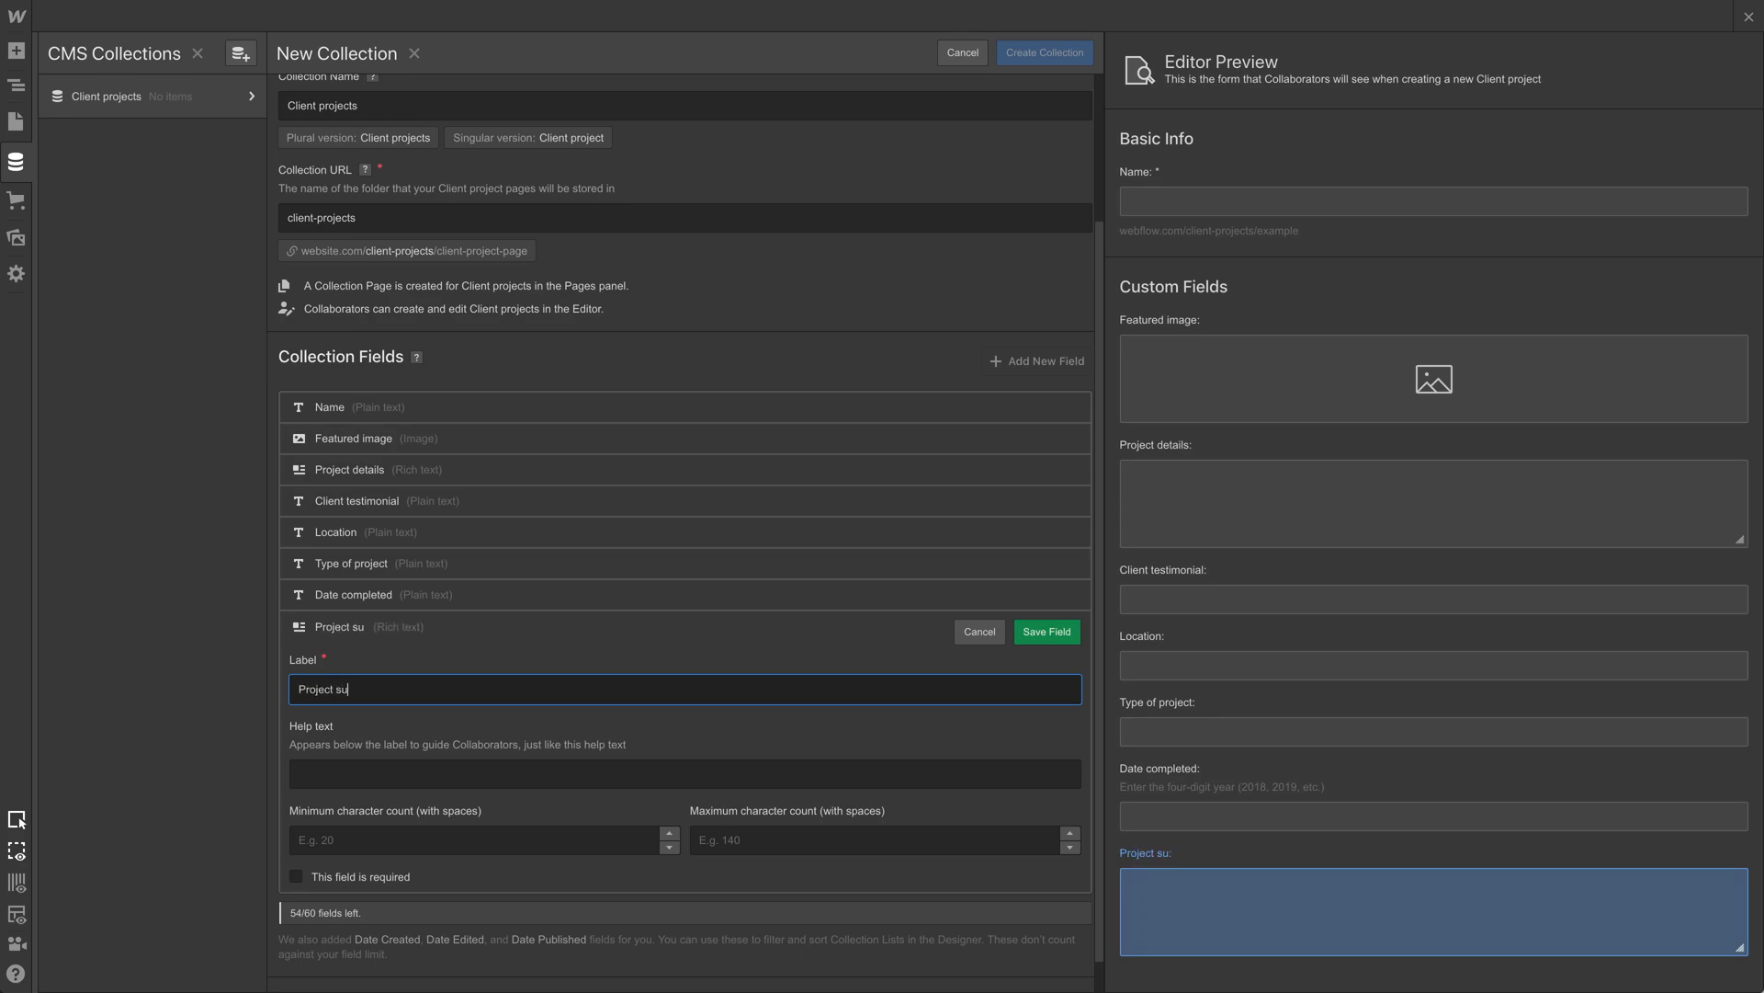
text(mmary)
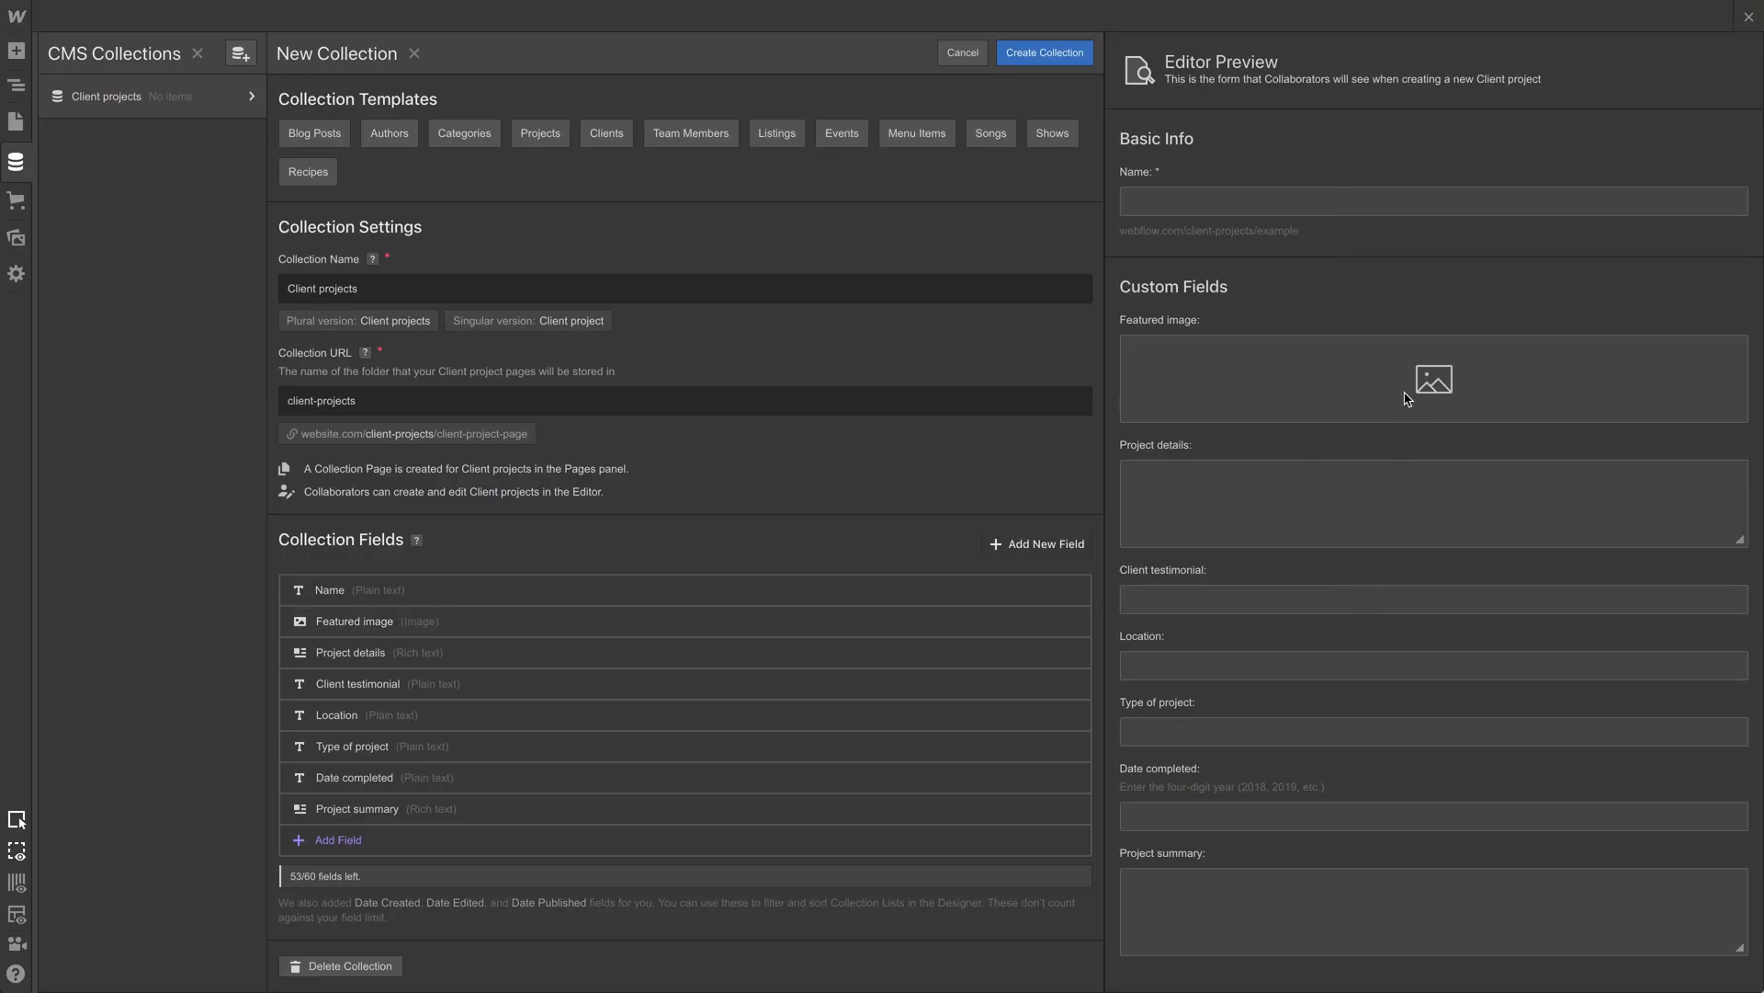
mouse_move(1452, 385)
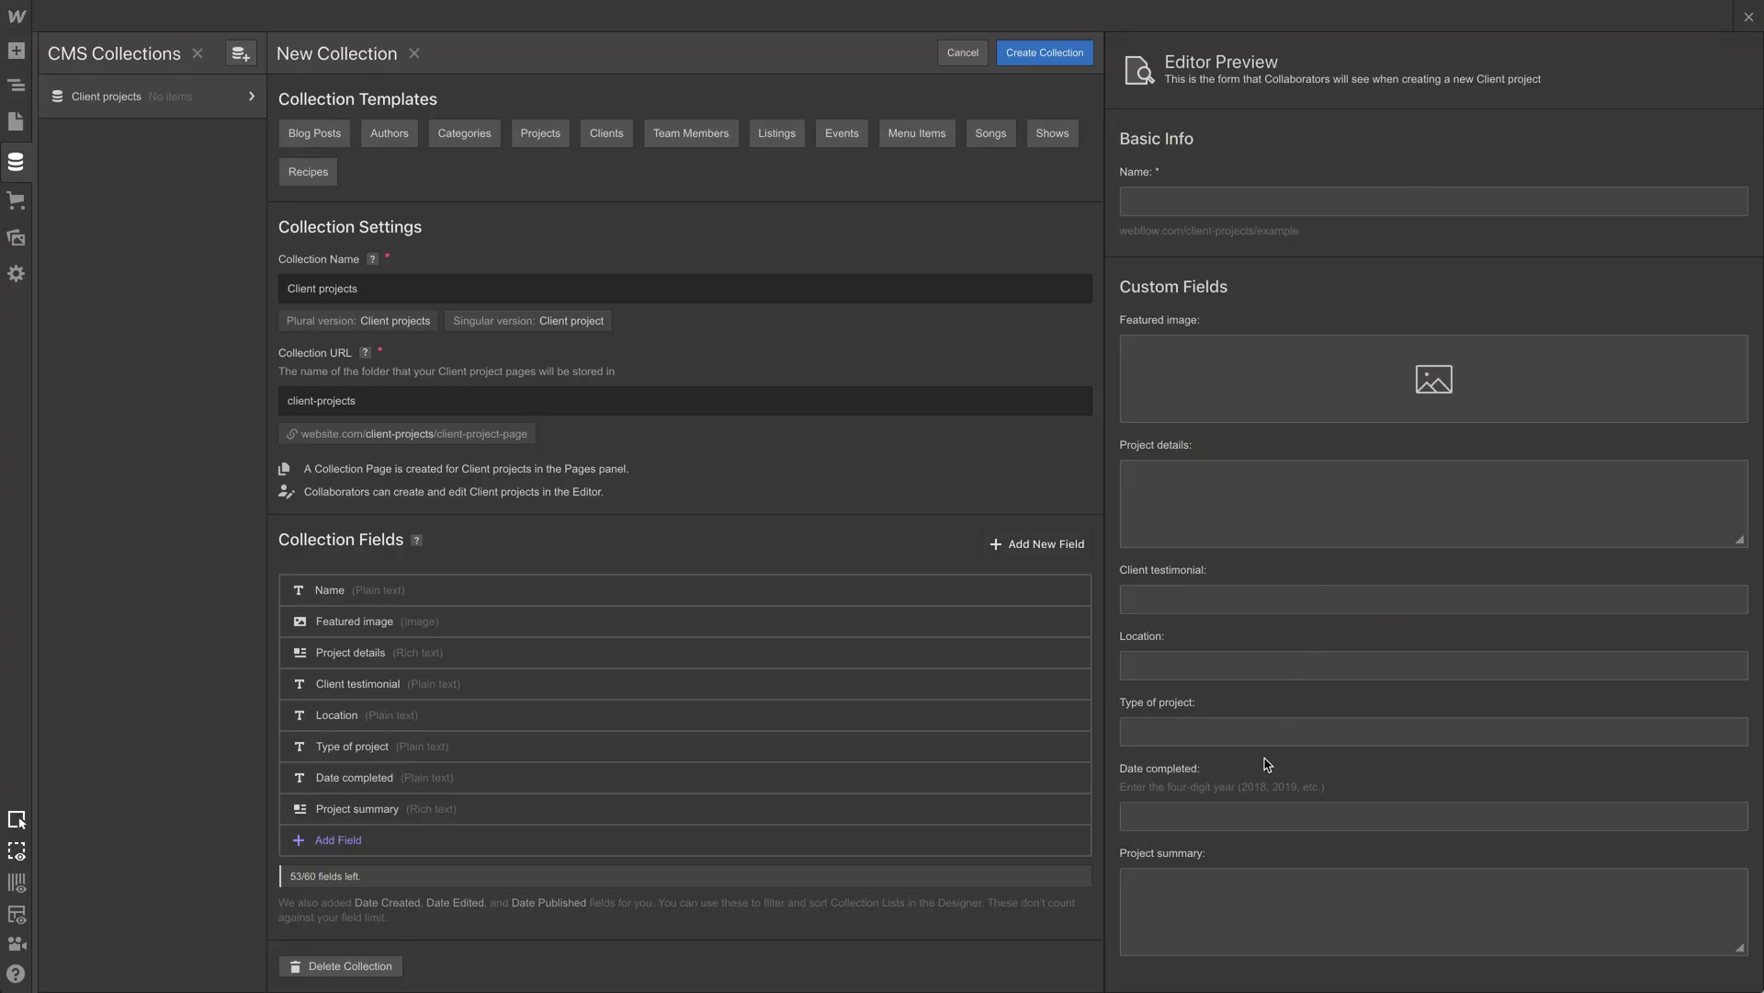
mouse_move(1044, 51)
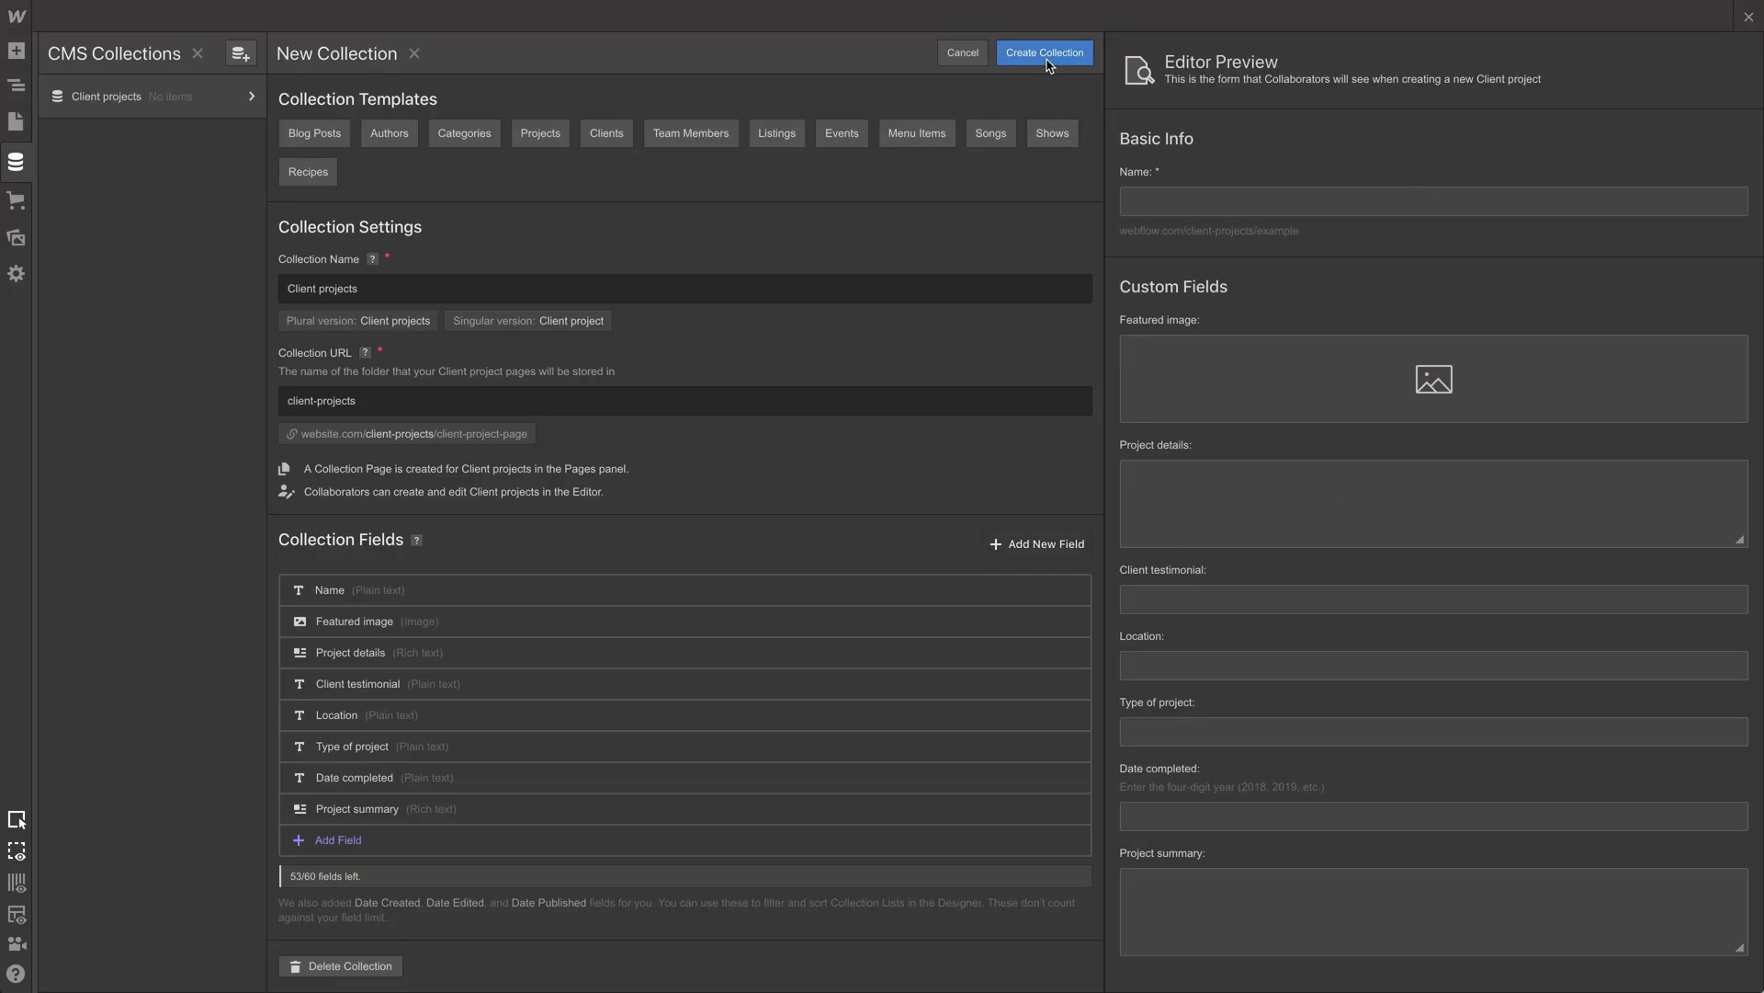
Step: Create the collection and open a blank New Client project item
click(1043, 52)
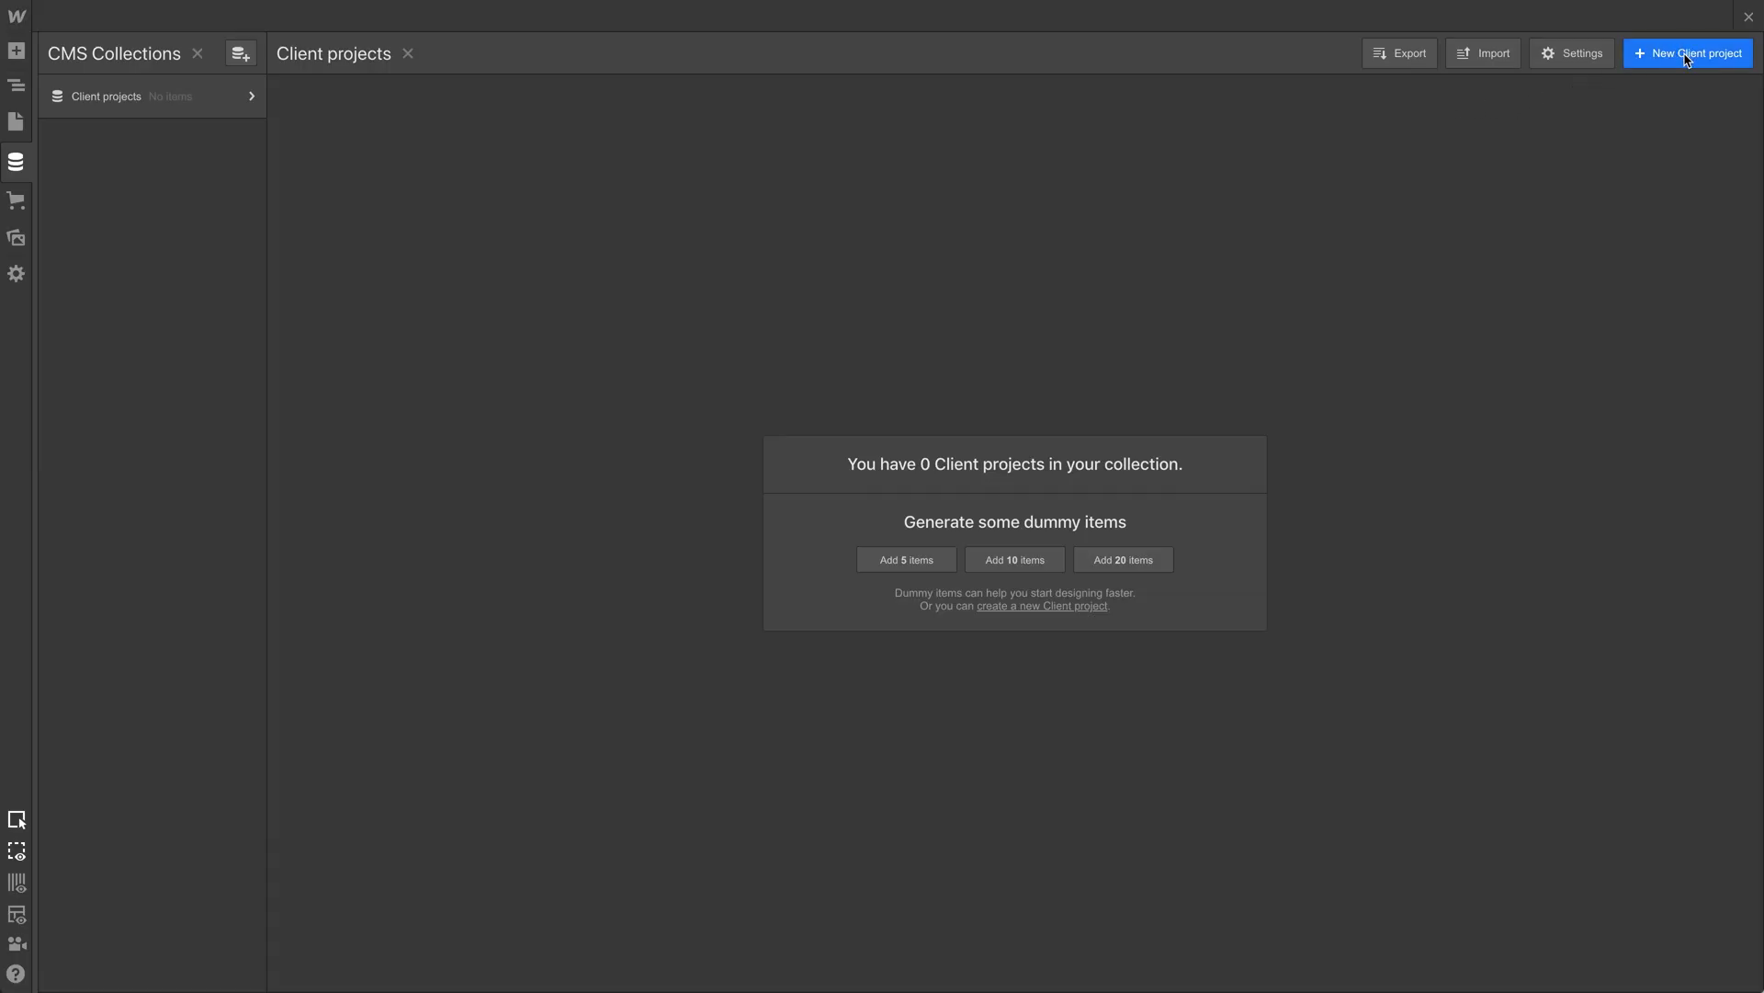
click(1688, 54)
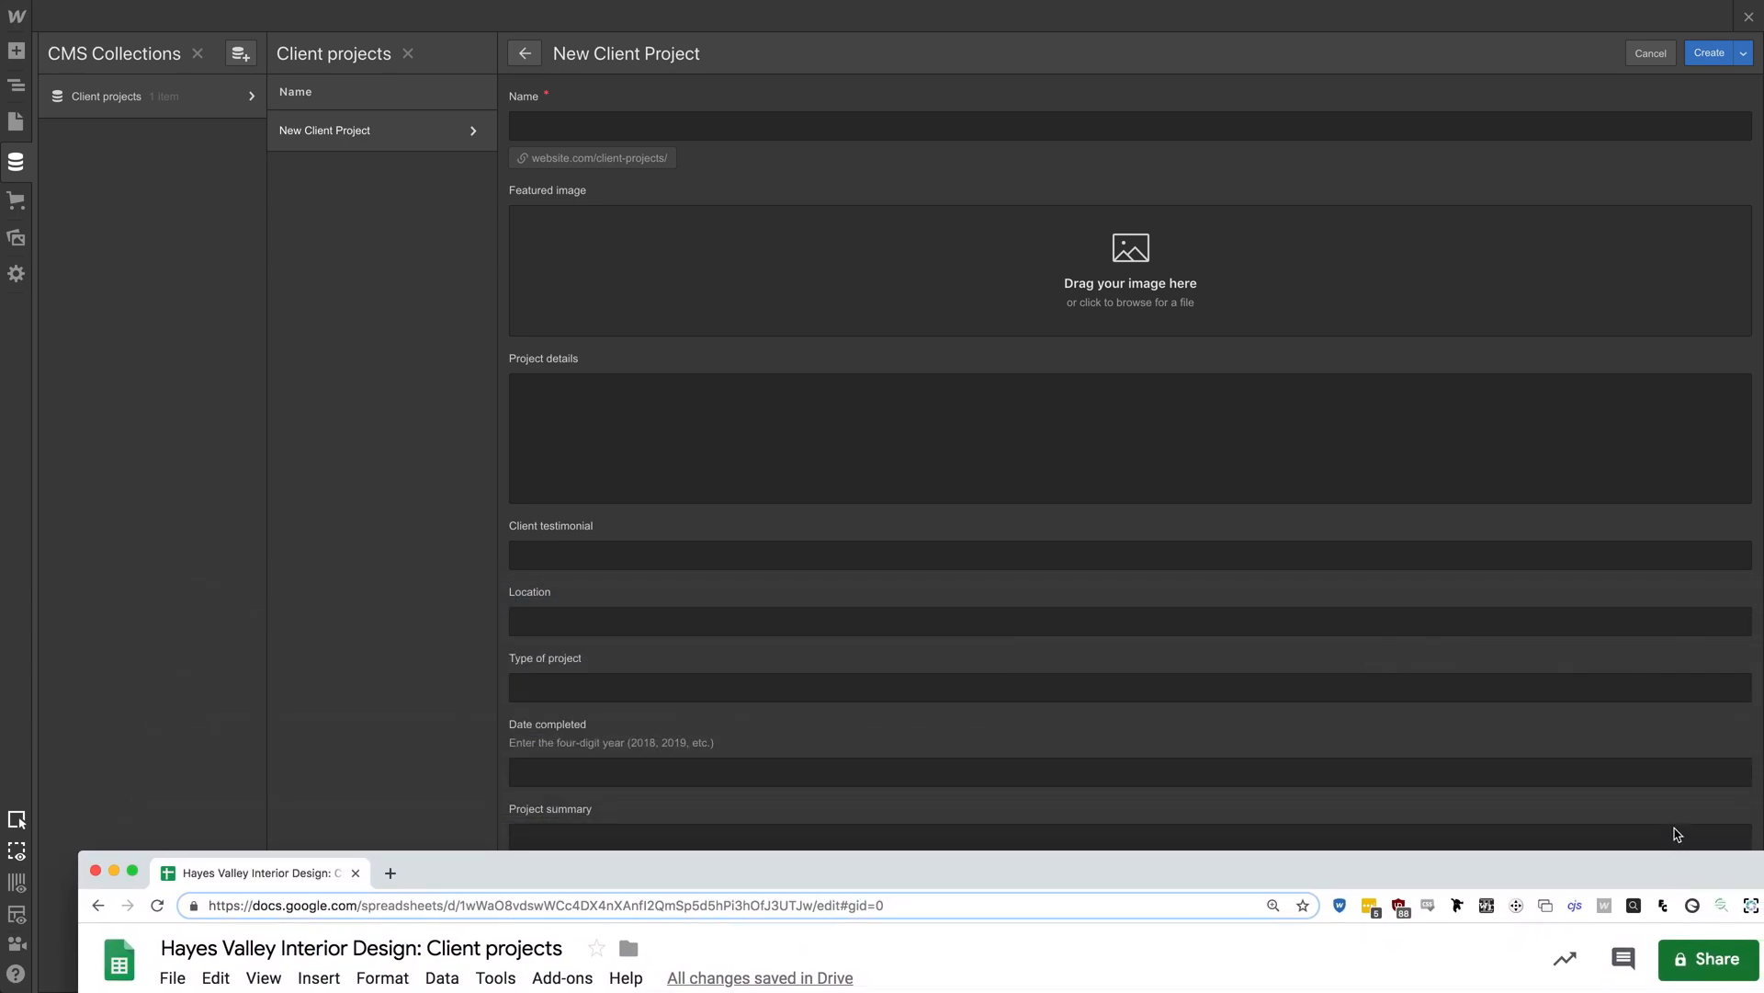
Step: Name the item 'New home in Palo Alto' and fill in its remaining fields
click(1130, 125)
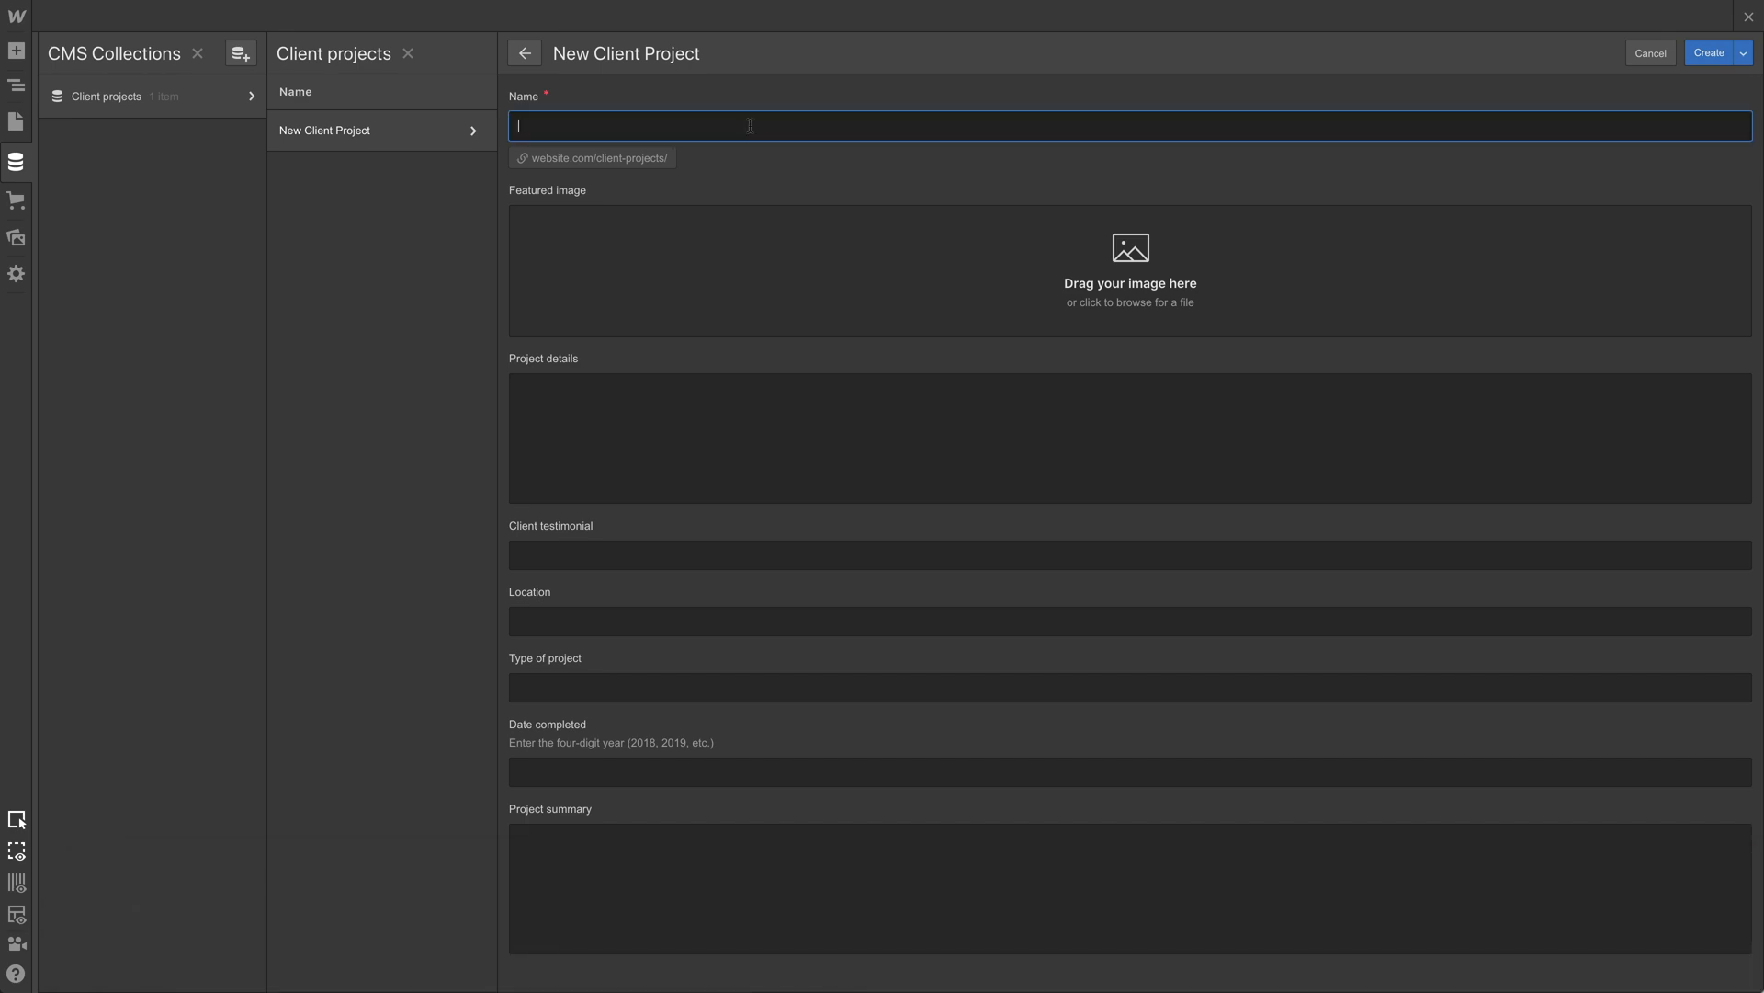
text(N)
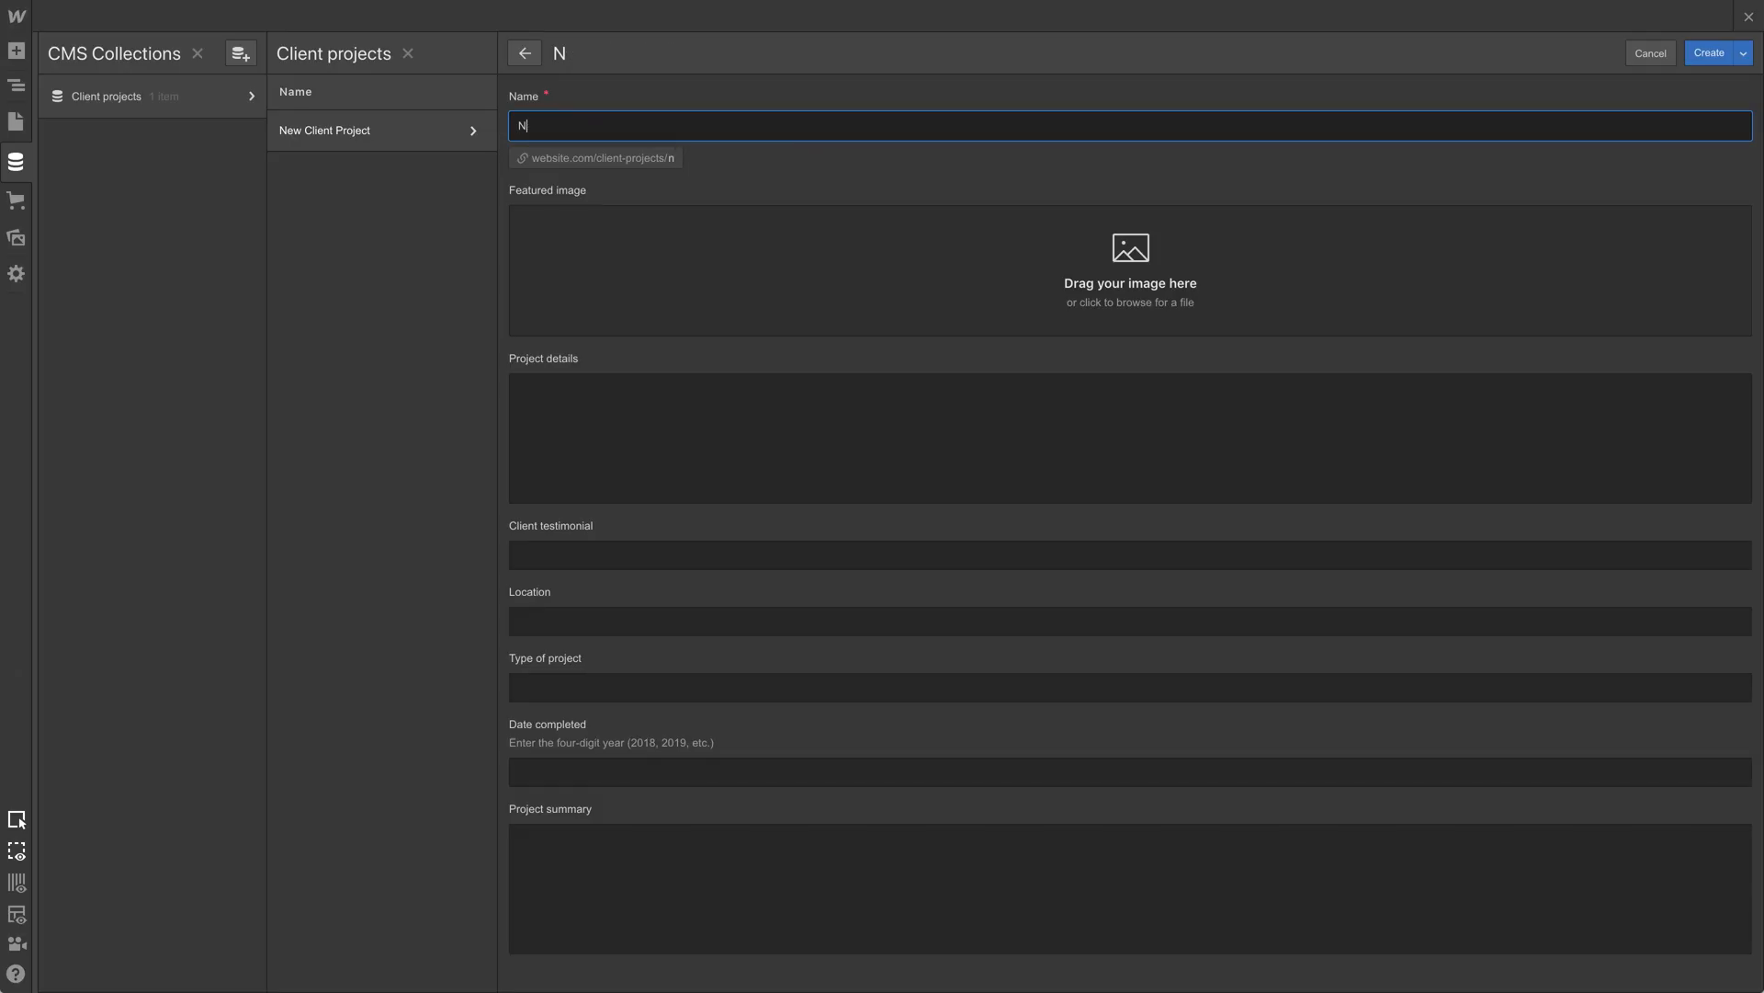
text(ew home in Pa)
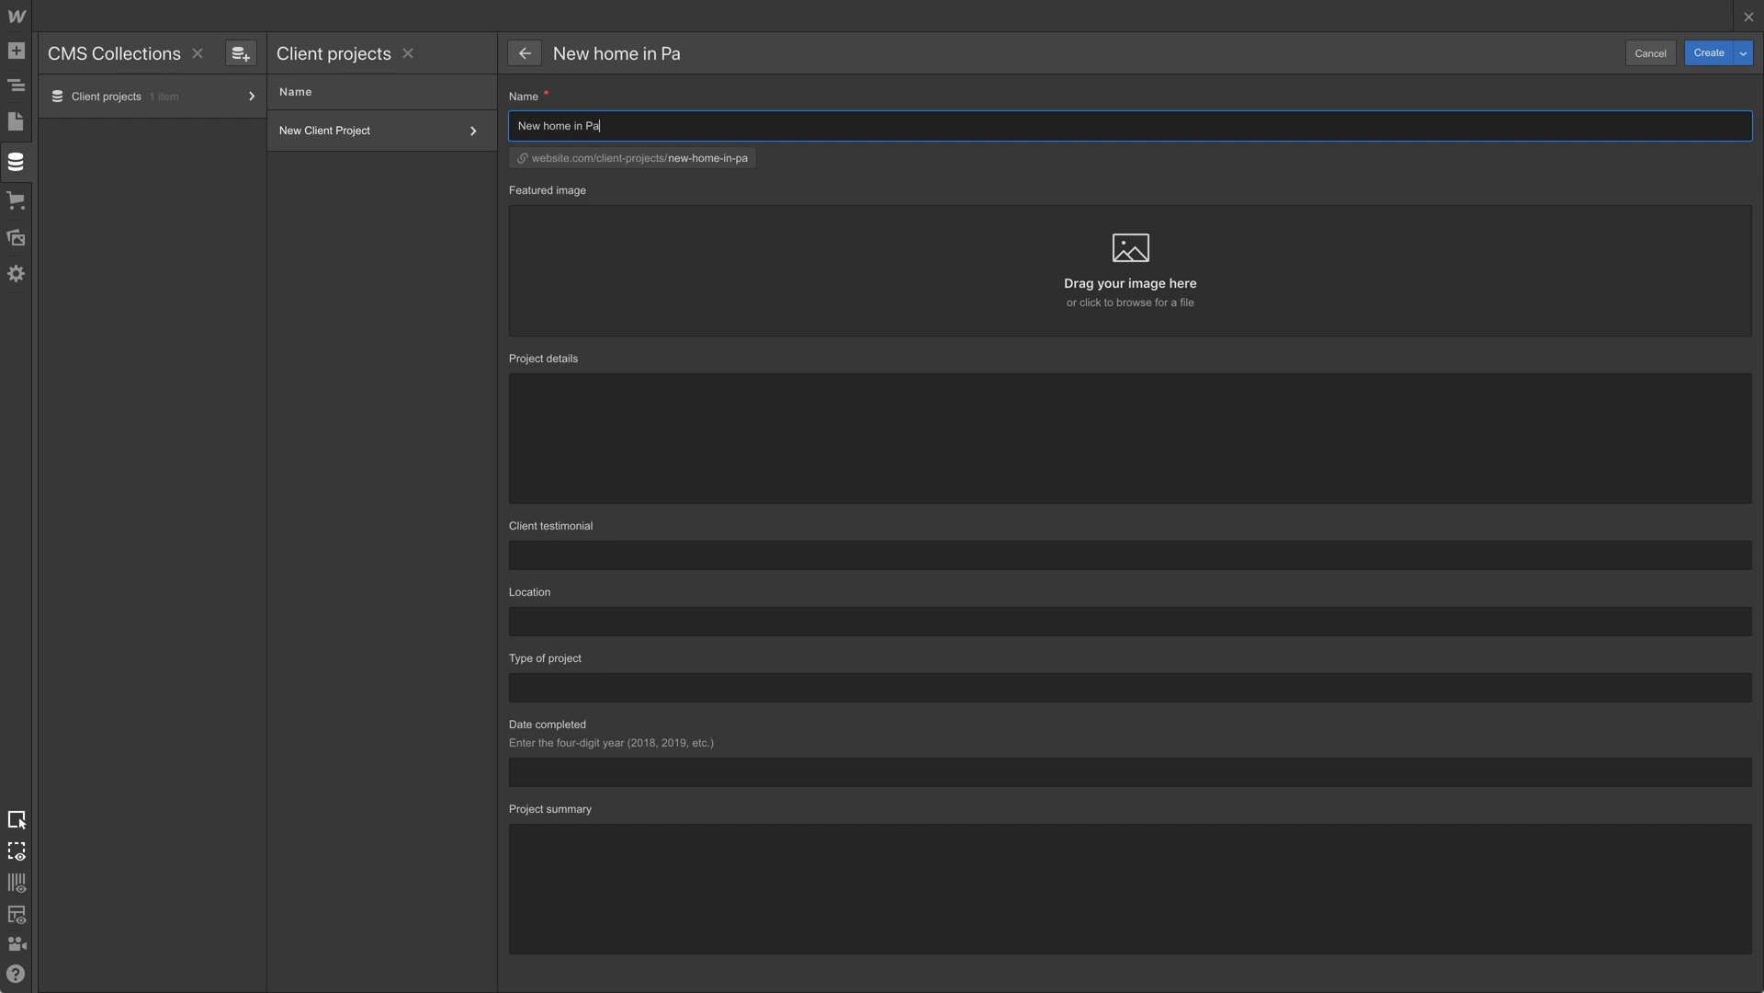
text(lo Alto)
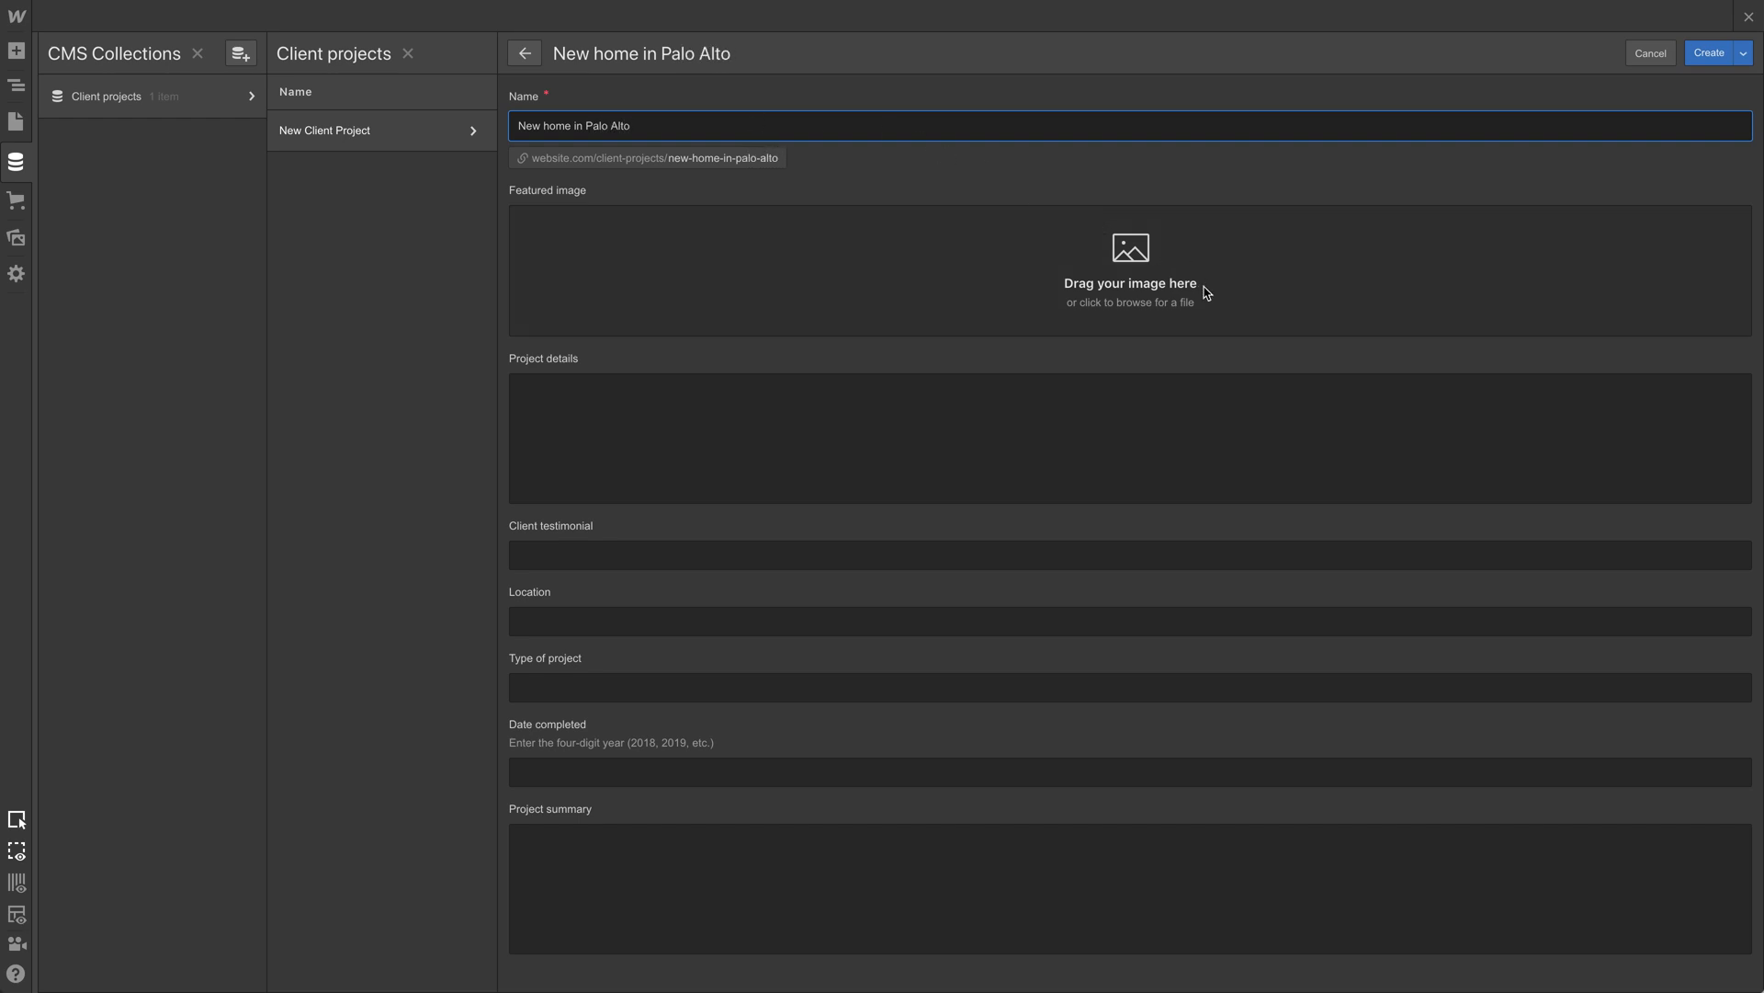
mouse_move(1176, 295)
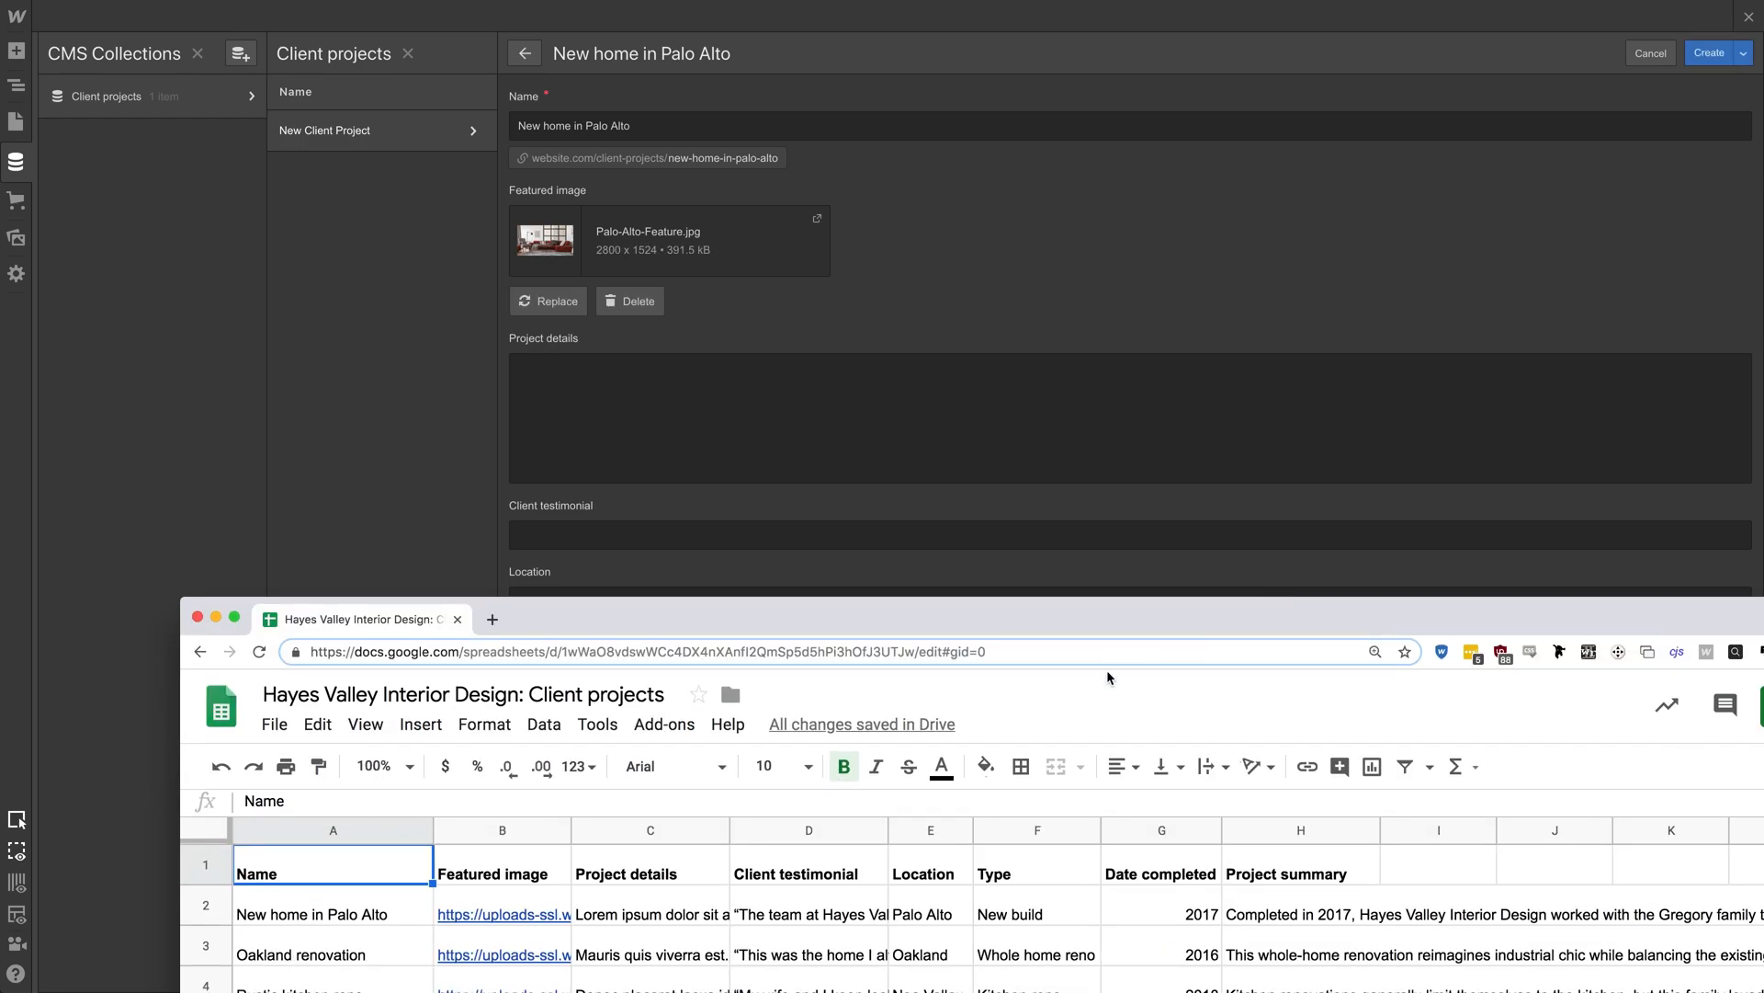
click(649, 913)
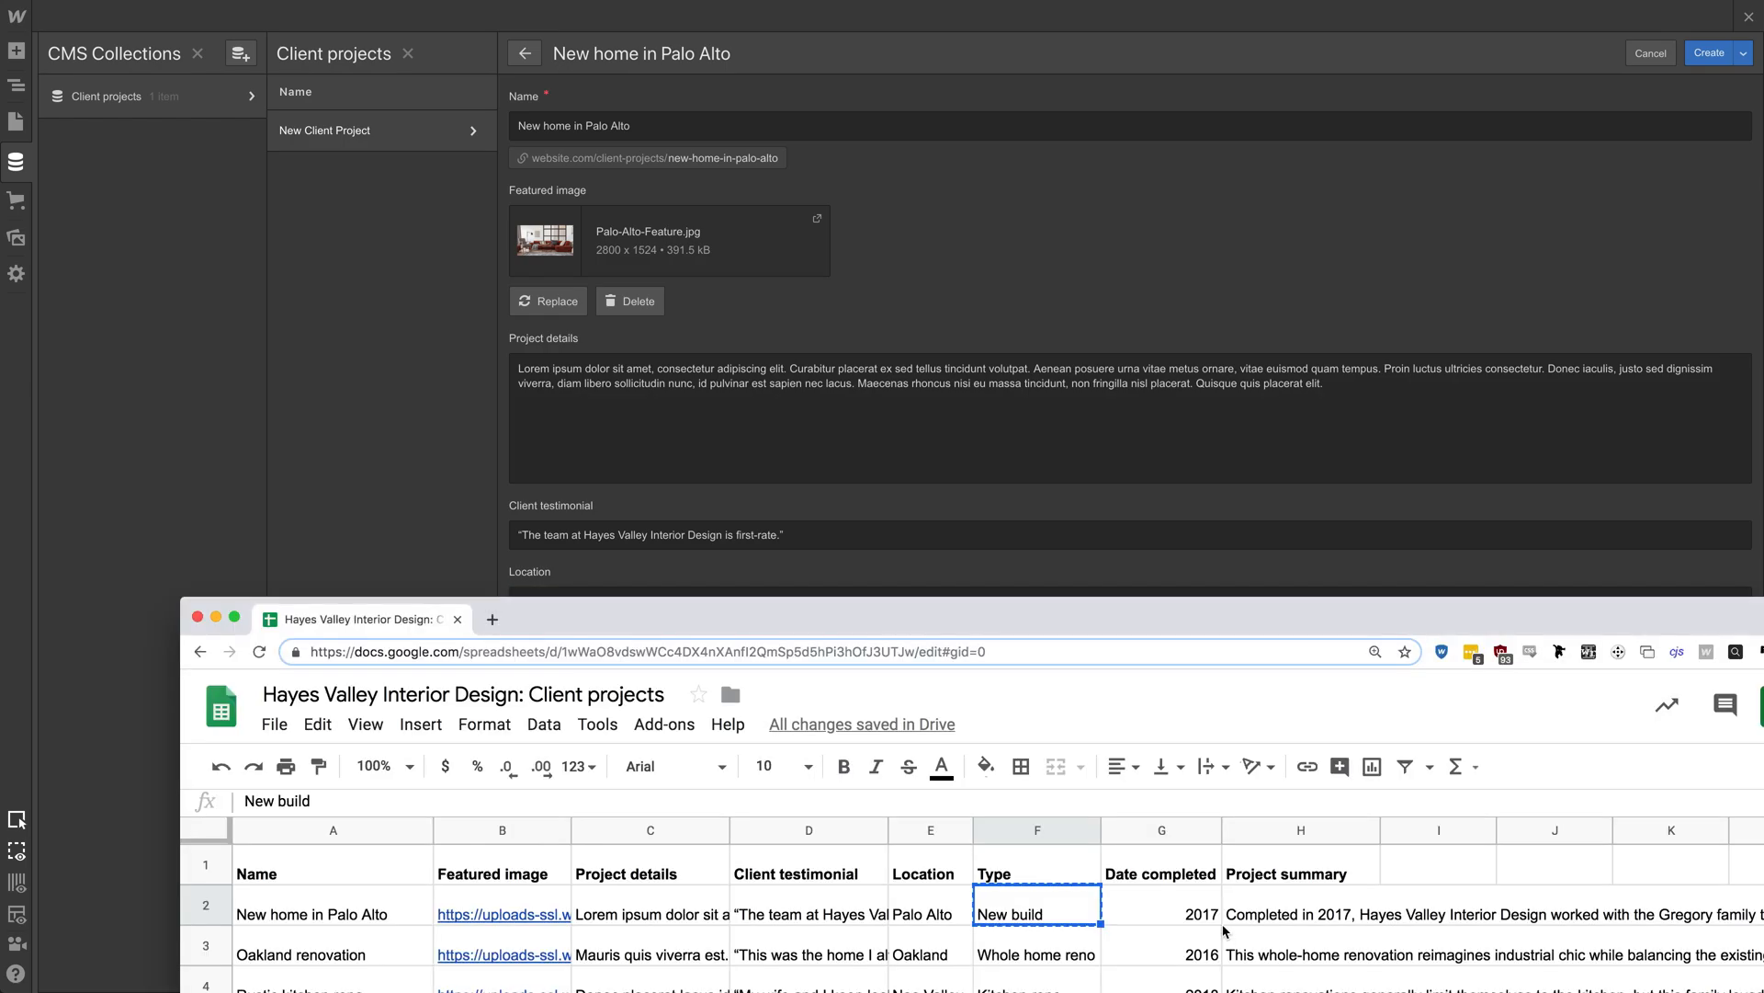
click(1299, 912)
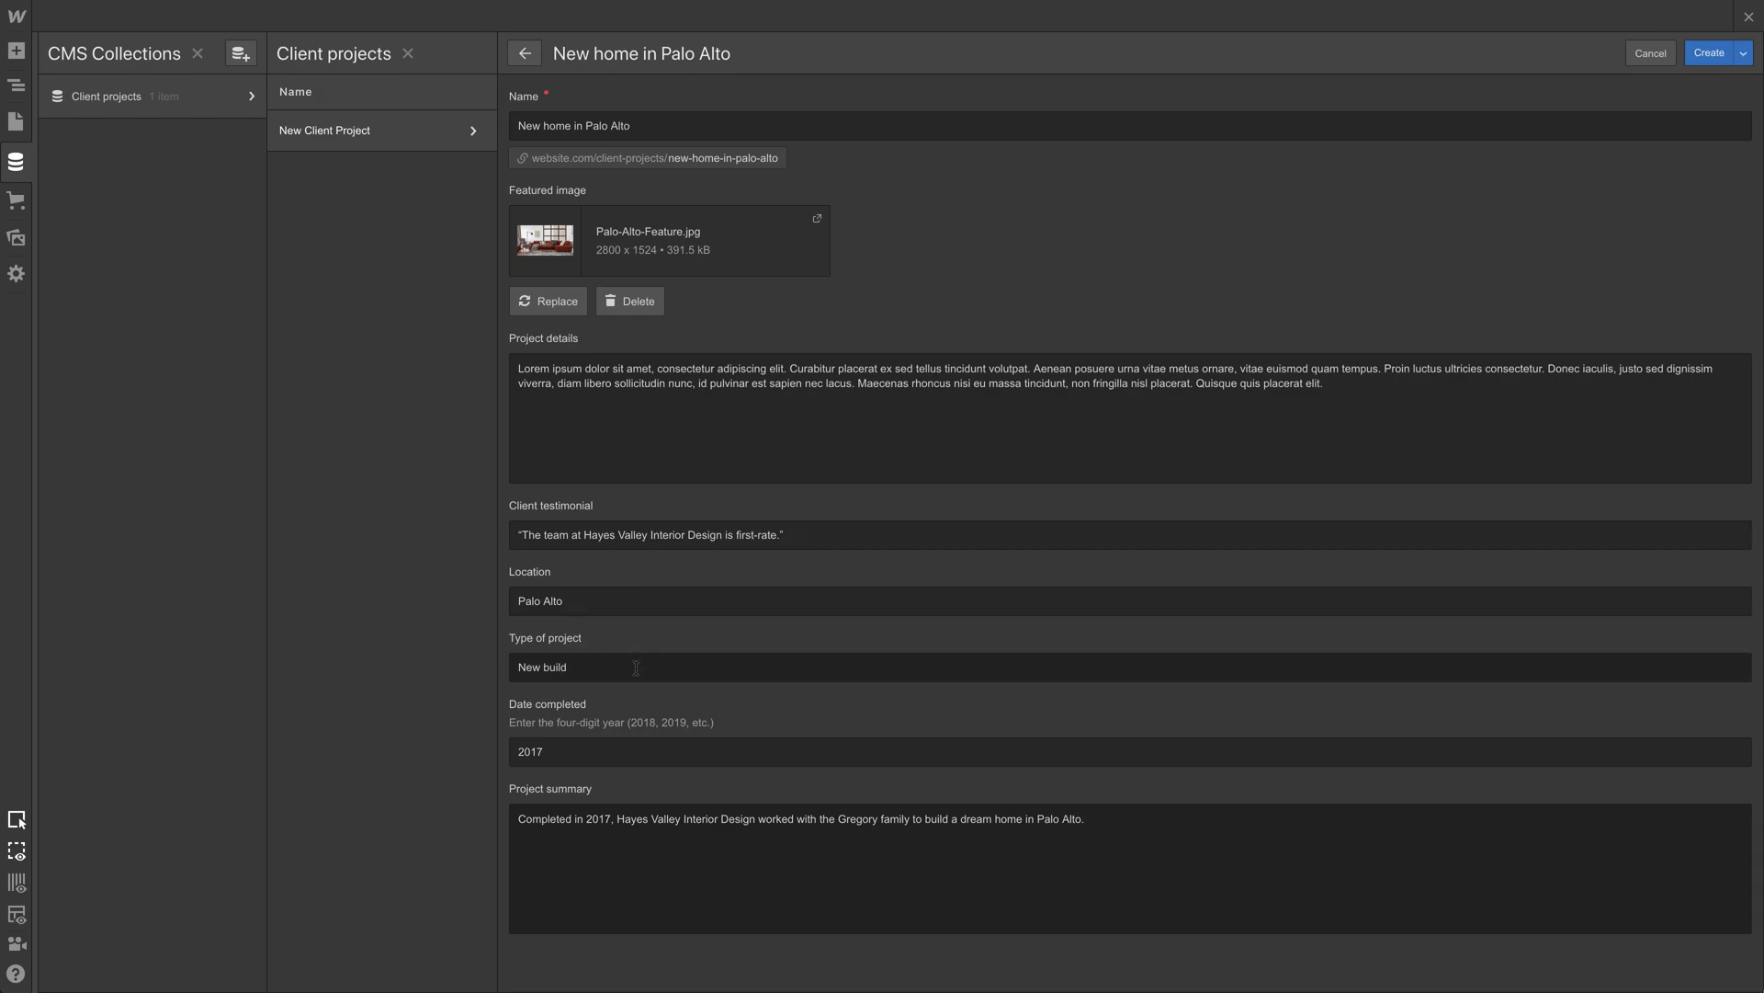
mouse_move(593, 737)
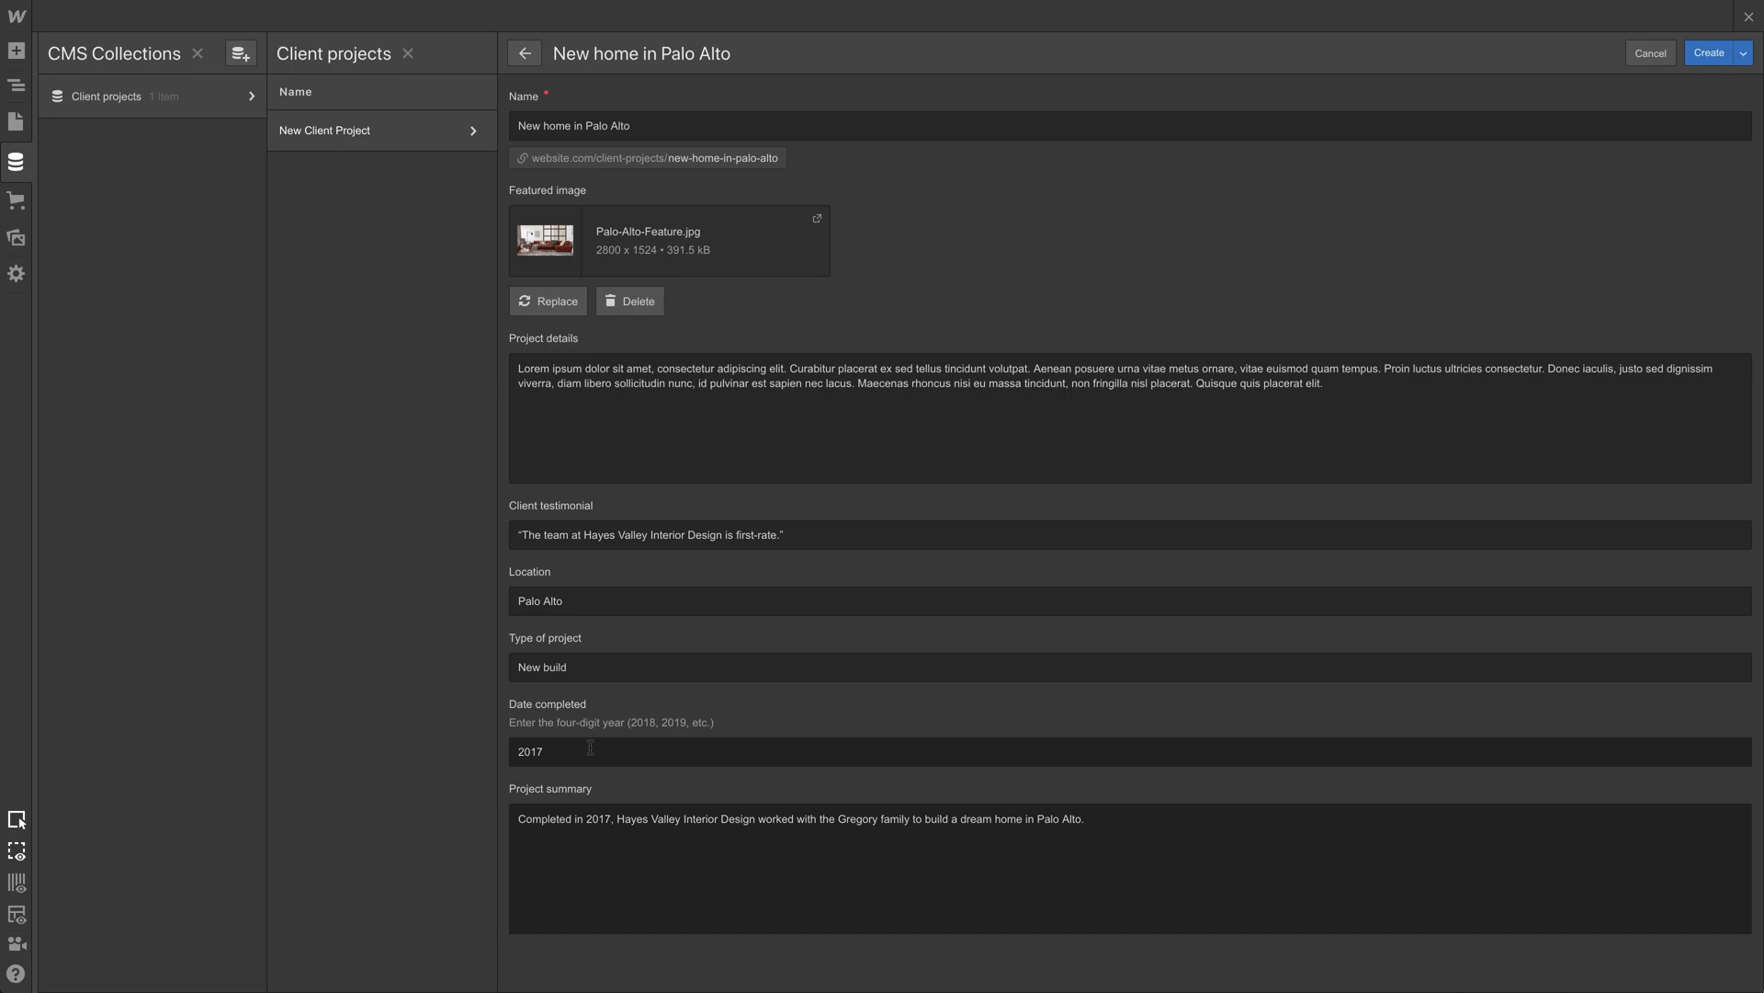
mouse_move(1416, 321)
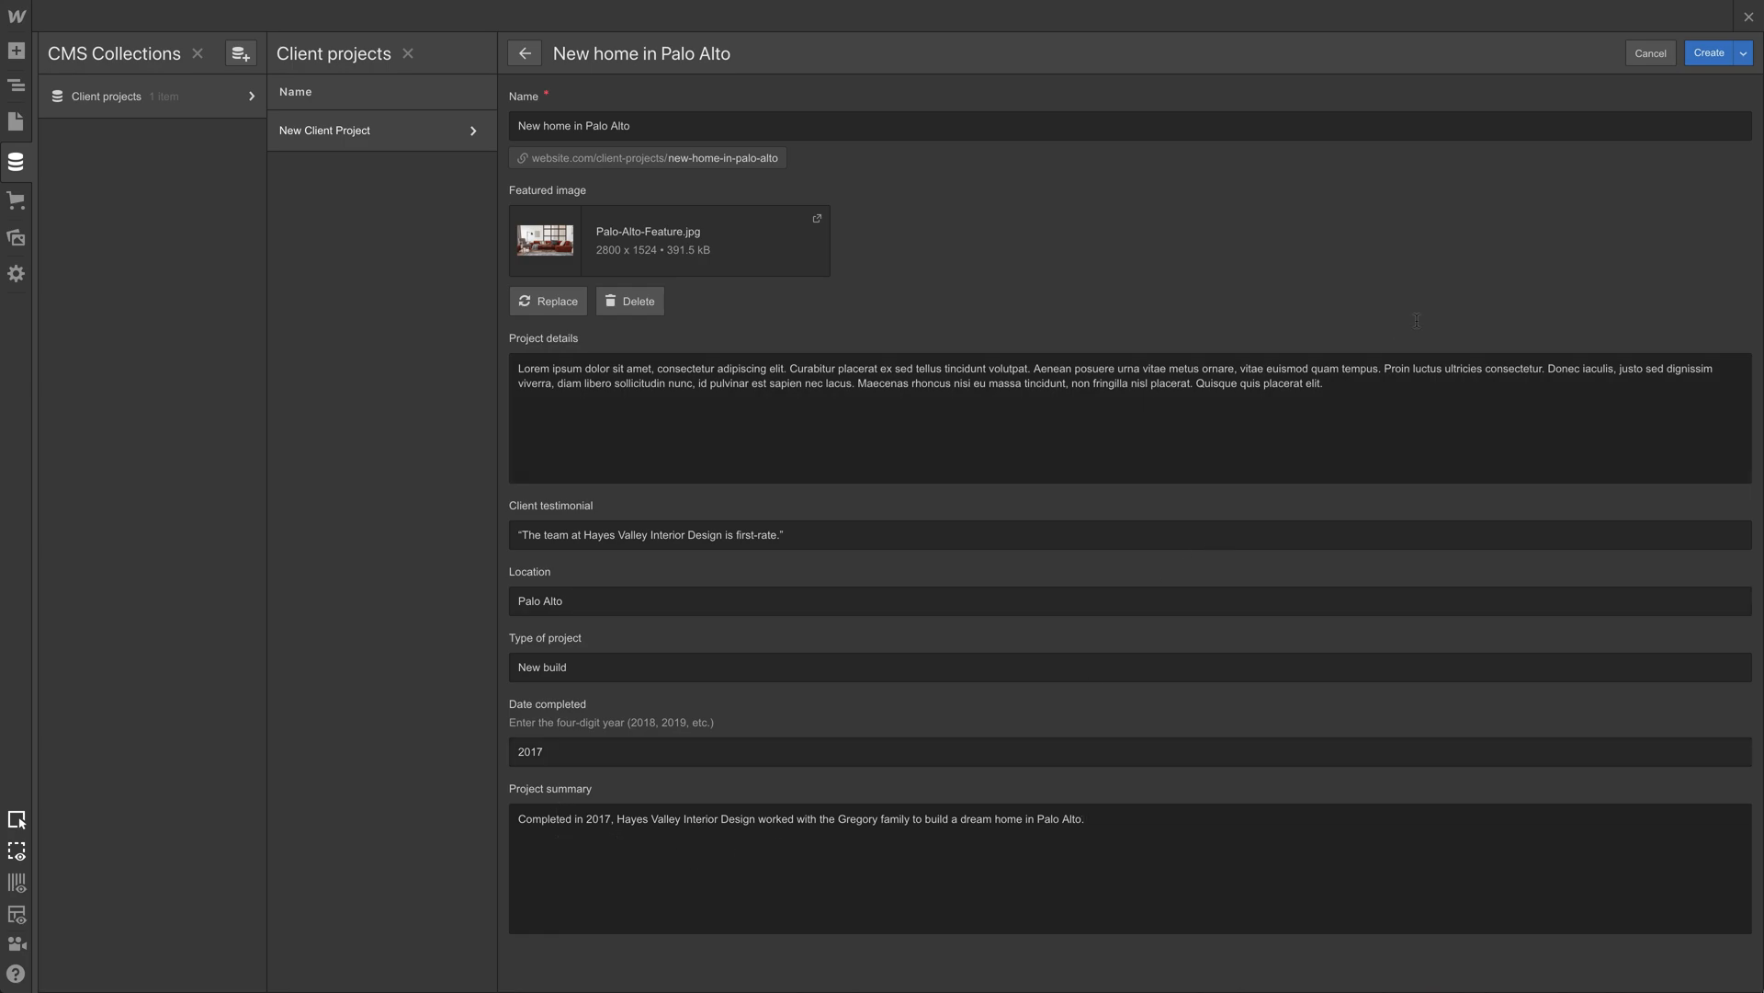
Step: Create the Palo Alto item, then open row 2's options in the spreadsheet
click(1710, 53)
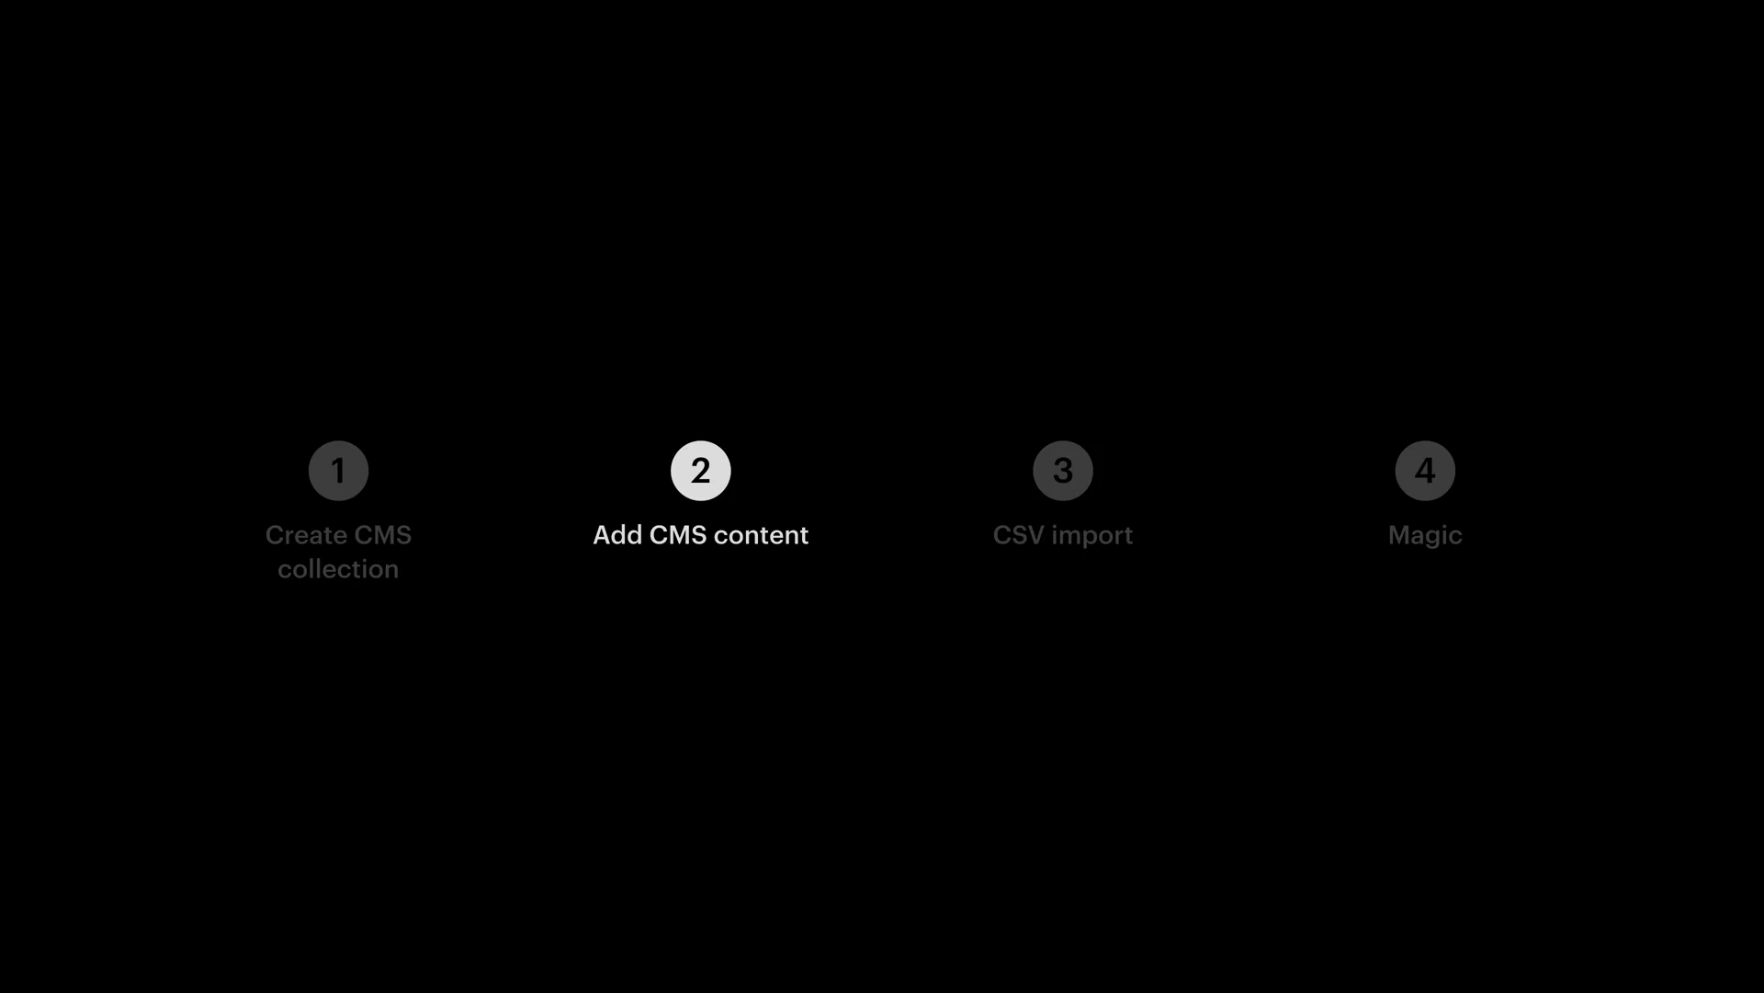
click(1061, 469)
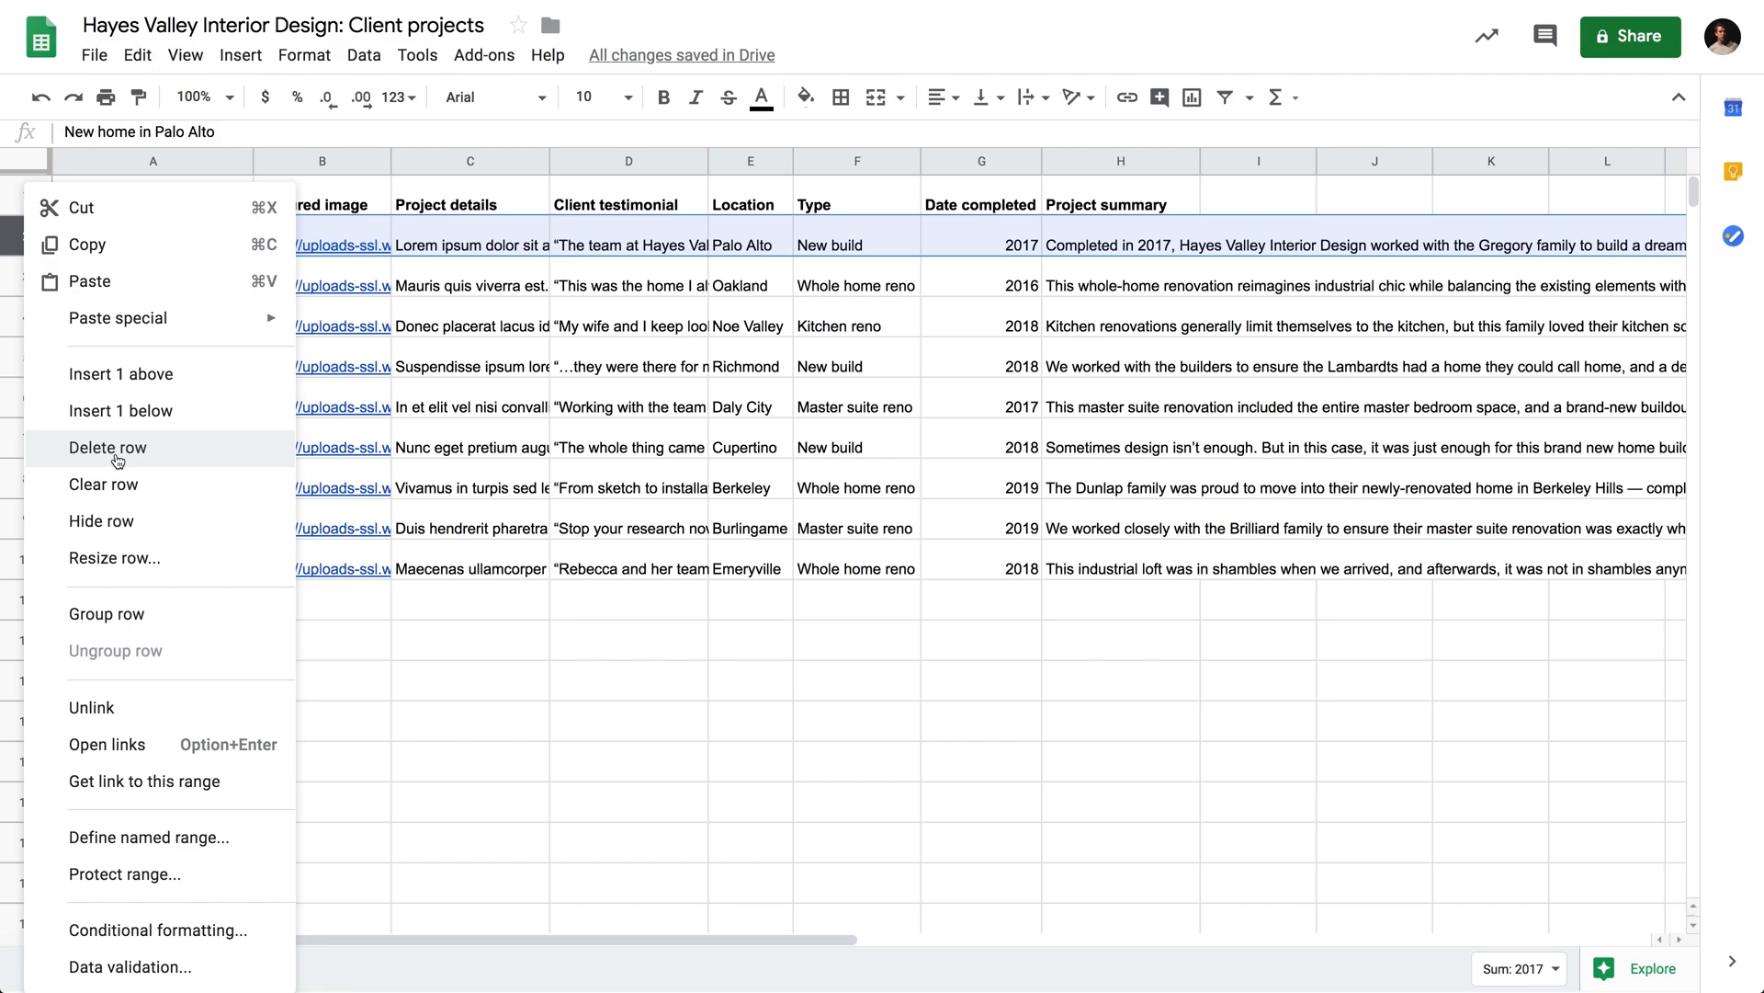
Step: Delete the Palo Alto row and download the sheet as a CSV file
click(106, 446)
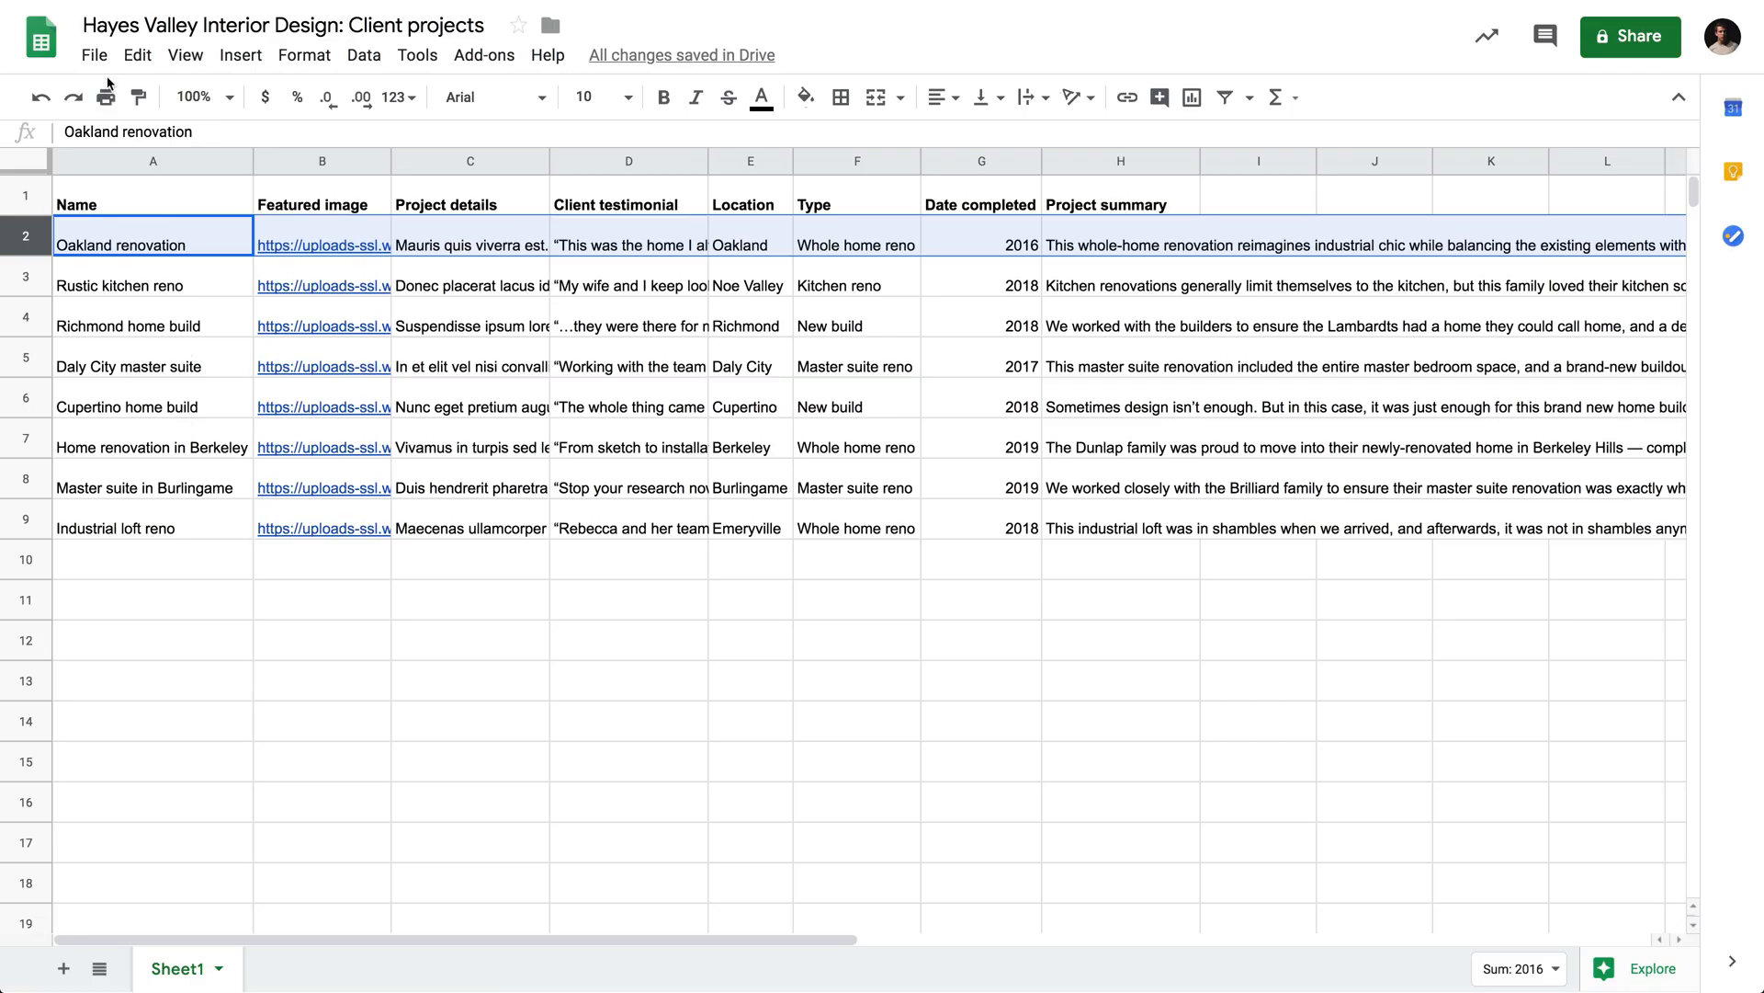
click(94, 54)
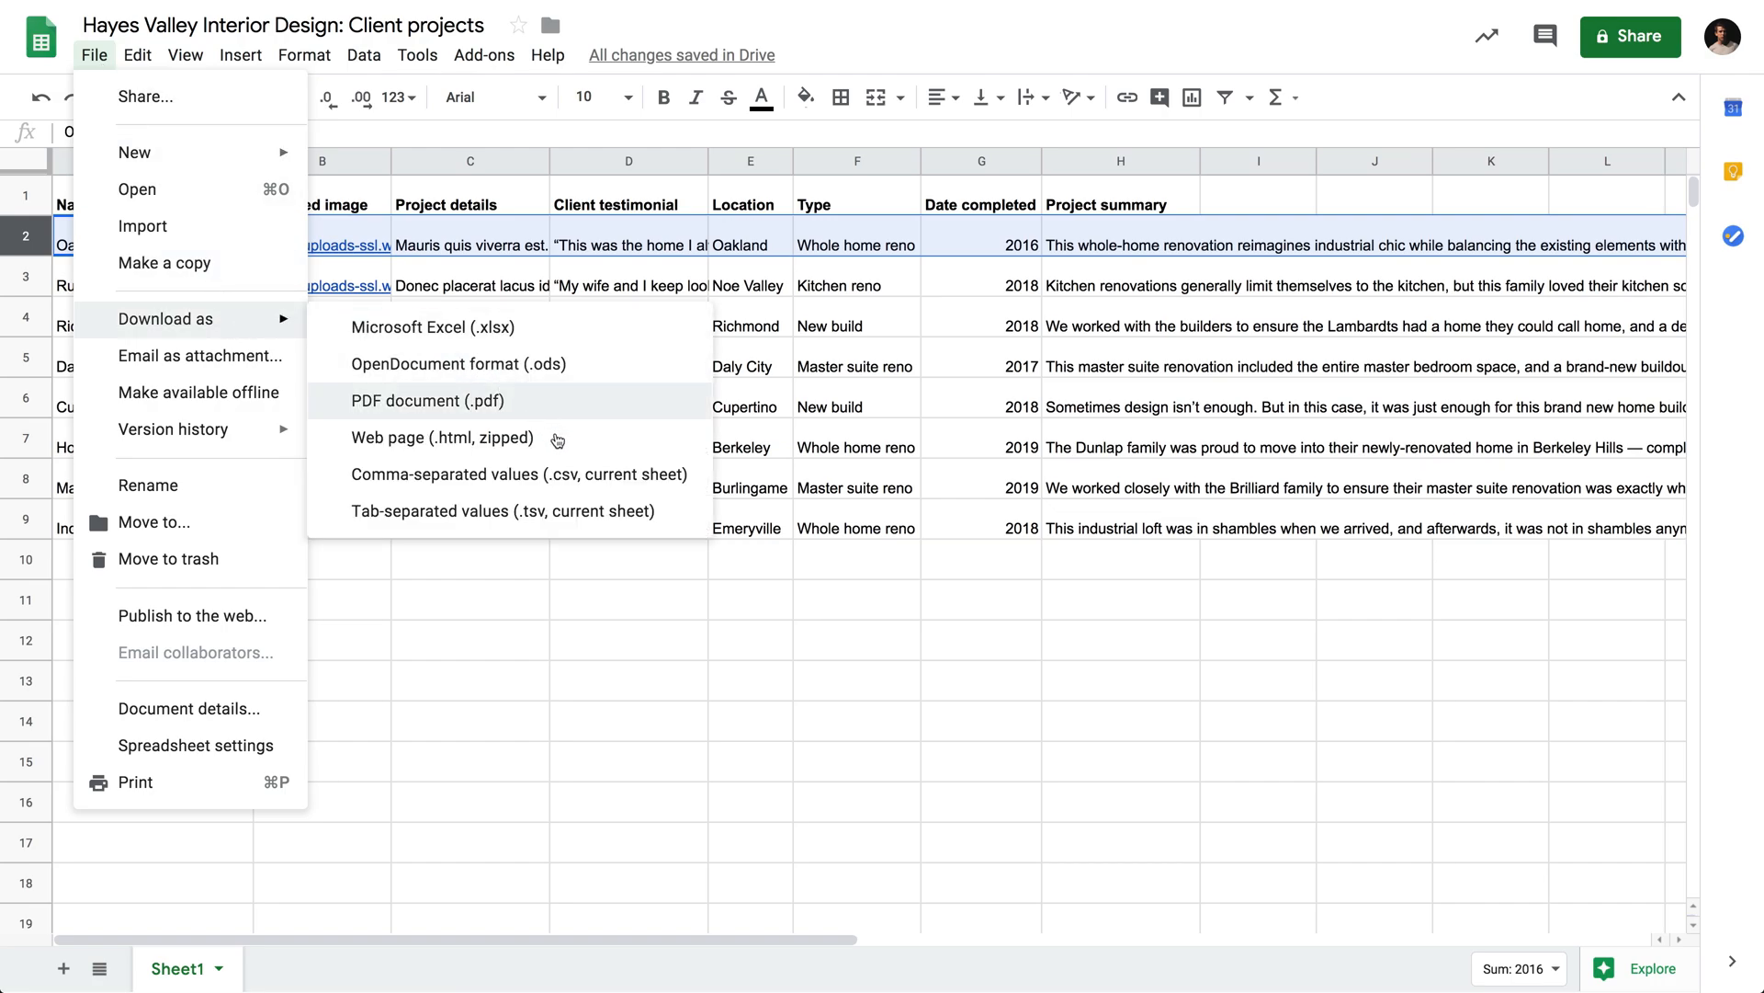
mouse_move(543, 474)
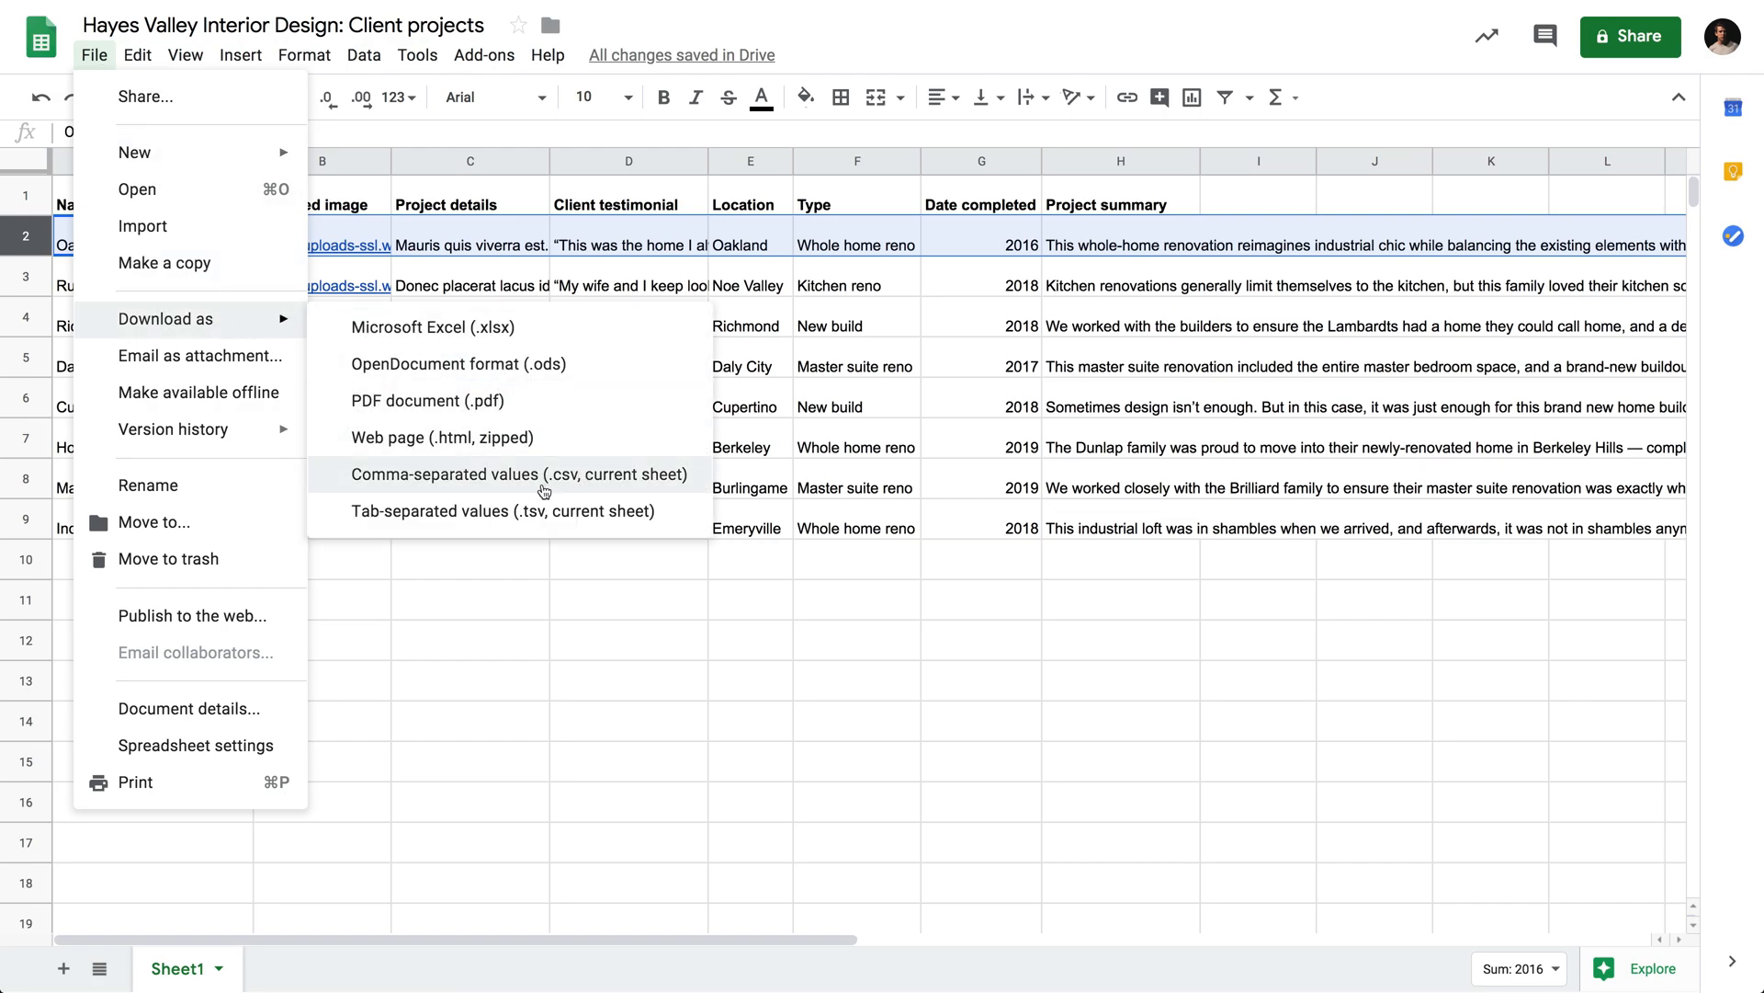
click(520, 474)
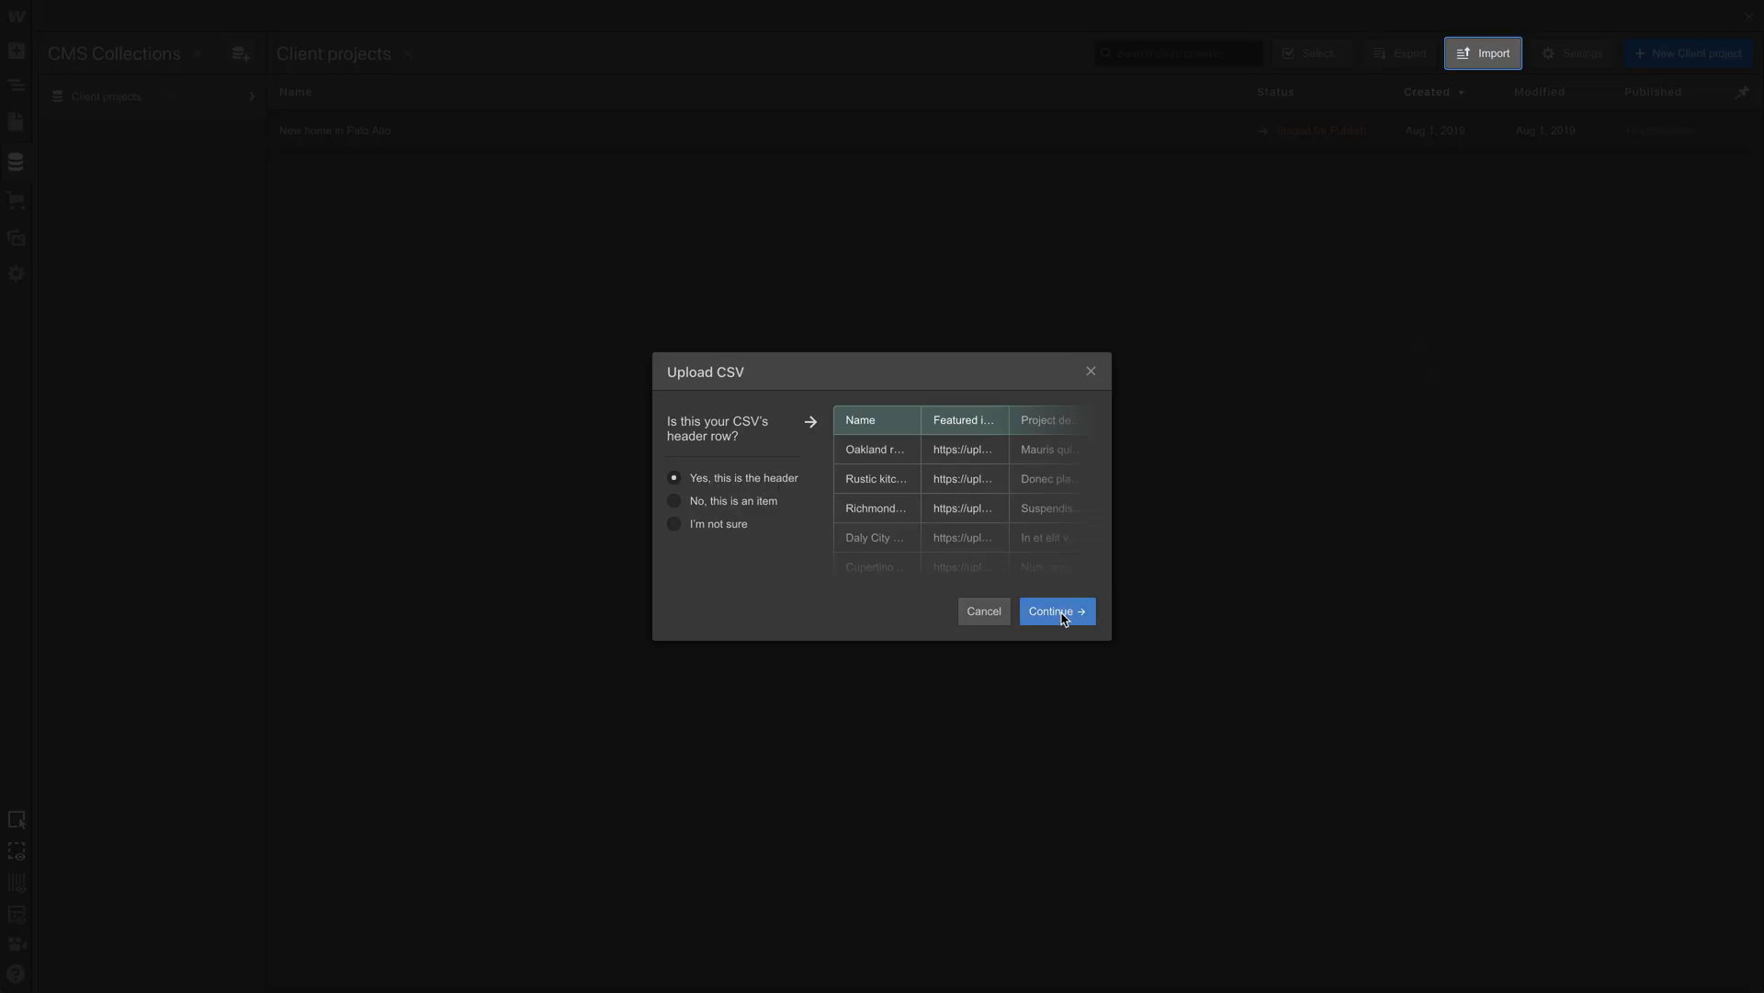
Step: Treat the first CSV row as headers; map Name and Project details to existing fields
click(1054, 610)
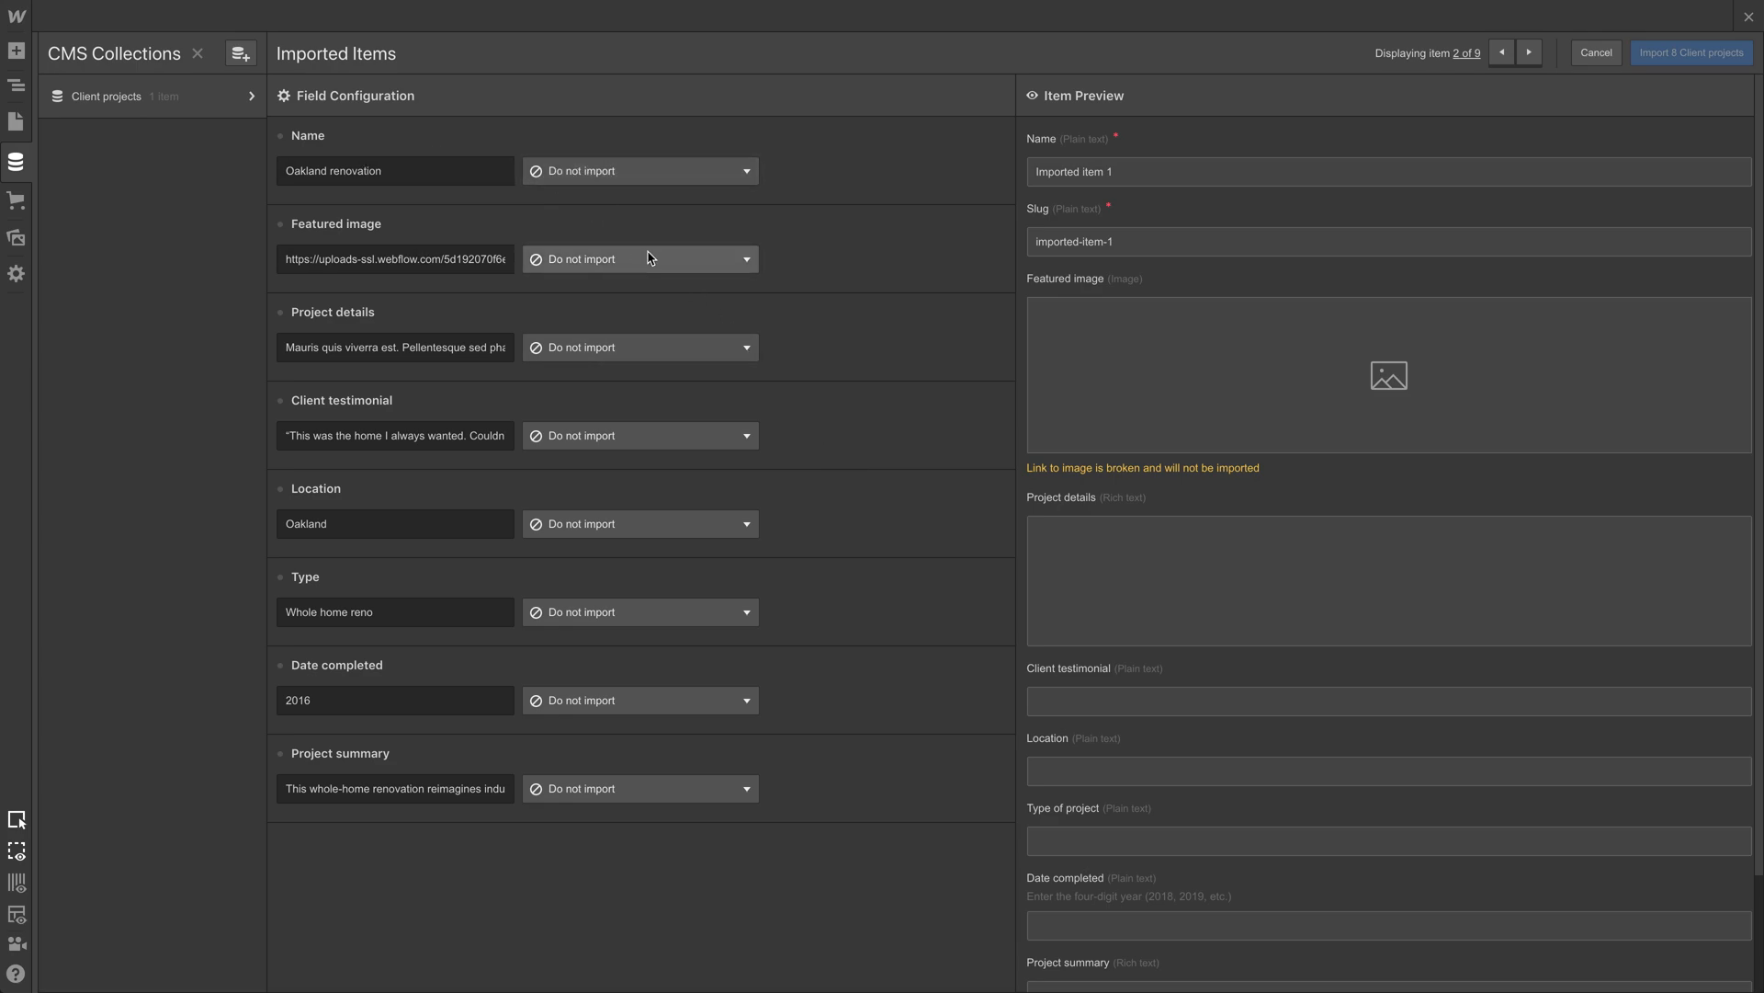
click(640, 170)
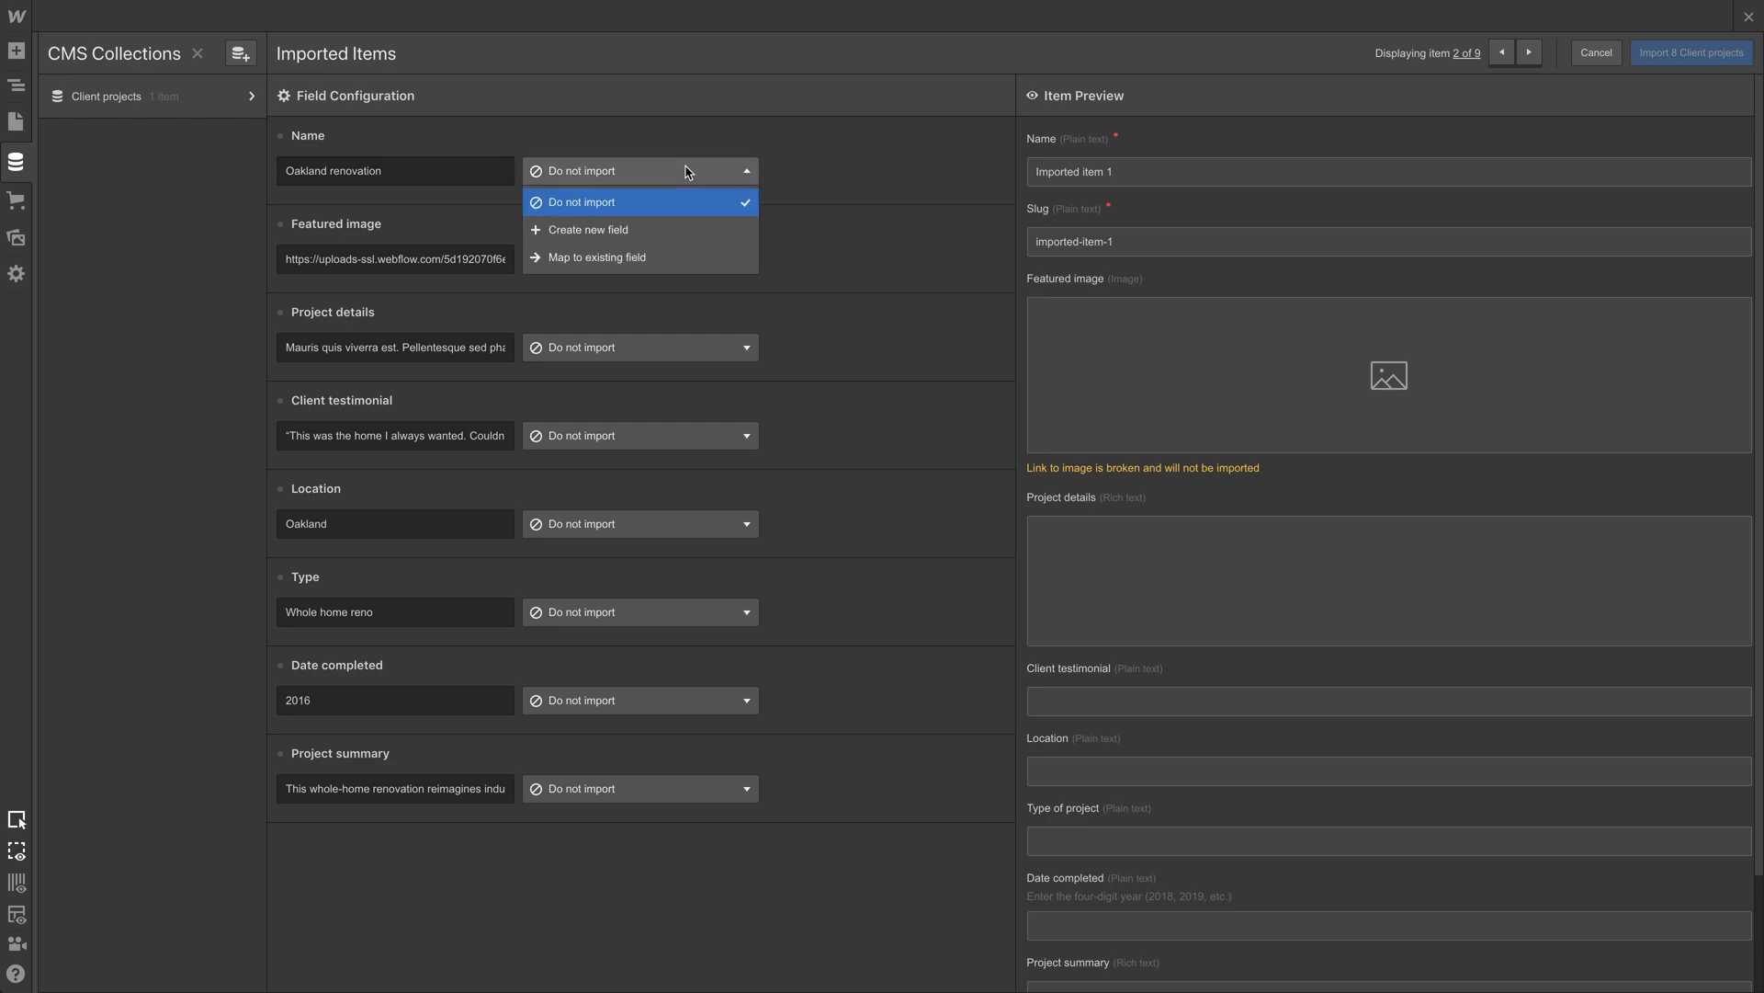
click(597, 256)
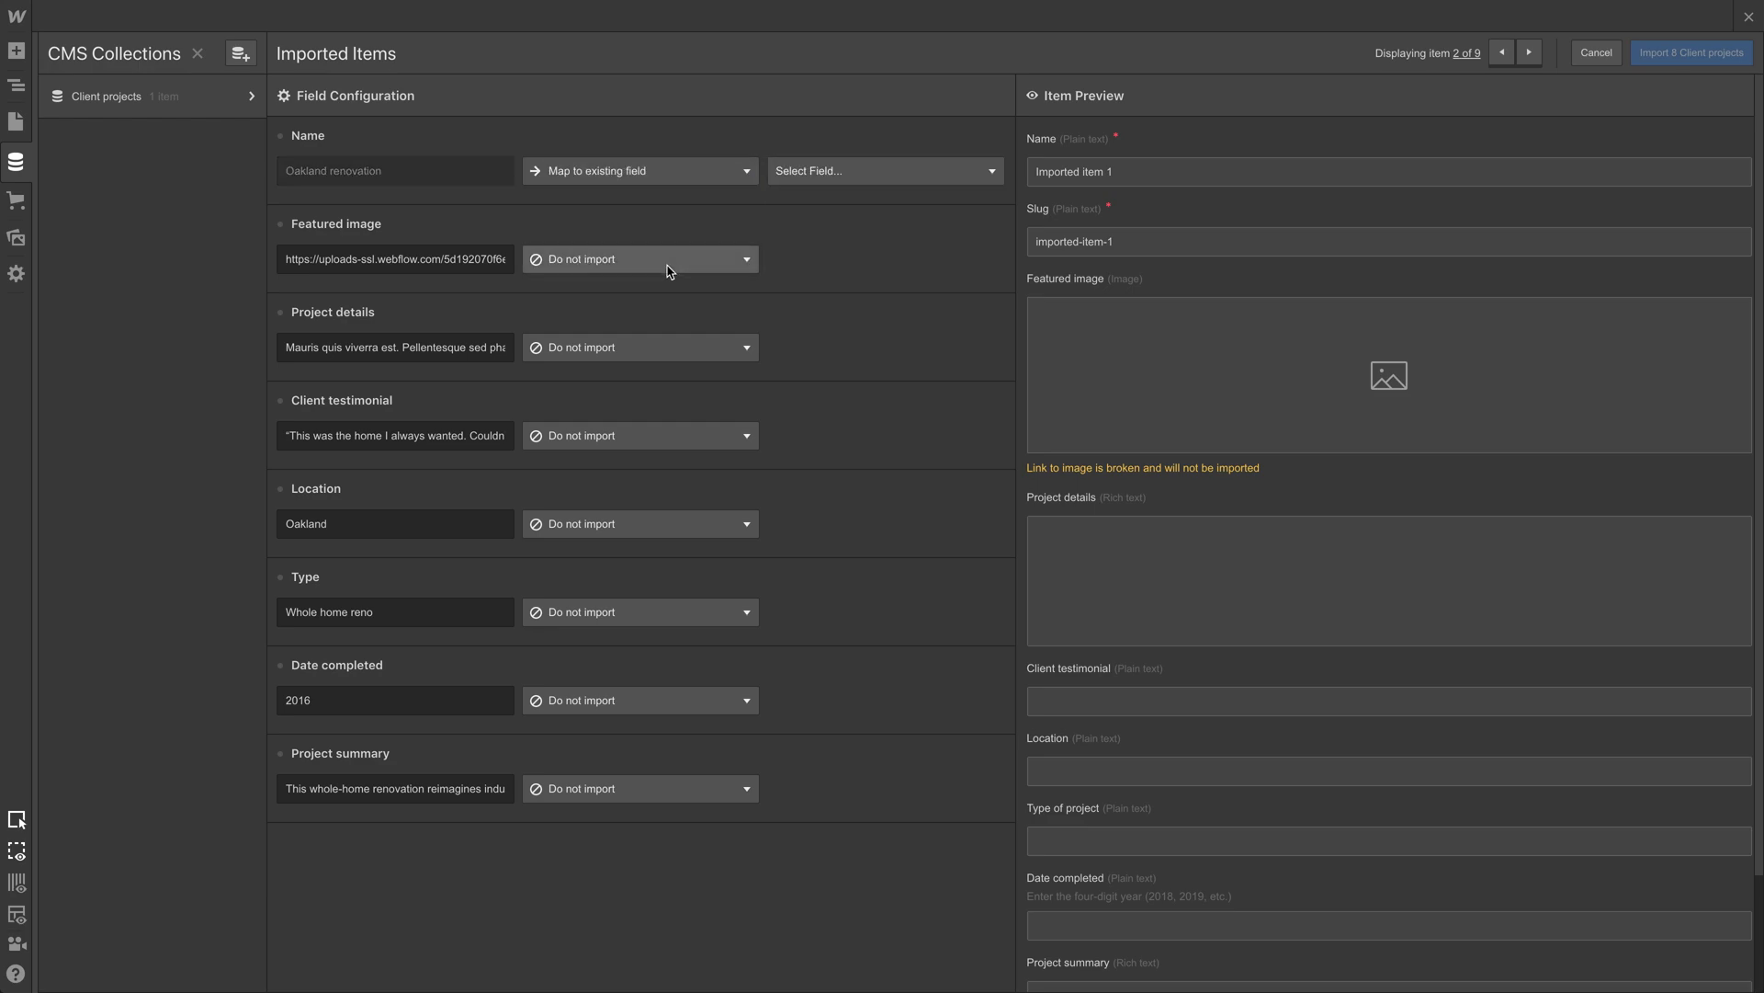
click(884, 170)
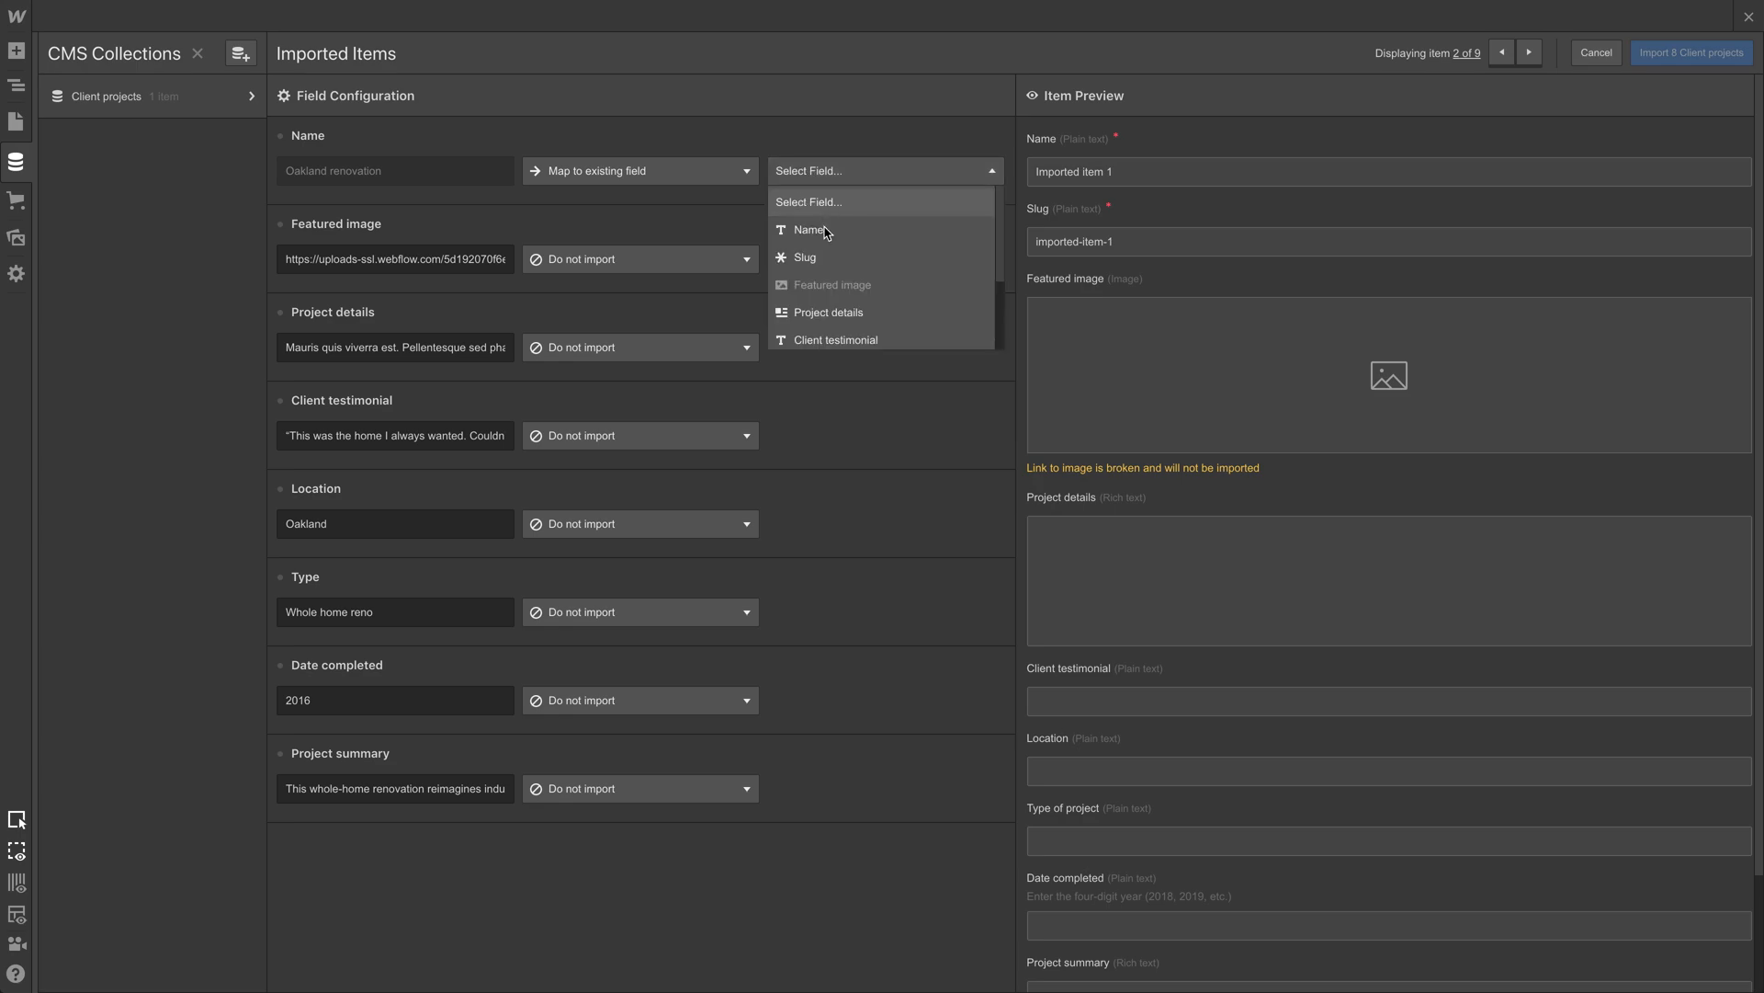
click(809, 230)
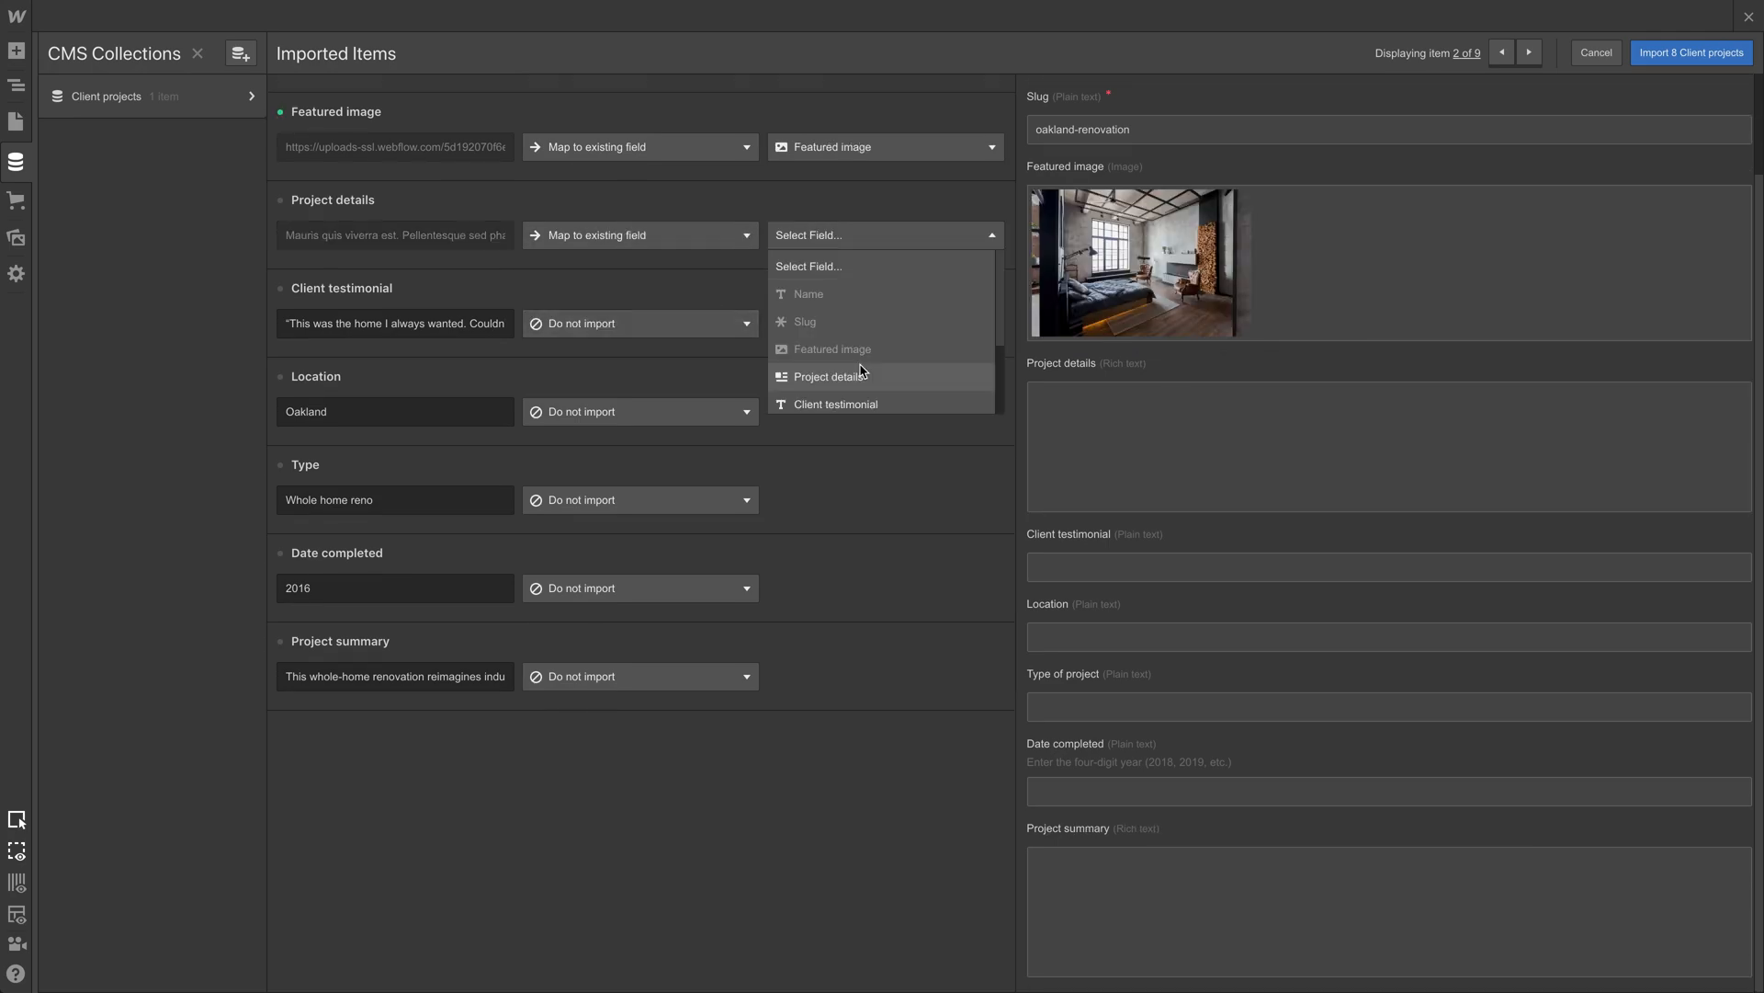
click(833, 376)
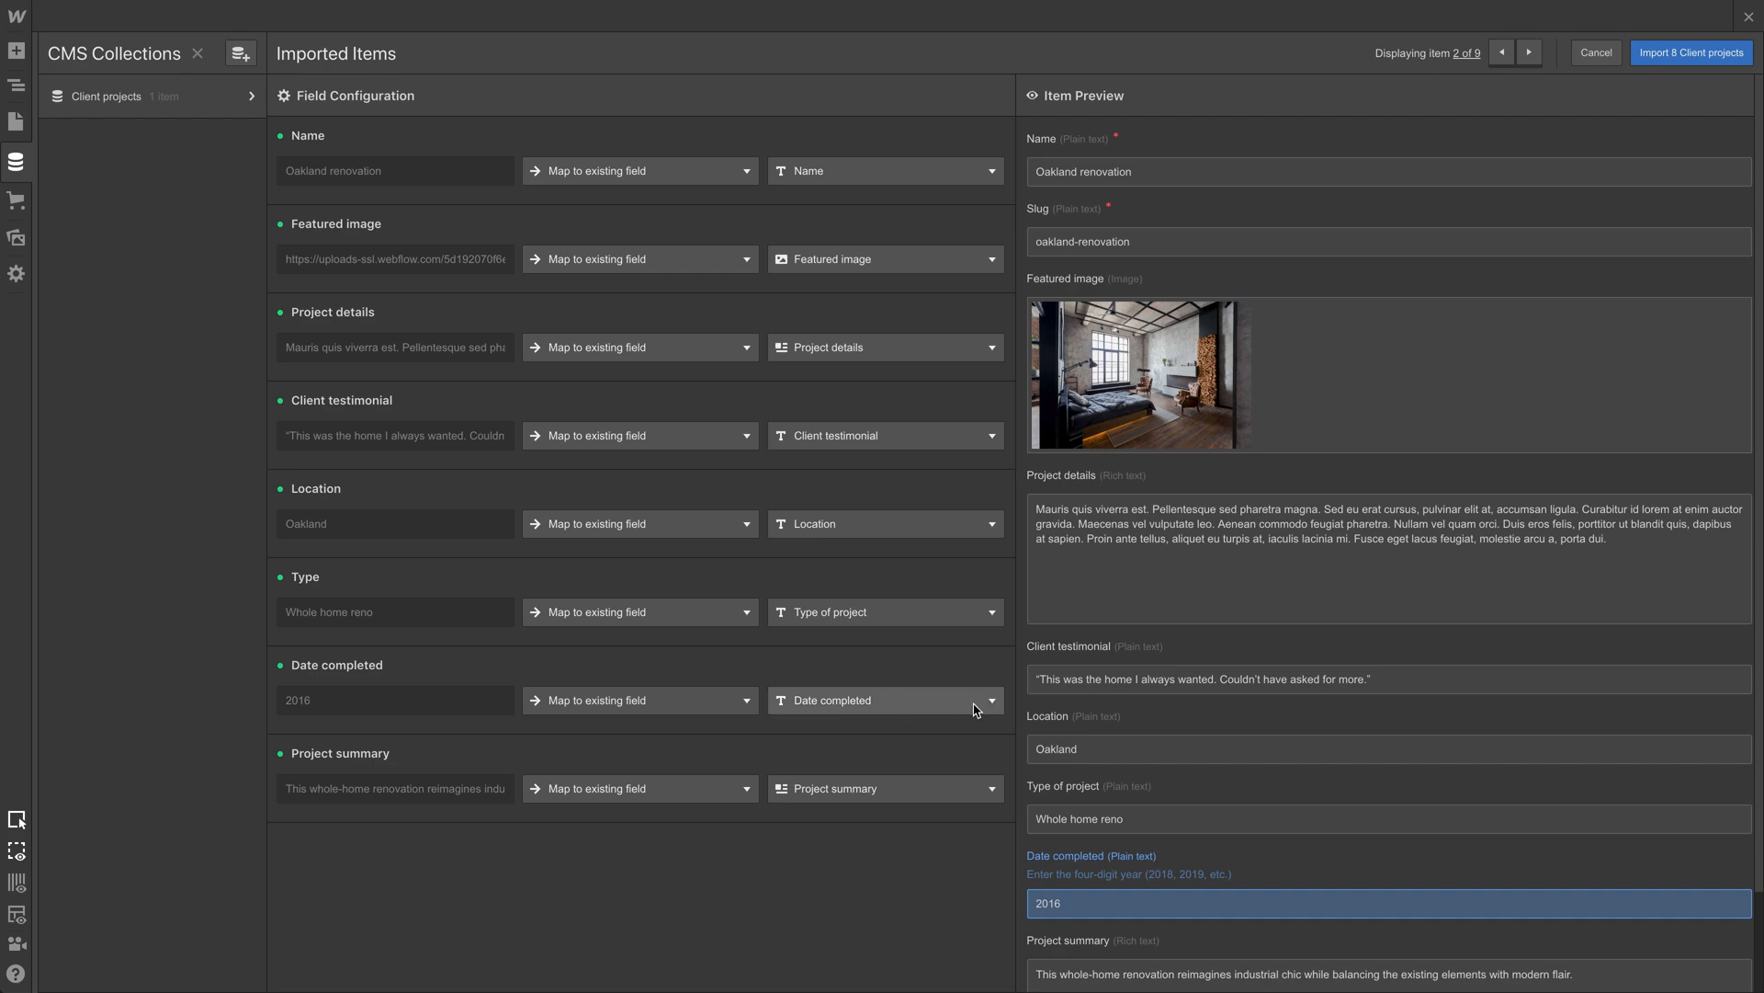
Step: Preview the next imported items to check they are complete
scroll(down, 3)
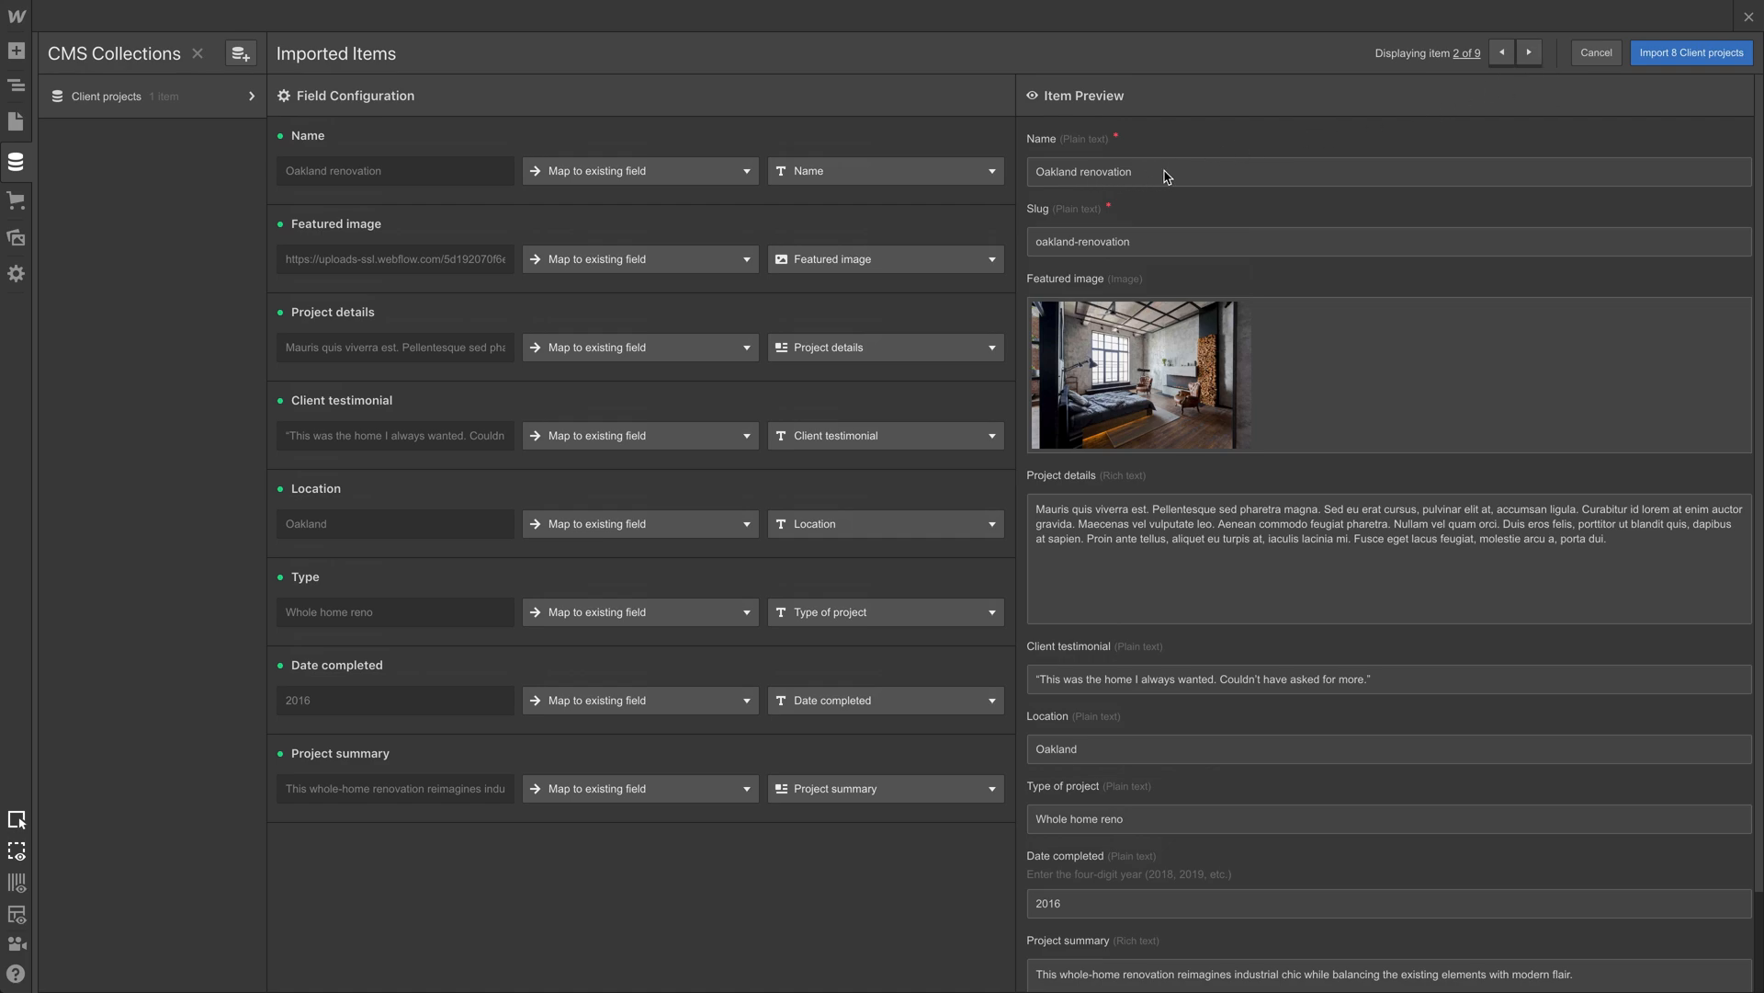
click(1528, 52)
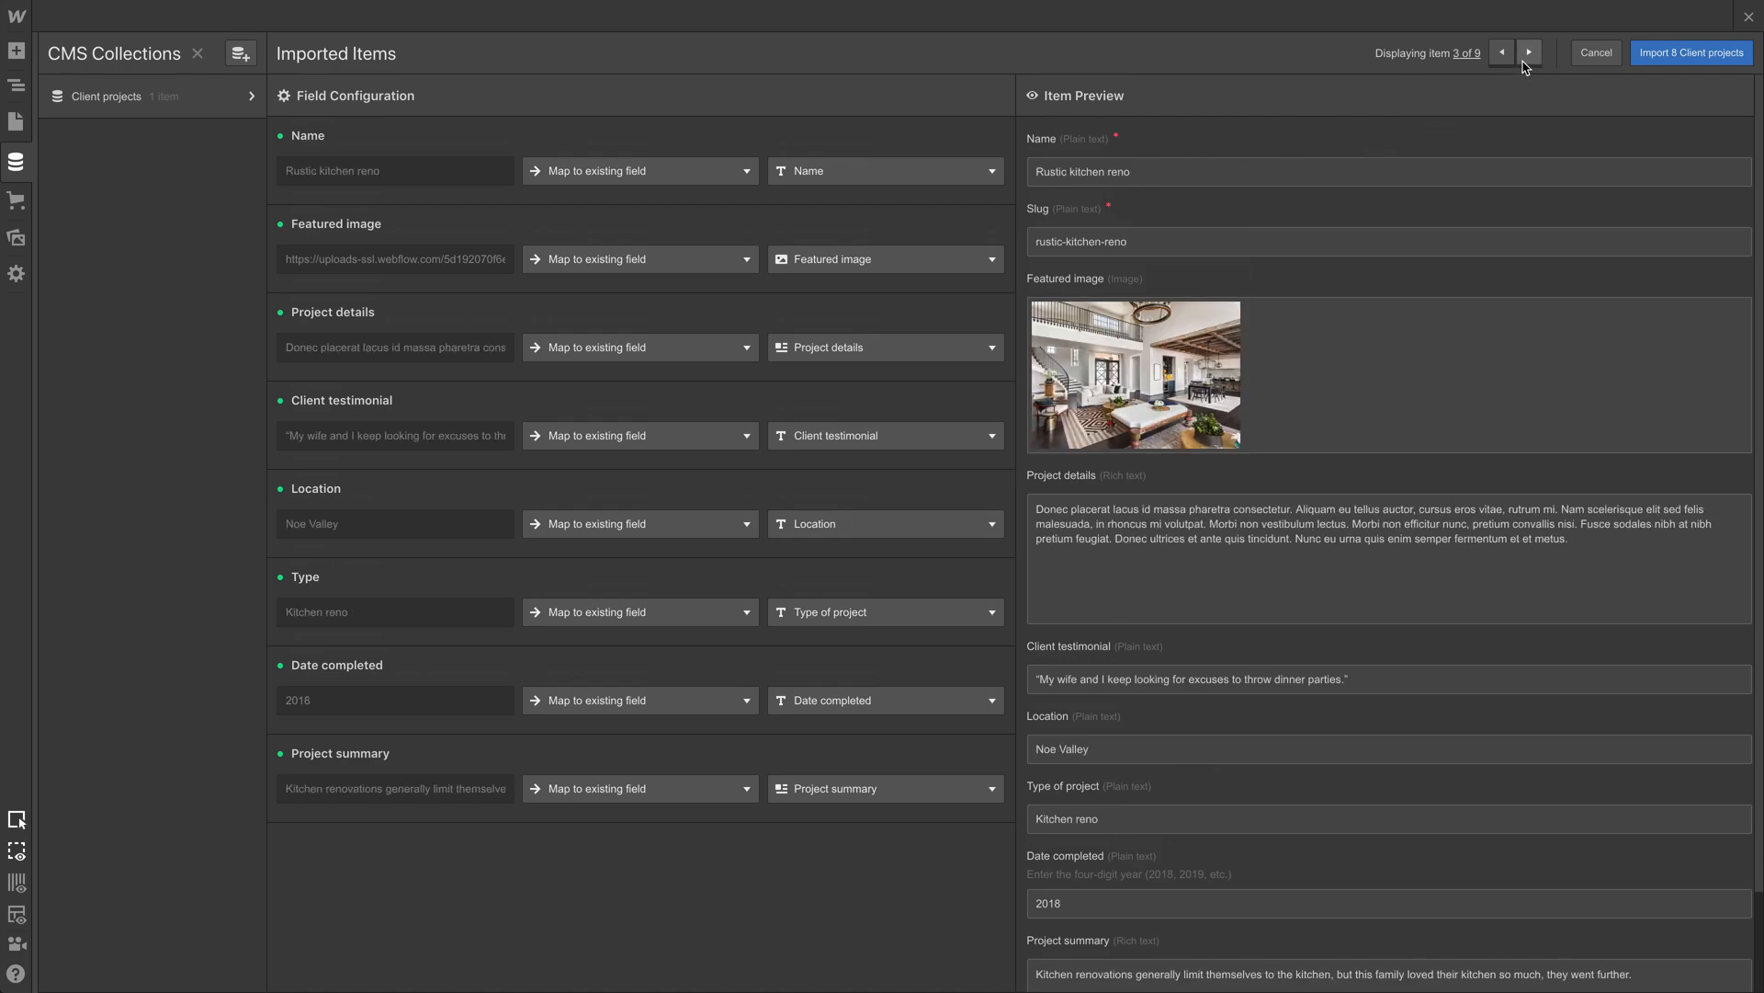
click(1528, 51)
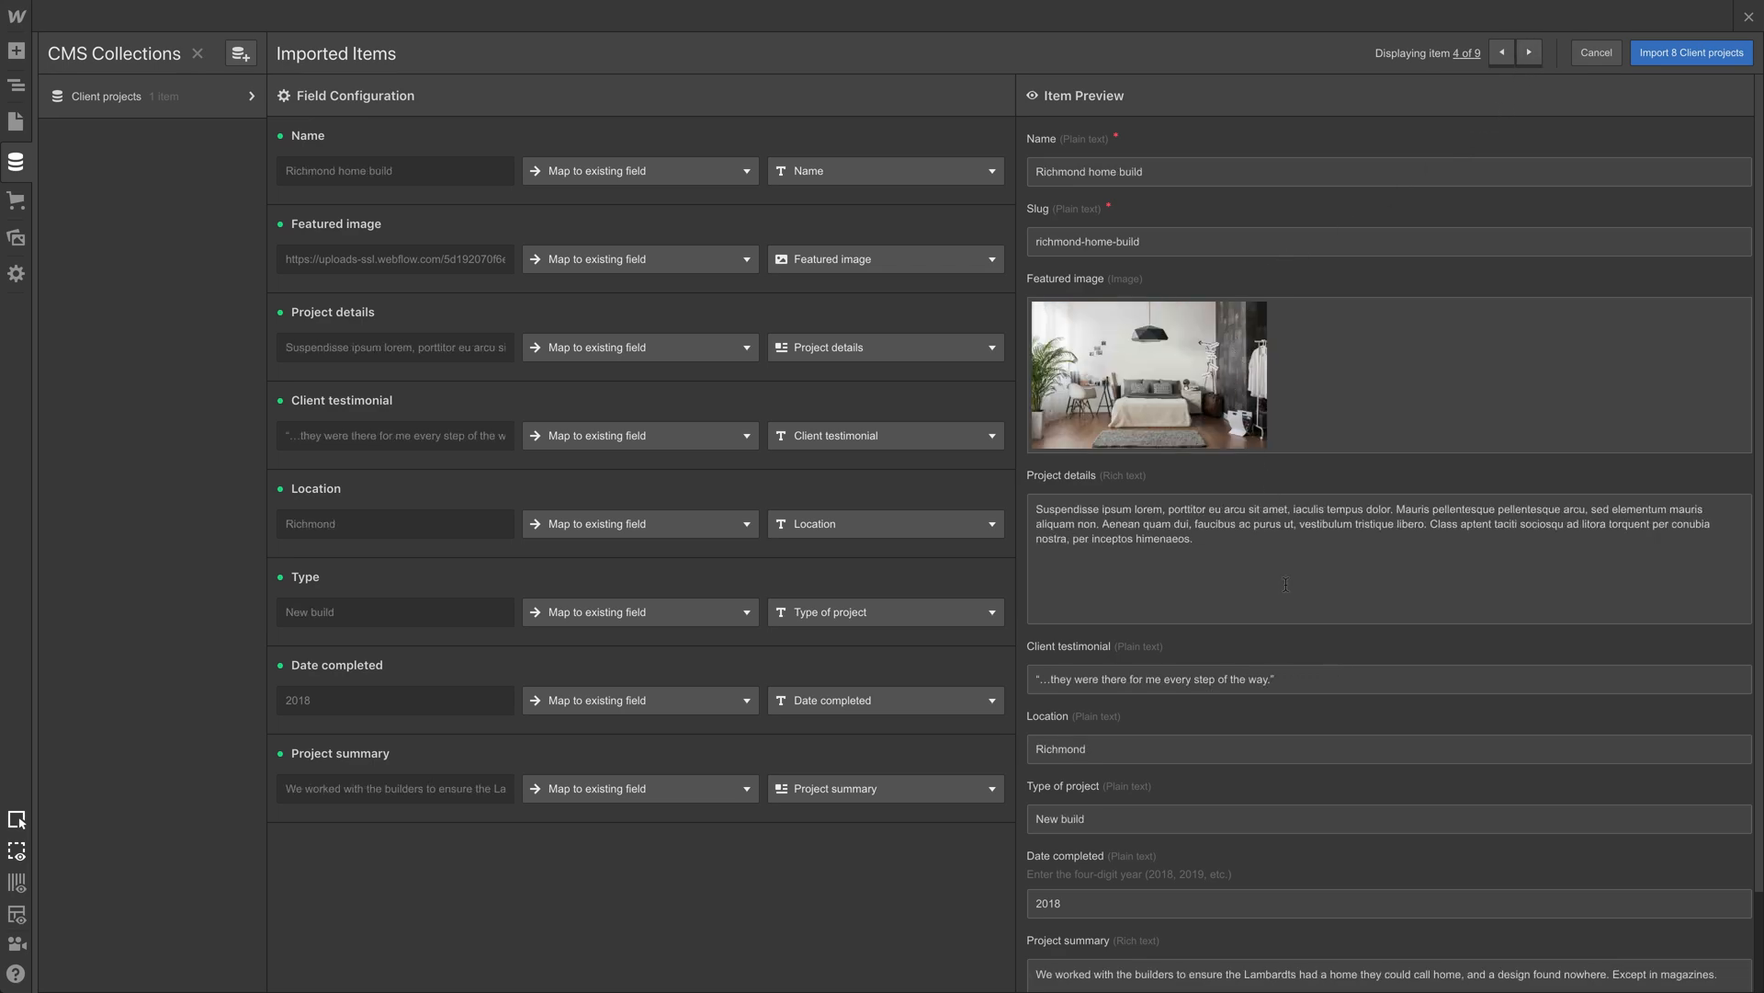
mouse_move(1422, 476)
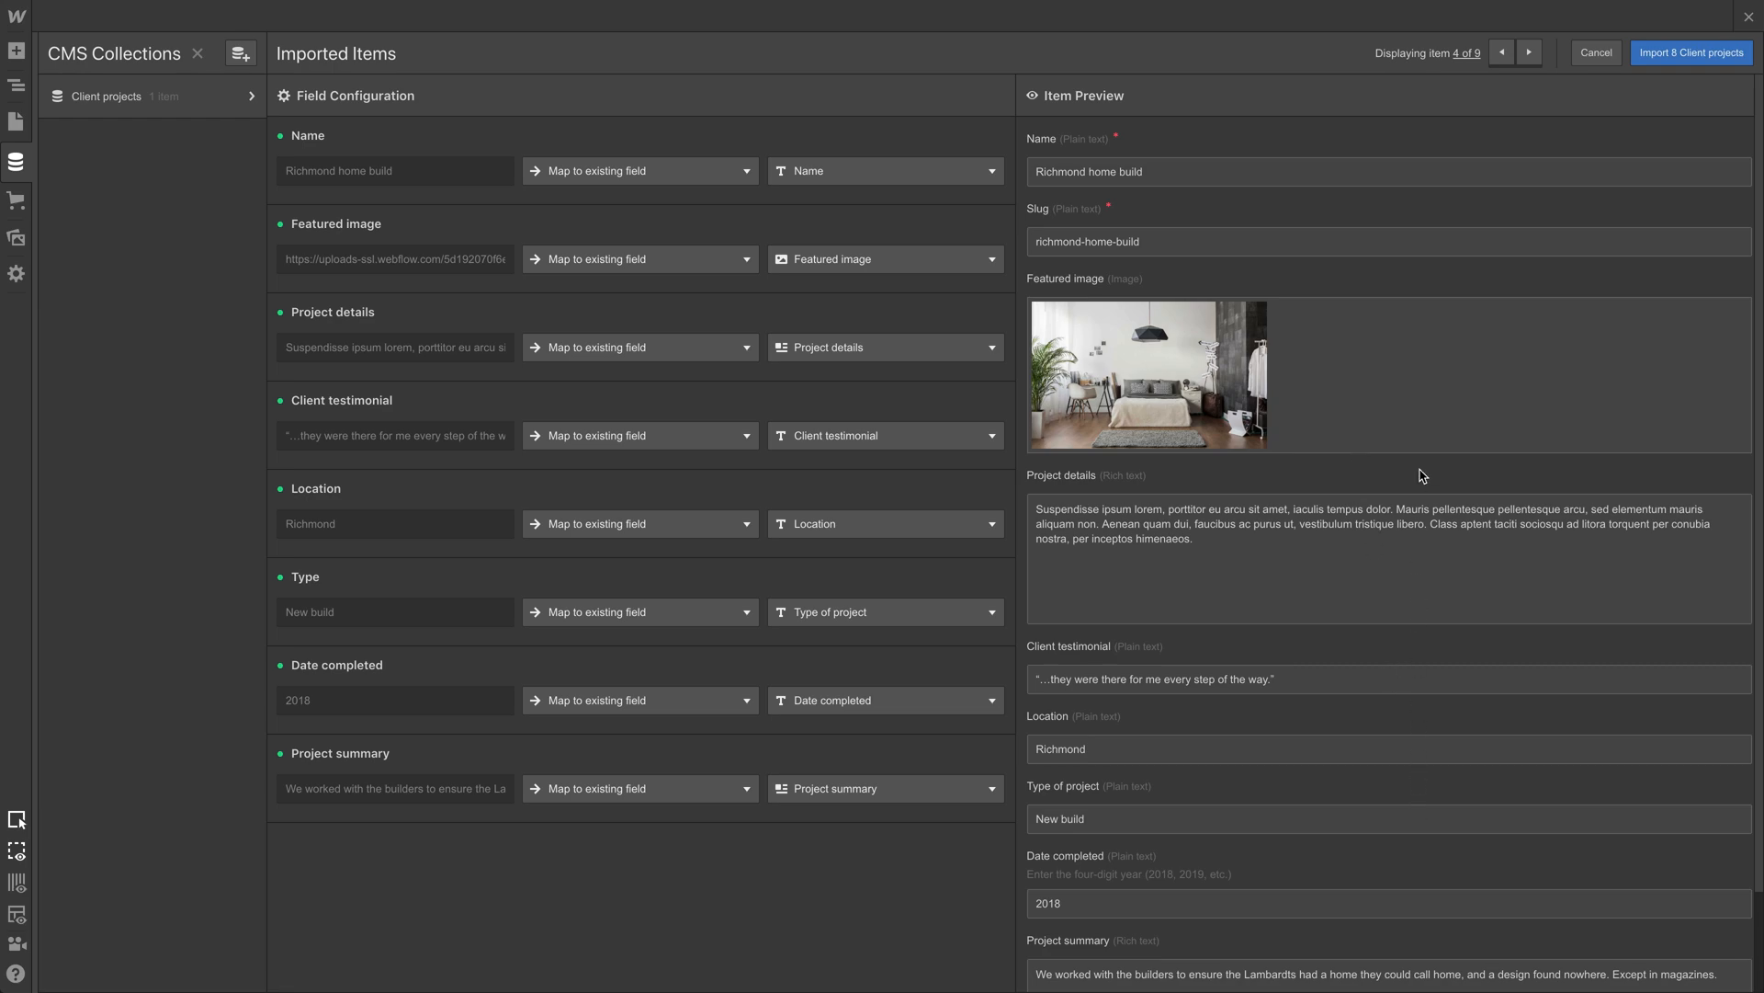
mouse_move(1673, 136)
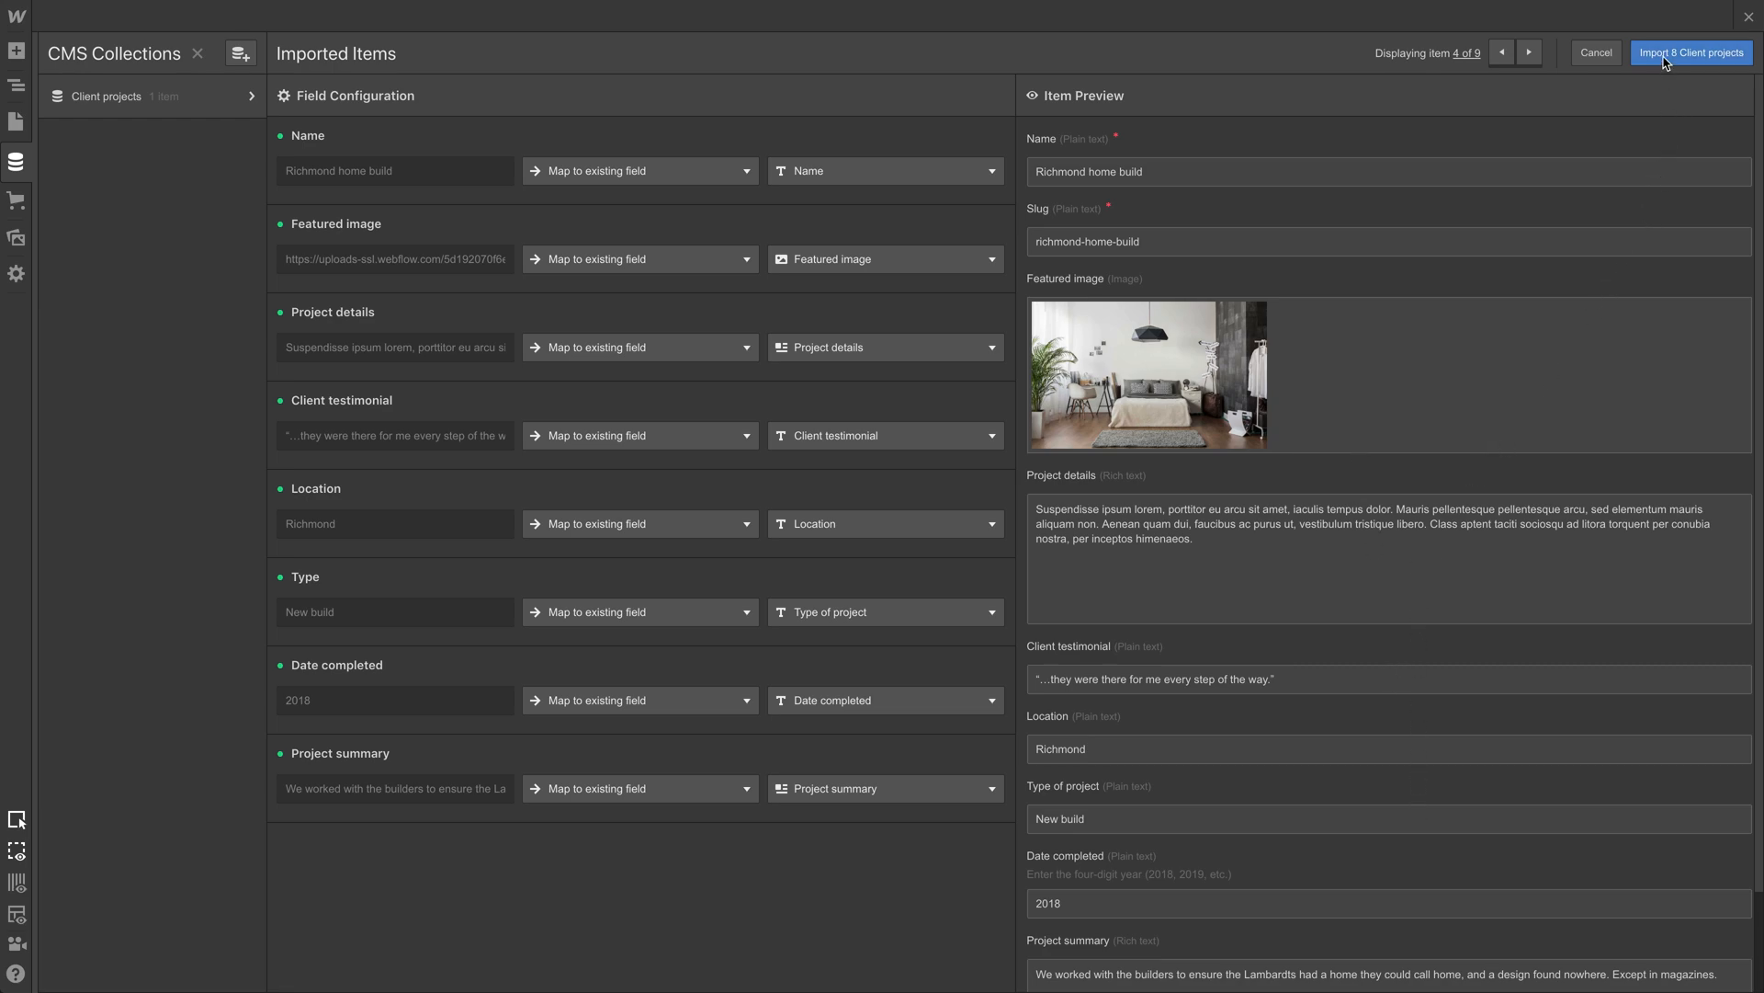
Step: Import the eight CSV client projects into the Client projects collection
click(1690, 51)
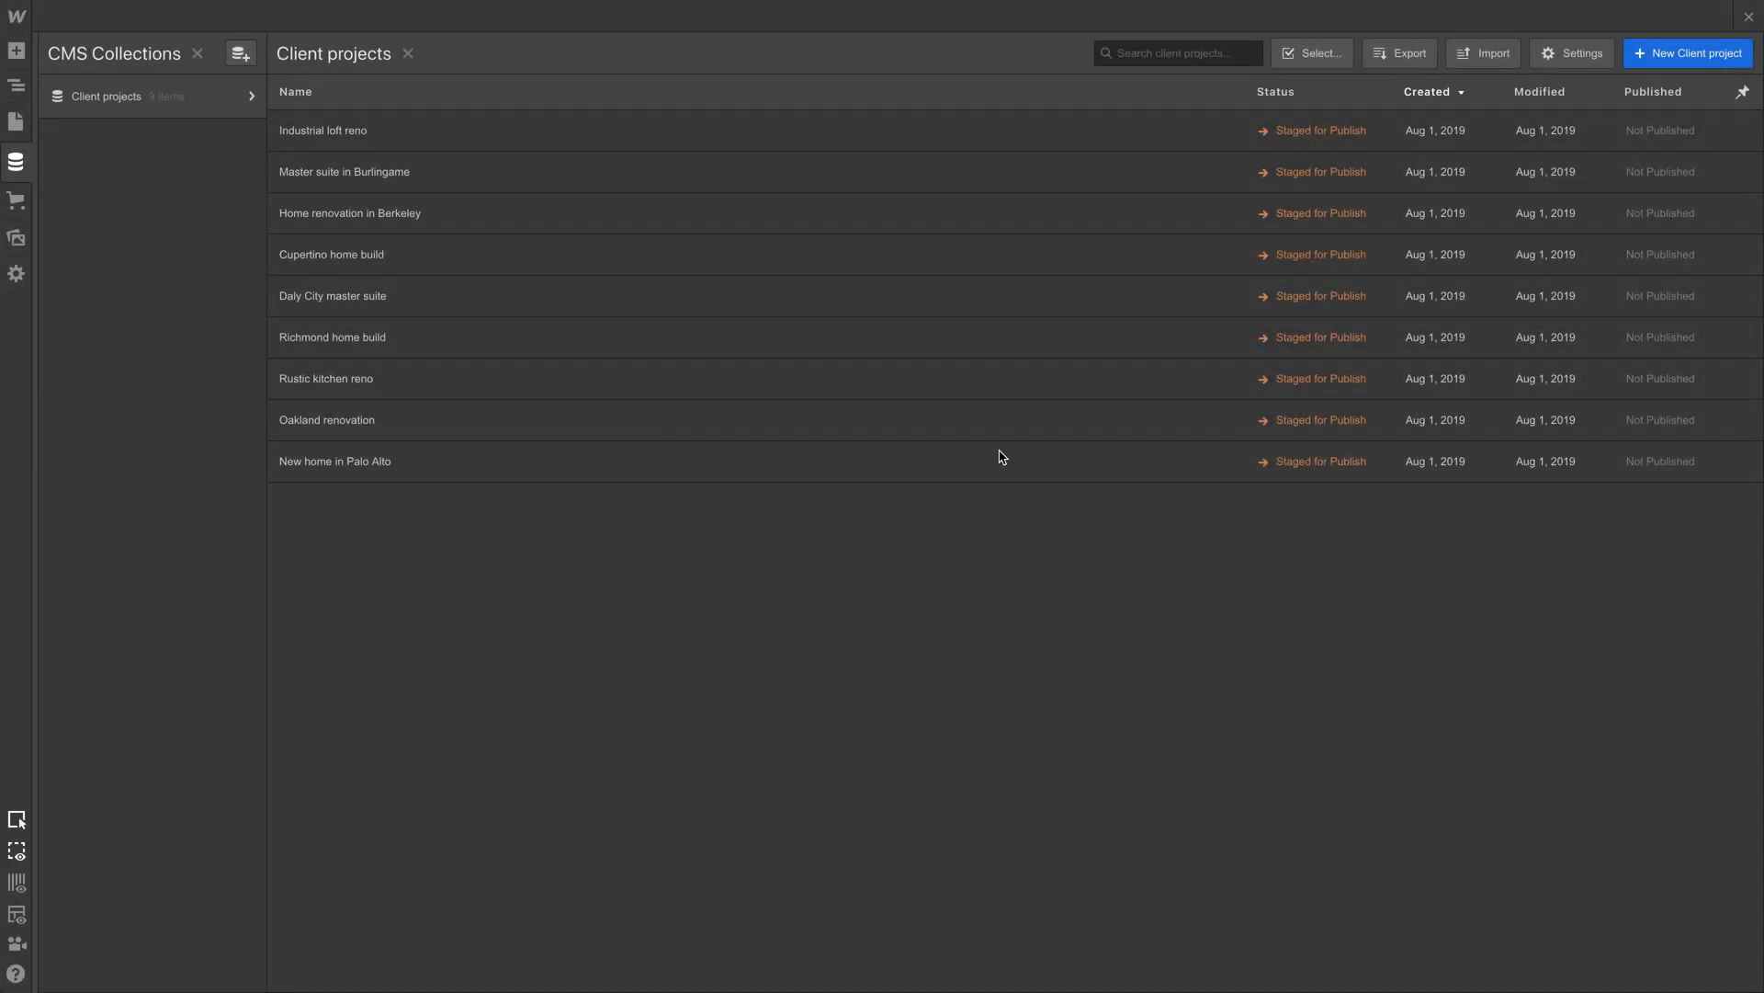
mouse_move(1056, 443)
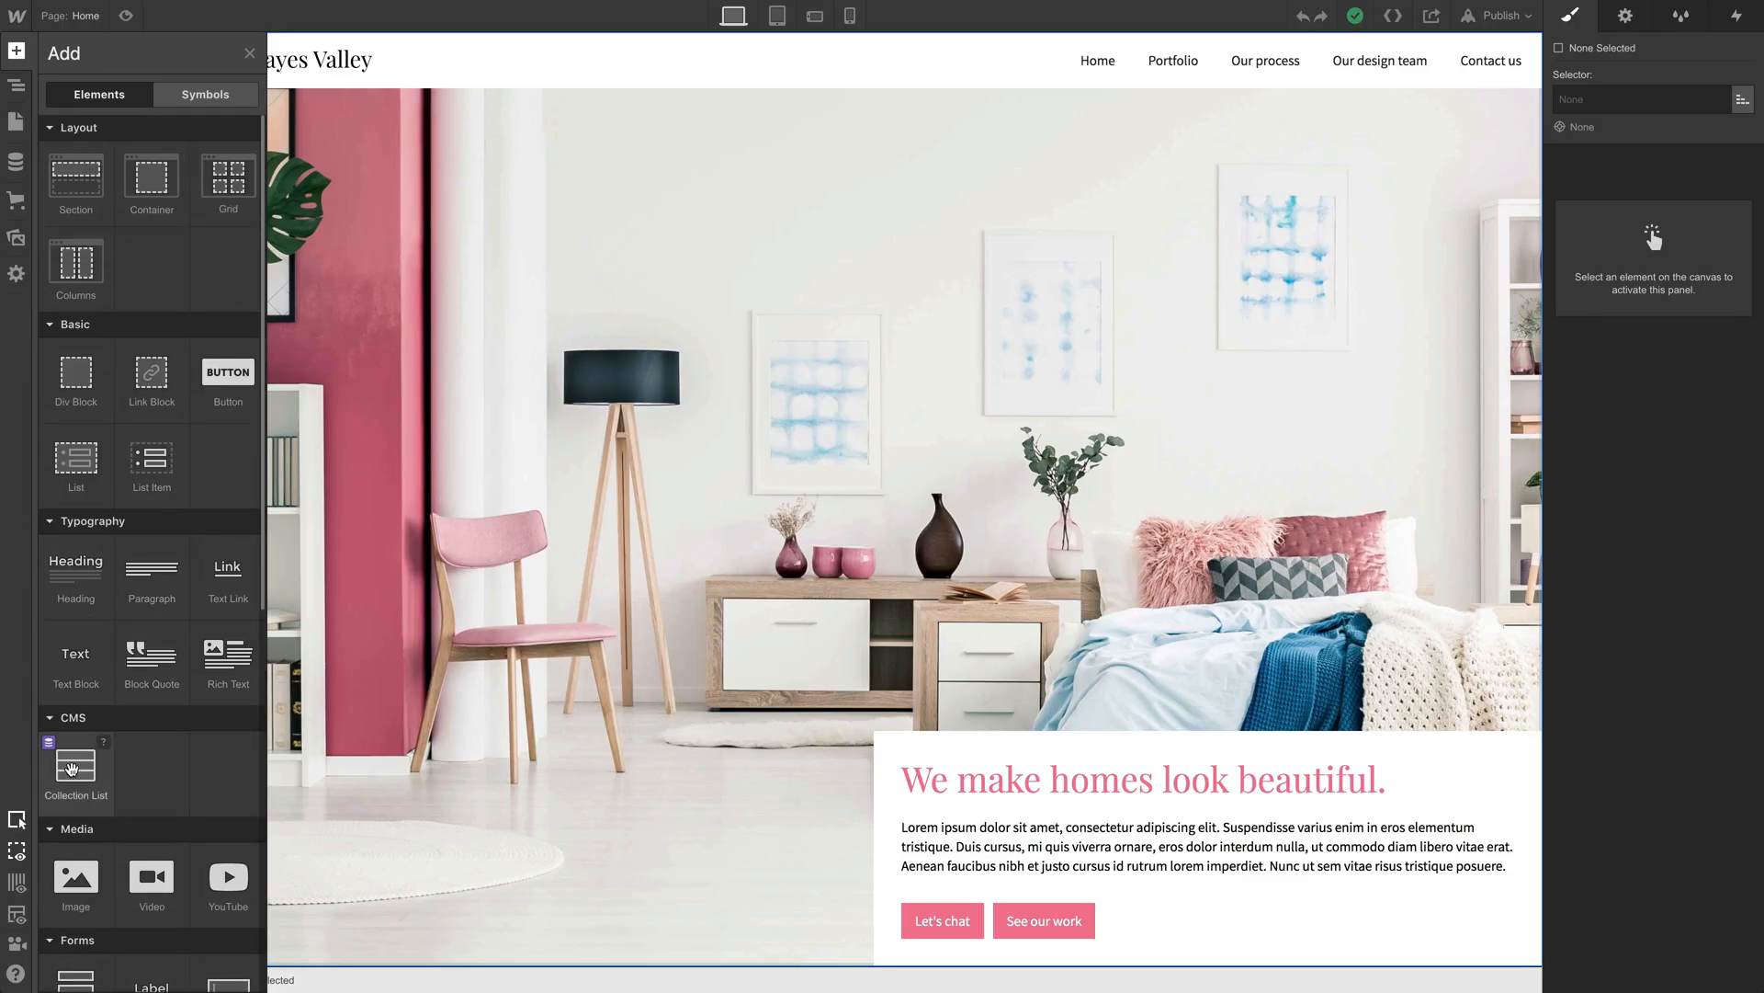
Step: Place a Collection List below the home hero section, sourced from Client projects
click(16, 84)
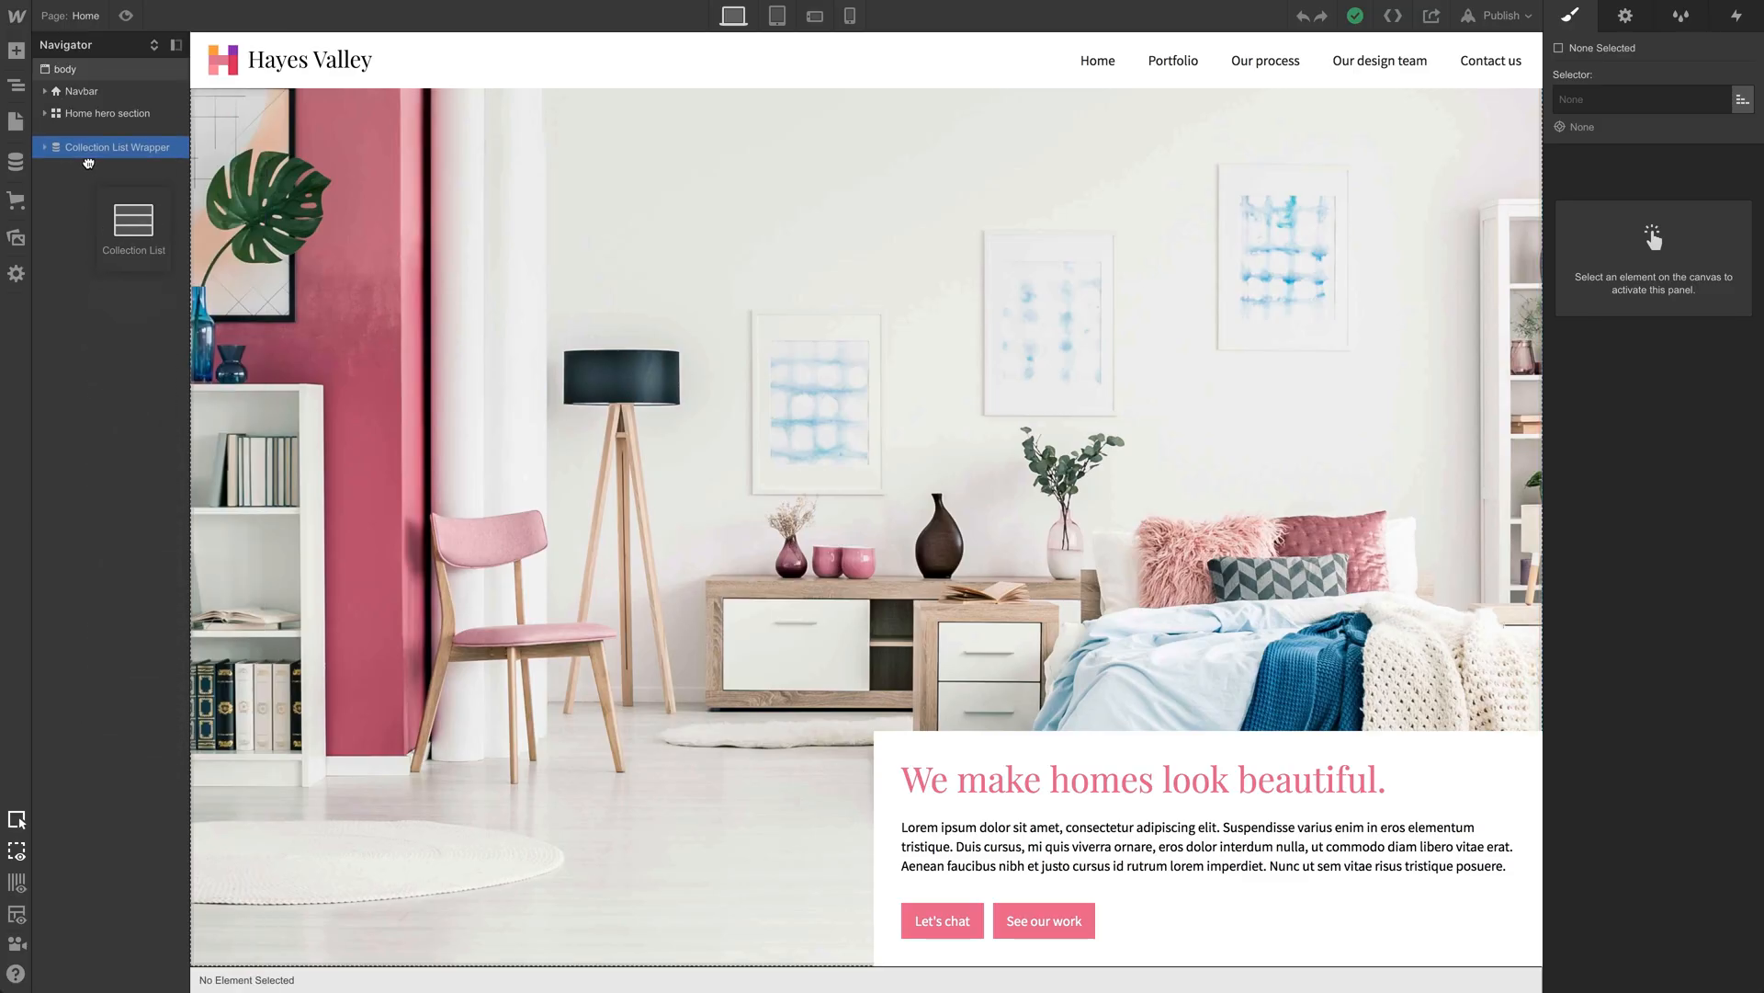
click(119, 147)
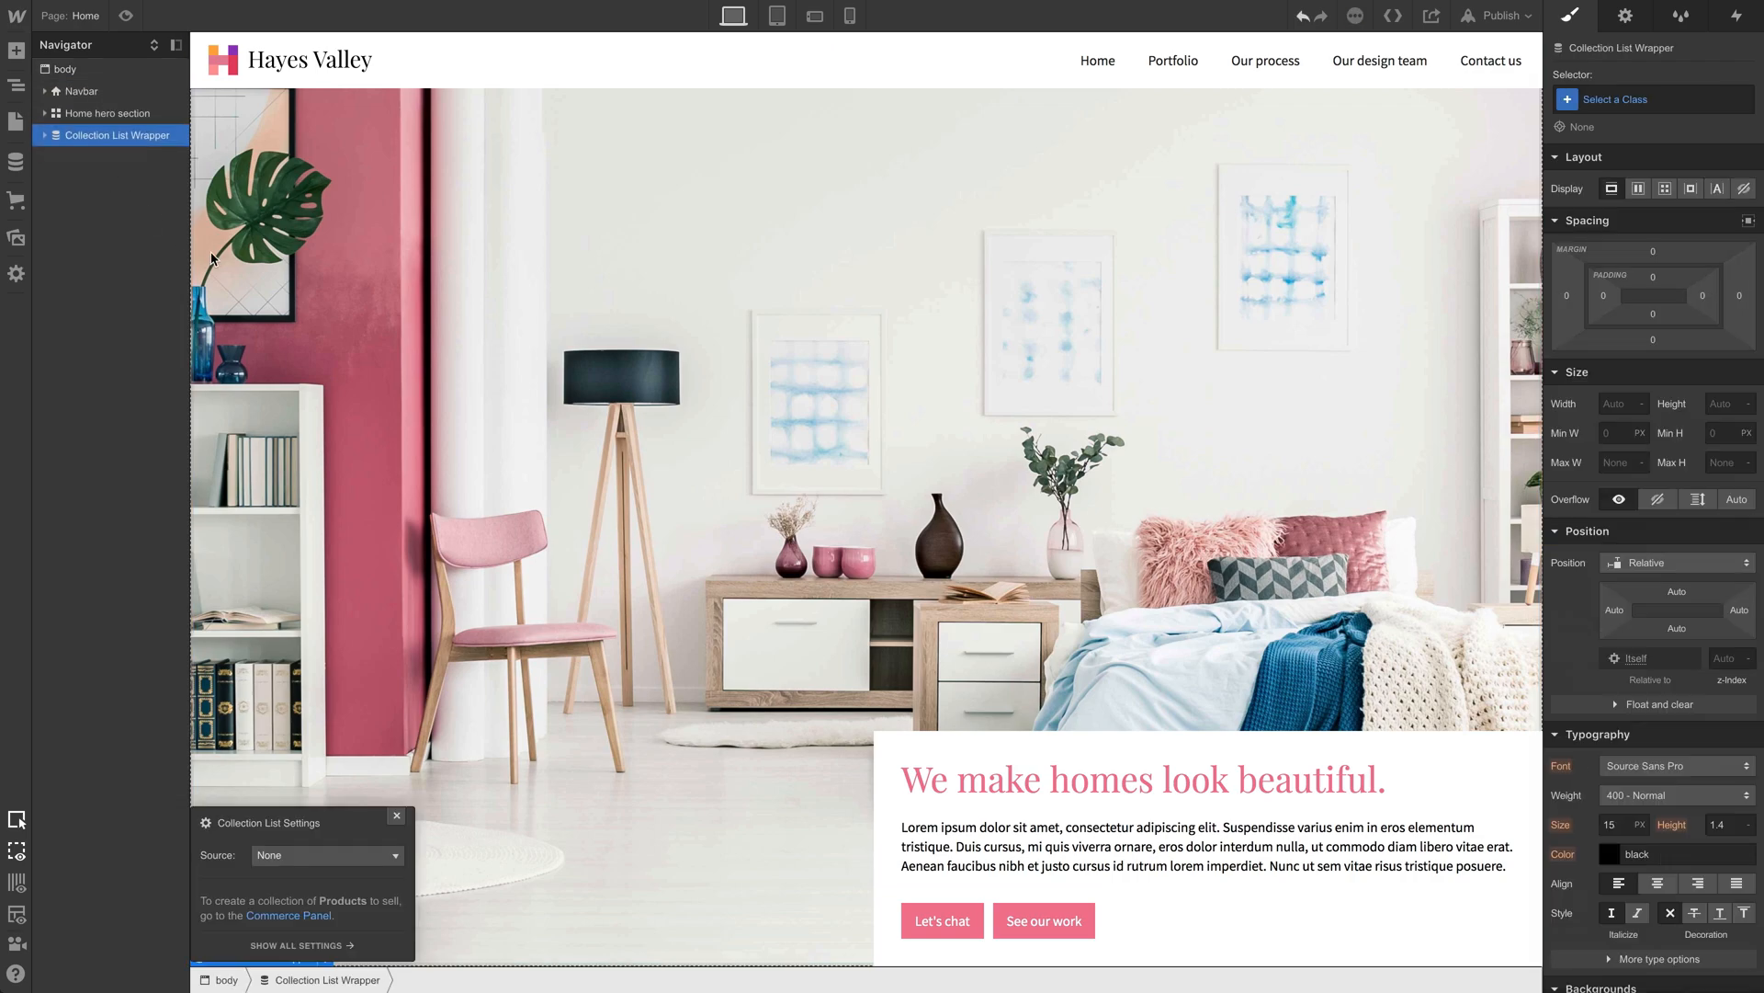
scroll(down, 3)
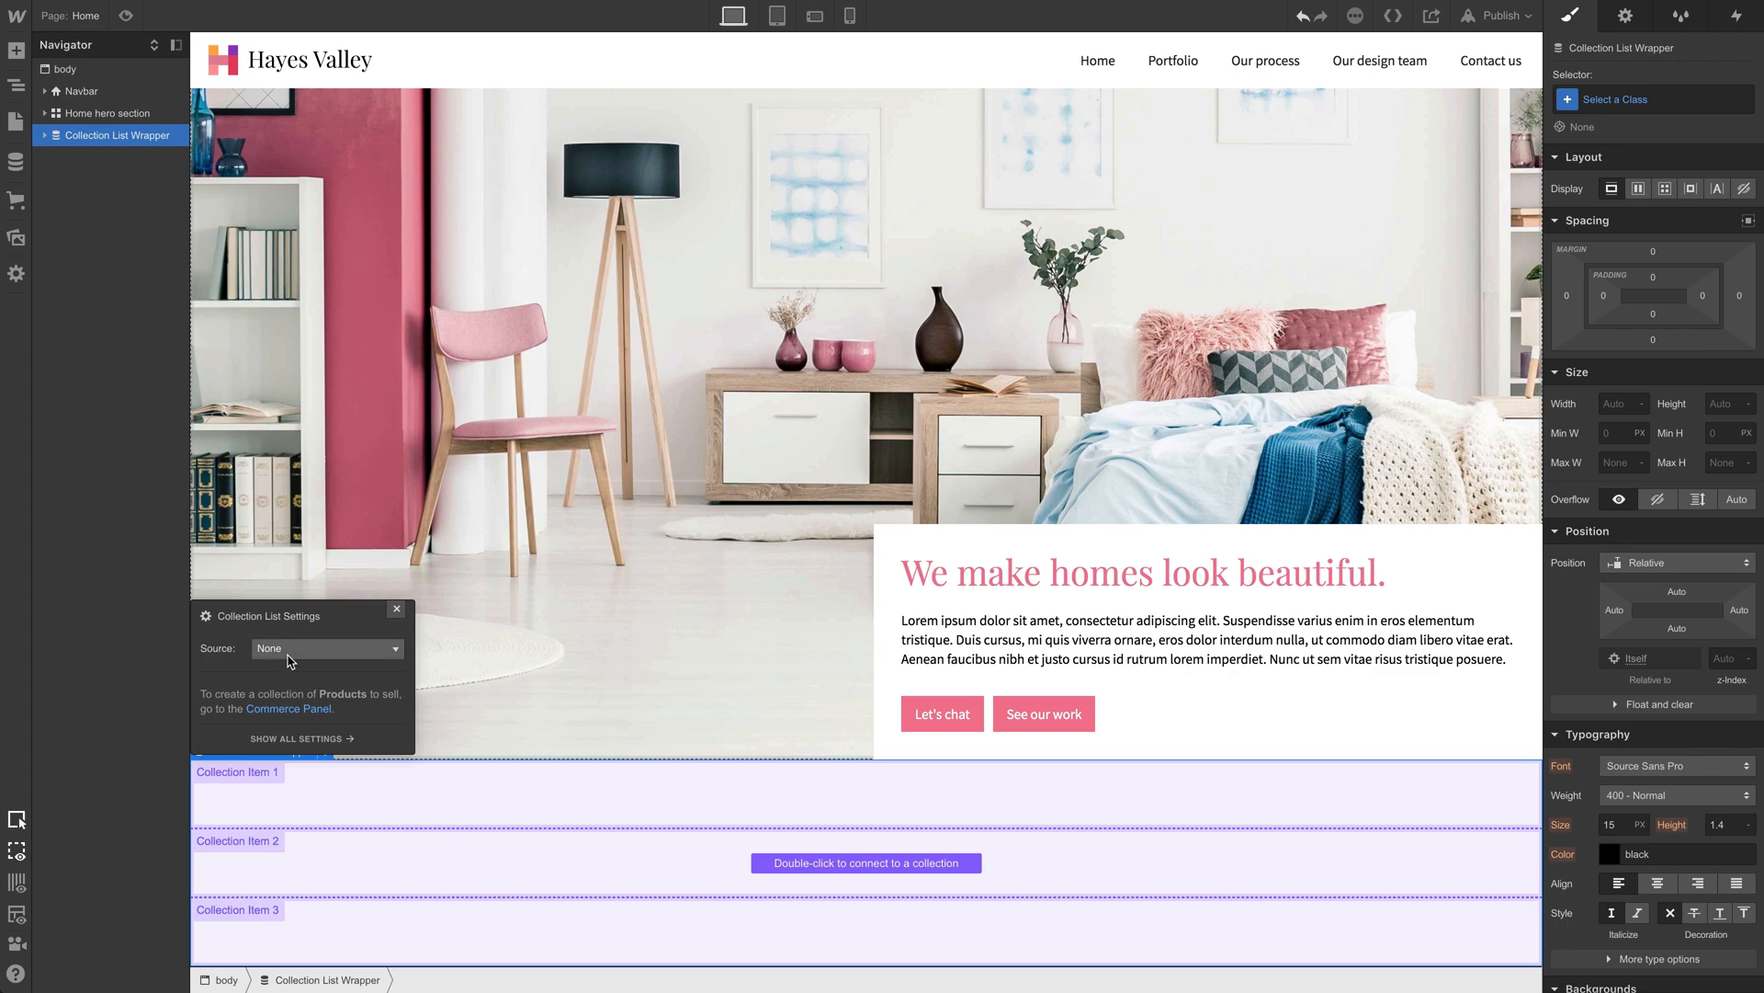
mouse_move(291, 658)
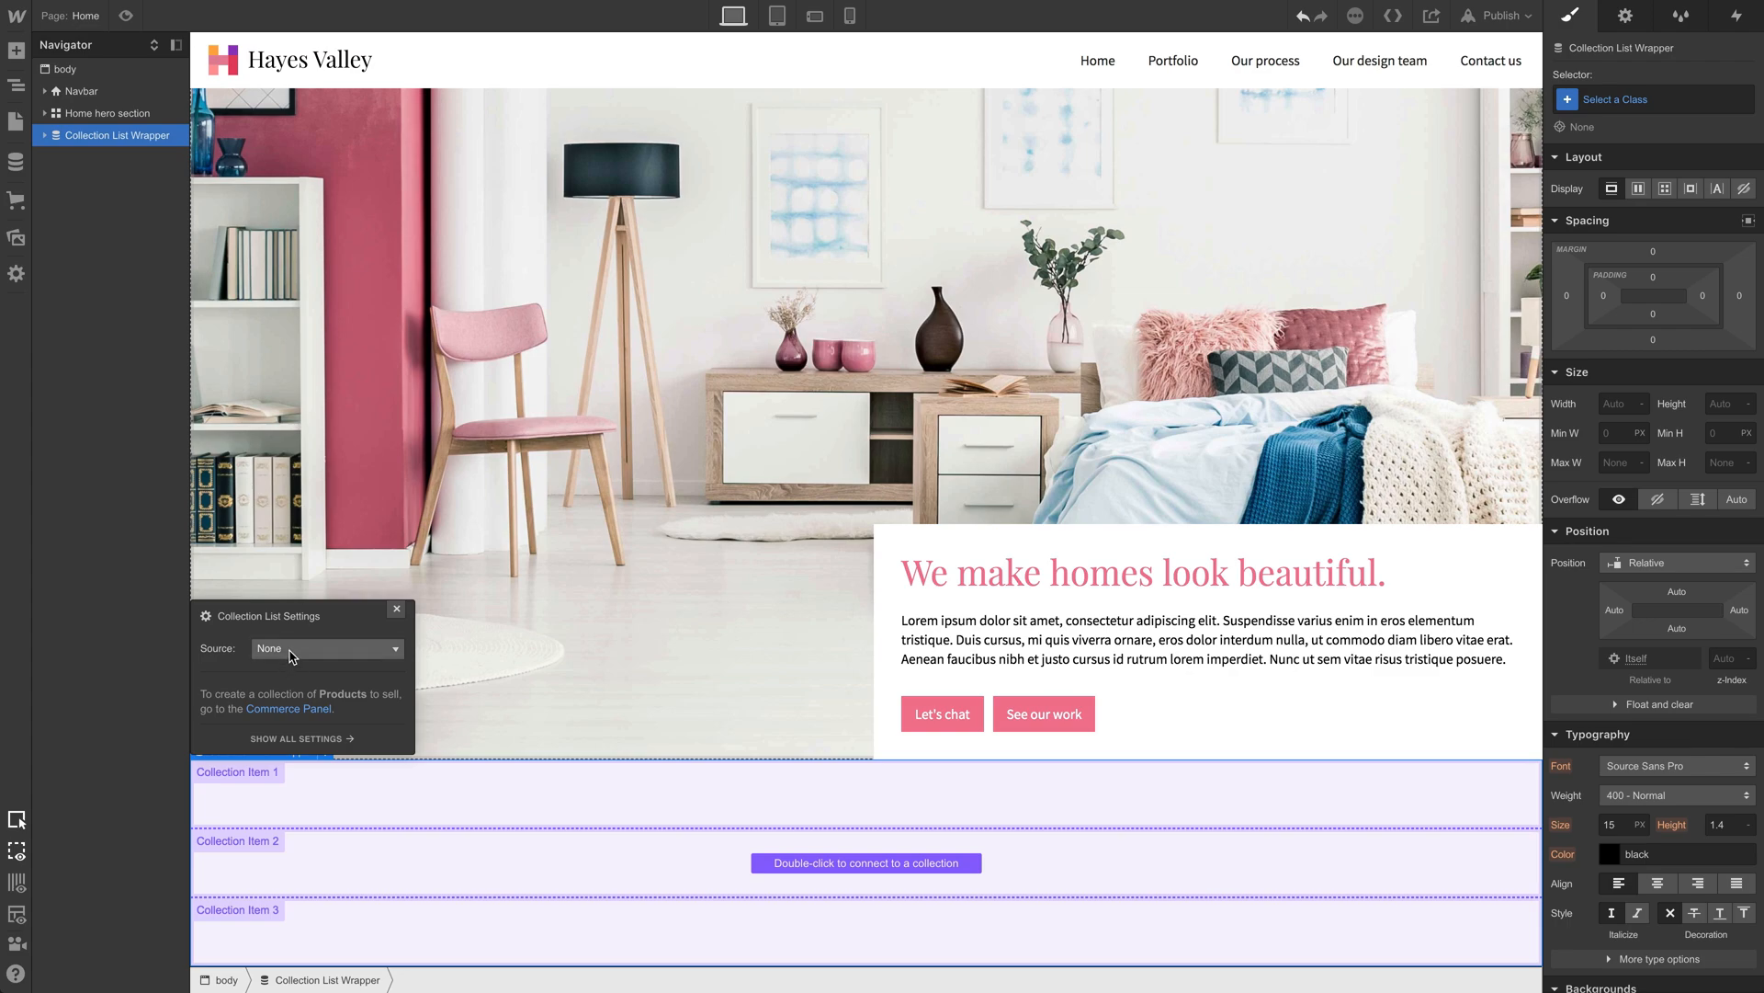
click(326, 647)
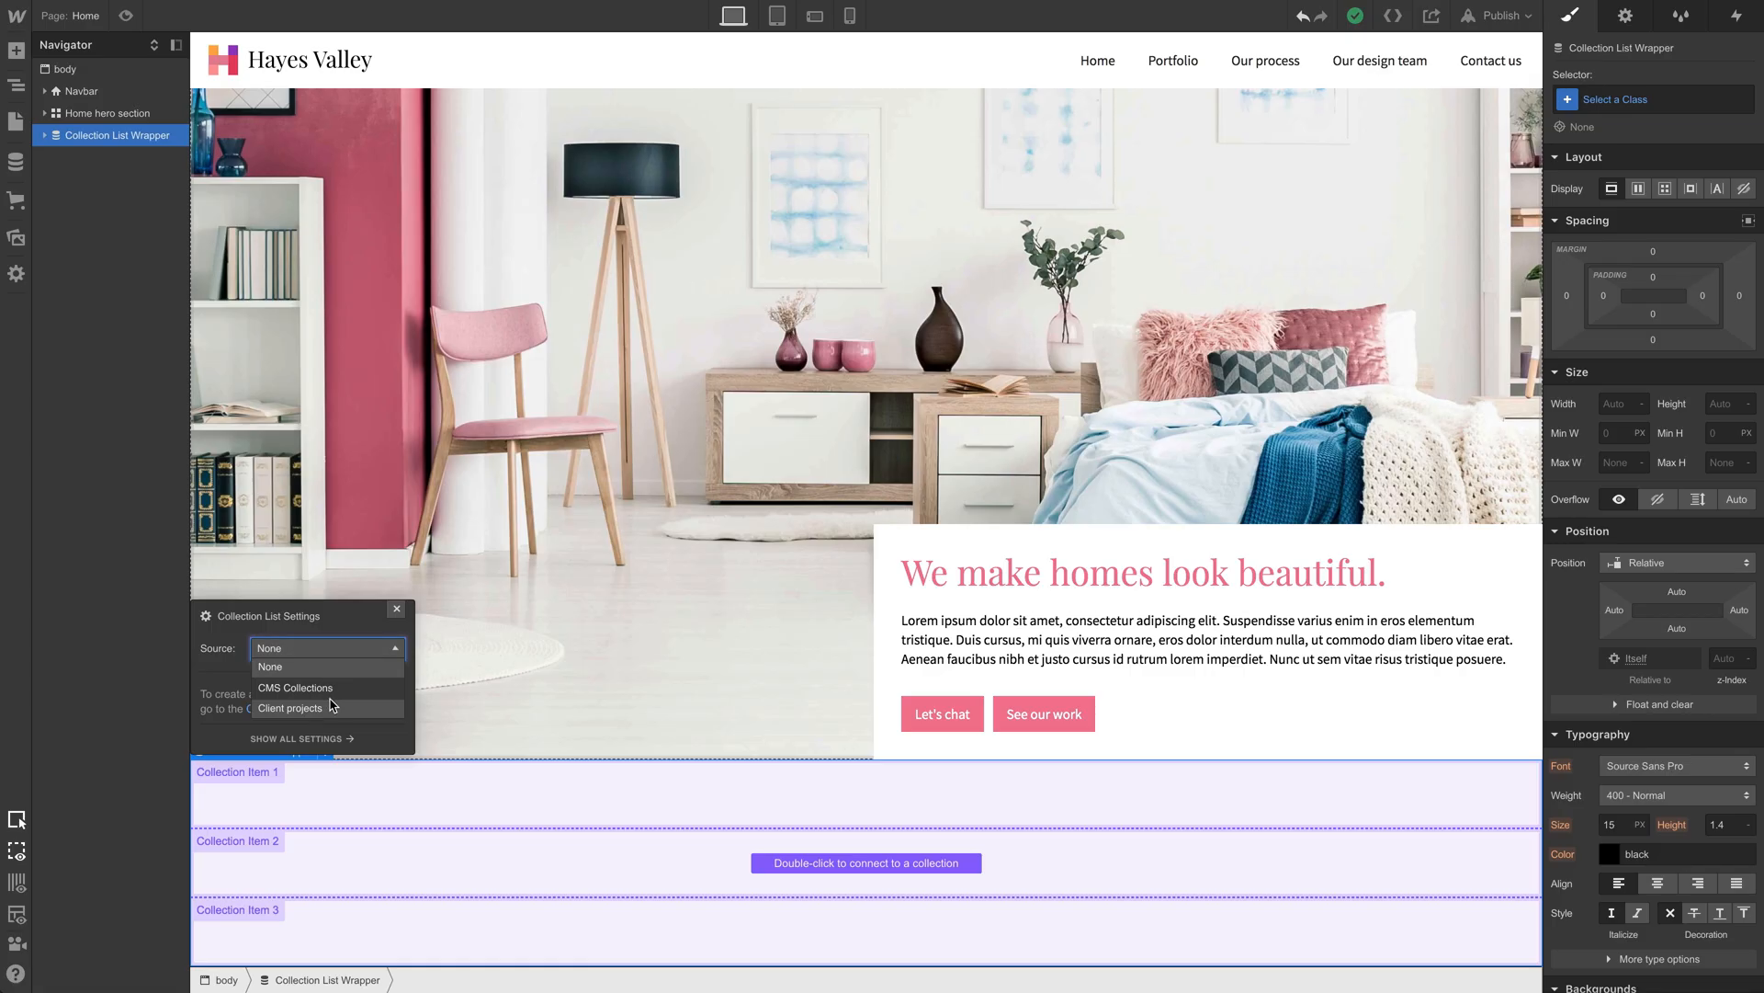
click(289, 708)
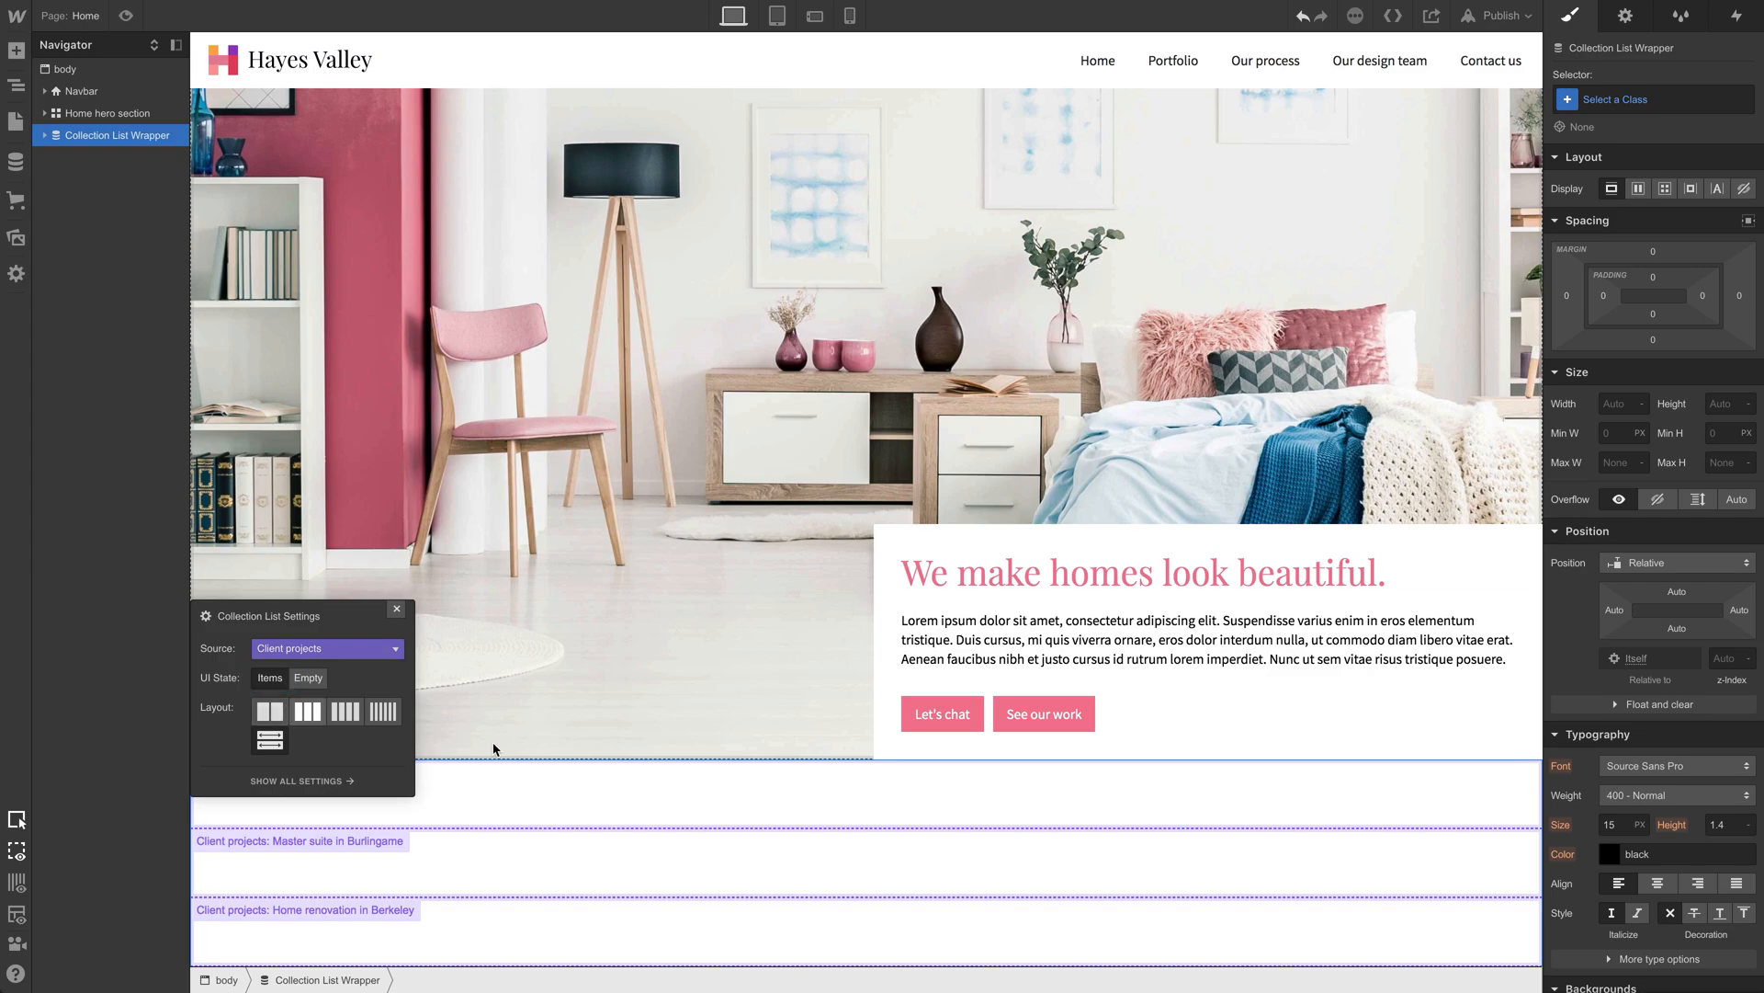
mouse_move(587, 817)
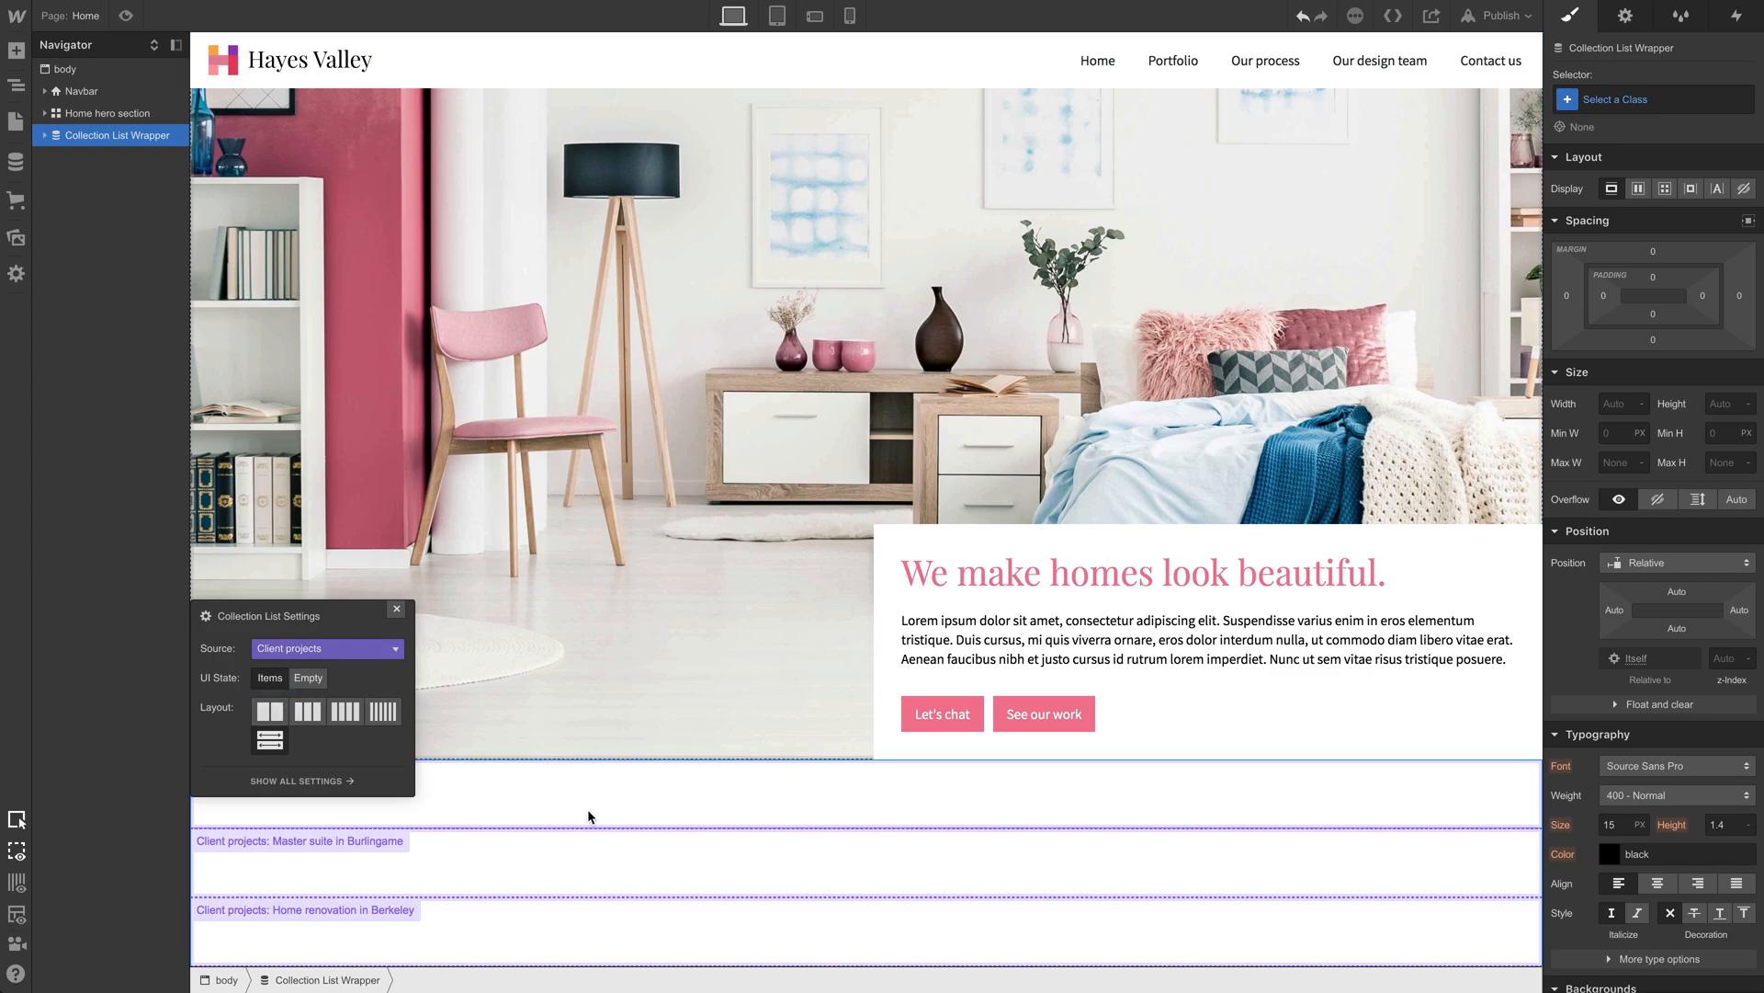
scroll(down, 3)
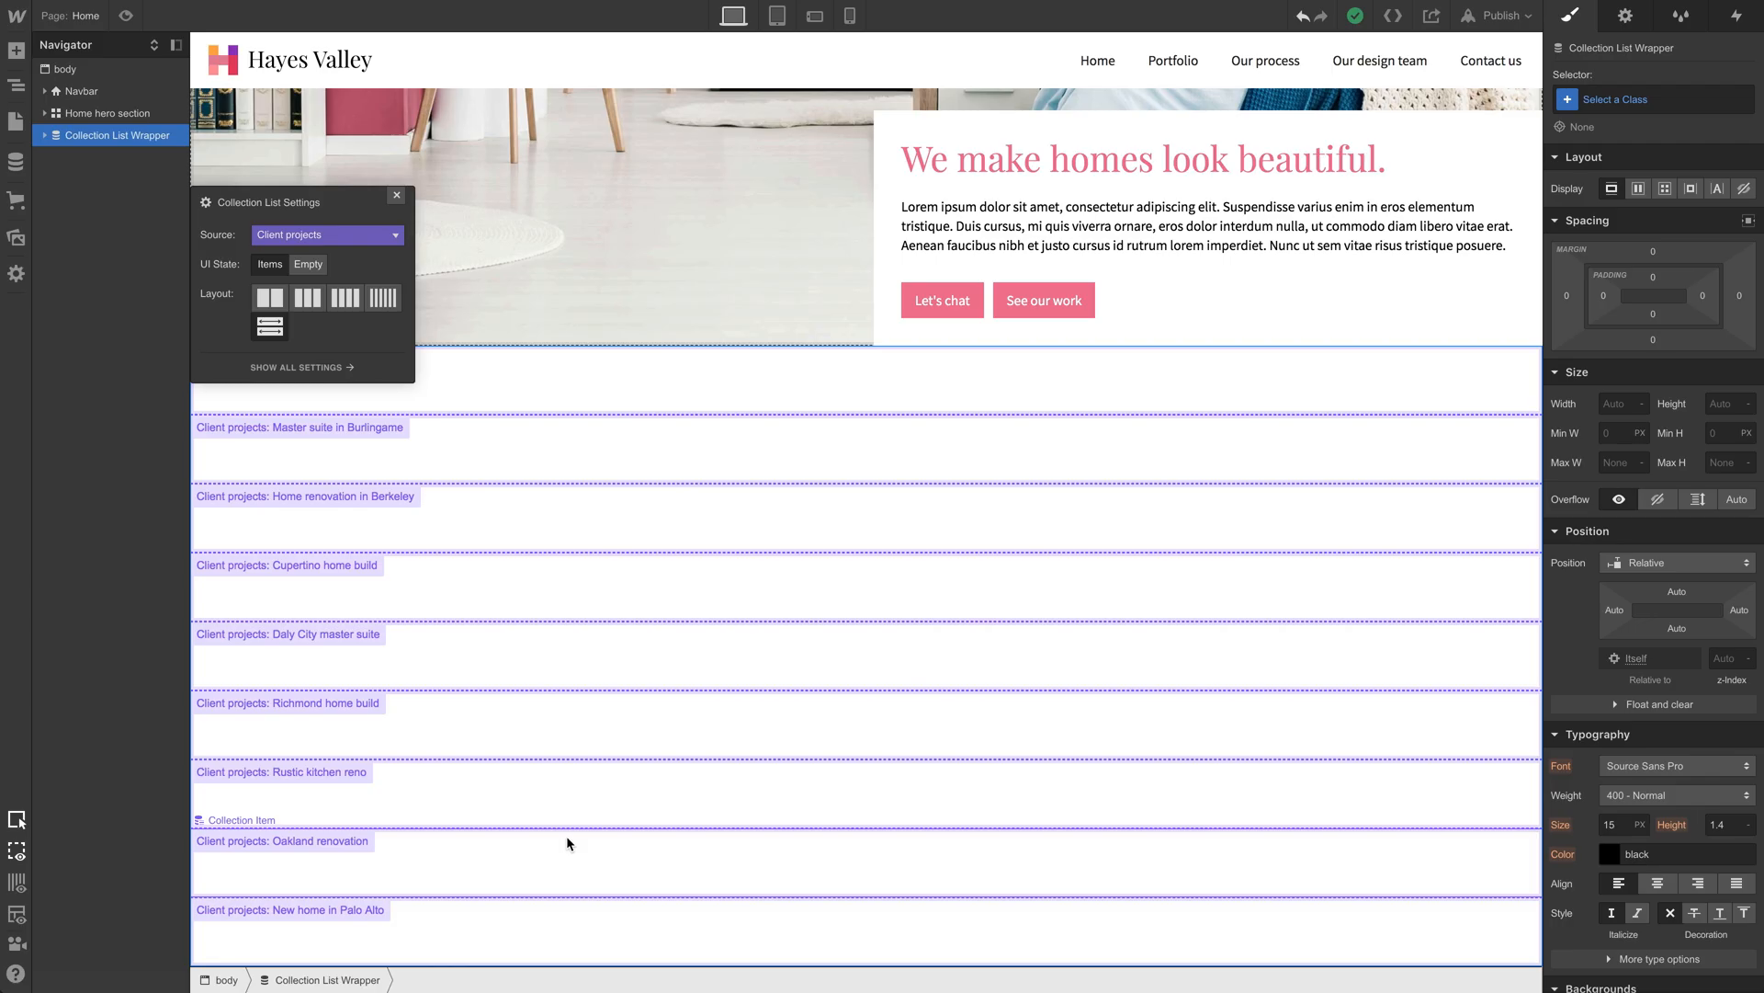
click(396, 195)
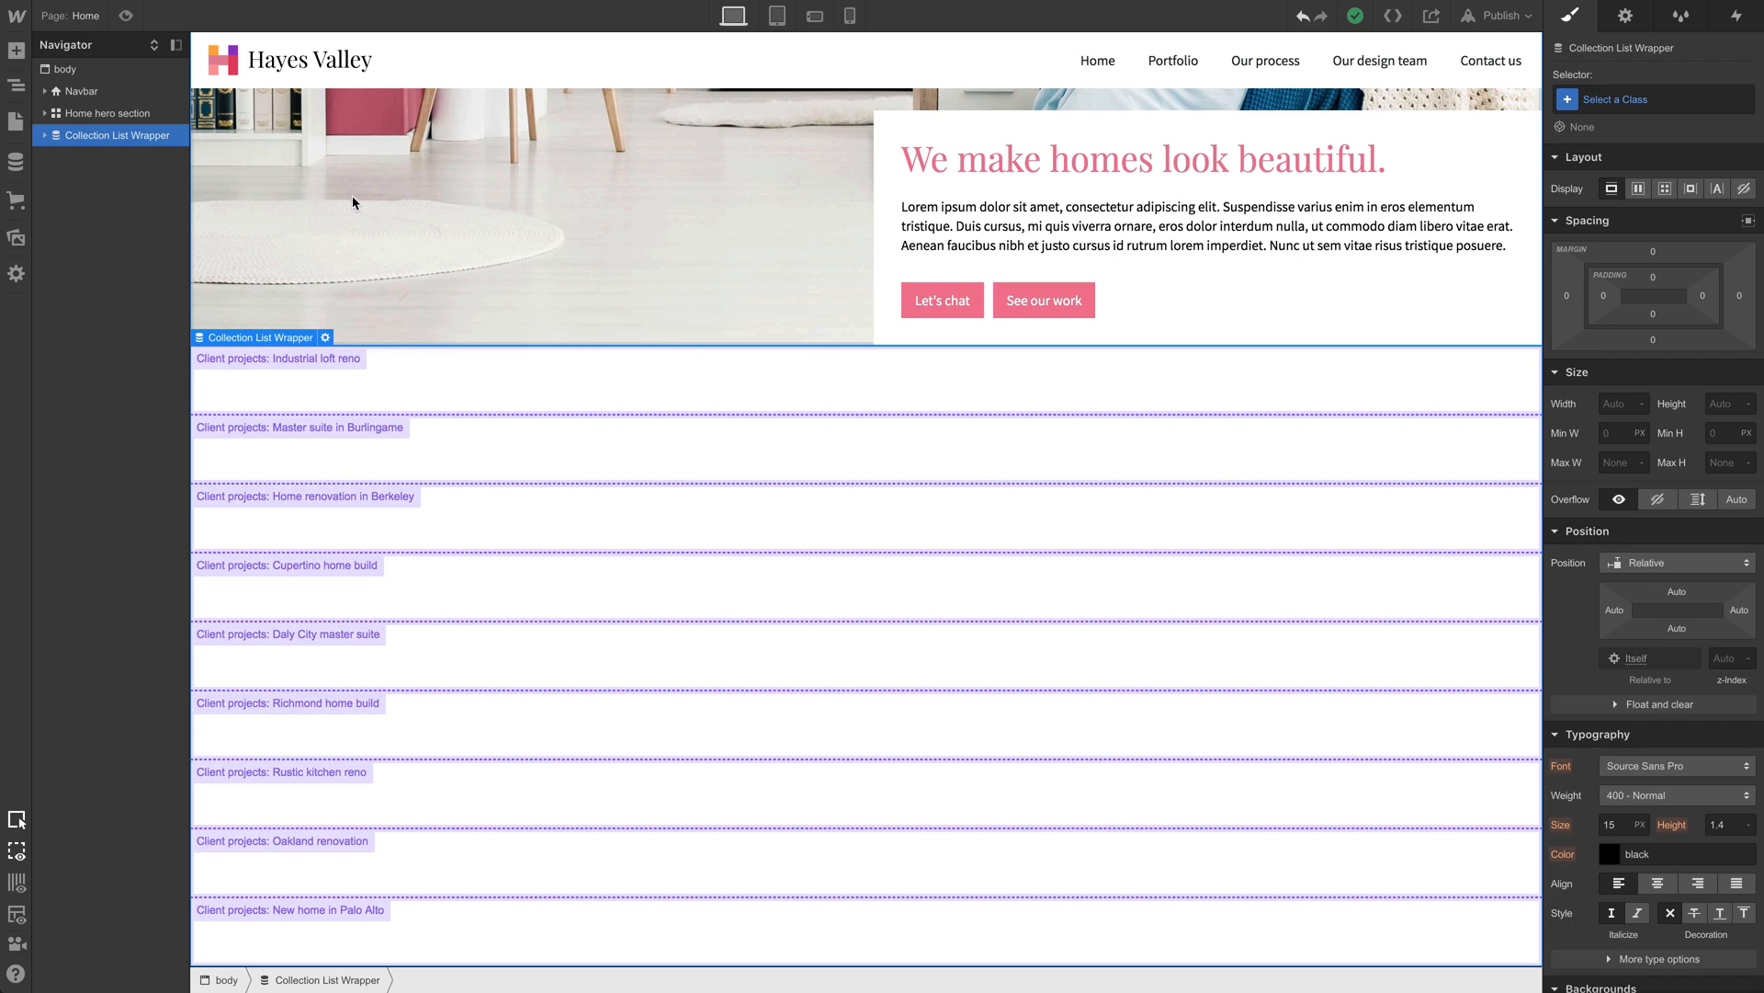
Step: Bind the item div block's background image to the Featured image field
click(16, 50)
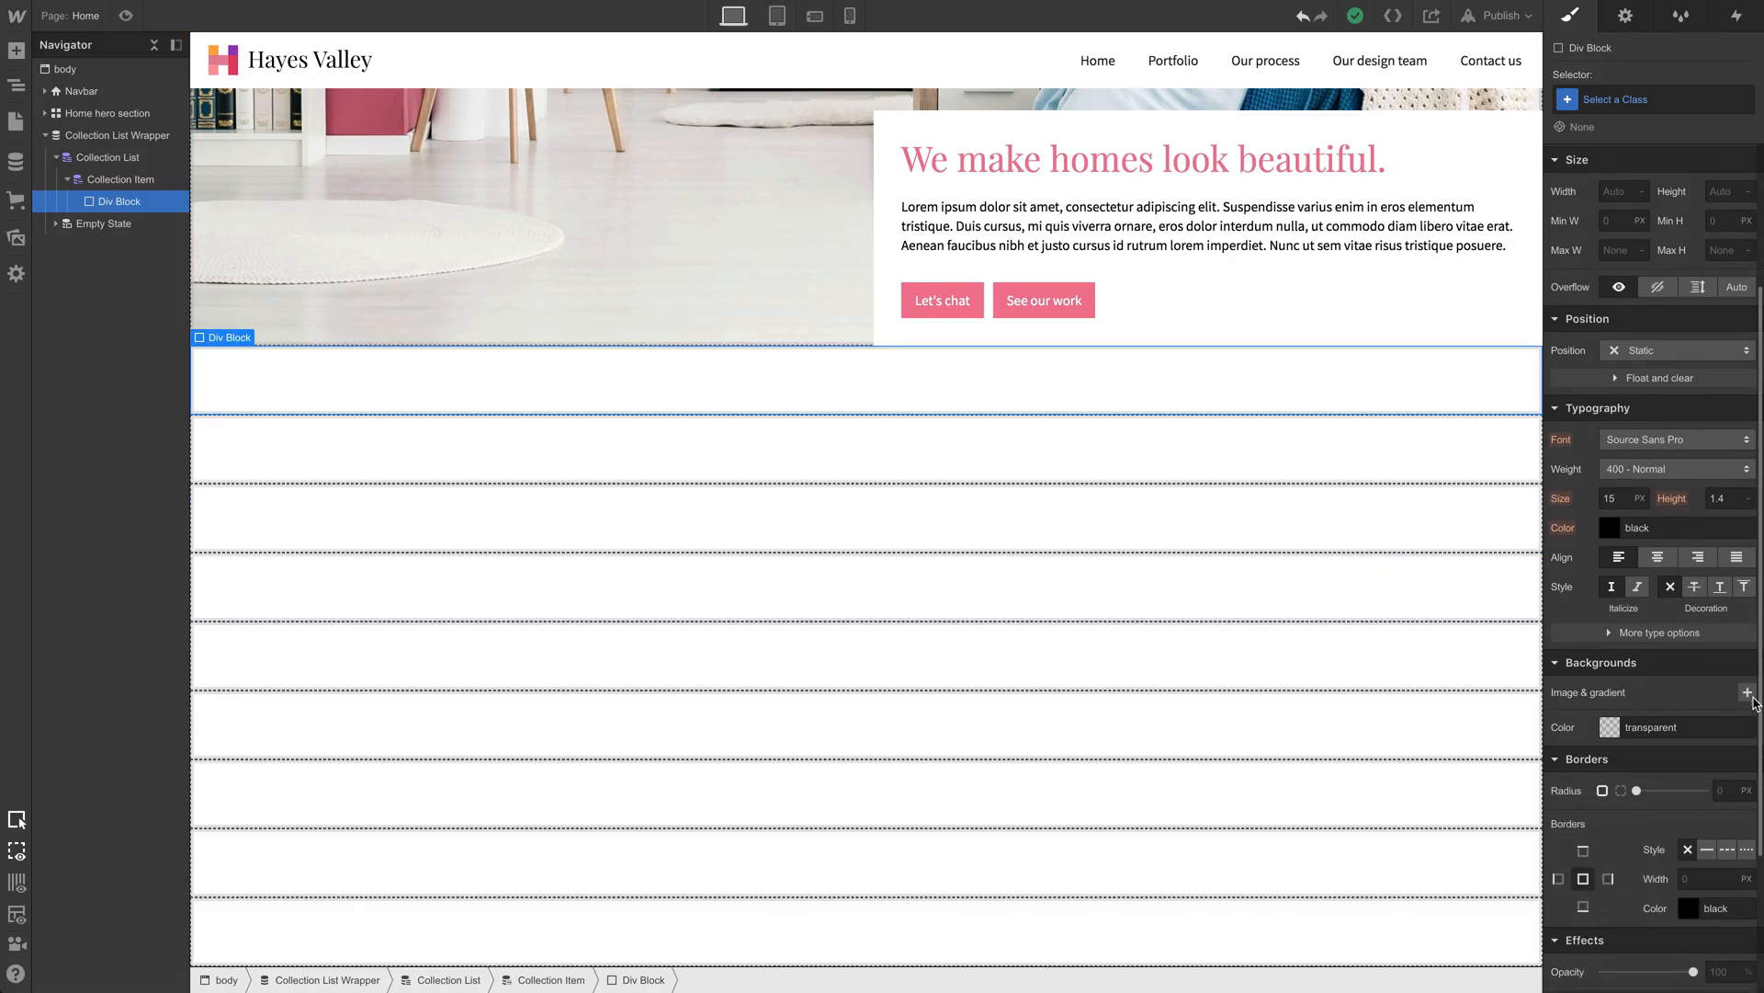
click(1748, 692)
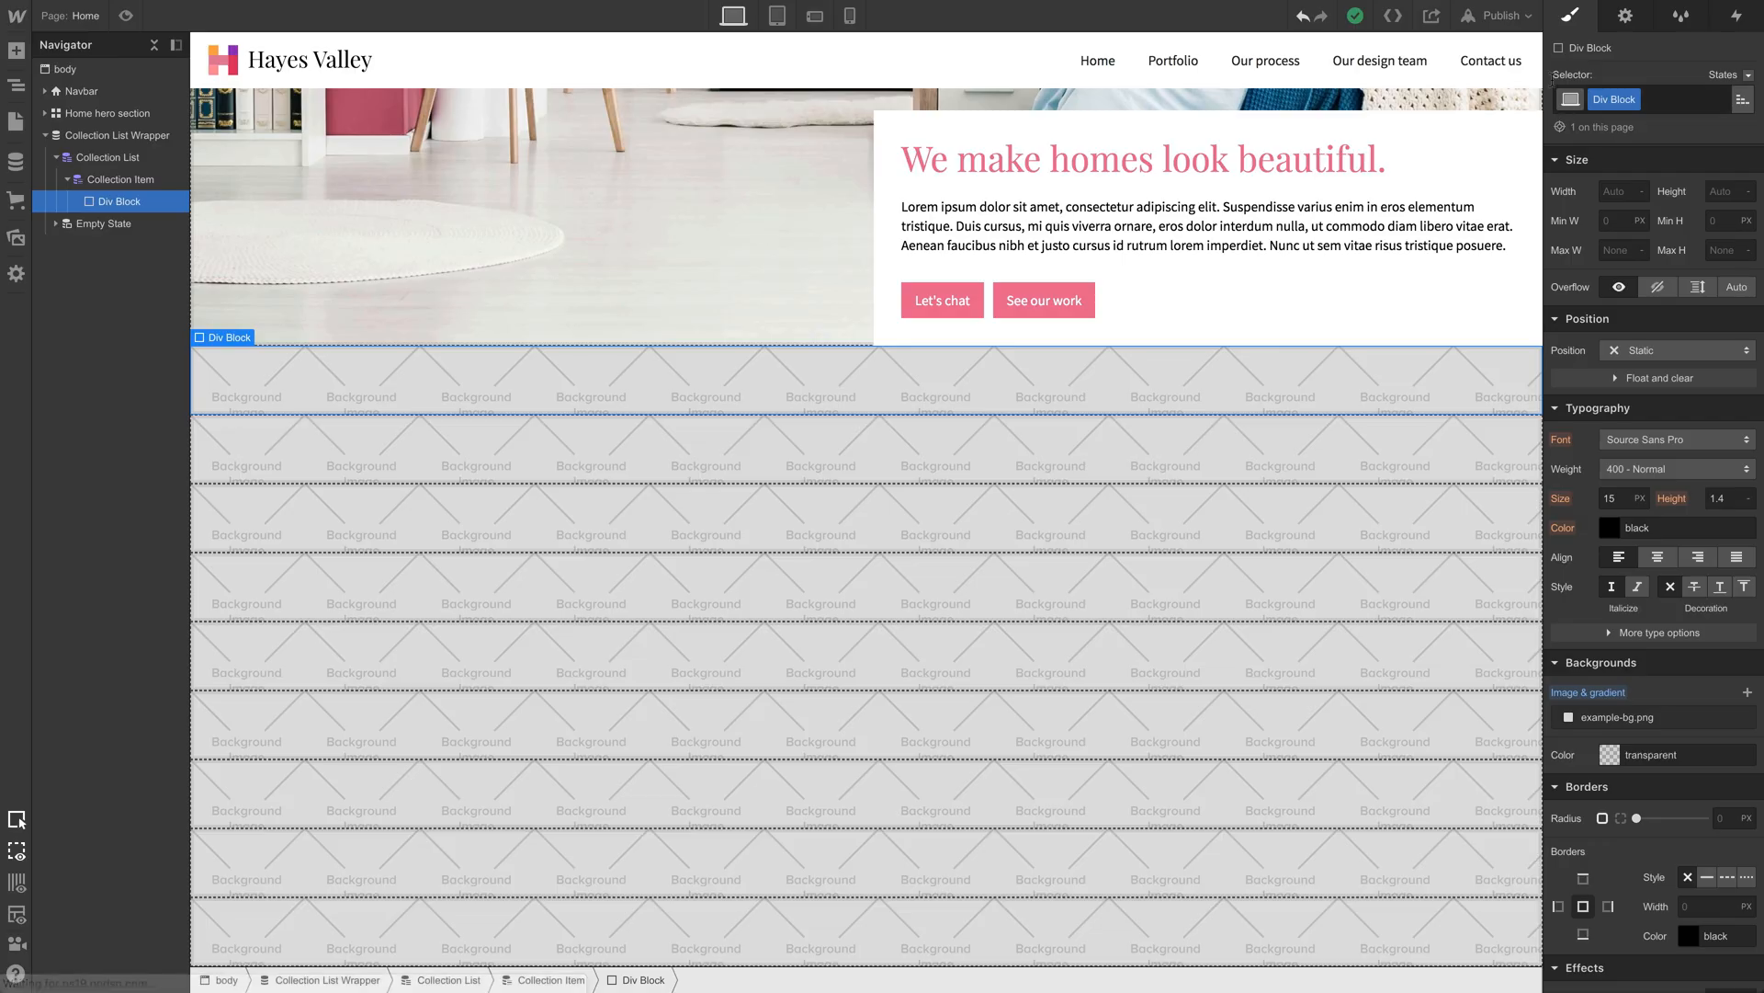
mouse_move(1624, 16)
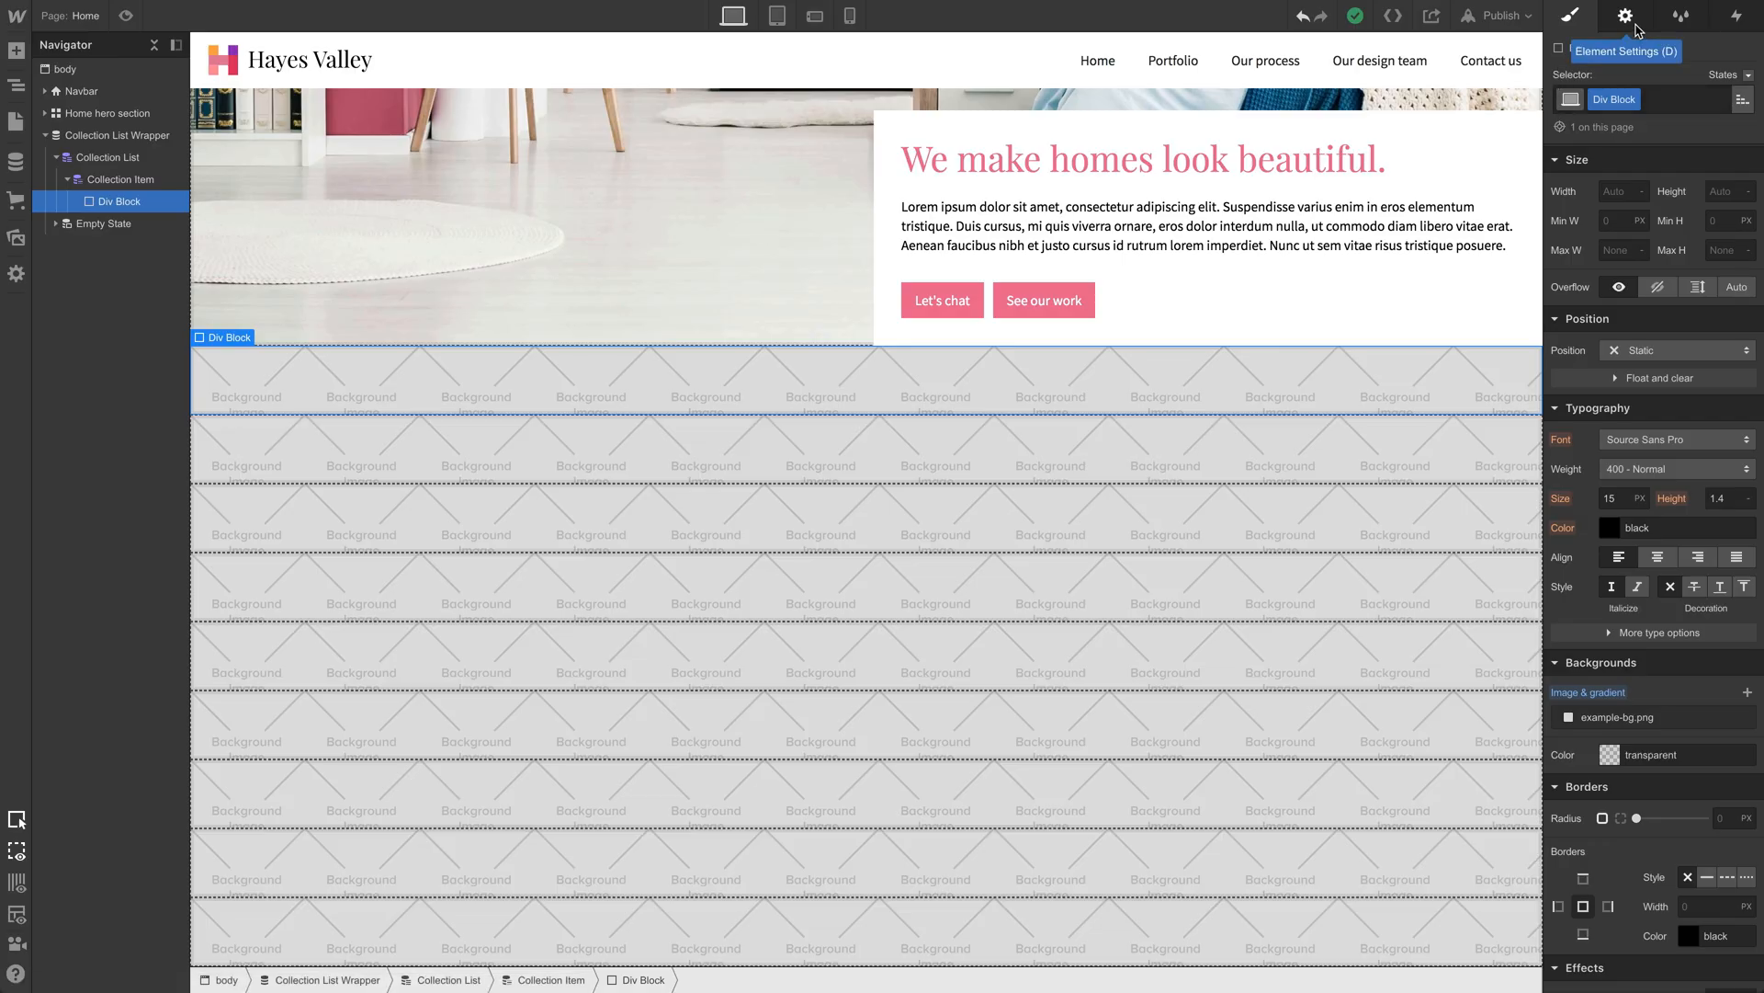
click(1624, 16)
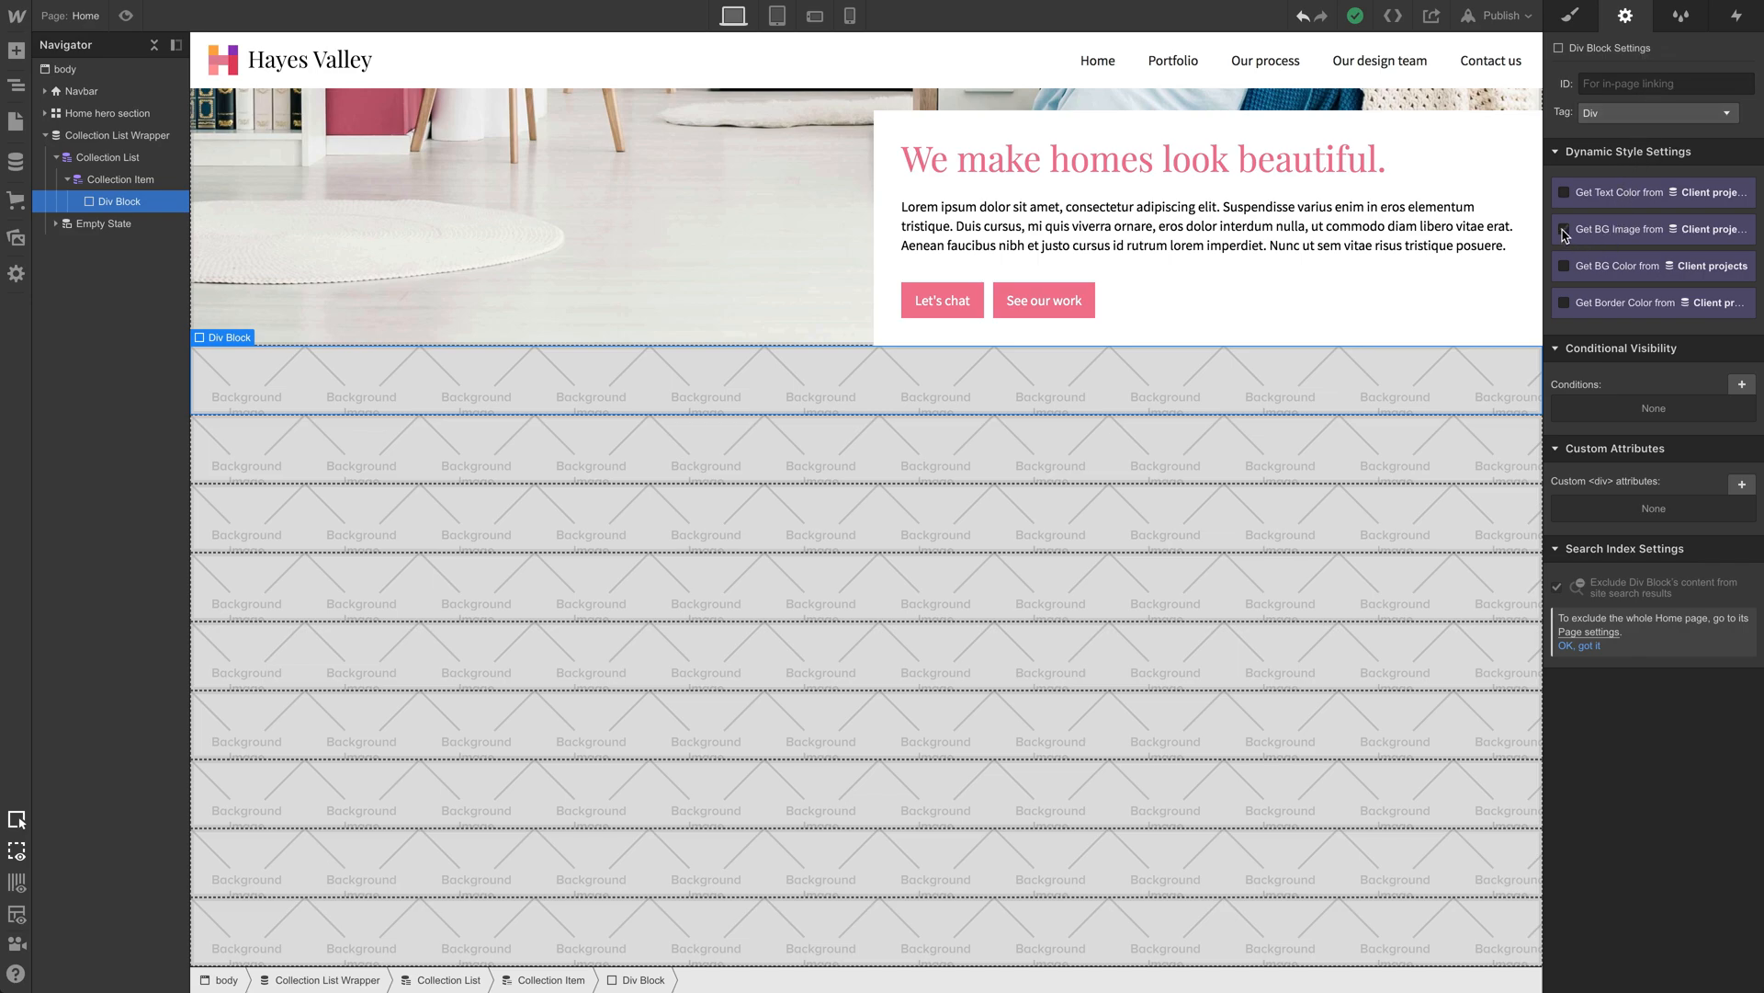
click(1564, 230)
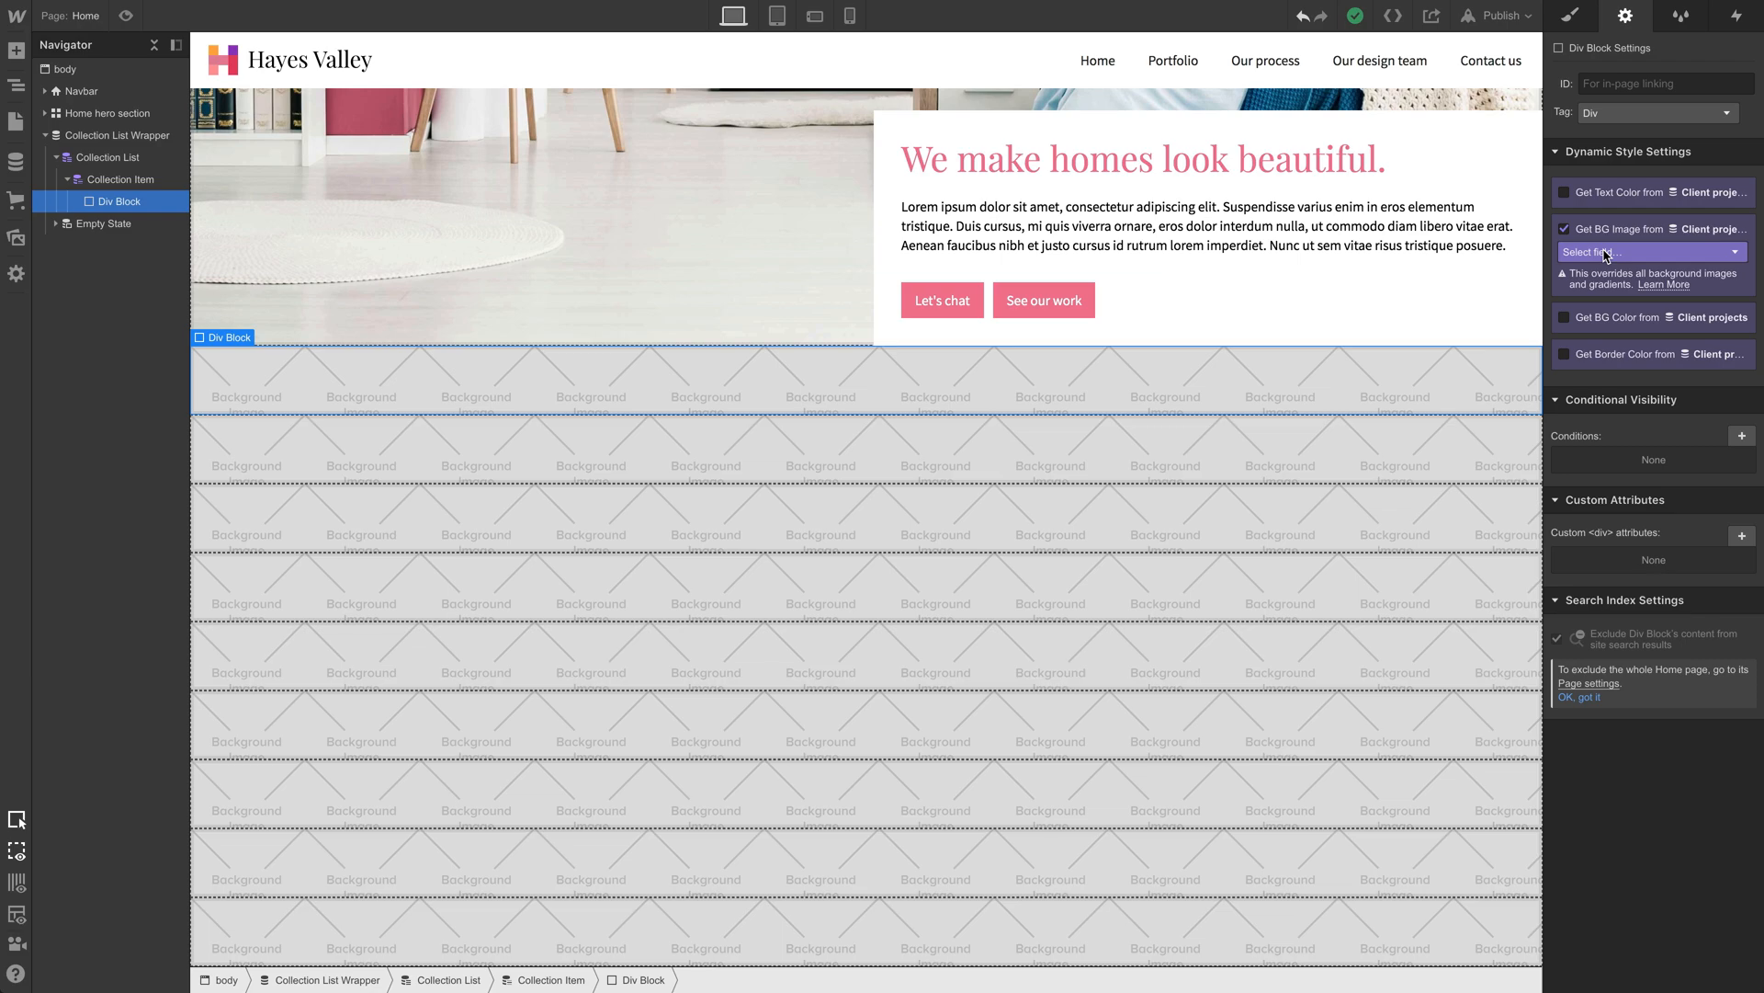
click(1648, 251)
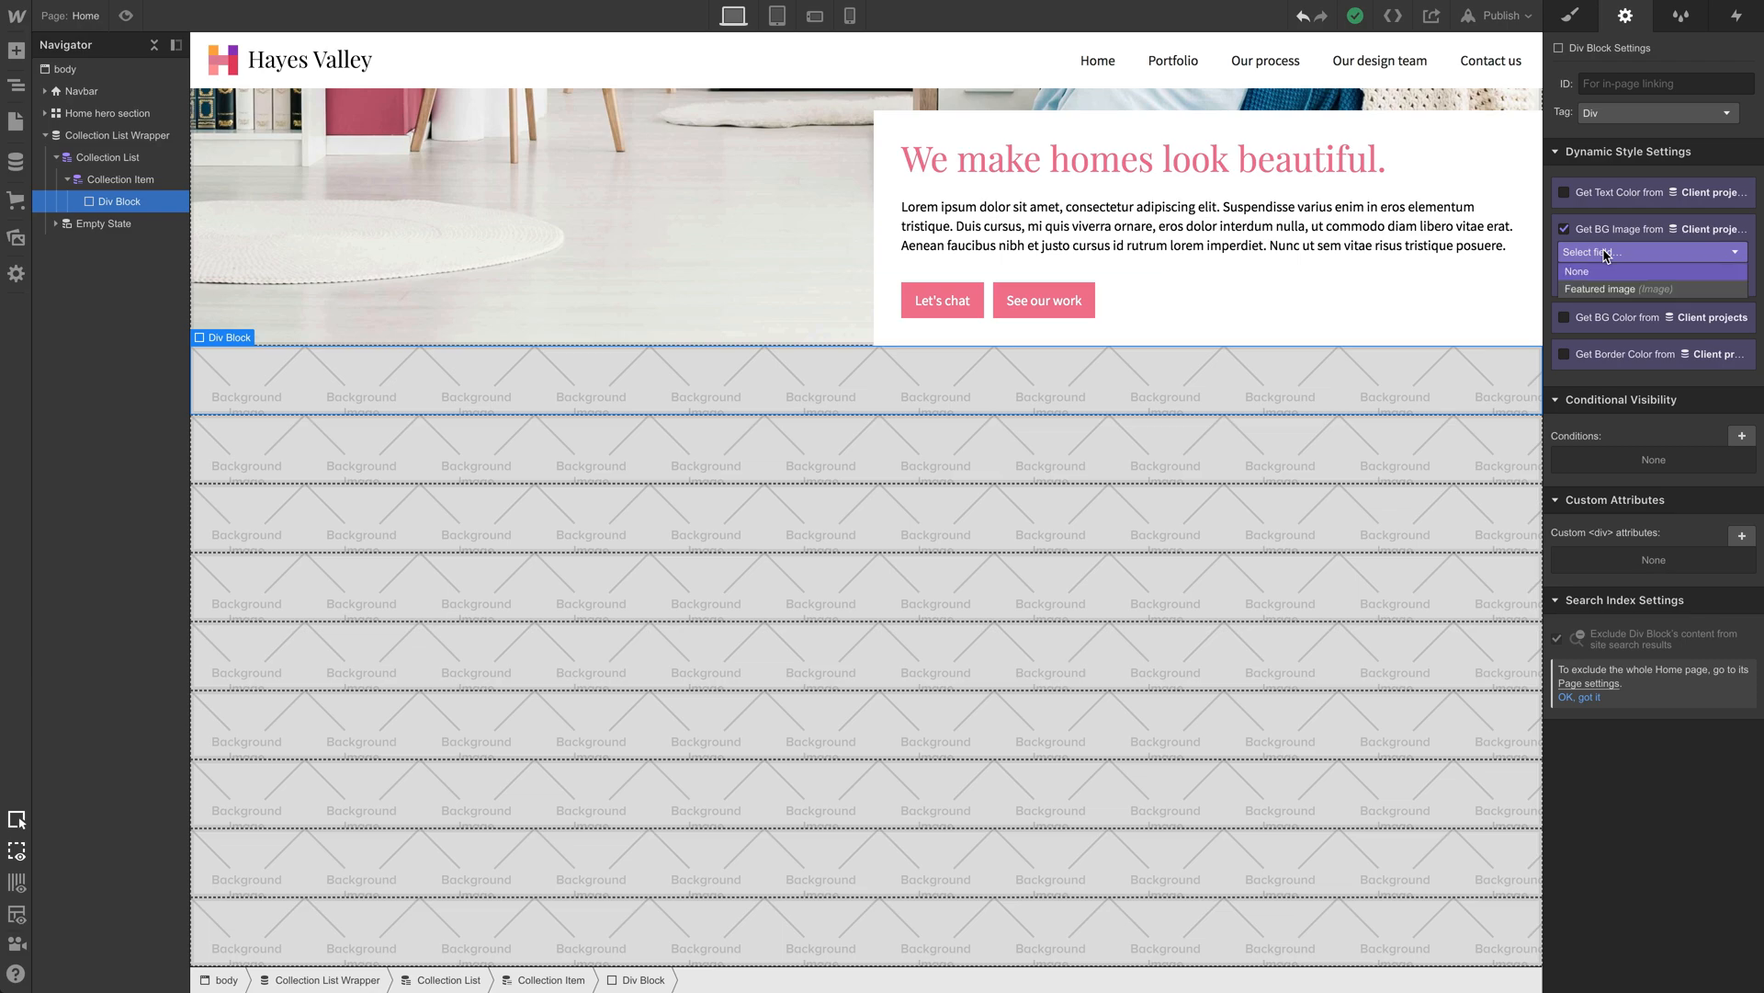
click(1603, 288)
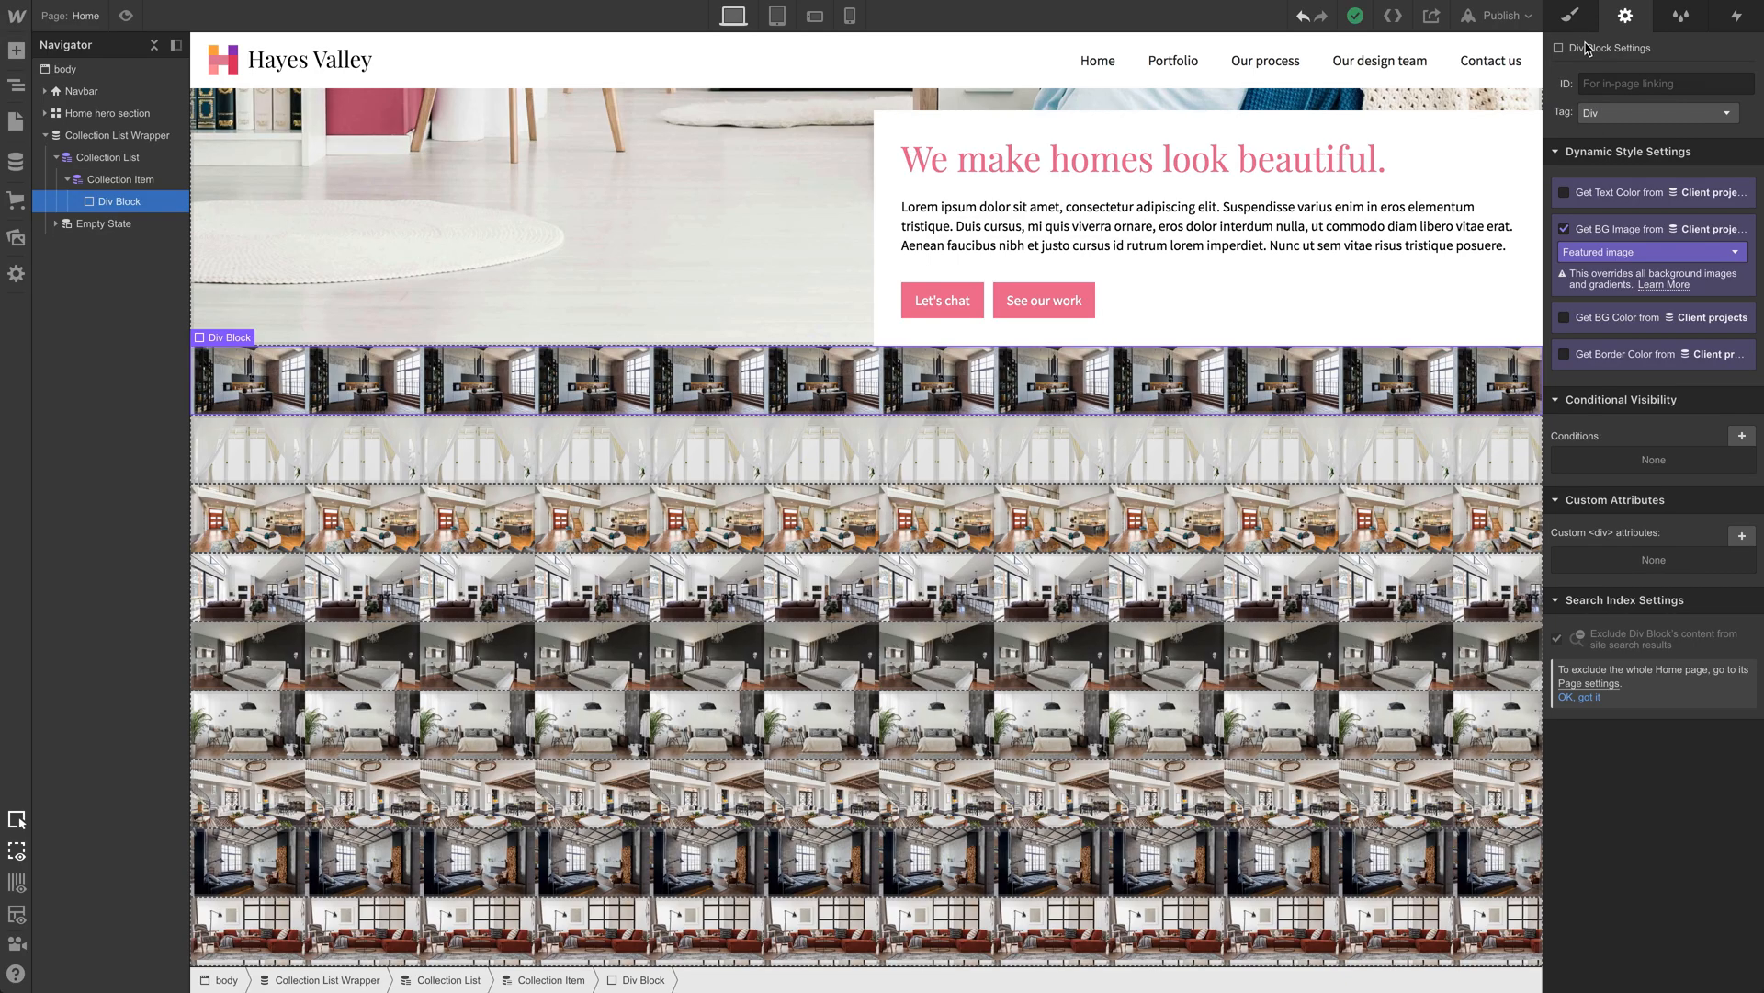
click(1571, 16)
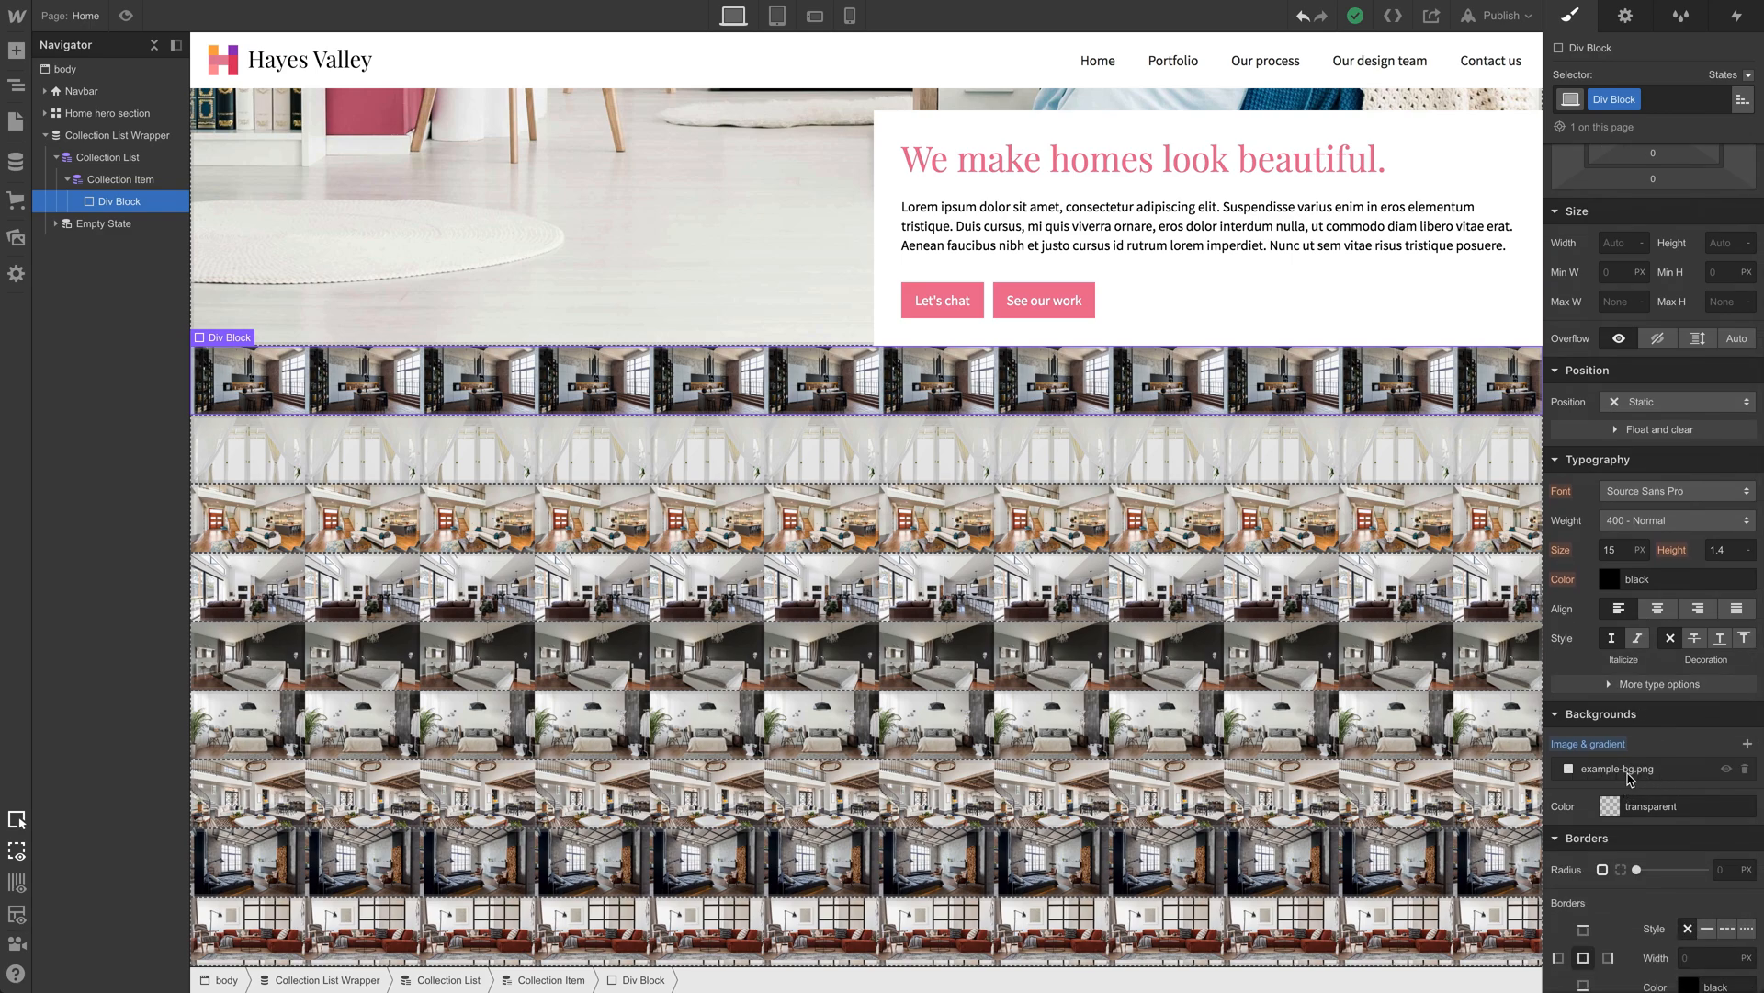
Step: Set the block's background image size to Cover and its height to 300px
click(1603, 768)
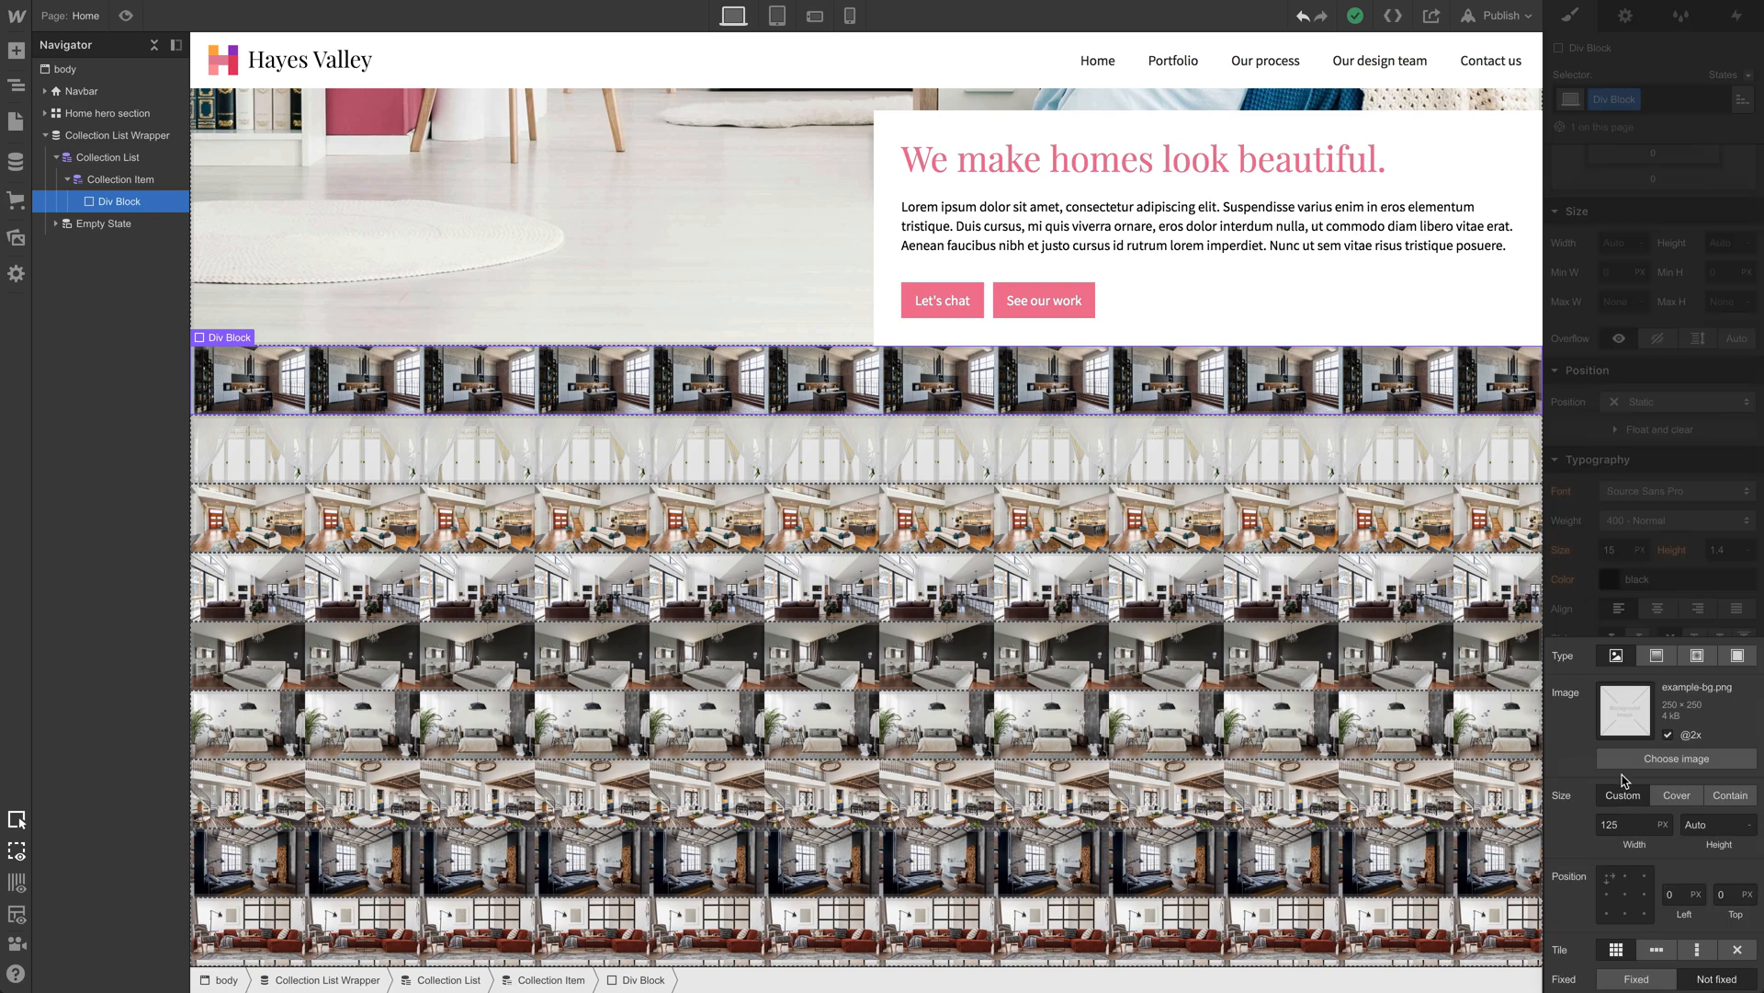
click(1676, 794)
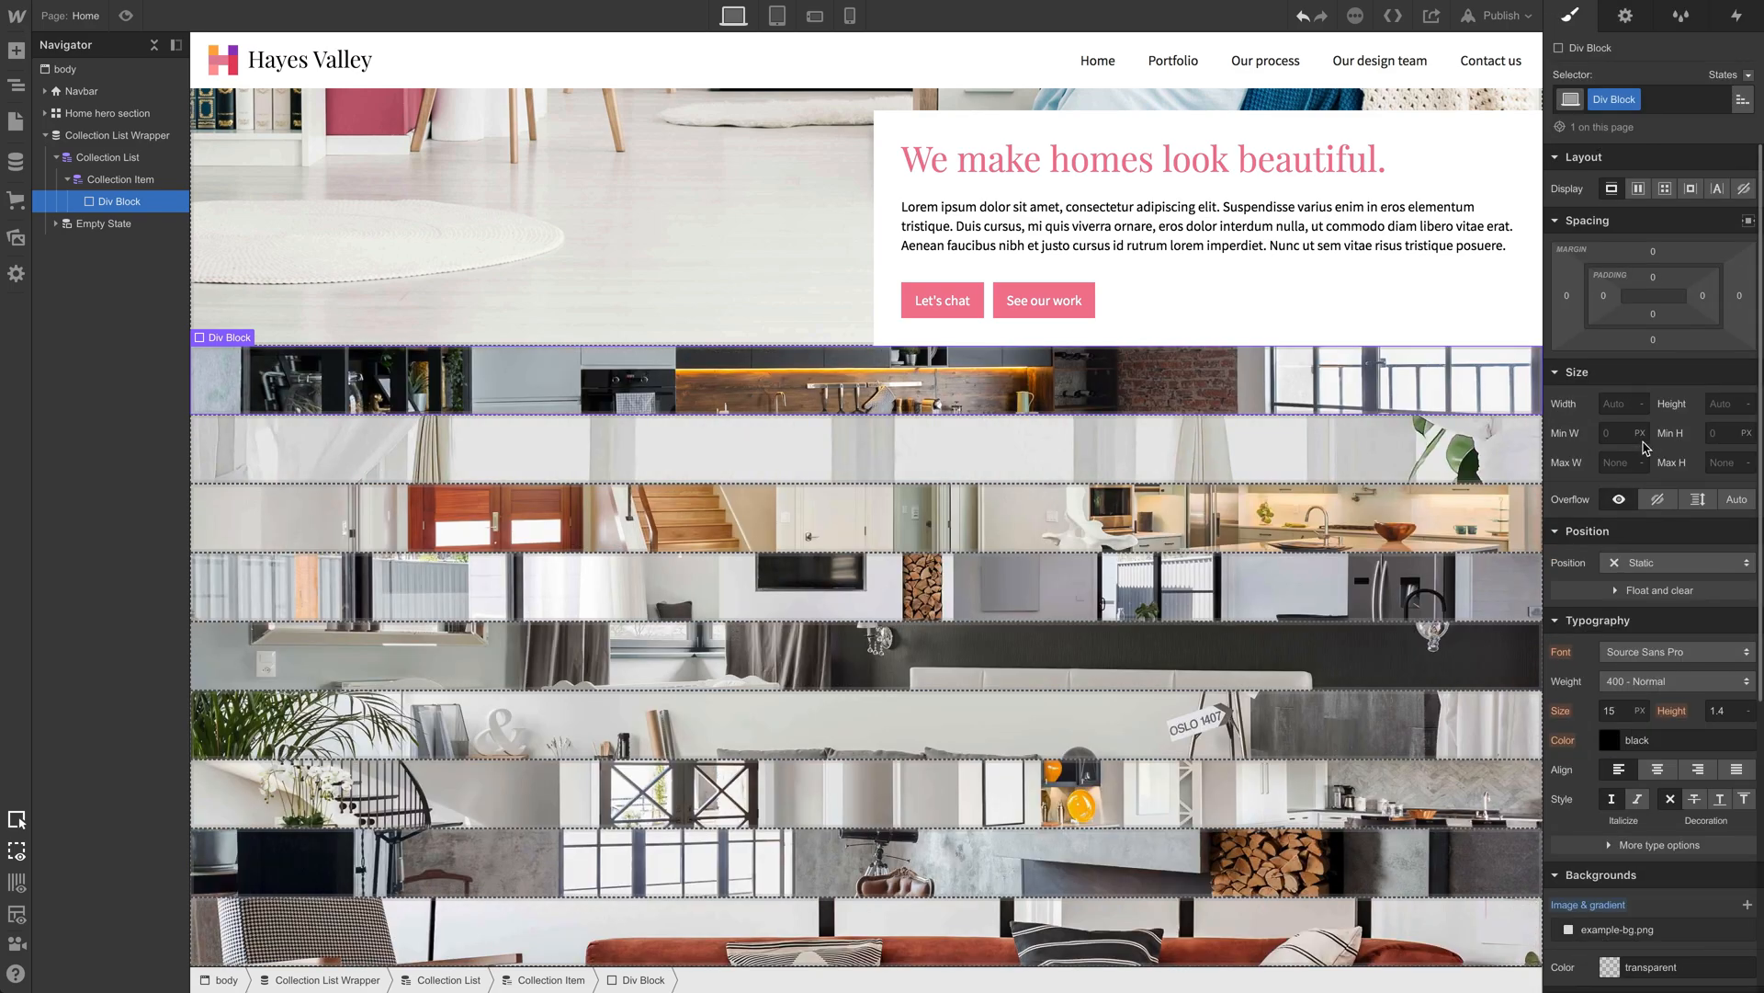
click(1723, 402)
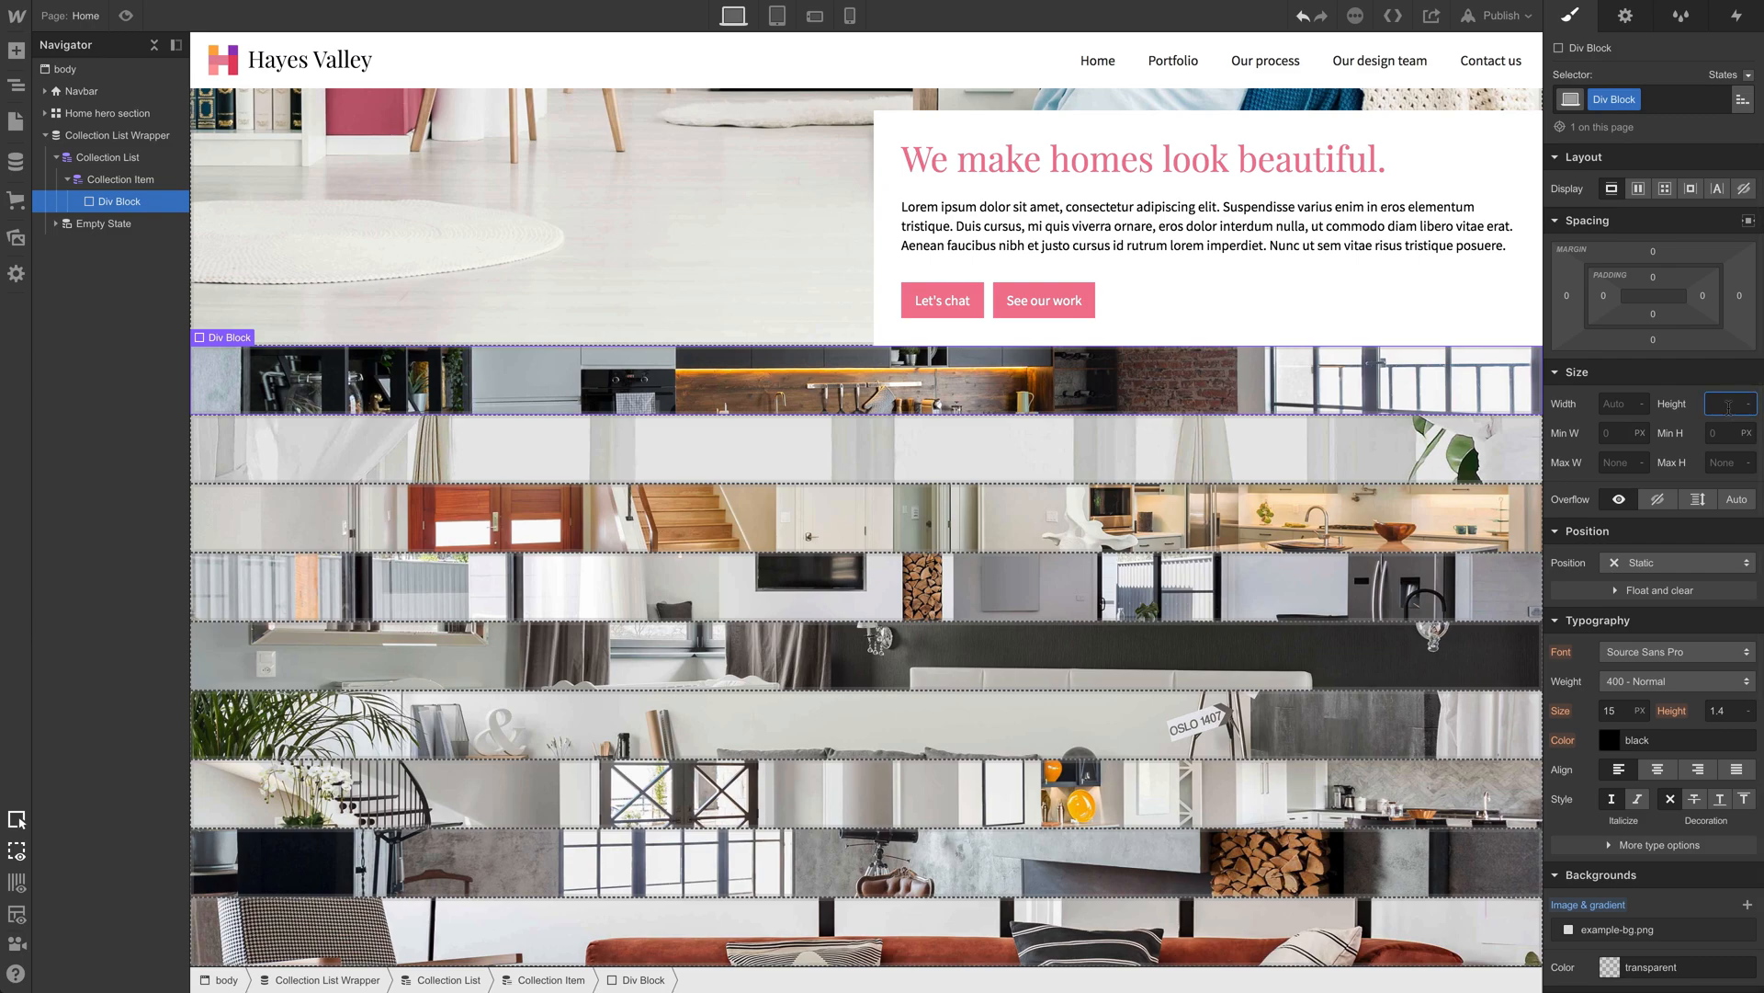
text(200px)
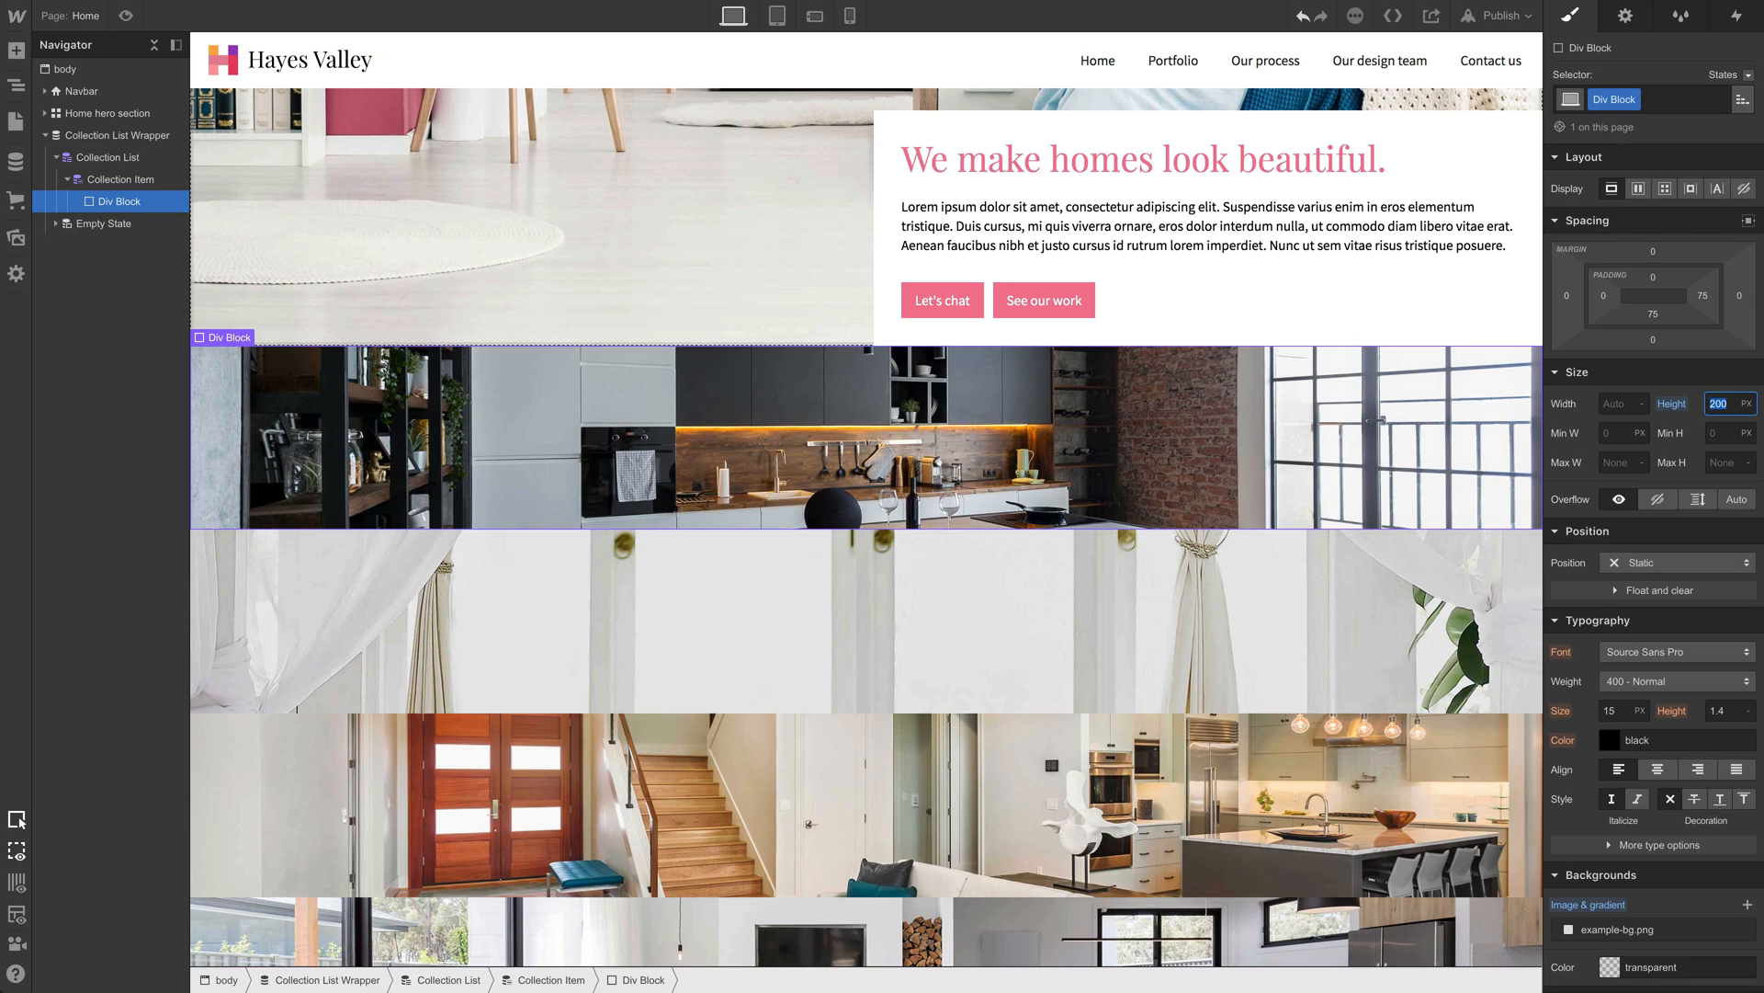
text(300)
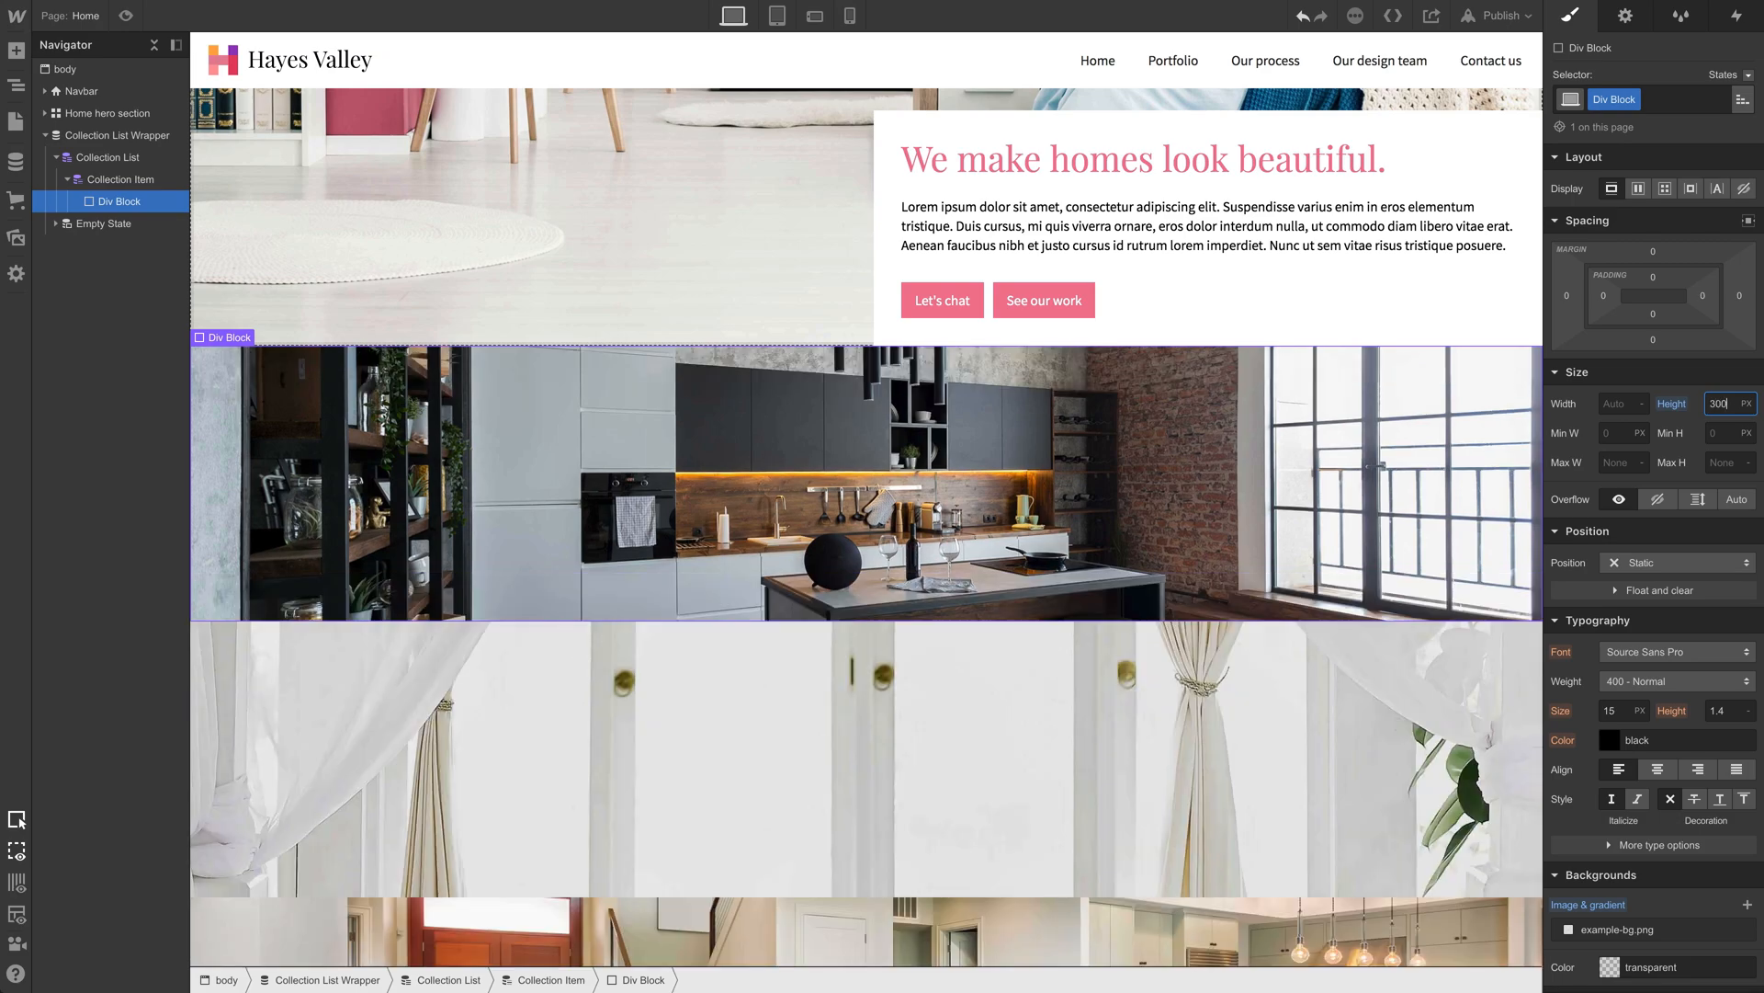
scroll(down, 3)
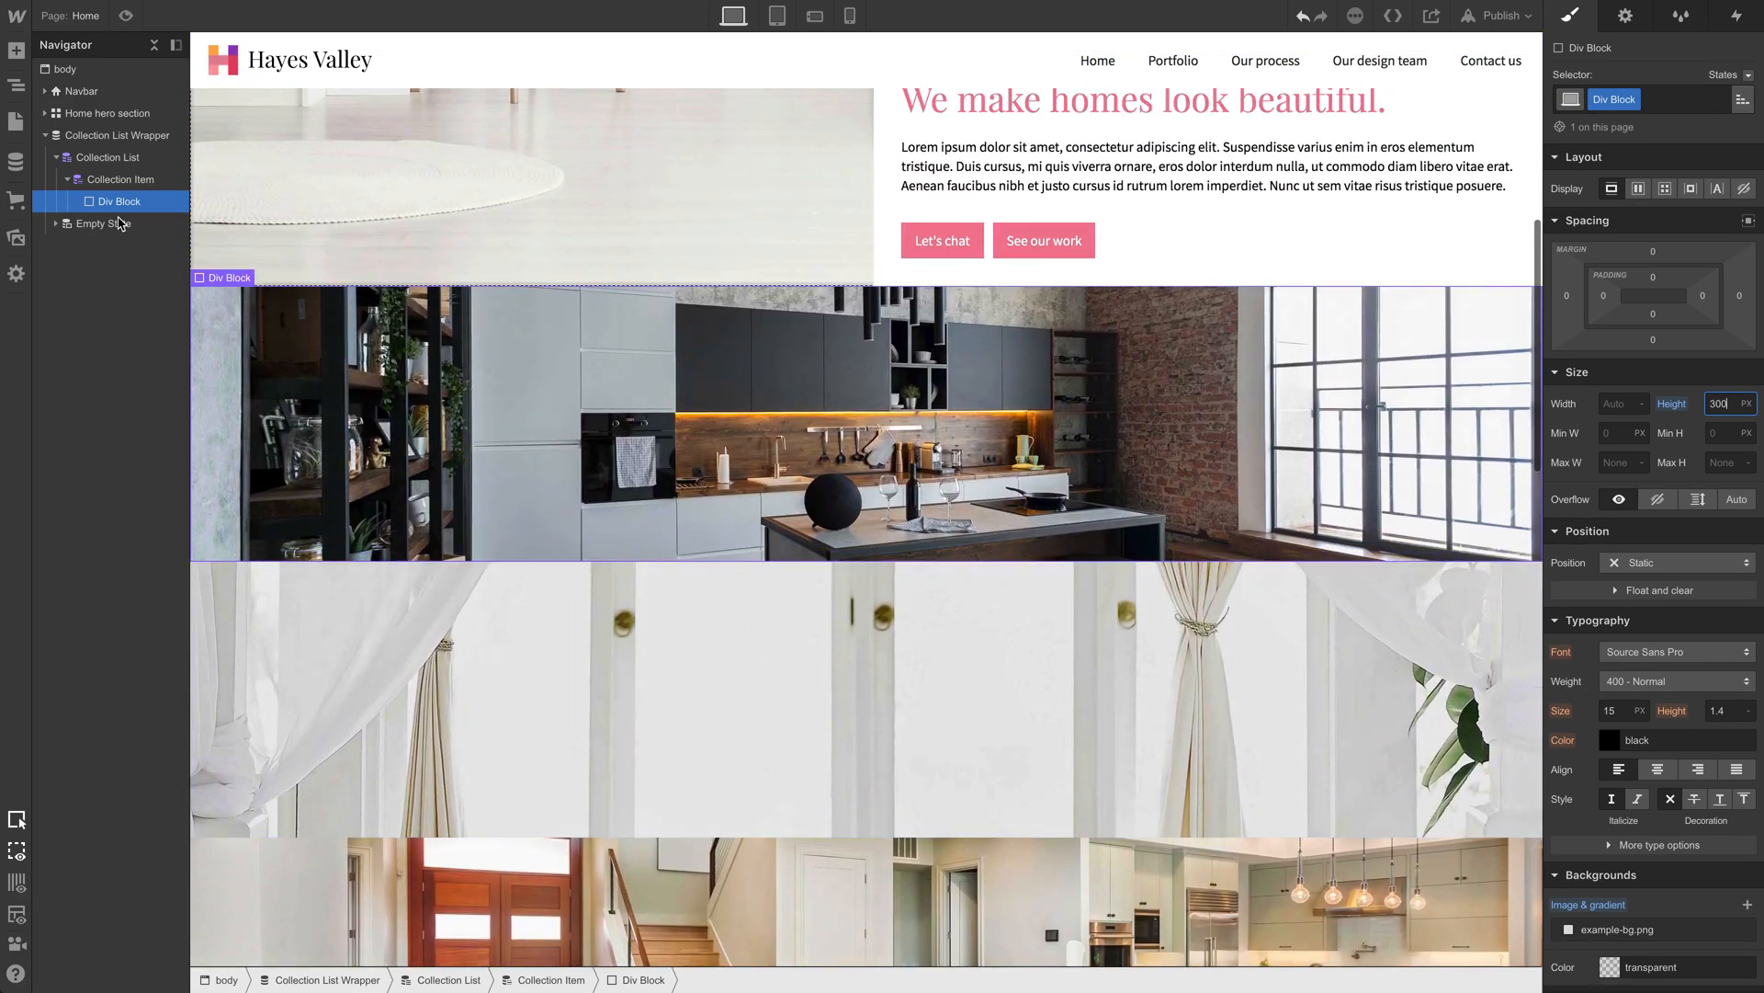
click(1204, 166)
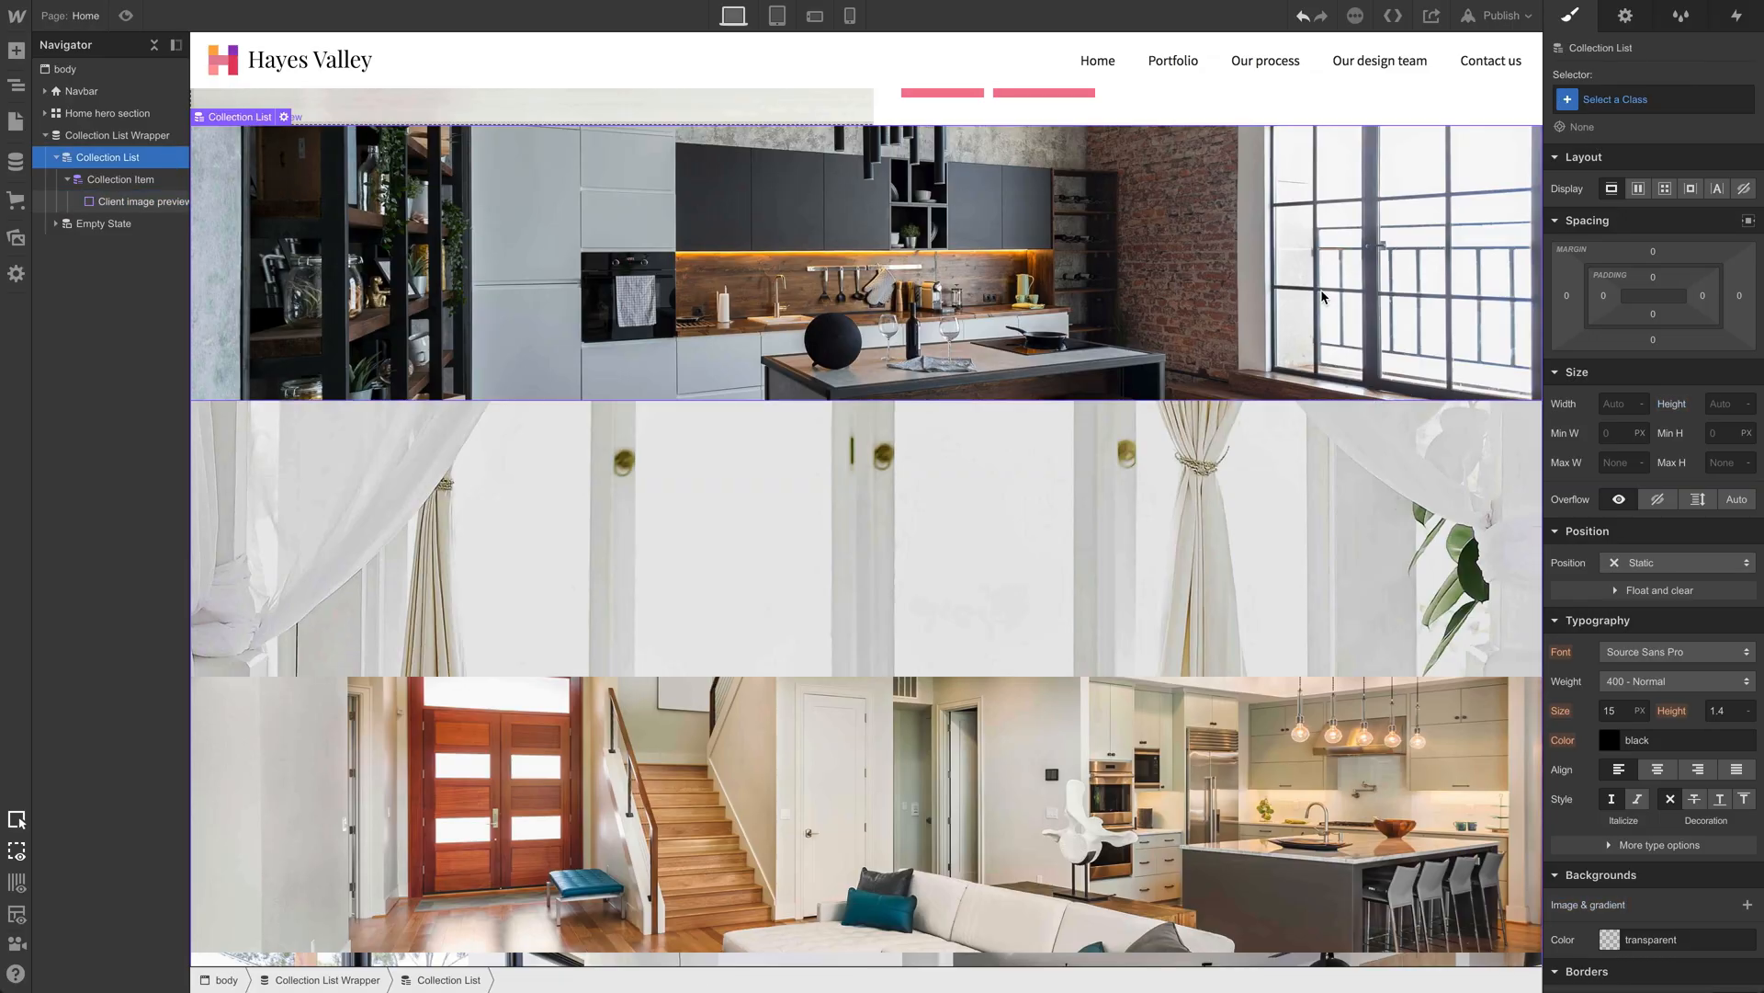
mouse_move(1613, 188)
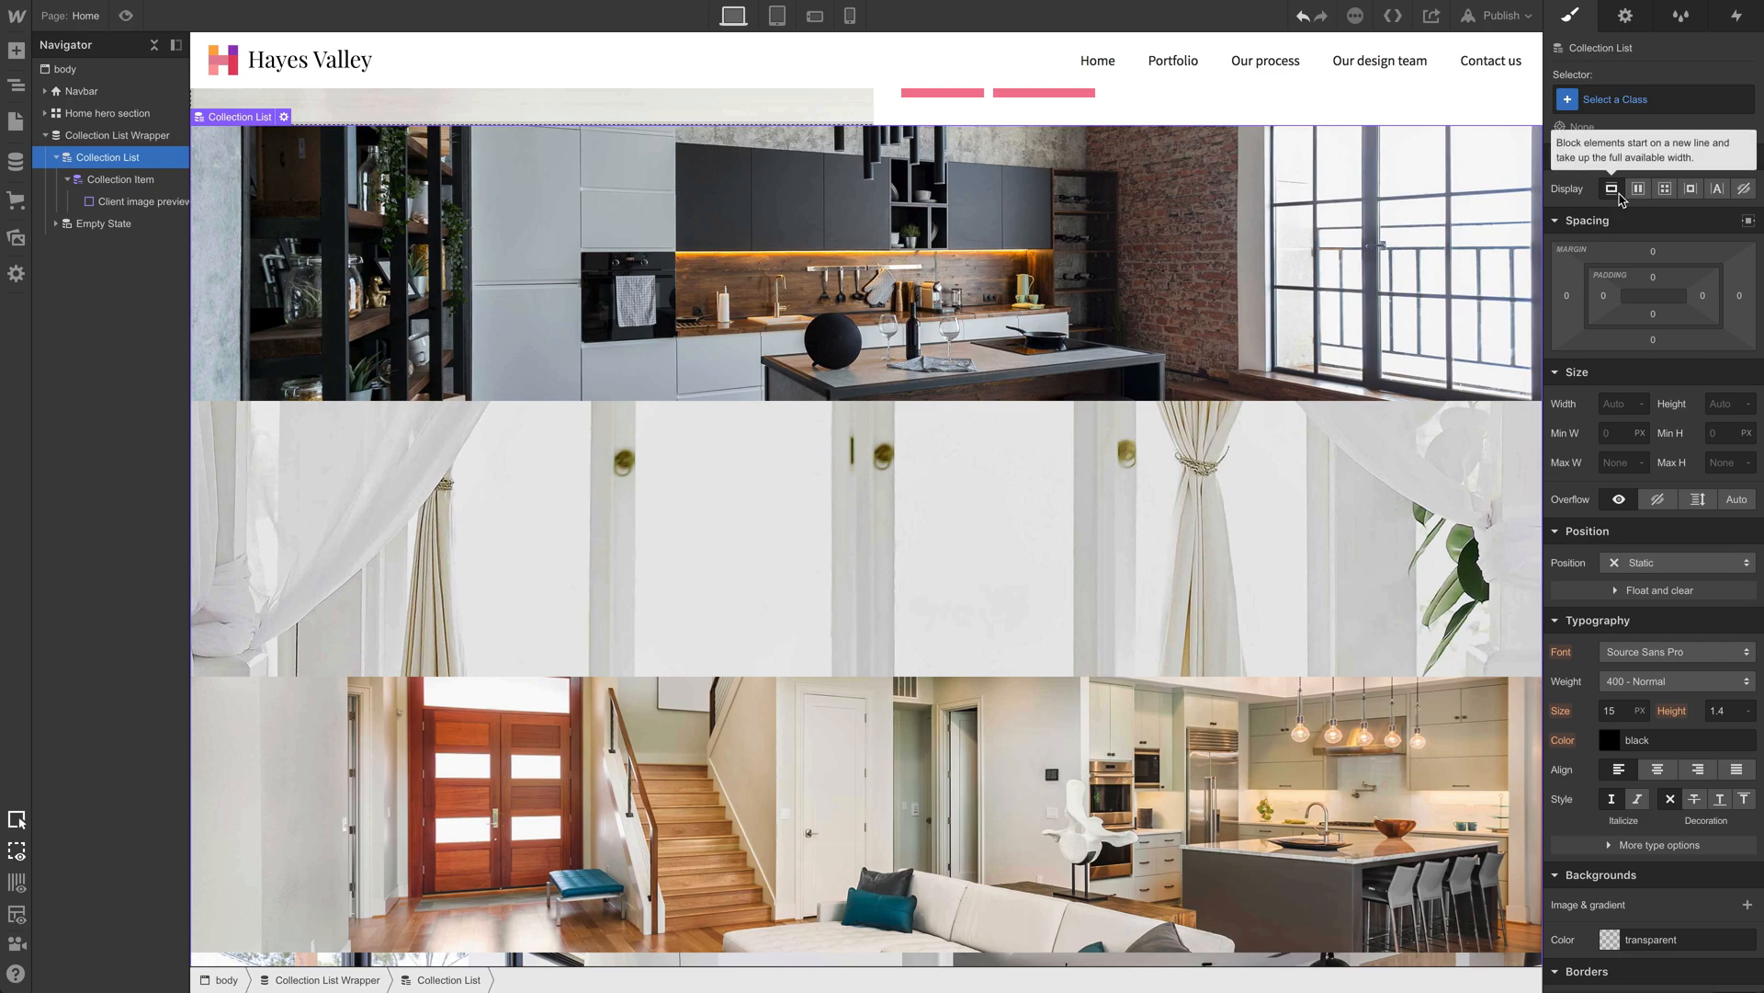
Step: Change the Collection List display to a four-column grid
click(1638, 188)
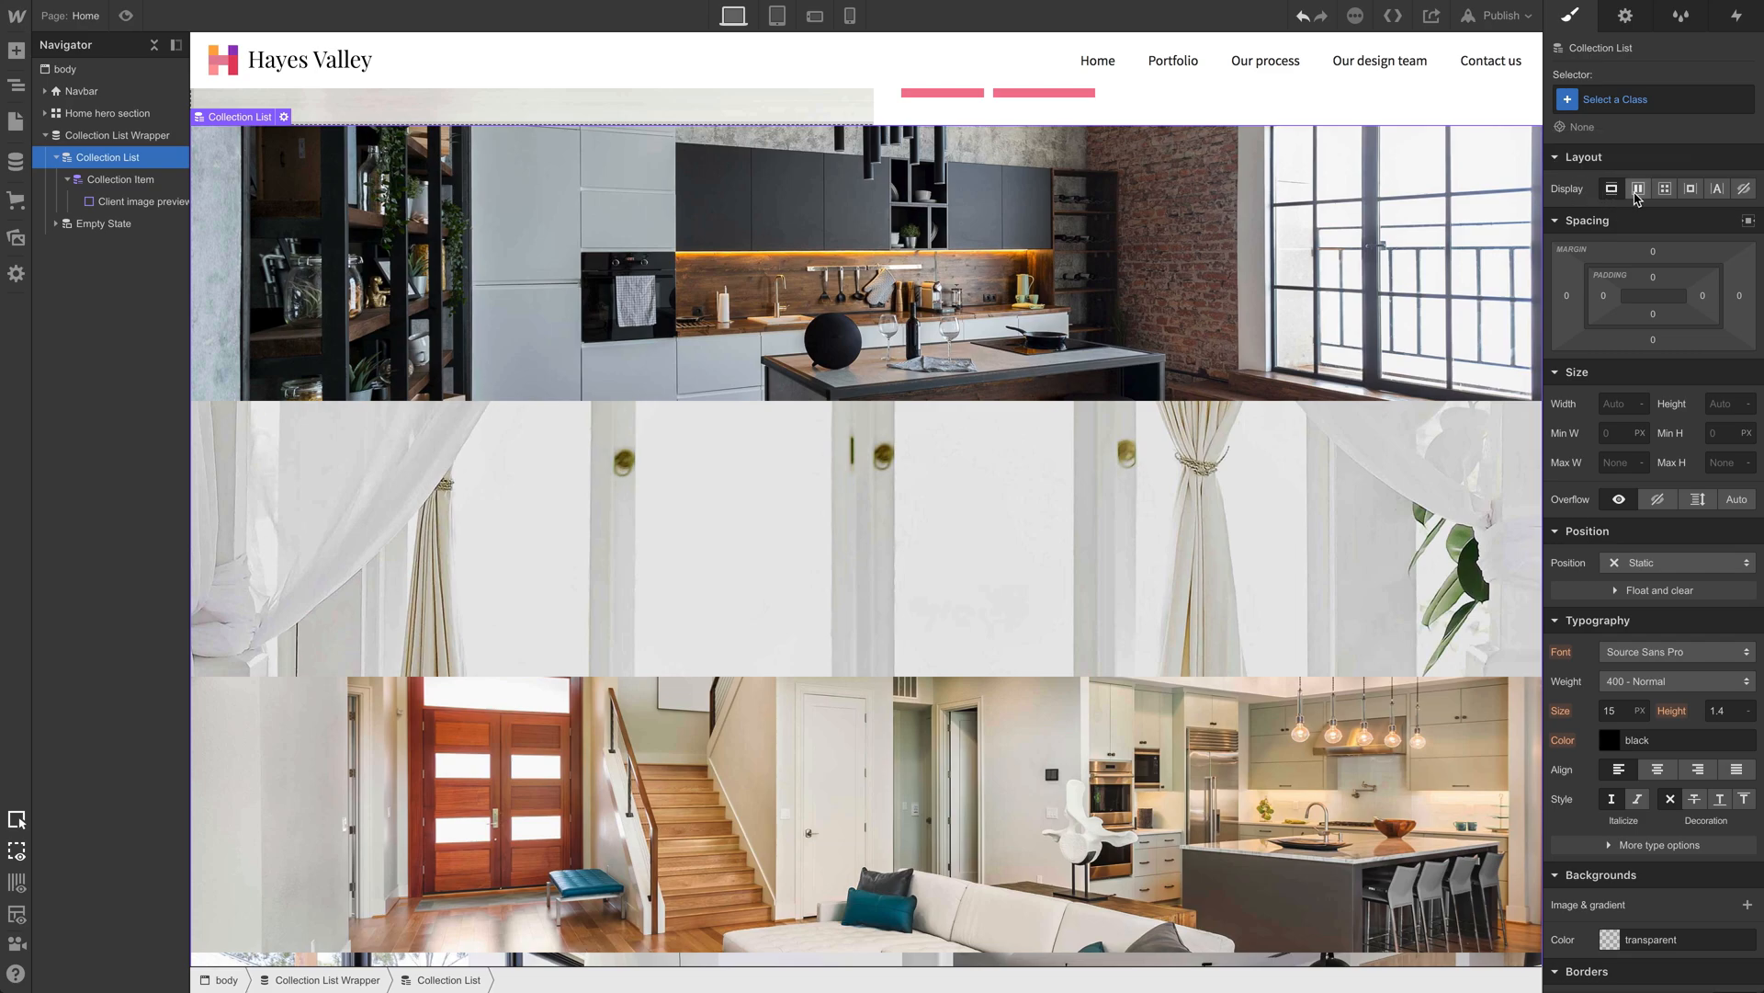
click(1637, 188)
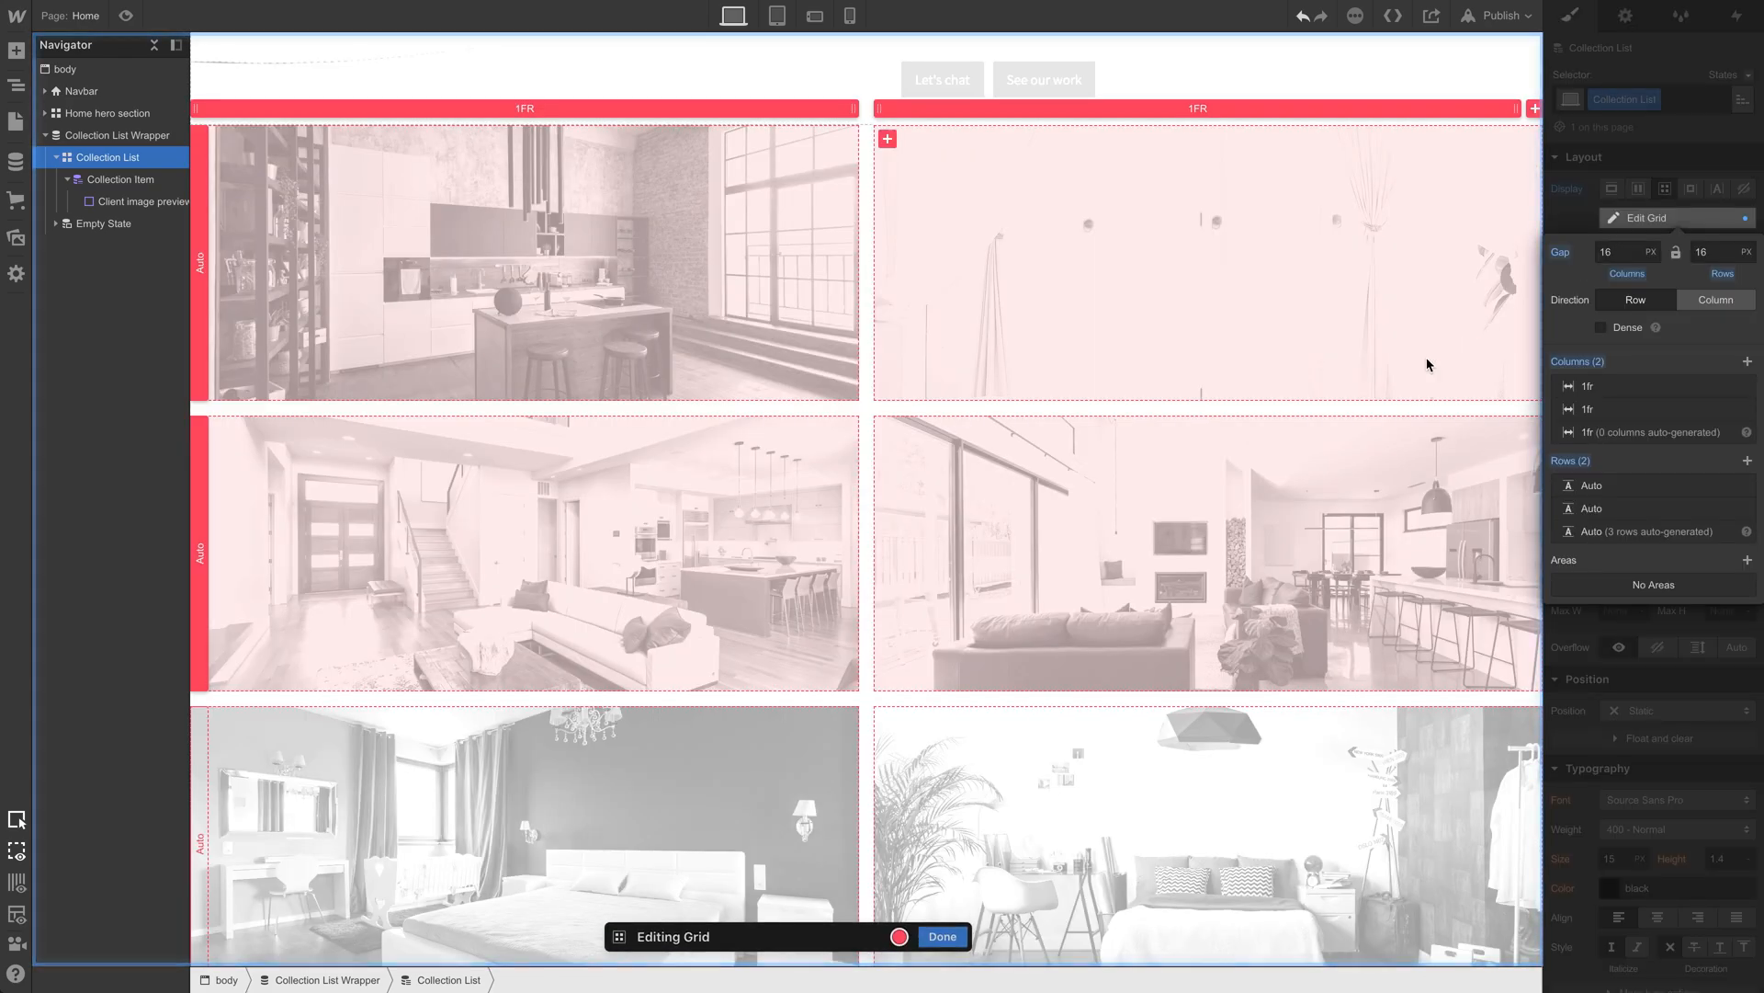
scroll(down, 3)
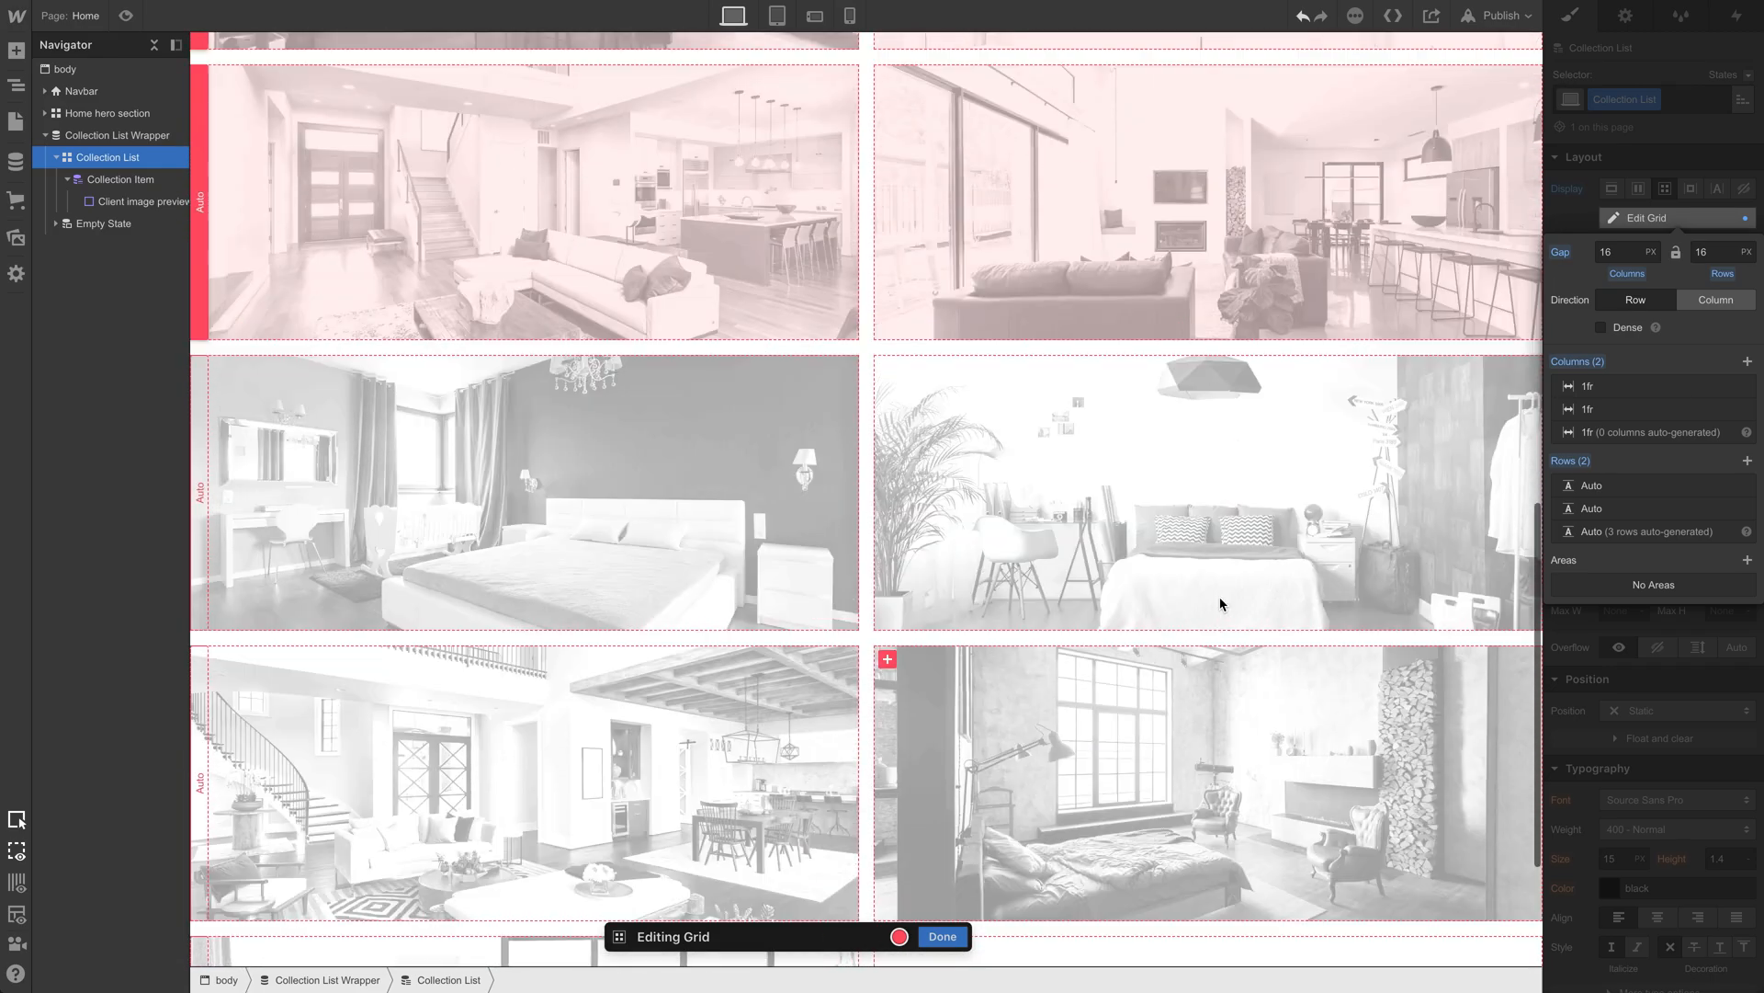
click(941, 935)
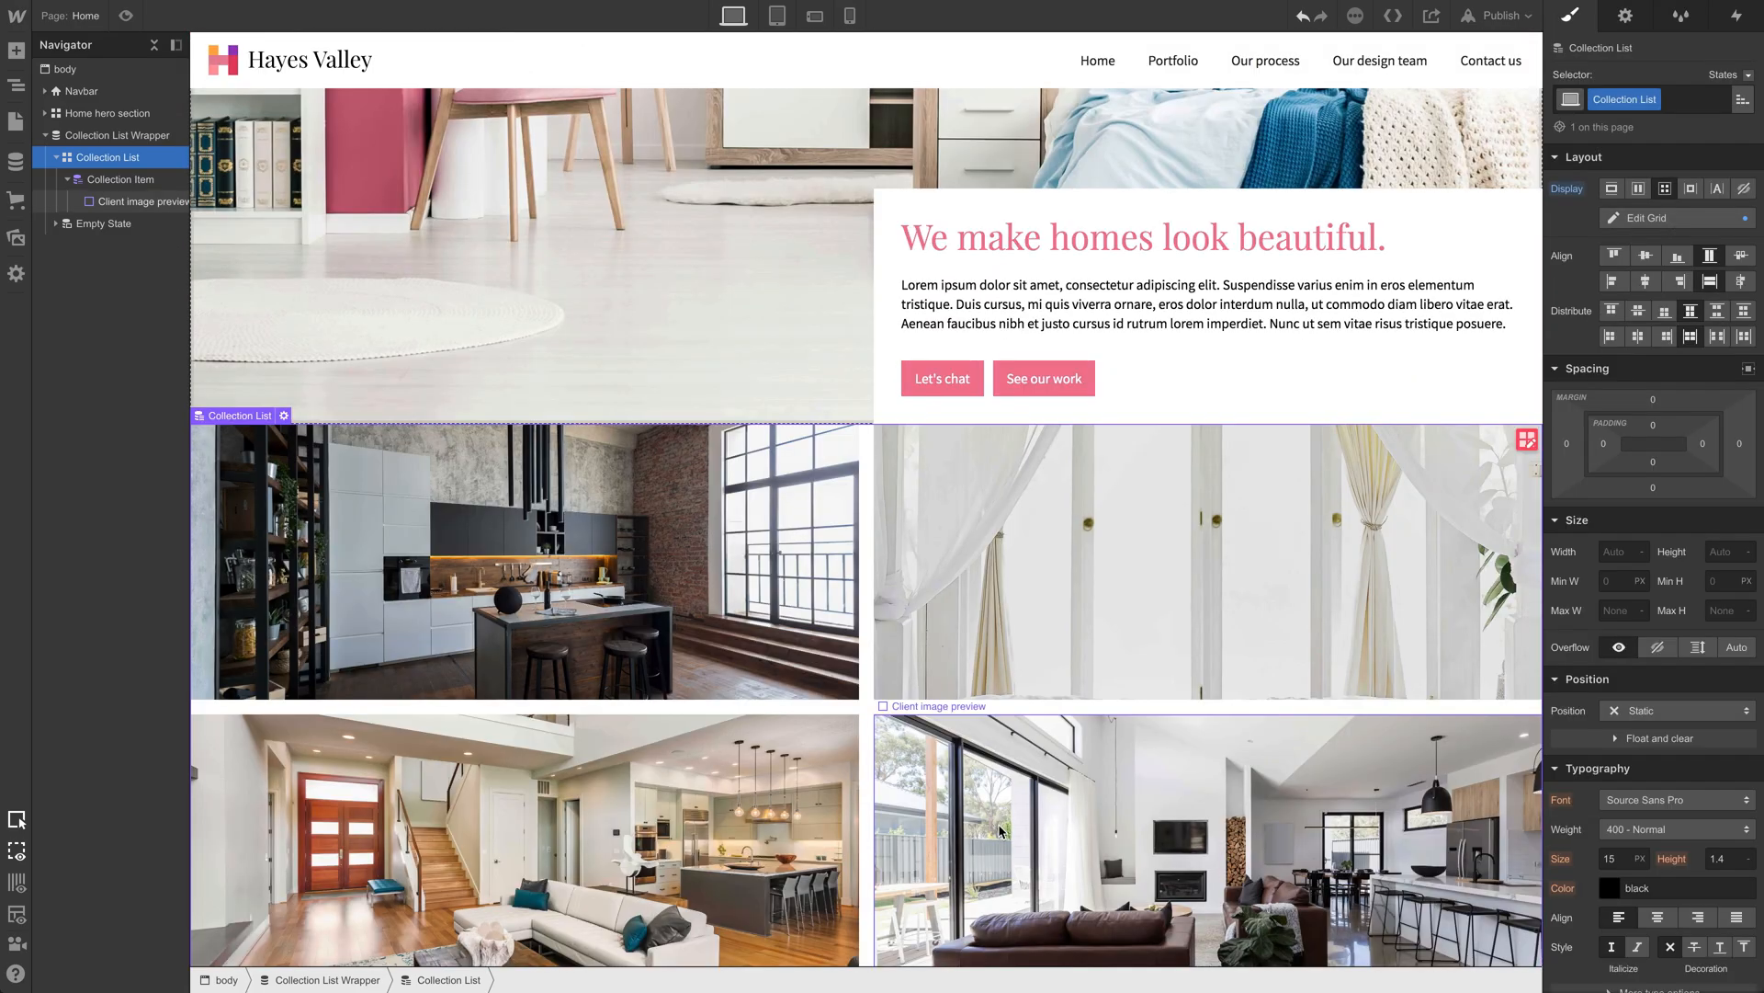
scroll(down, 3)
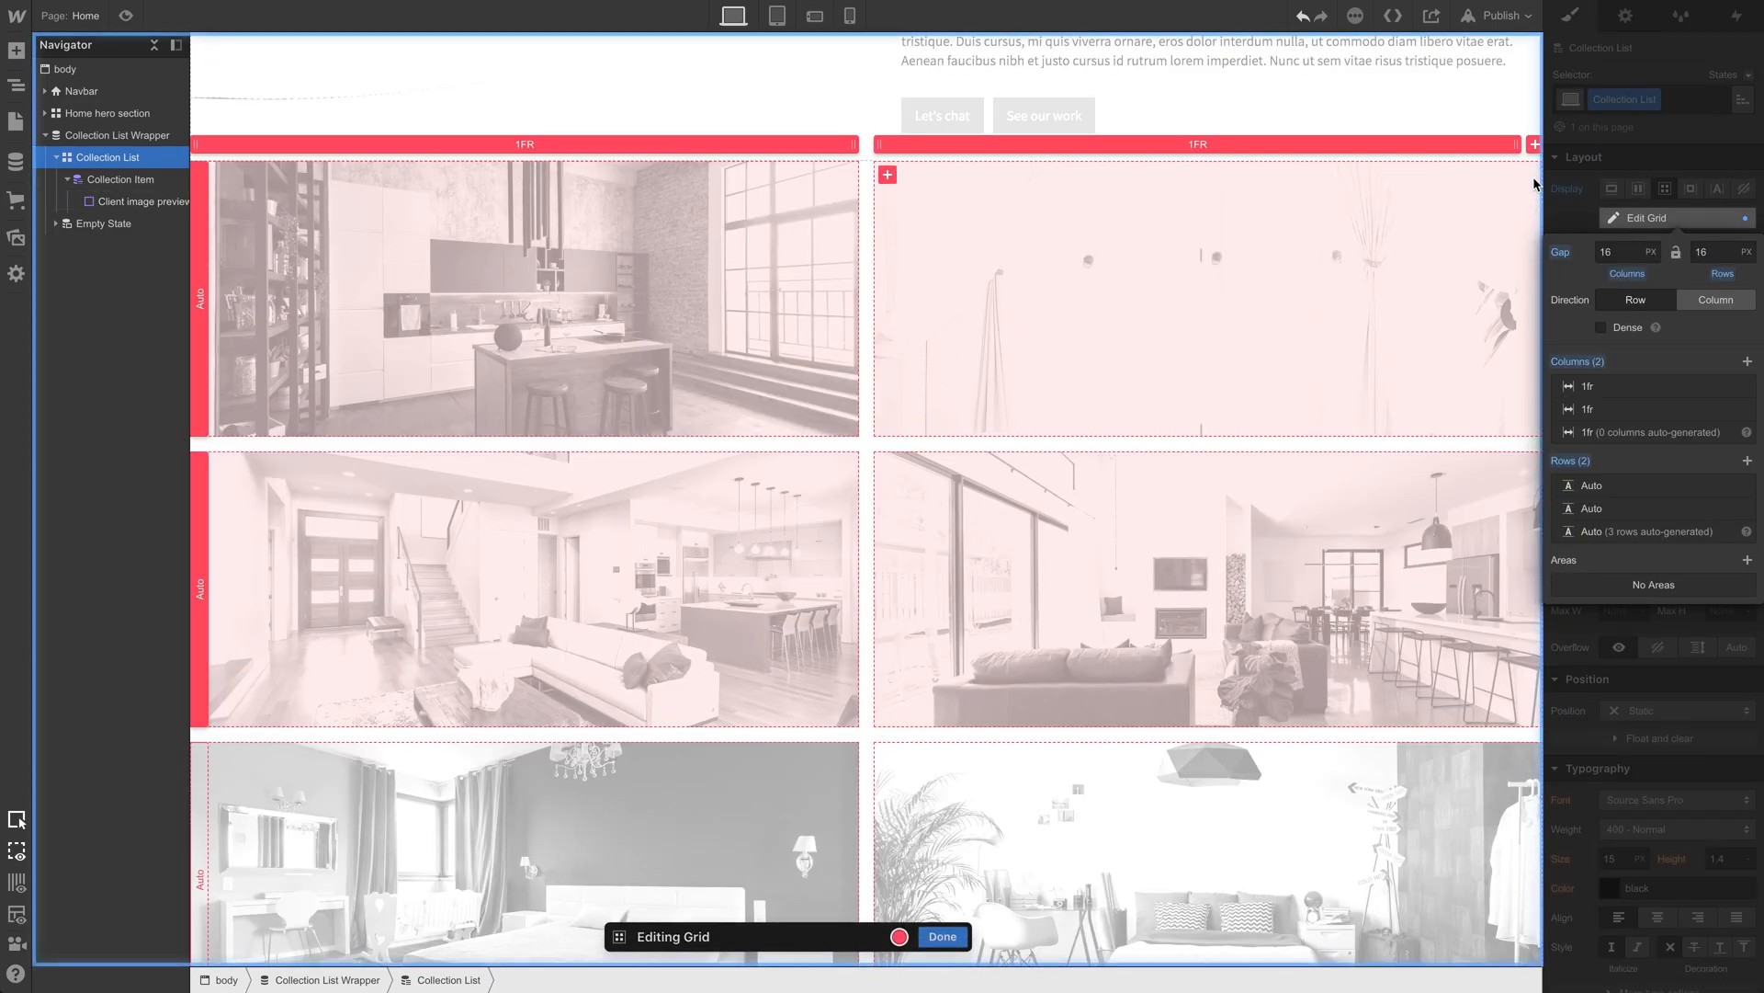
click(1748, 361)
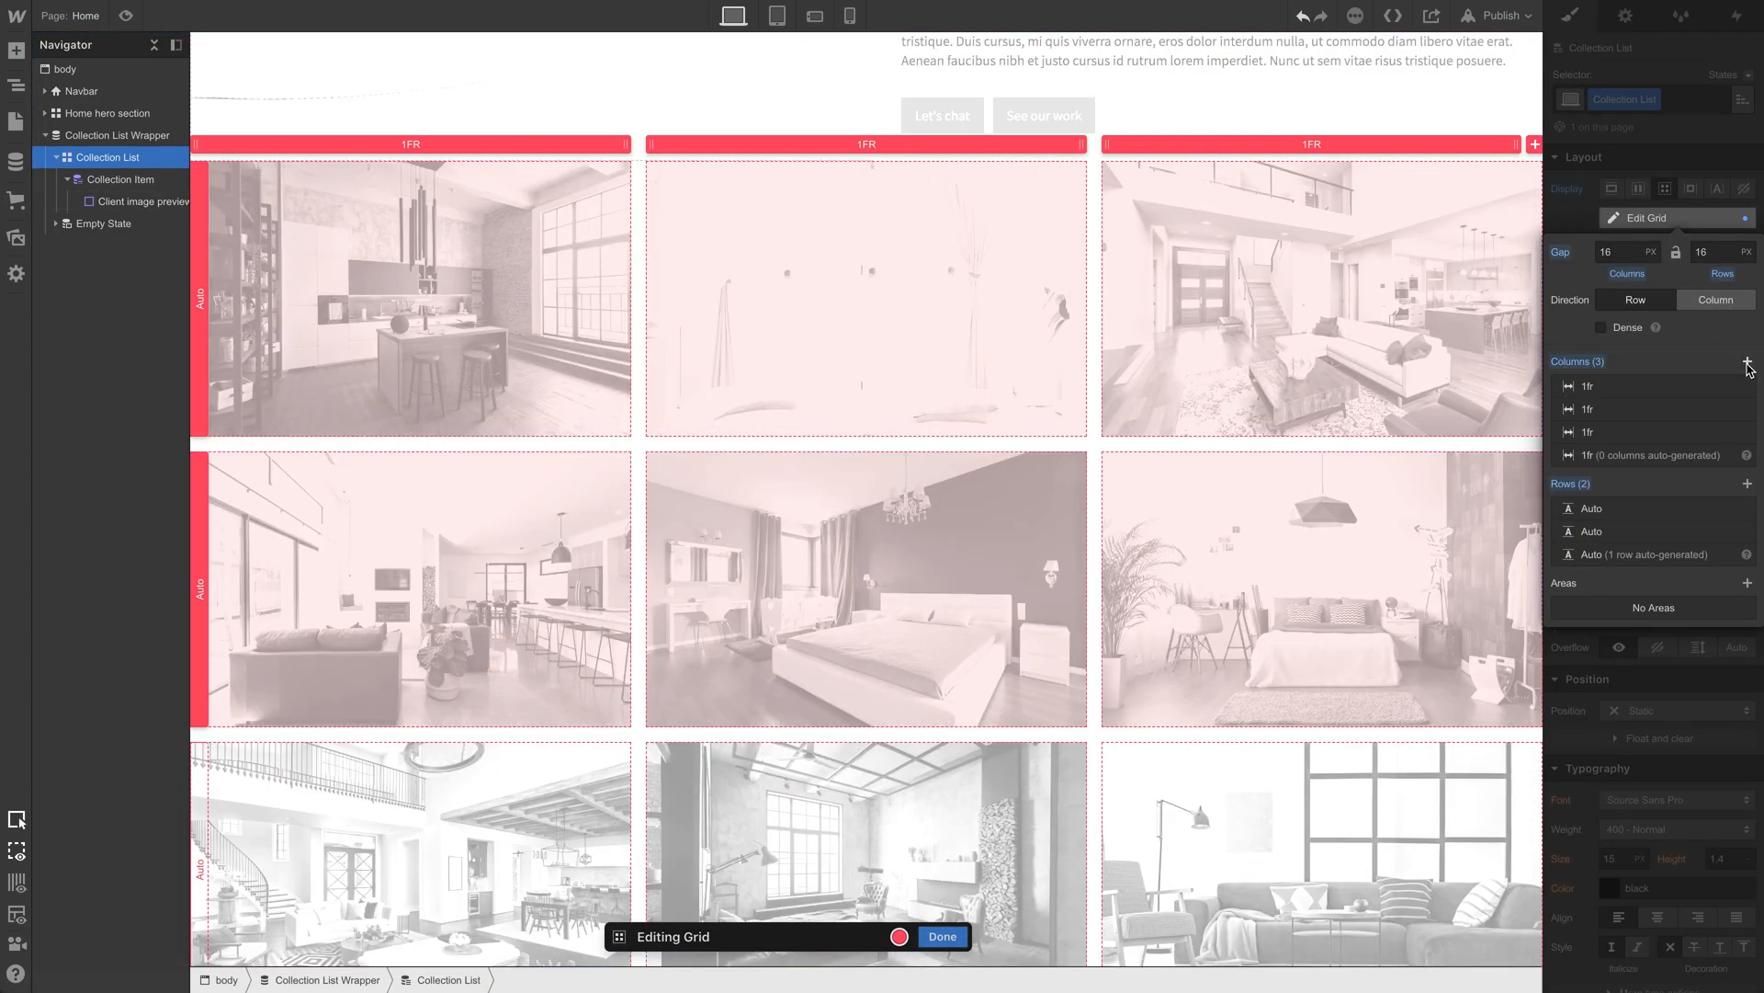
click(1748, 361)
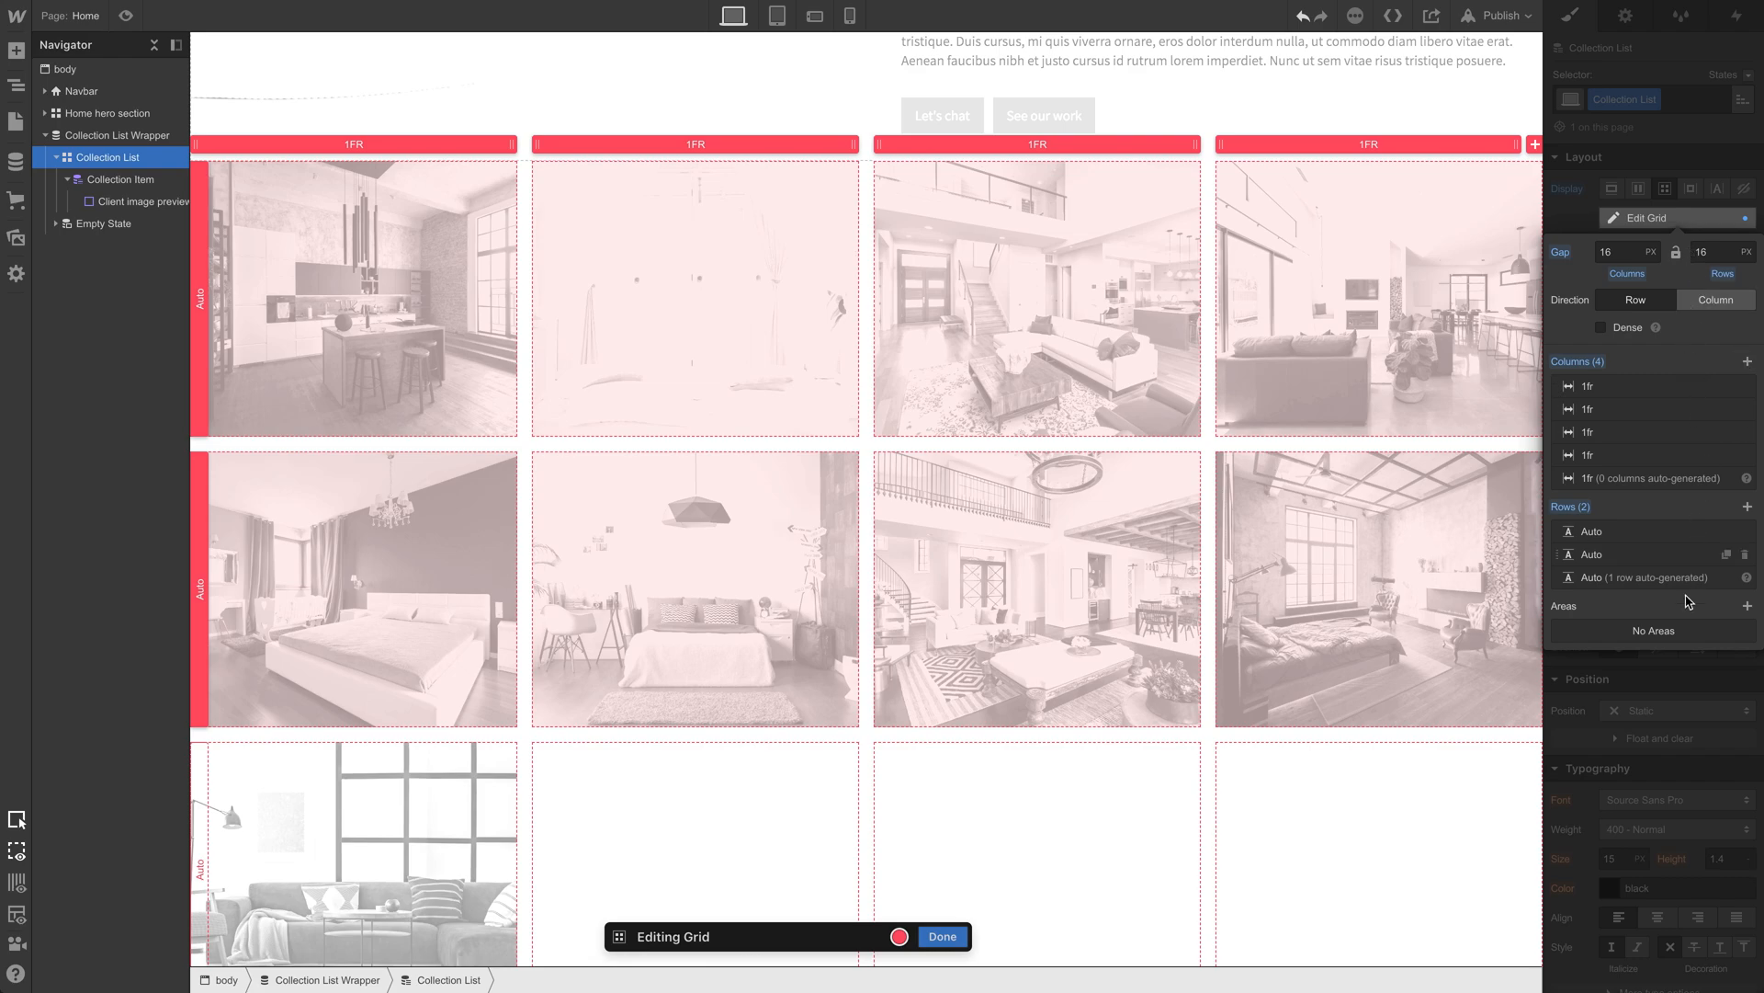
click(942, 936)
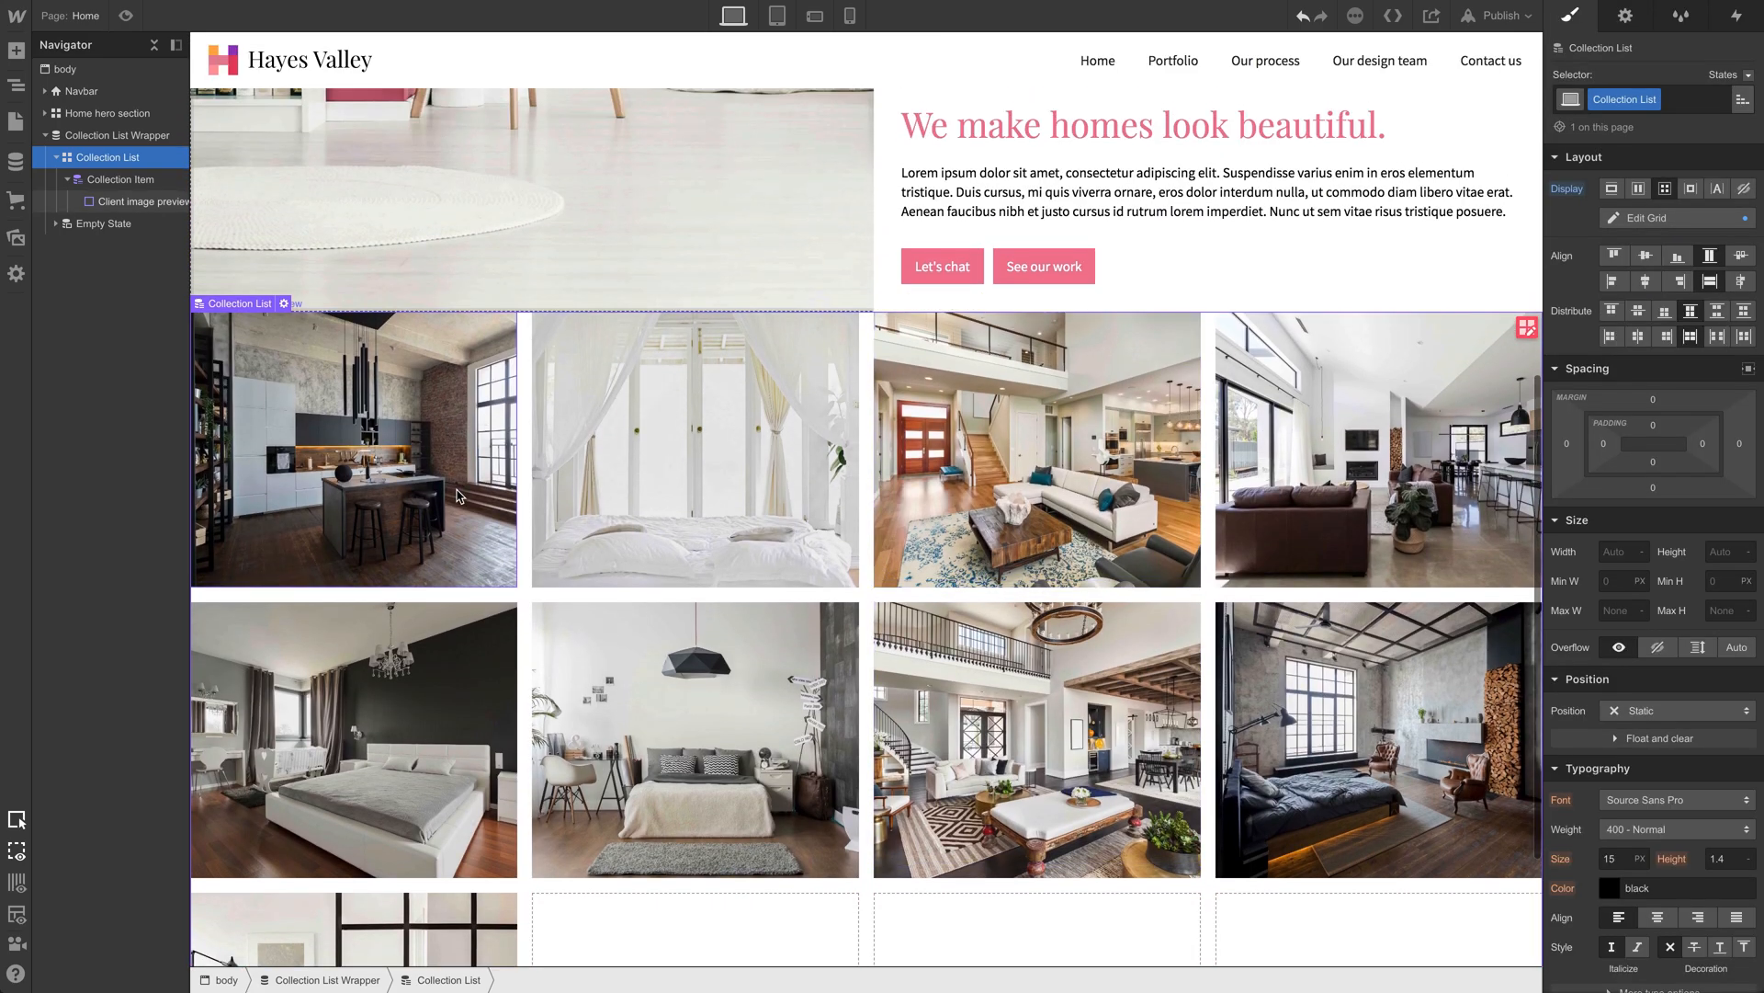
Step: Set the Client image preview block height to 200px
click(142, 201)
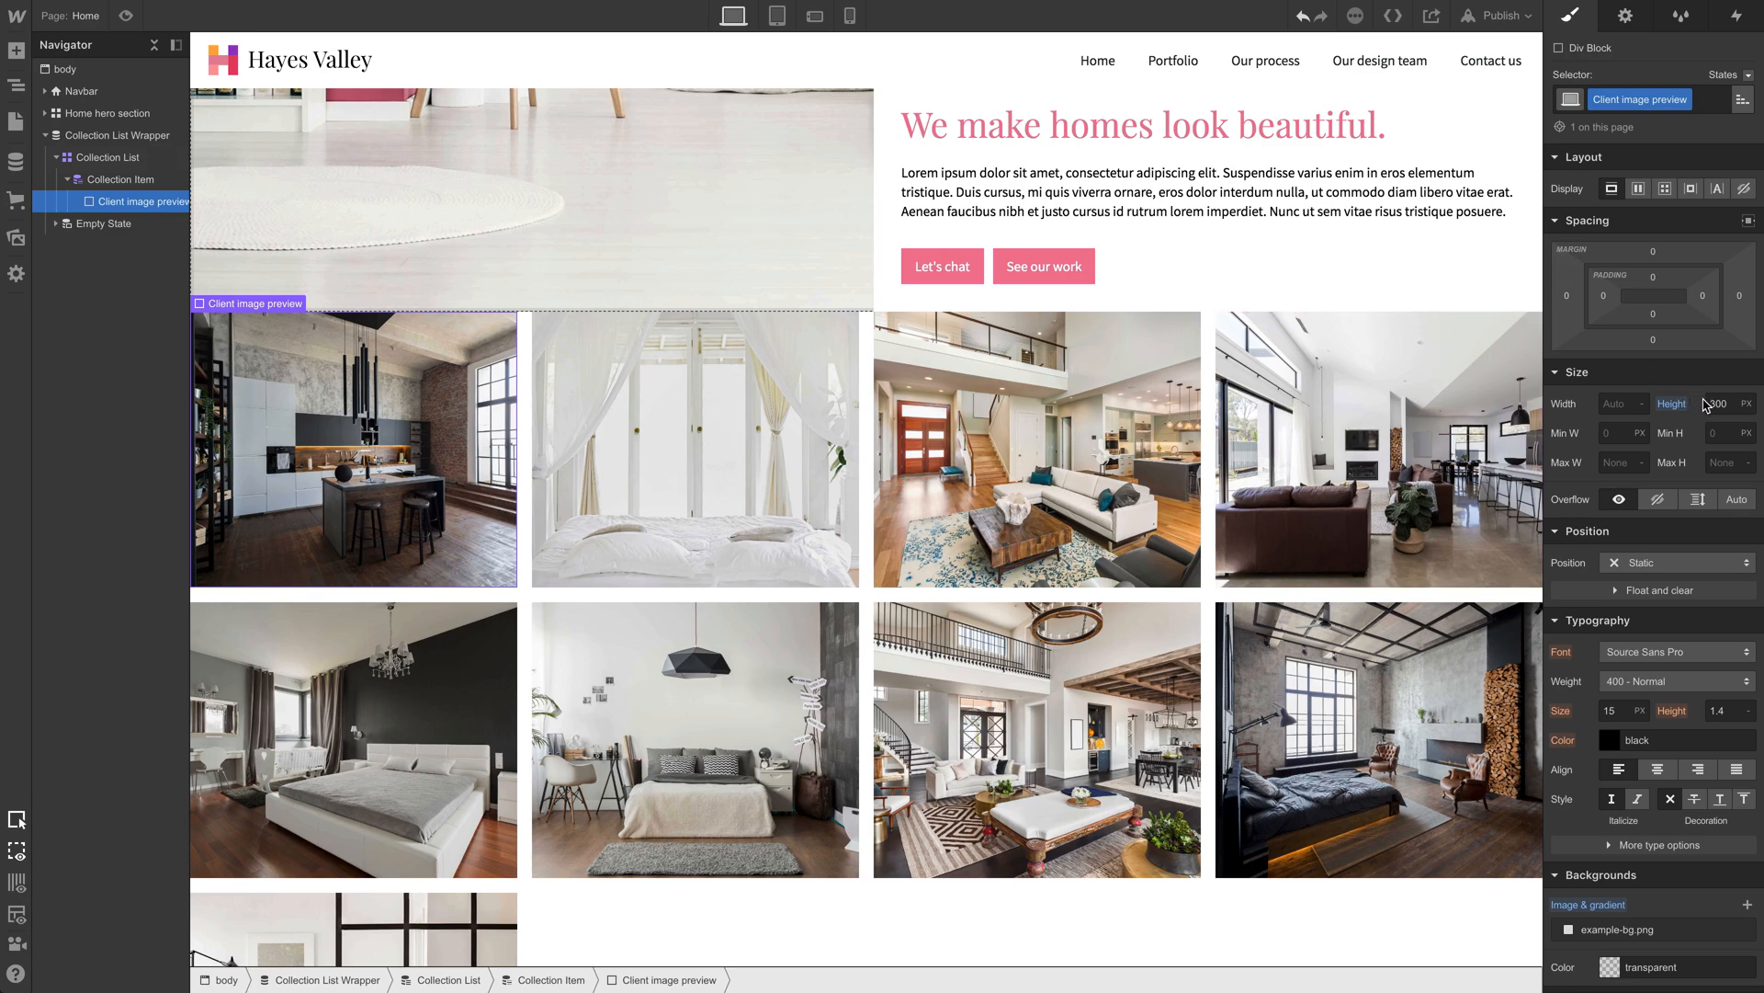
click(1709, 402)
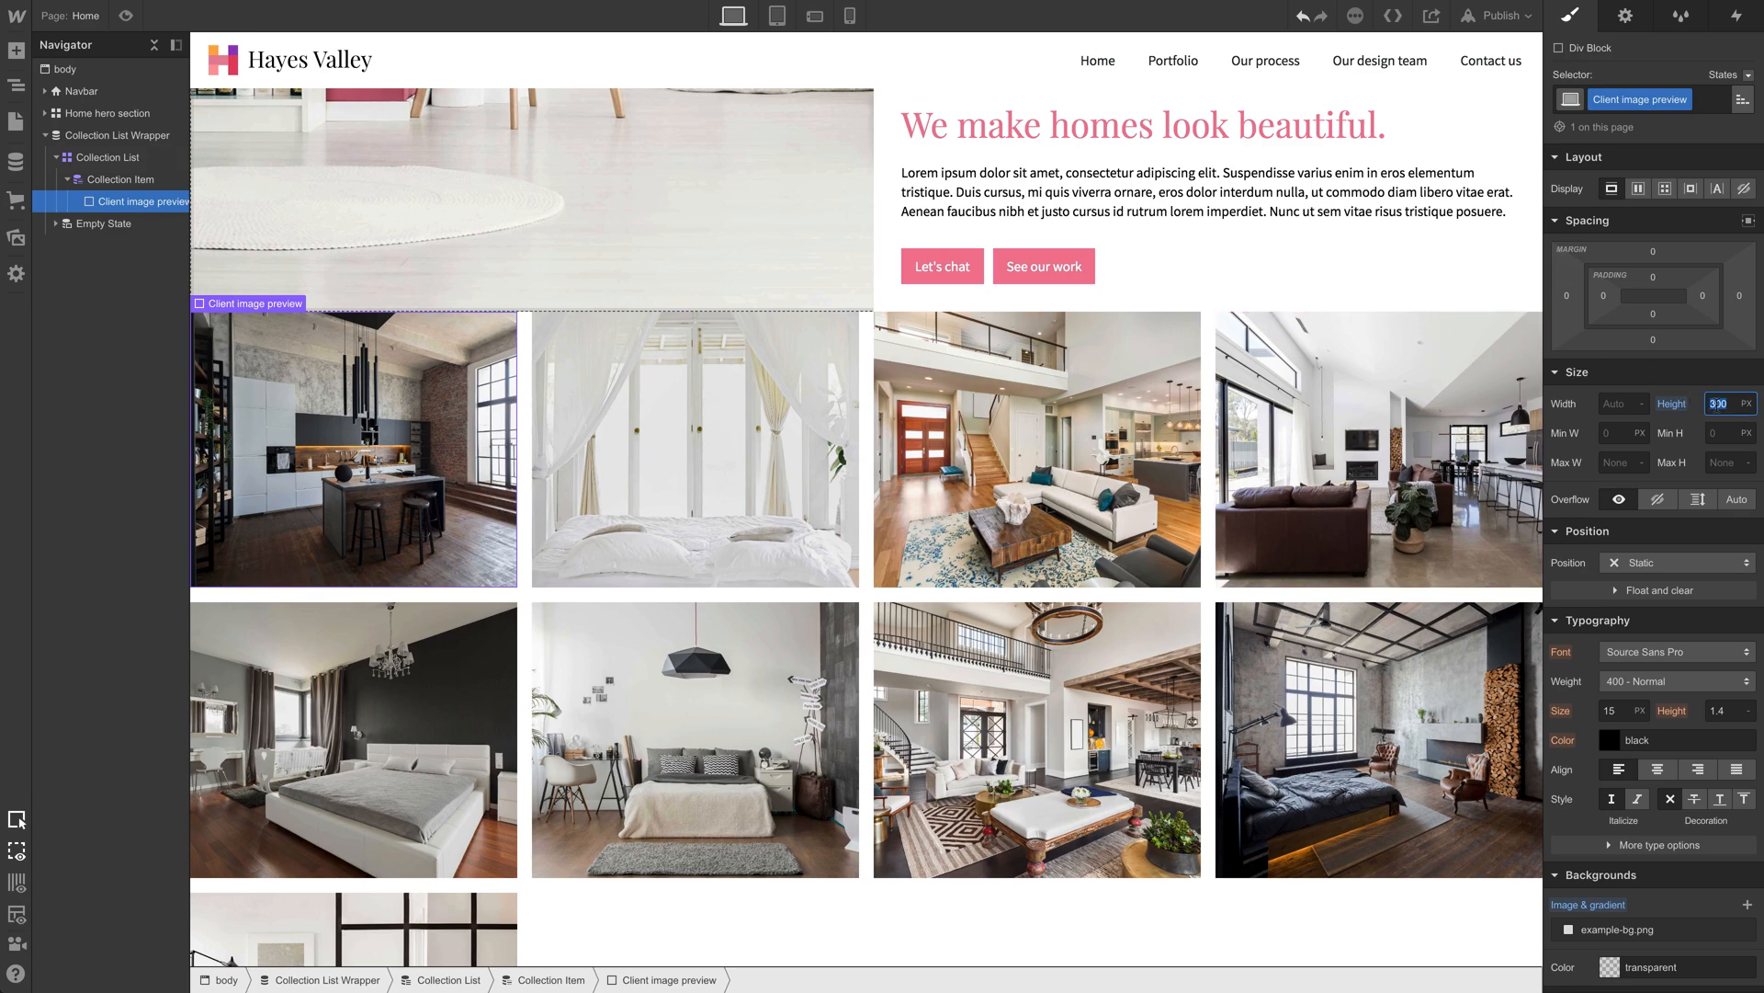
text(200)
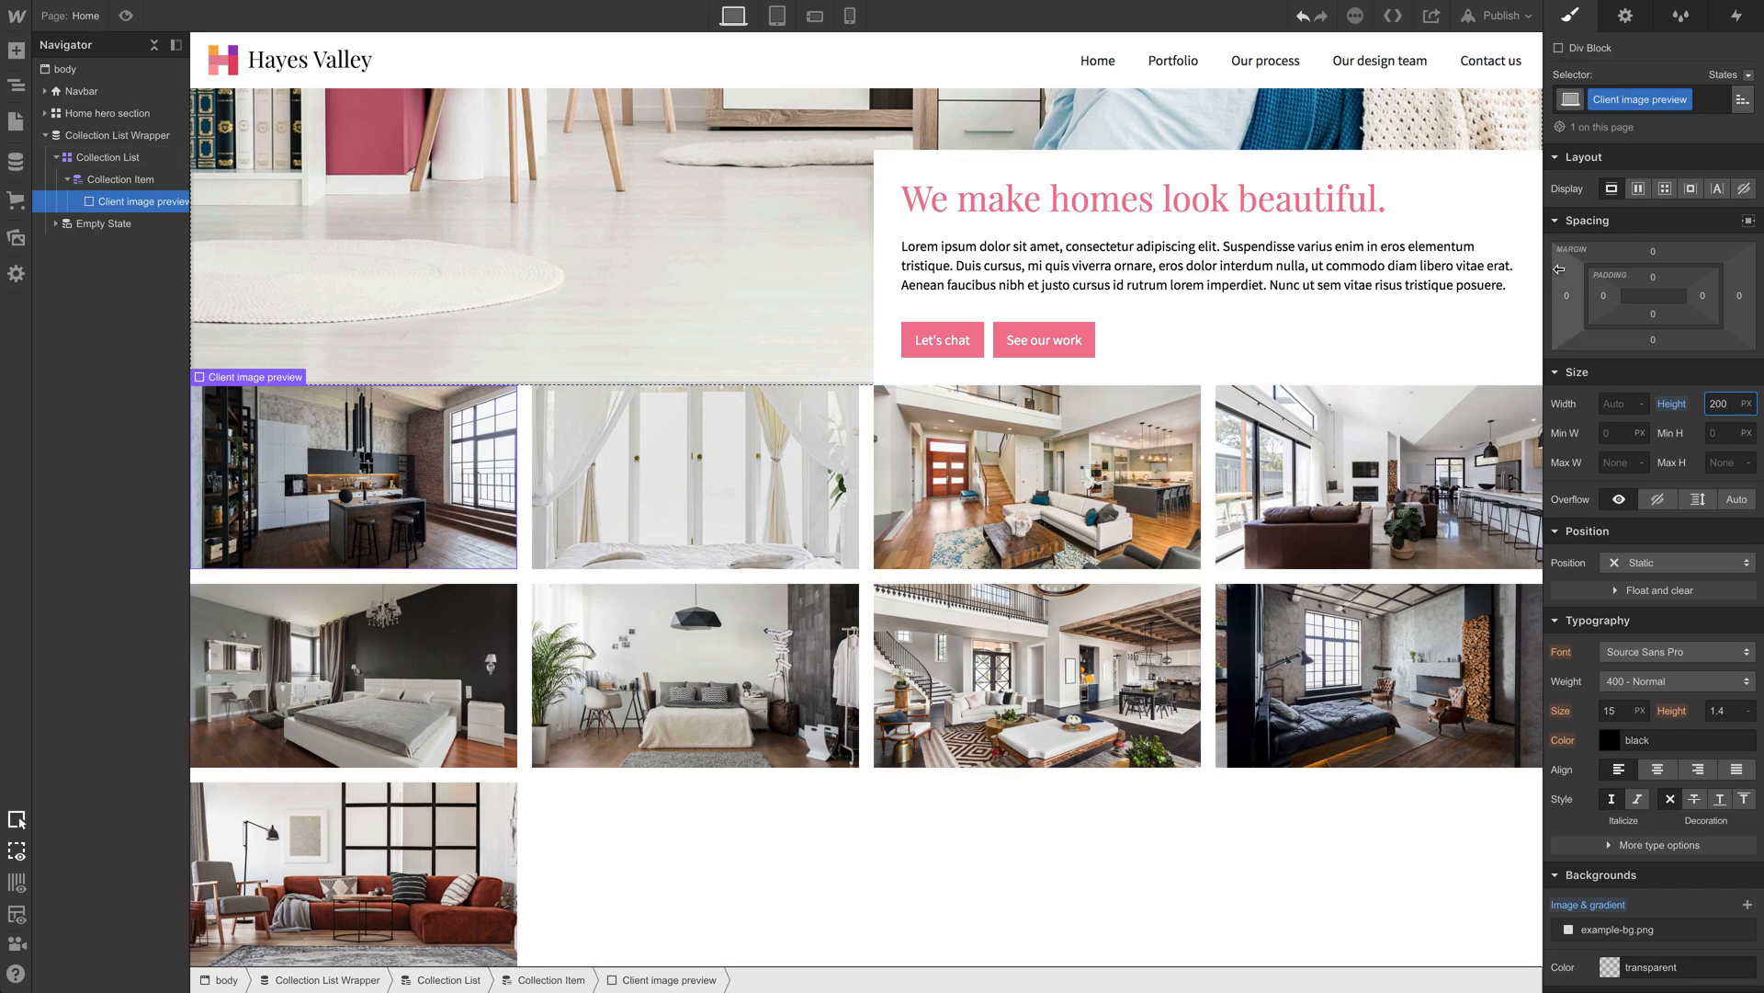
Step: Sort the Collection List by Date completed in reverse alphabetical order
click(1625, 14)
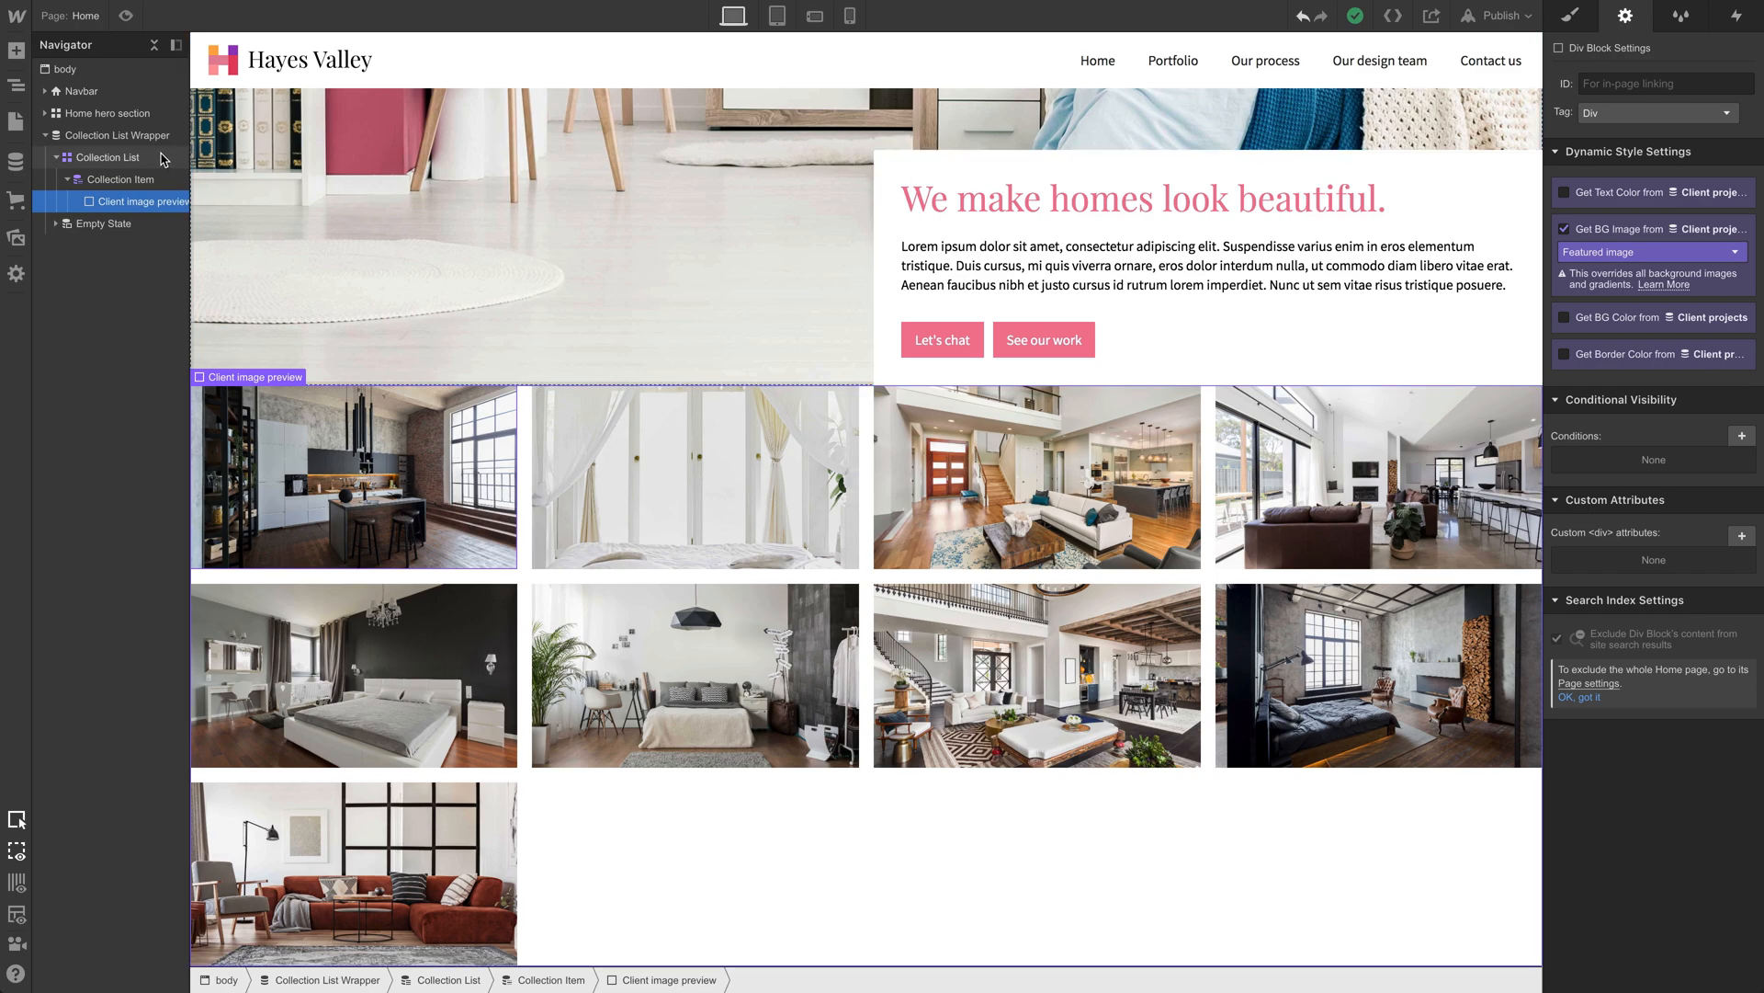
click(108, 157)
text(4)
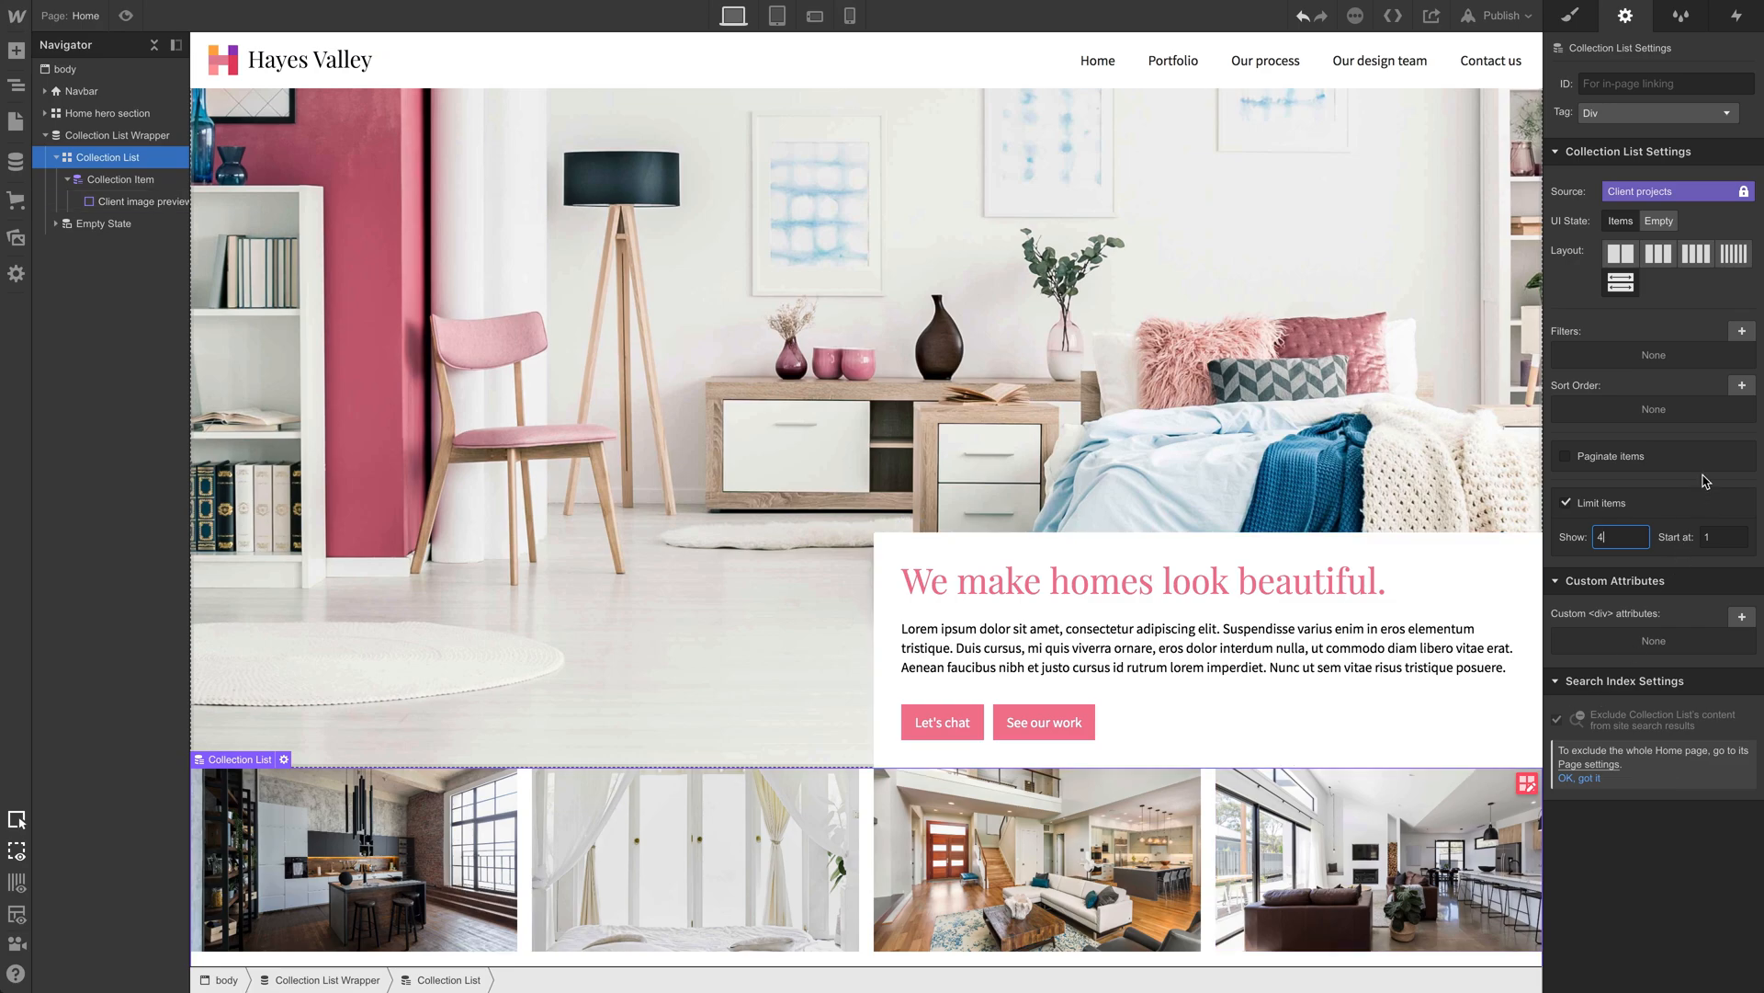
click(1743, 386)
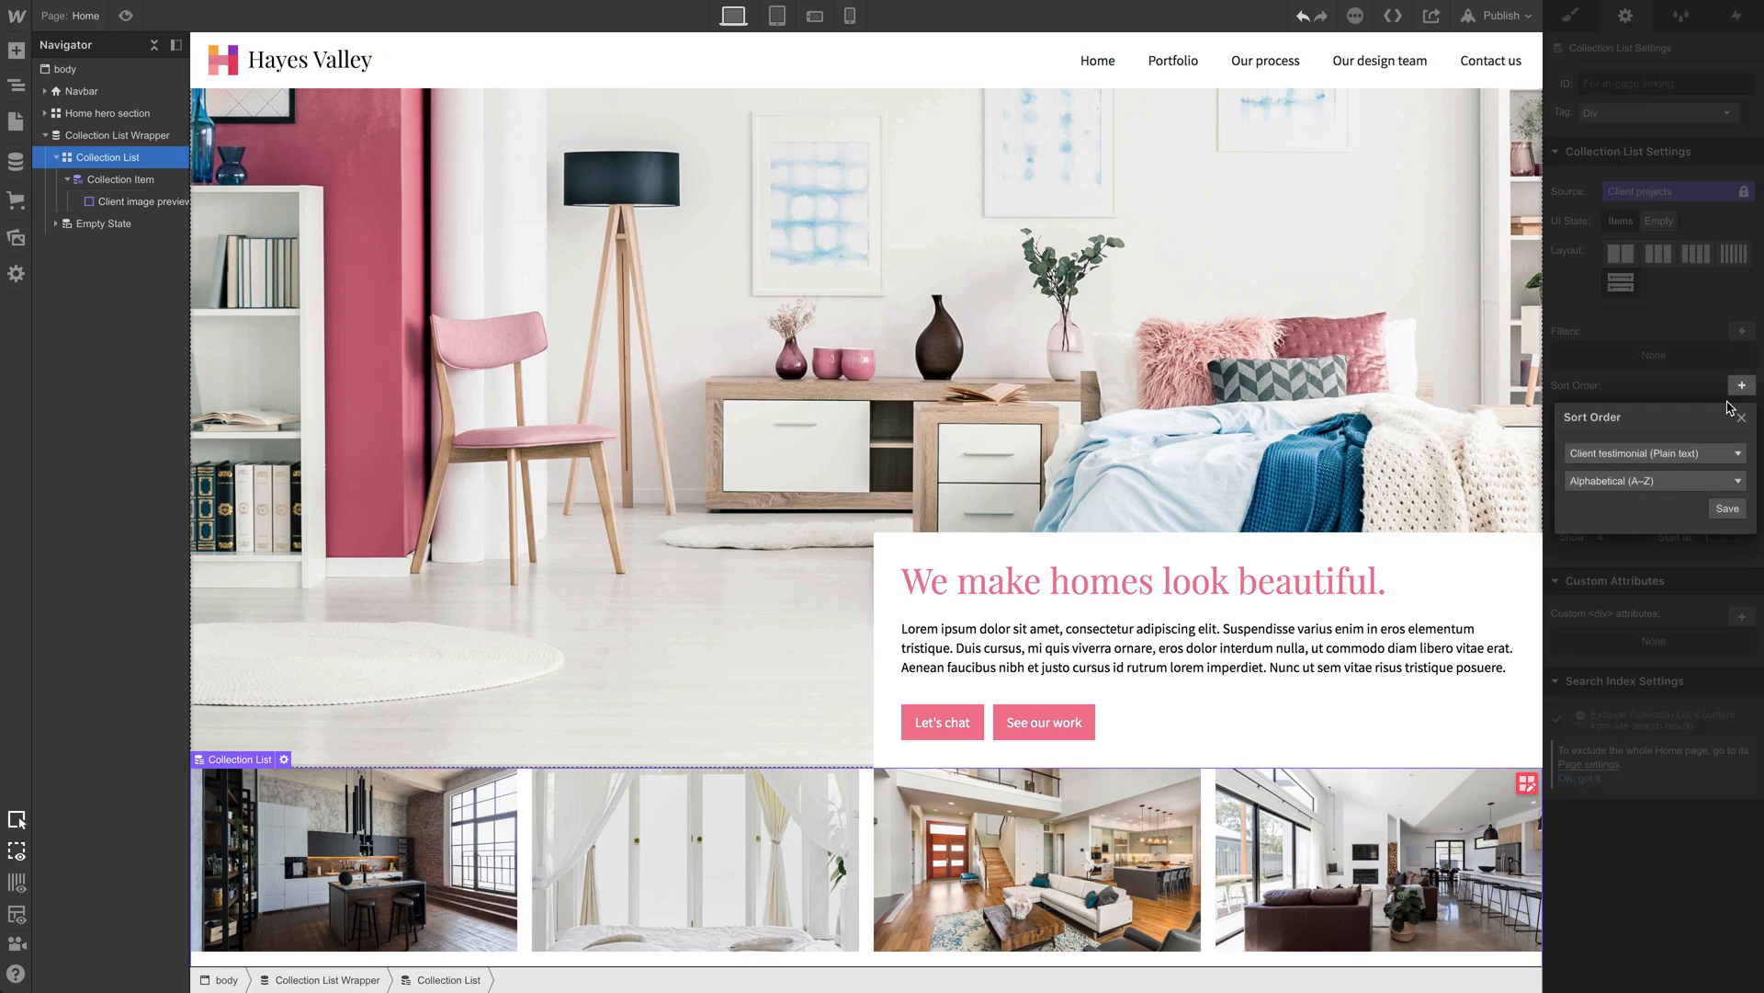
click(1654, 452)
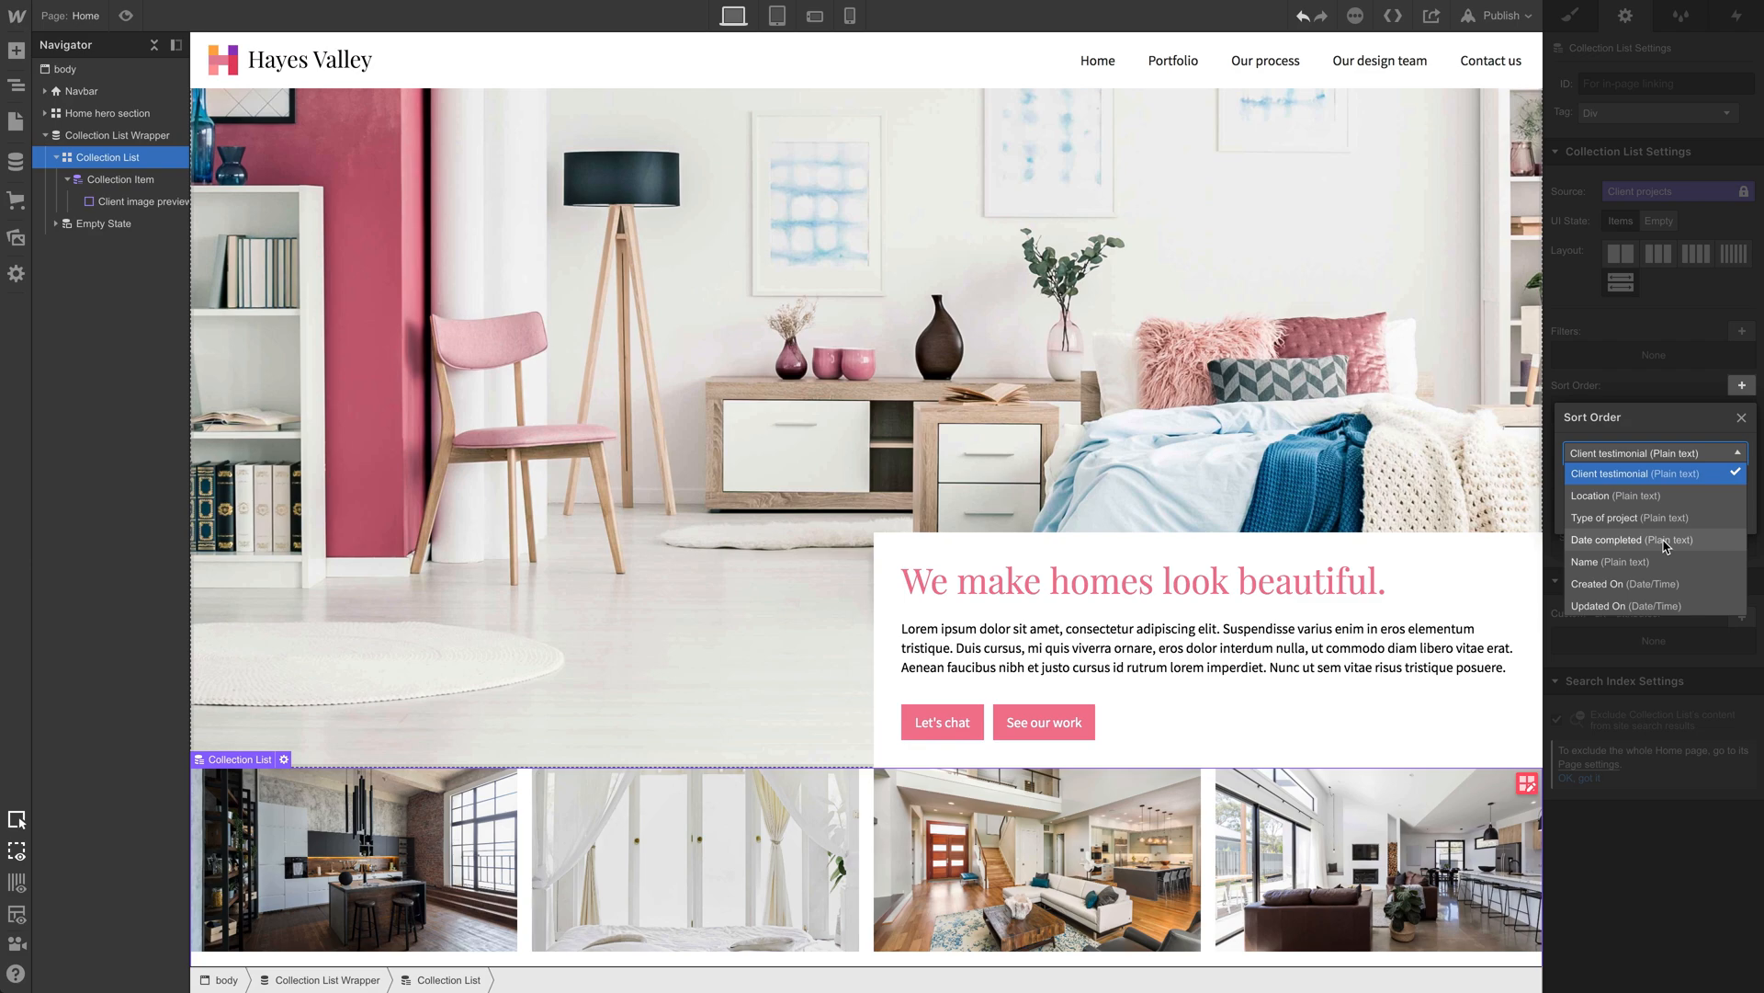
click(1621, 539)
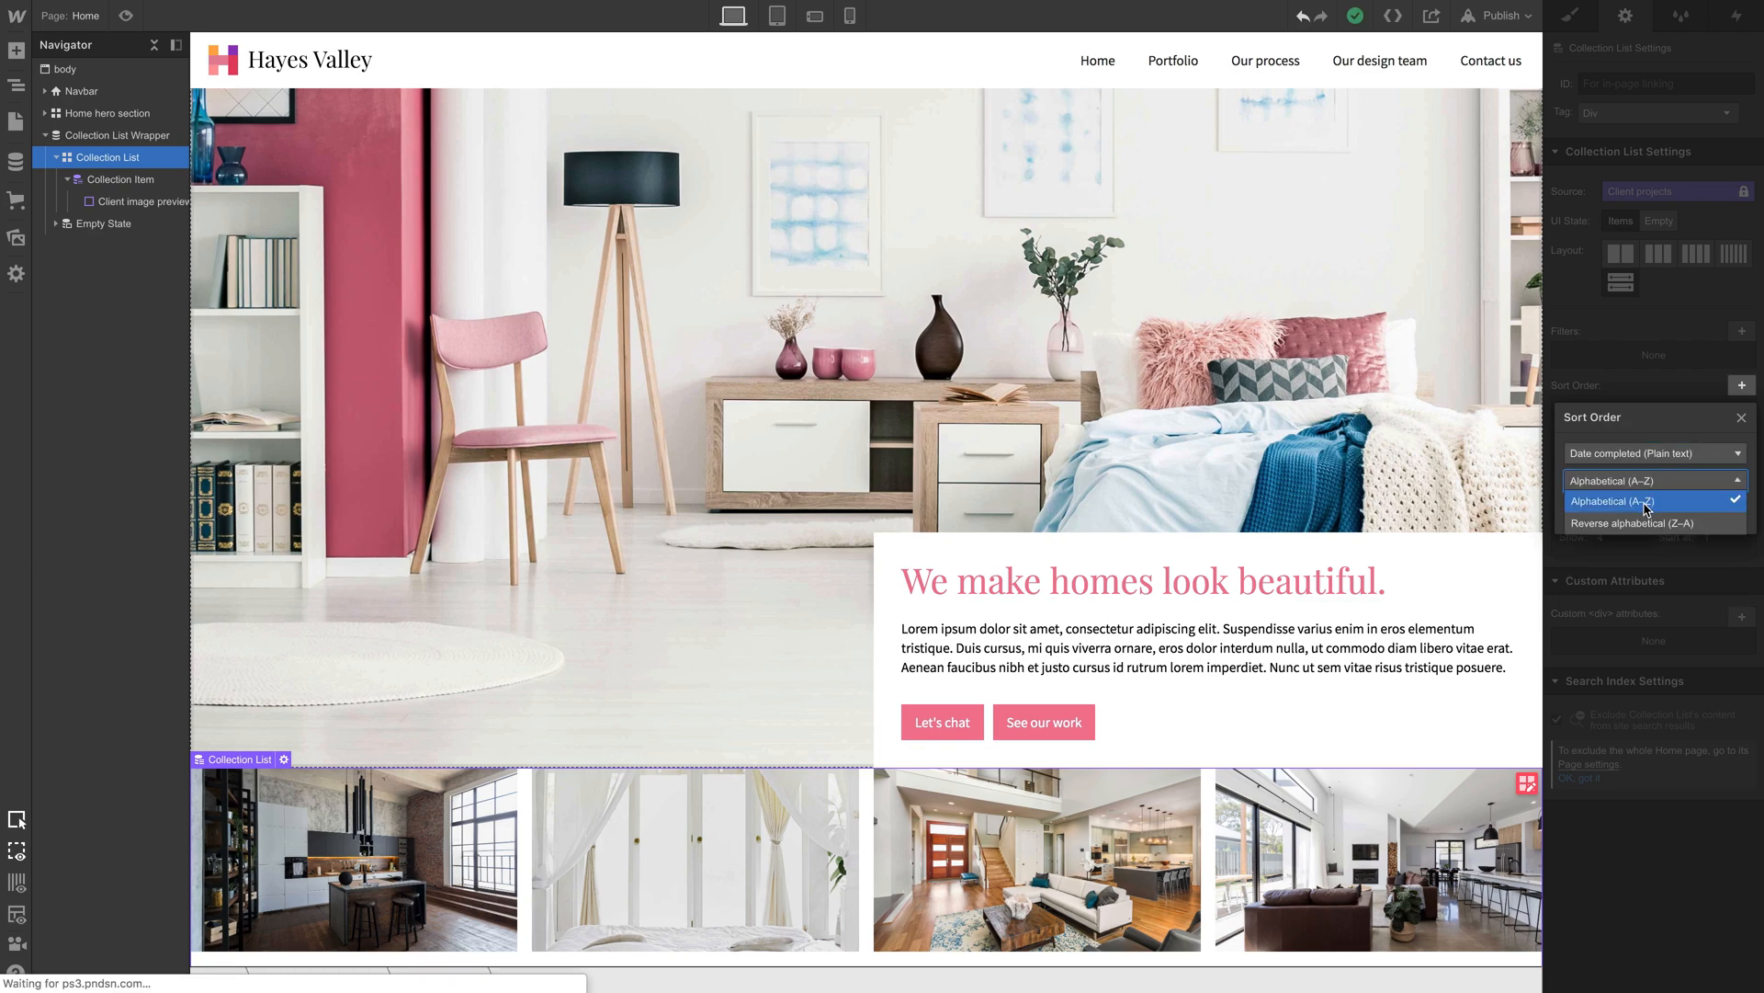
click(1634, 522)
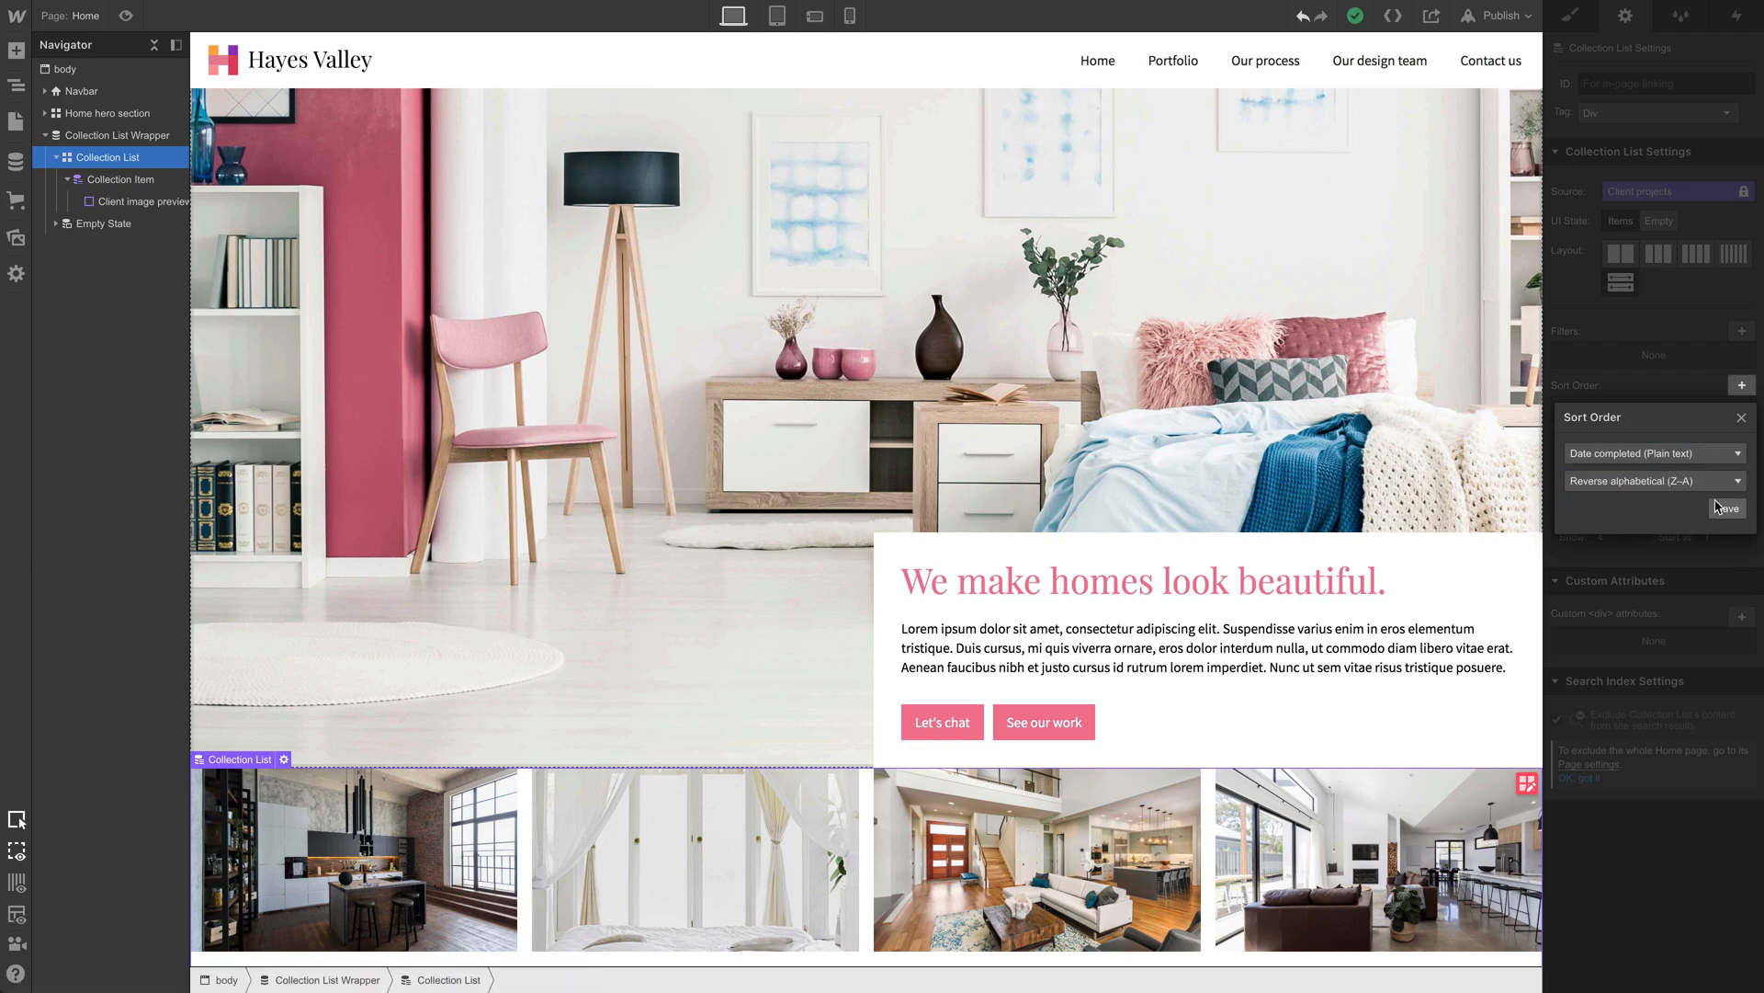
click(1650, 481)
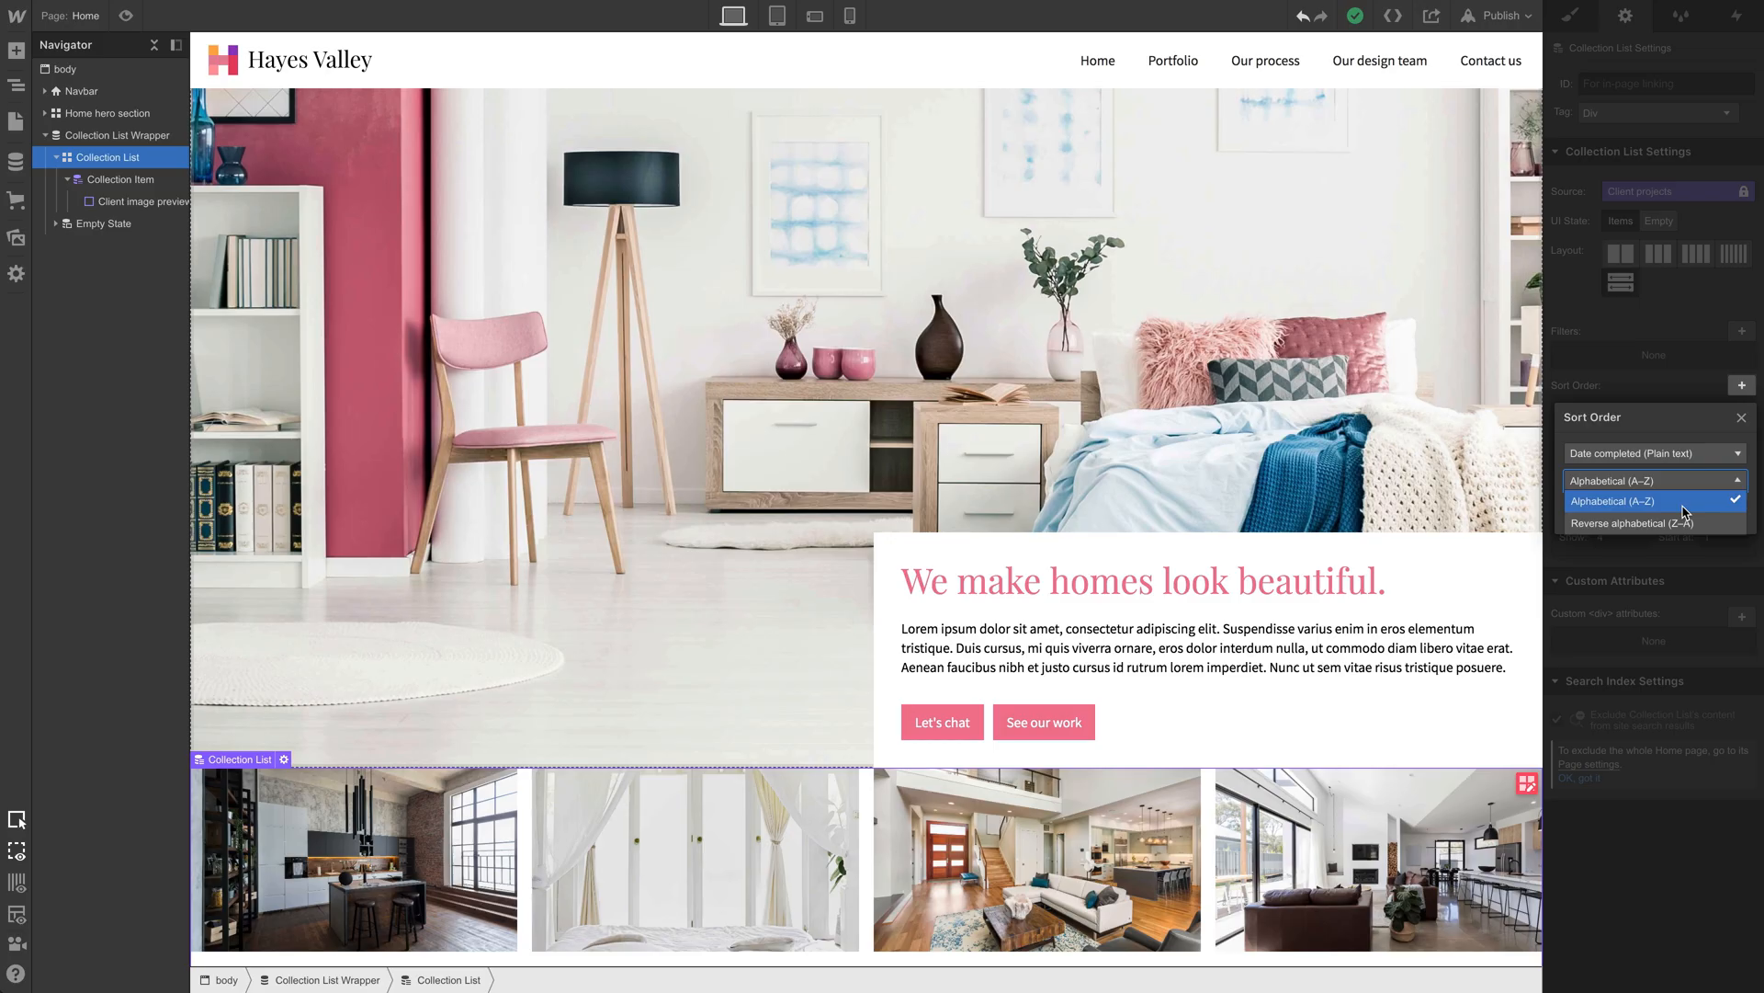
click(1648, 523)
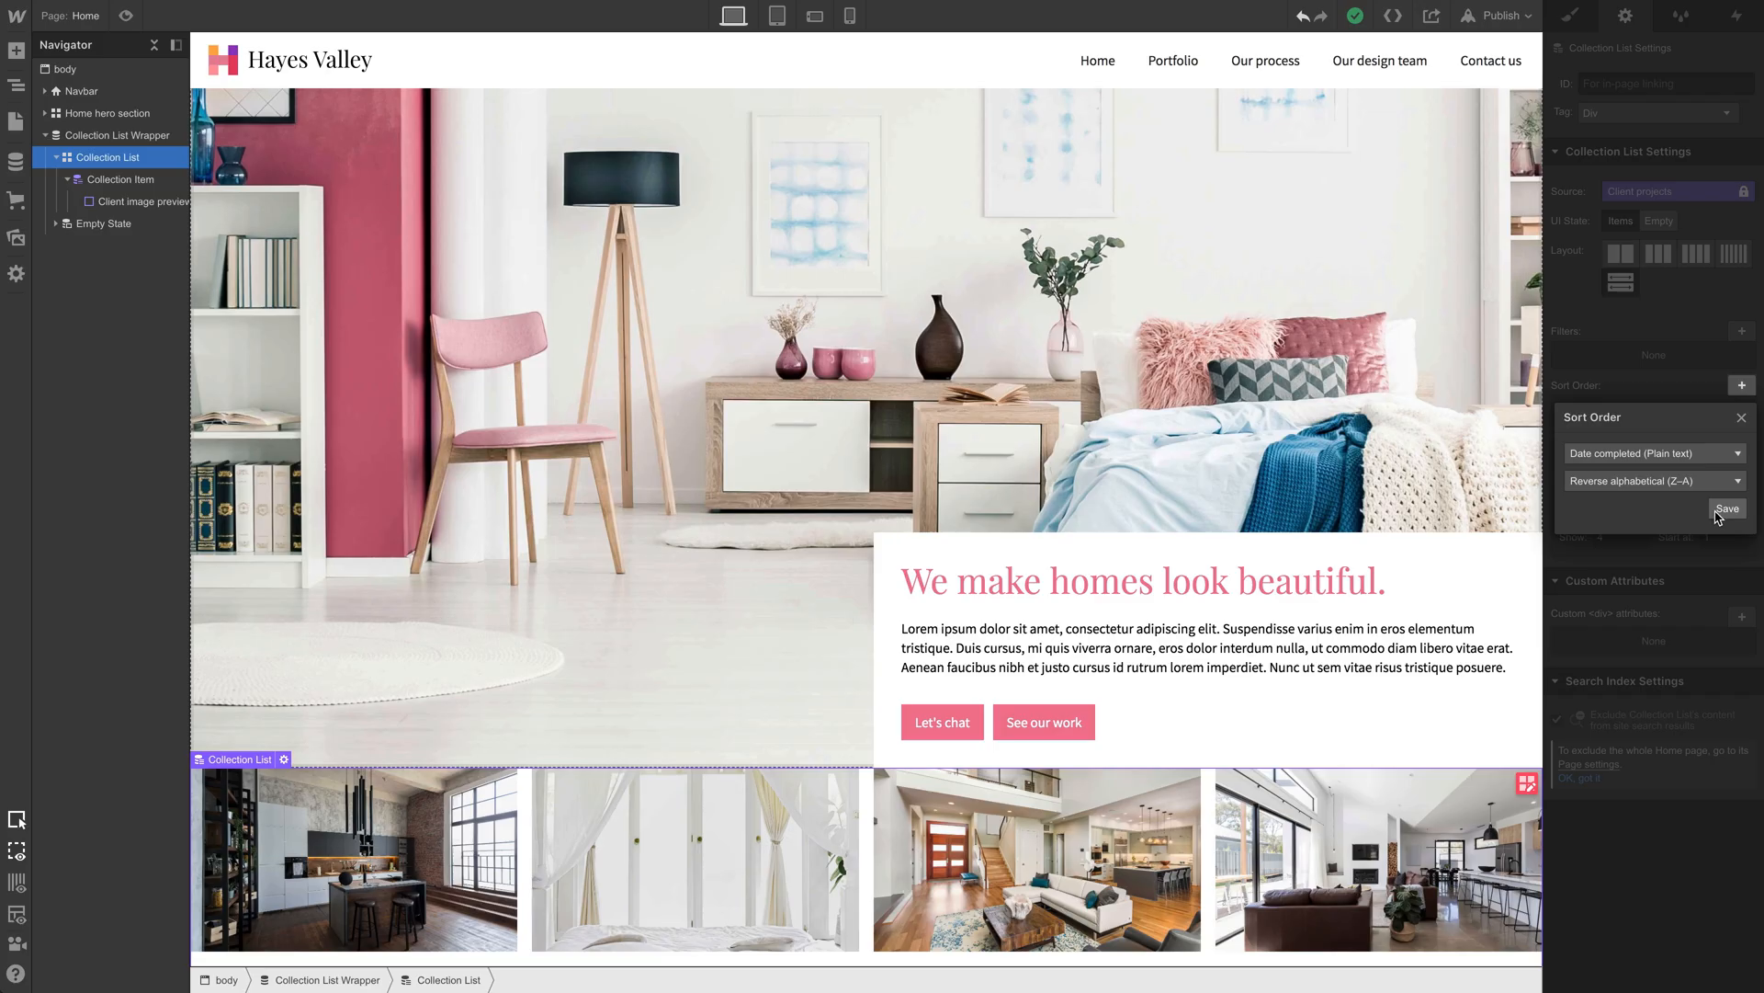
click(1725, 509)
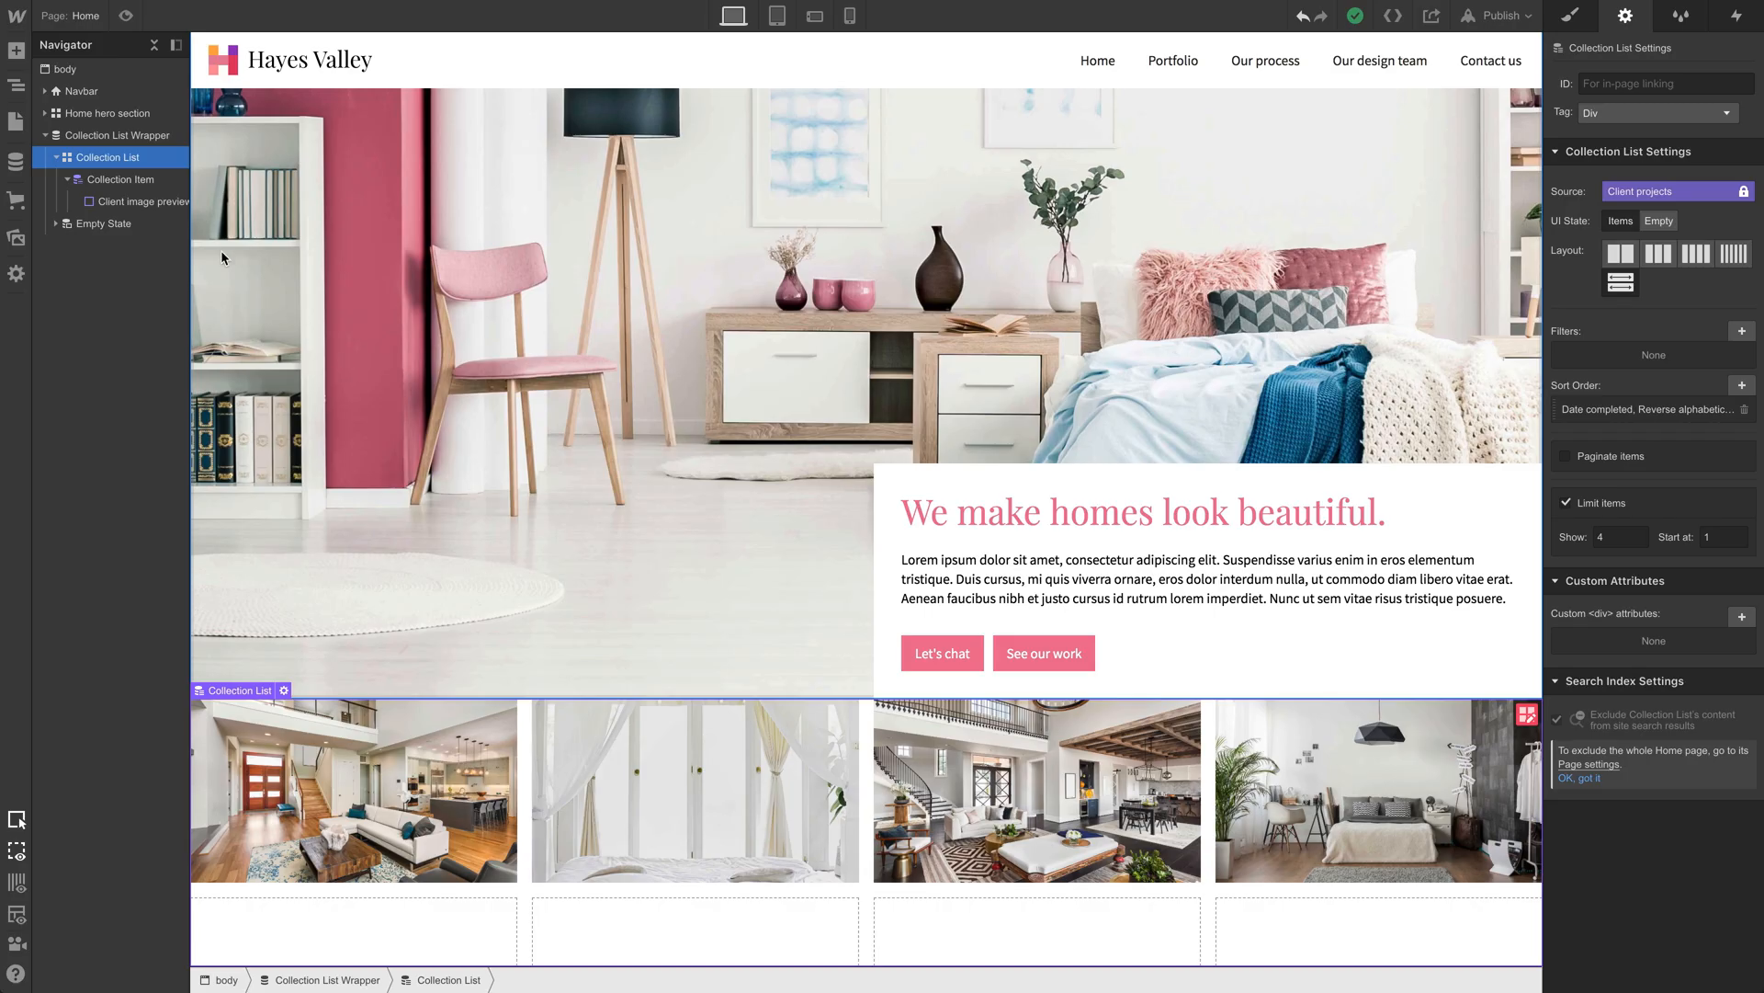
Step: Add a Text Block inside the Collection Item, positioned below Client image preview
click(142, 200)
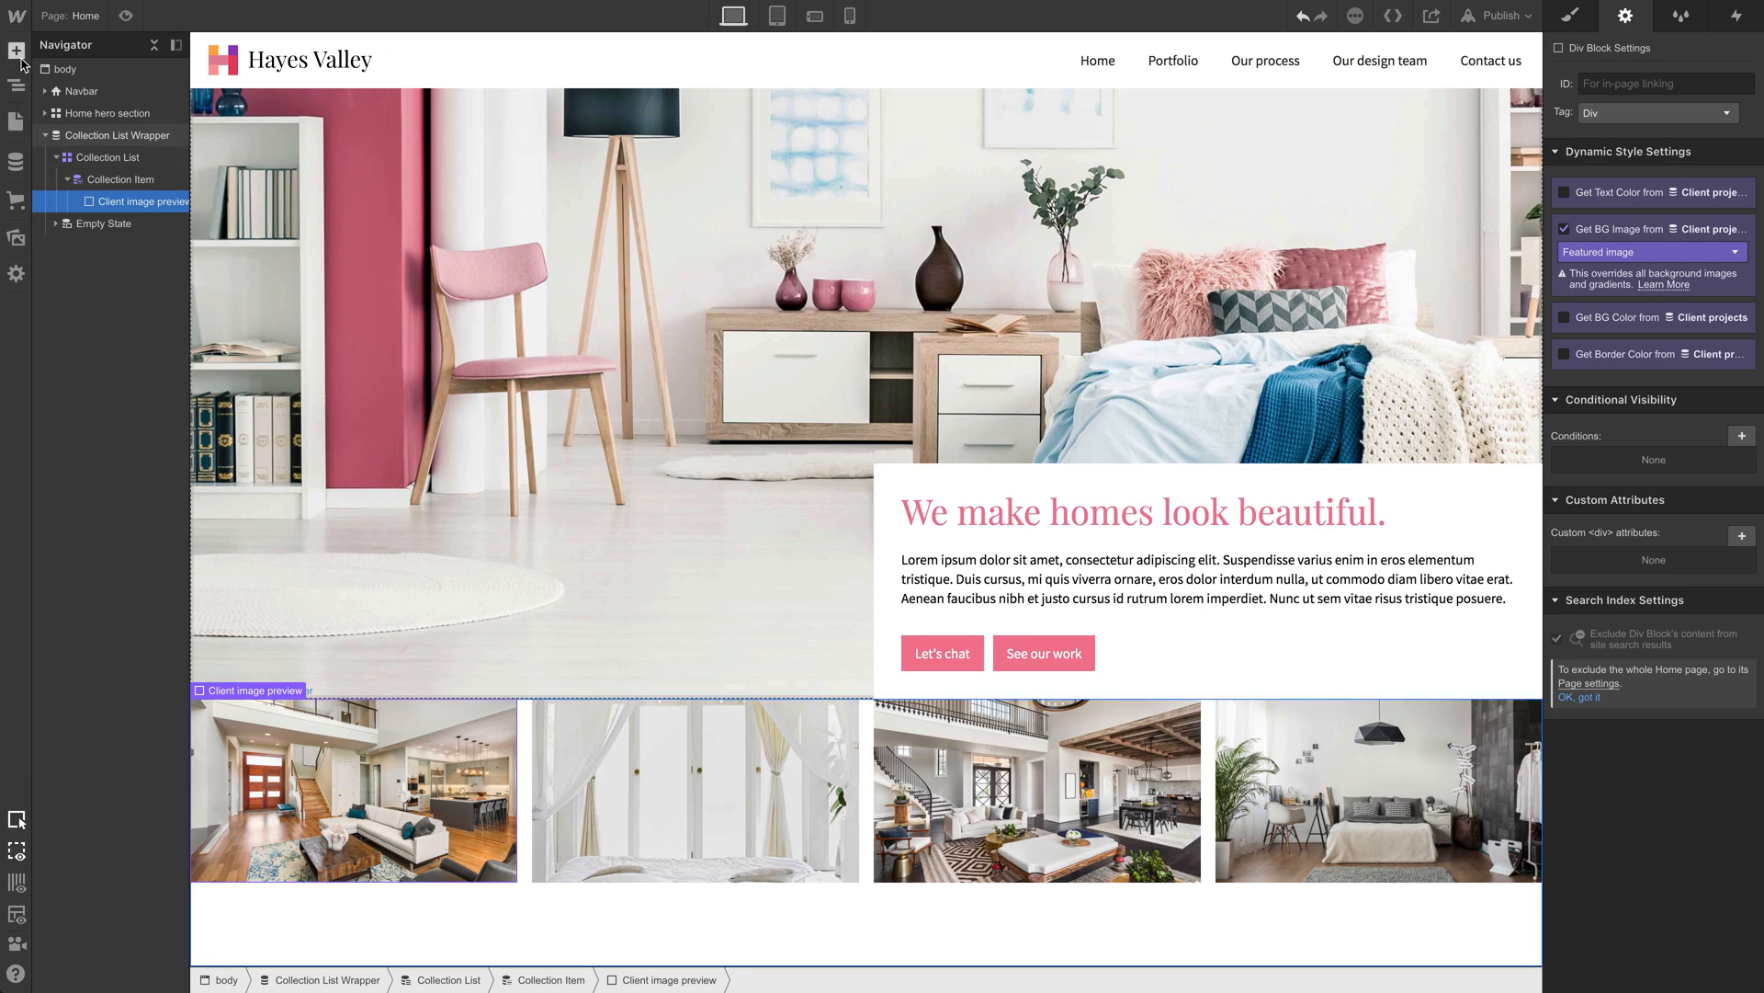
click(16, 51)
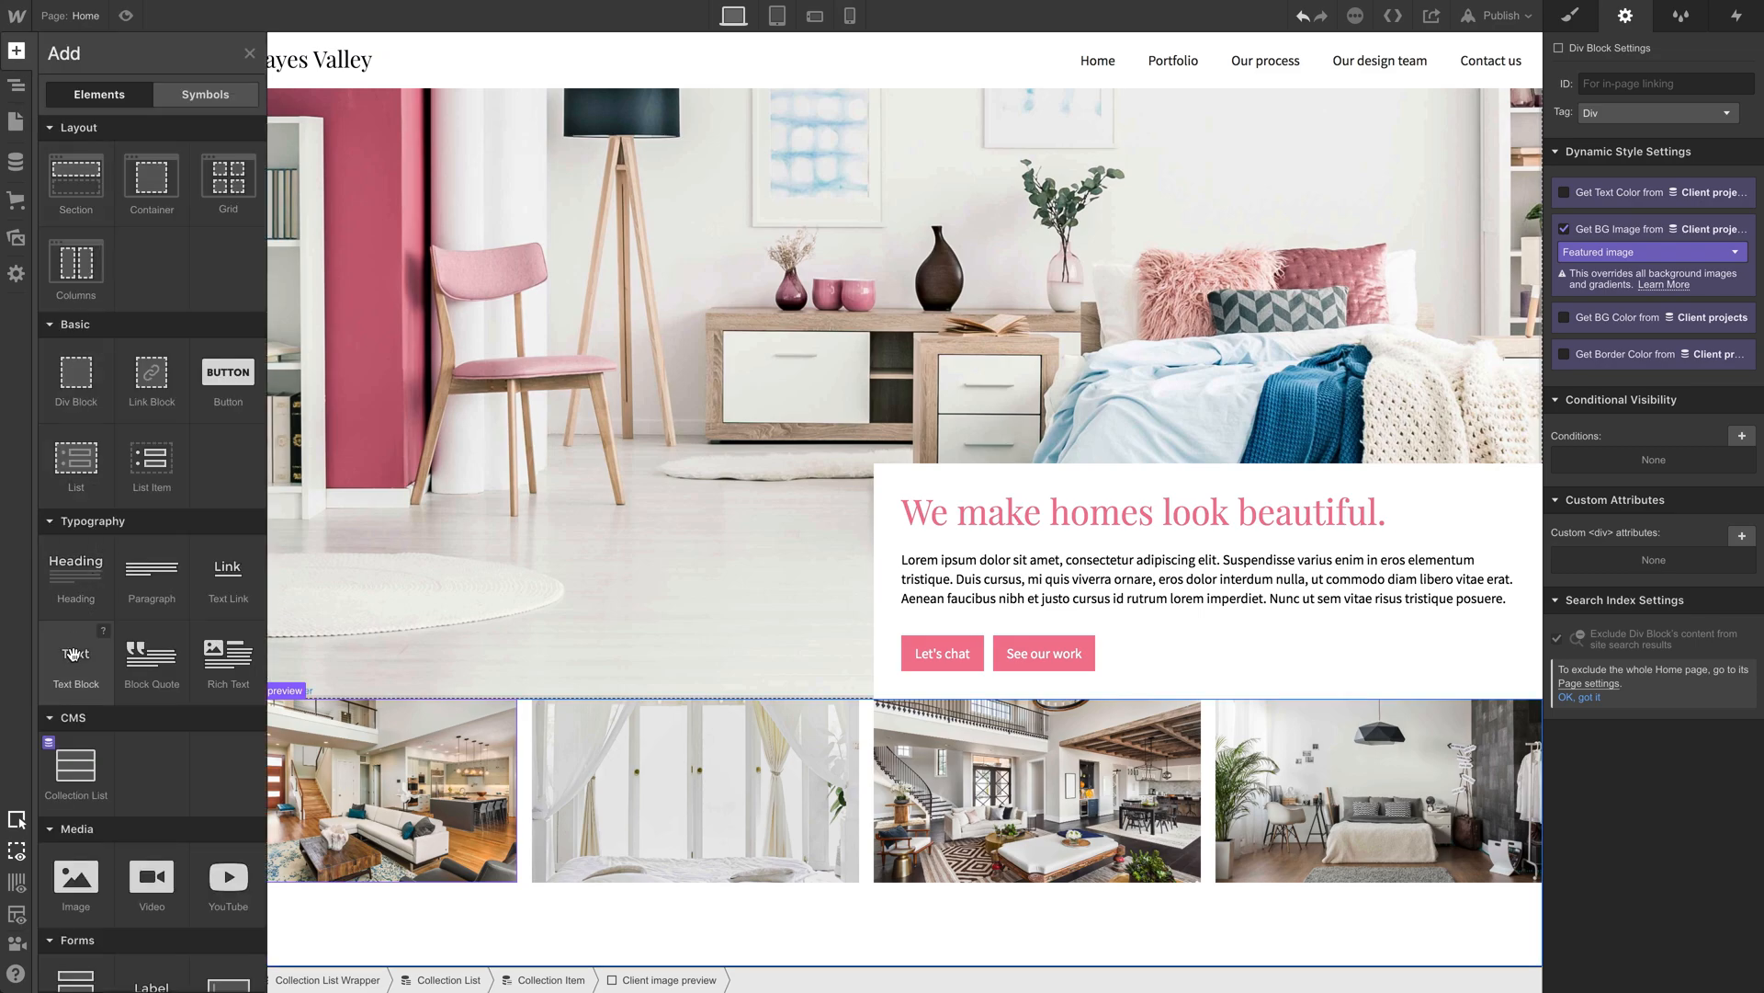
click(15, 85)
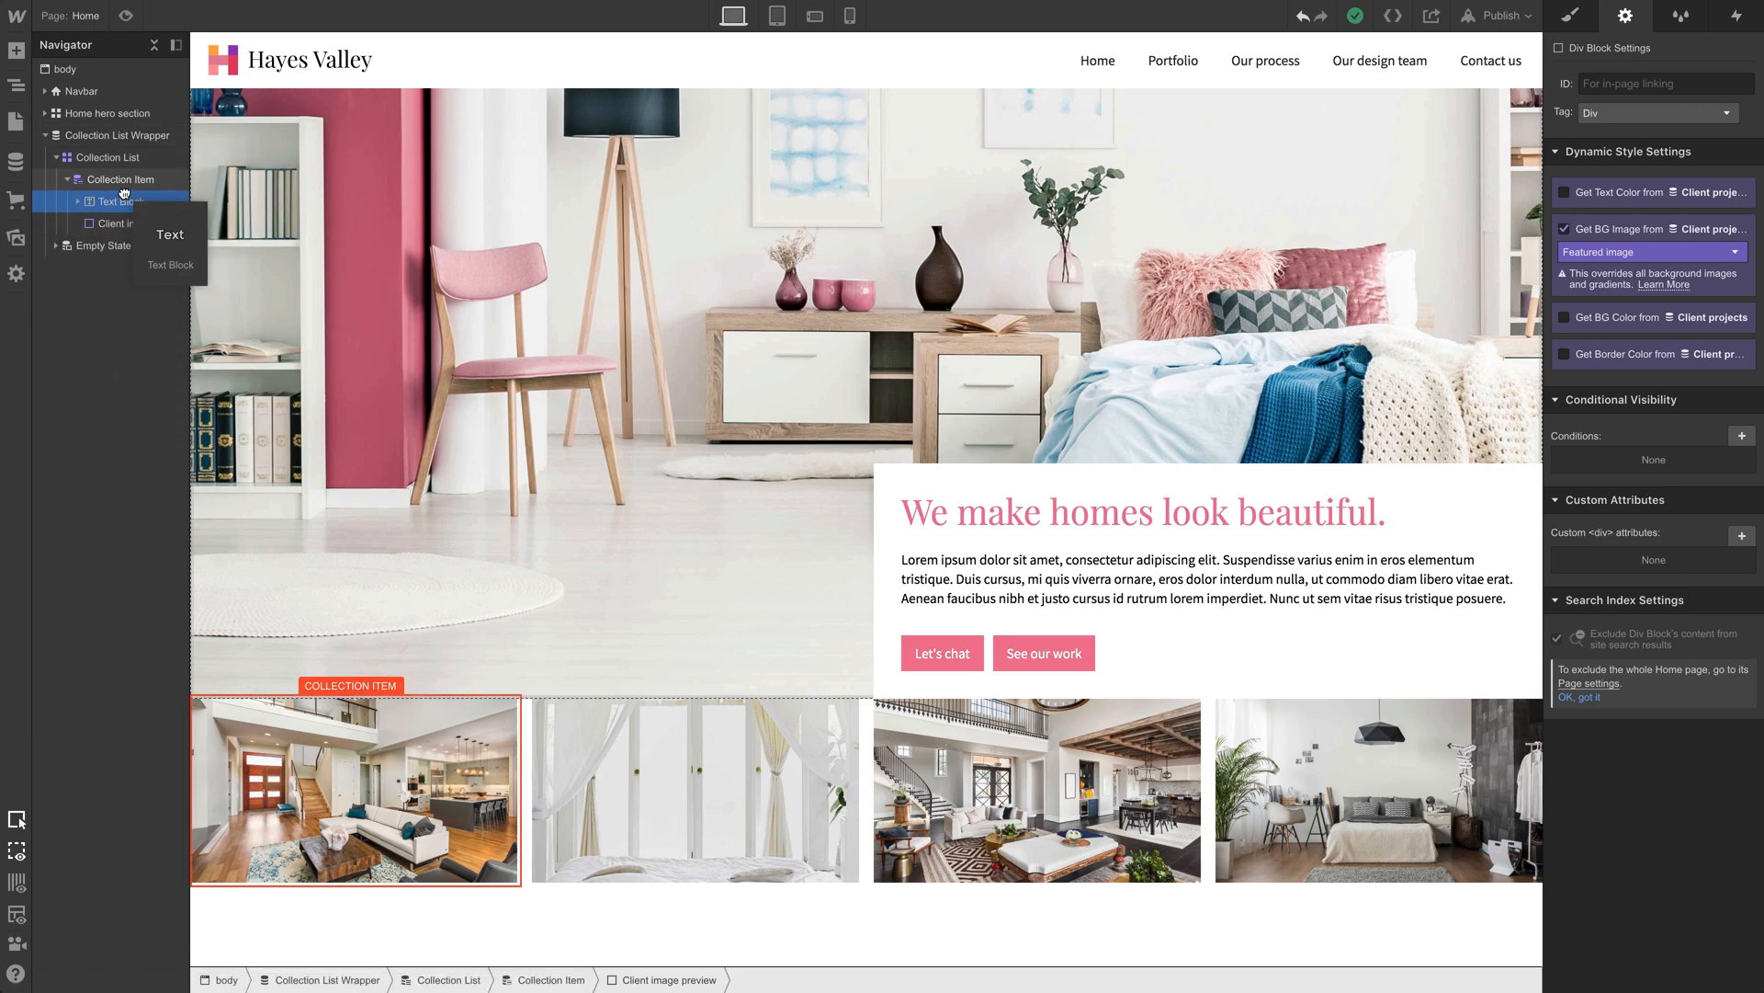
click(120, 201)
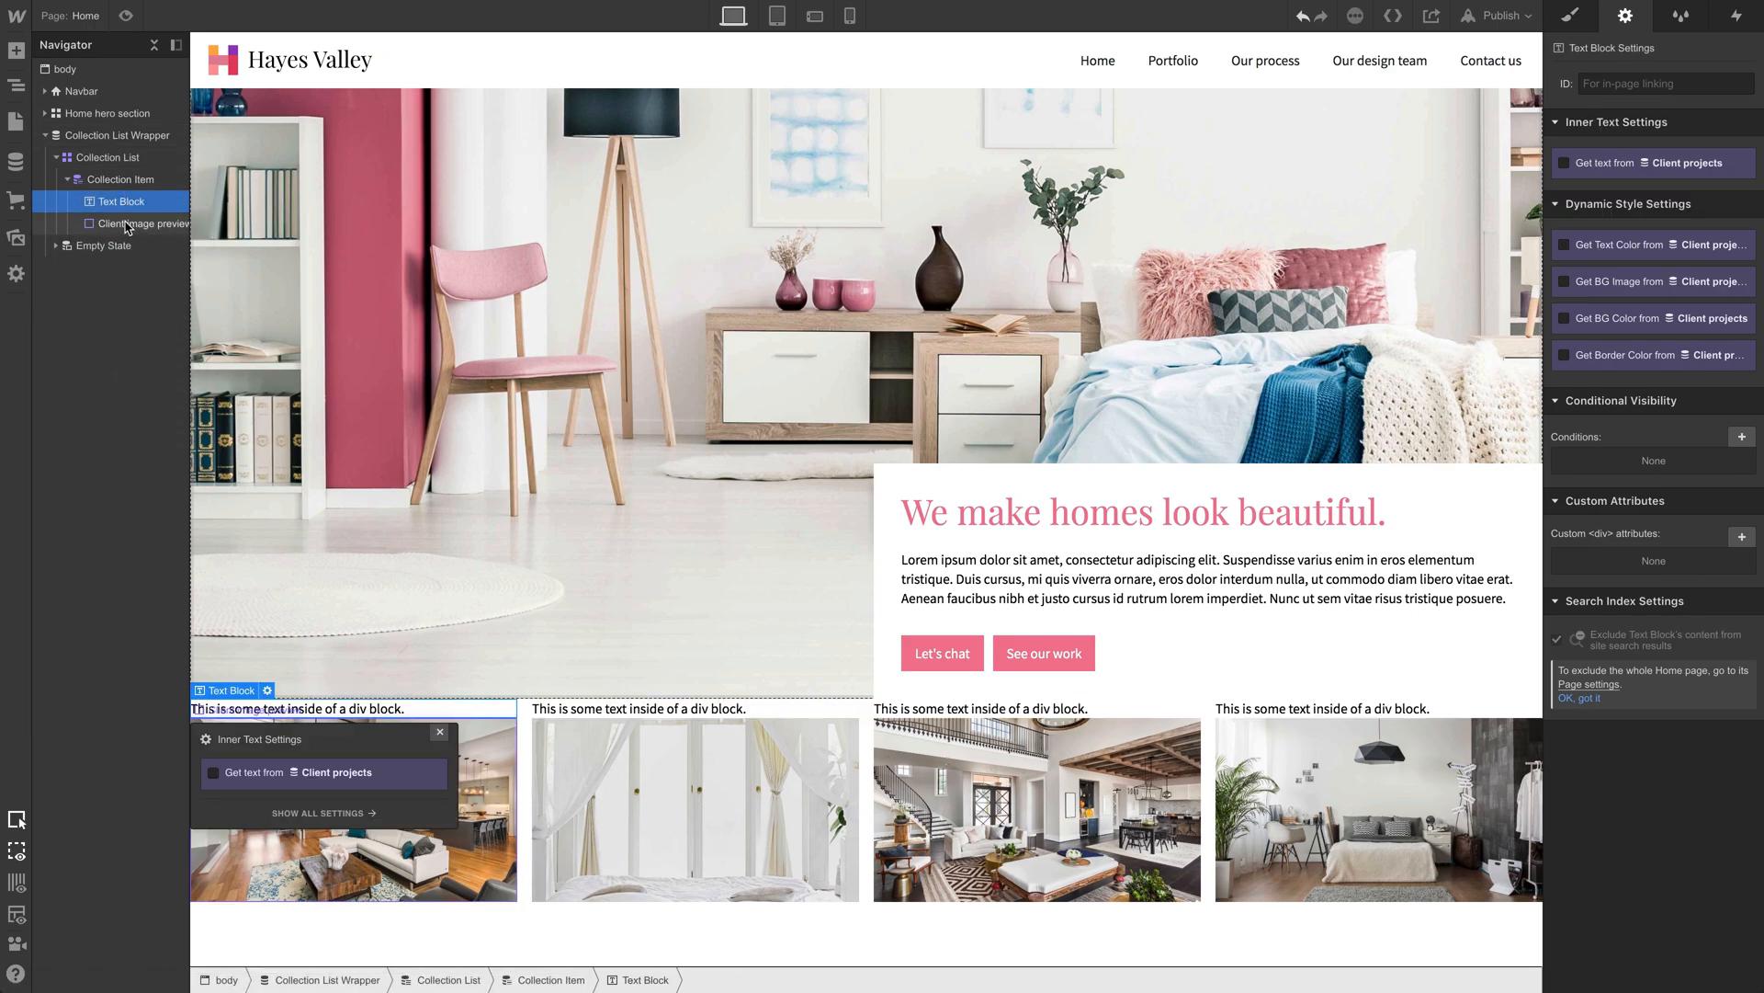
click(141, 201)
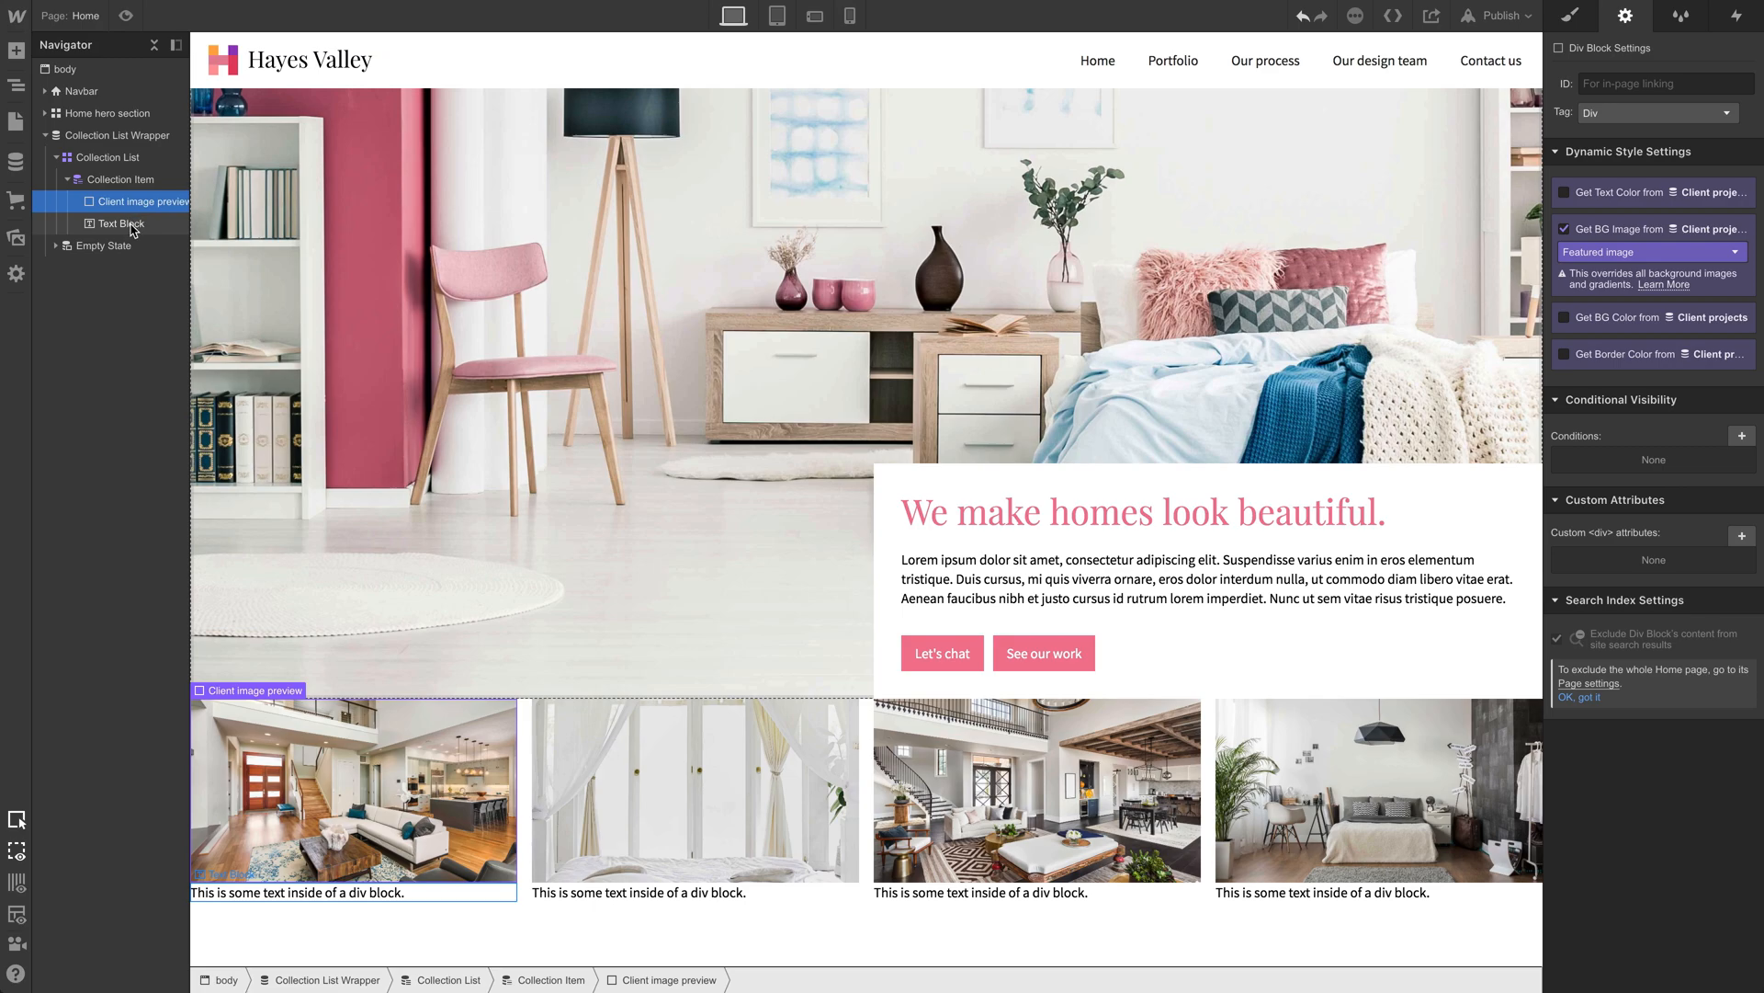
click(121, 222)
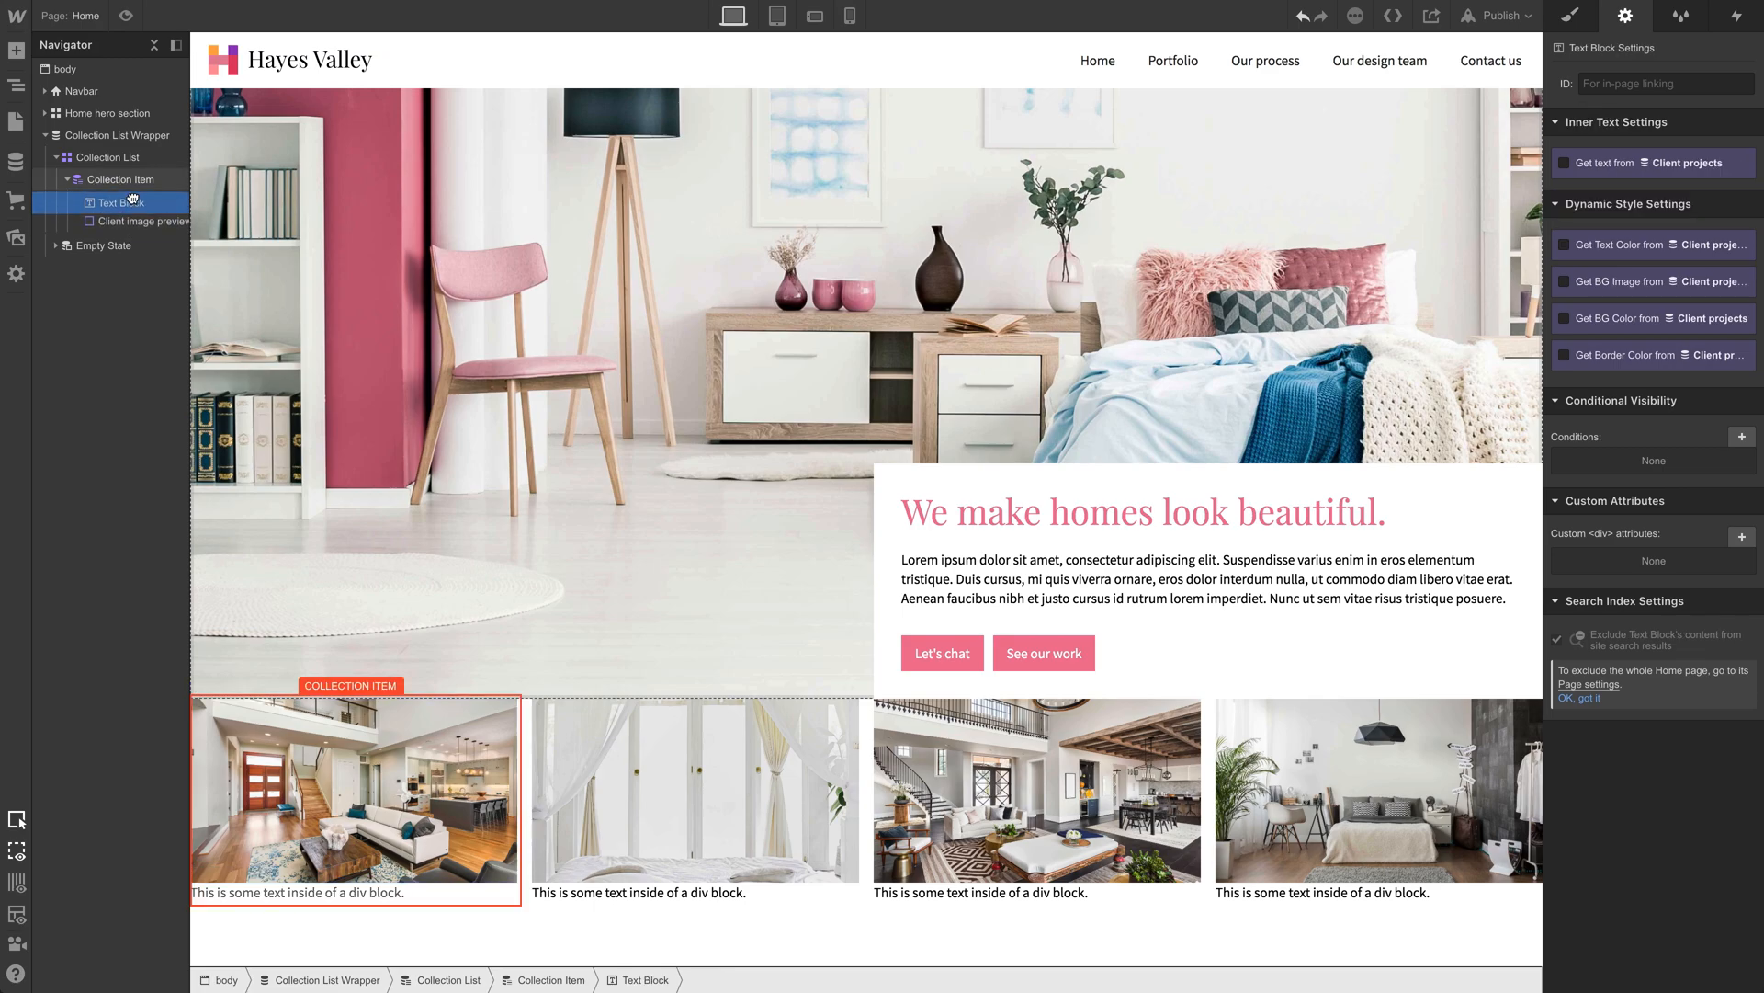
click(144, 222)
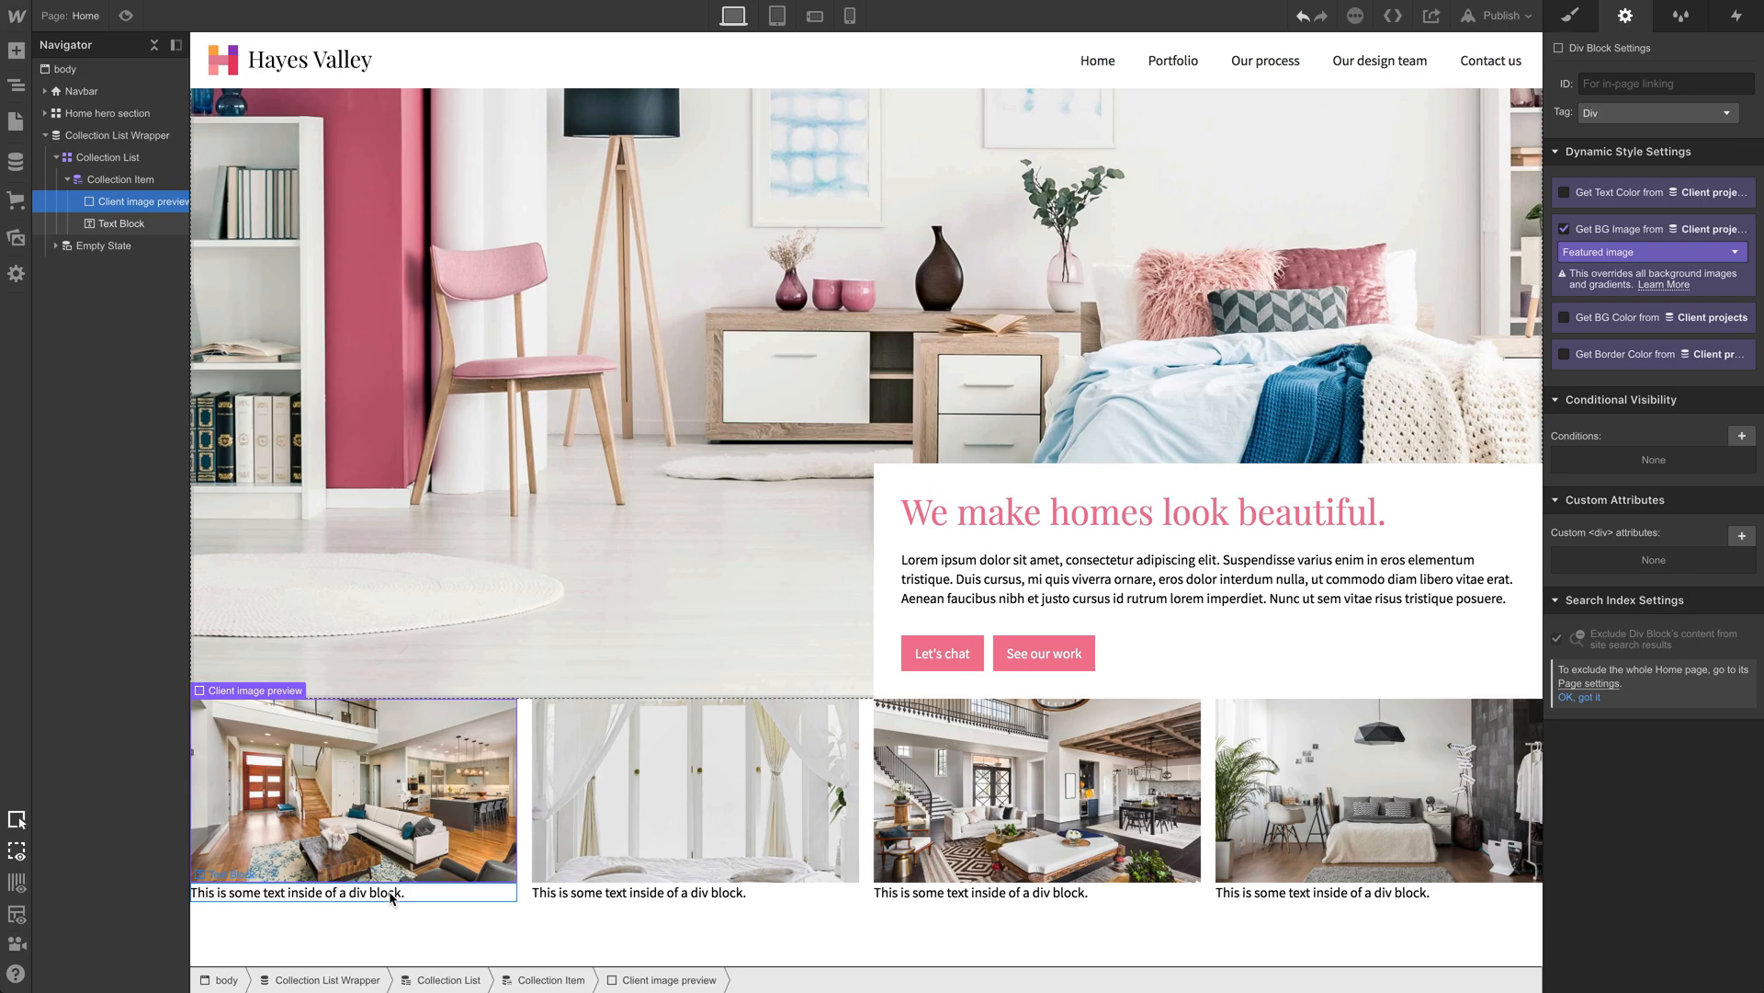
click(638, 892)
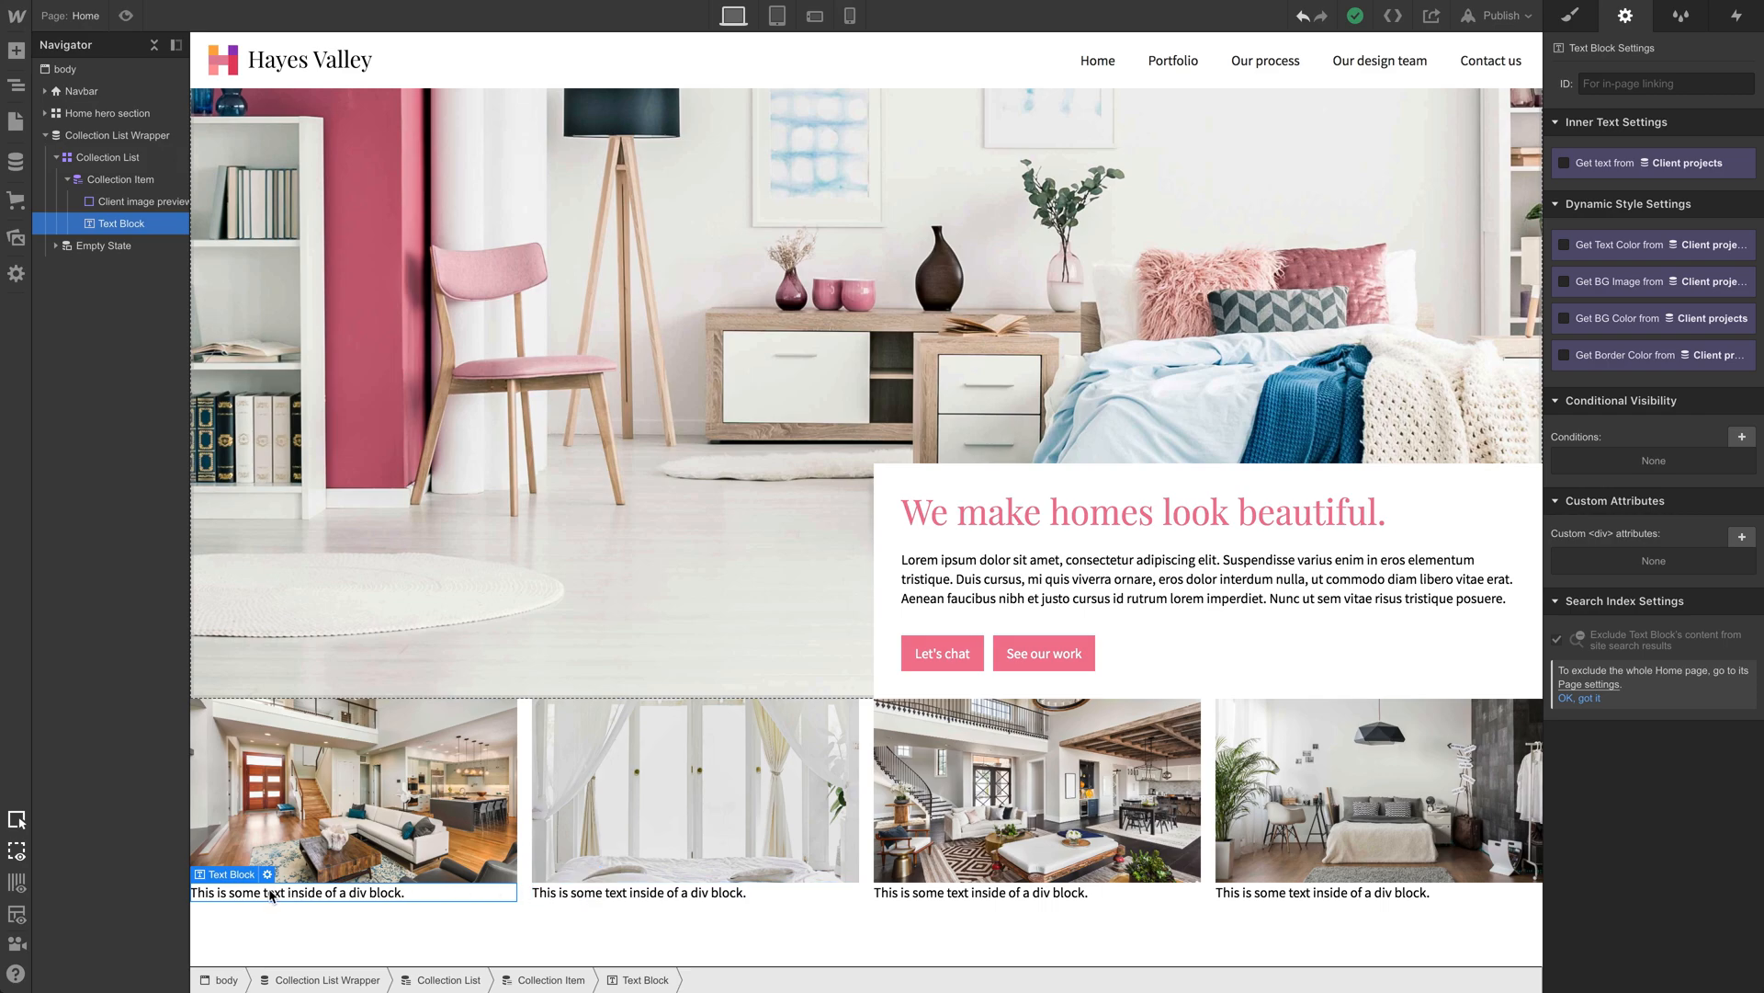
Step: Bind the text block's content to the Client testimonial field of Client projects
click(252, 873)
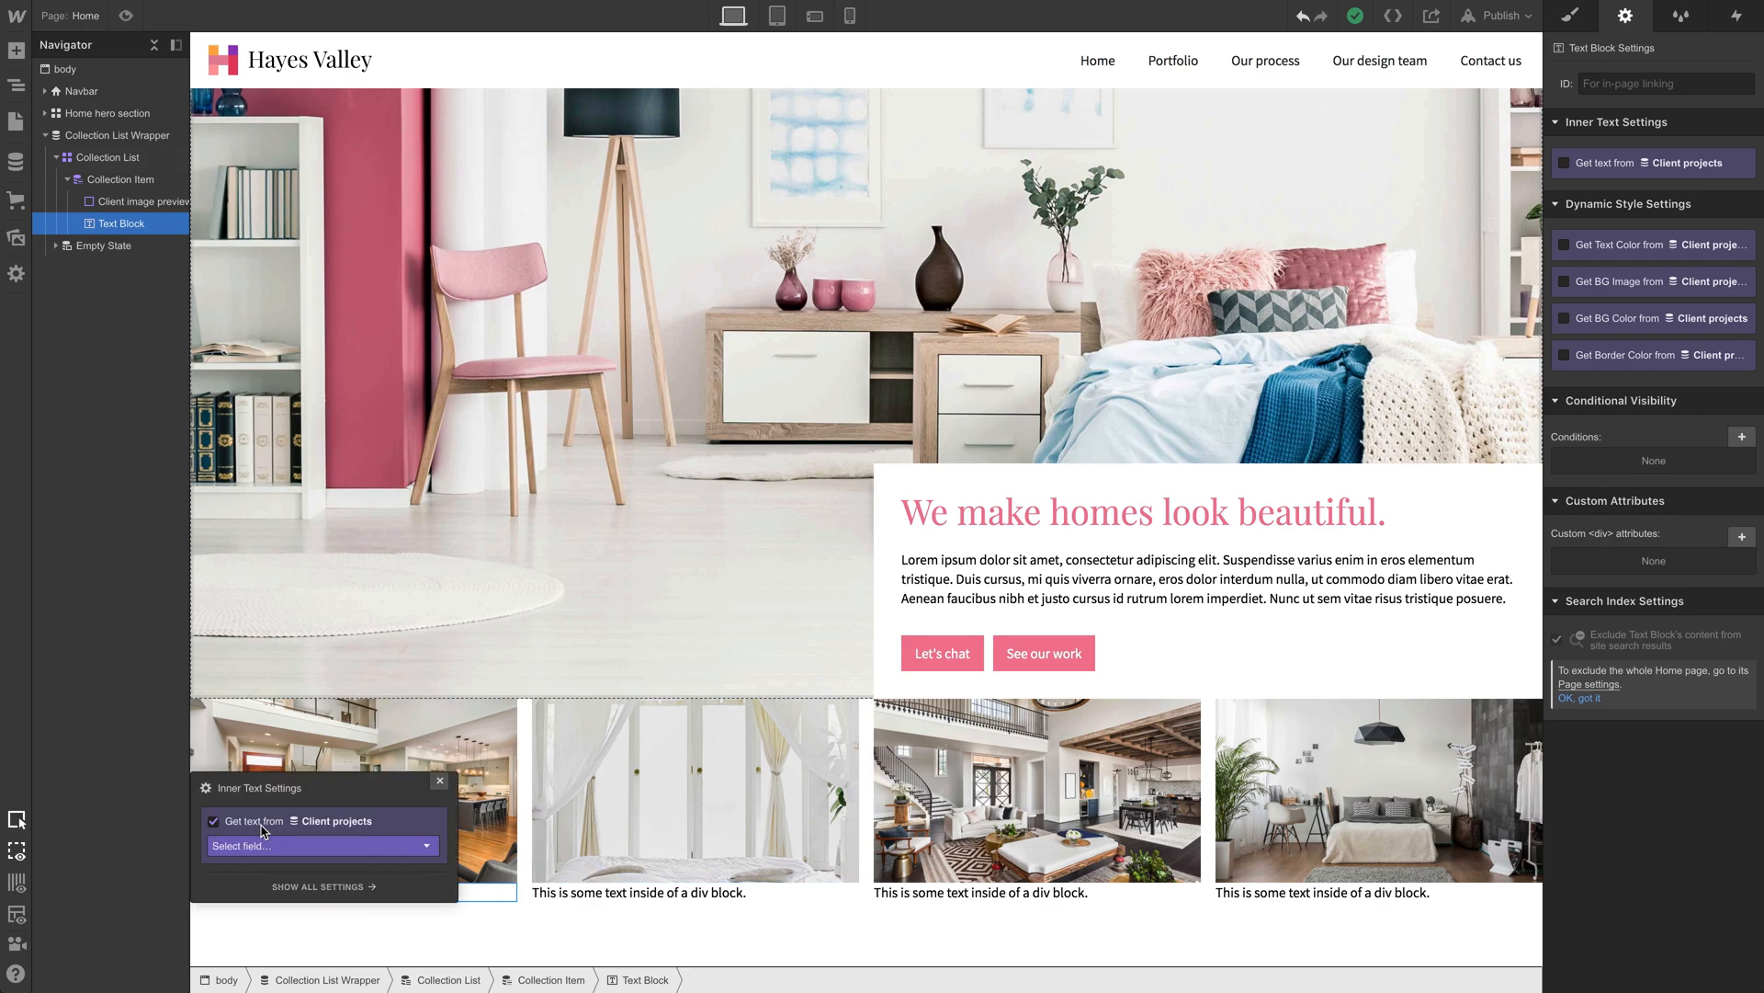
click(322, 846)
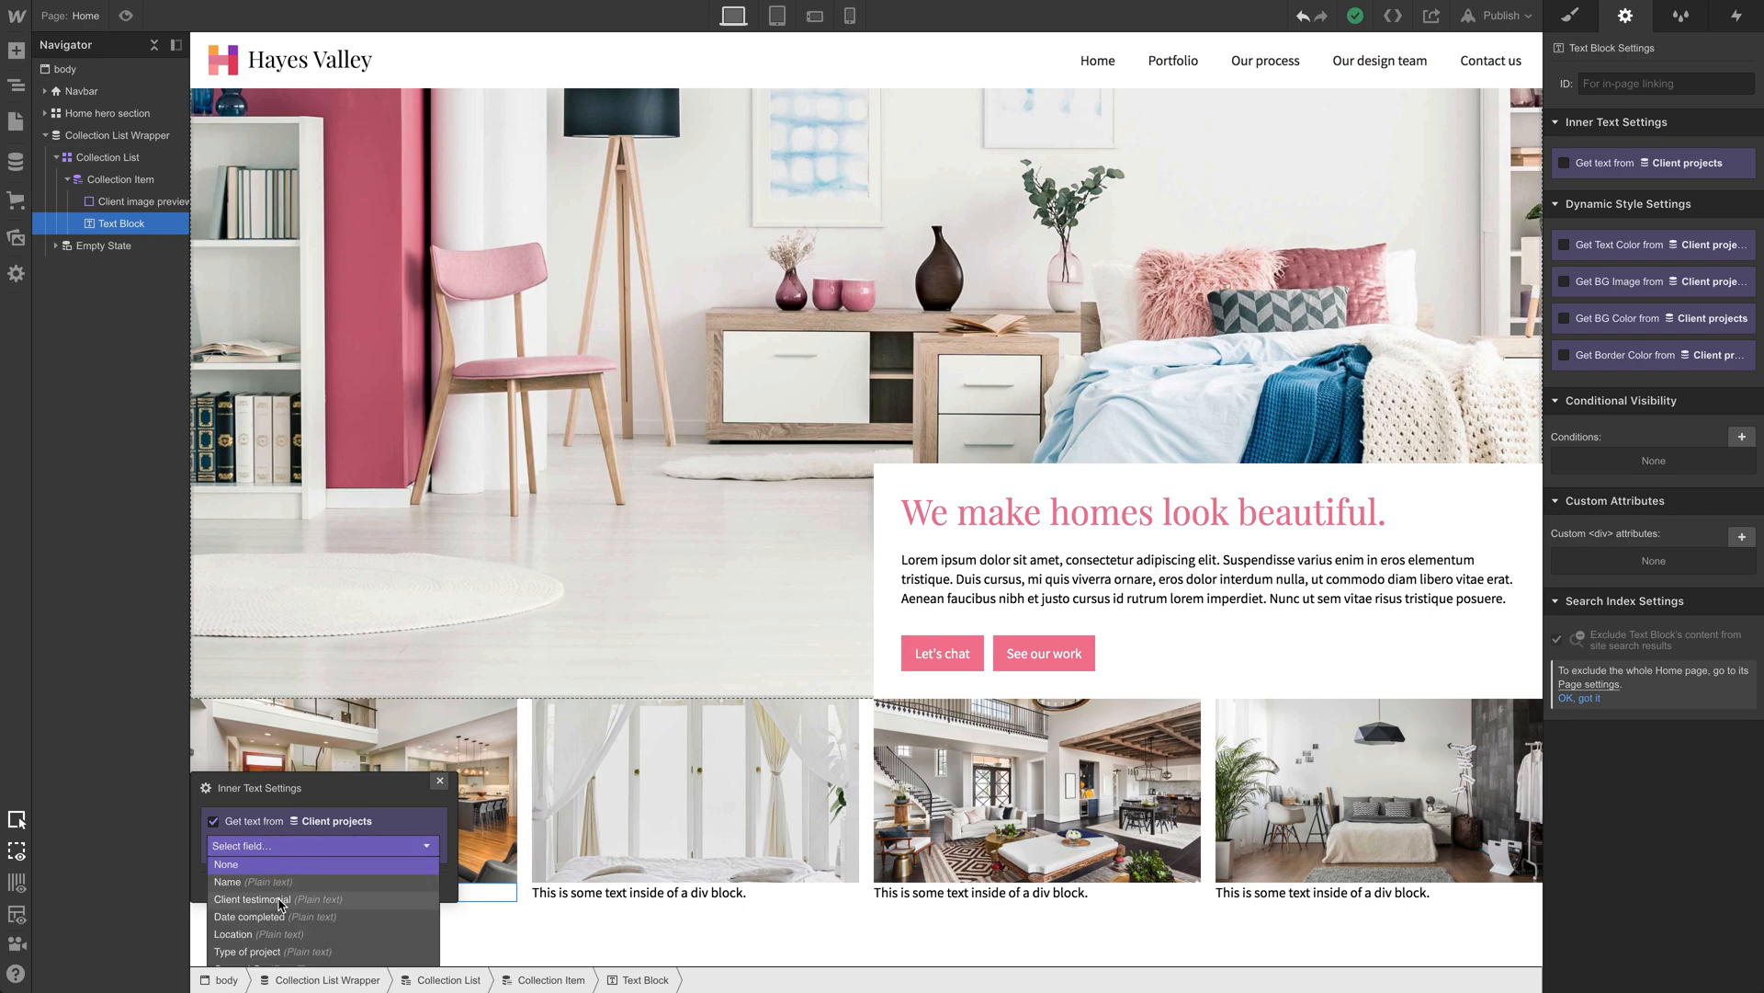
click(260, 898)
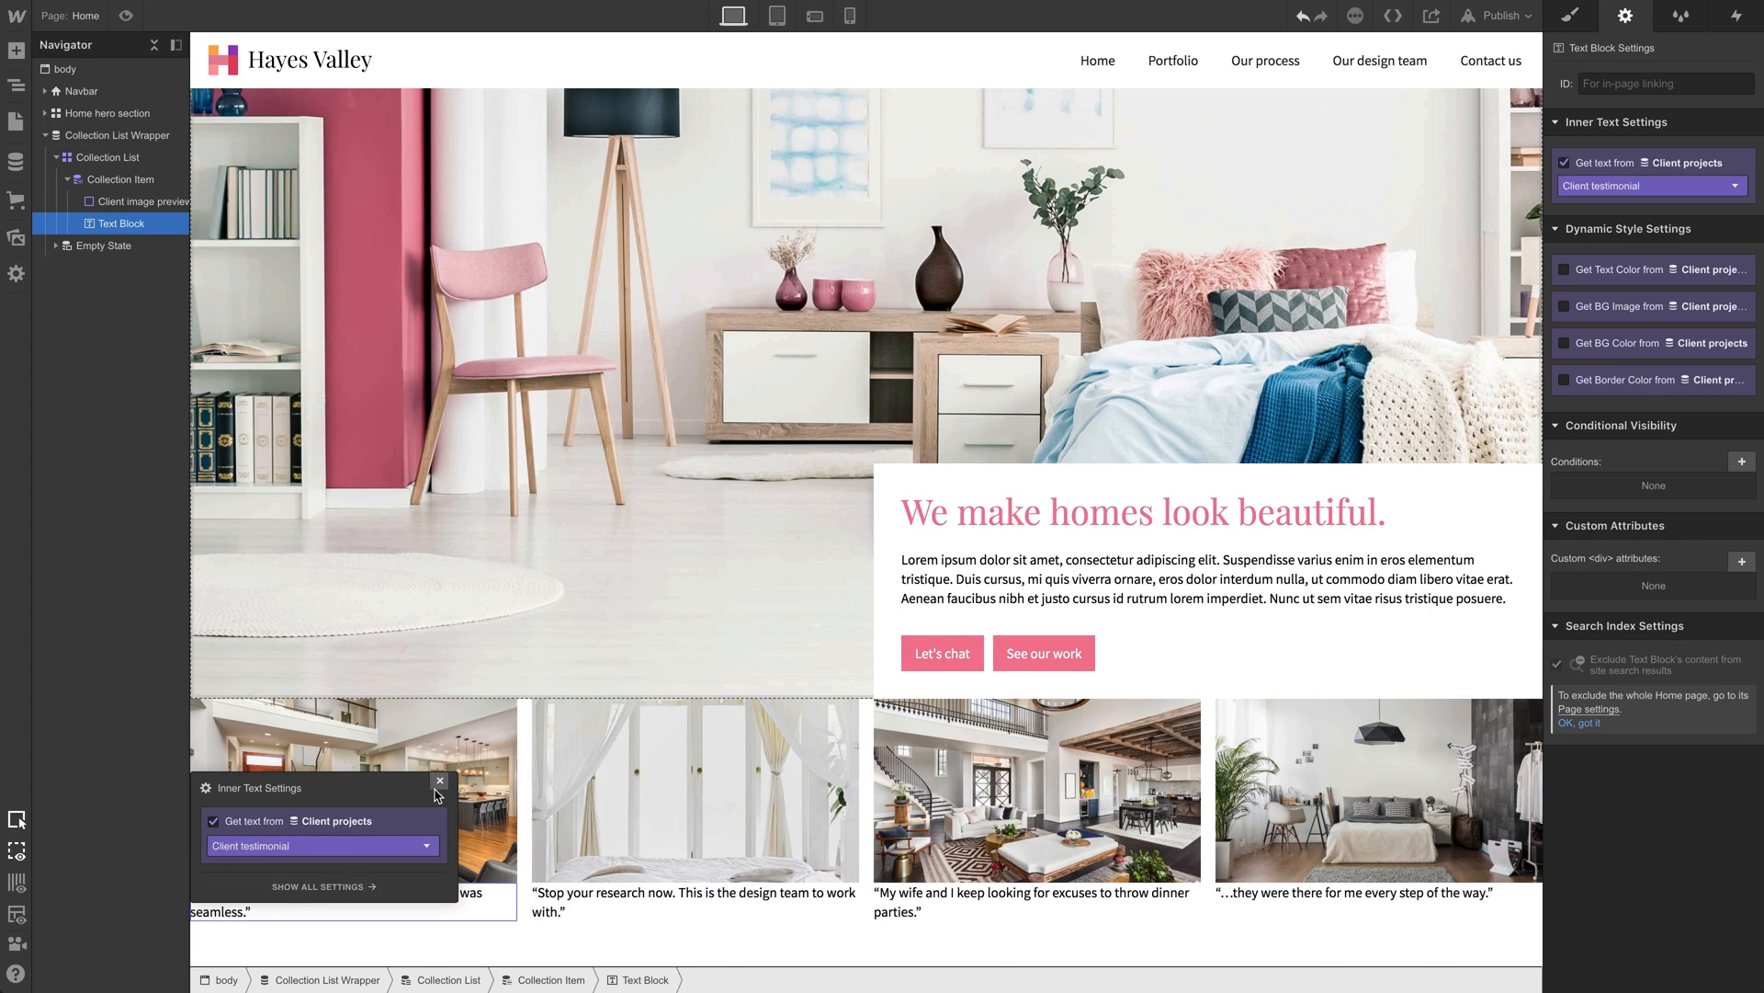
click(1378, 912)
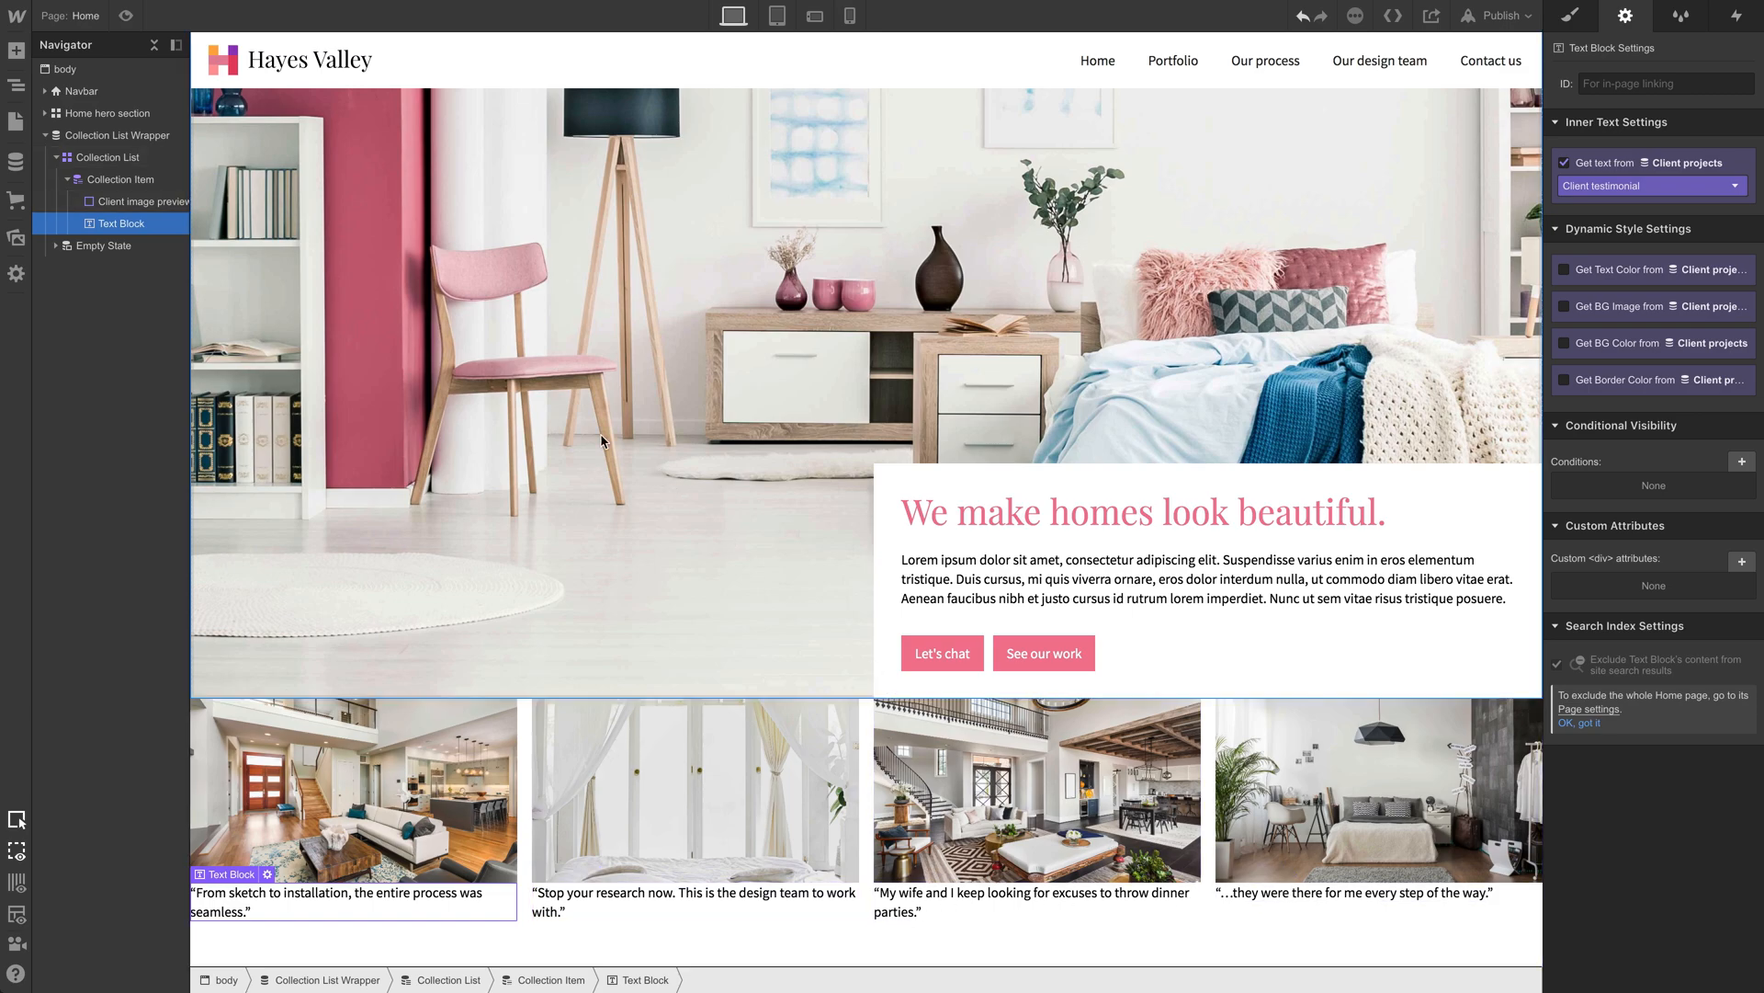
click(16, 51)
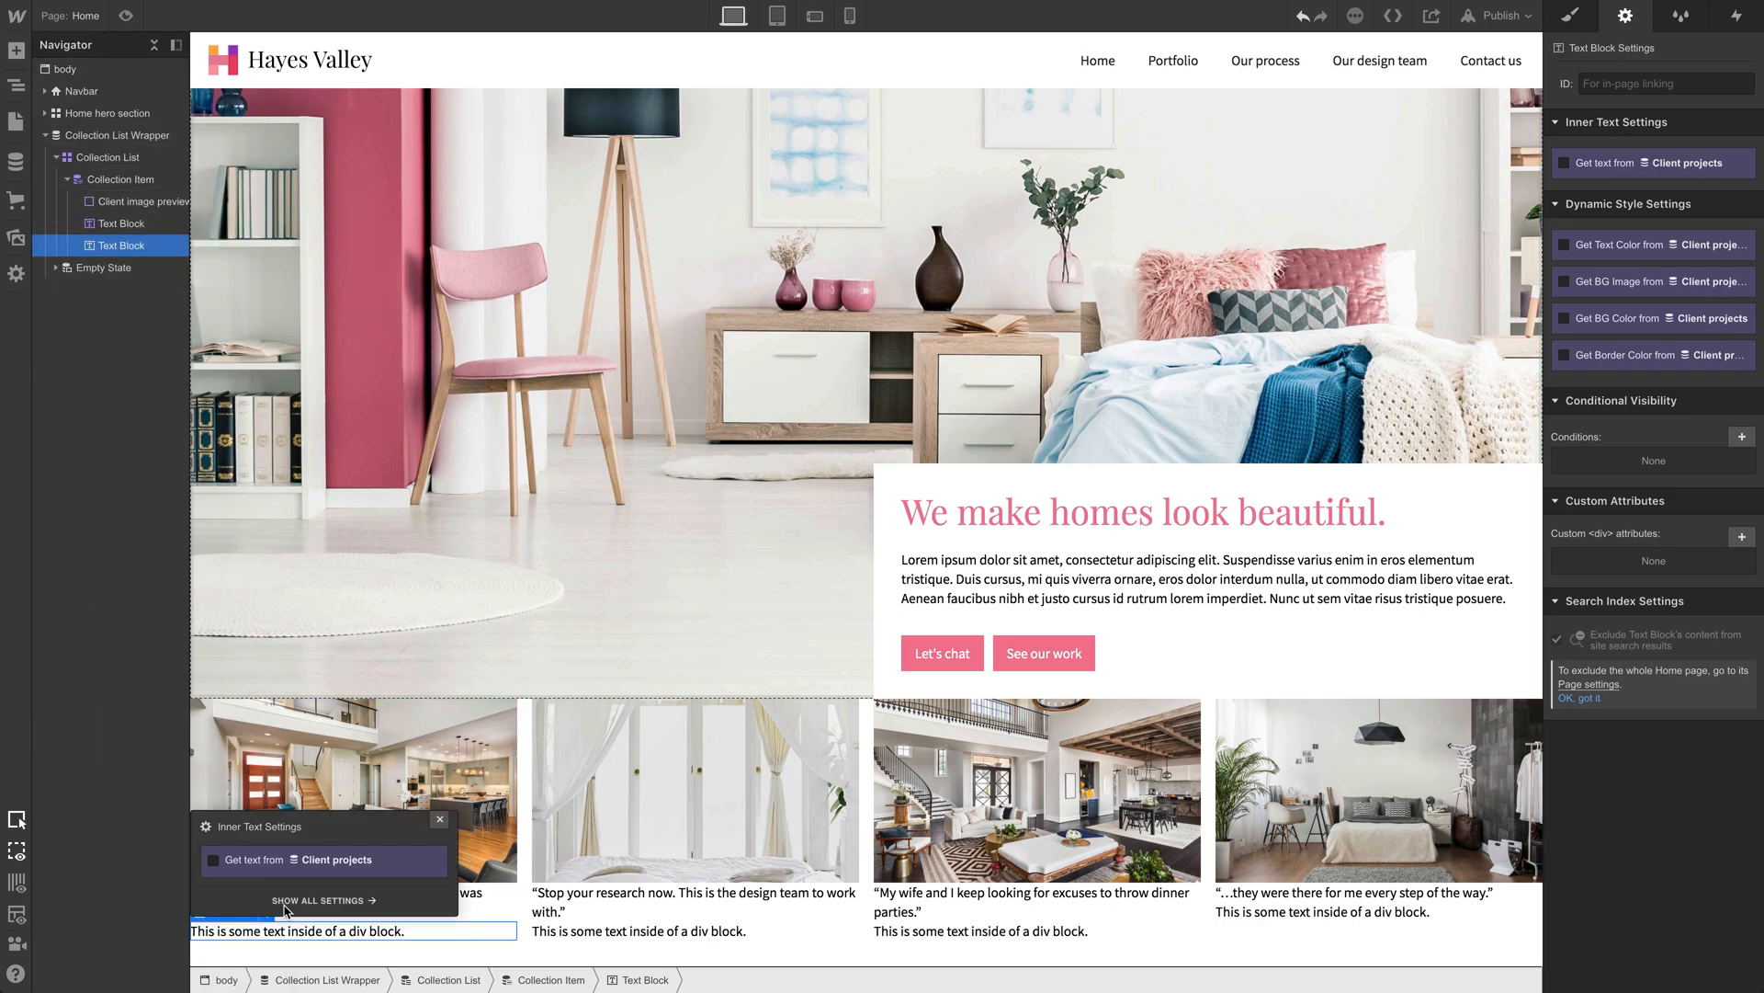
click(212, 860)
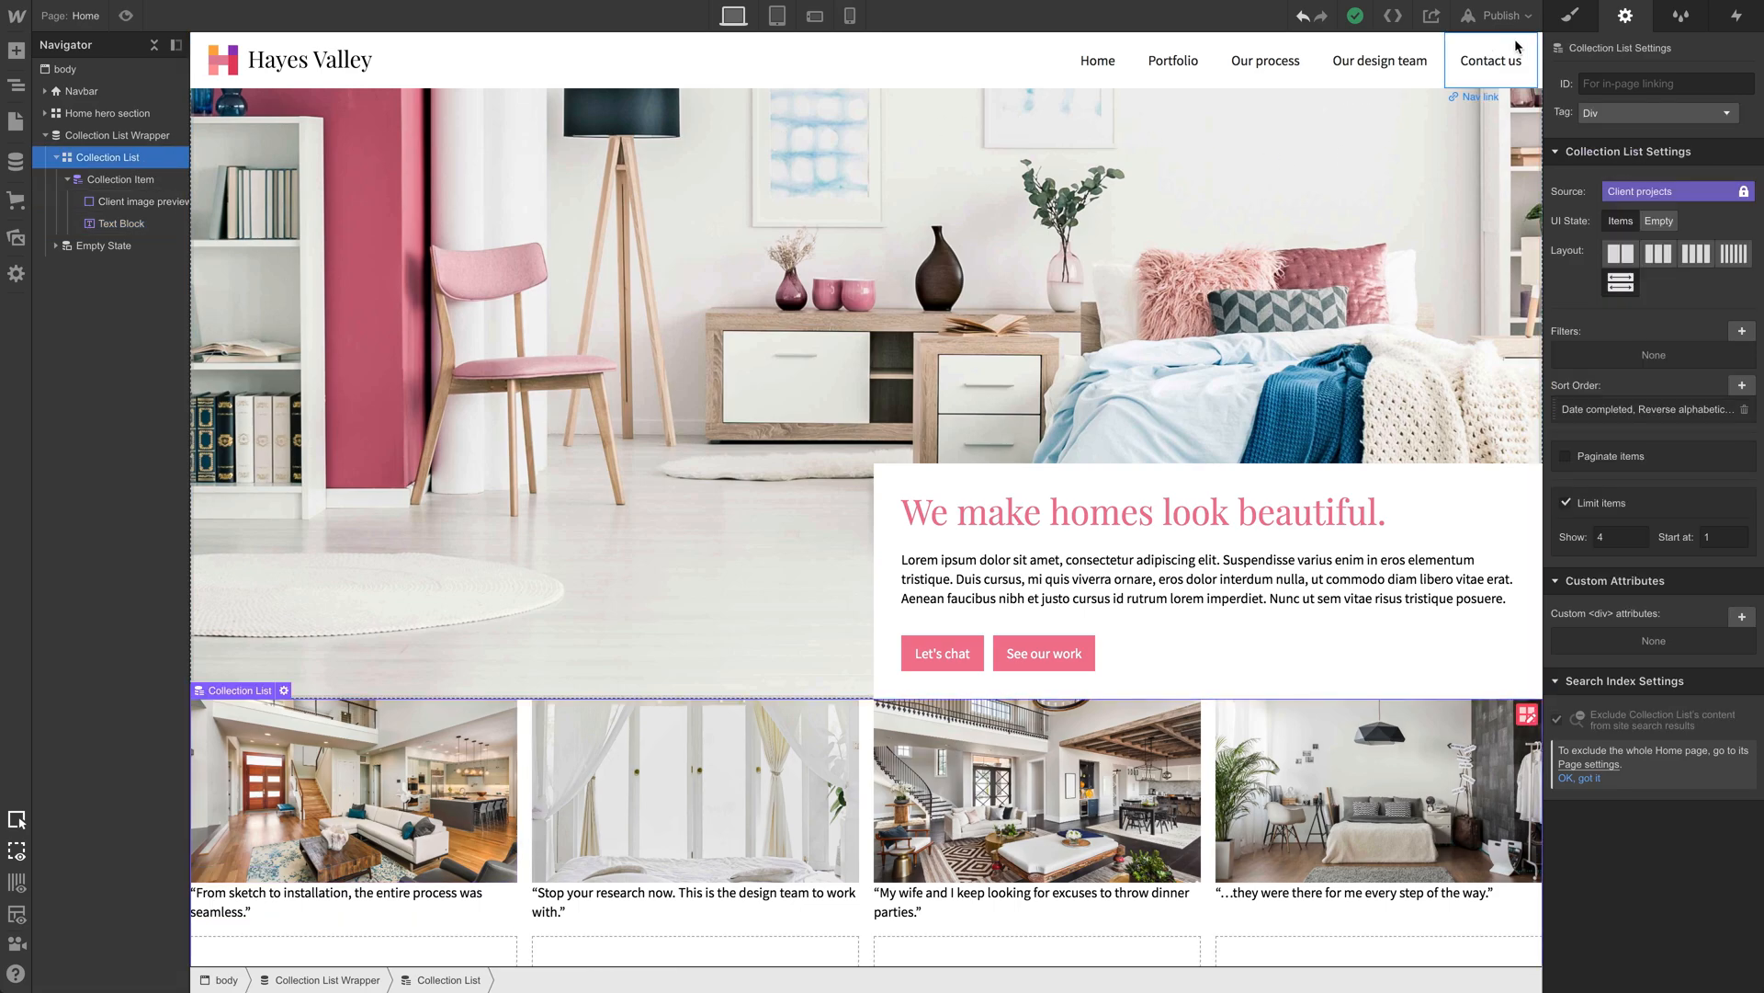
Step: Set 15px column and row gaps on the Collection List grid
click(1571, 16)
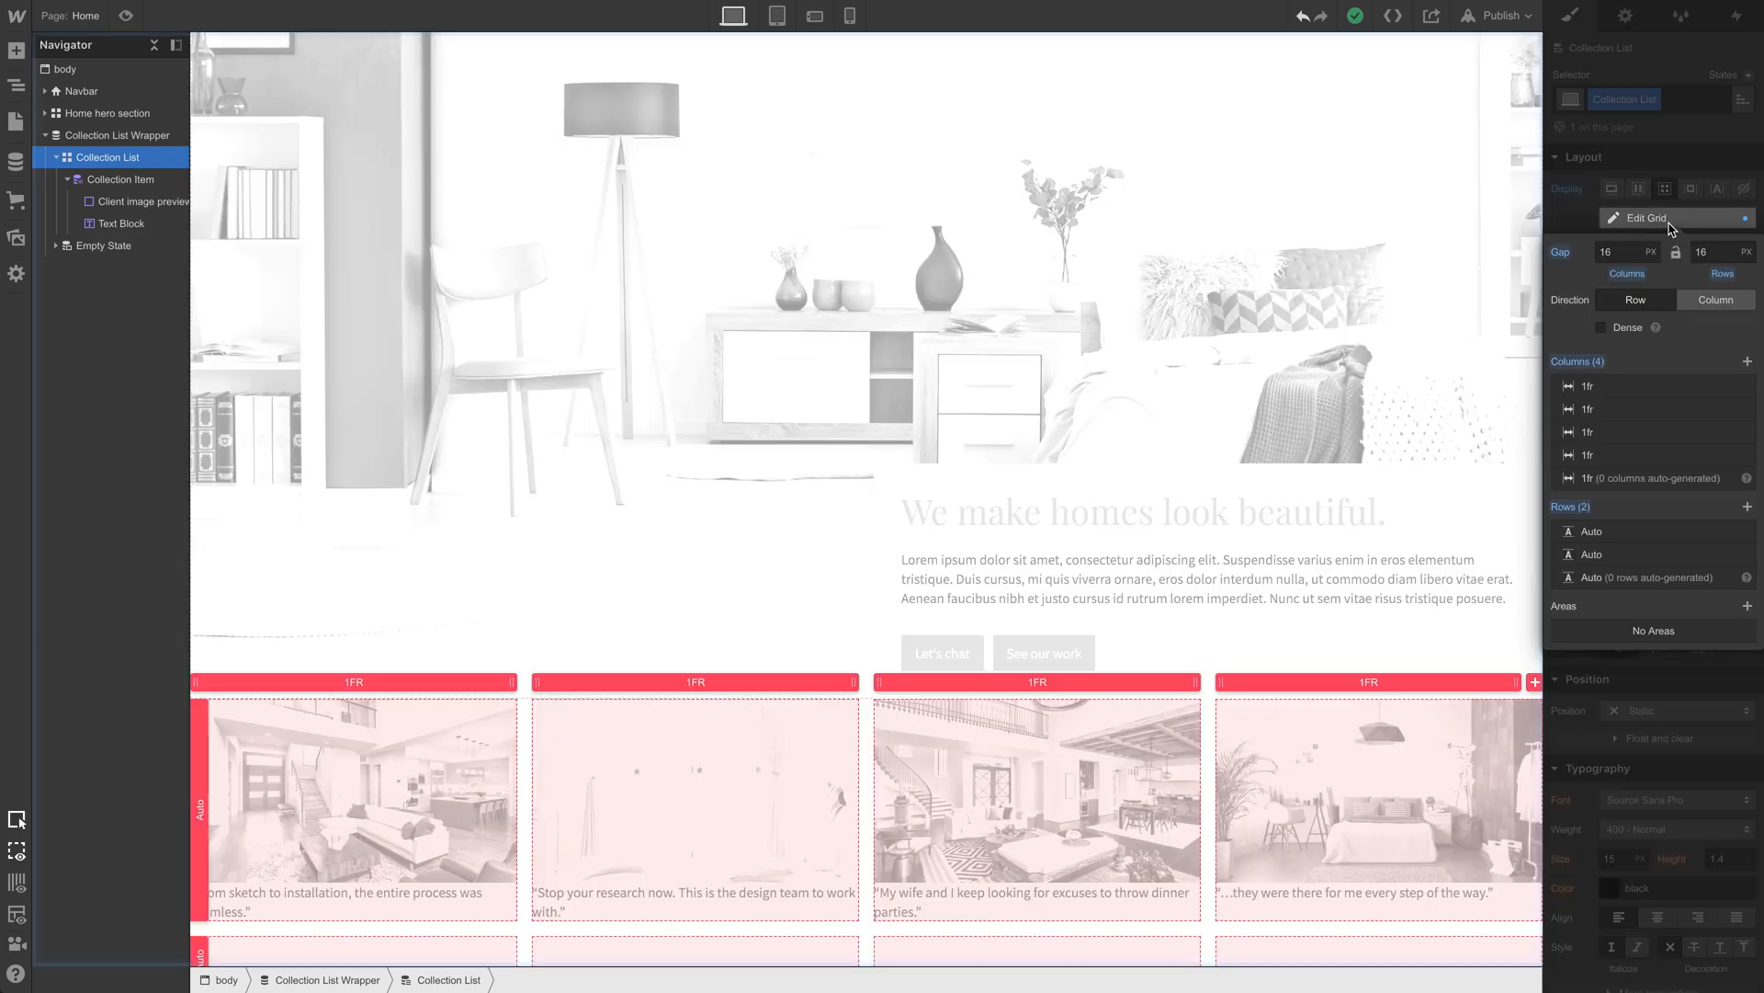
click(1644, 217)
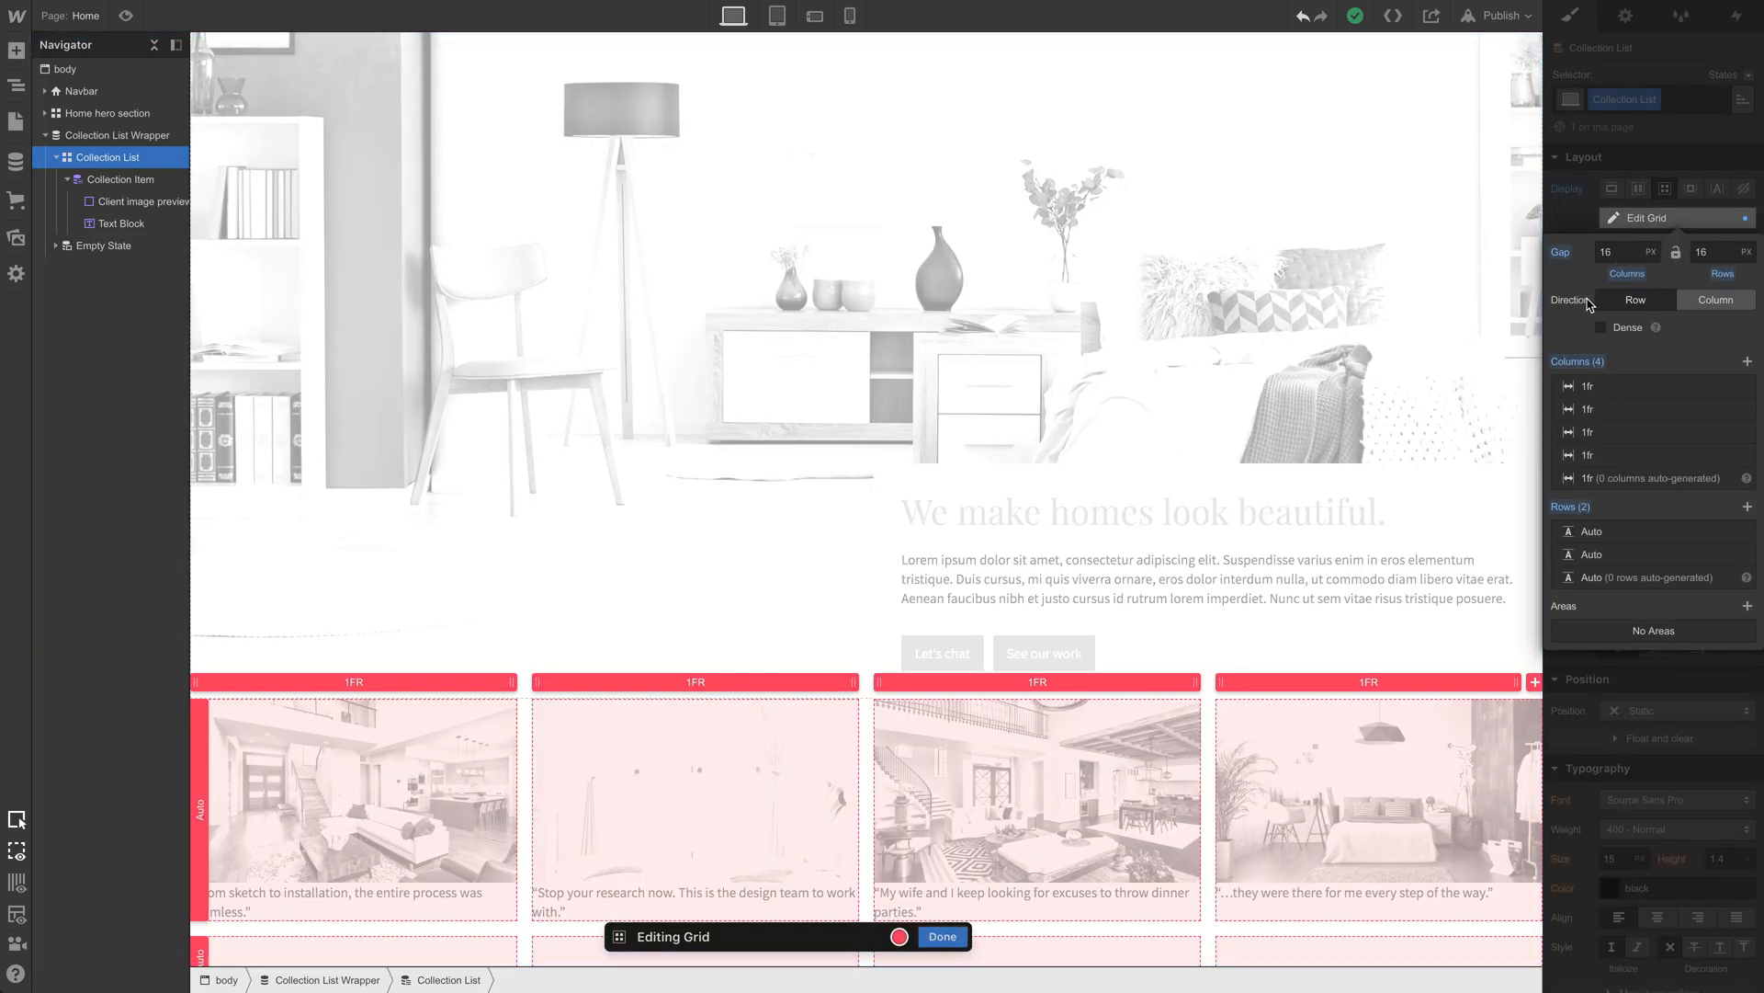
click(1618, 251)
text(15)
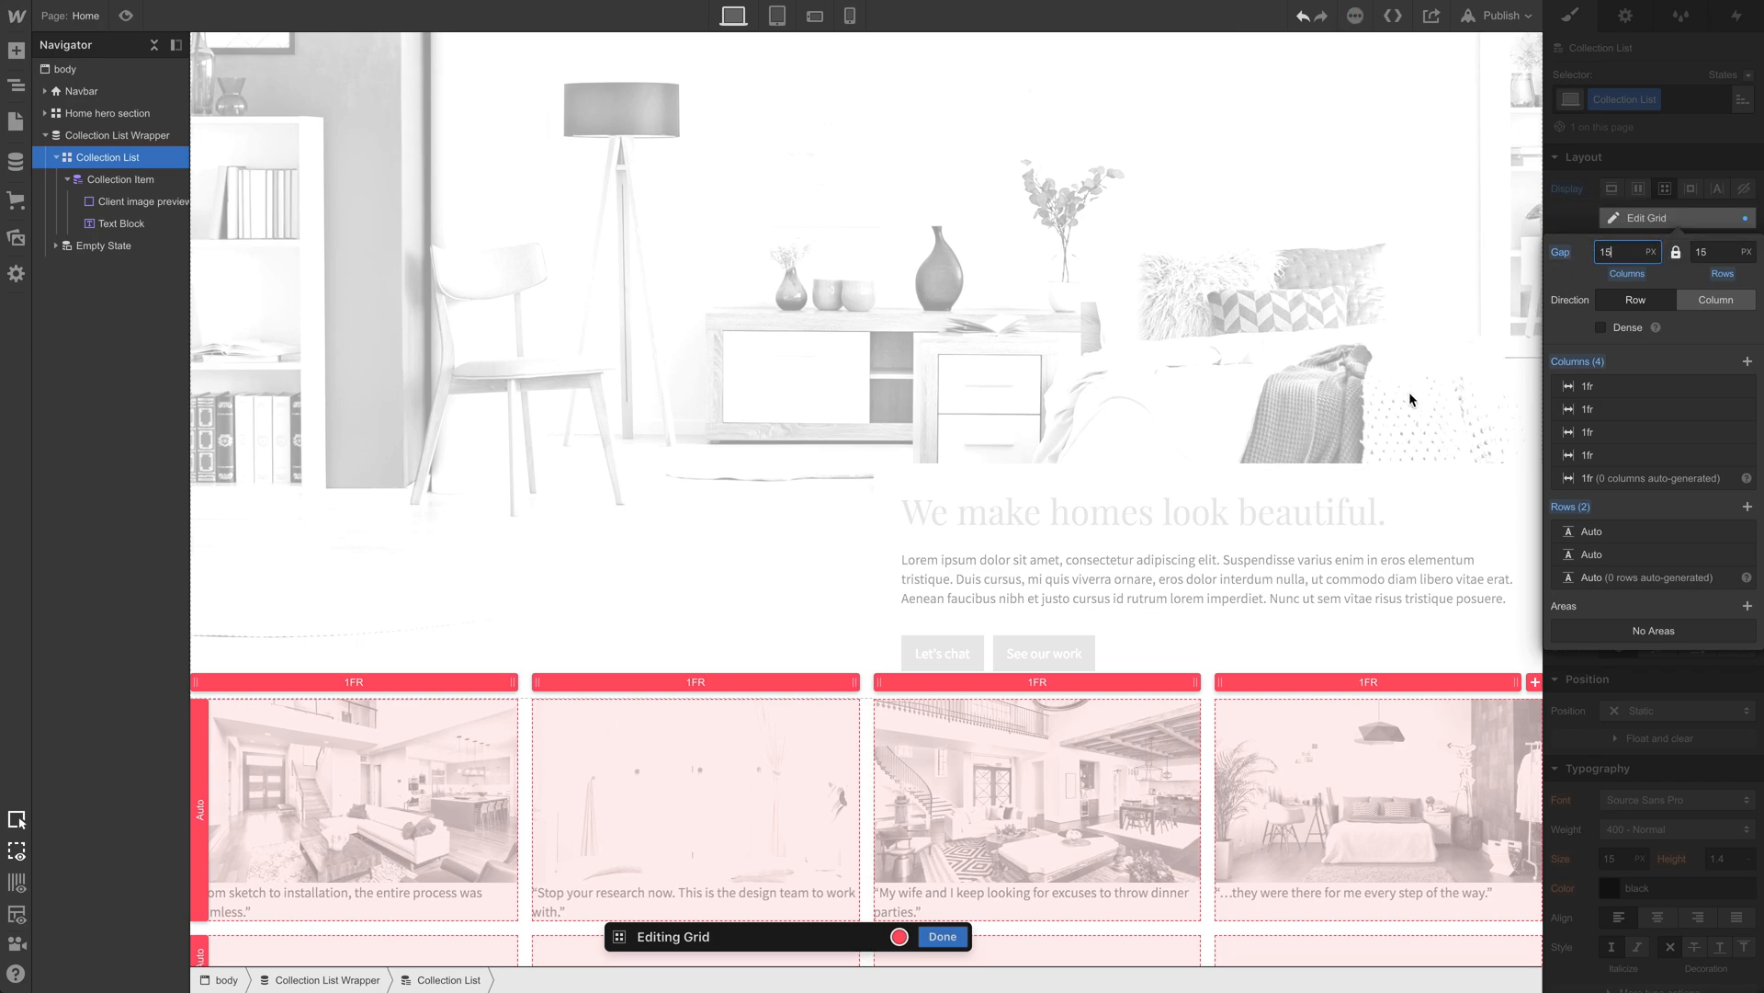
click(941, 936)
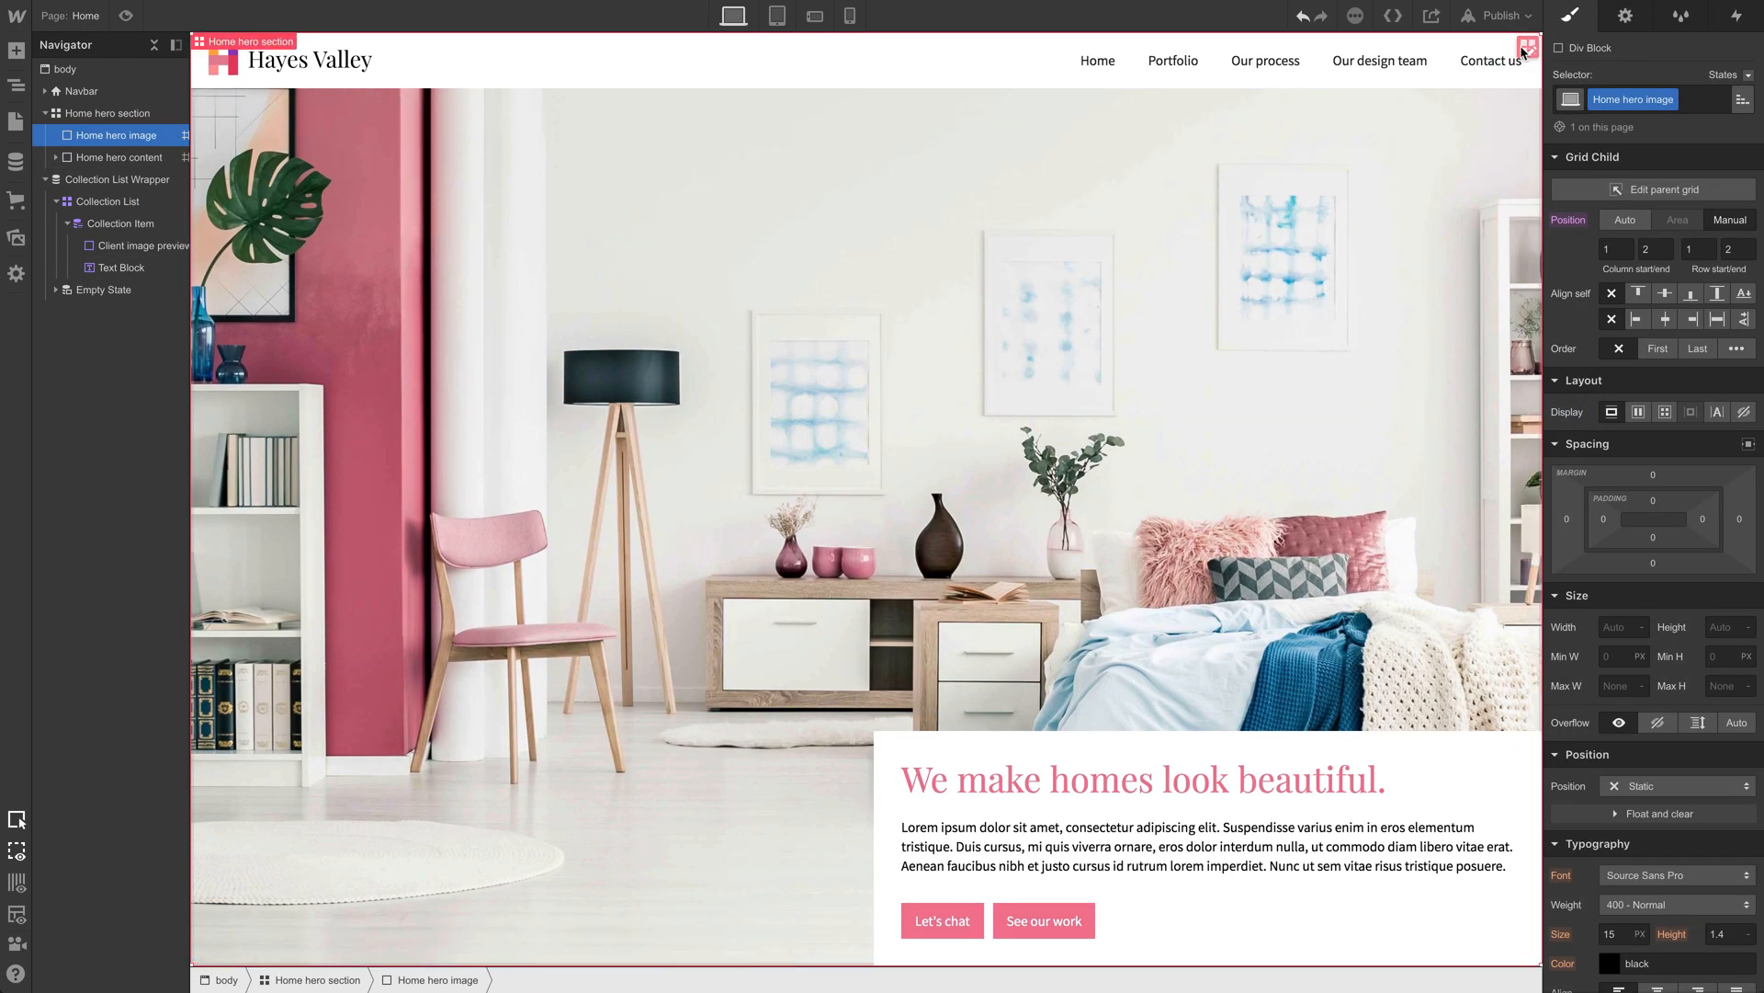
Step: Apply 15px grid gaps to the home hero section grid
click(1661, 189)
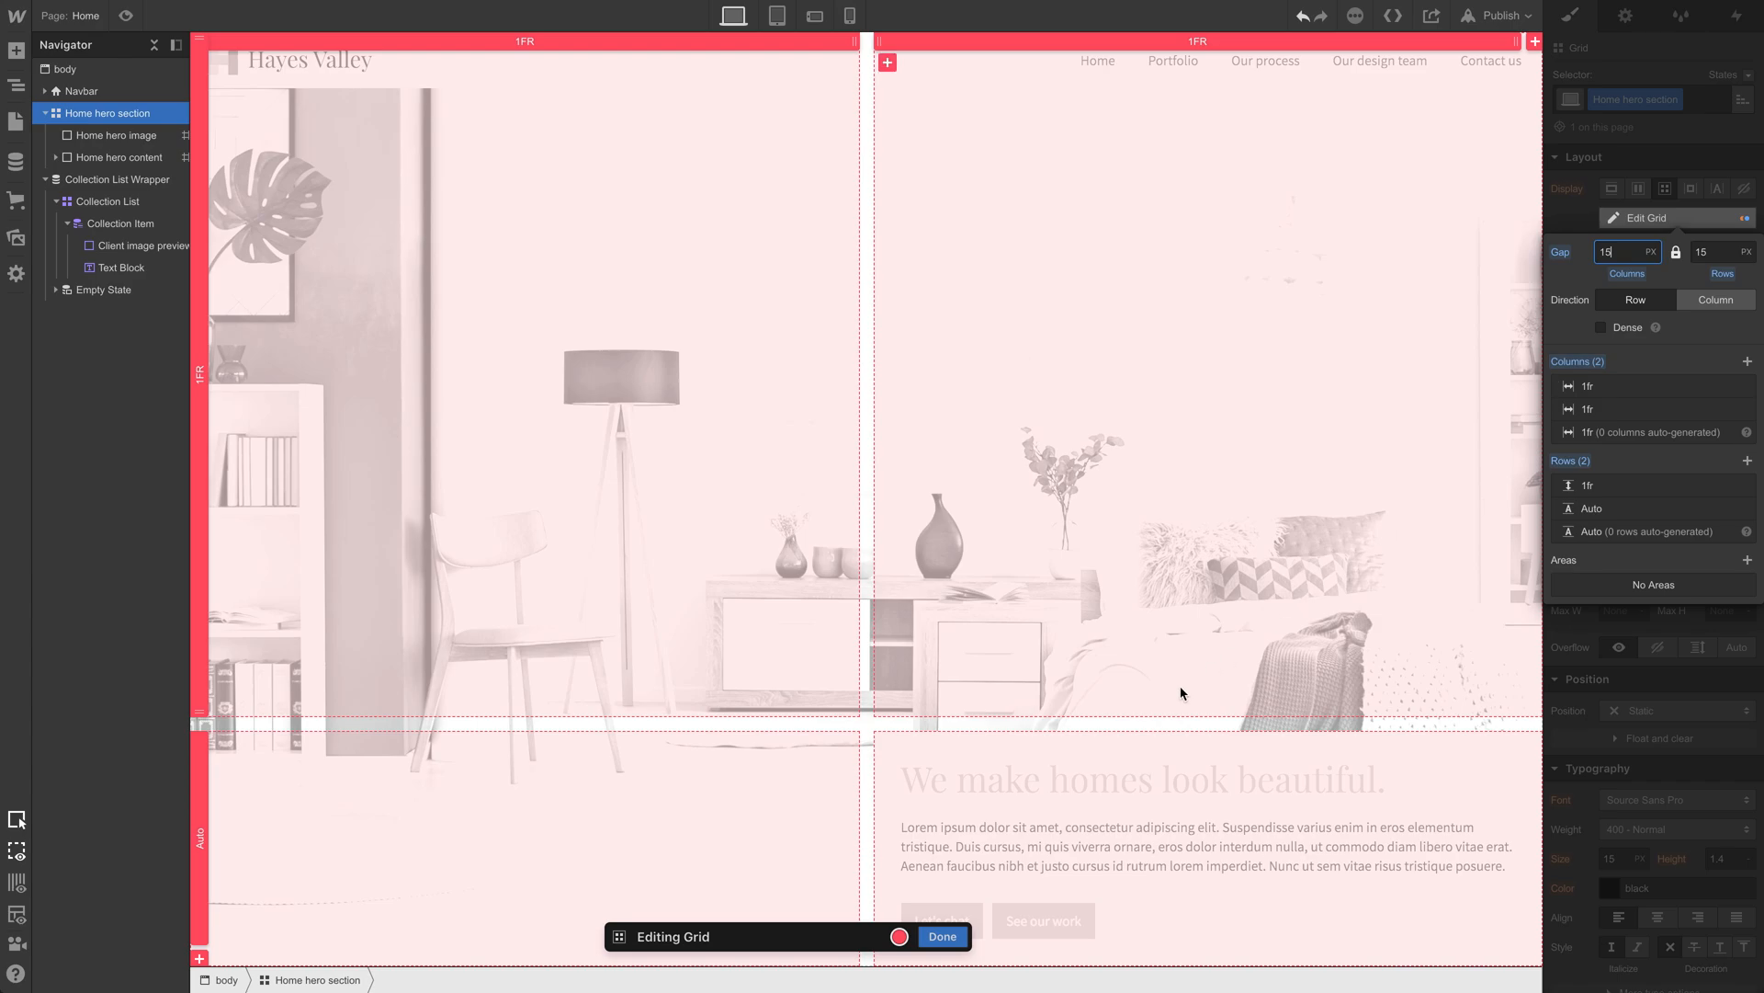
click(942, 935)
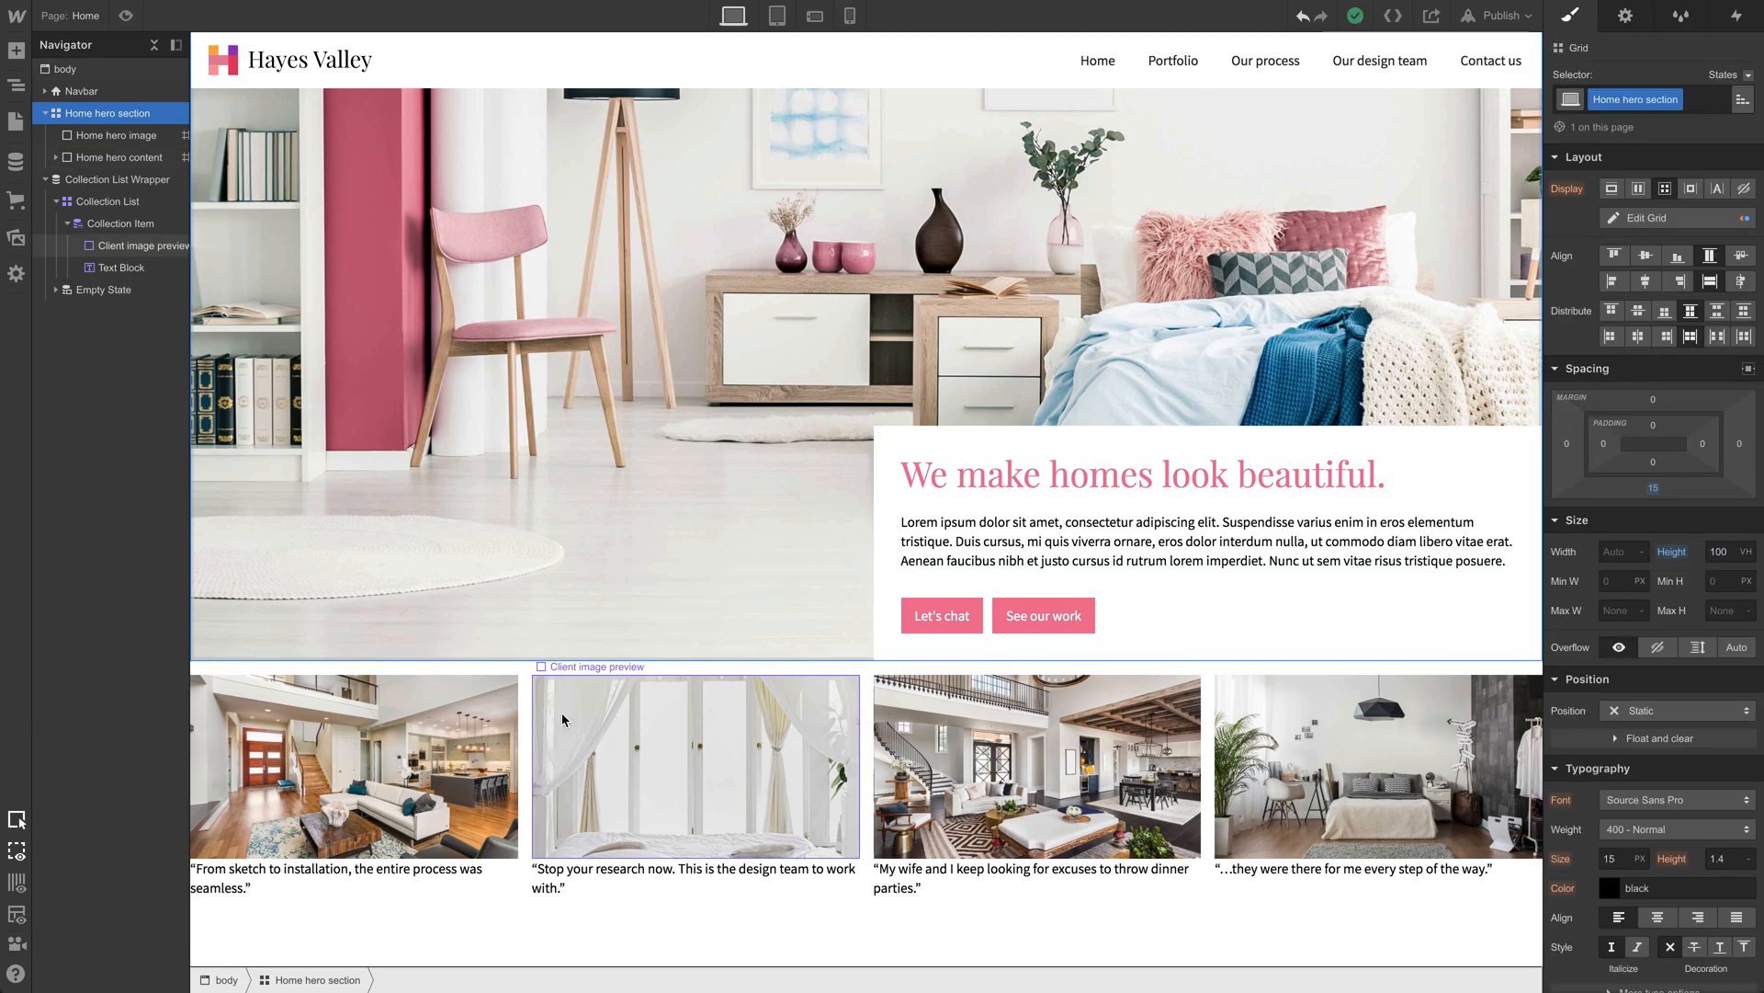
Step: Give the Client image preview block a 15px bottom margin
click(1036, 766)
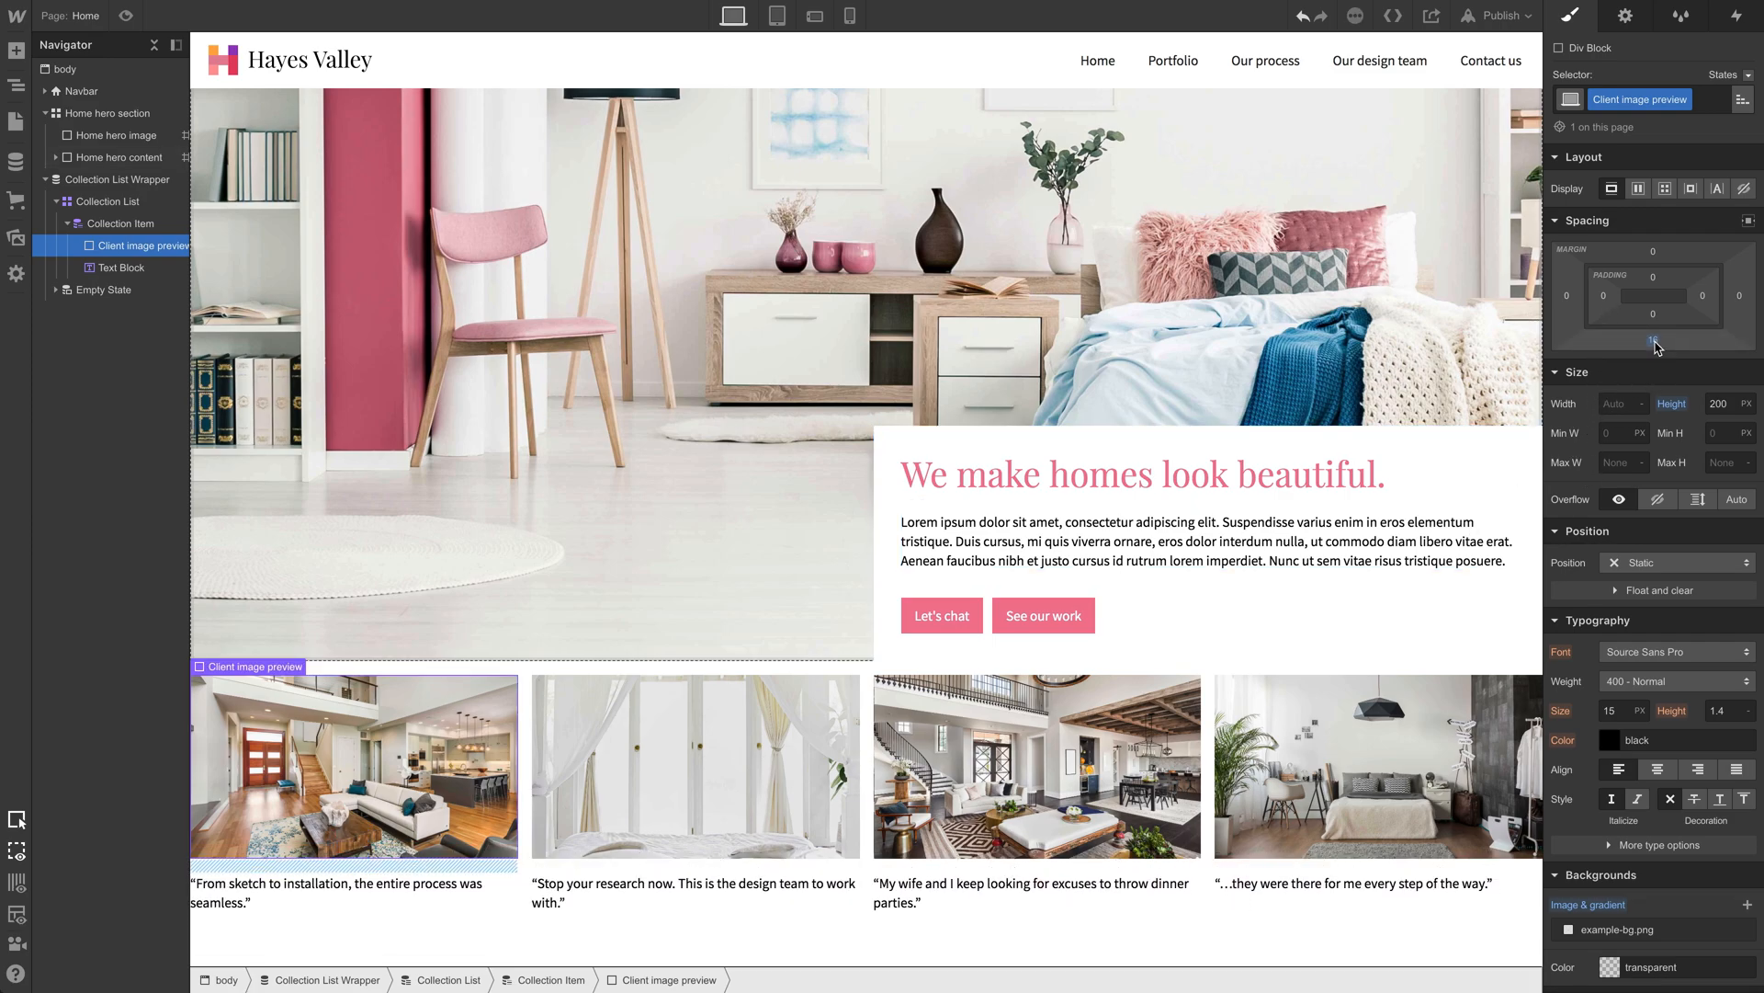
drag(1652, 295, 1652, 339)
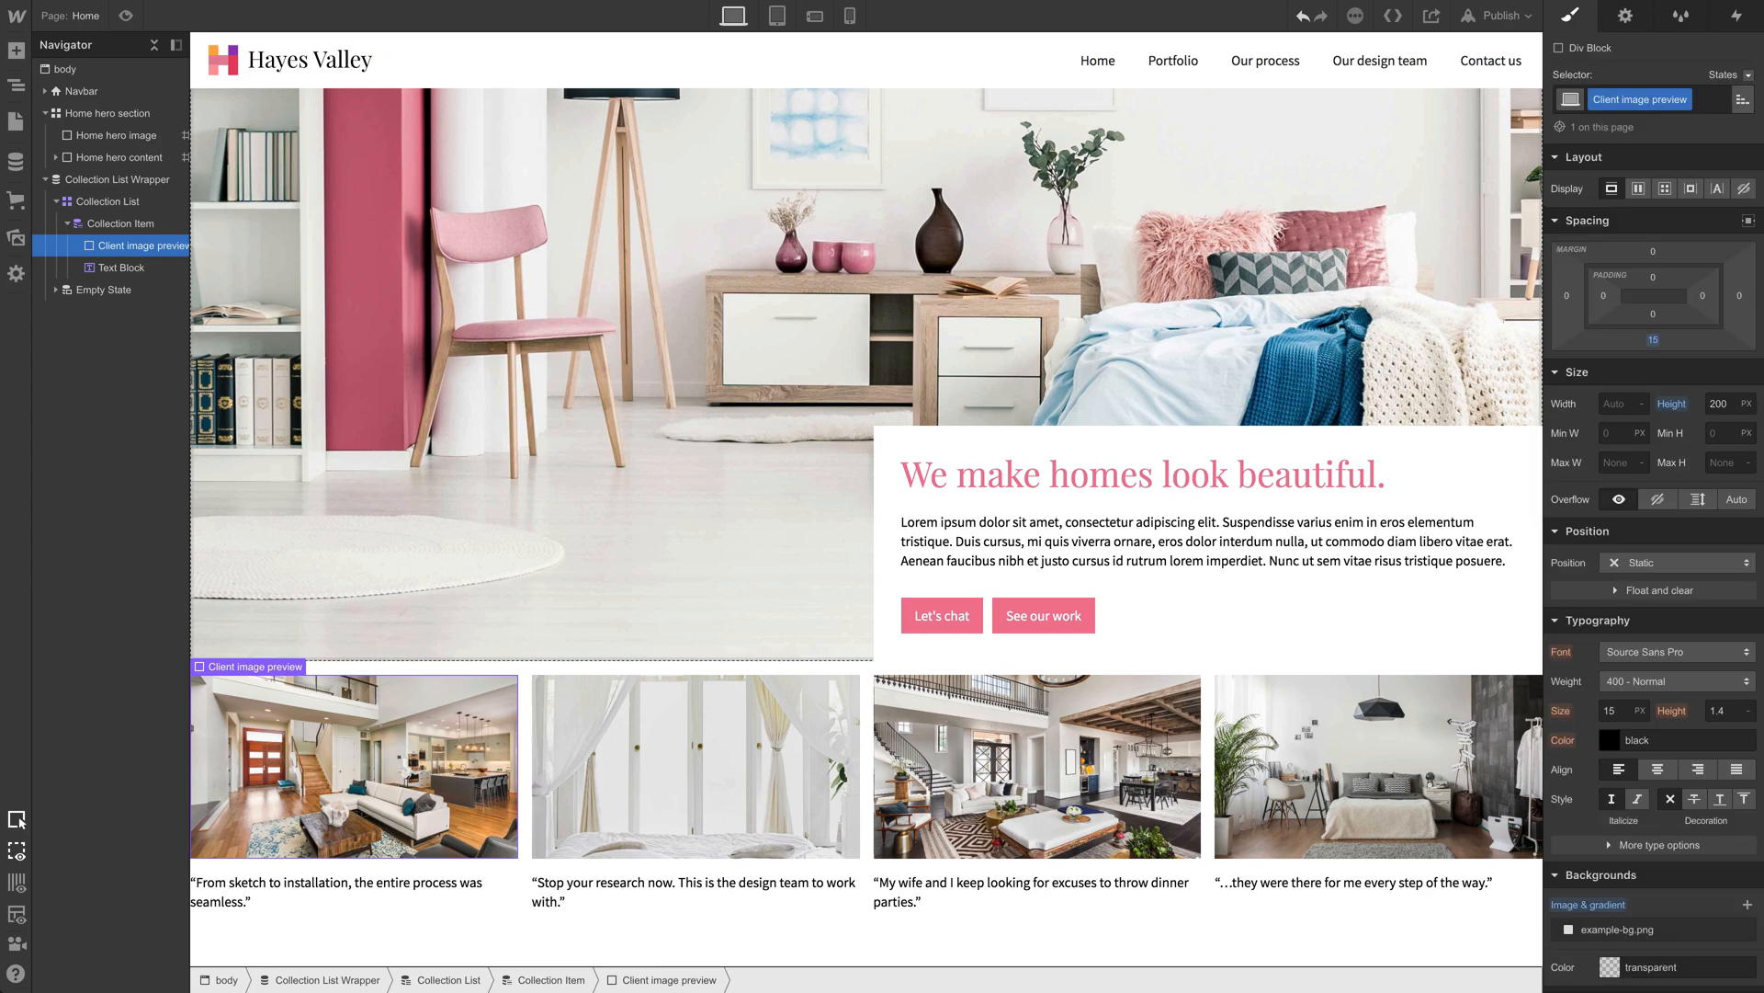
mouse_move(906, 814)
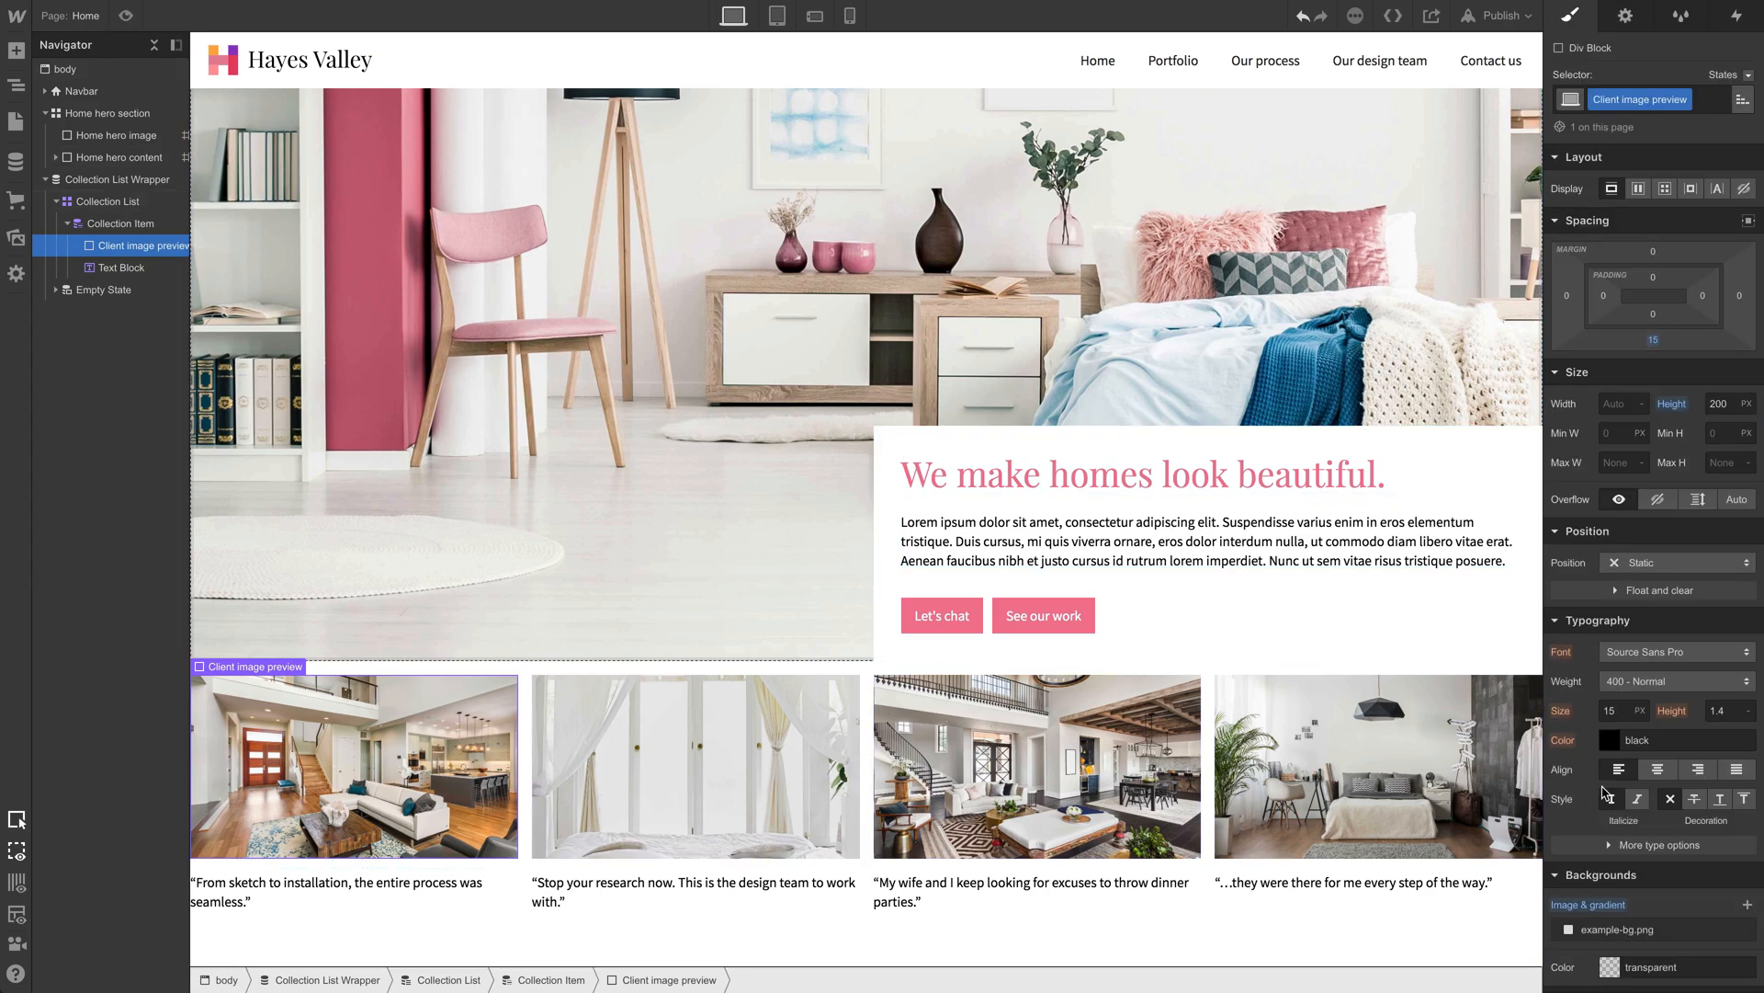
click(352, 890)
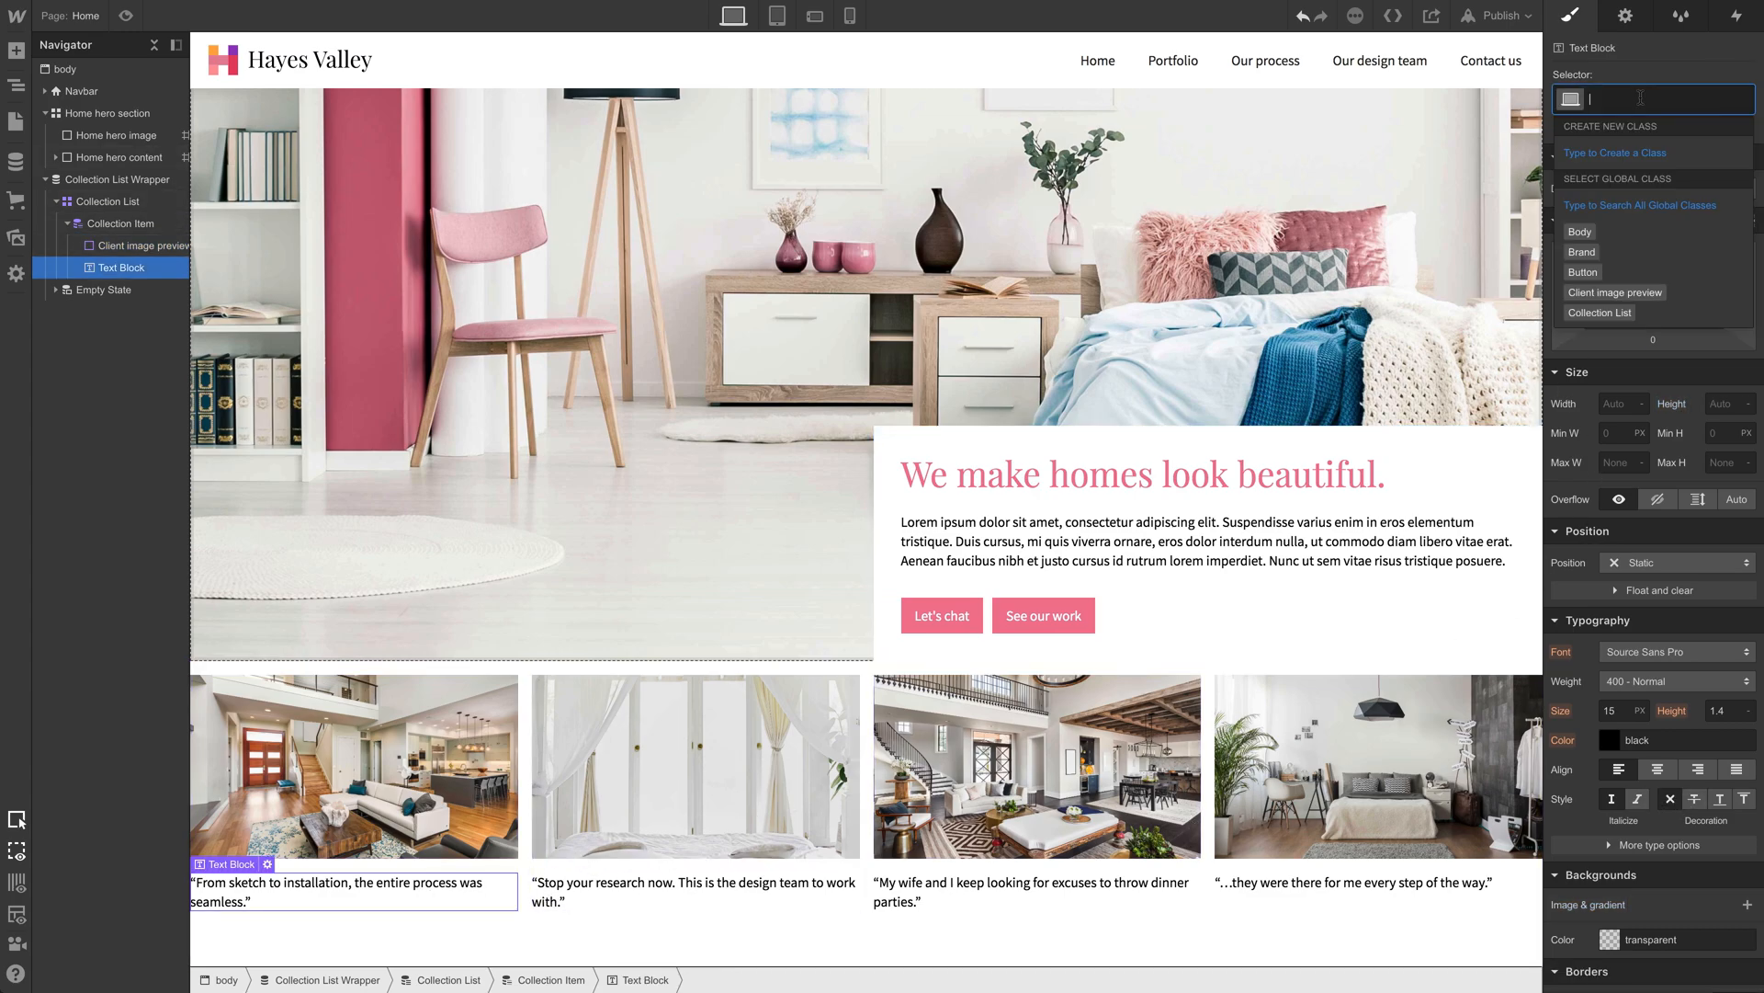
Step: Assign the class 'Testimonial preview' to the testimonial text block
text(Testimonial preview)
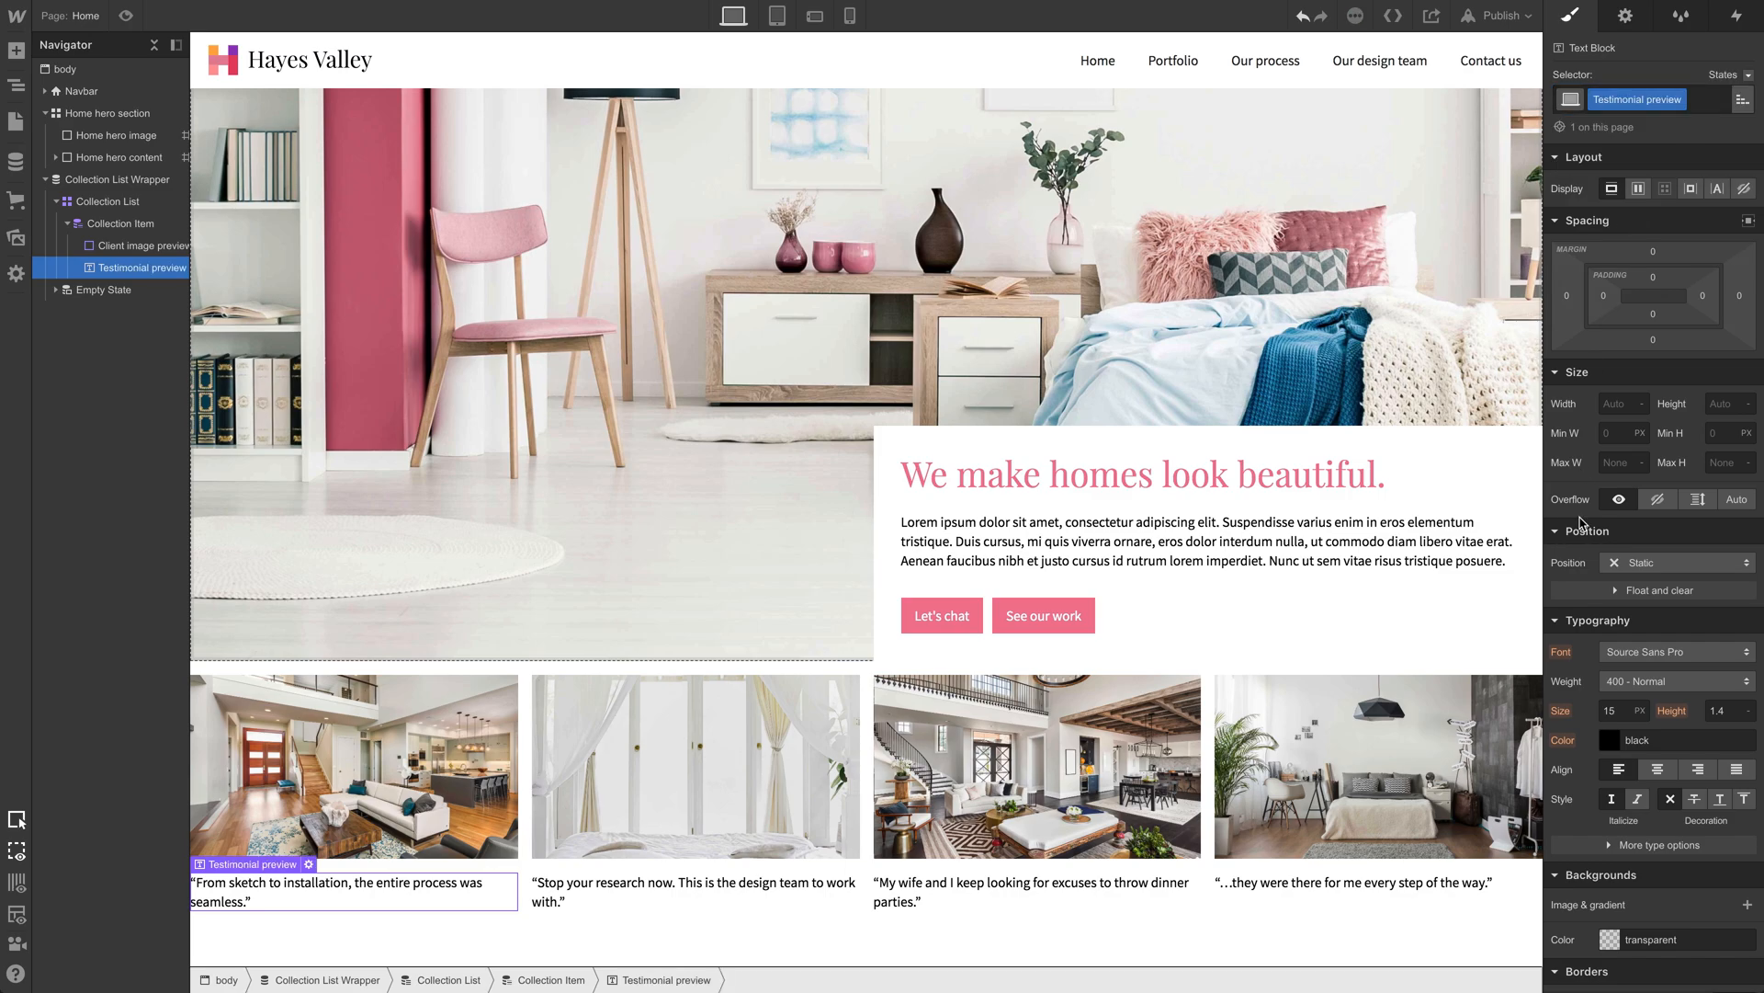
click(1594, 739)
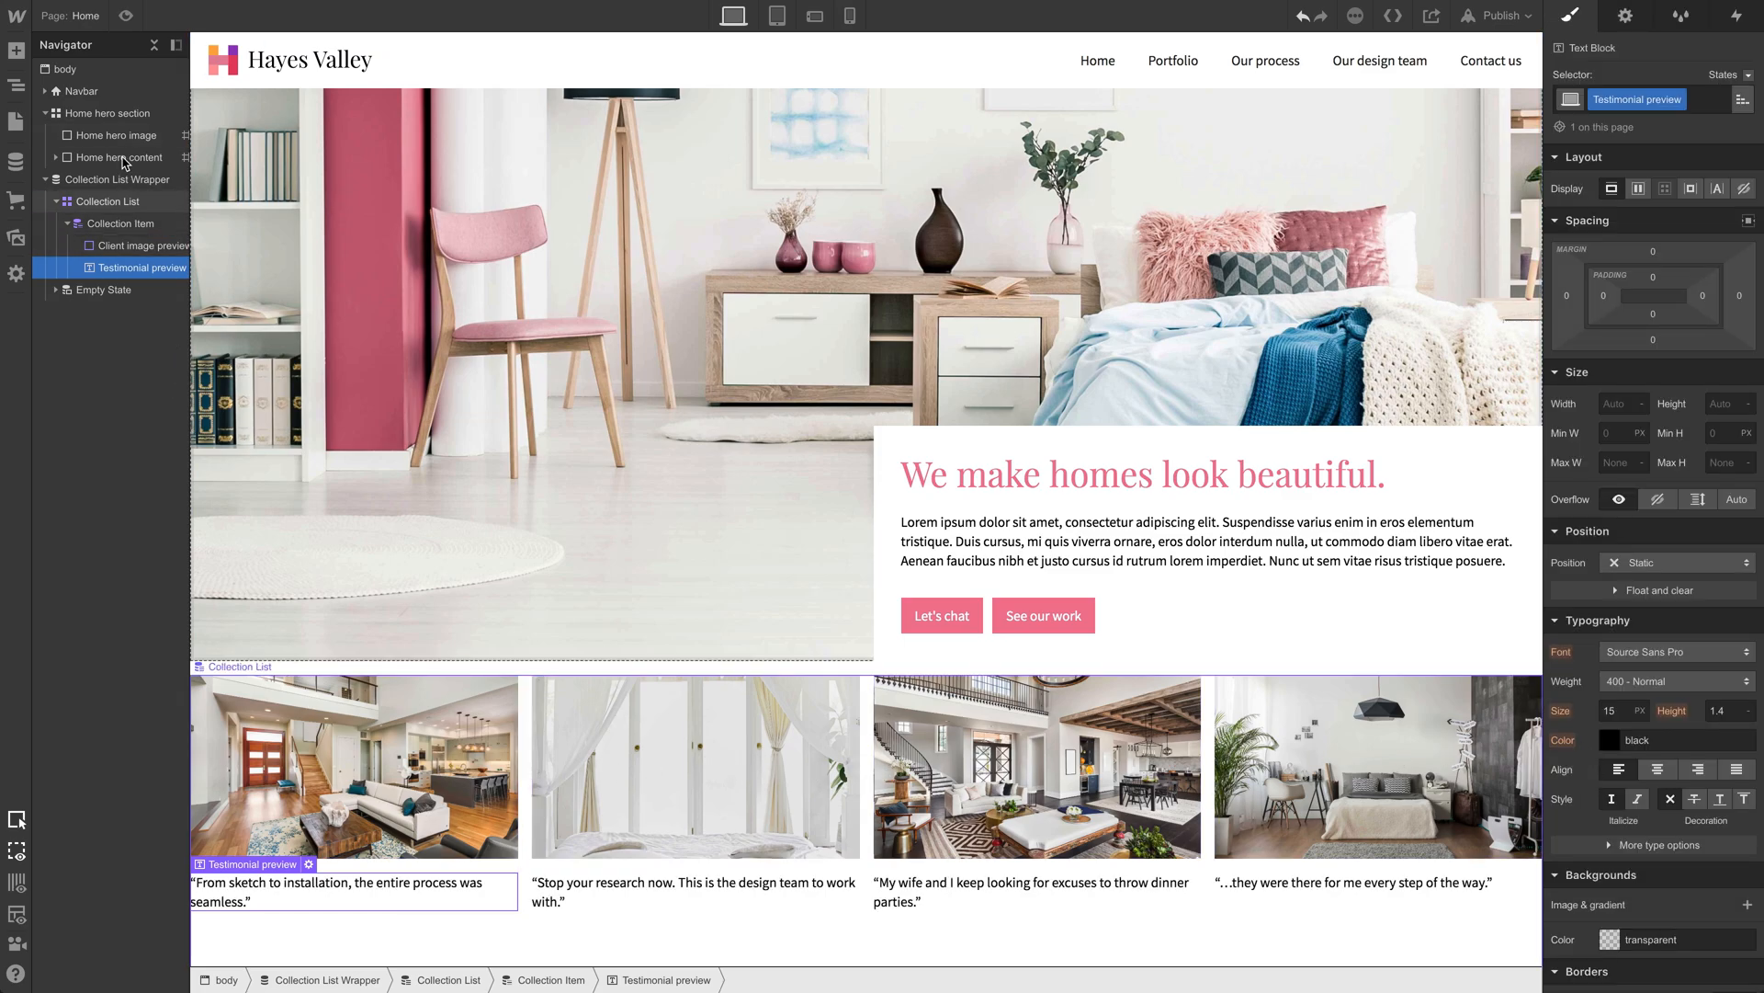
Step: Set the body typography colour to the Dim Grey swatch
click(66, 69)
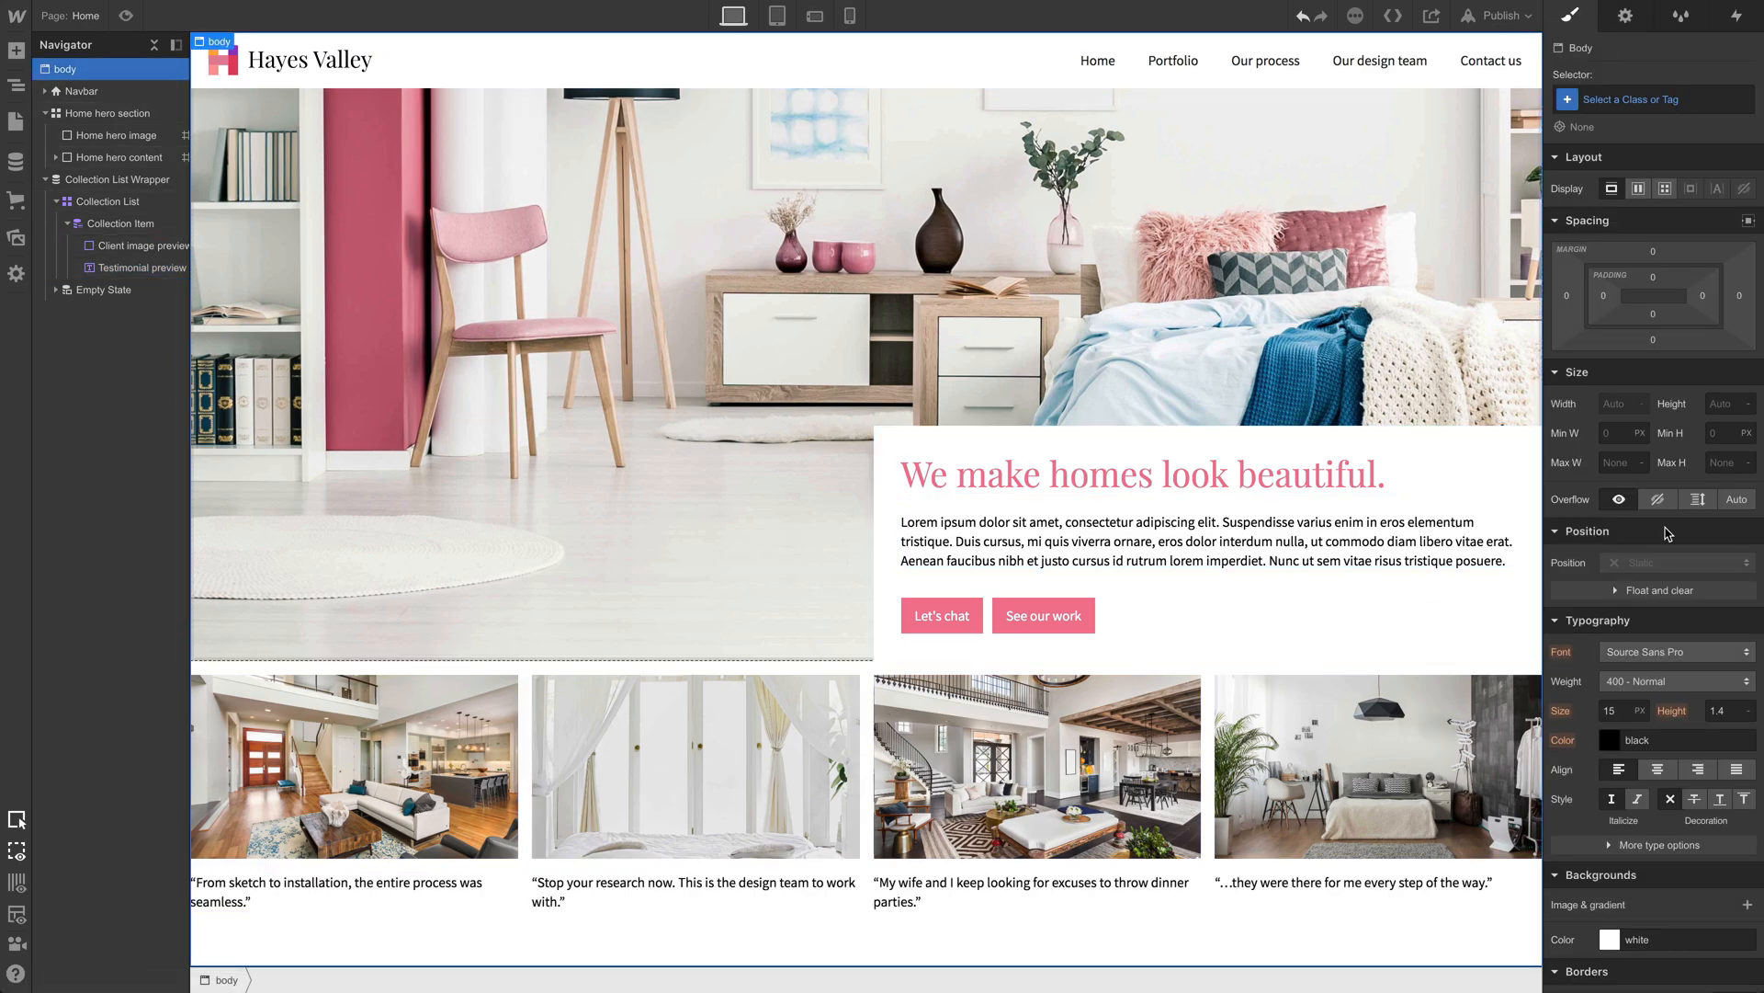
click(1652, 99)
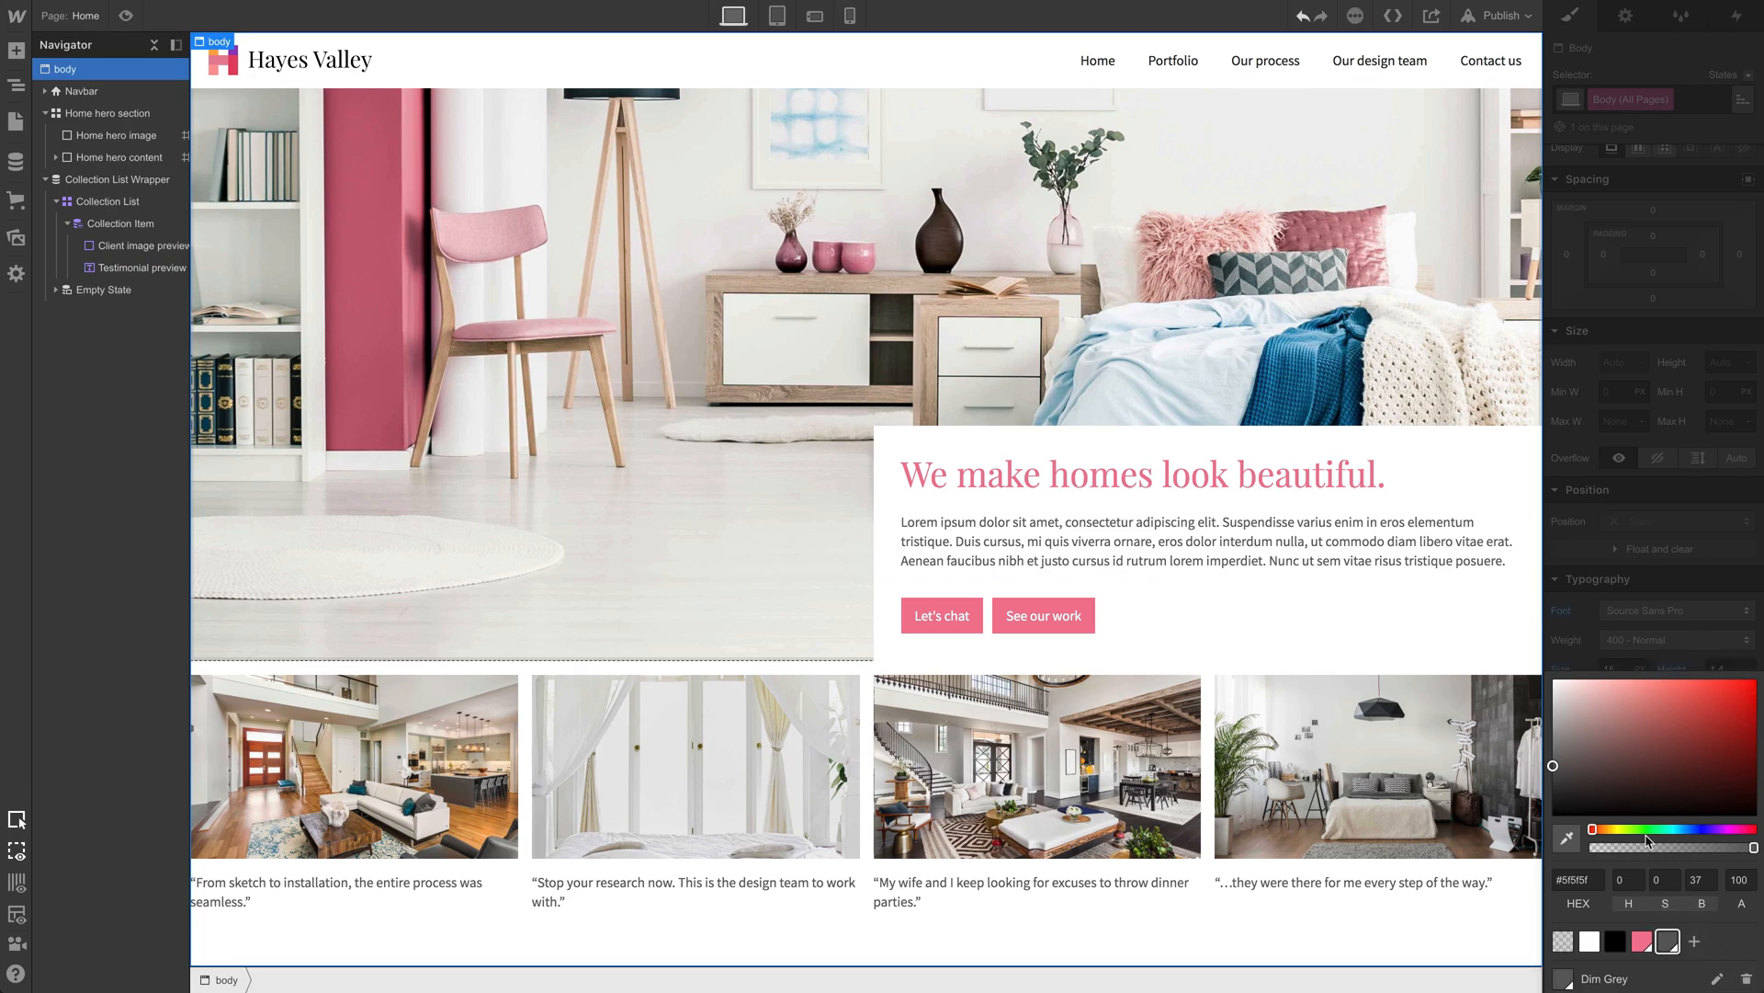
click(1036, 888)
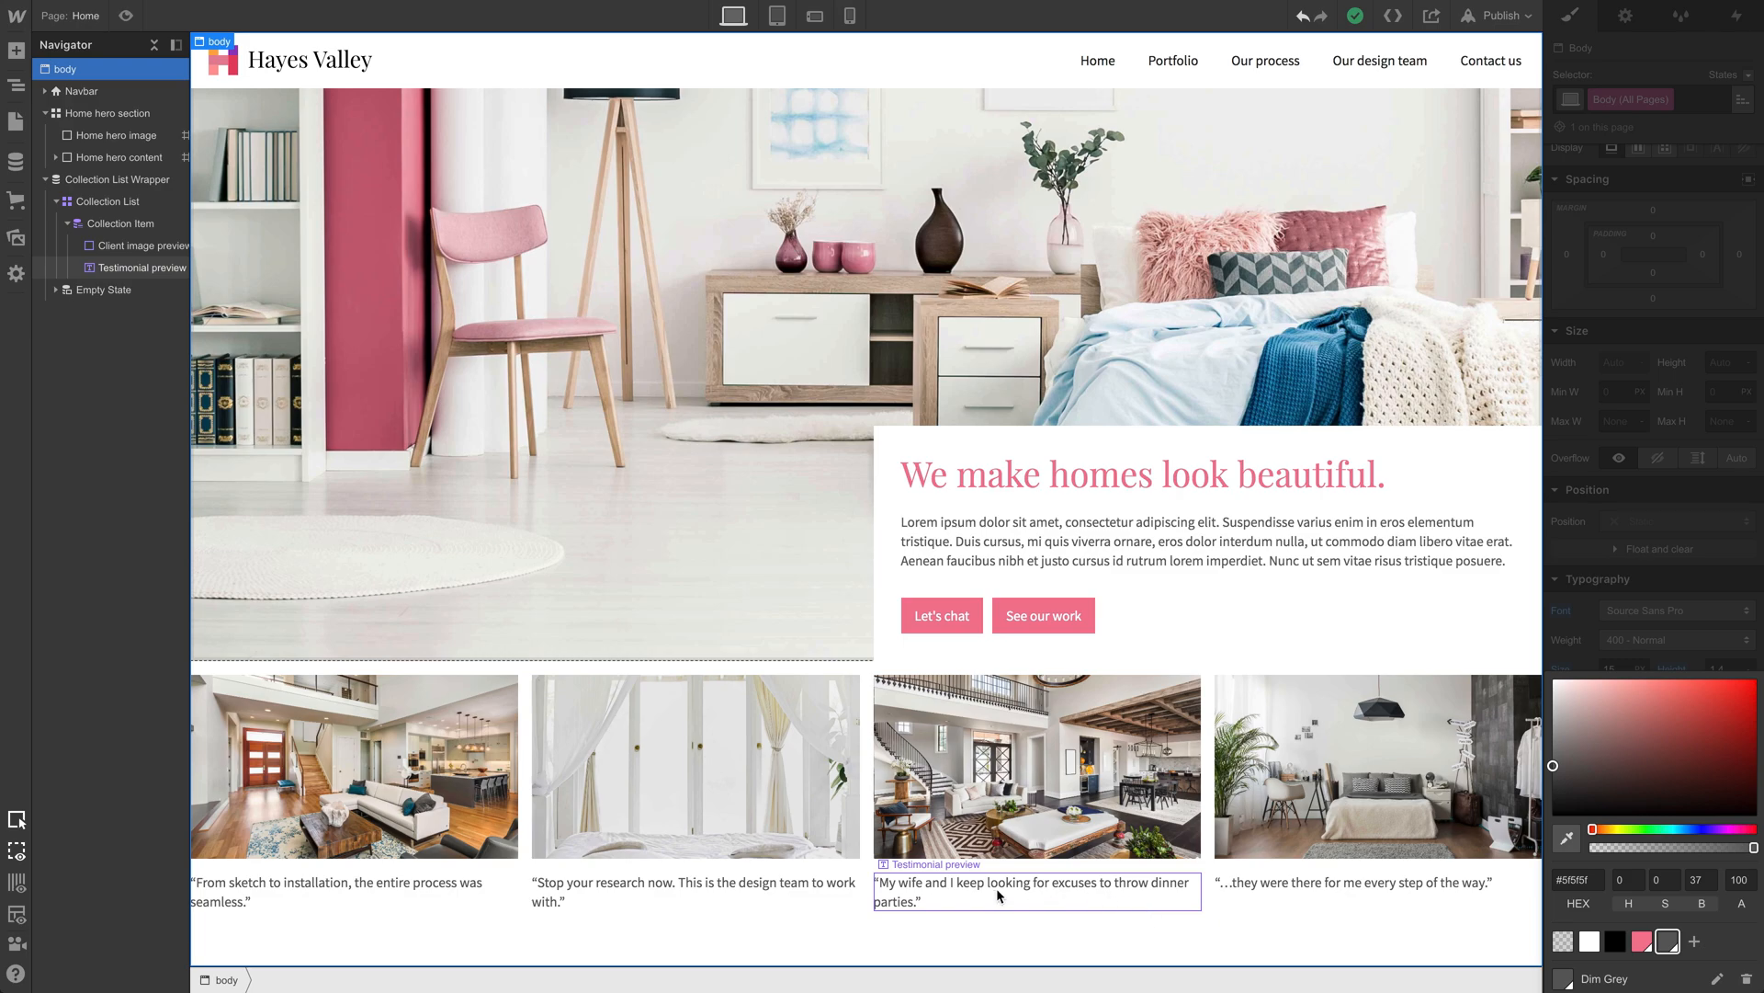
click(354, 889)
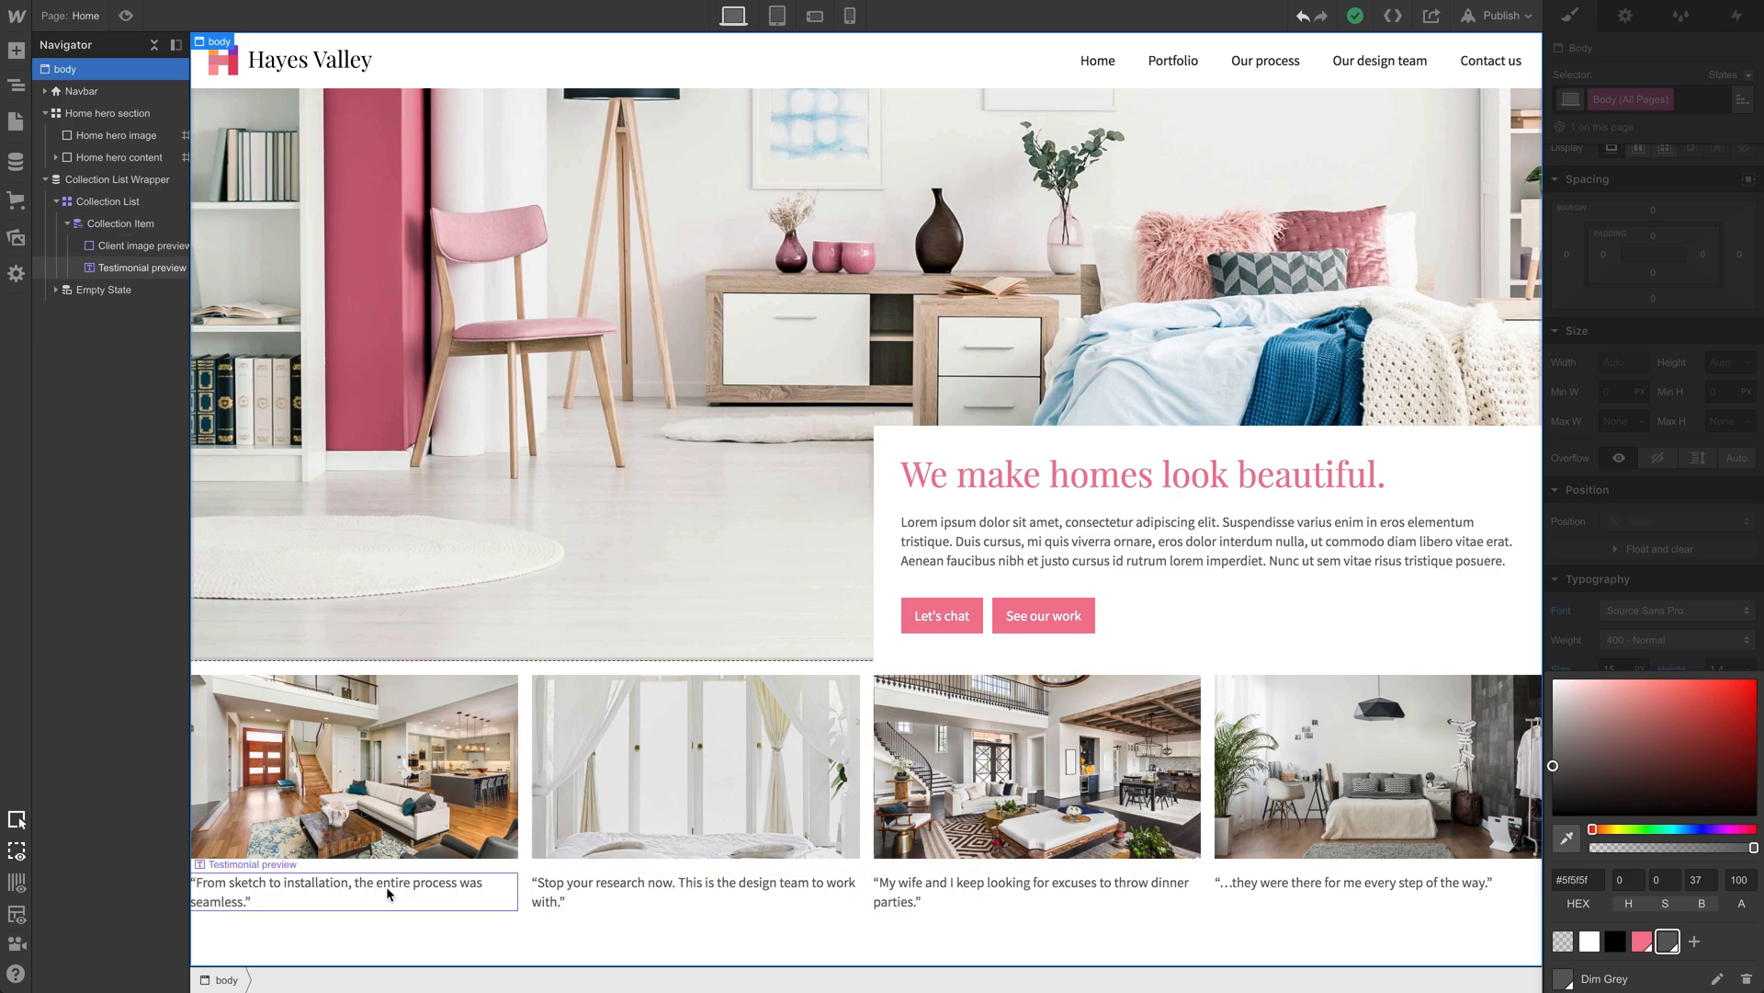
click(352, 890)
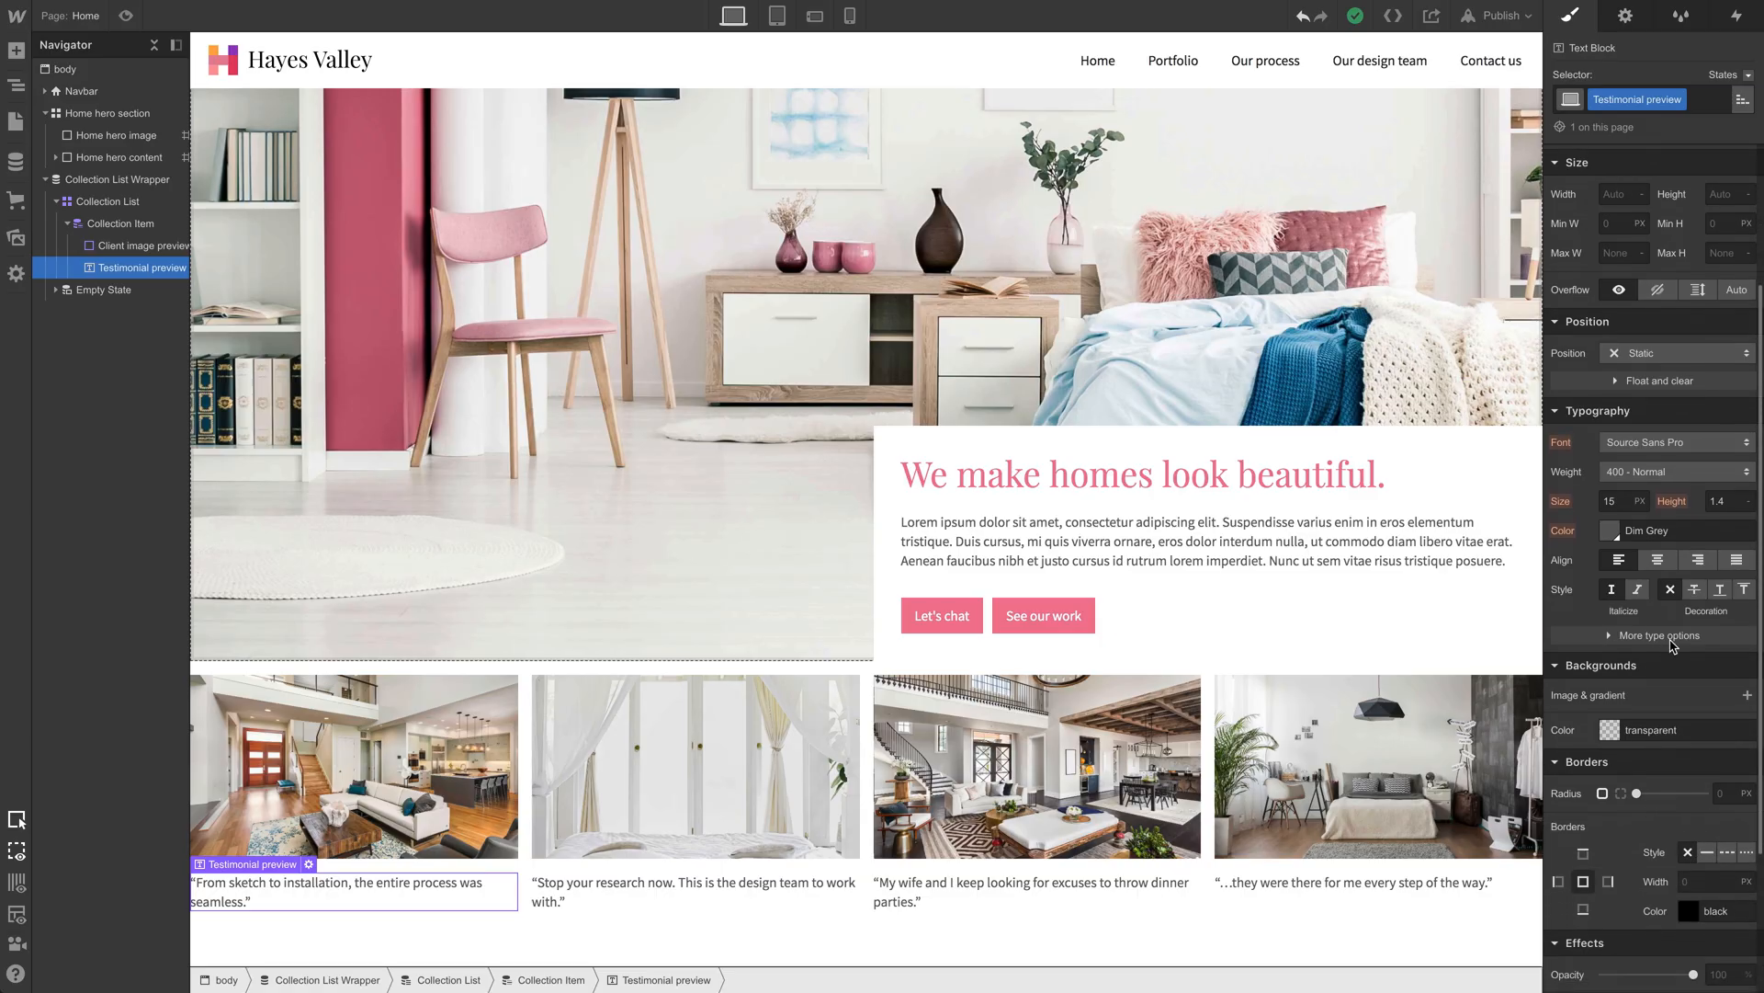
Step: Set the Testimonial preview font size to 14px, after trying 12 and 17
click(1618, 513)
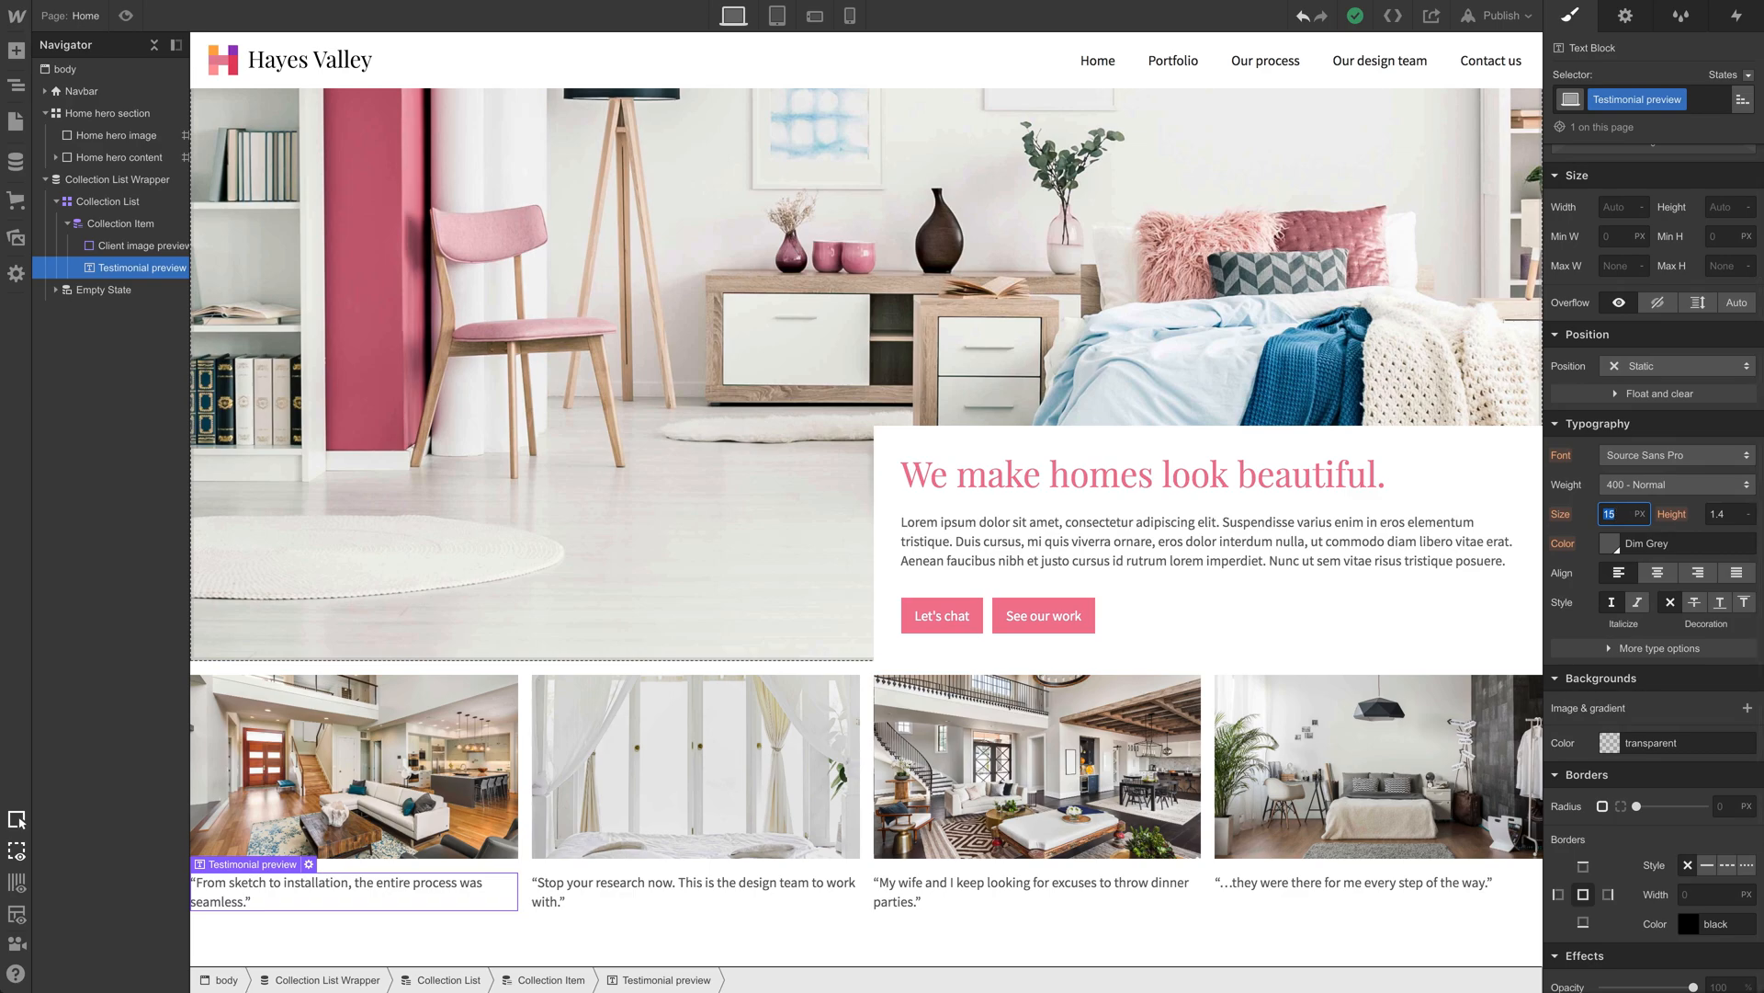
text(12)
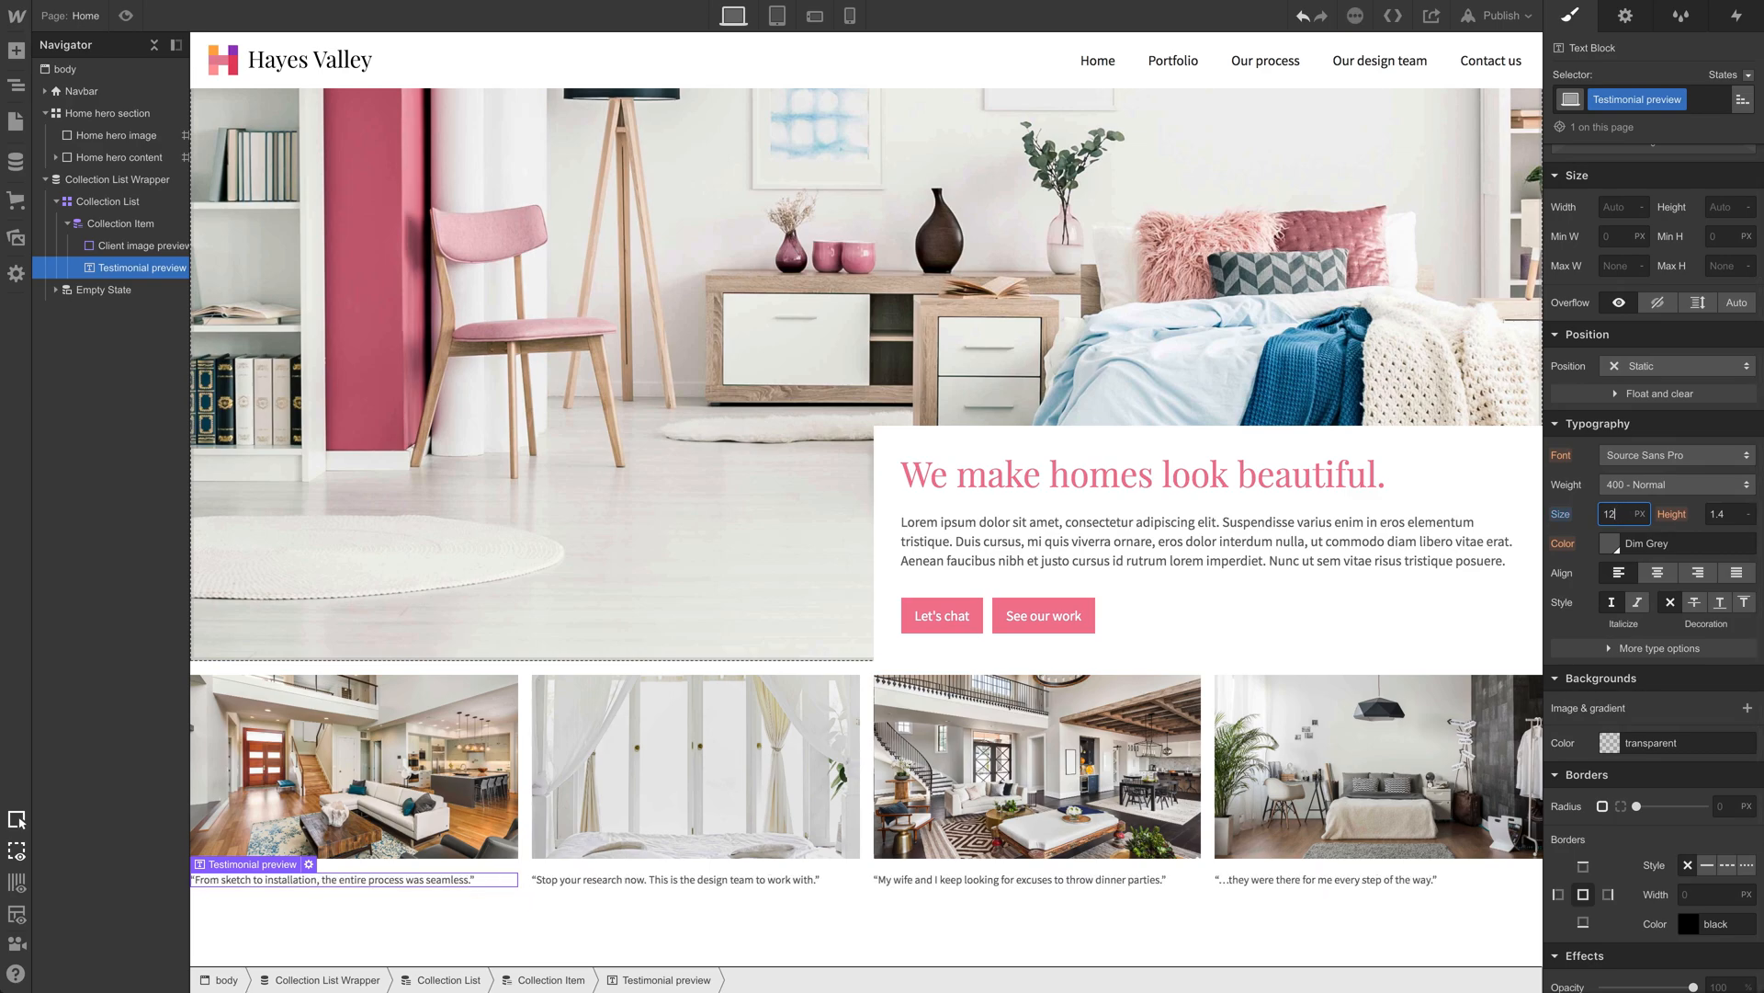
text(17)
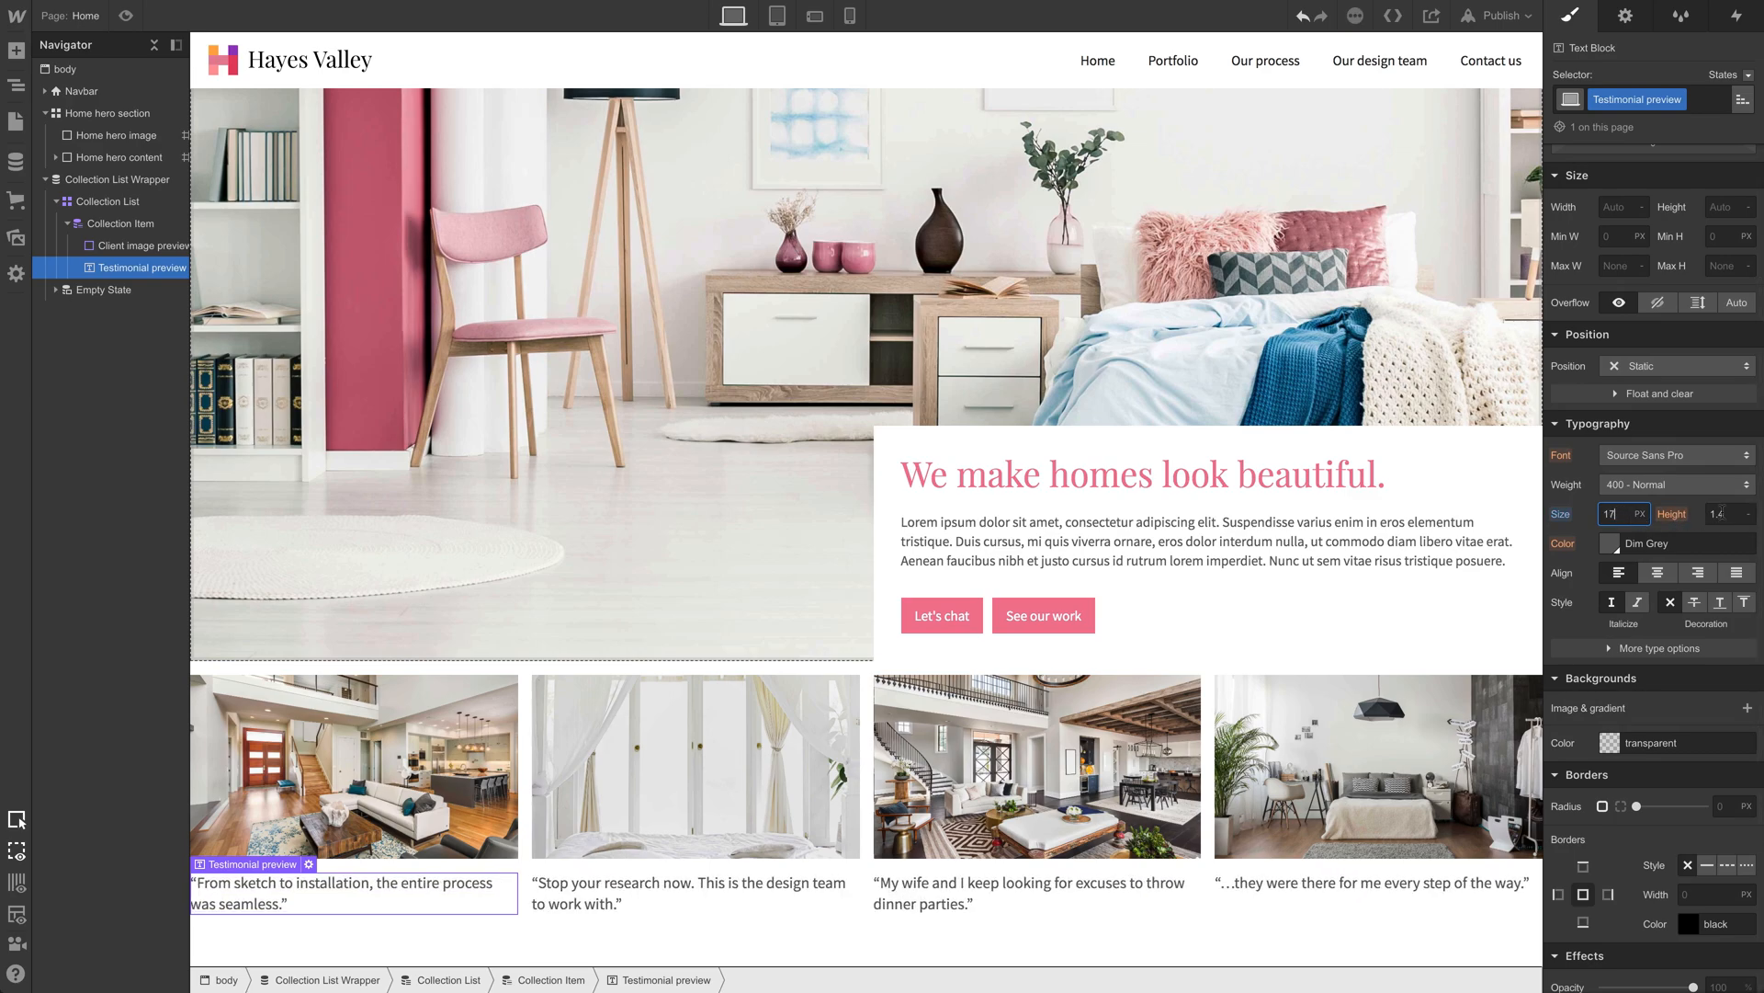
text(14)
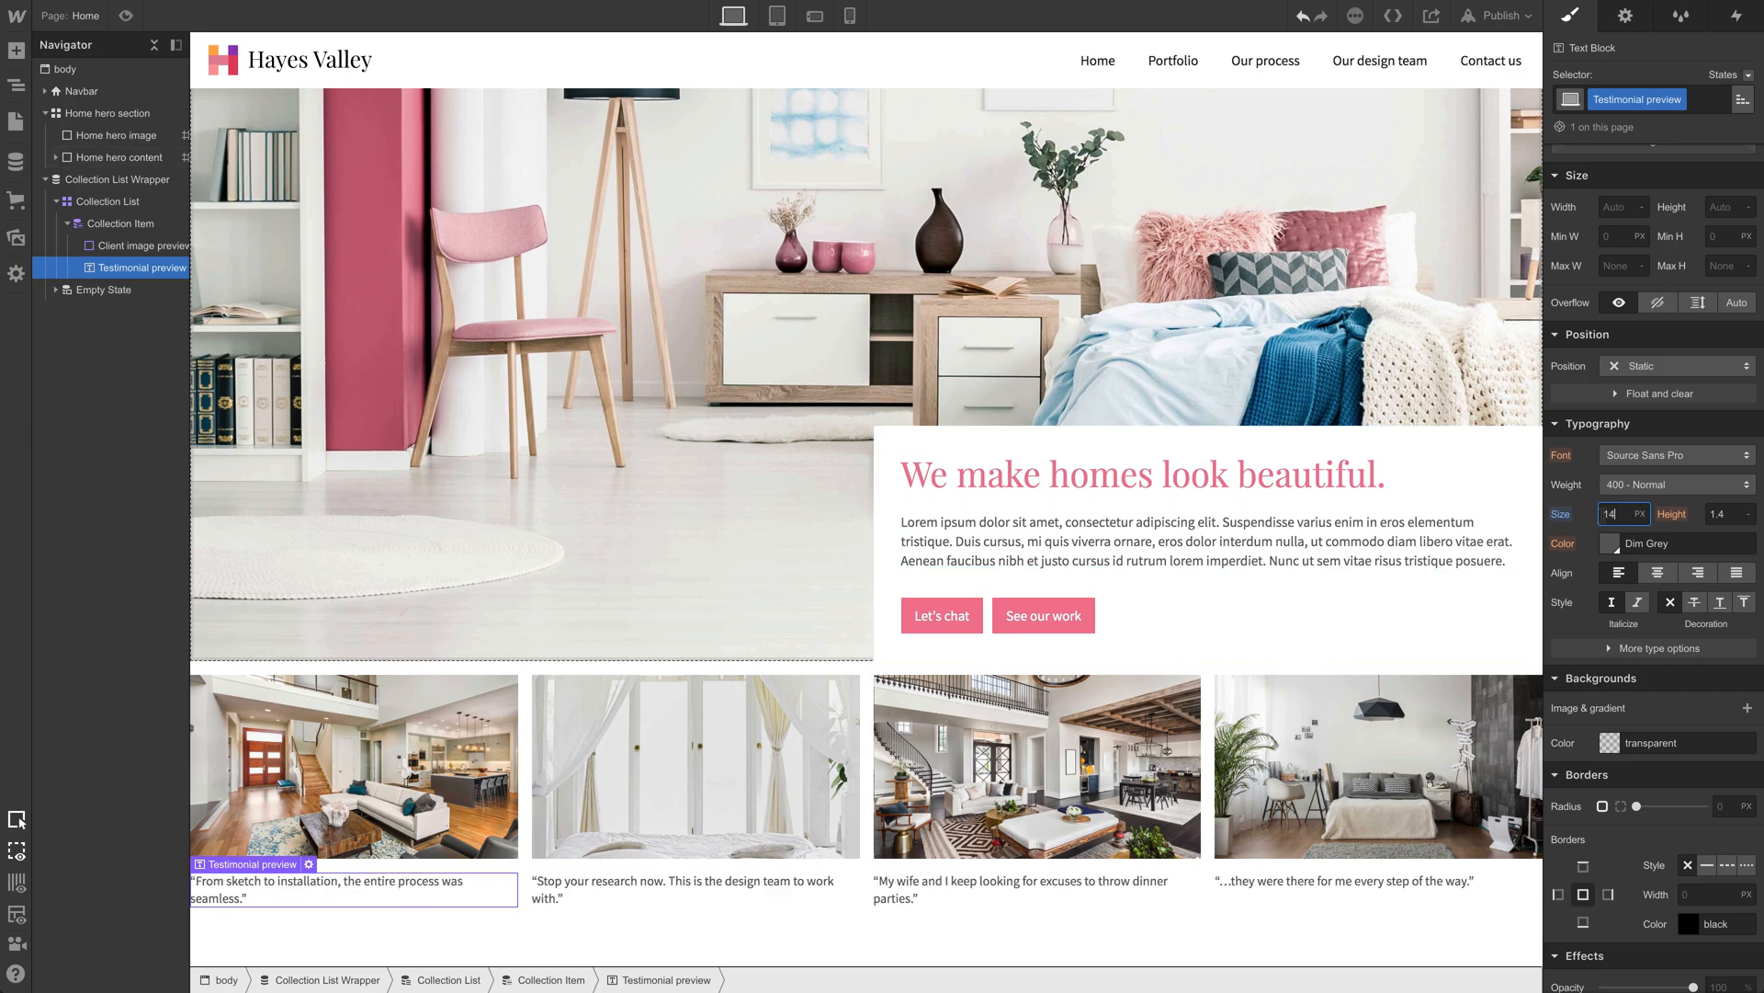
click(1206, 541)
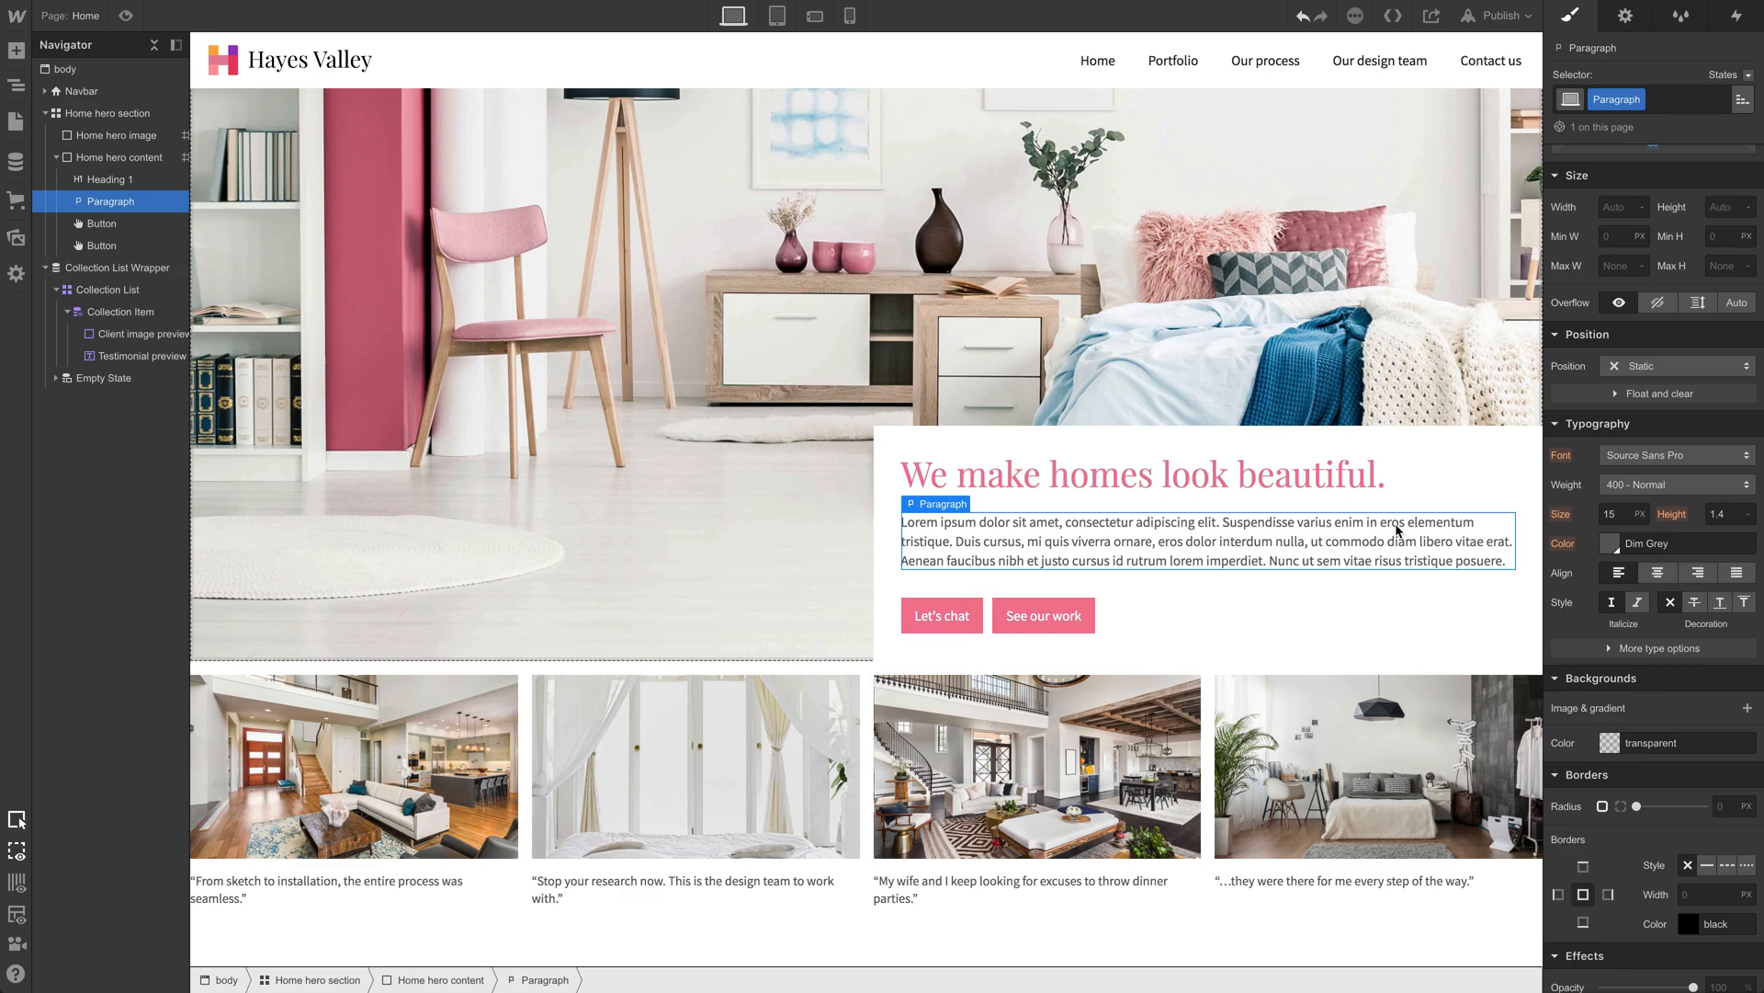
click(1604, 513)
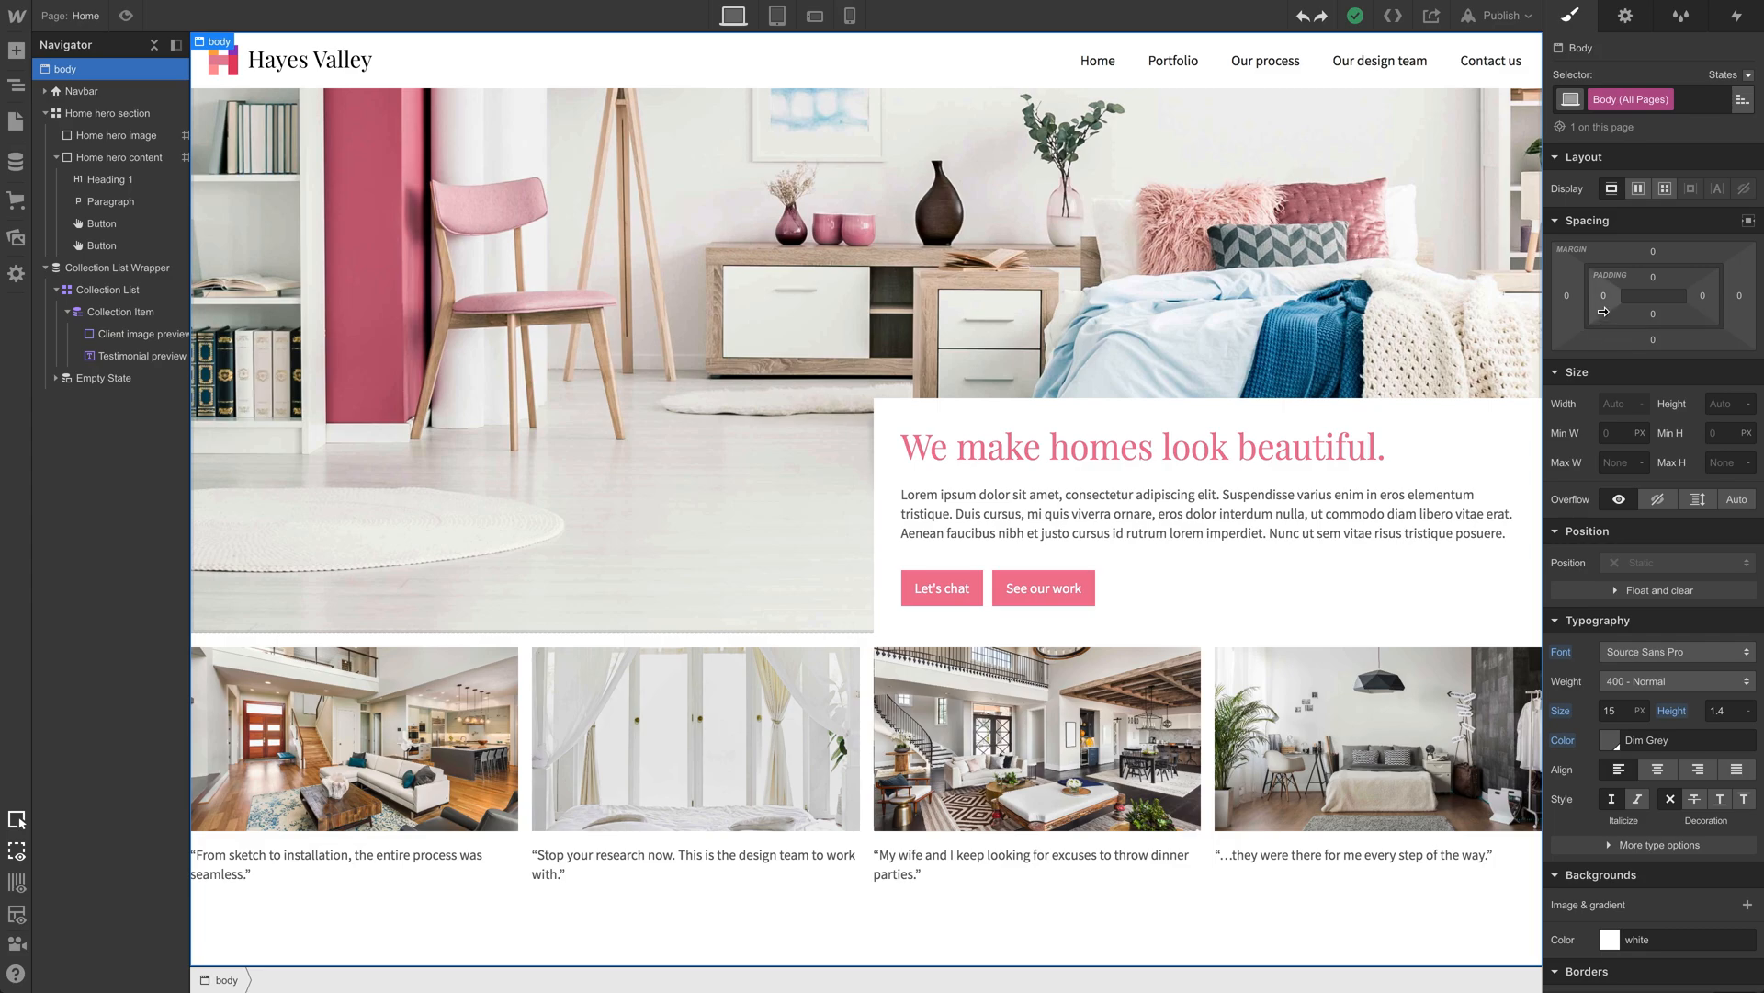
mouse_move(1600, 295)
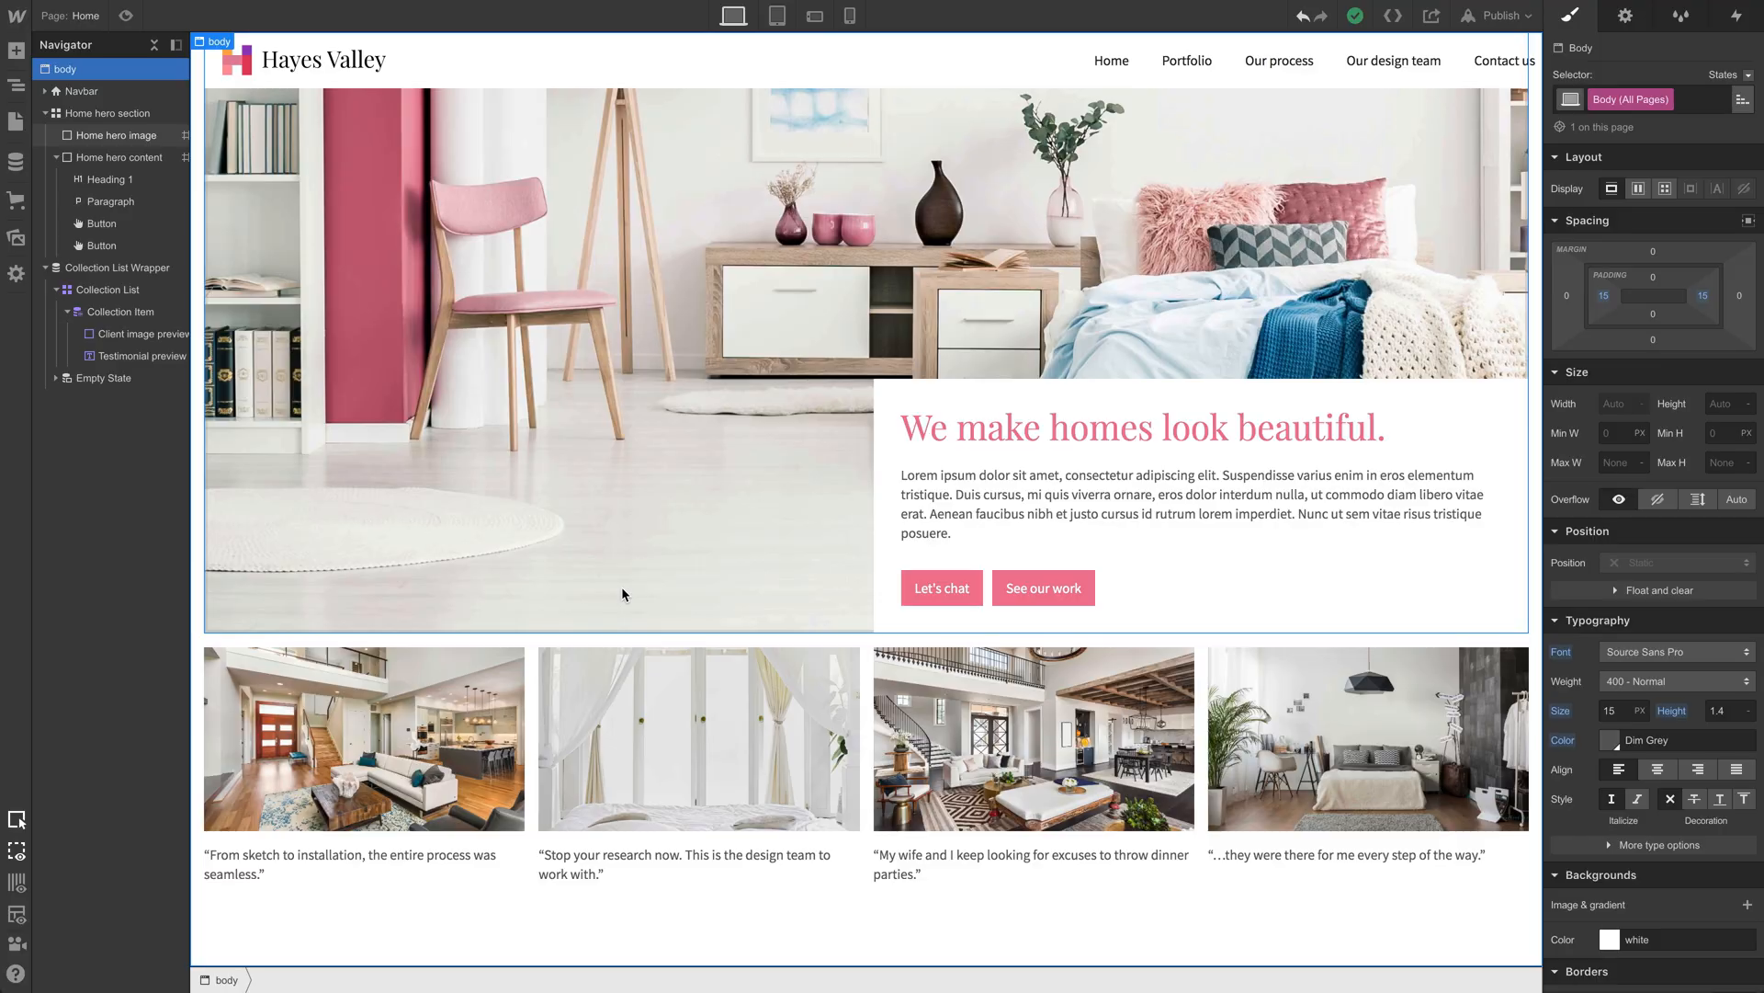
Step: Add a Switch field labelled 'Featured' to Client projects and save the collection
click(15, 160)
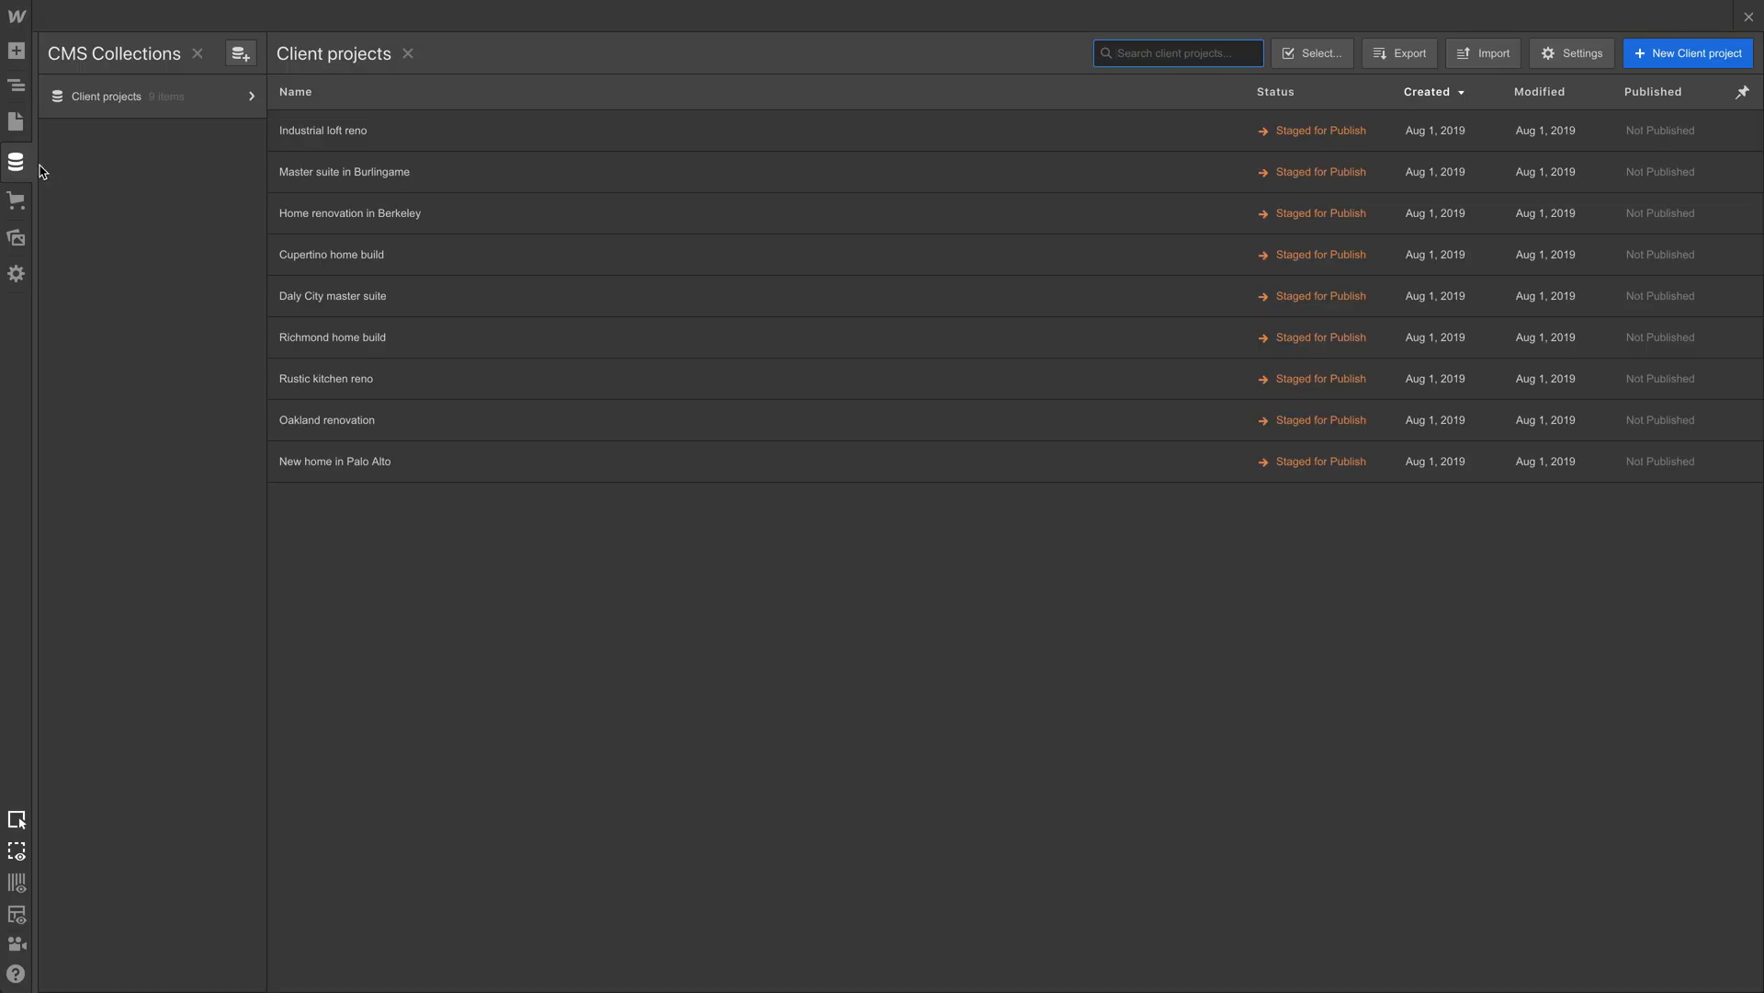
click(1571, 53)
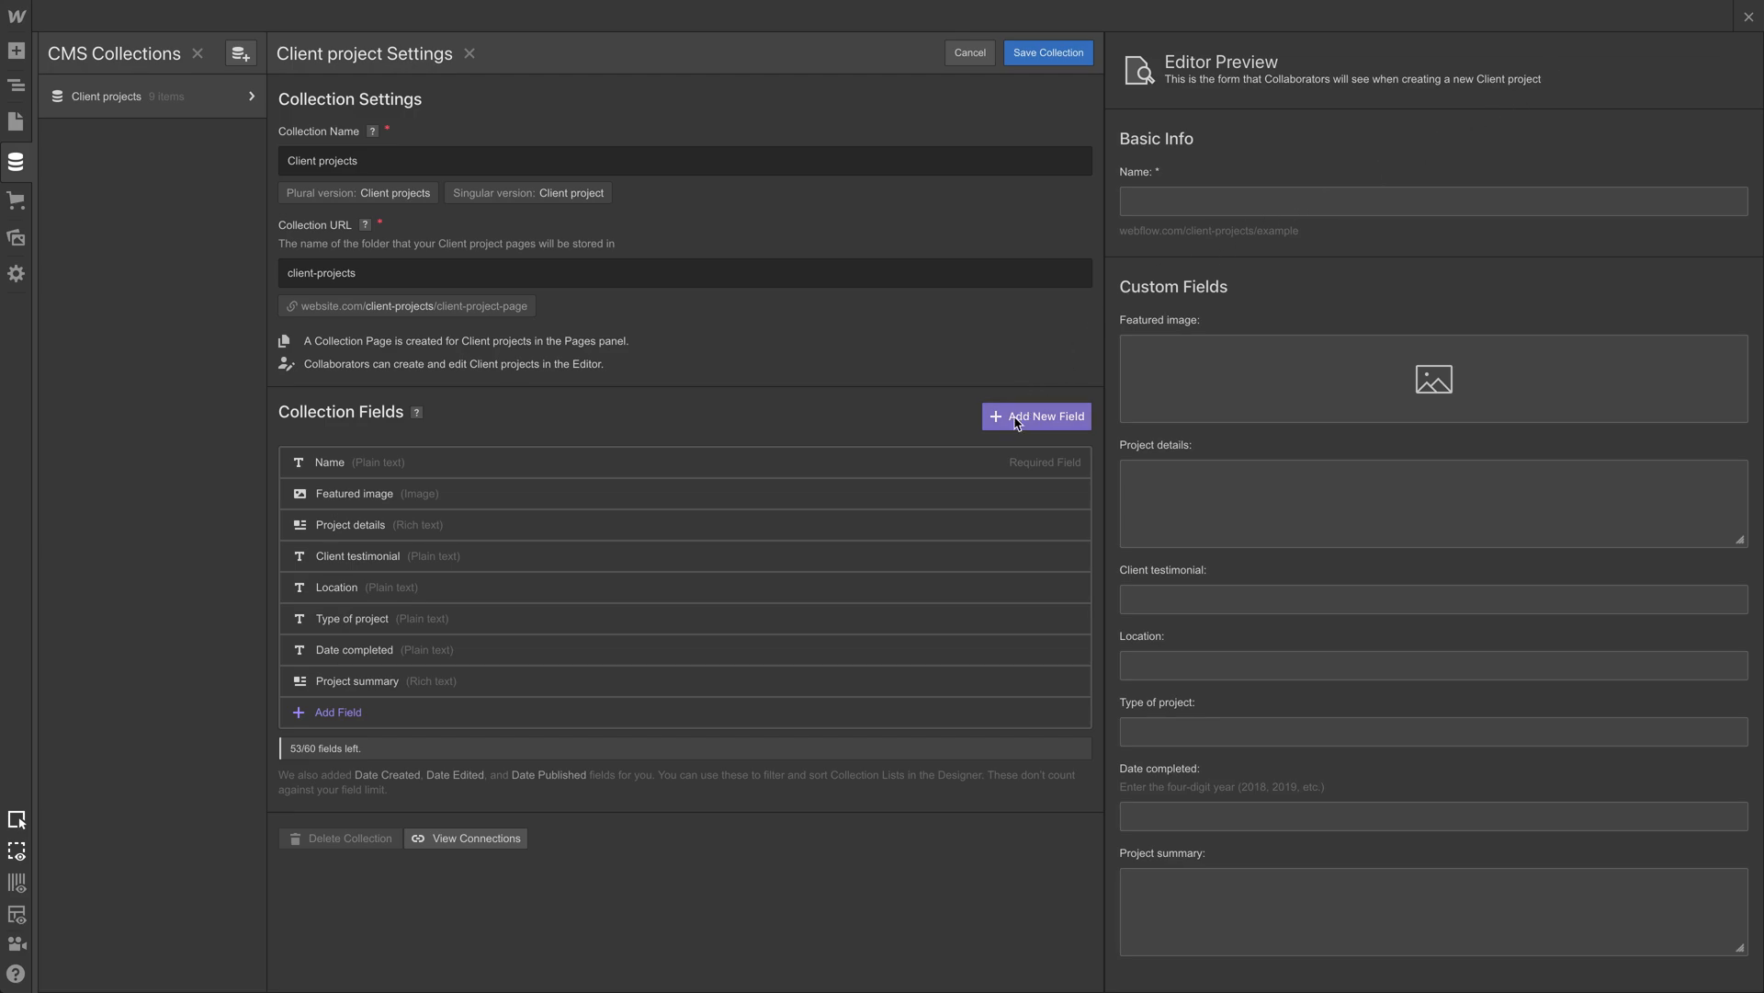
click(1036, 415)
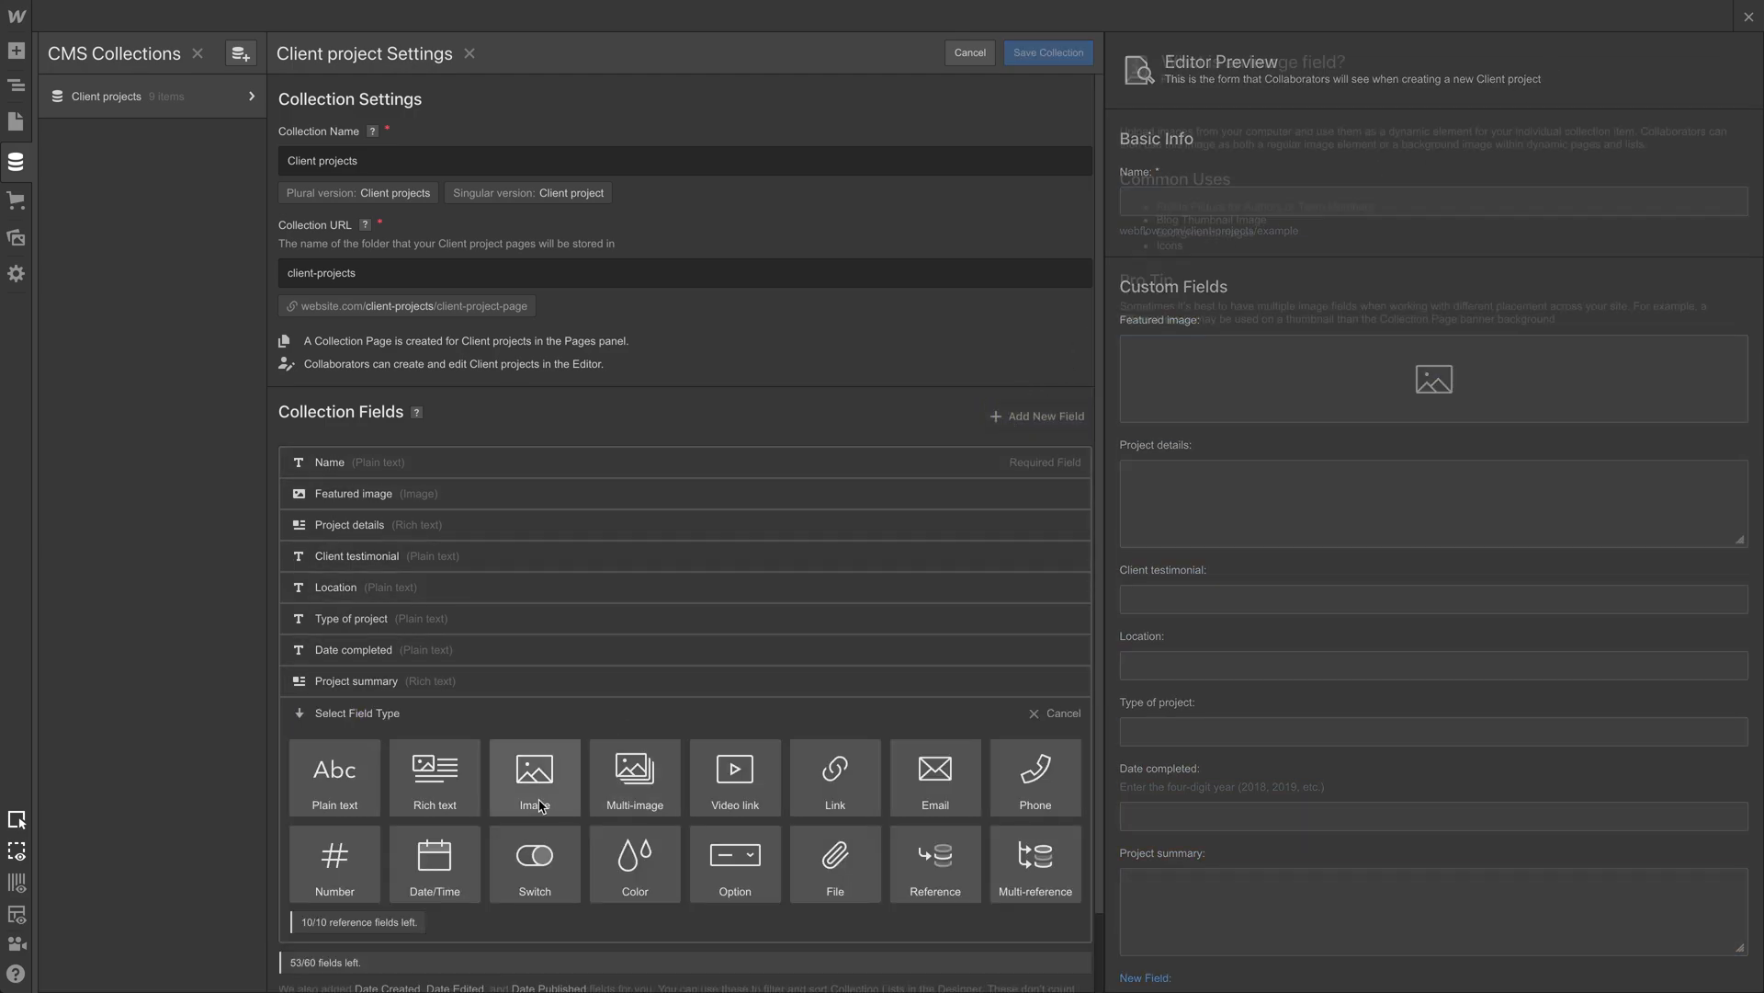
click(535, 863)
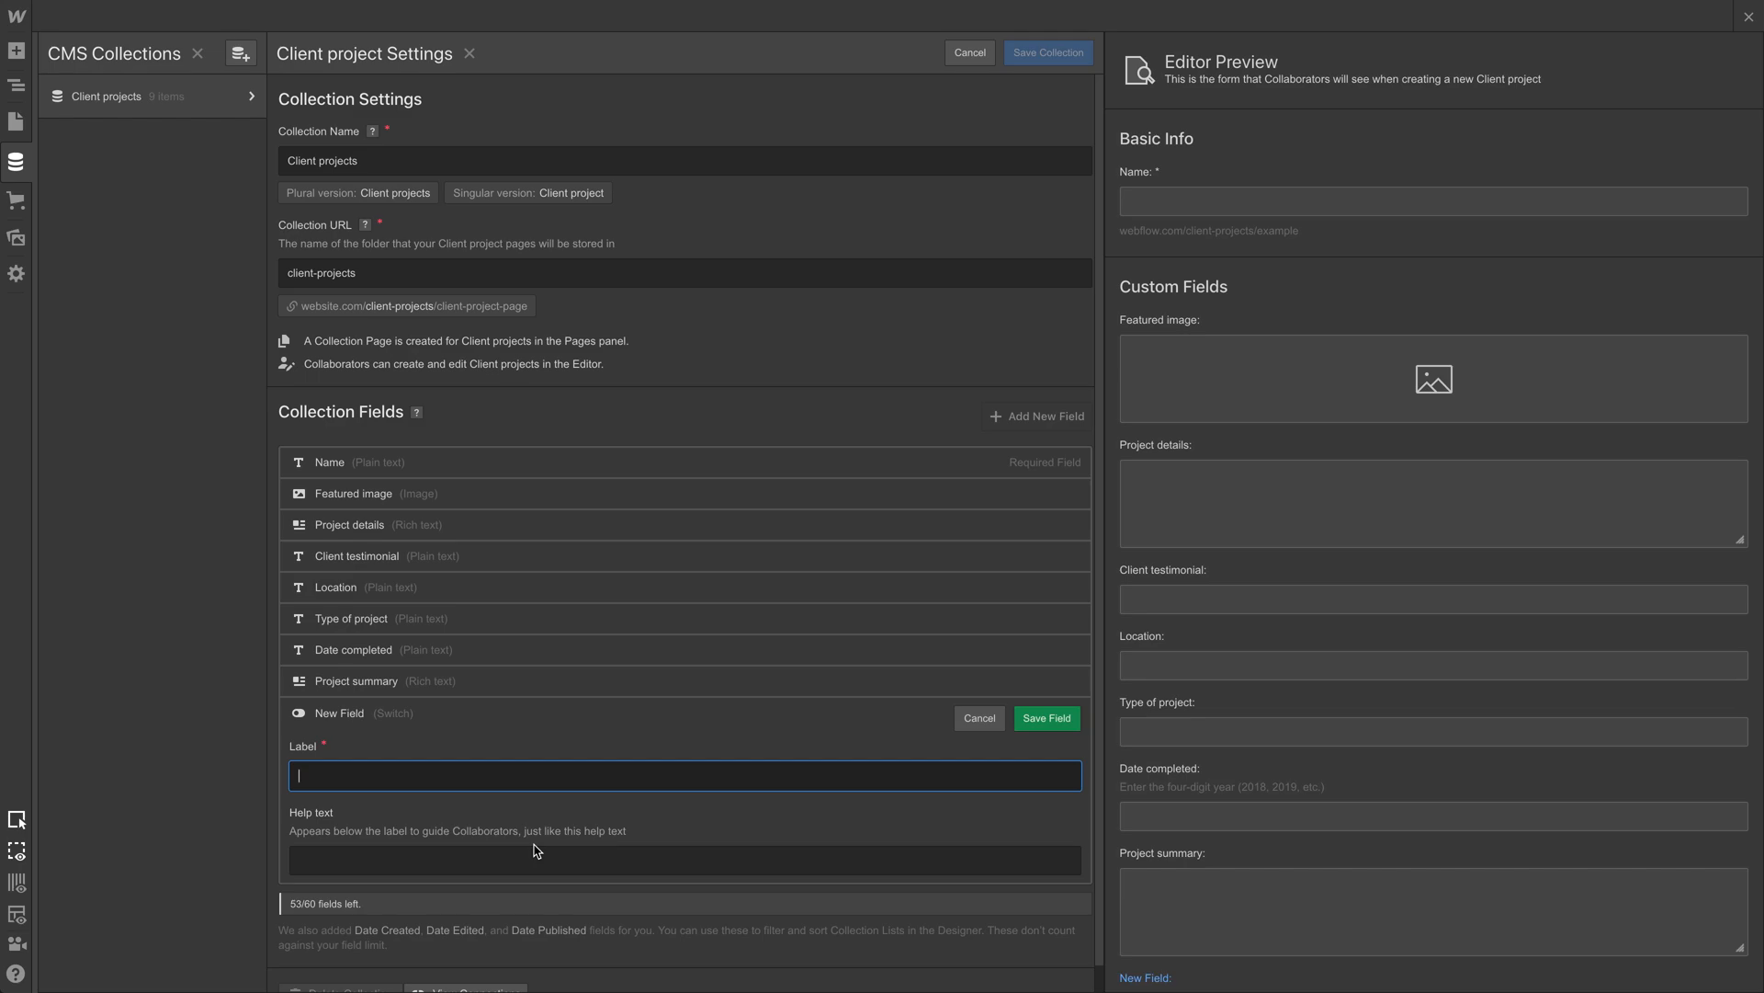
text(Featured)
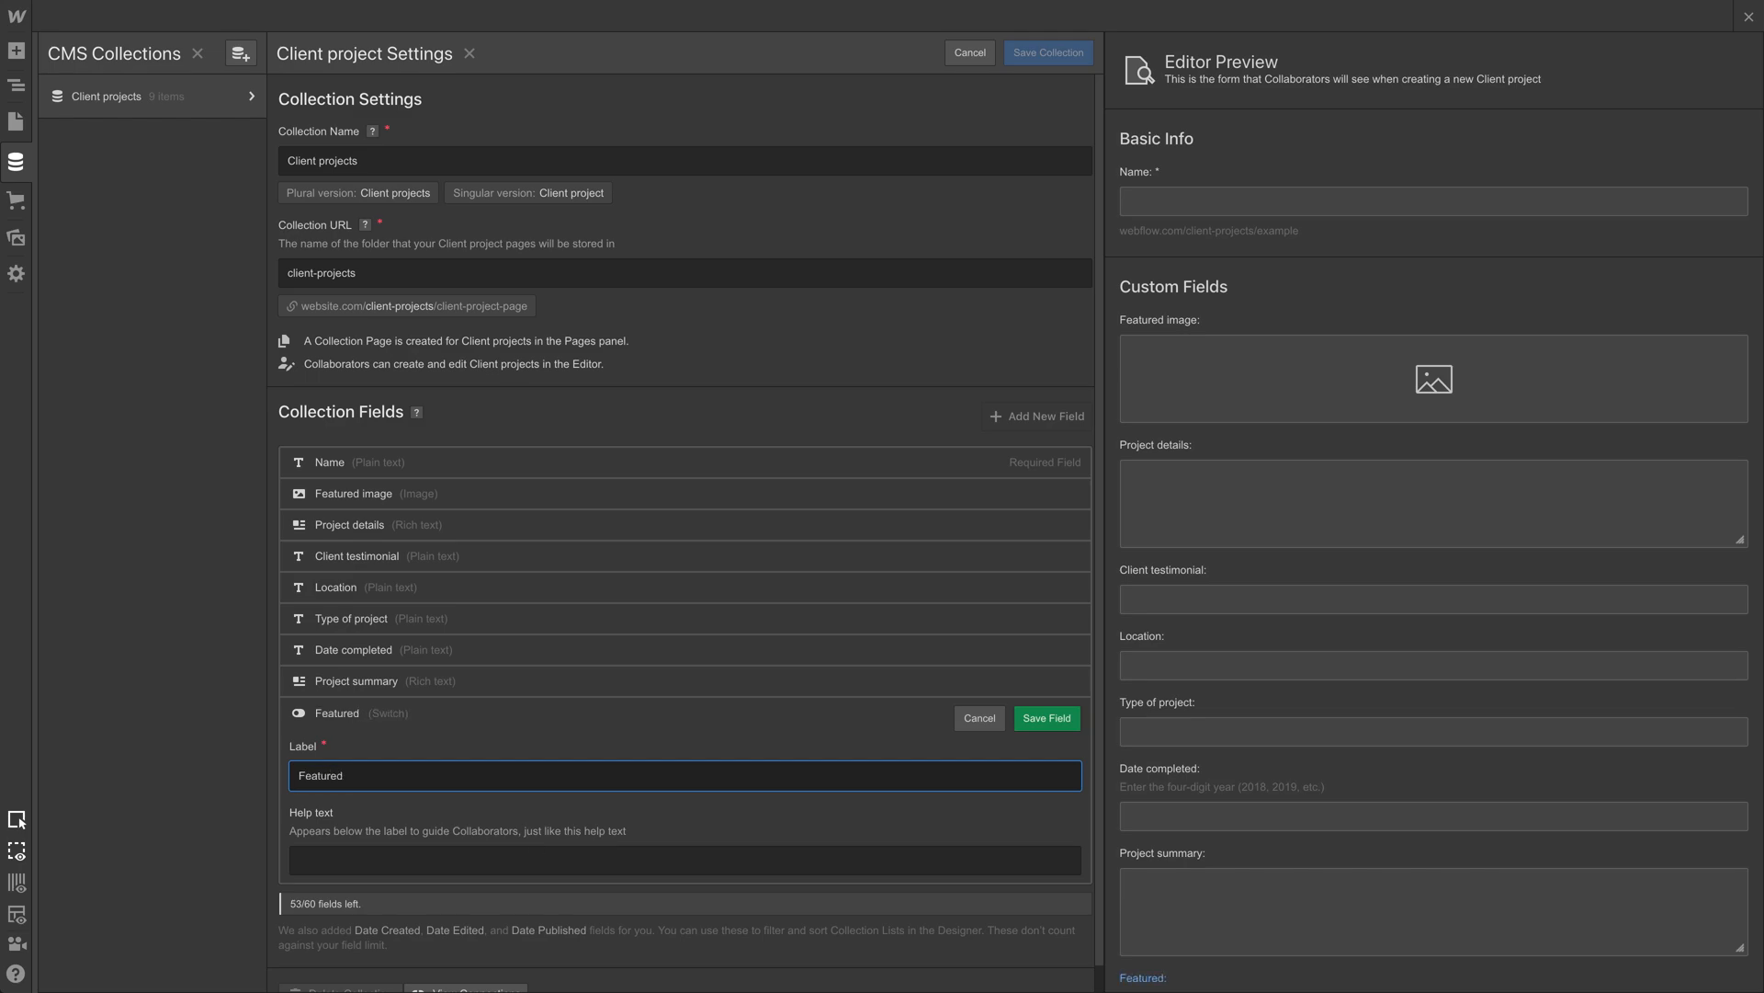
click(1044, 718)
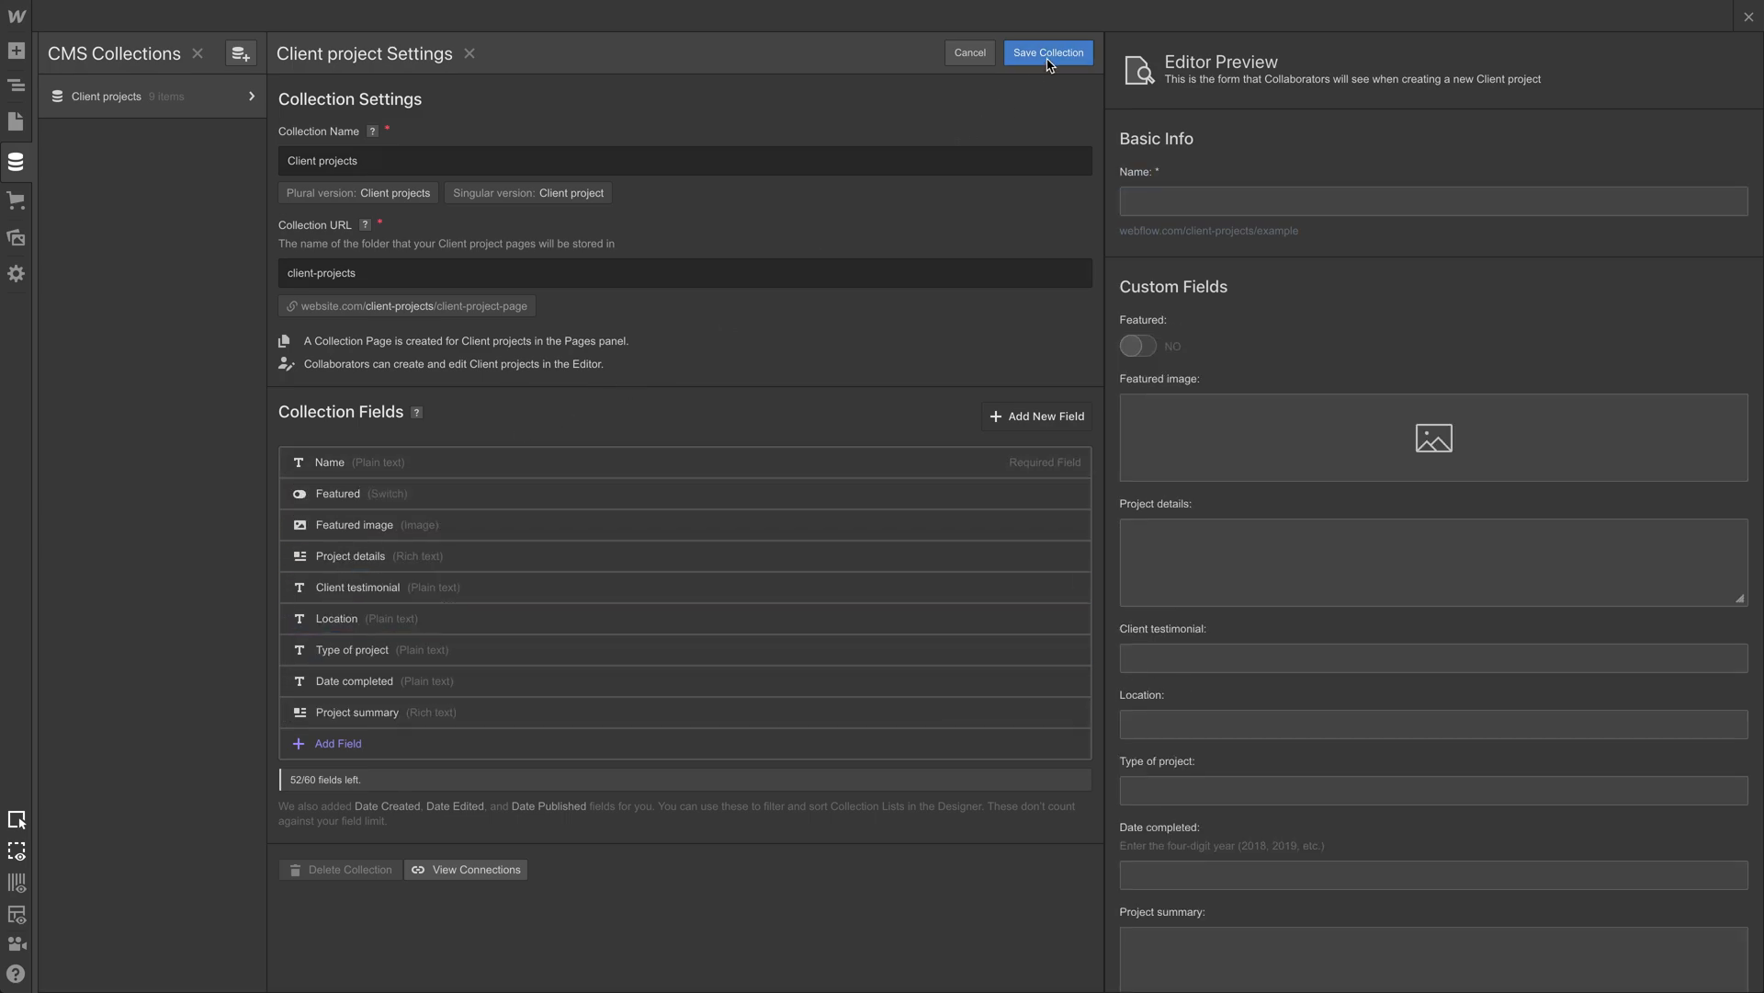
click(1046, 52)
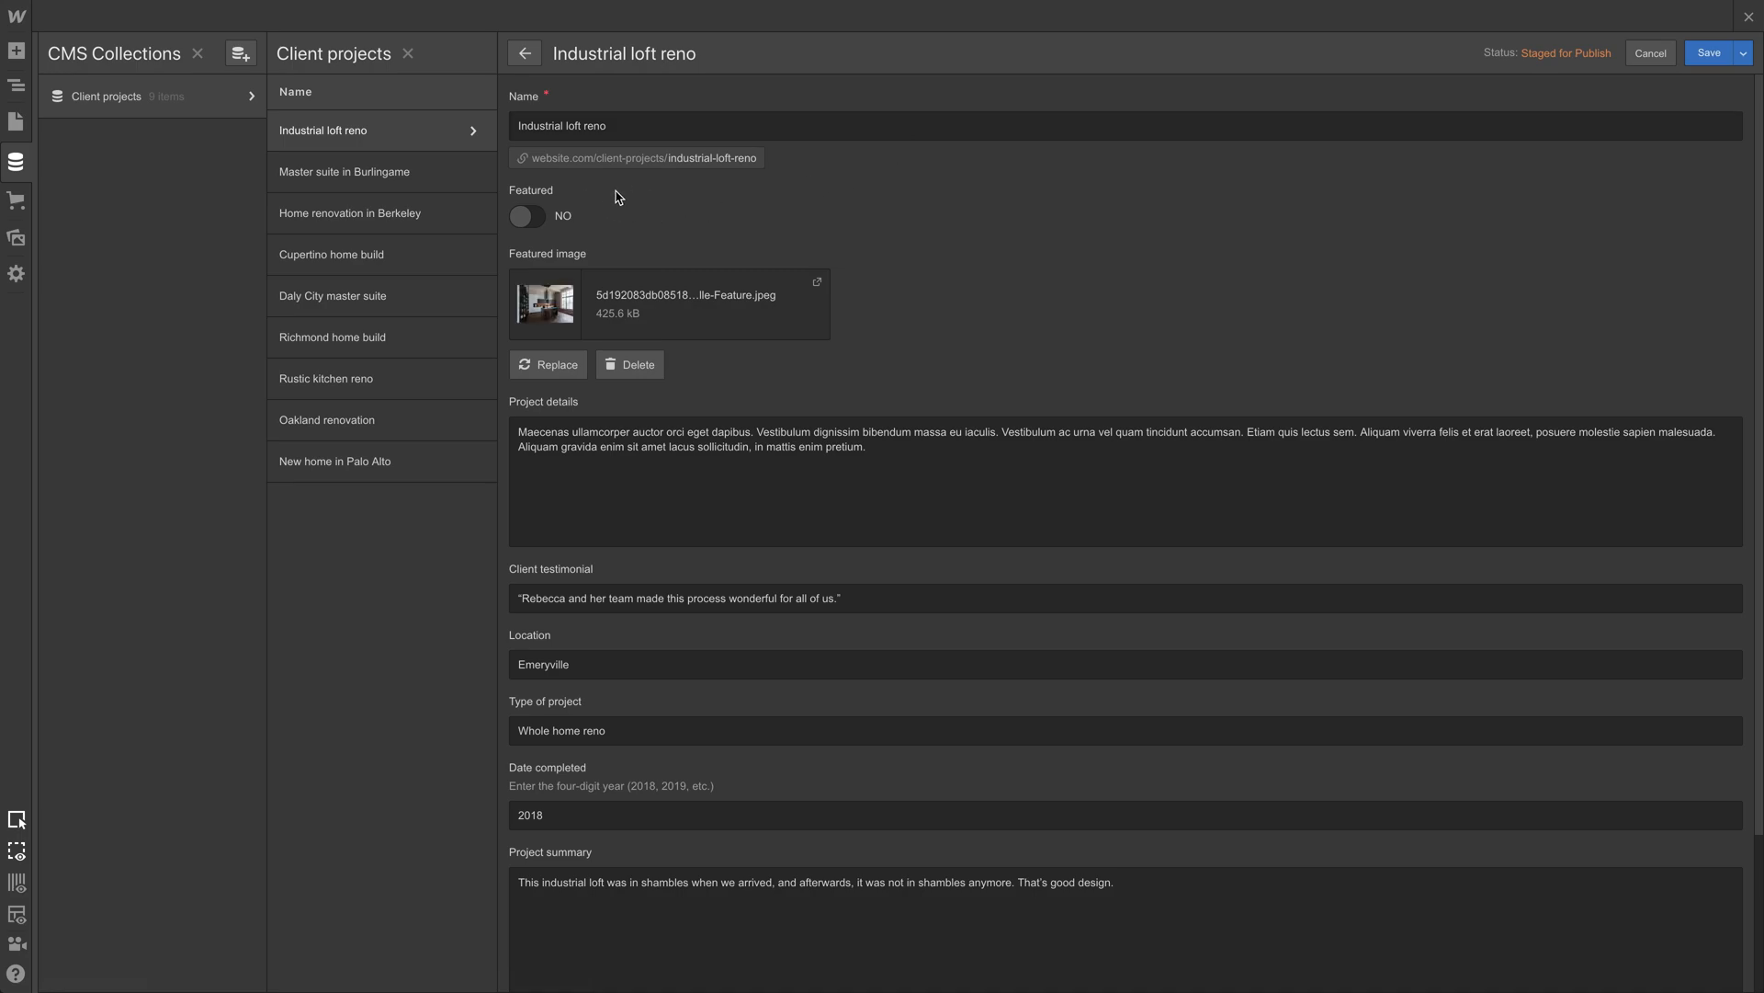
Step: Switch Featured on for Master suite in Burlingame and Cupertino home build
click(345, 171)
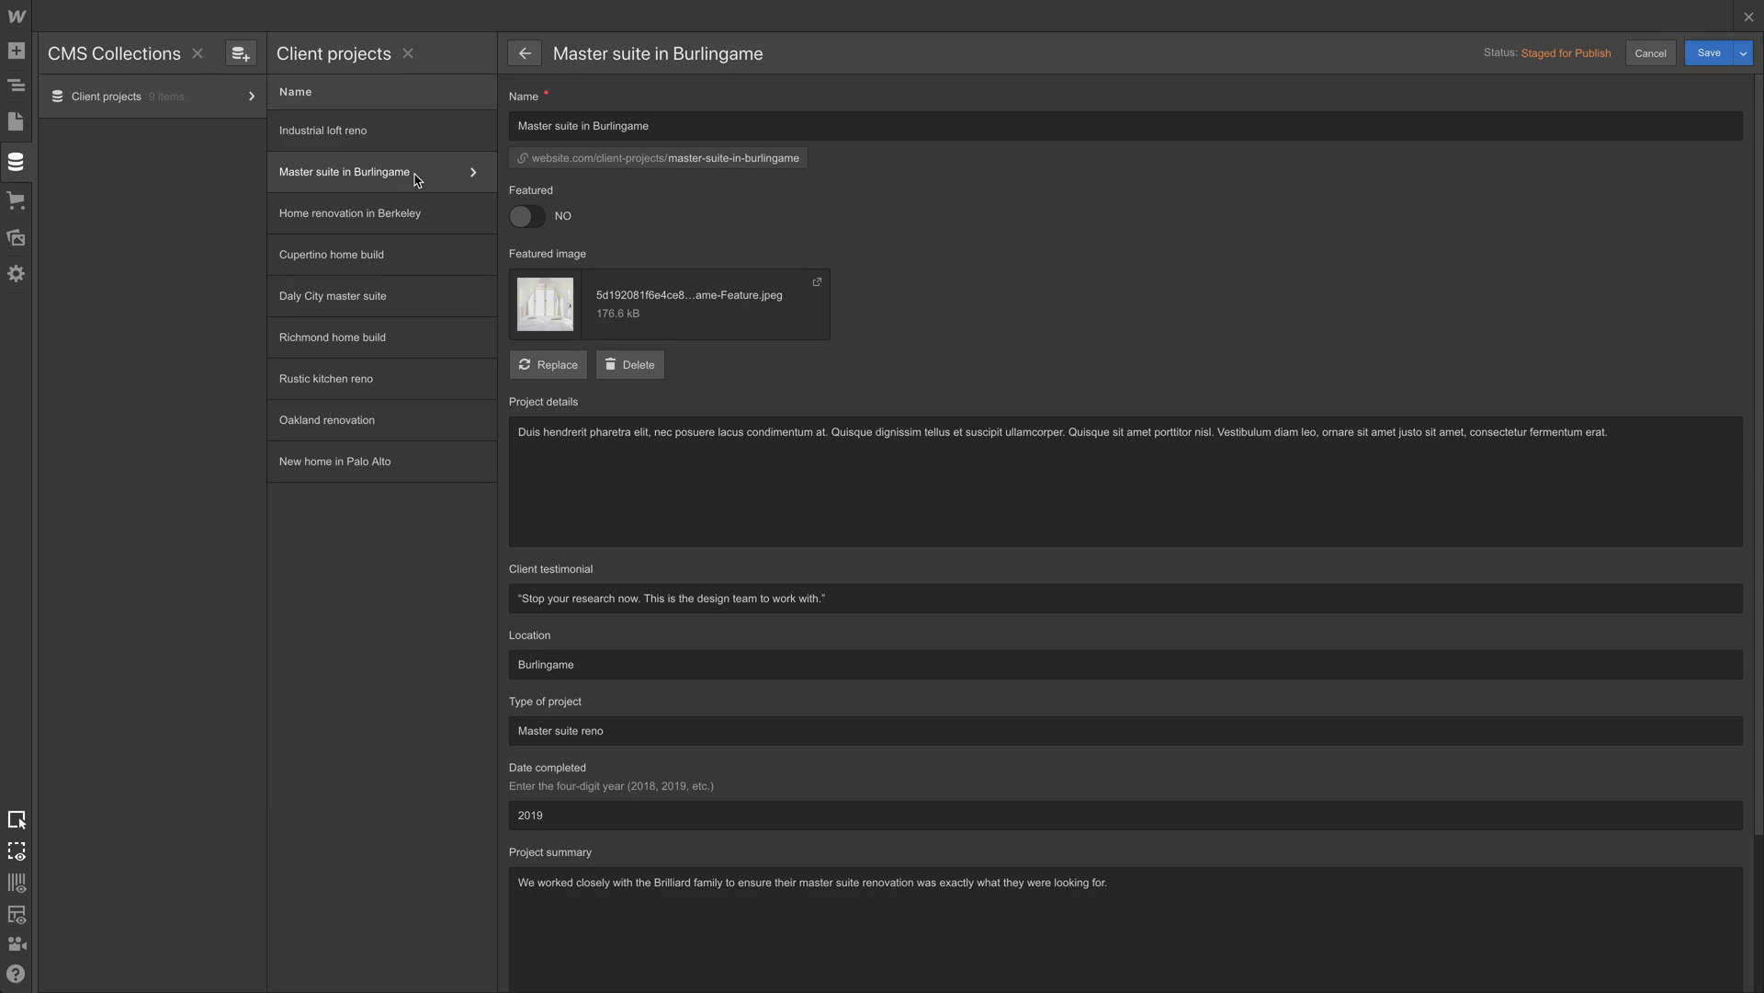
click(526, 216)
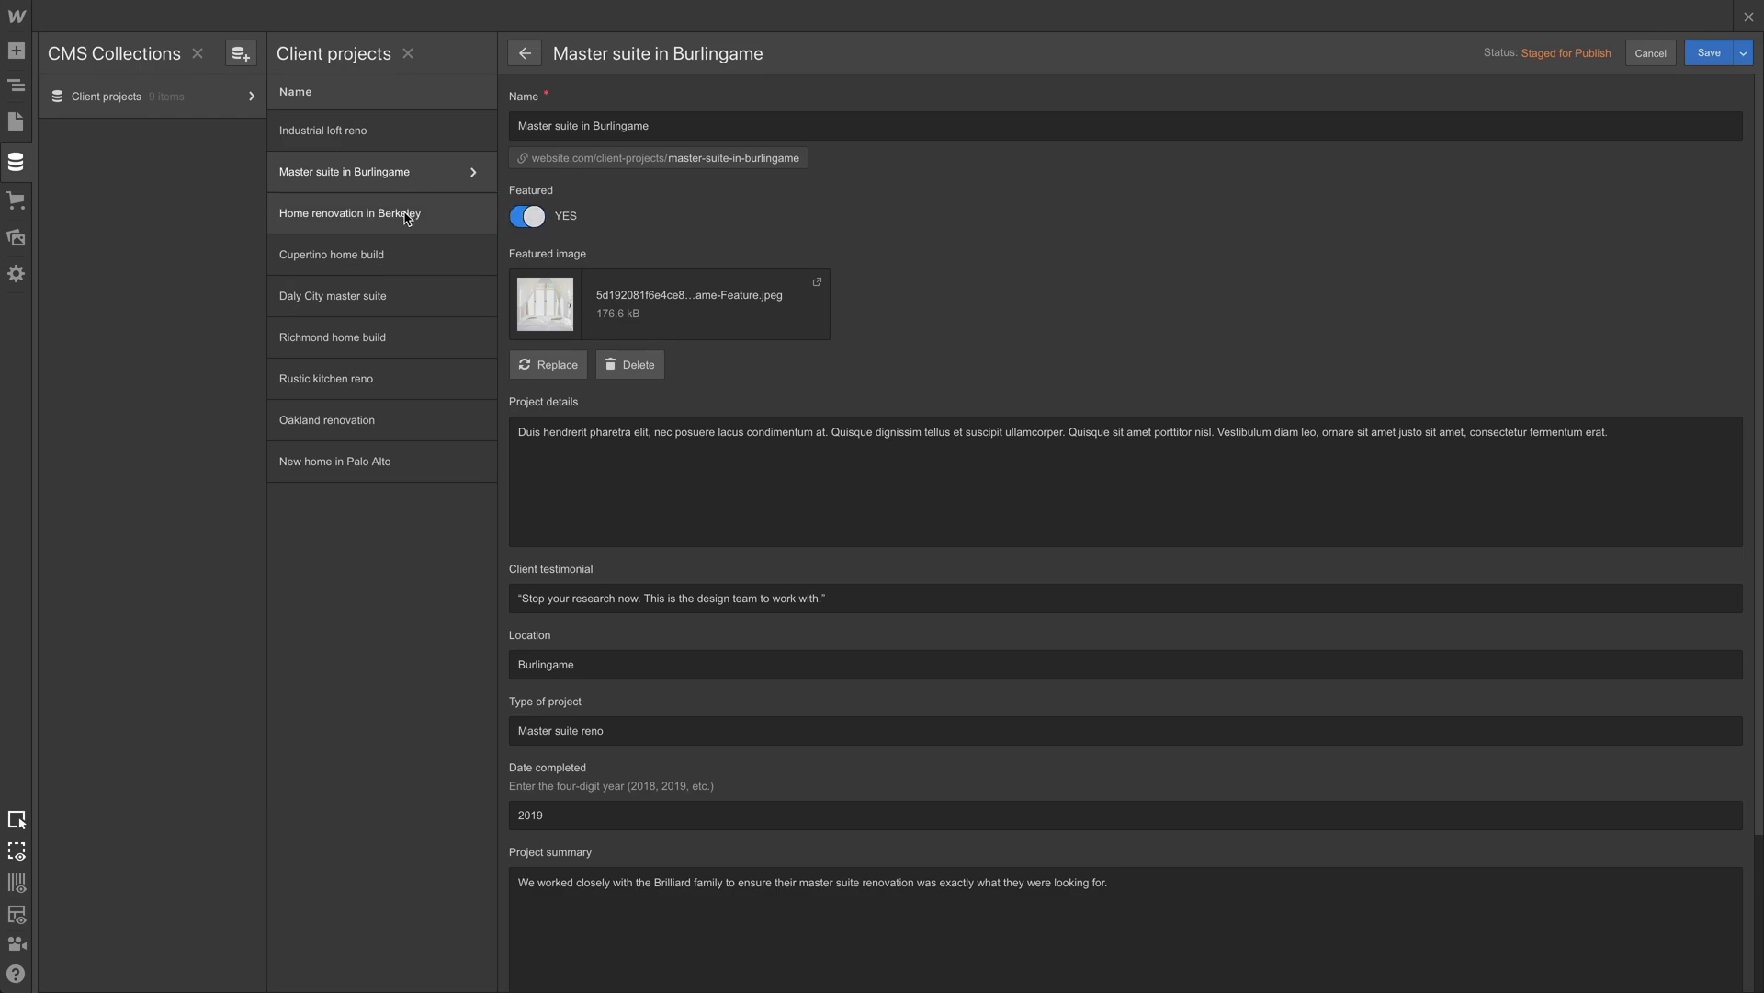
click(523, 53)
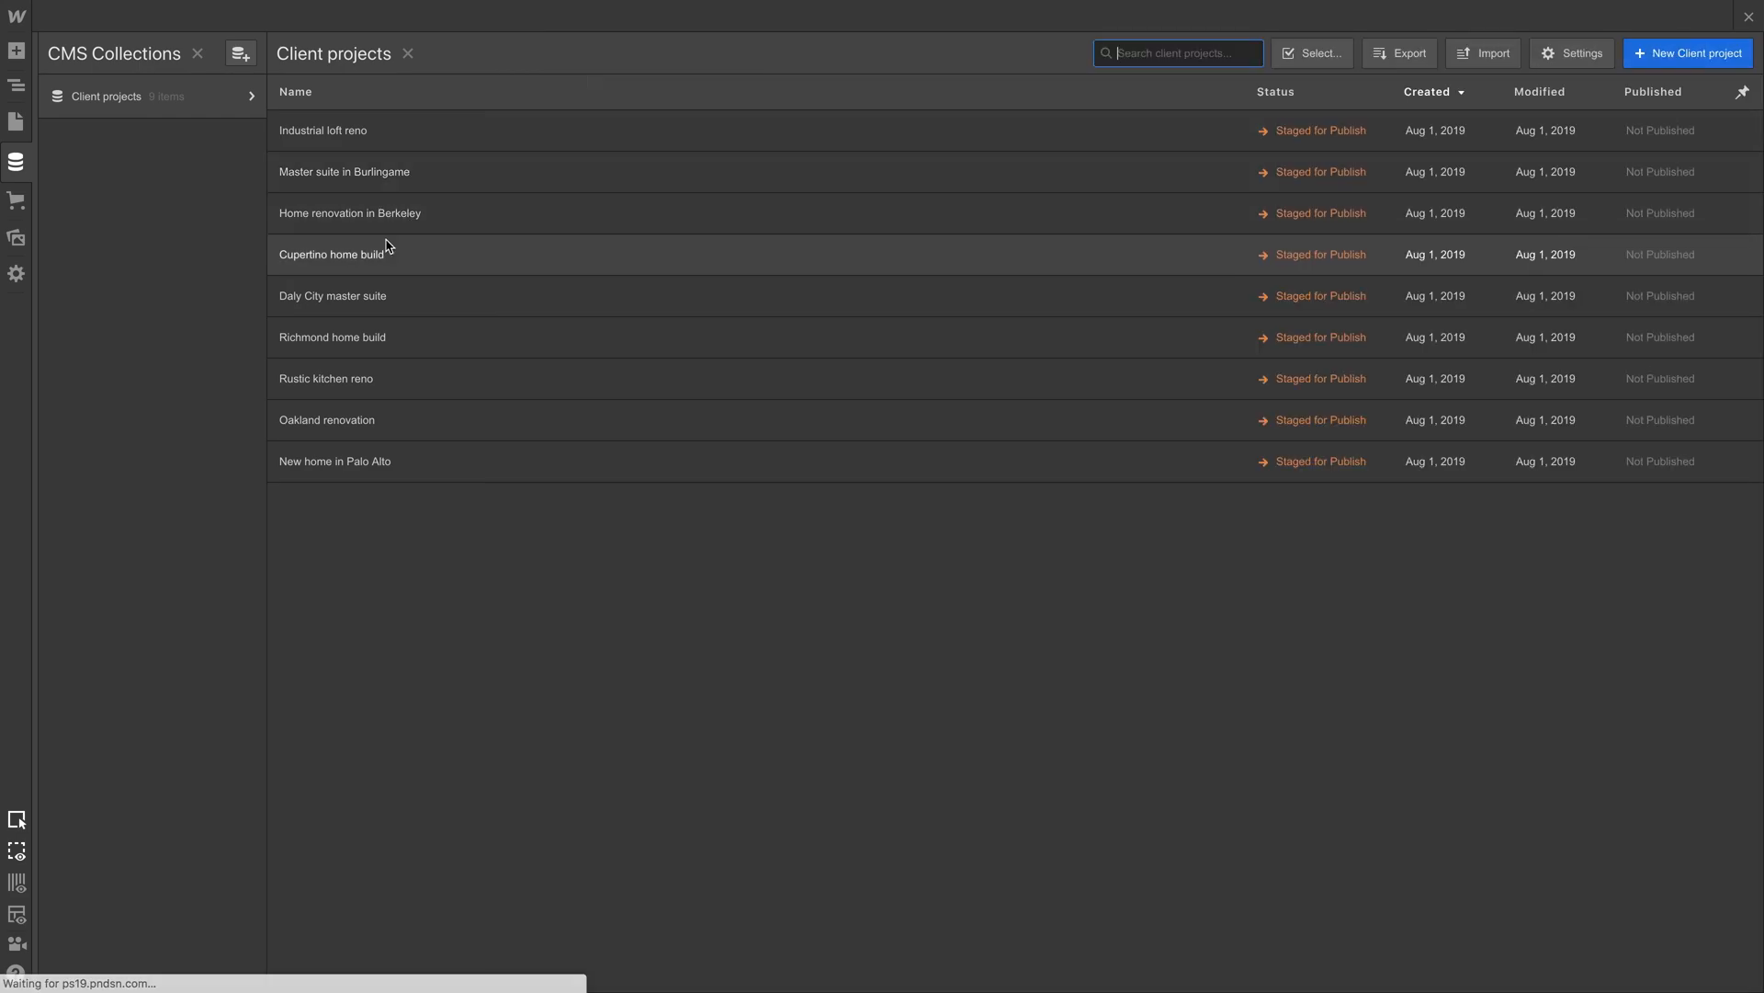
click(332, 254)
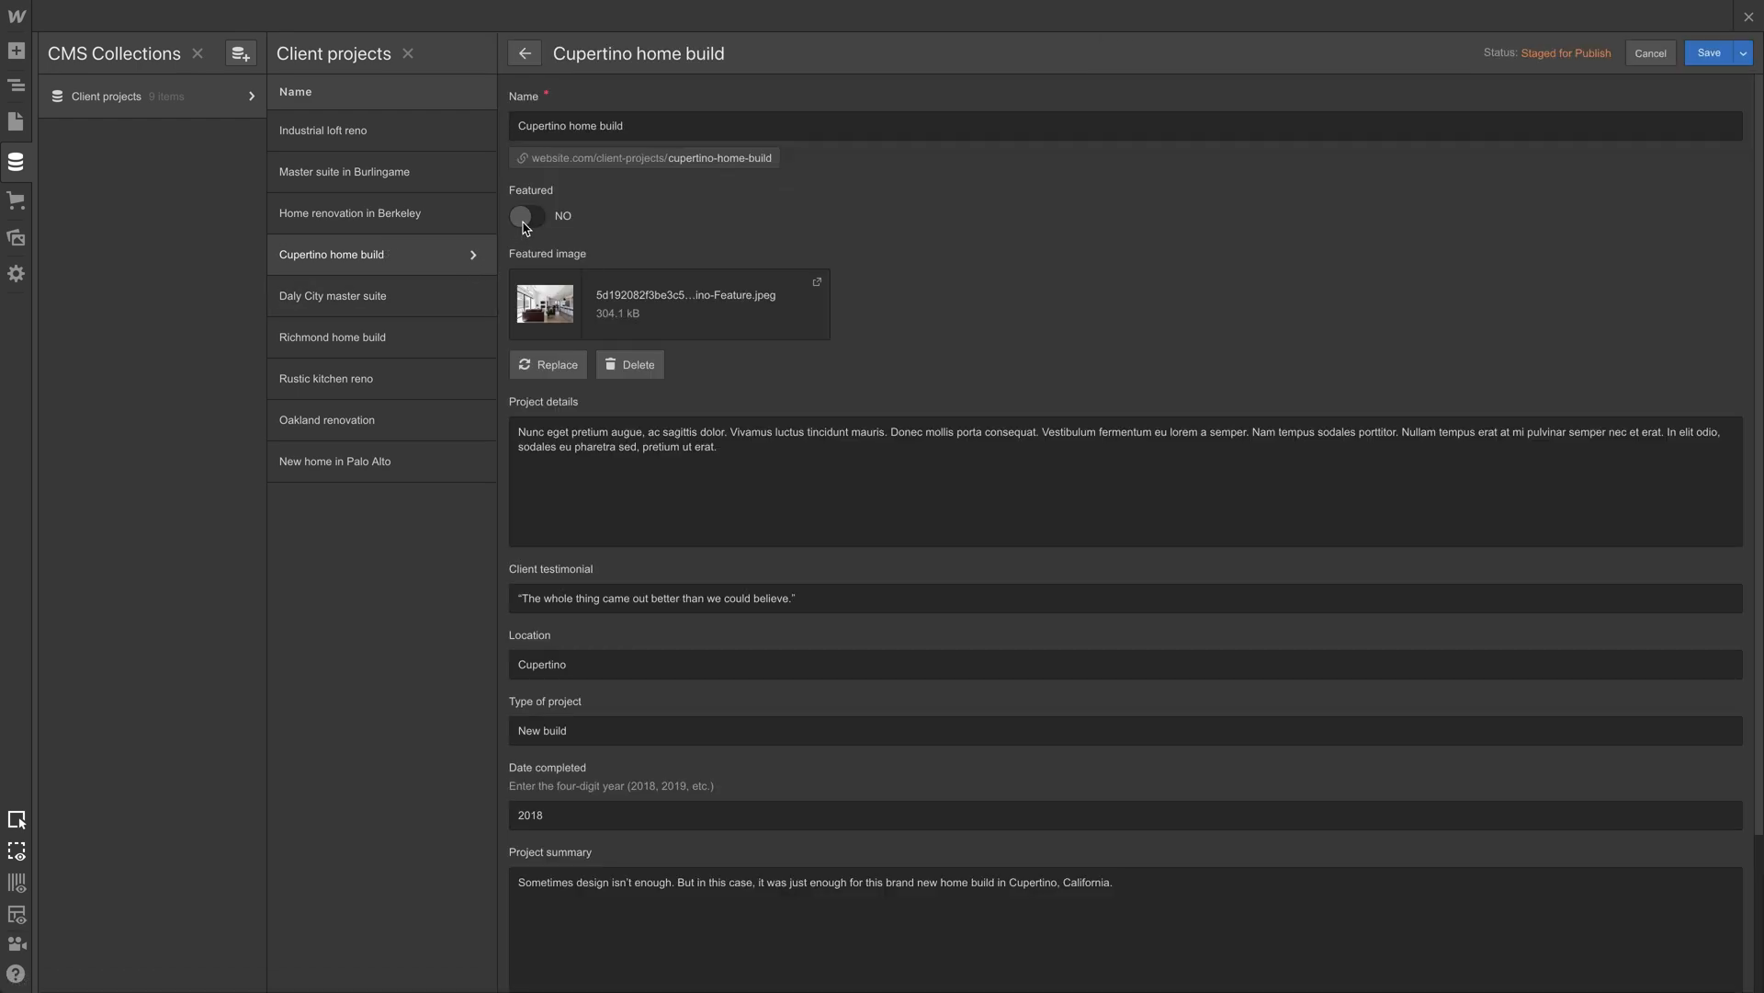
click(526, 215)
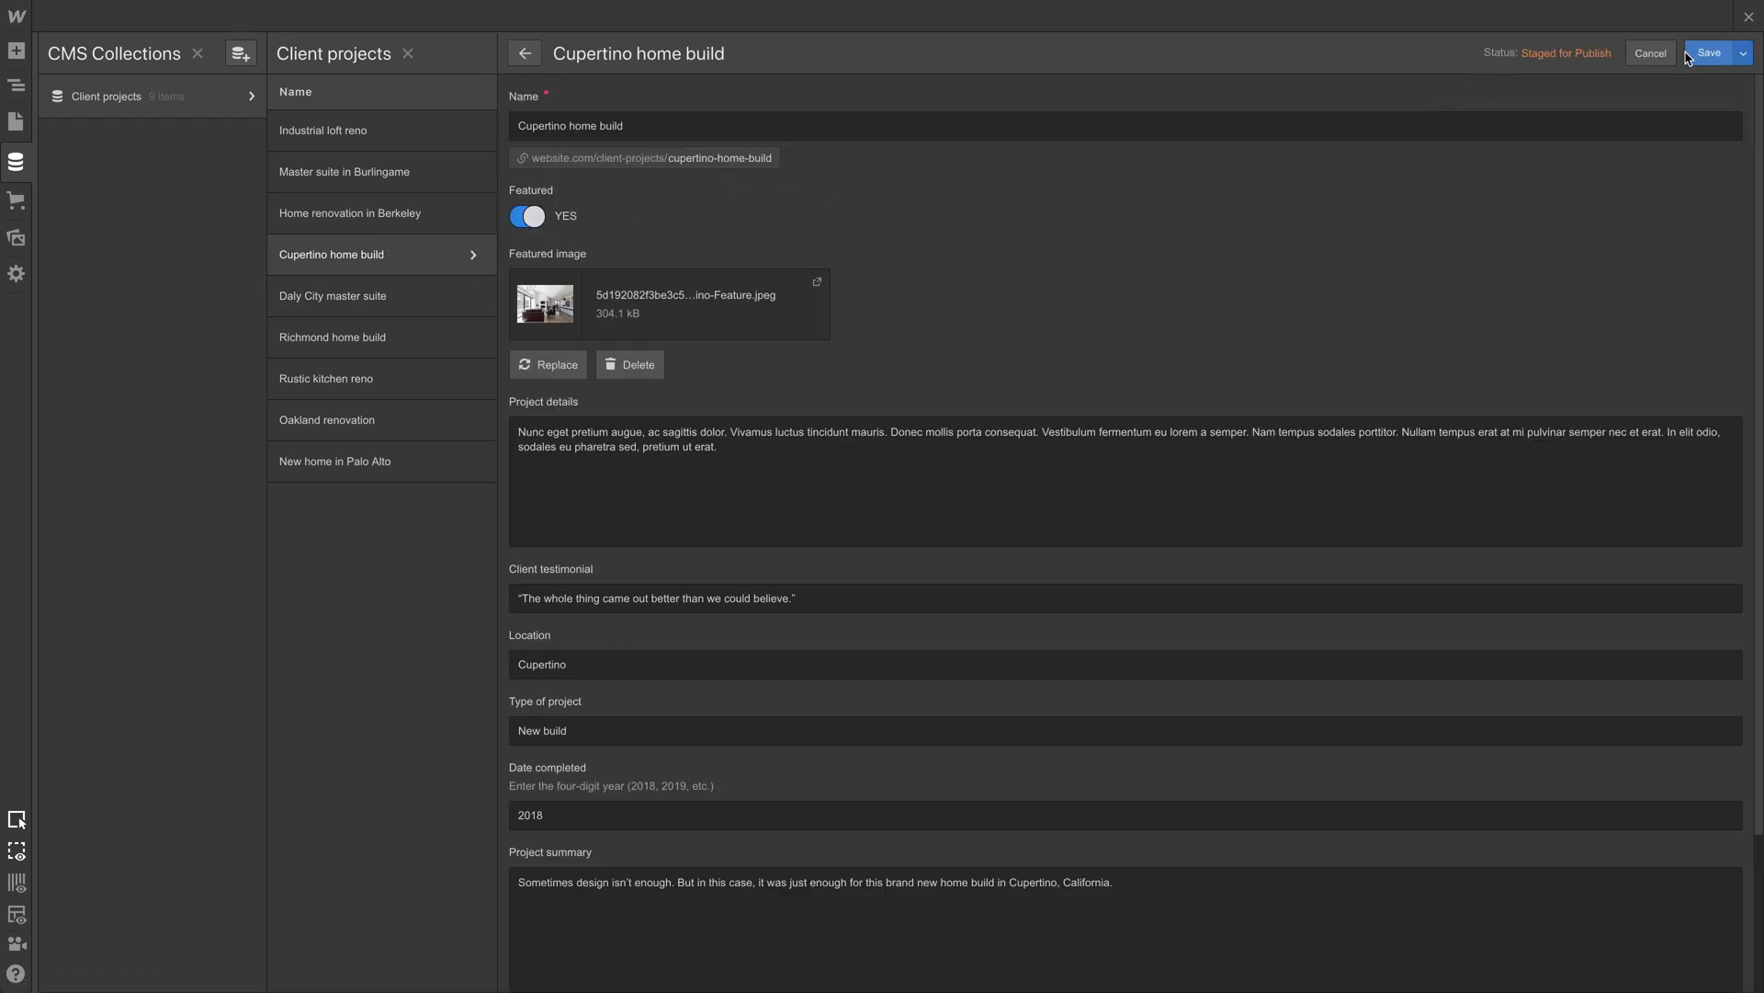
click(332, 336)
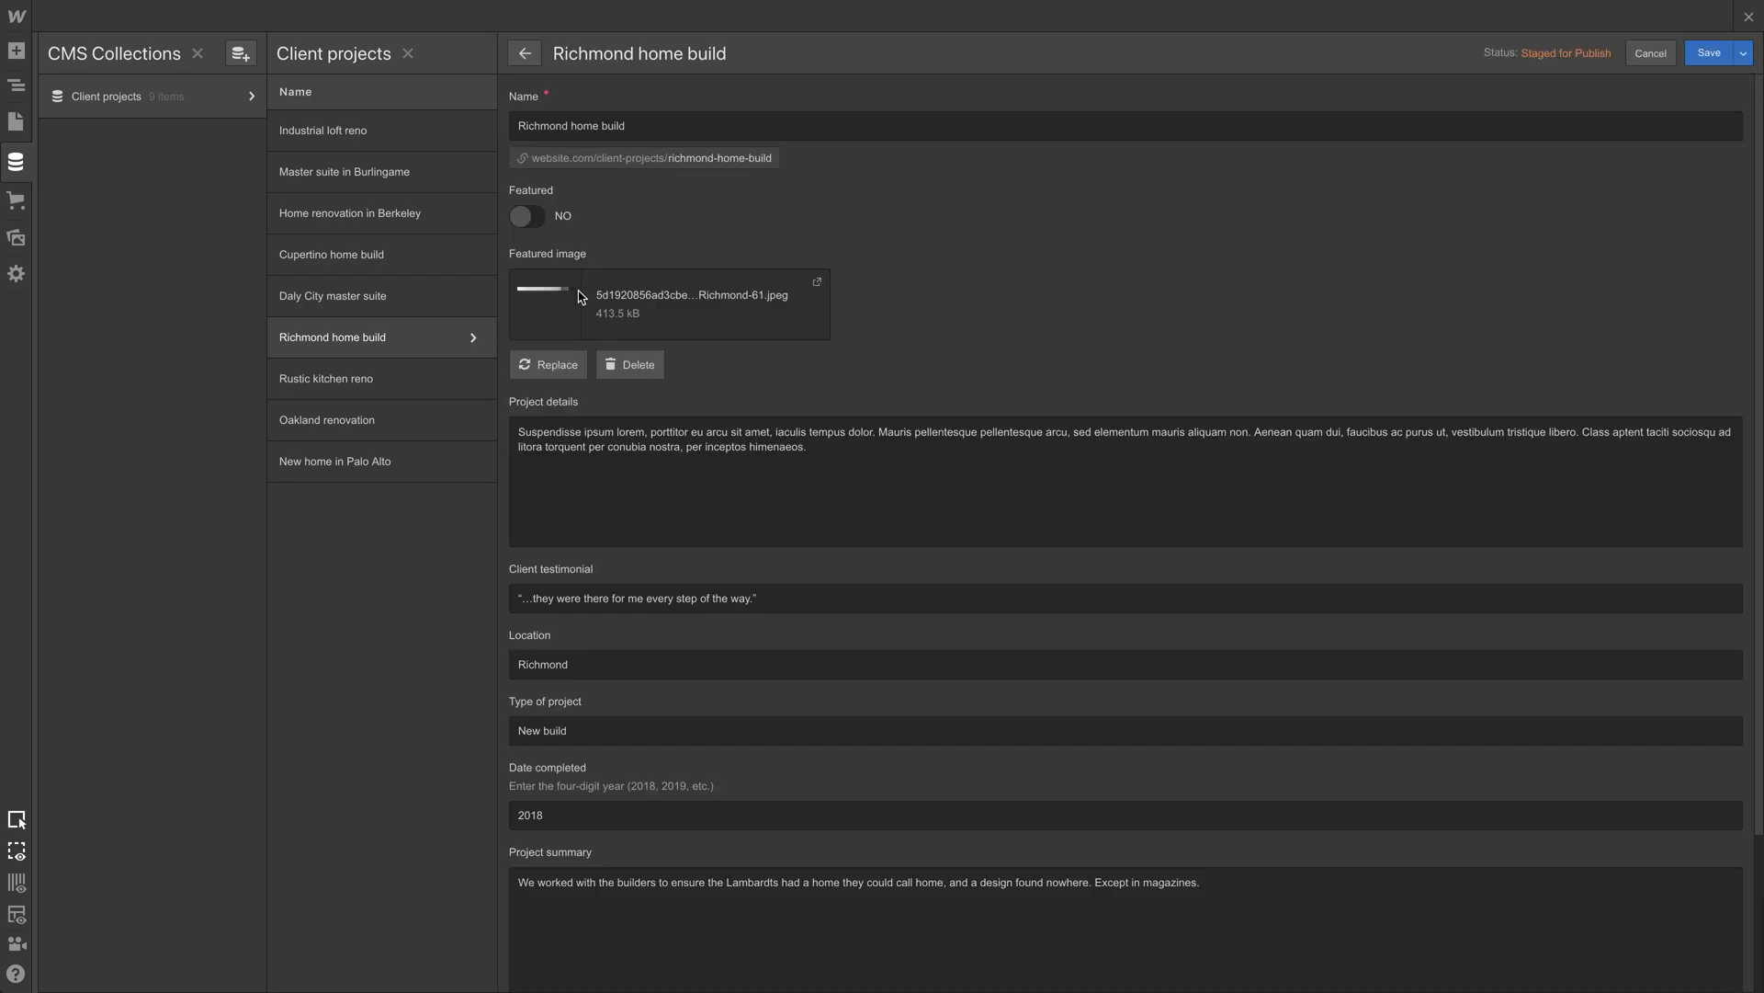
Step: Switch Featured on for Richmond home build and Rustic kitchen reno
click(526, 215)
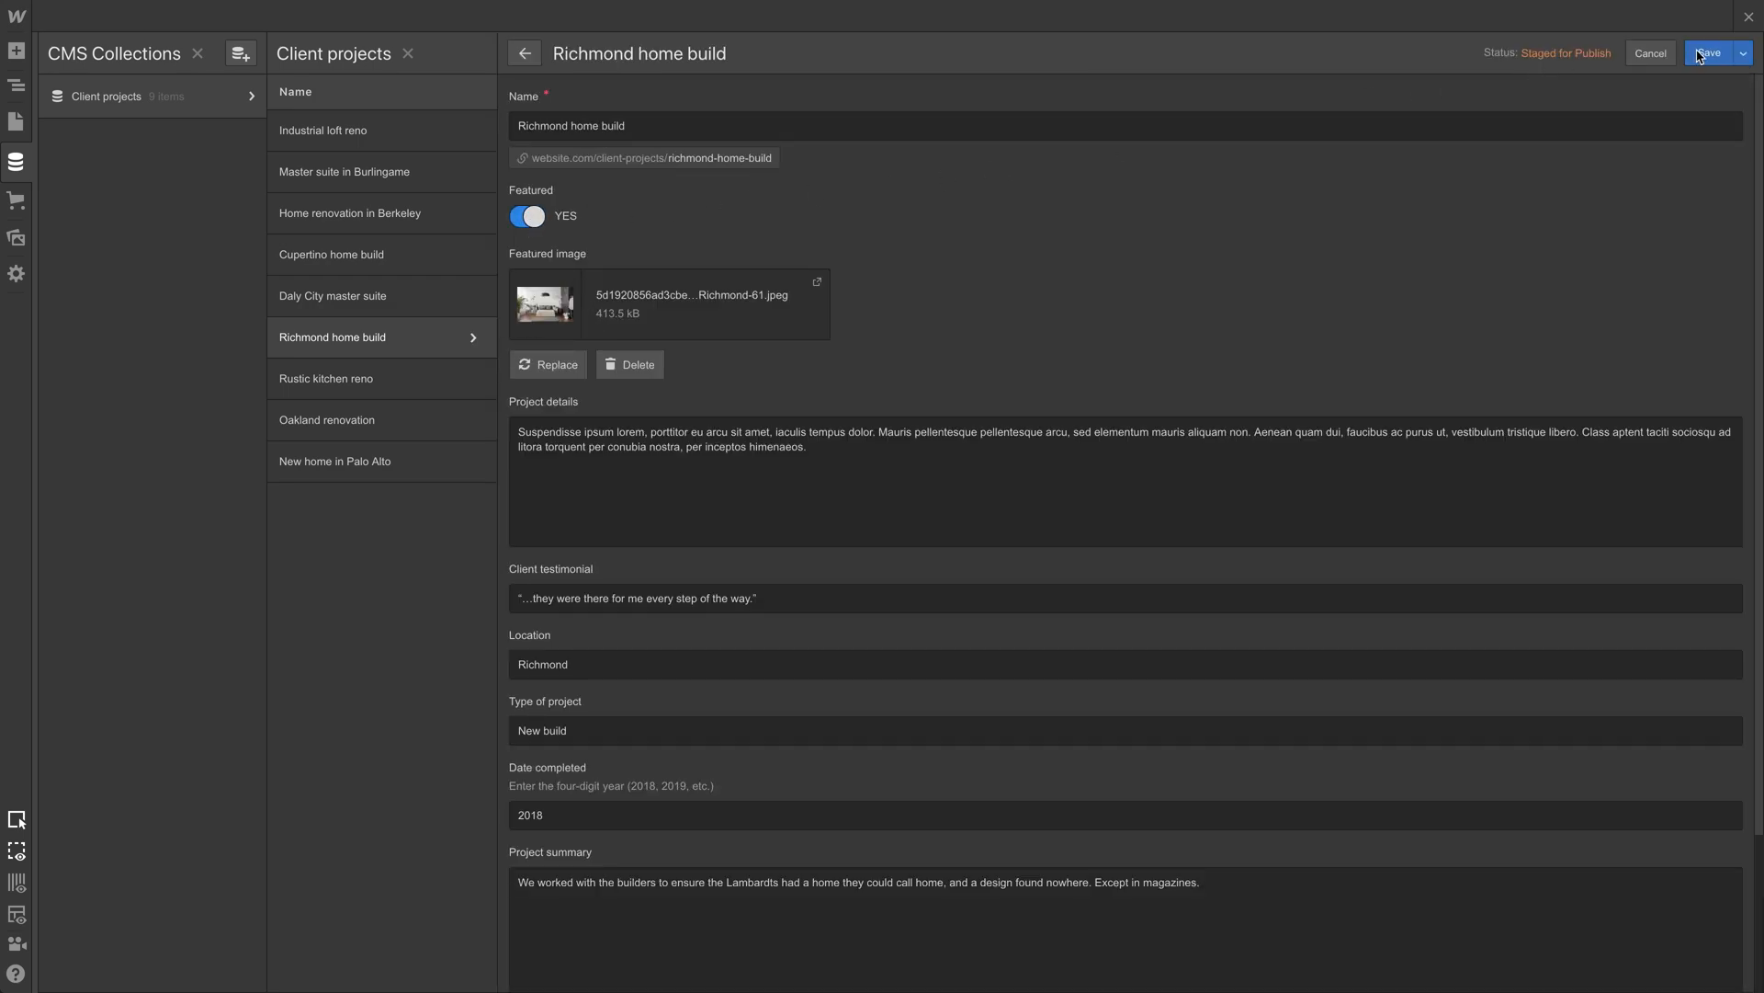
click(326, 377)
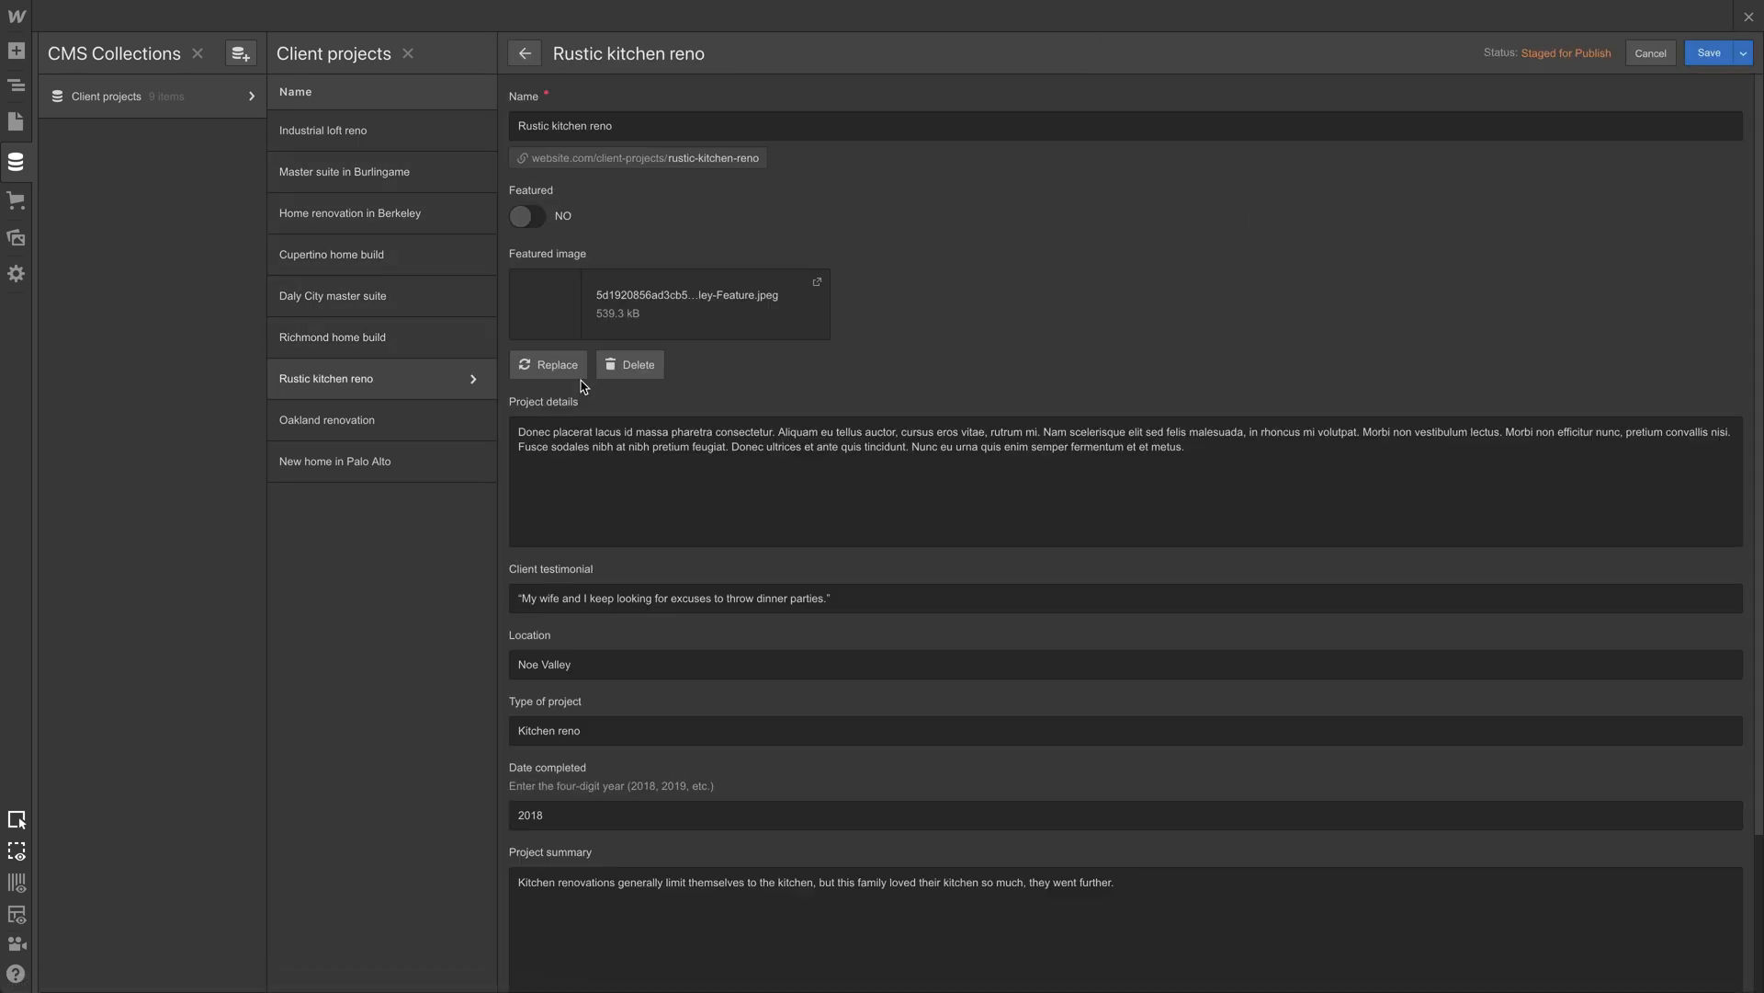
click(525, 215)
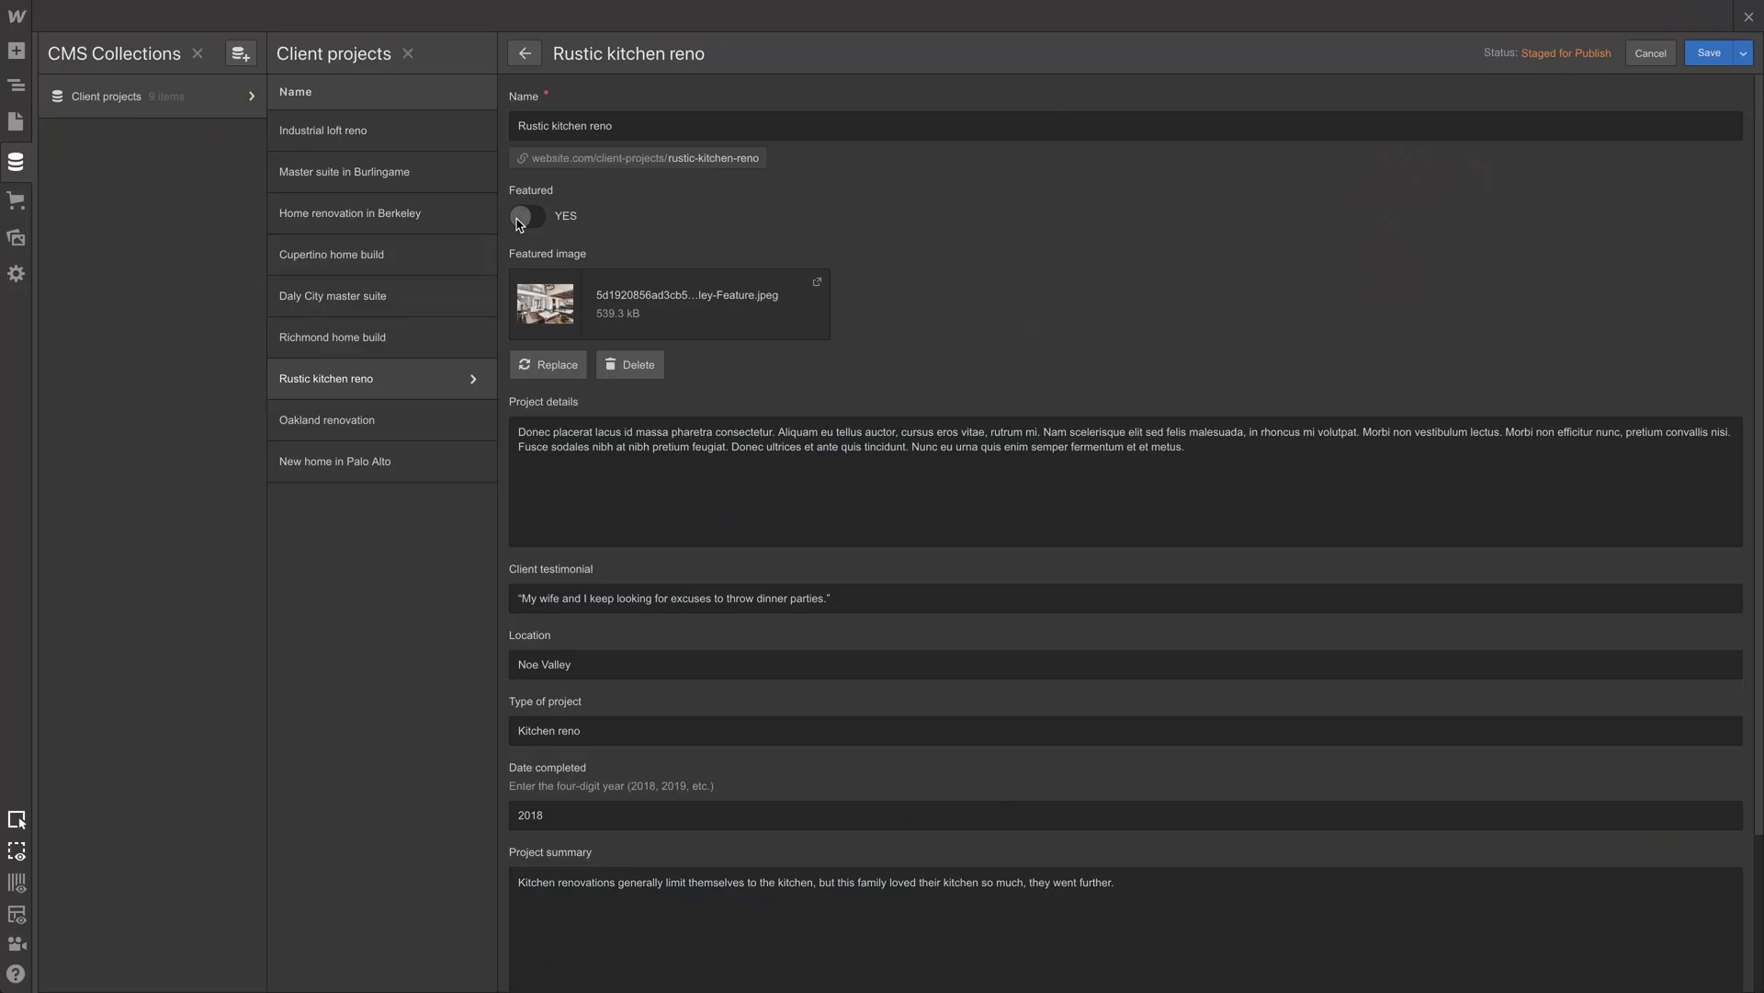
click(523, 54)
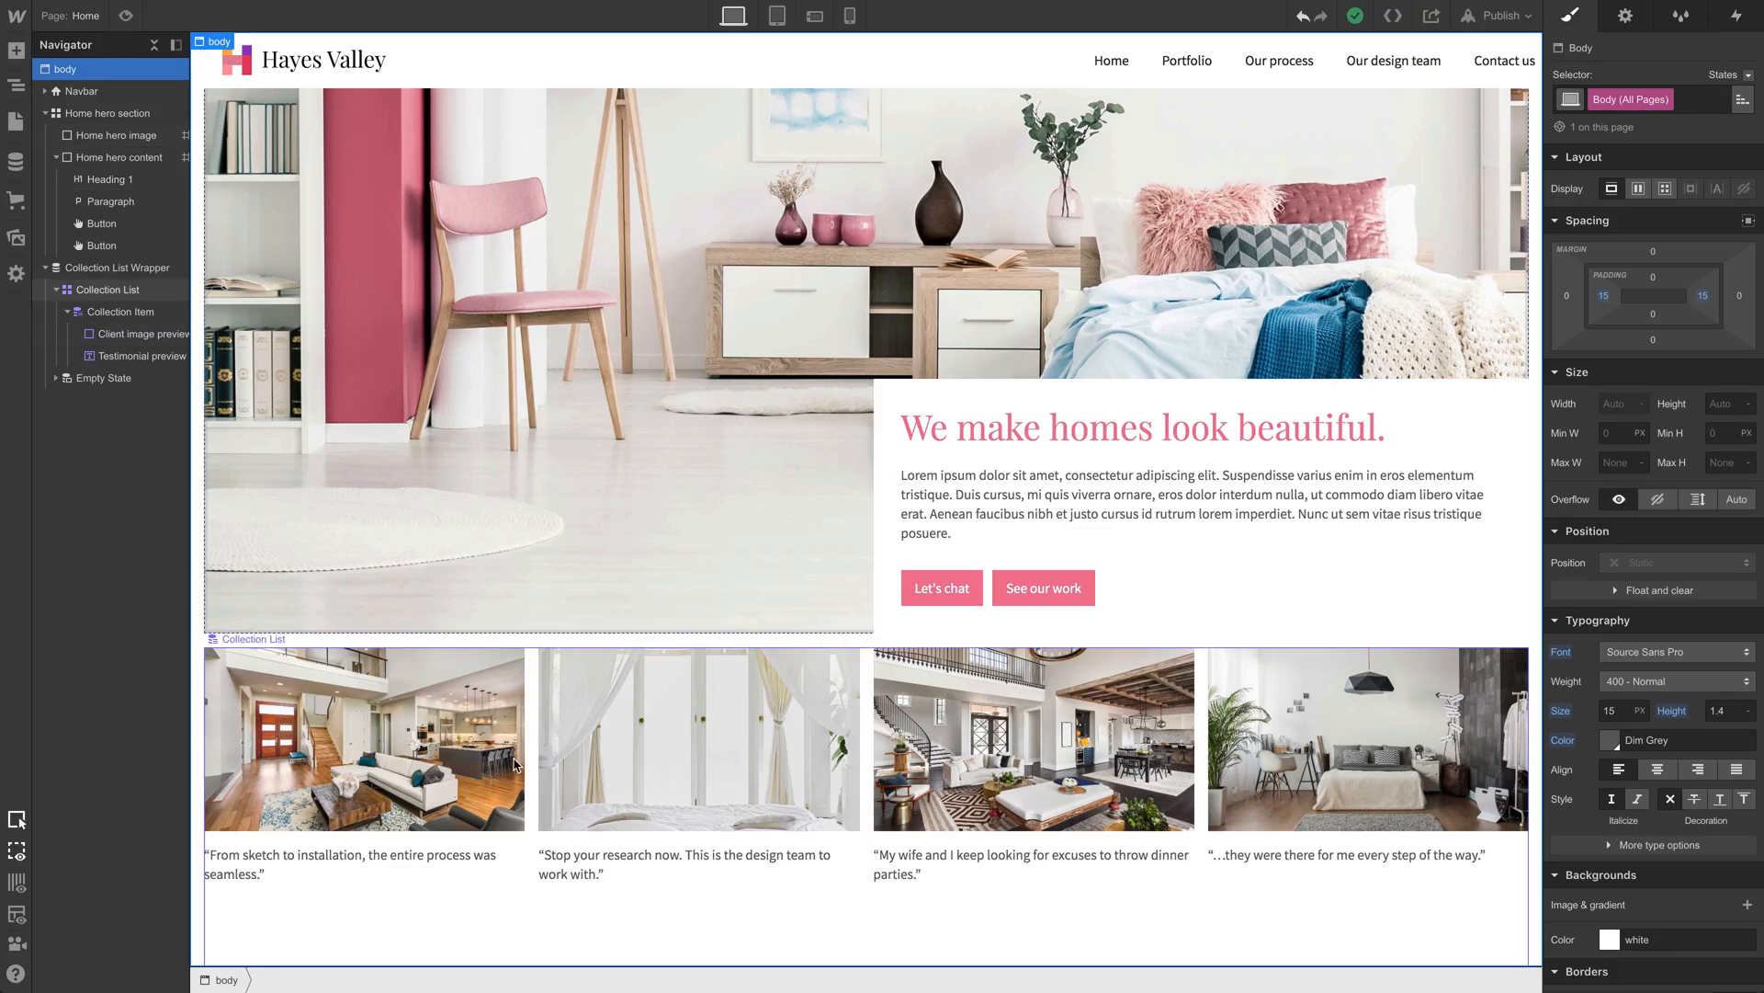
Step: Add a 'Featured is On' filter to the home page Collection List
click(364, 738)
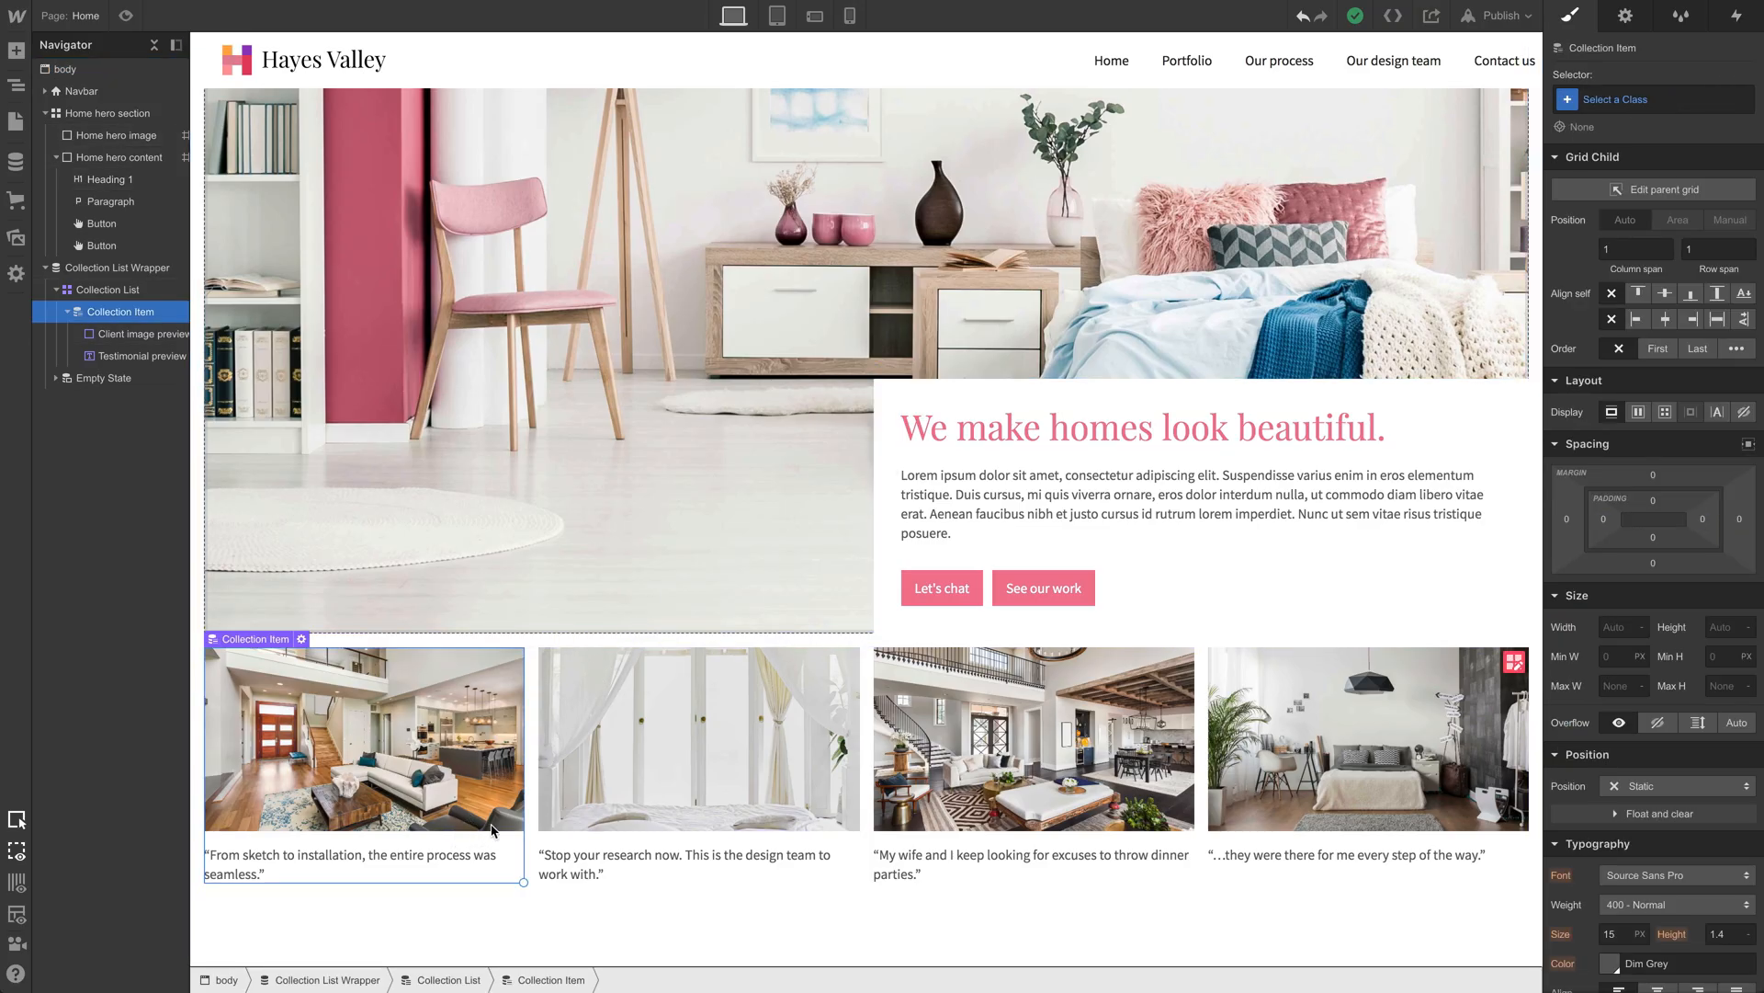
click(1625, 15)
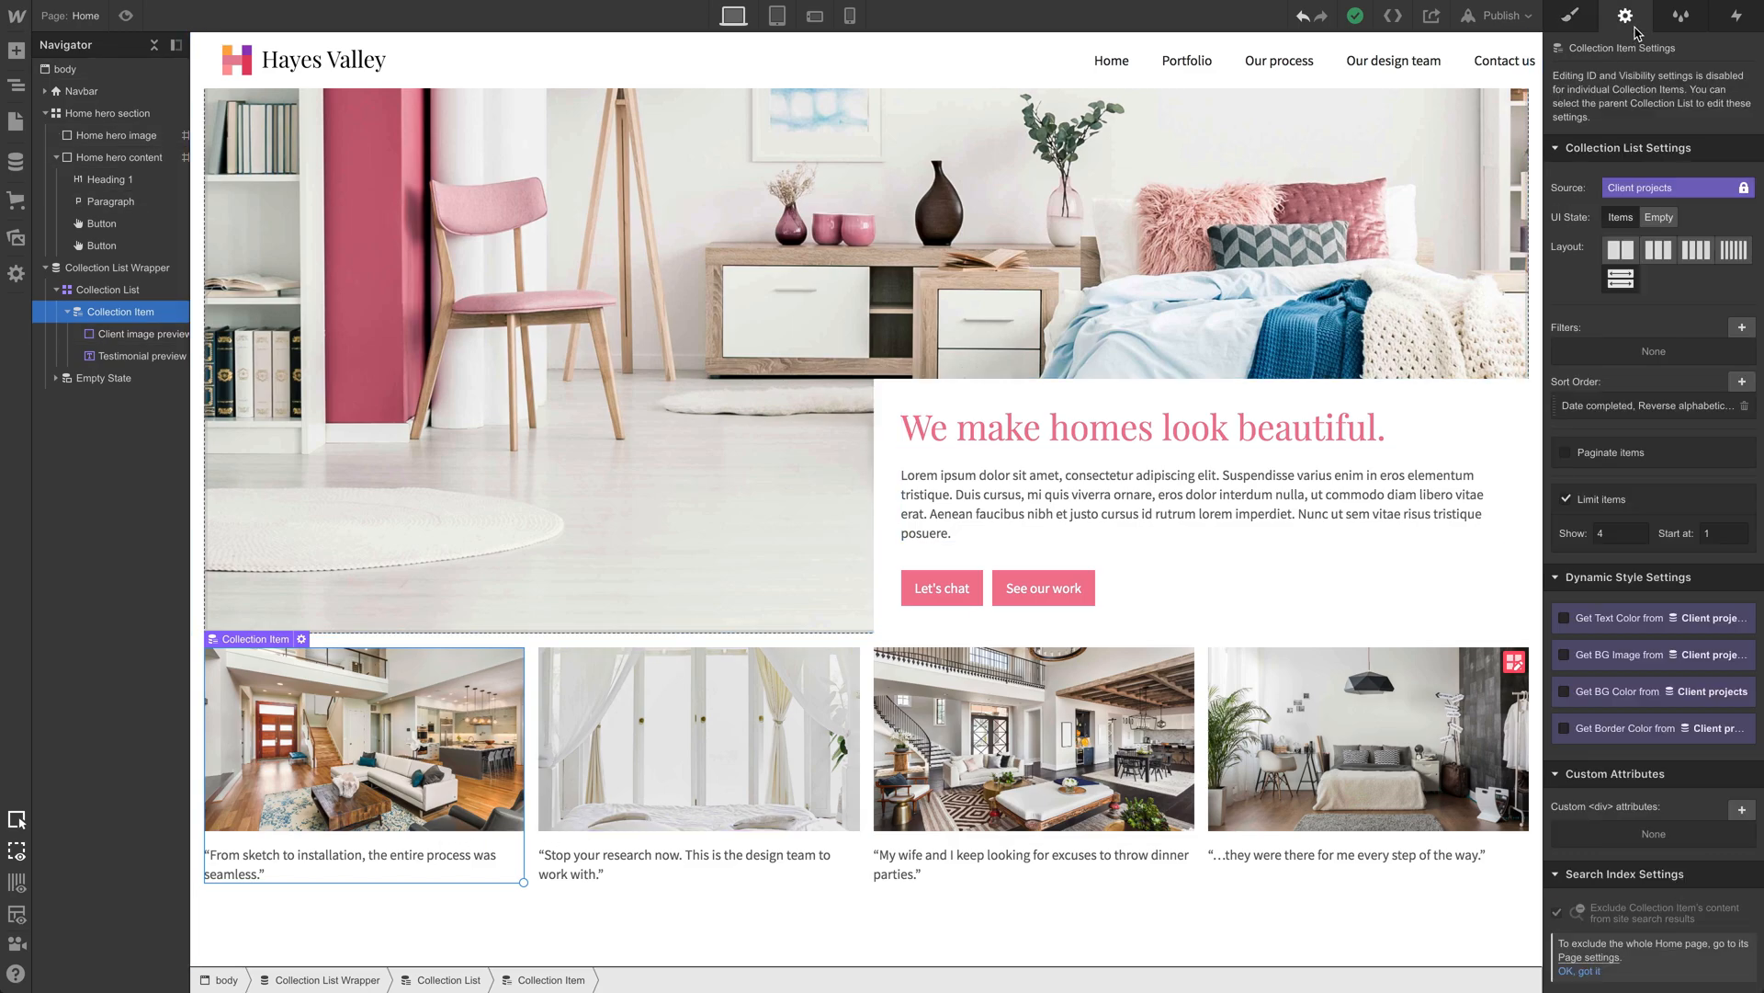
mouse_move(1703, 357)
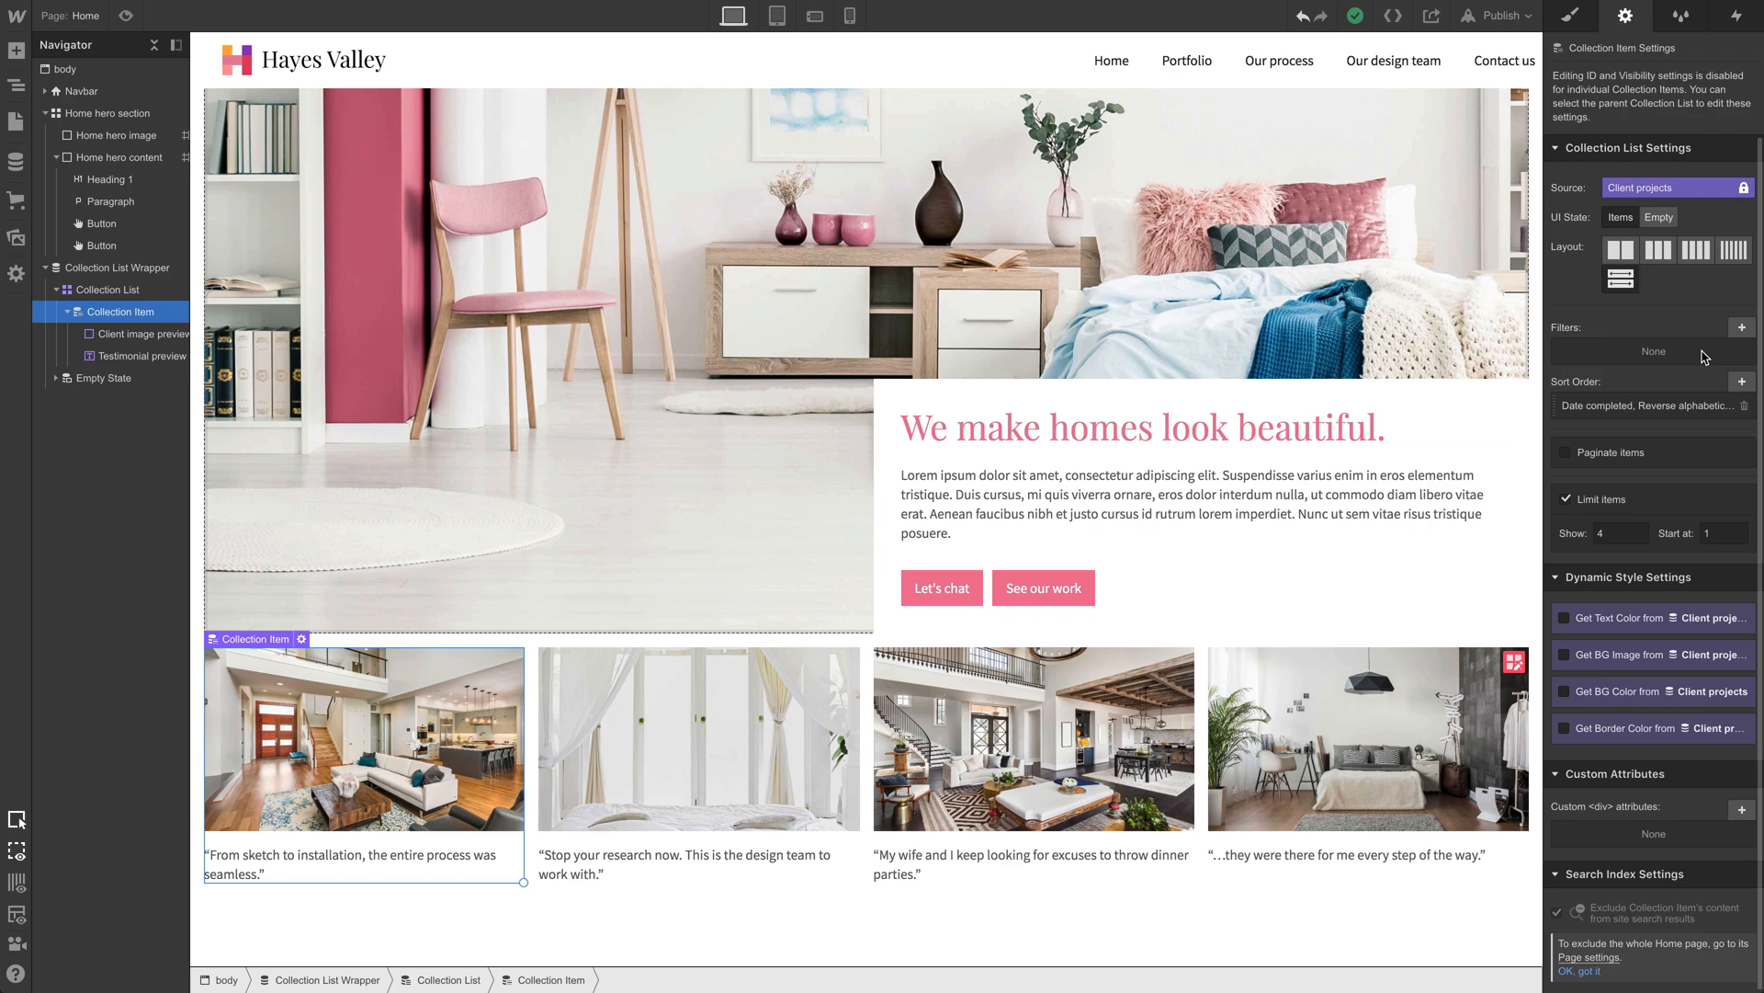
click(1743, 326)
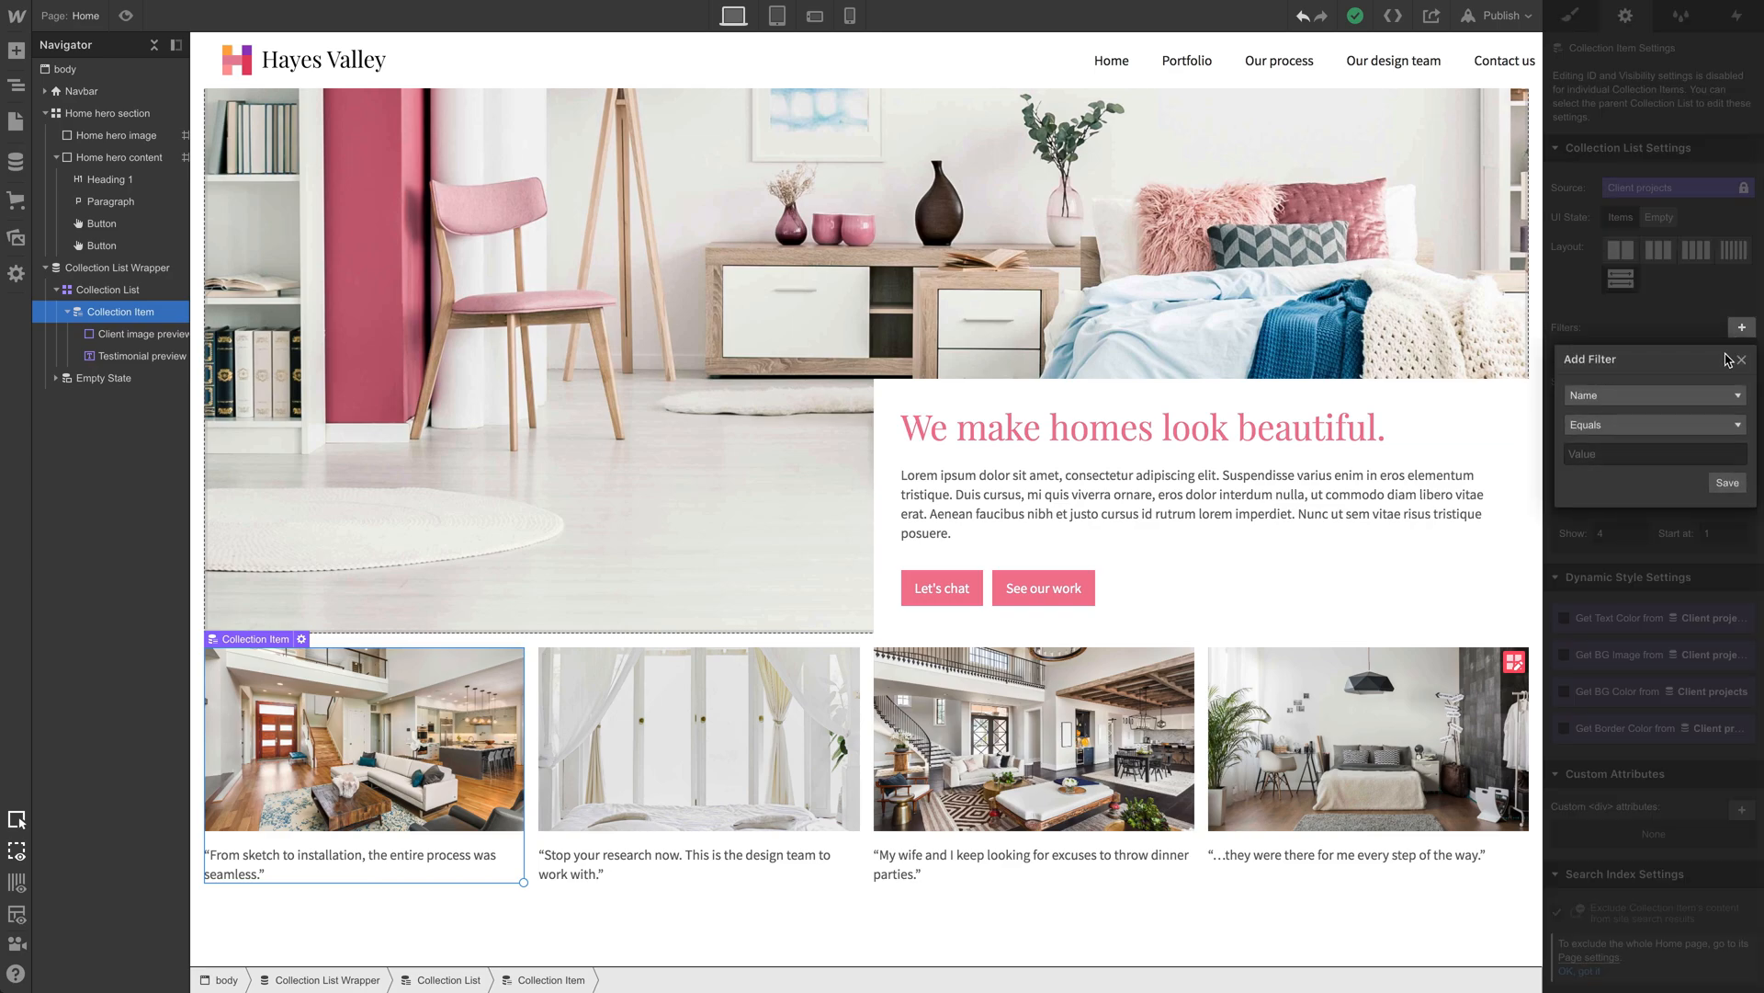
click(1652, 395)
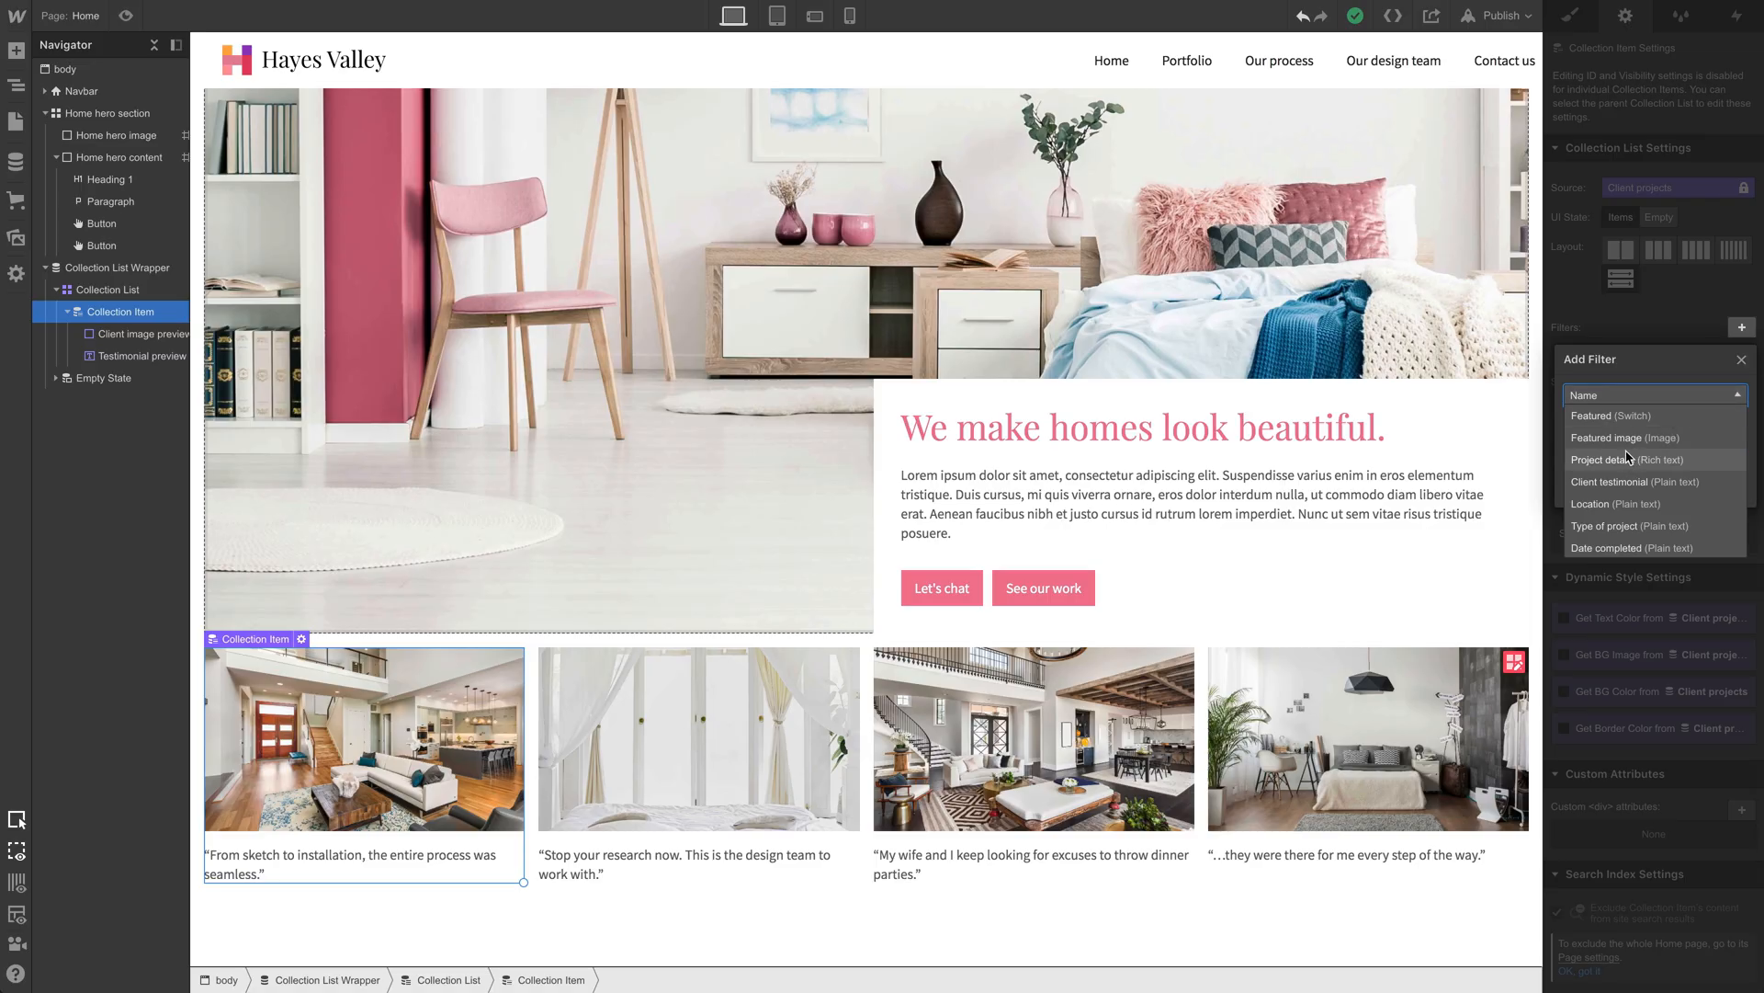
click(1603, 415)
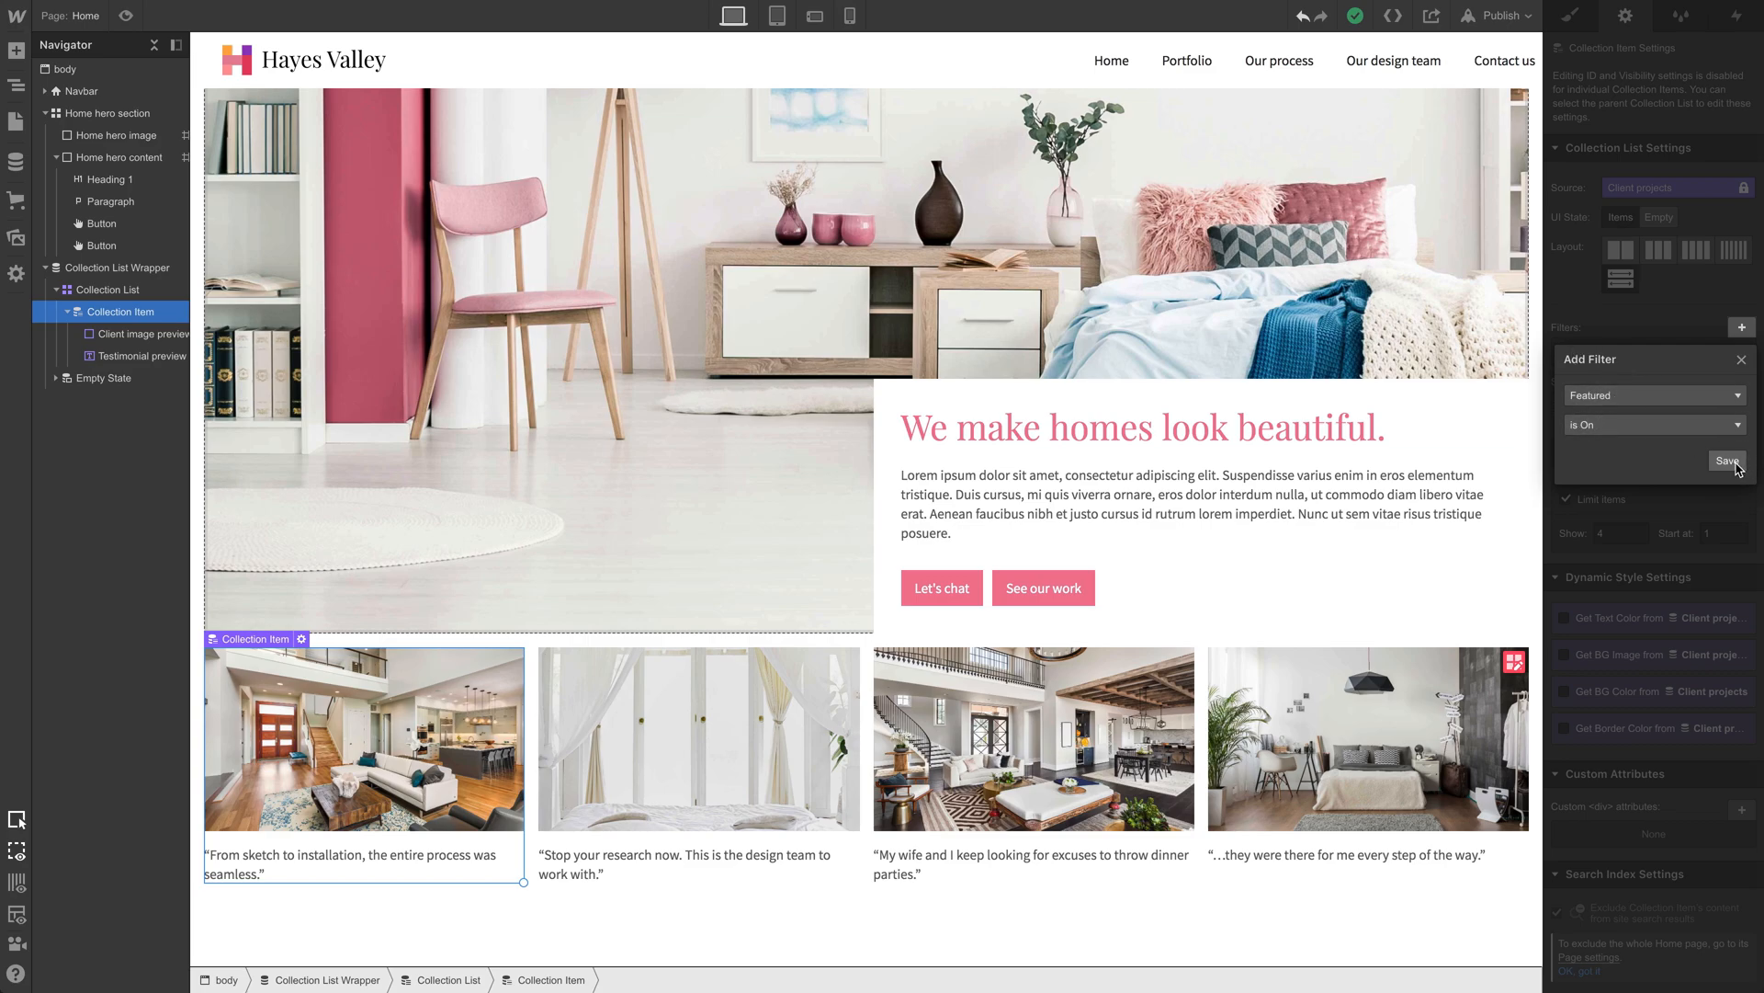
click(1728, 462)
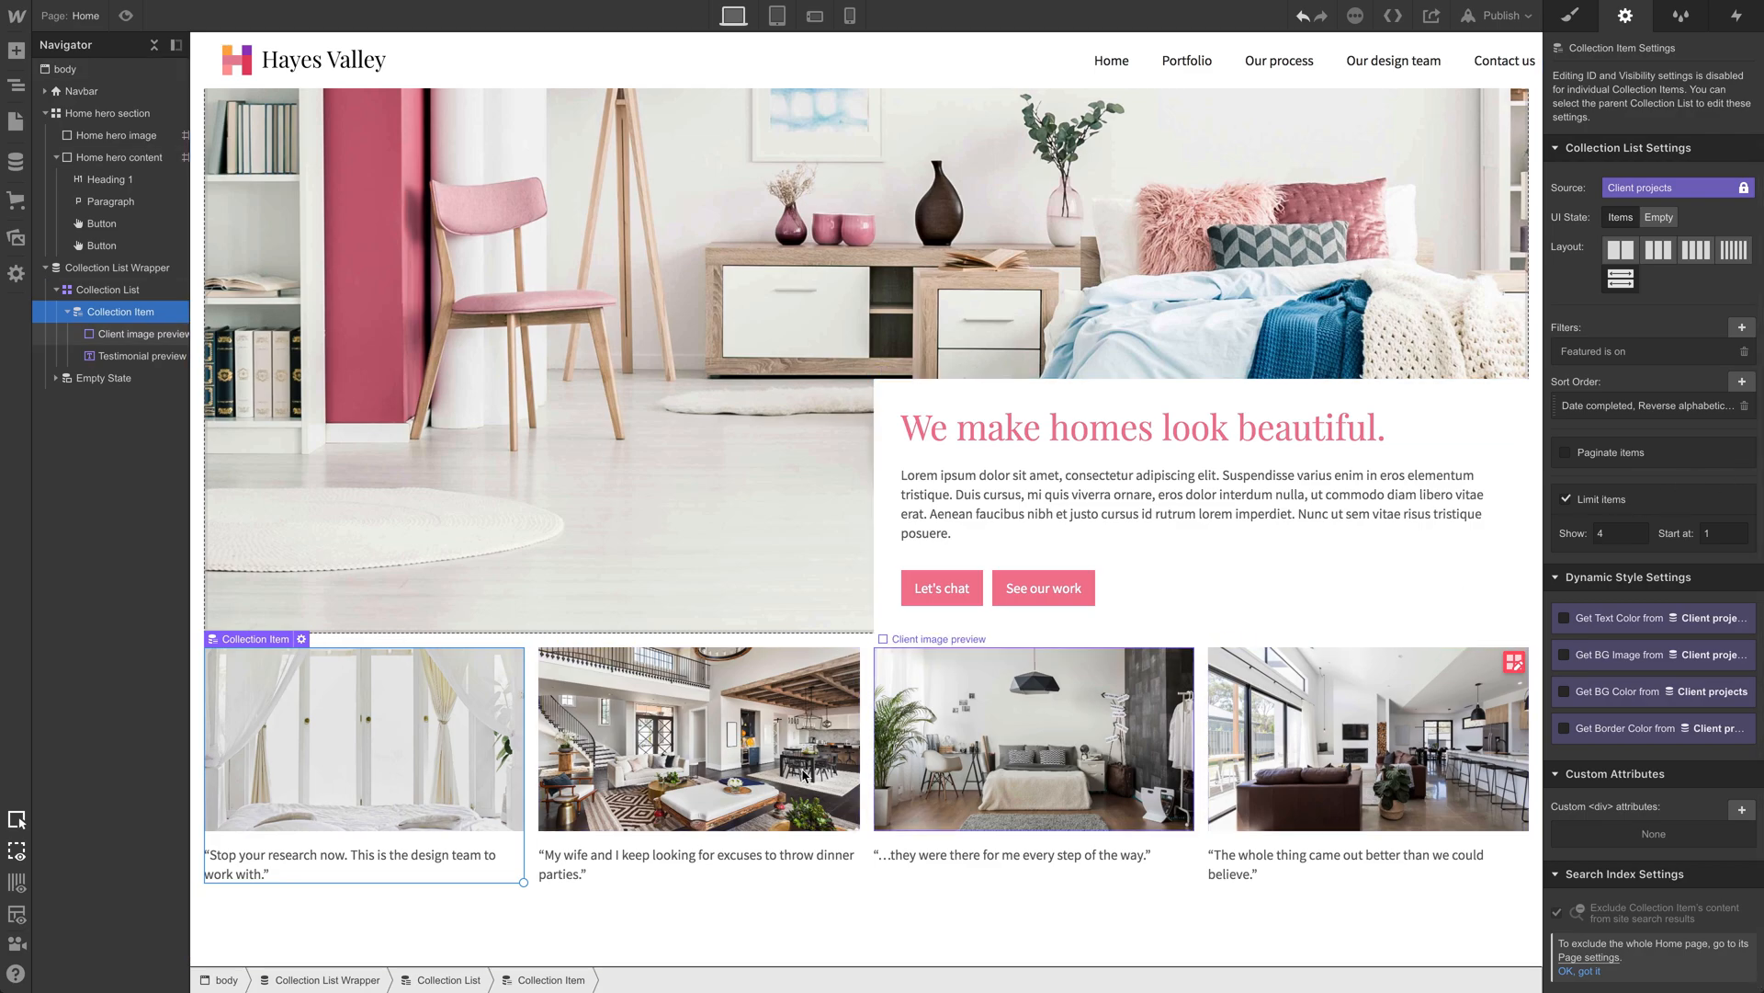